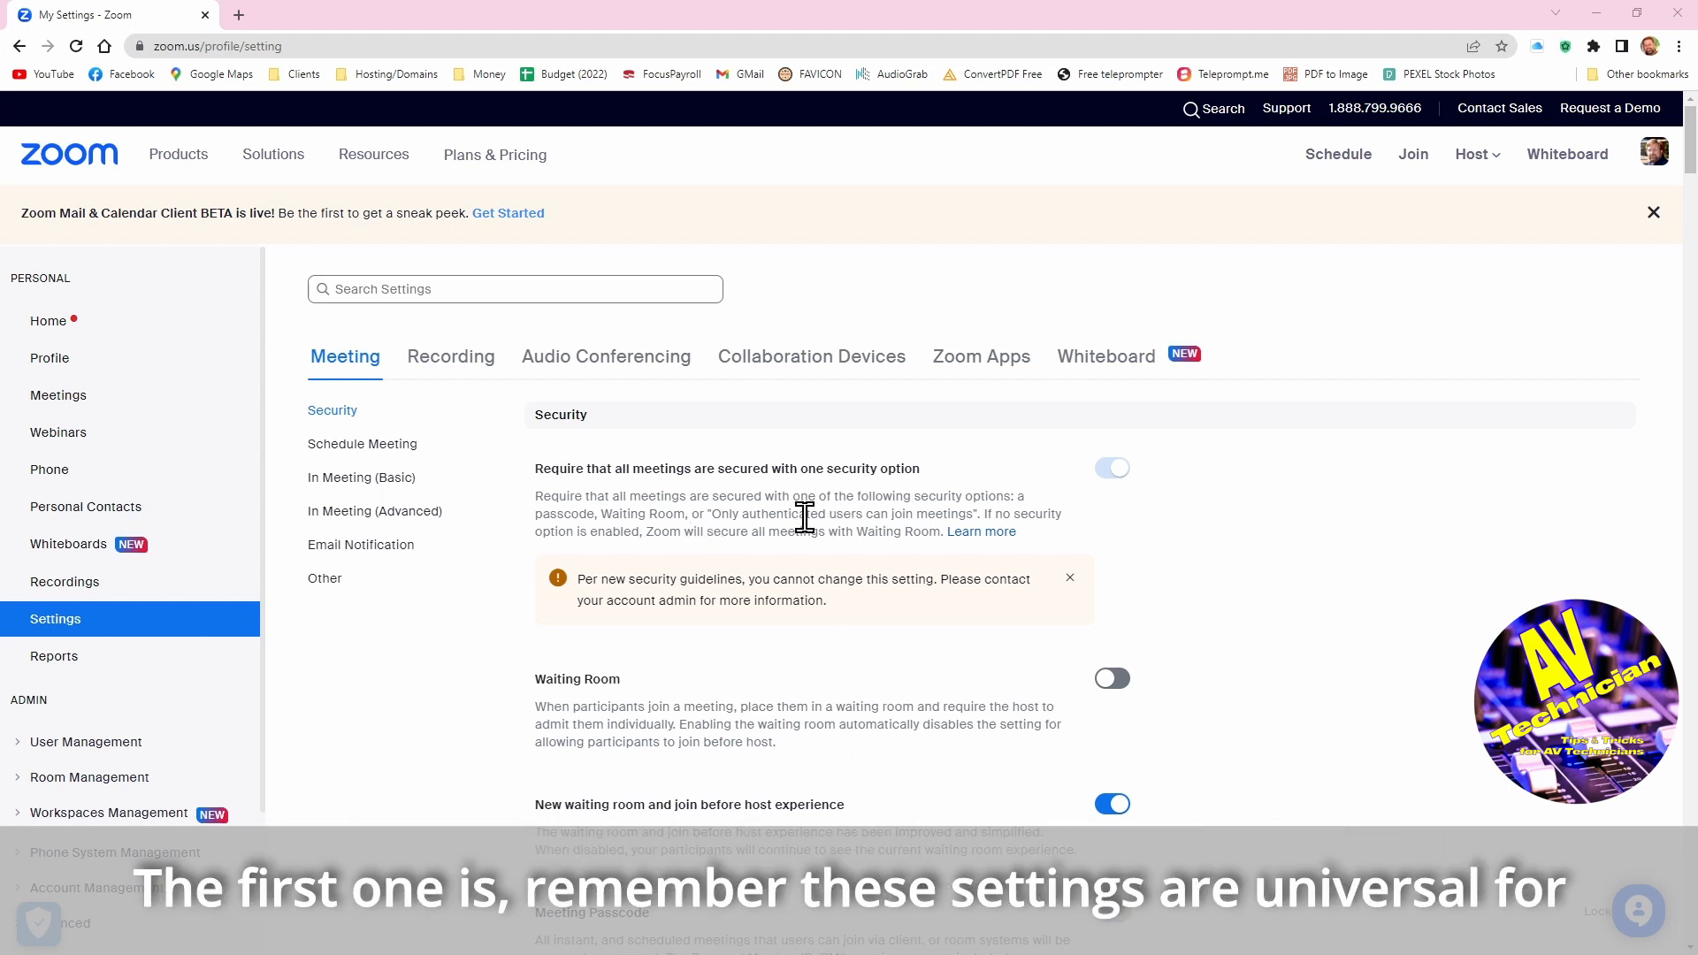
mouse_move(800, 516)
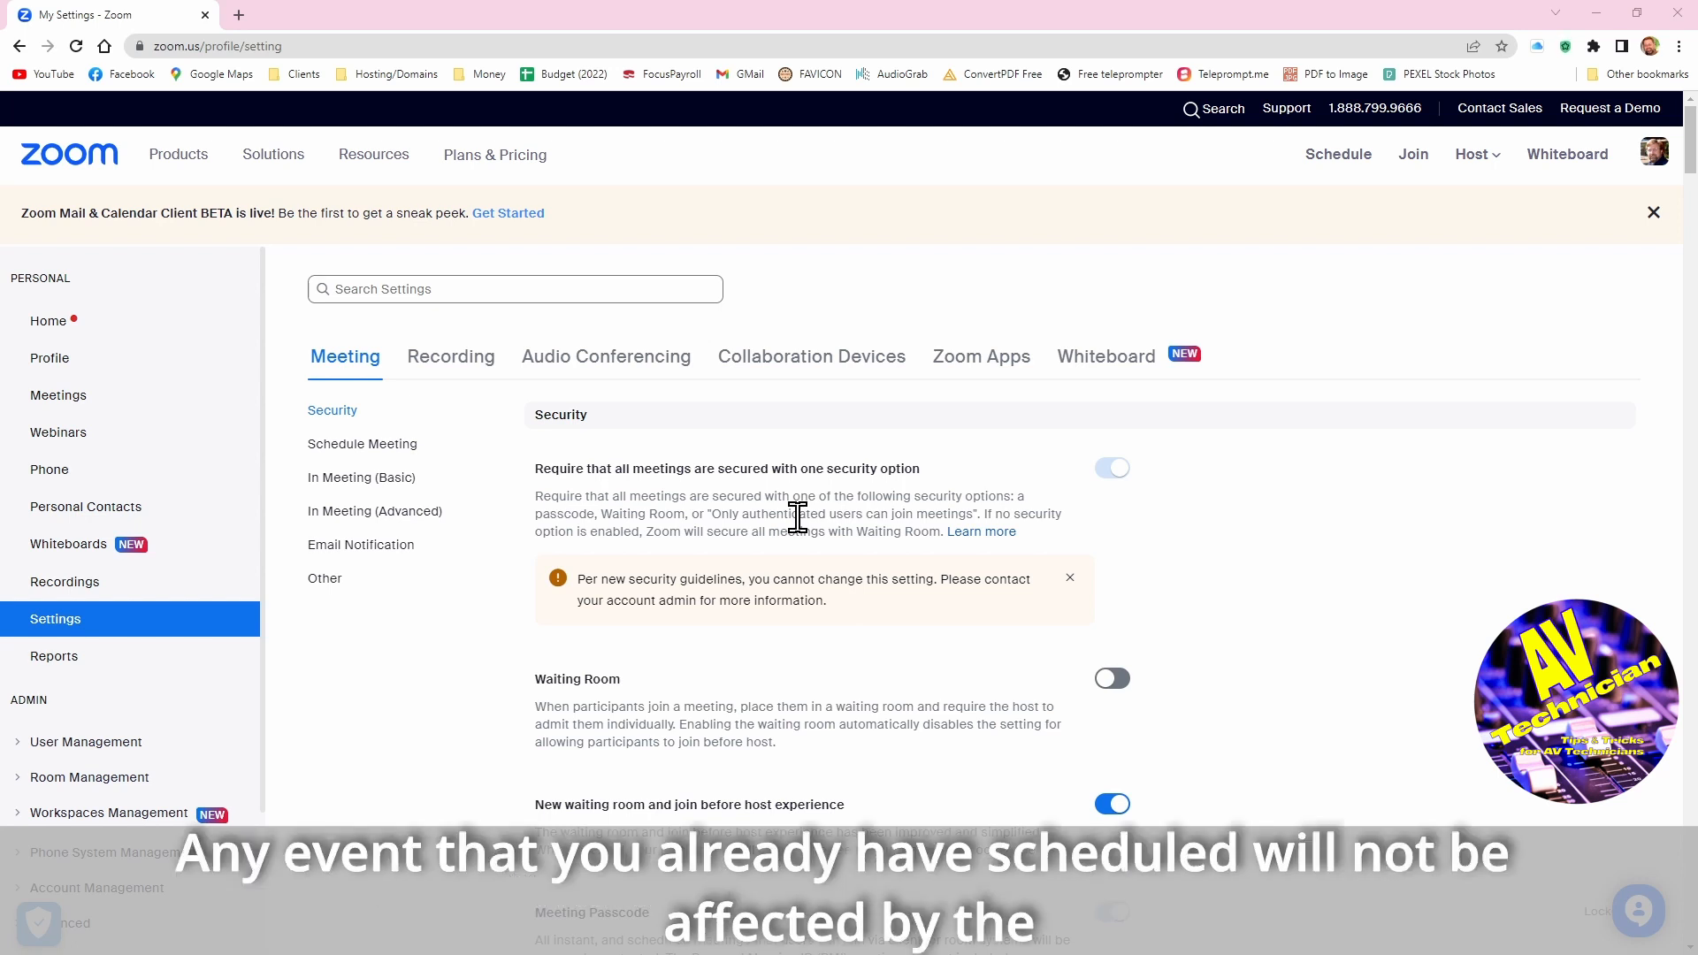
mouse_move(803, 529)
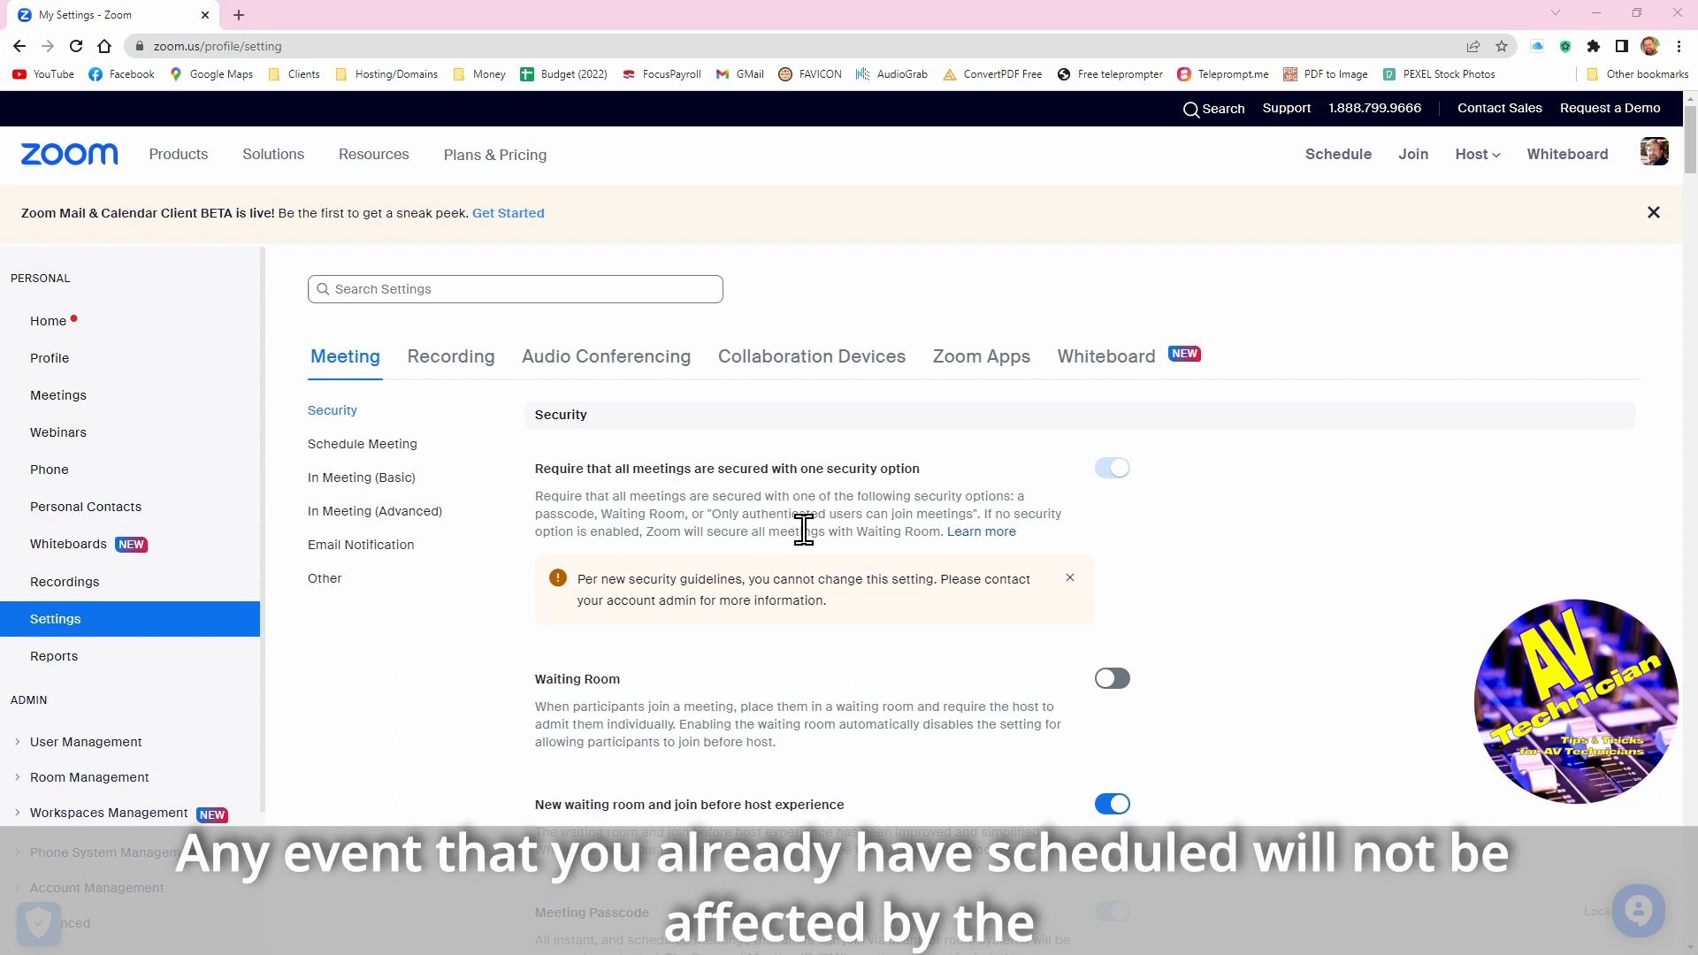
mouse_move(929, 531)
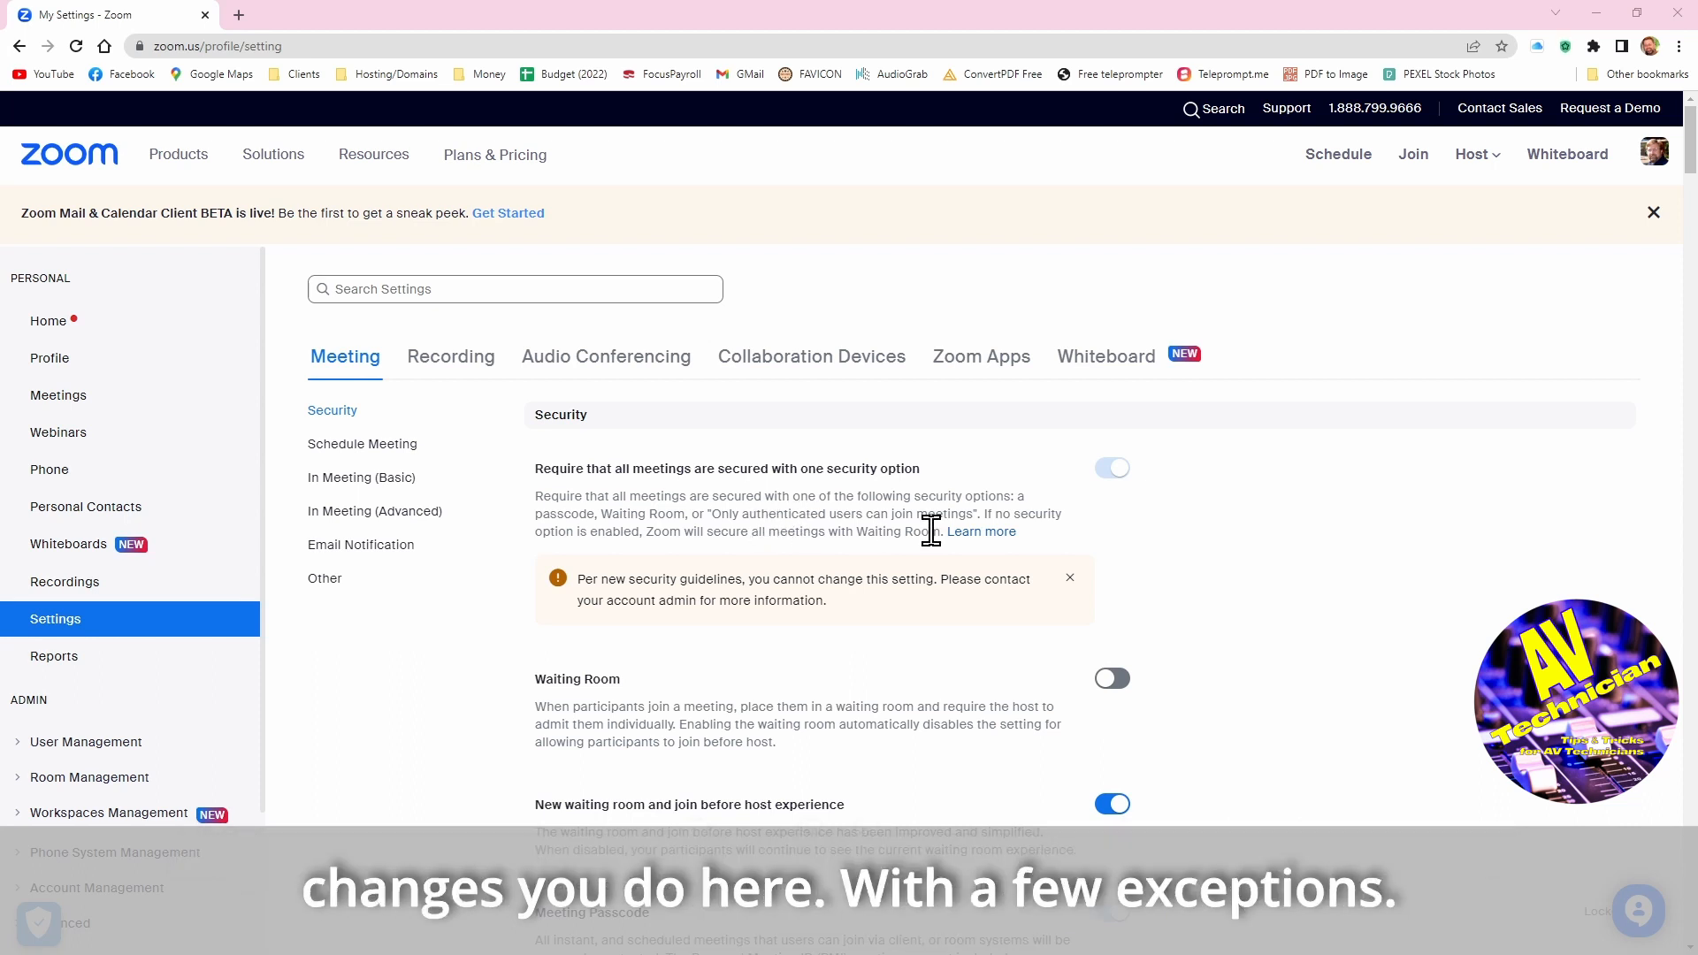
mouse_move(927, 529)
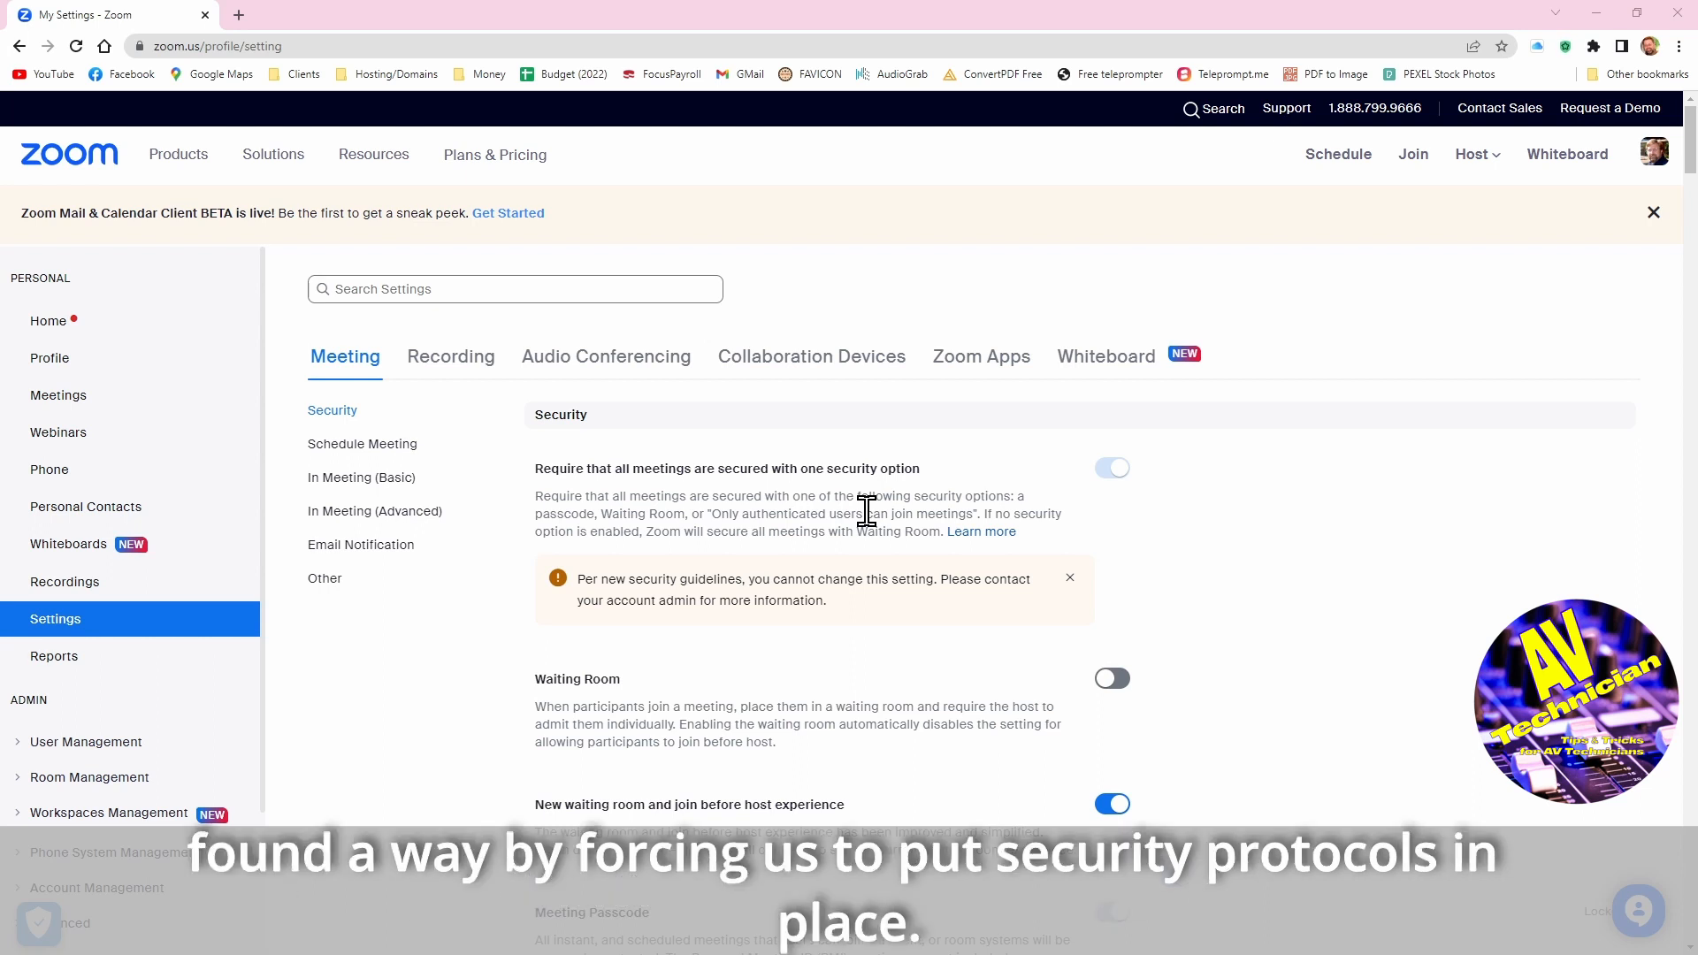
mouse_move(1152, 489)
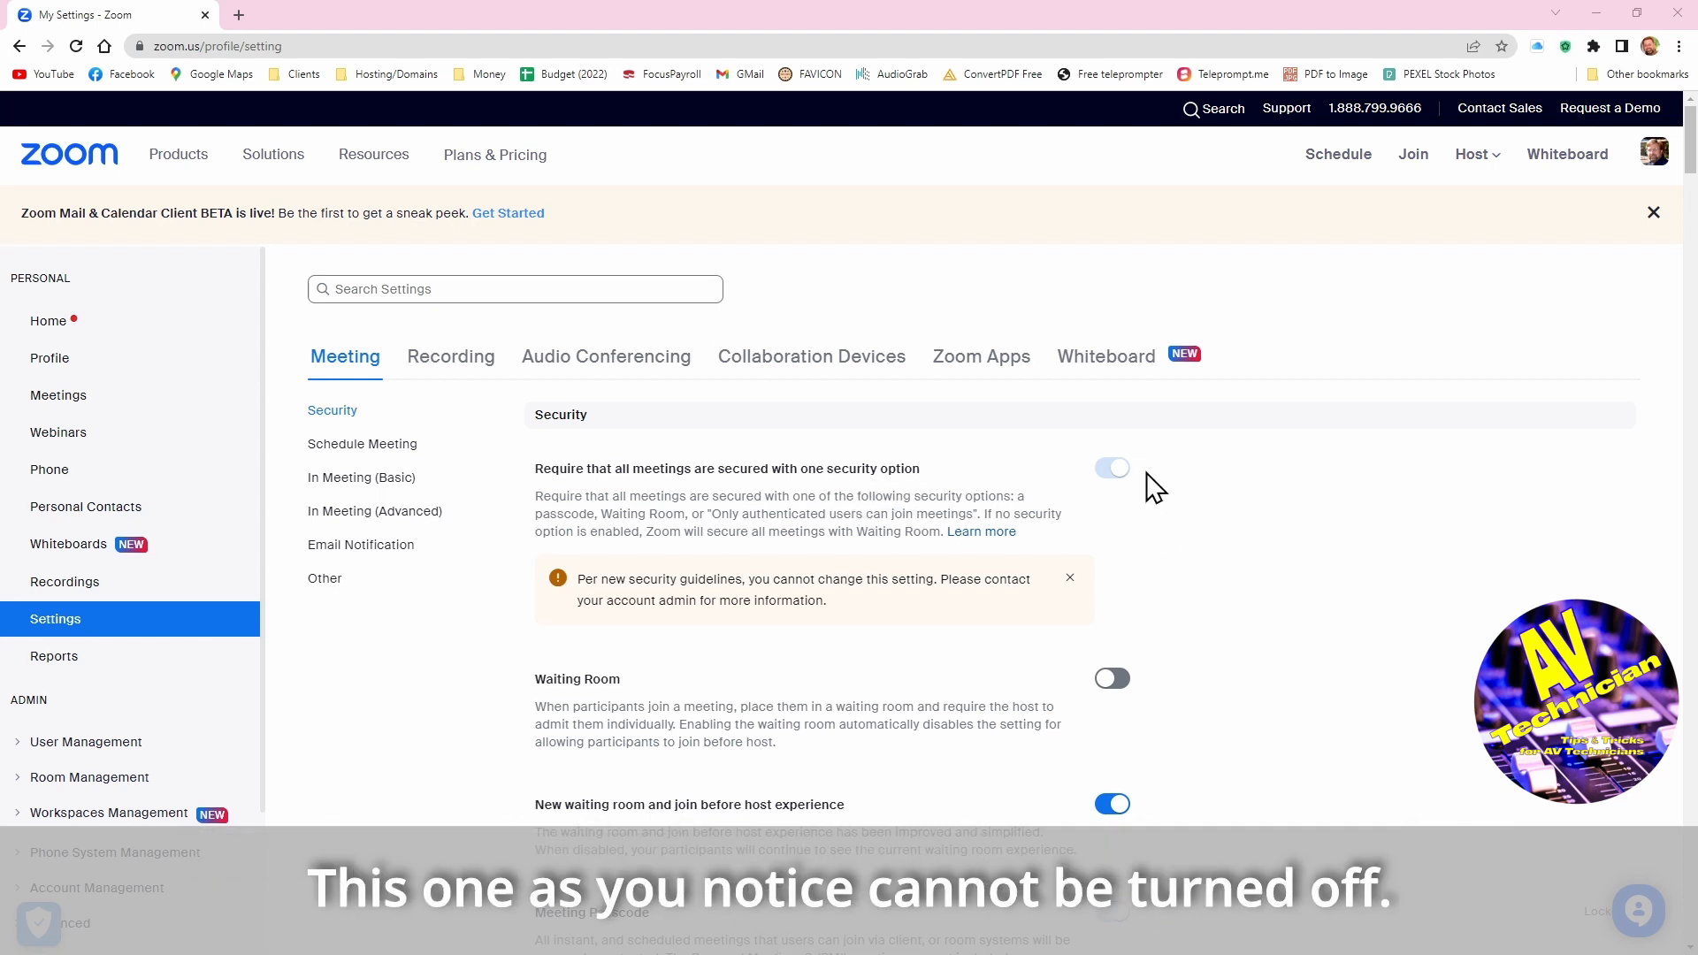
mouse_move(1093, 533)
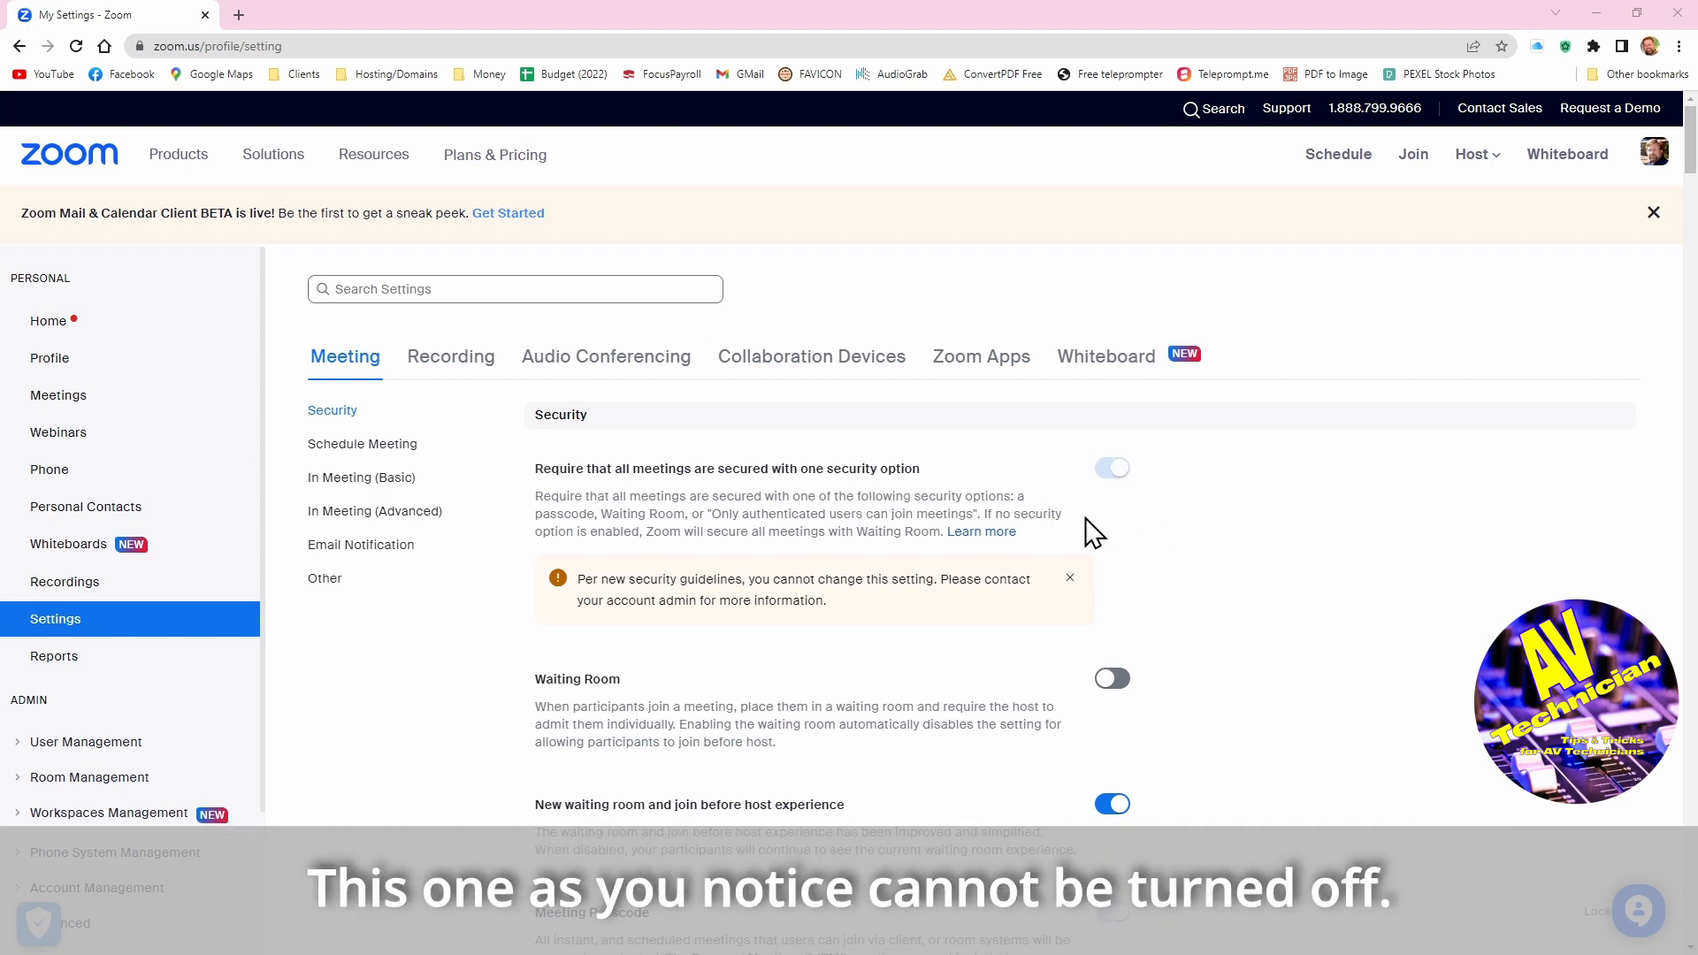
mouse_move(1197, 501)
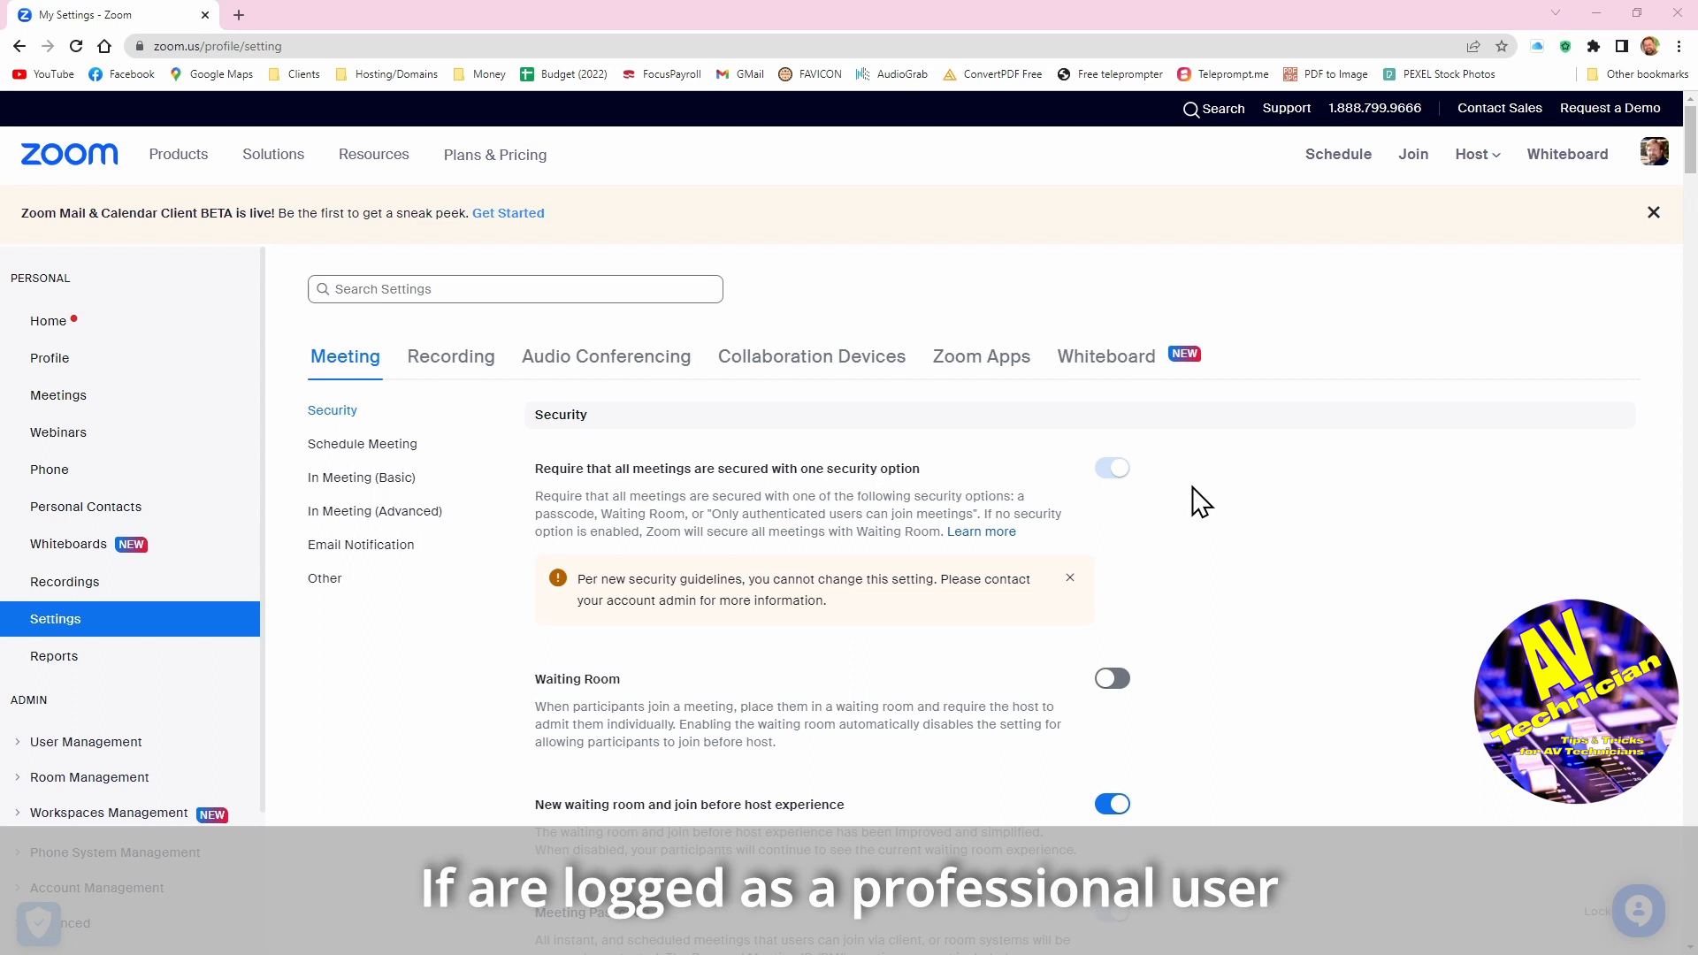
mouse_move(1328, 518)
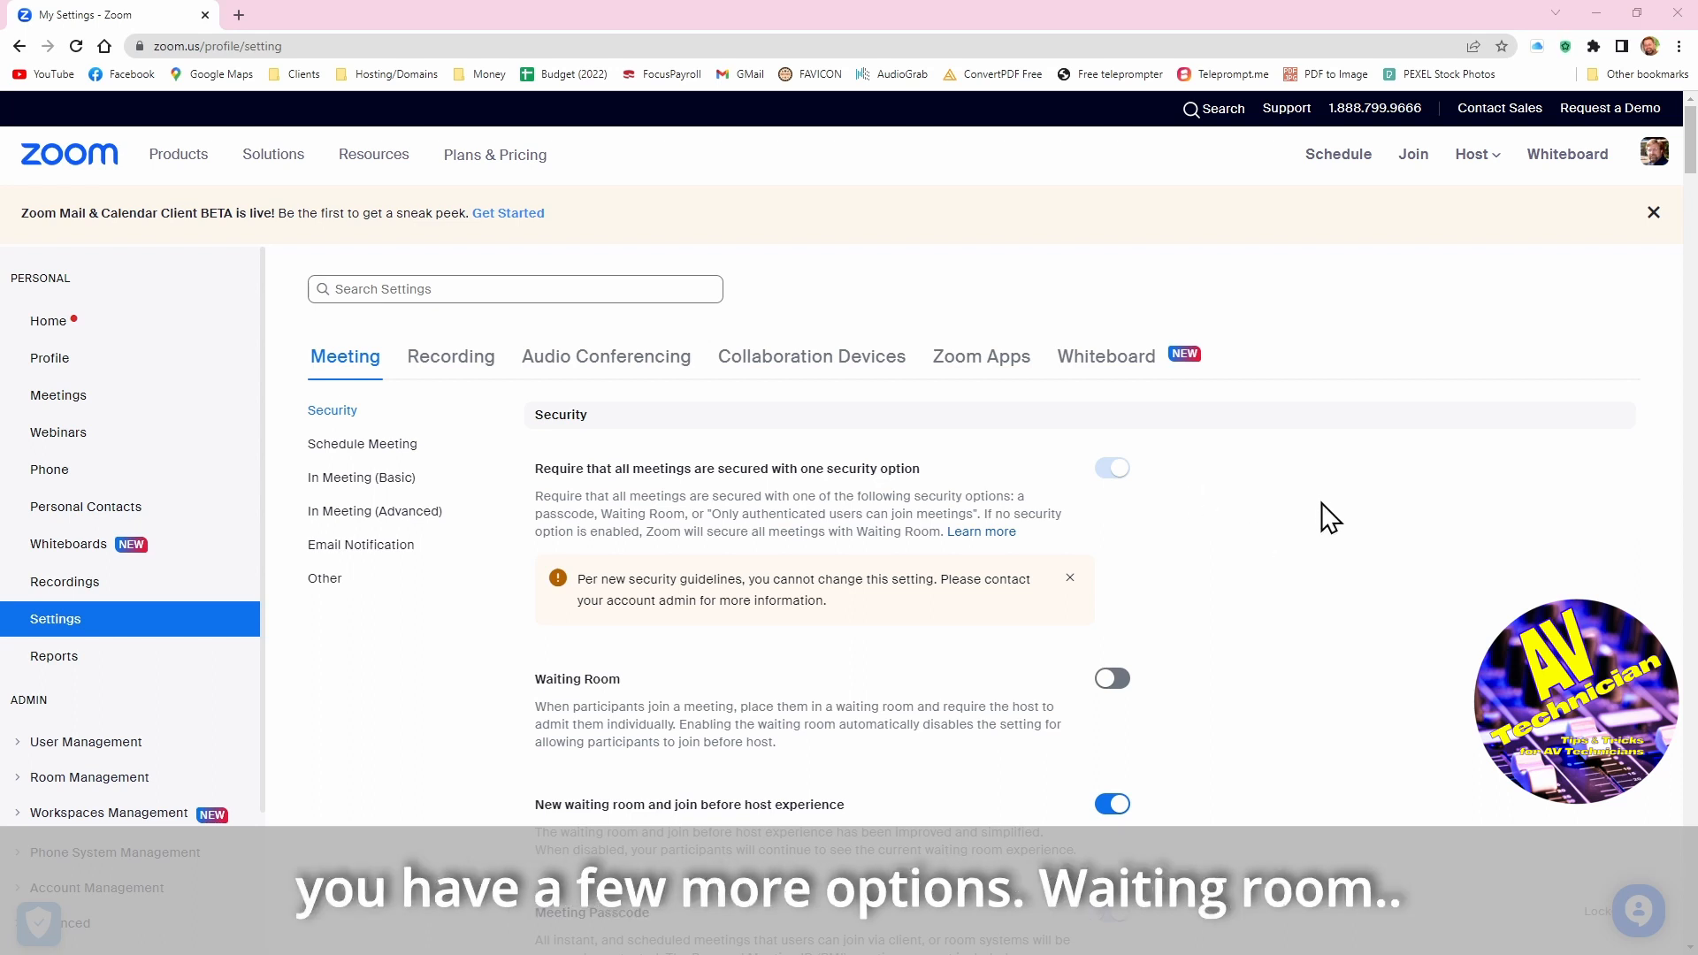
Scroll the Security settings down to the locked Meeting Passcode and PMI Passcode options
scroll(down, 3)
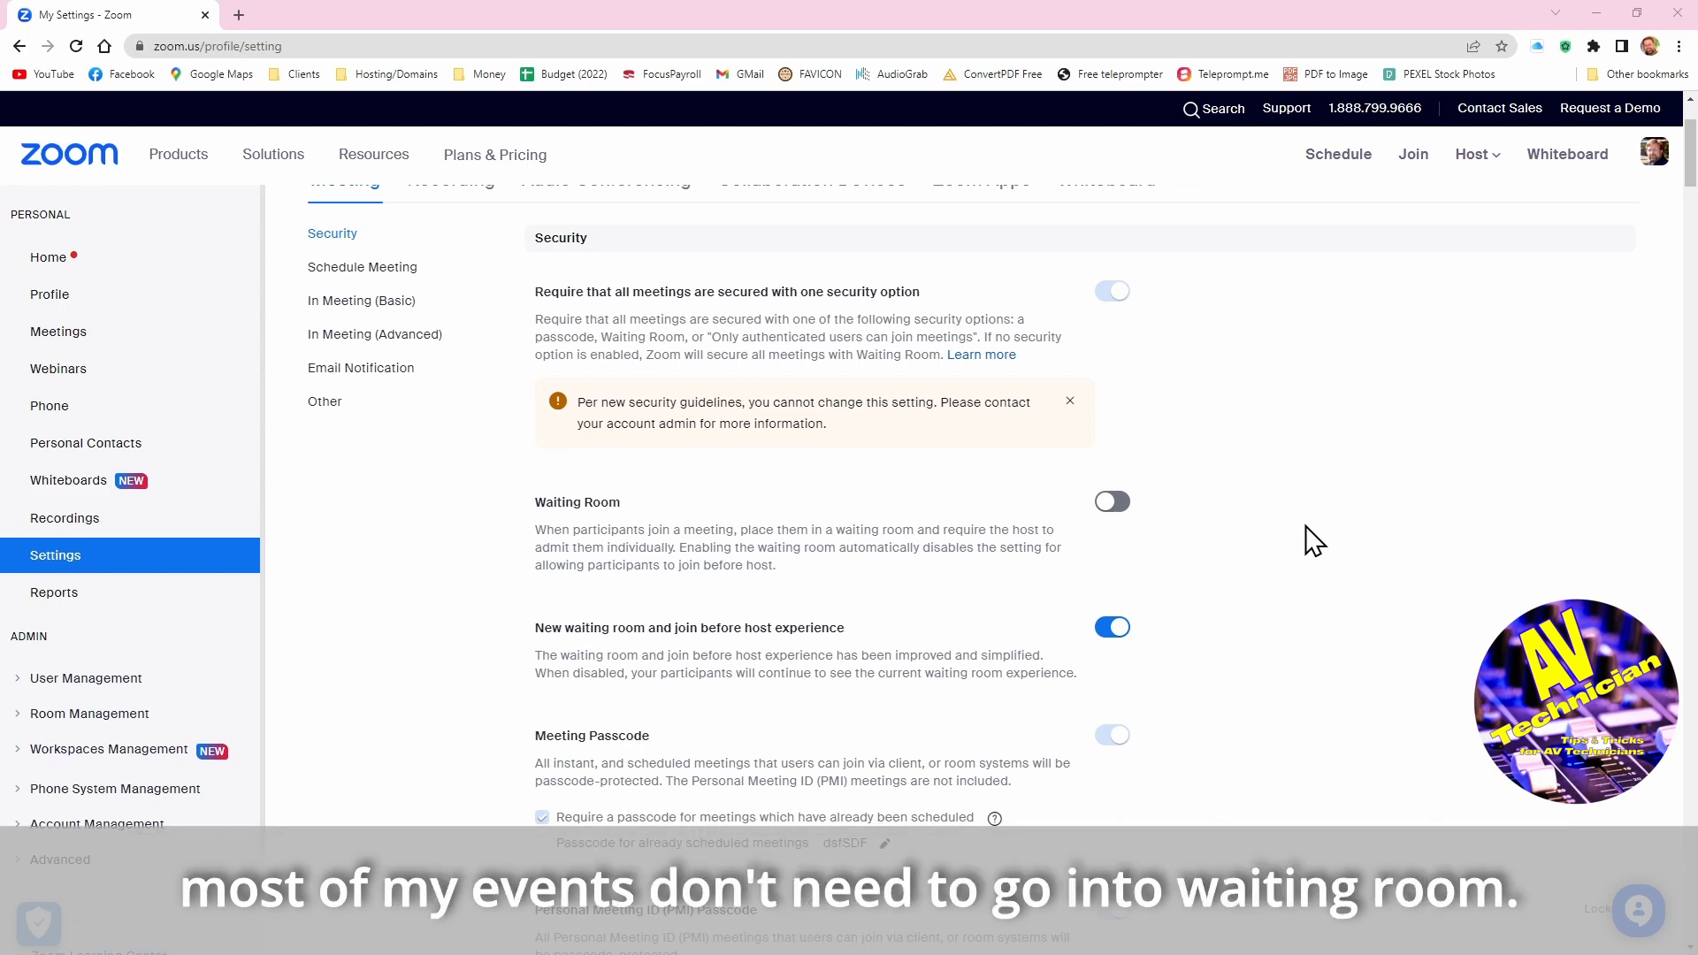
mouse_move(1314, 556)
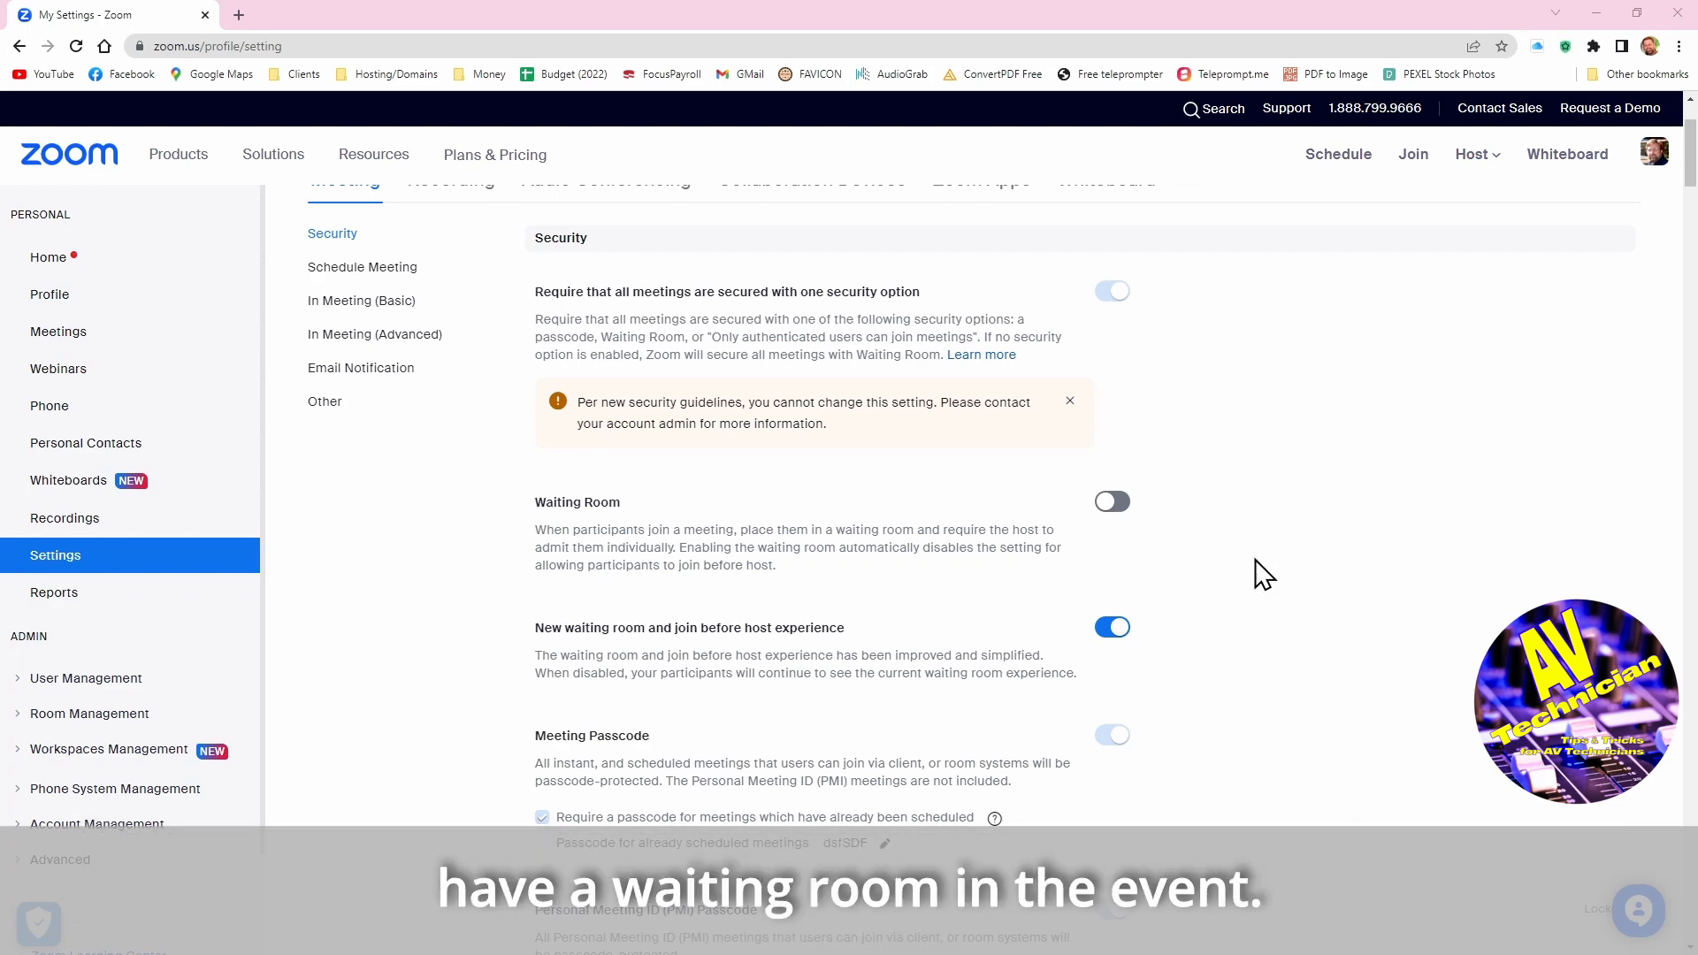
scroll(down, 3)
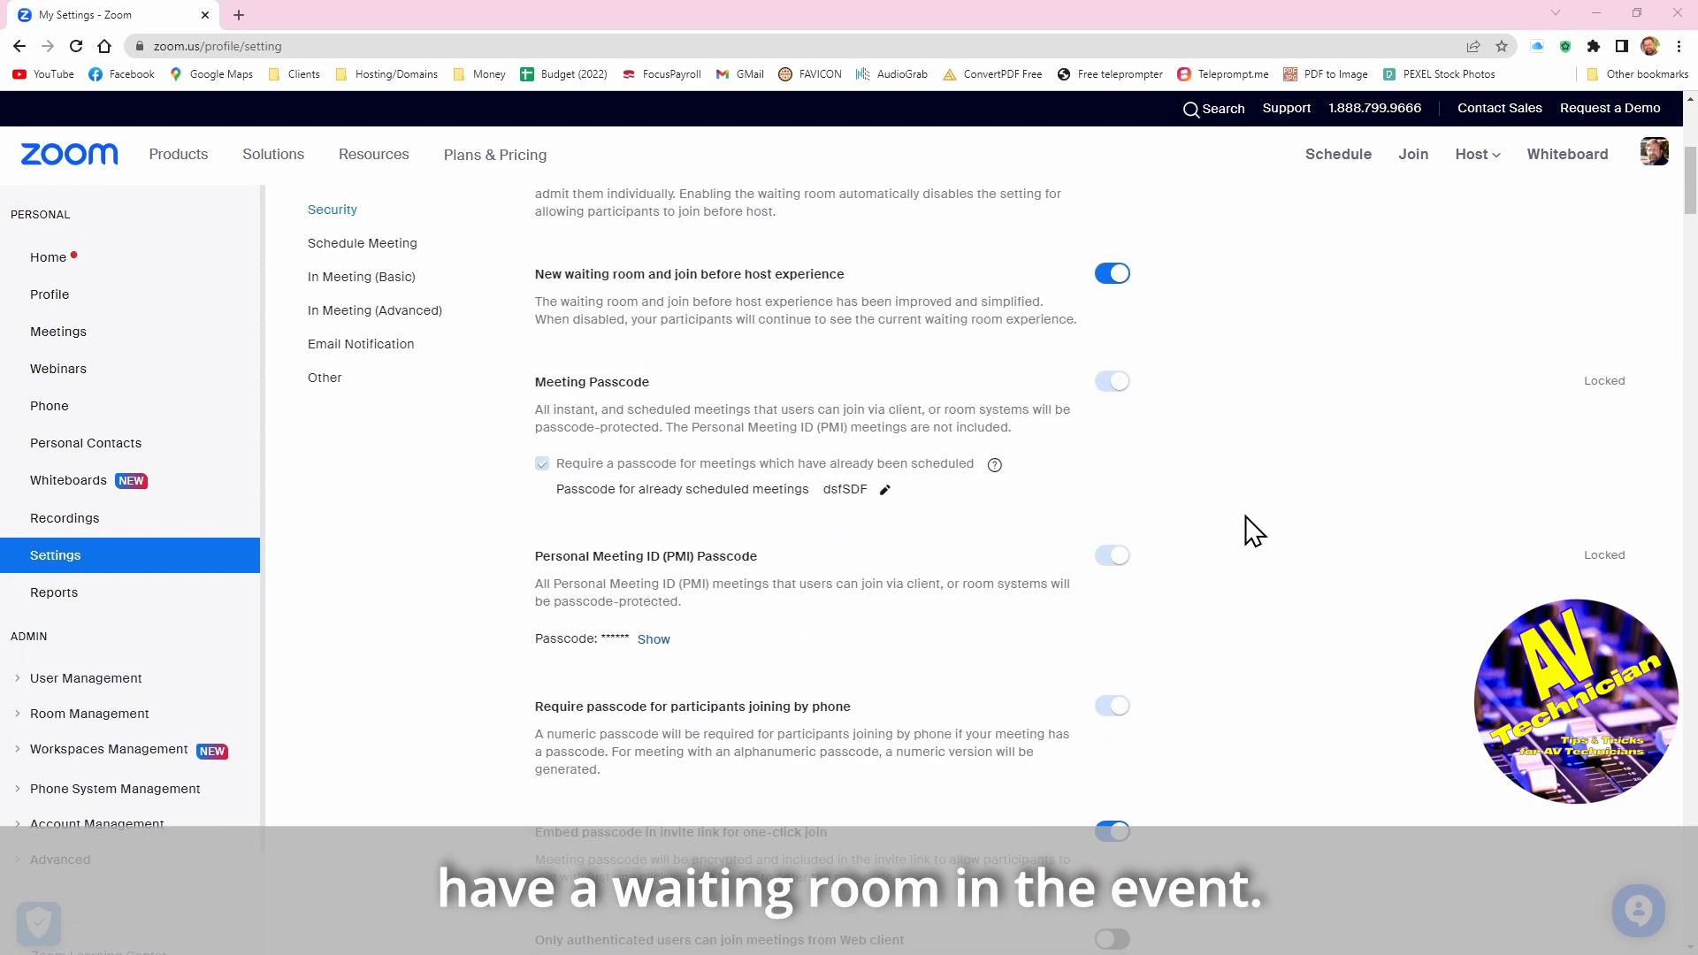
mouse_move(1029, 417)
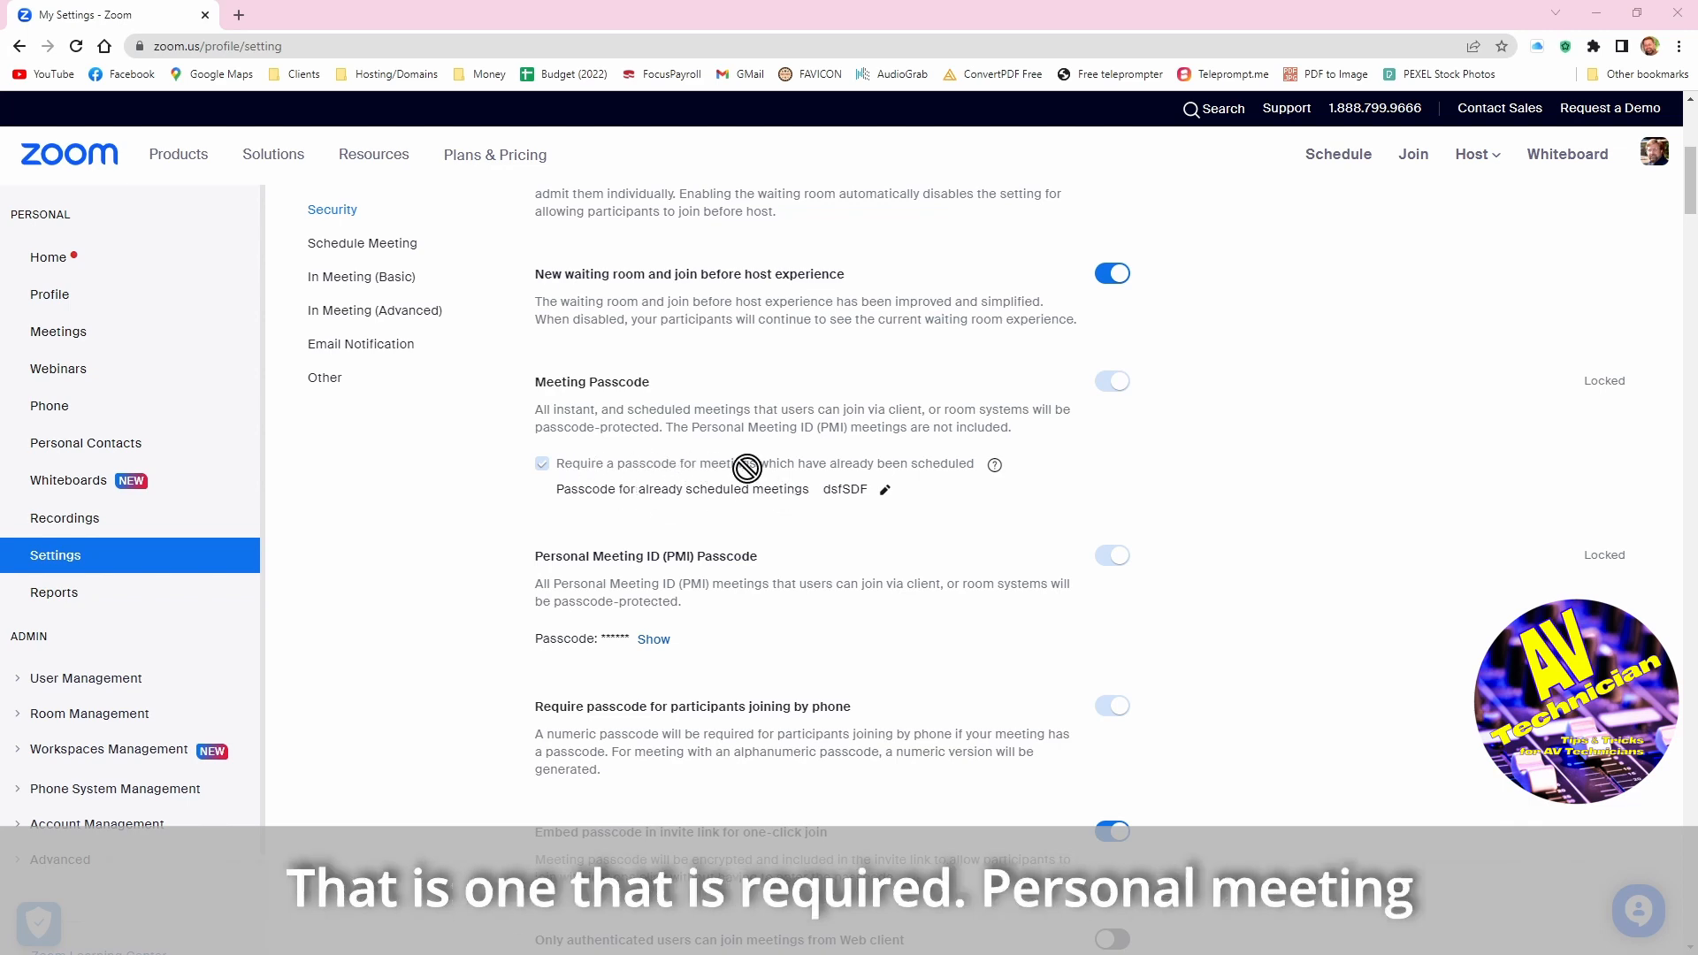
mouse_move(1403, 530)
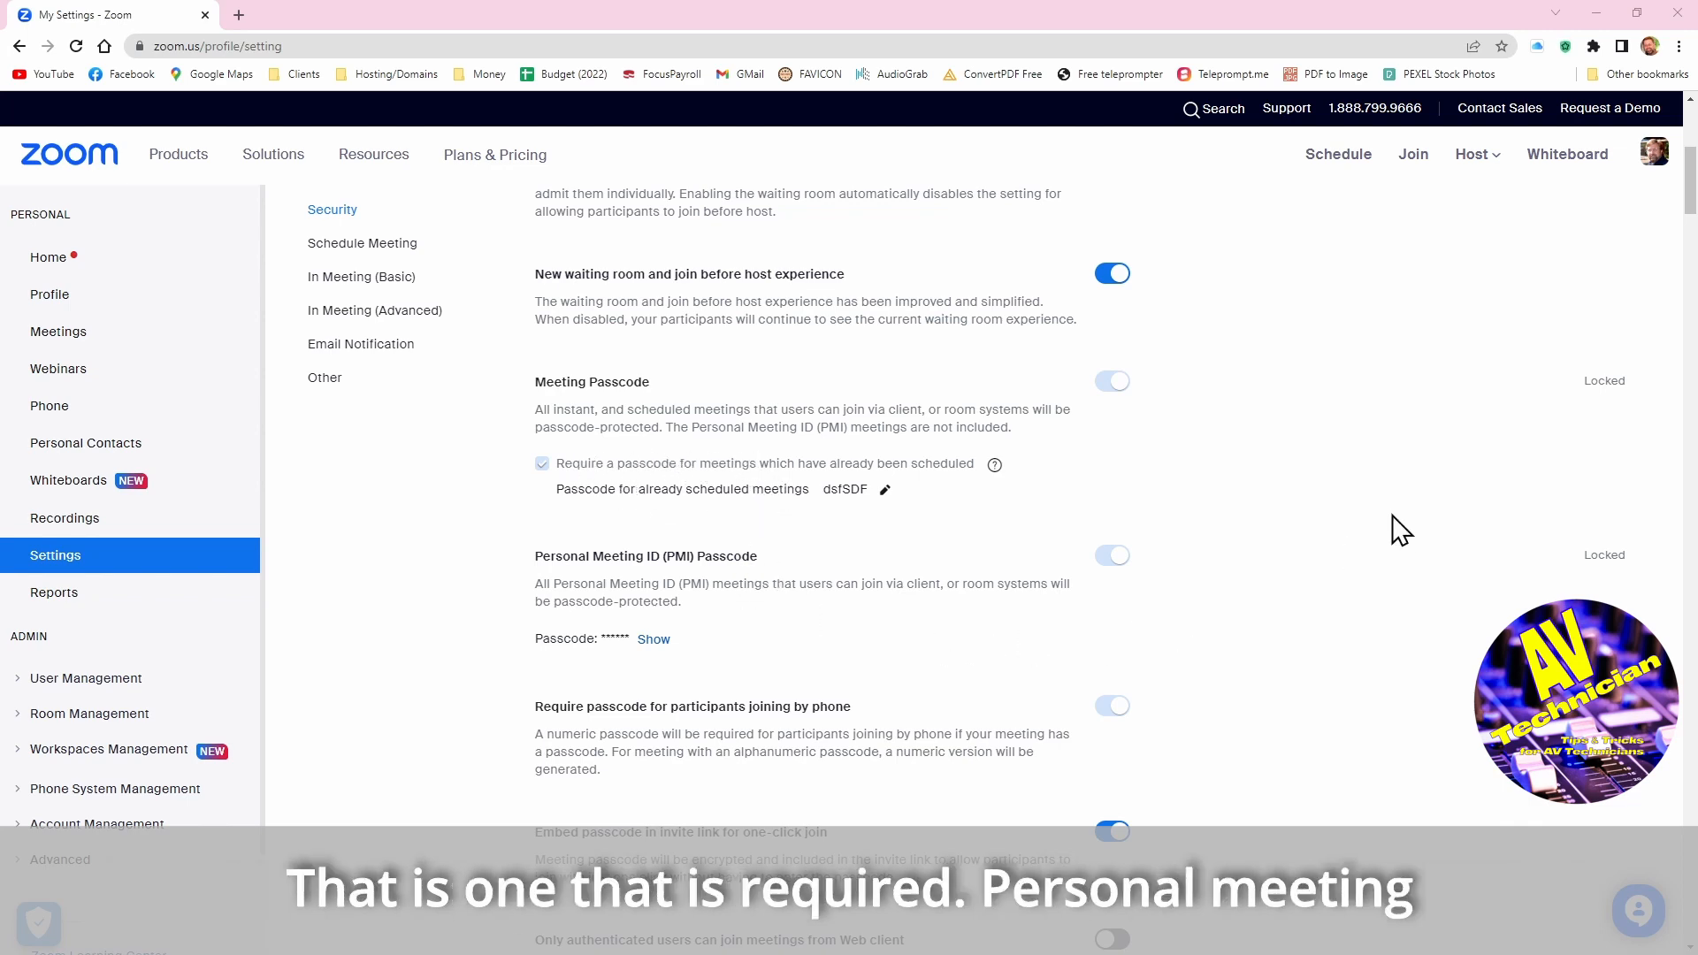
Scroll past Embed passcode to web-client authentication, region entry and encryption, down to Schedule Meeting
scroll(down, 3)
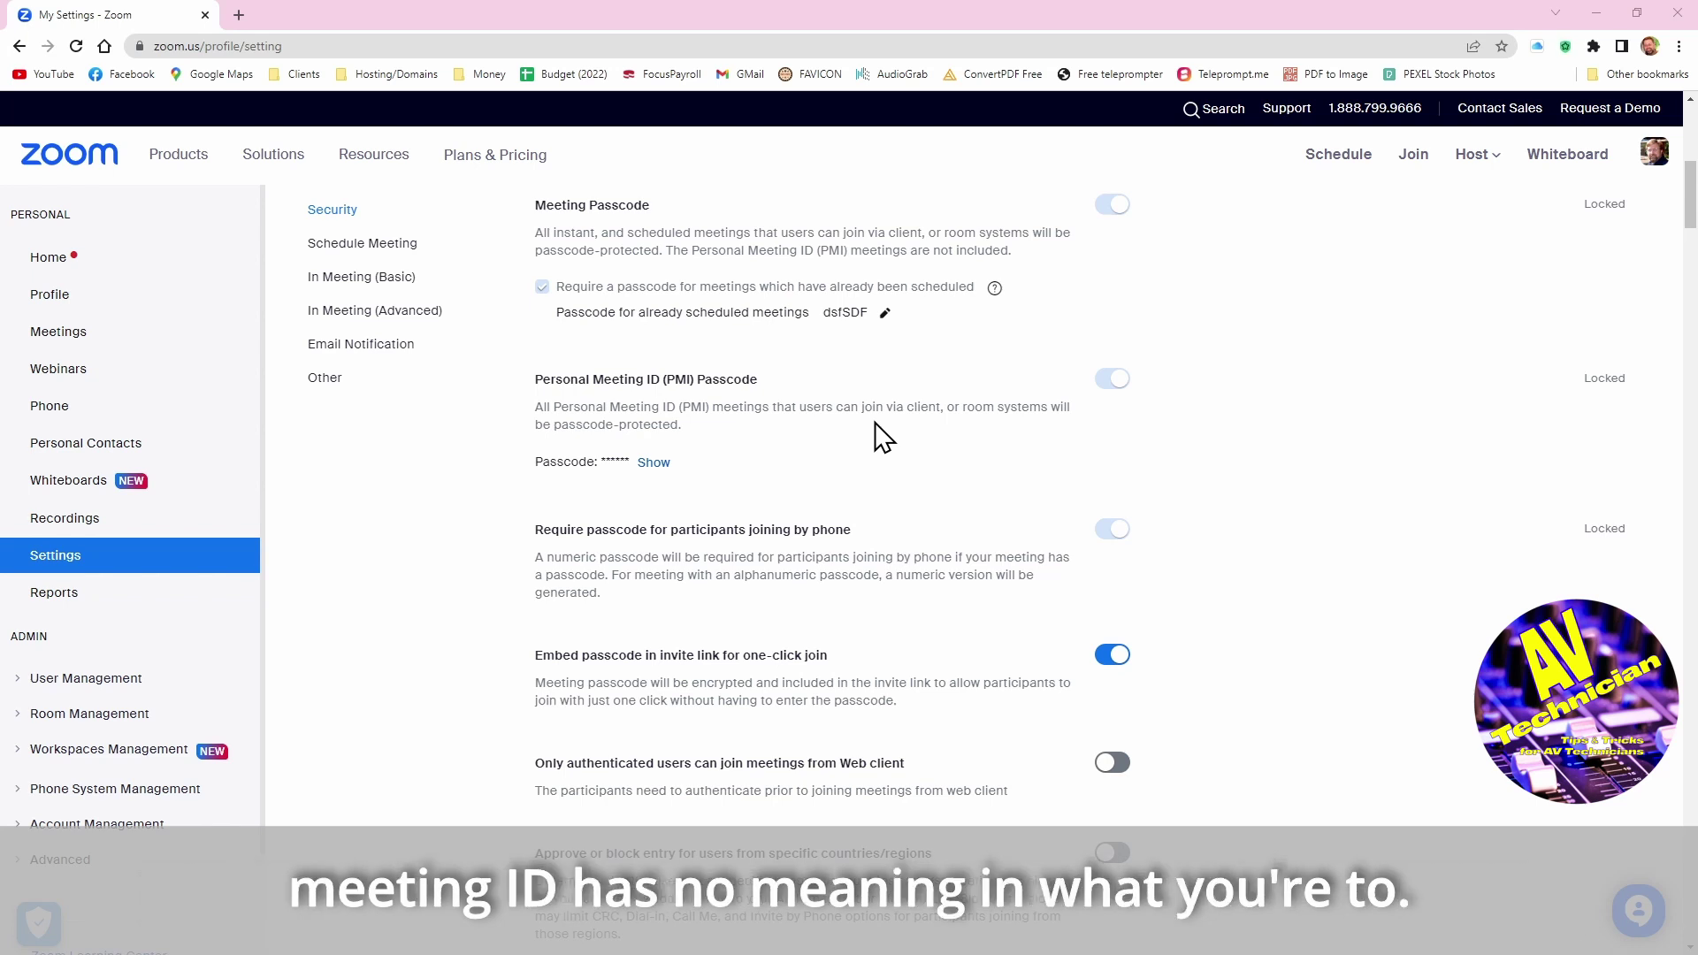
mouse_move(1403, 438)
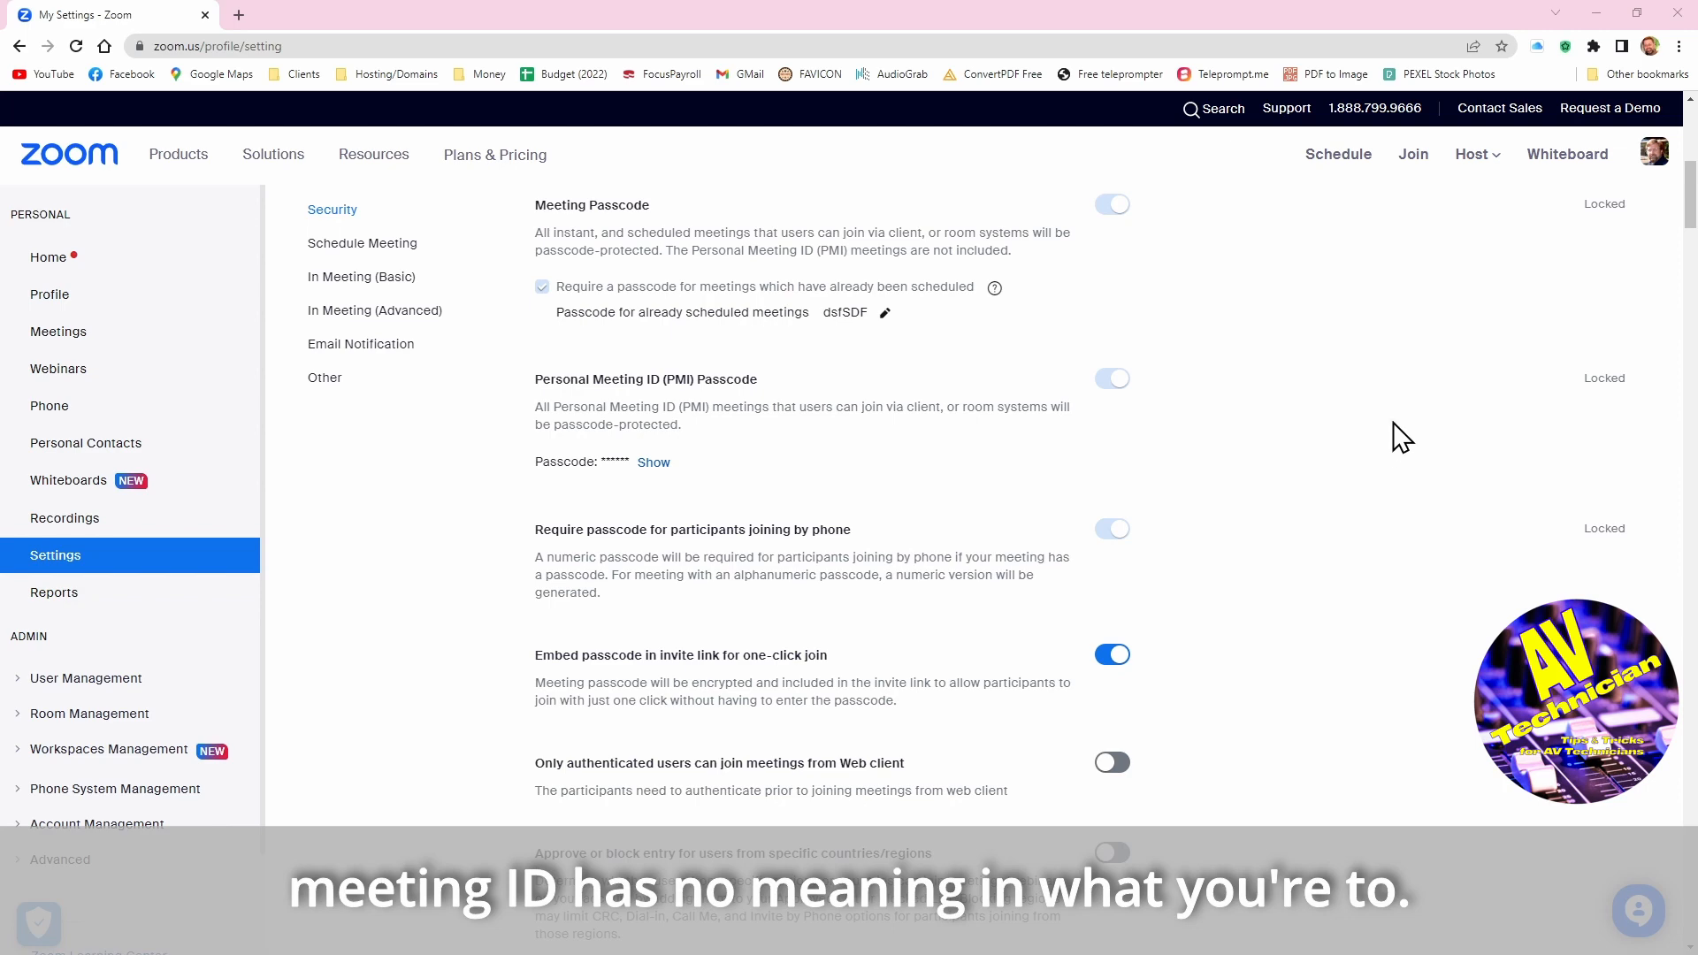
scroll(down, 3)
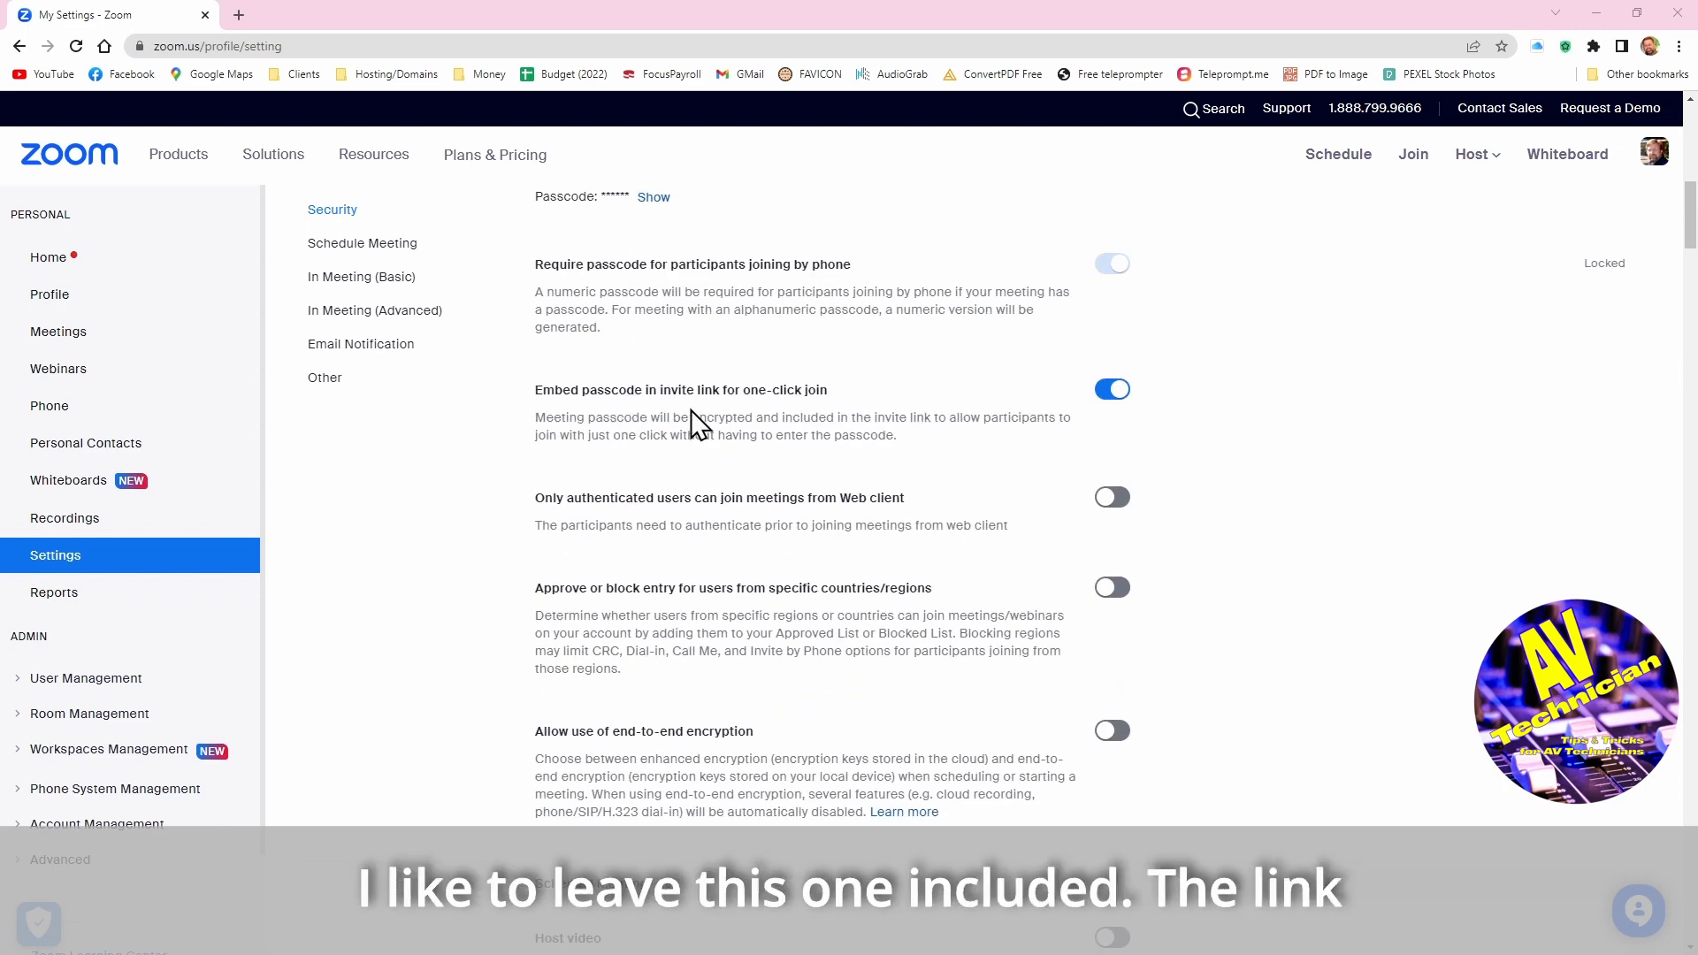
mouse_move(831, 419)
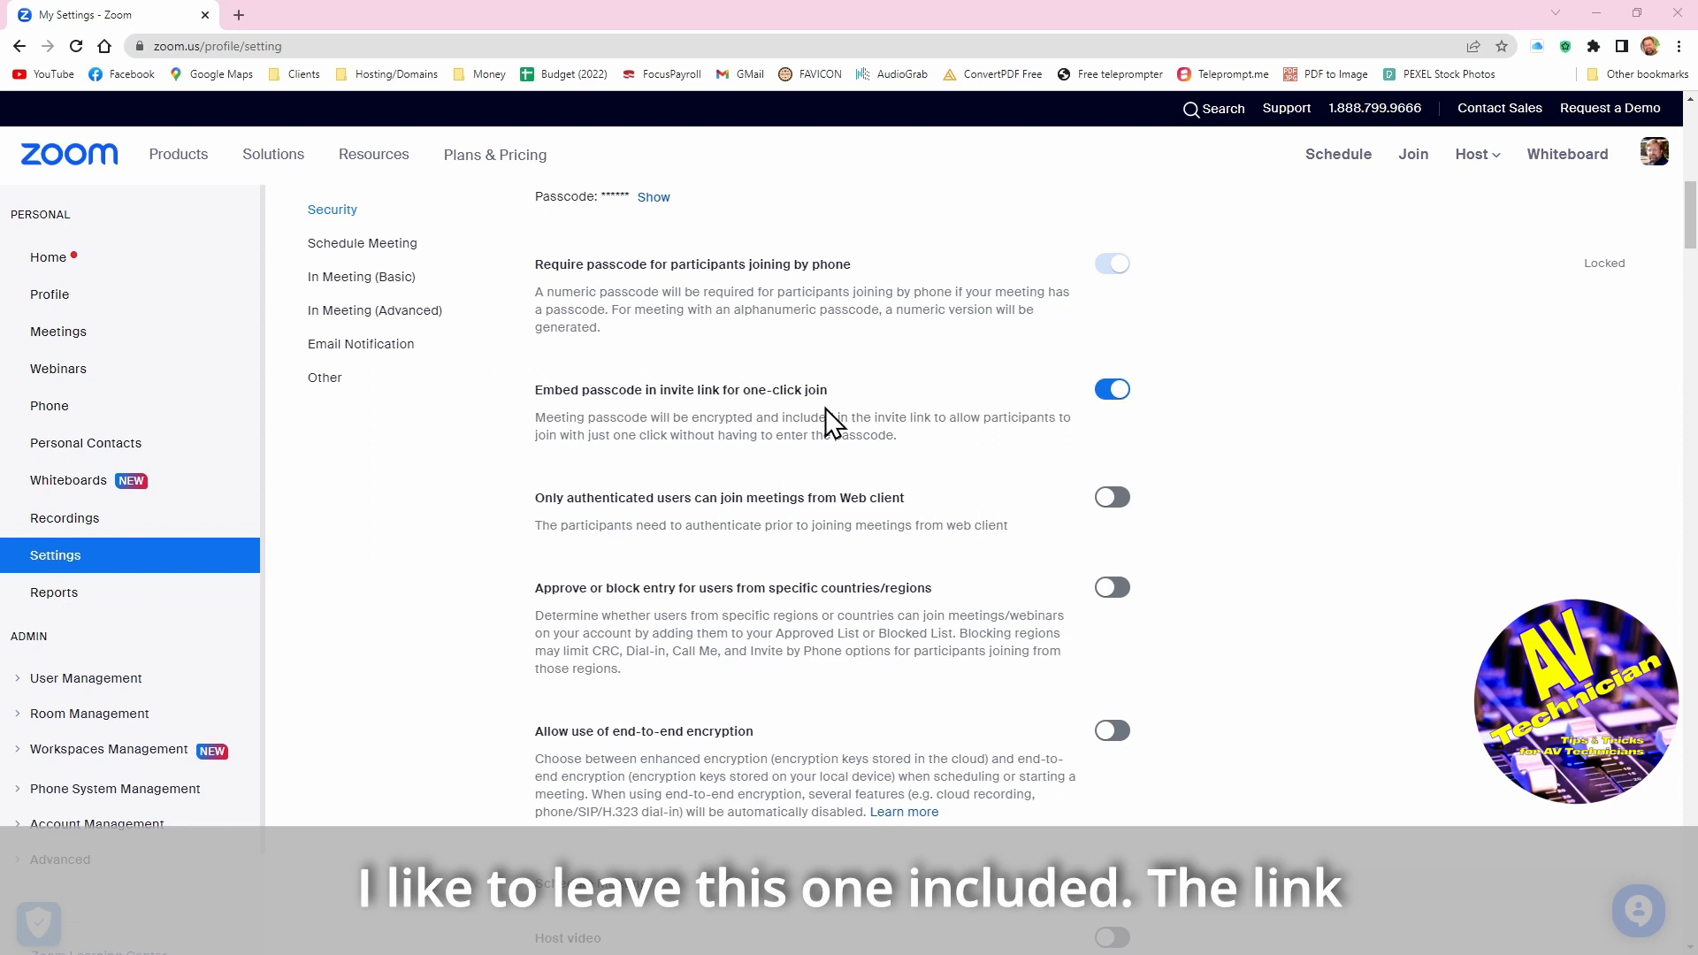
mouse_move(826, 418)
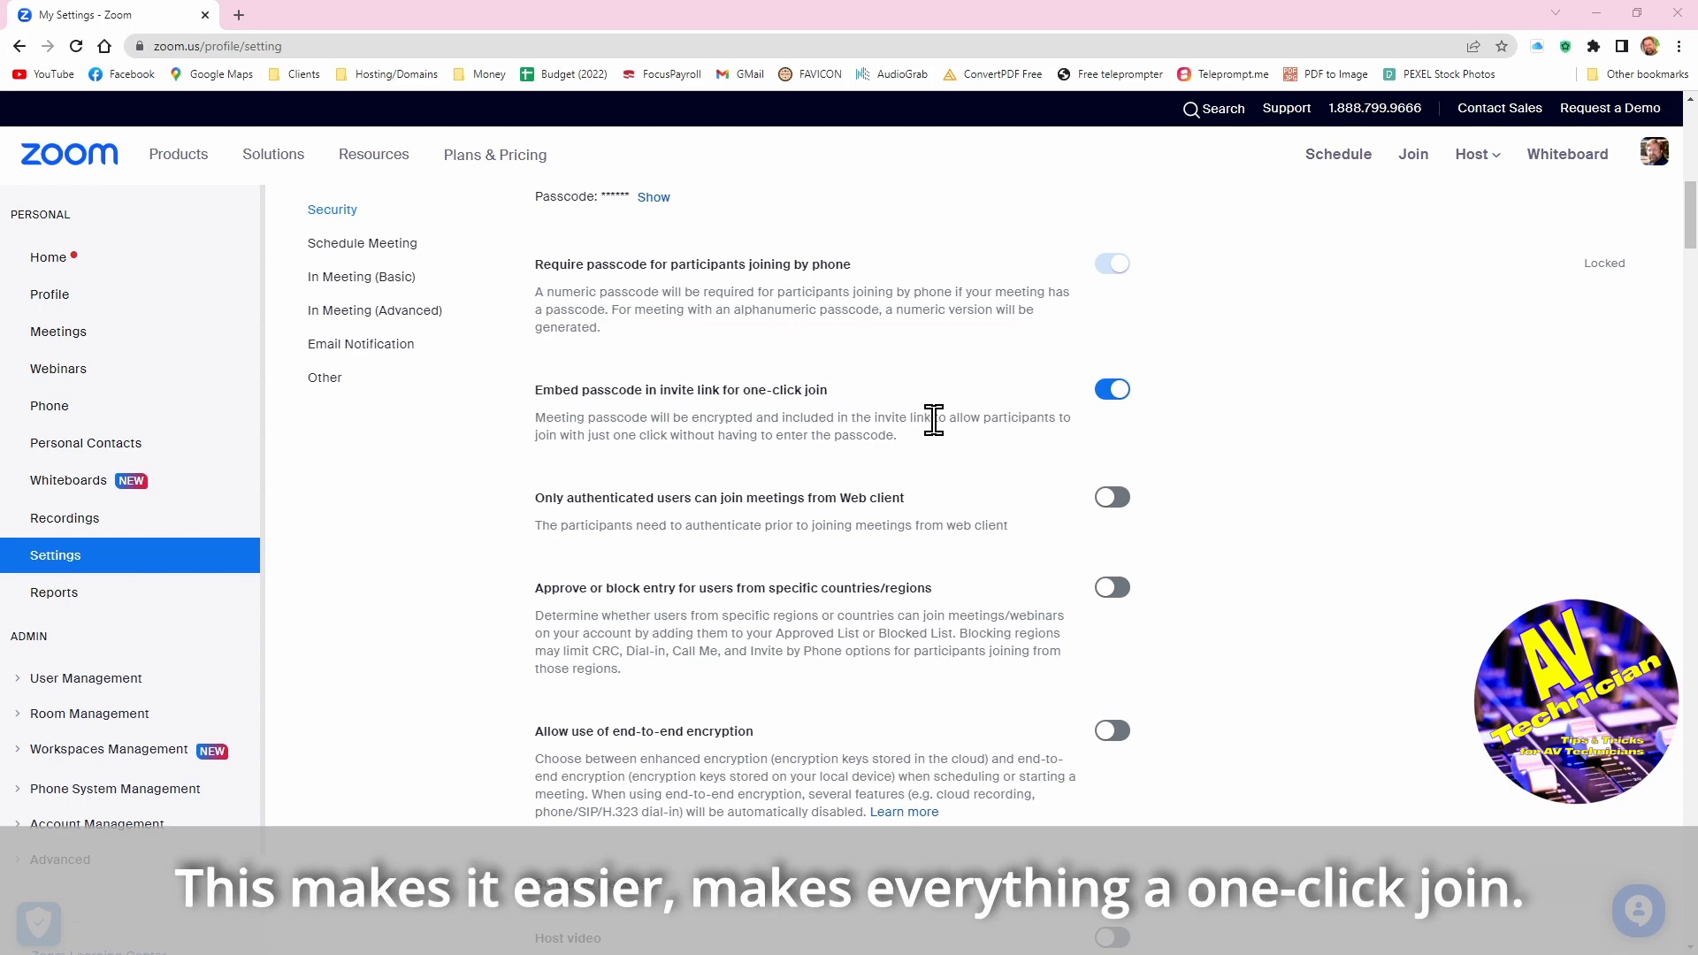
mouse_move(1308, 454)
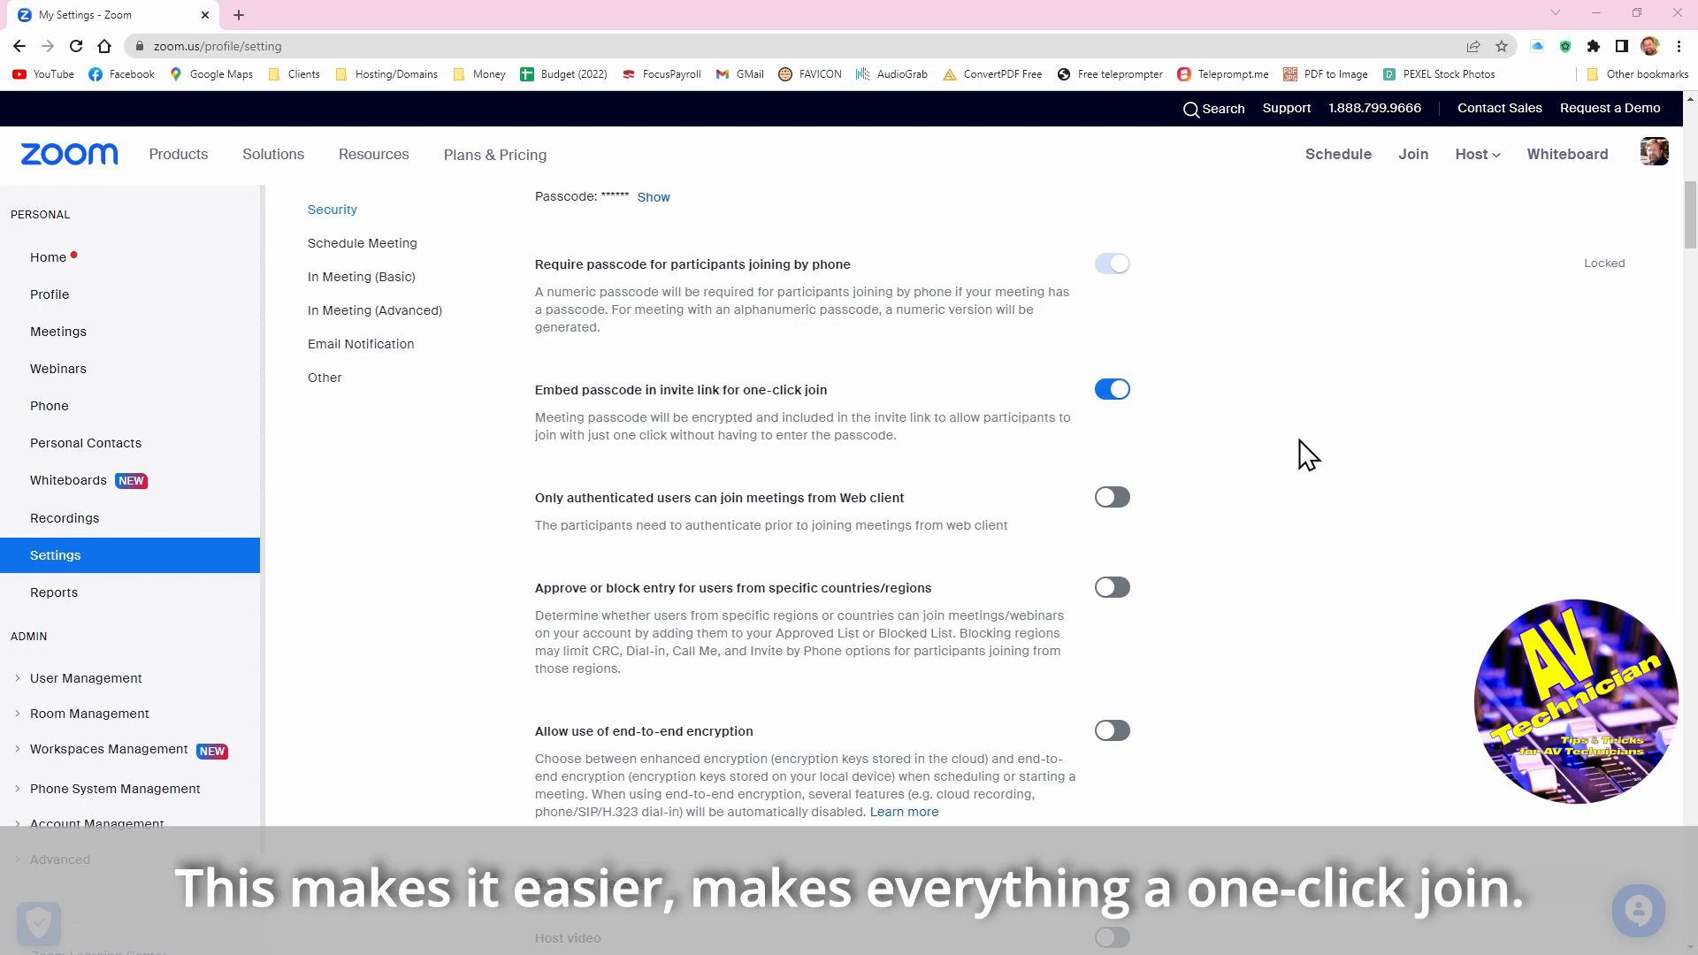
scroll(down, 3)
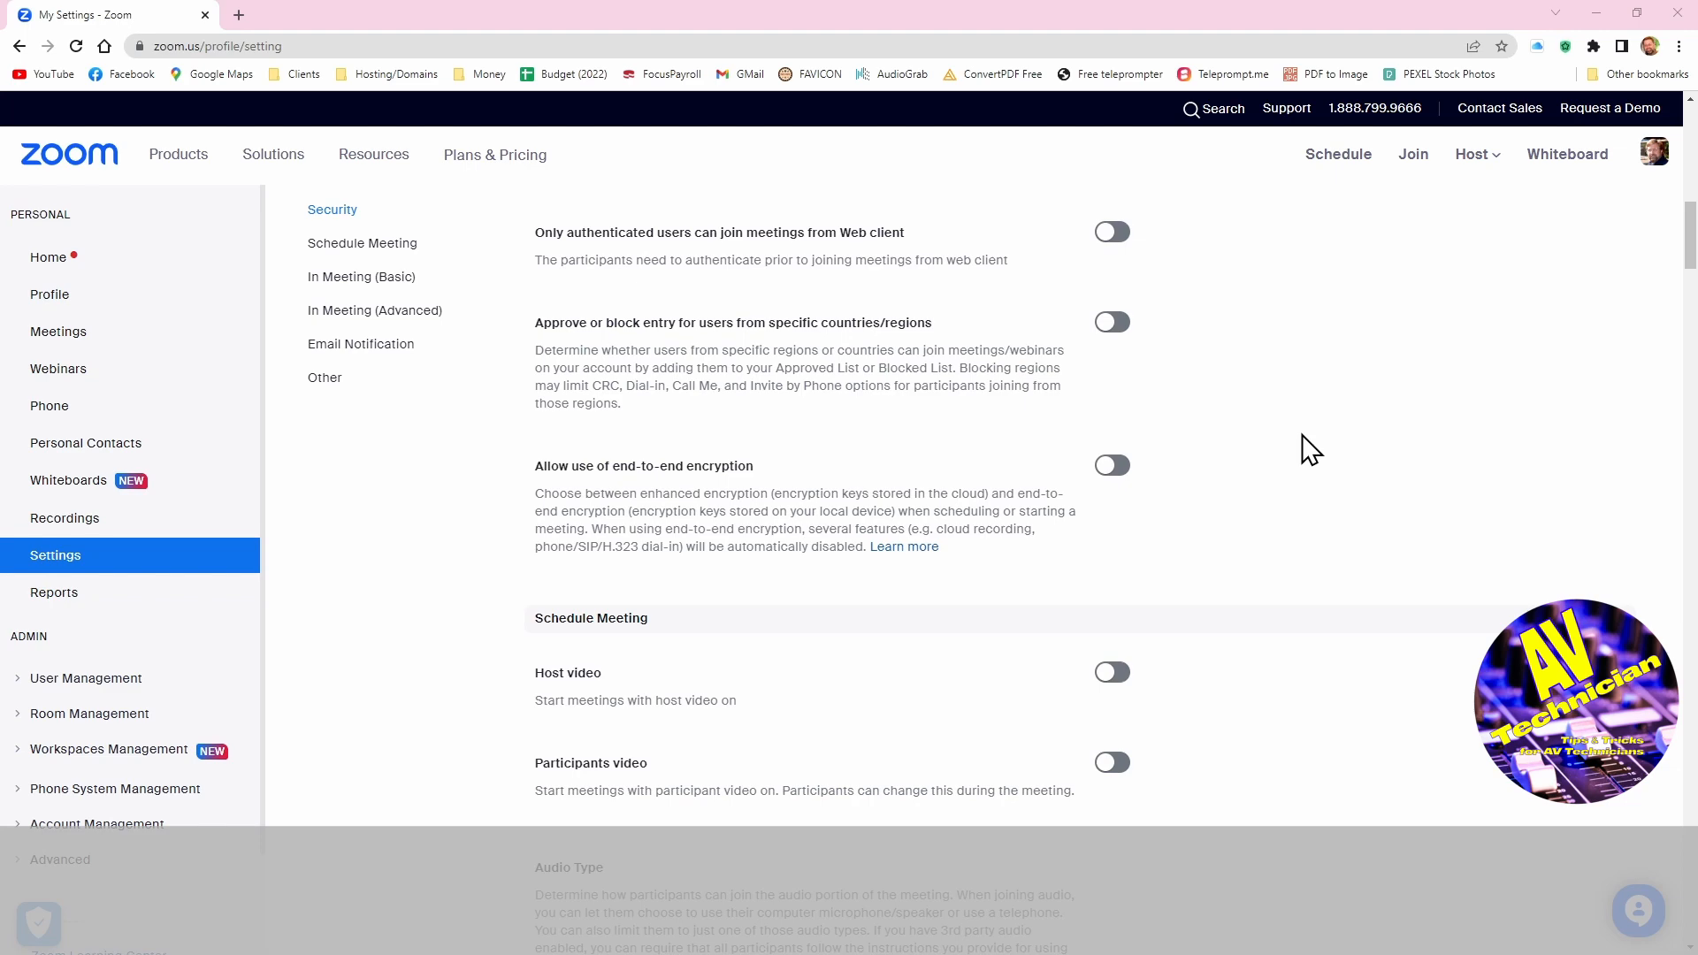
scroll(down, 3)
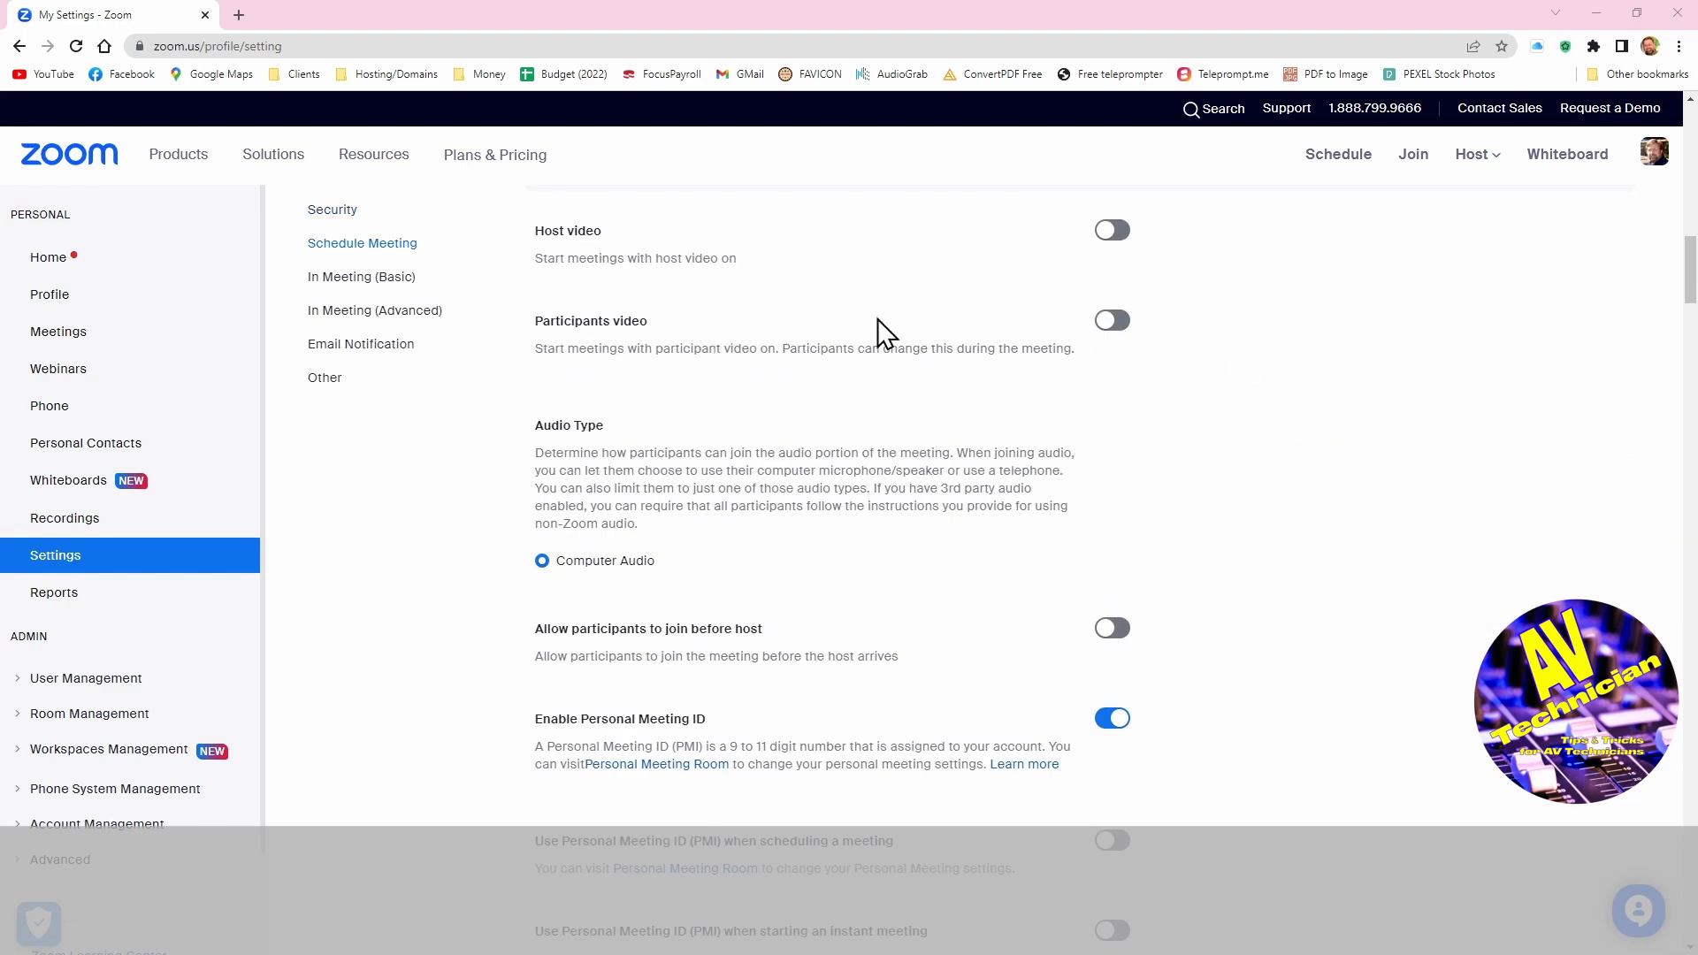
scroll(up, 3)
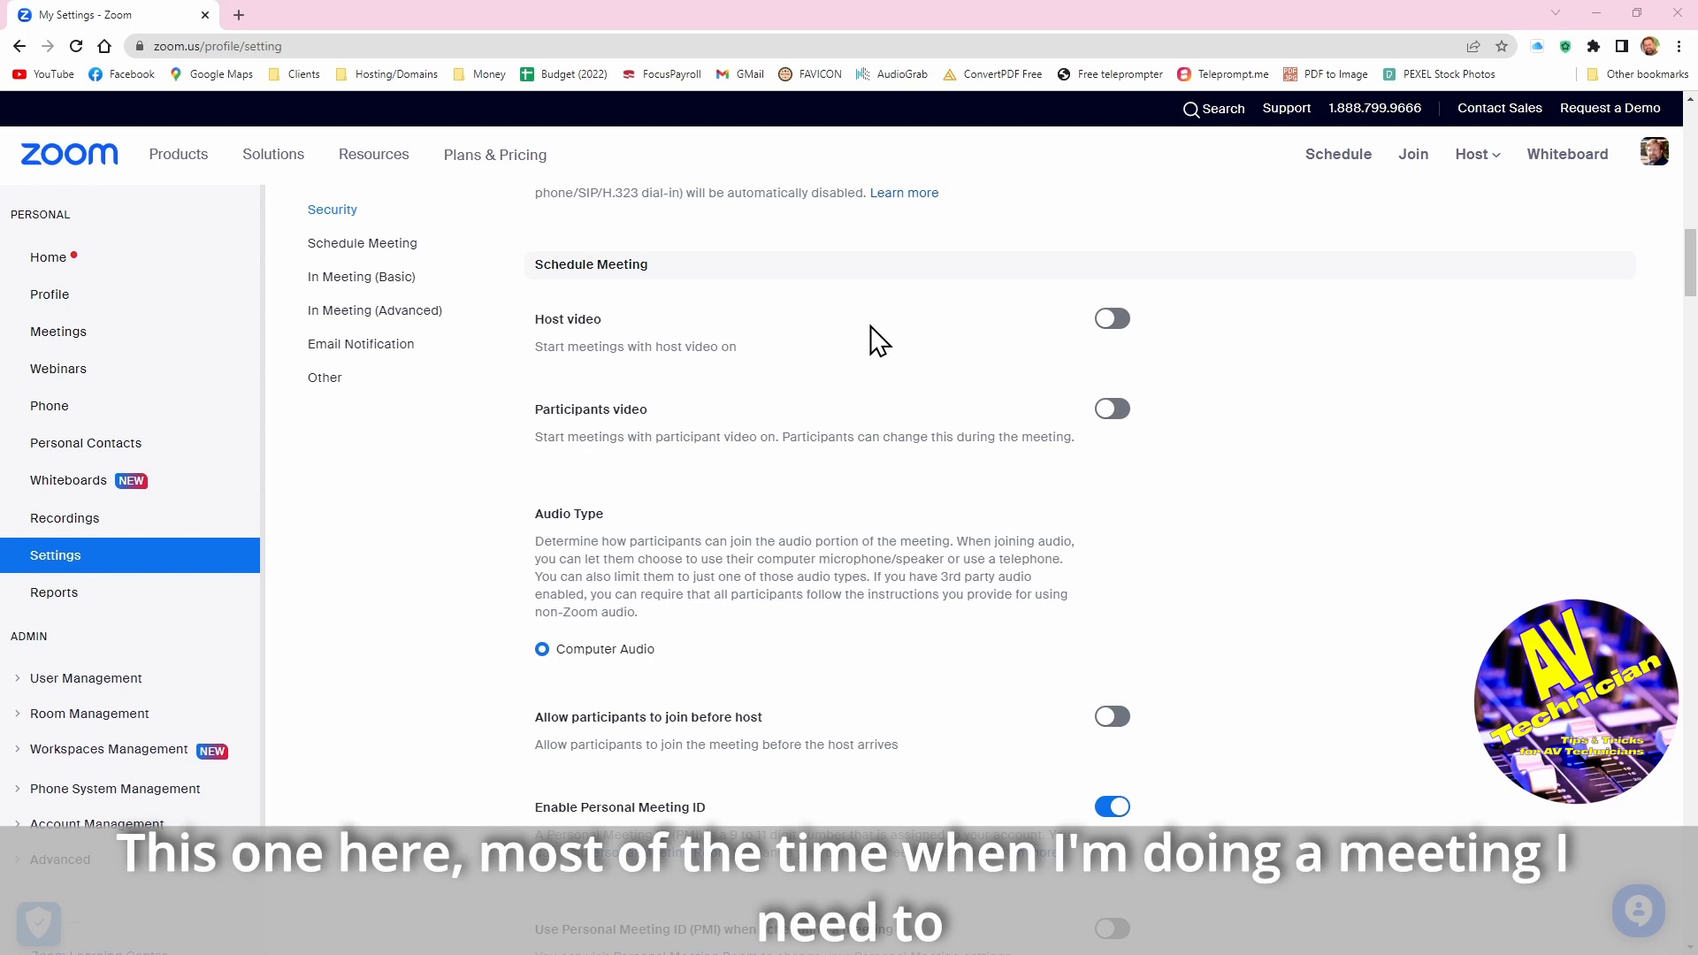
mouse_move(1111, 317)
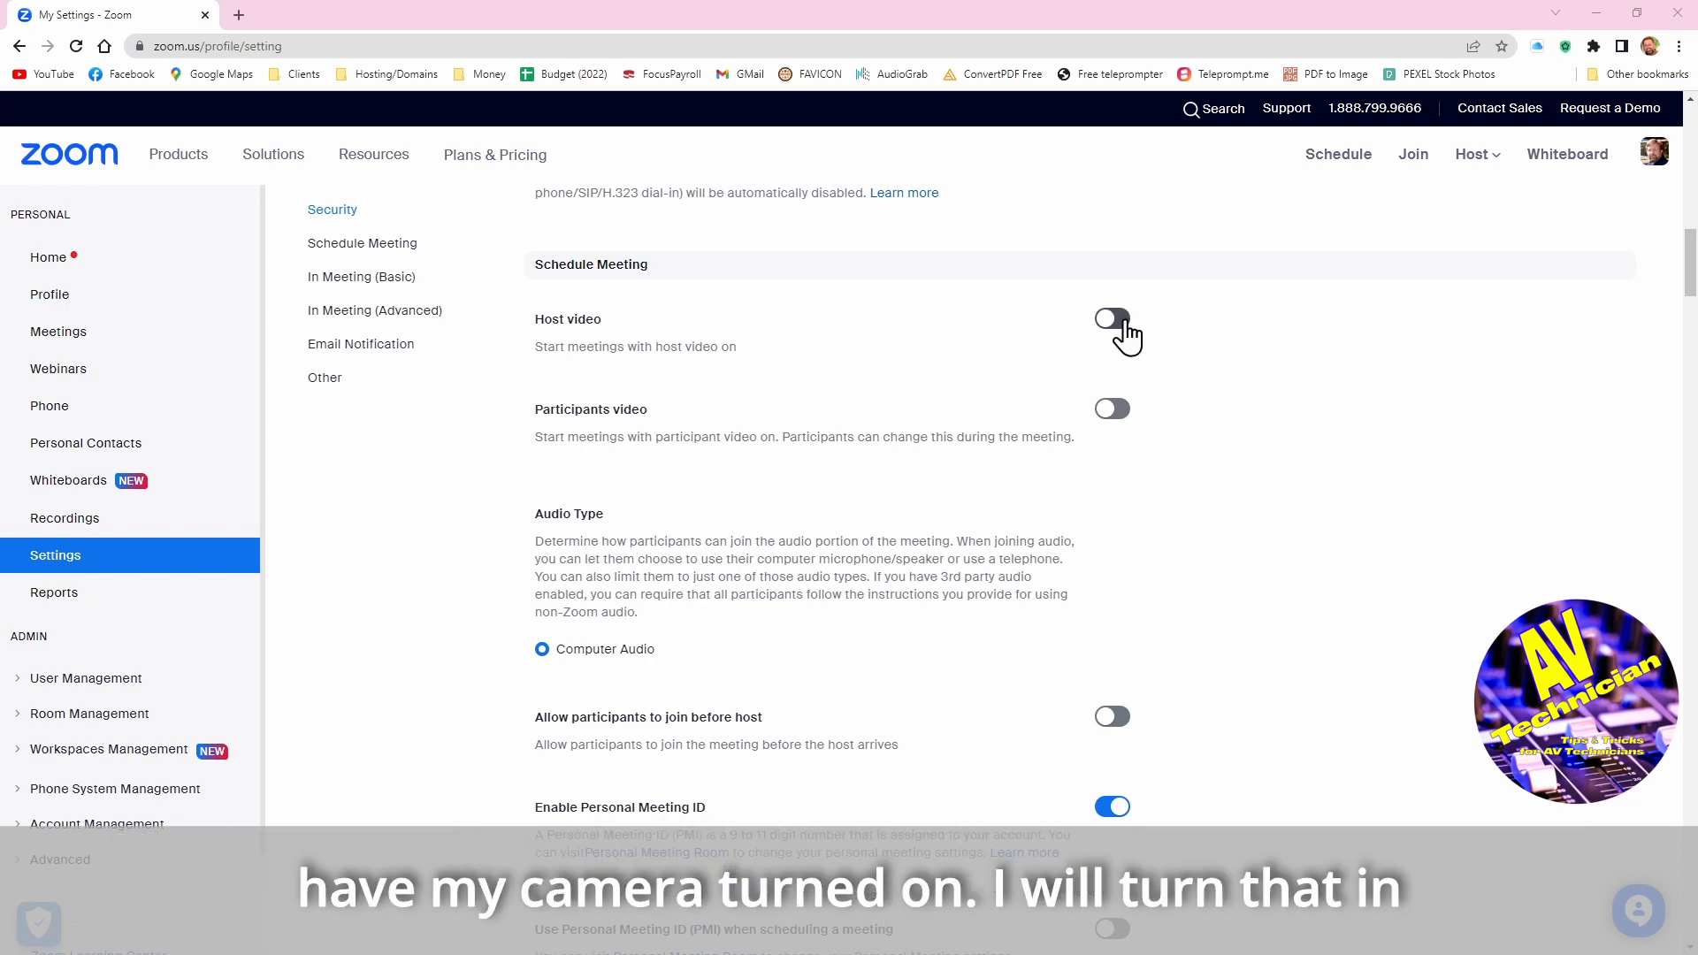
click(1111, 317)
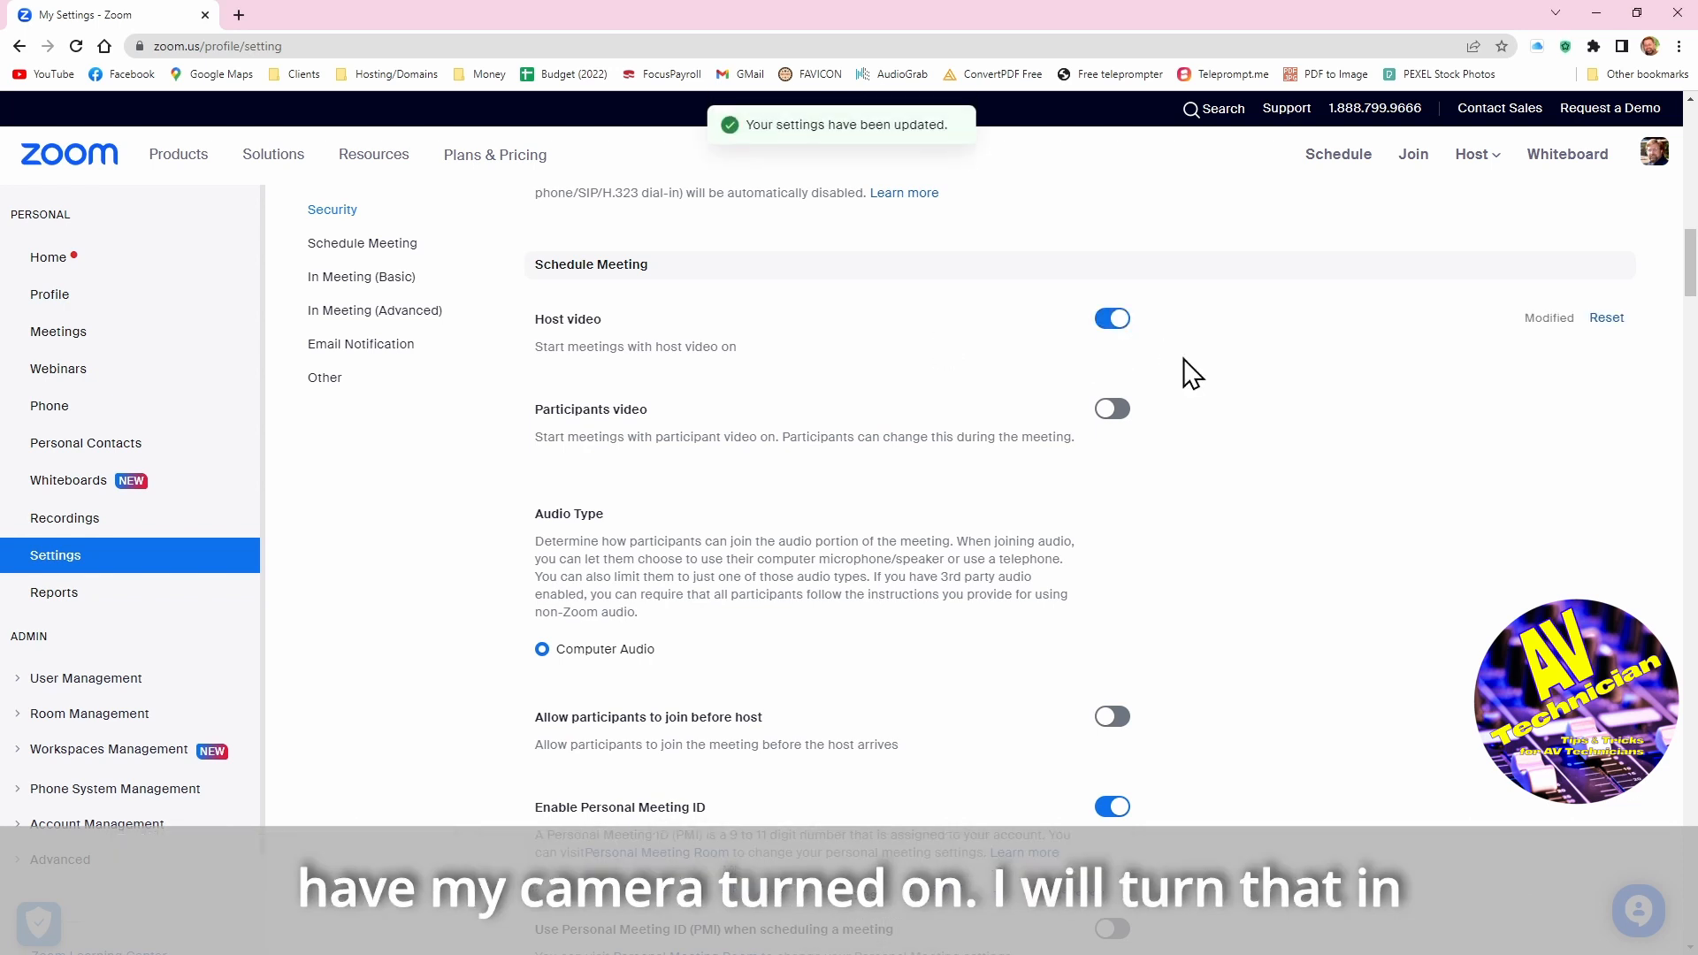
mouse_move(1007, 441)
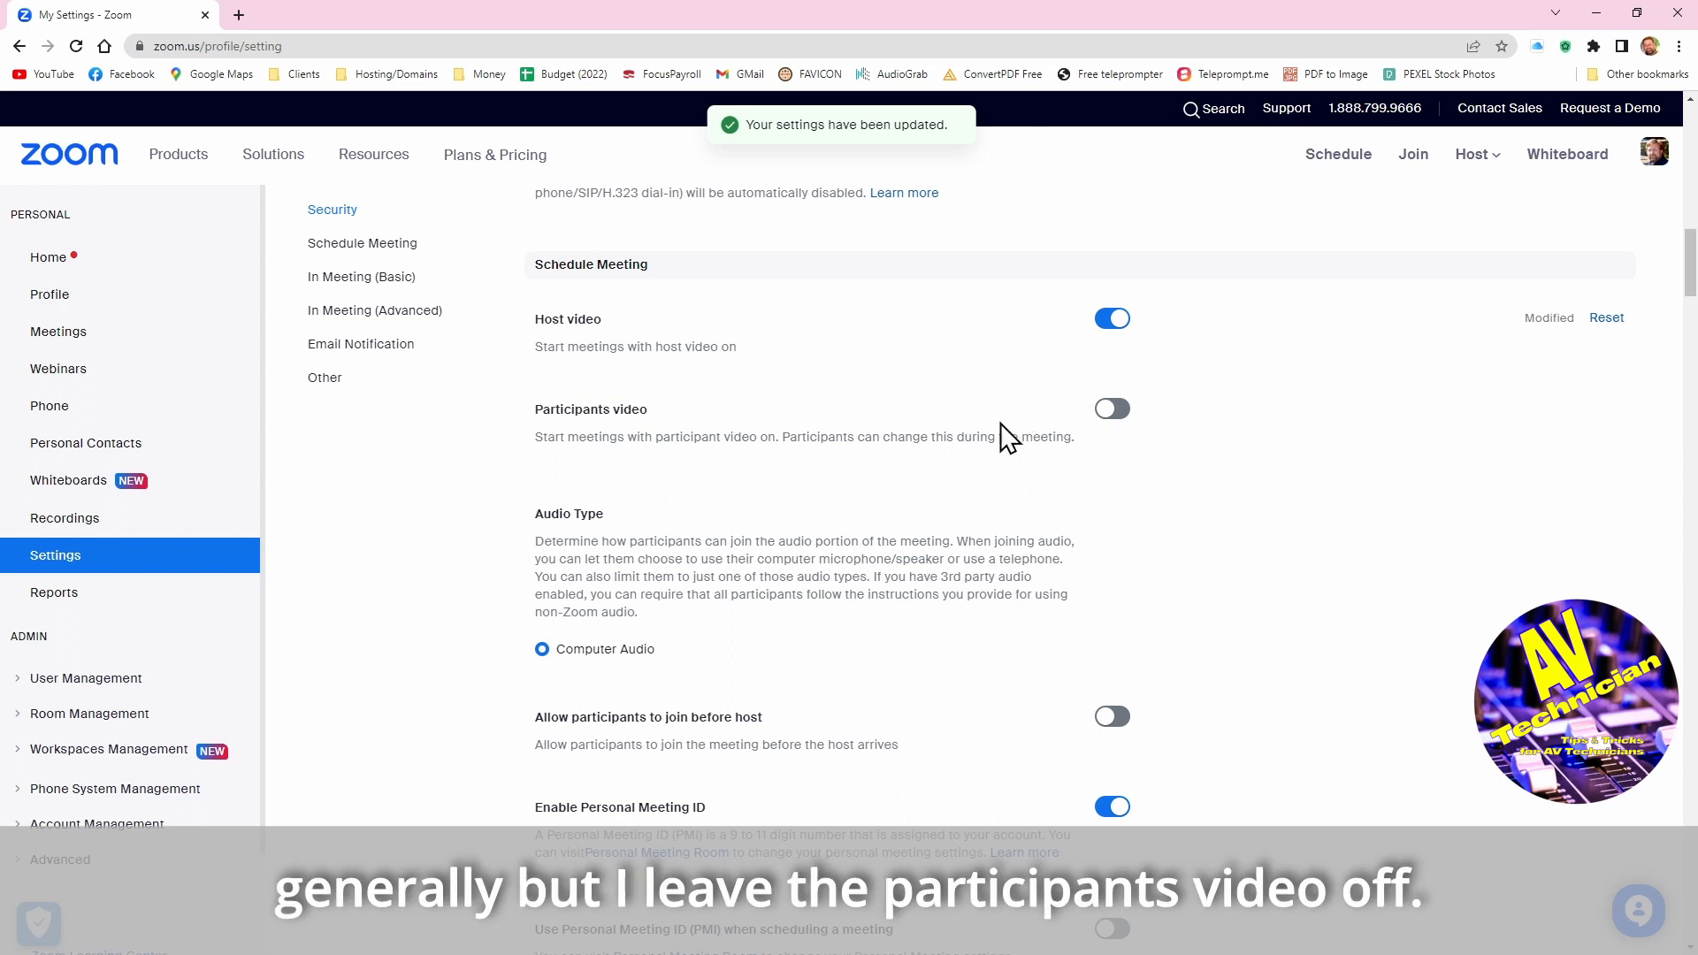
mouse_move(1145, 444)
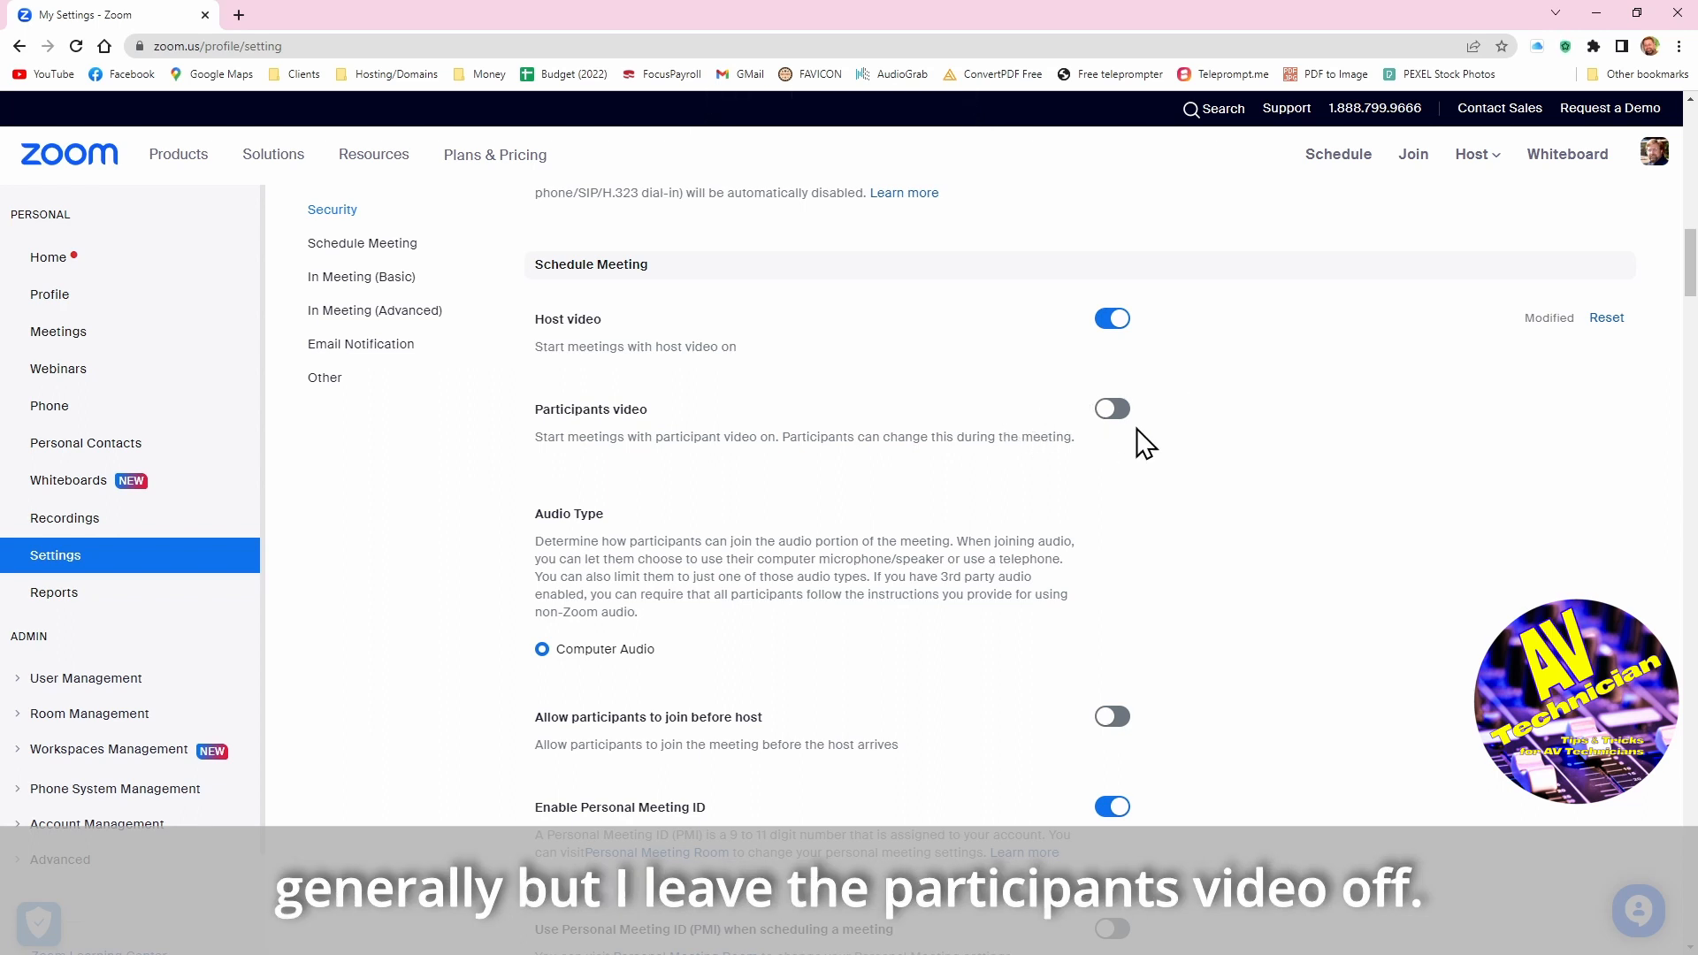
mouse_move(1155, 407)
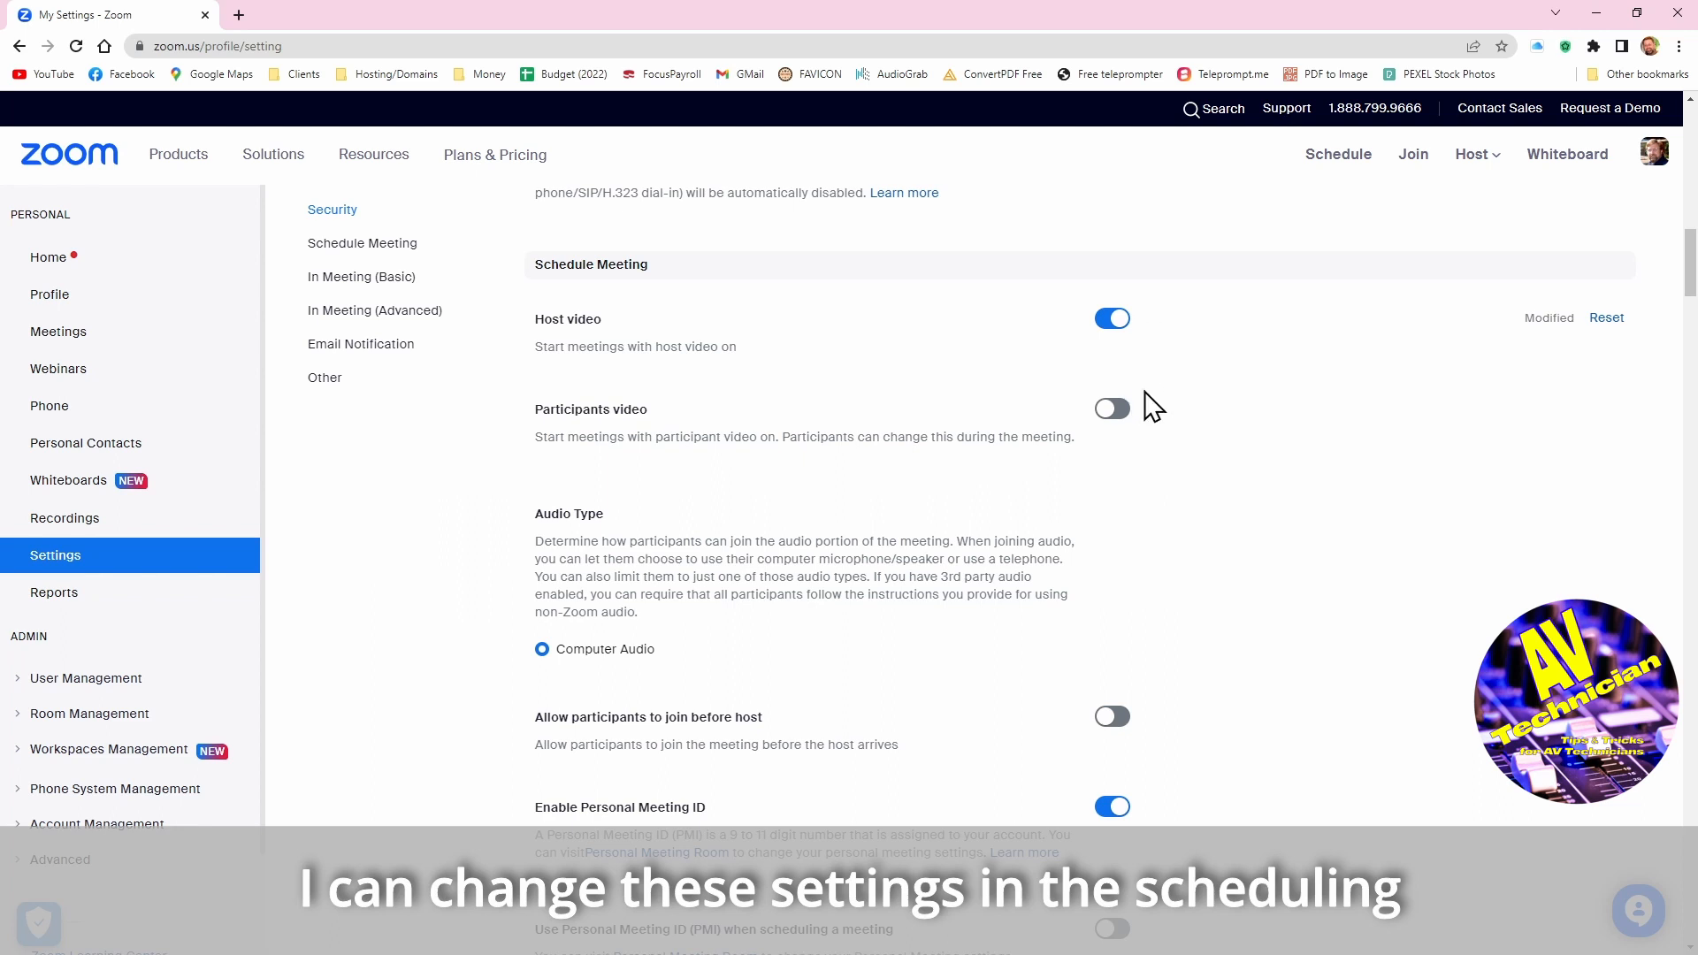
mouse_move(1175, 427)
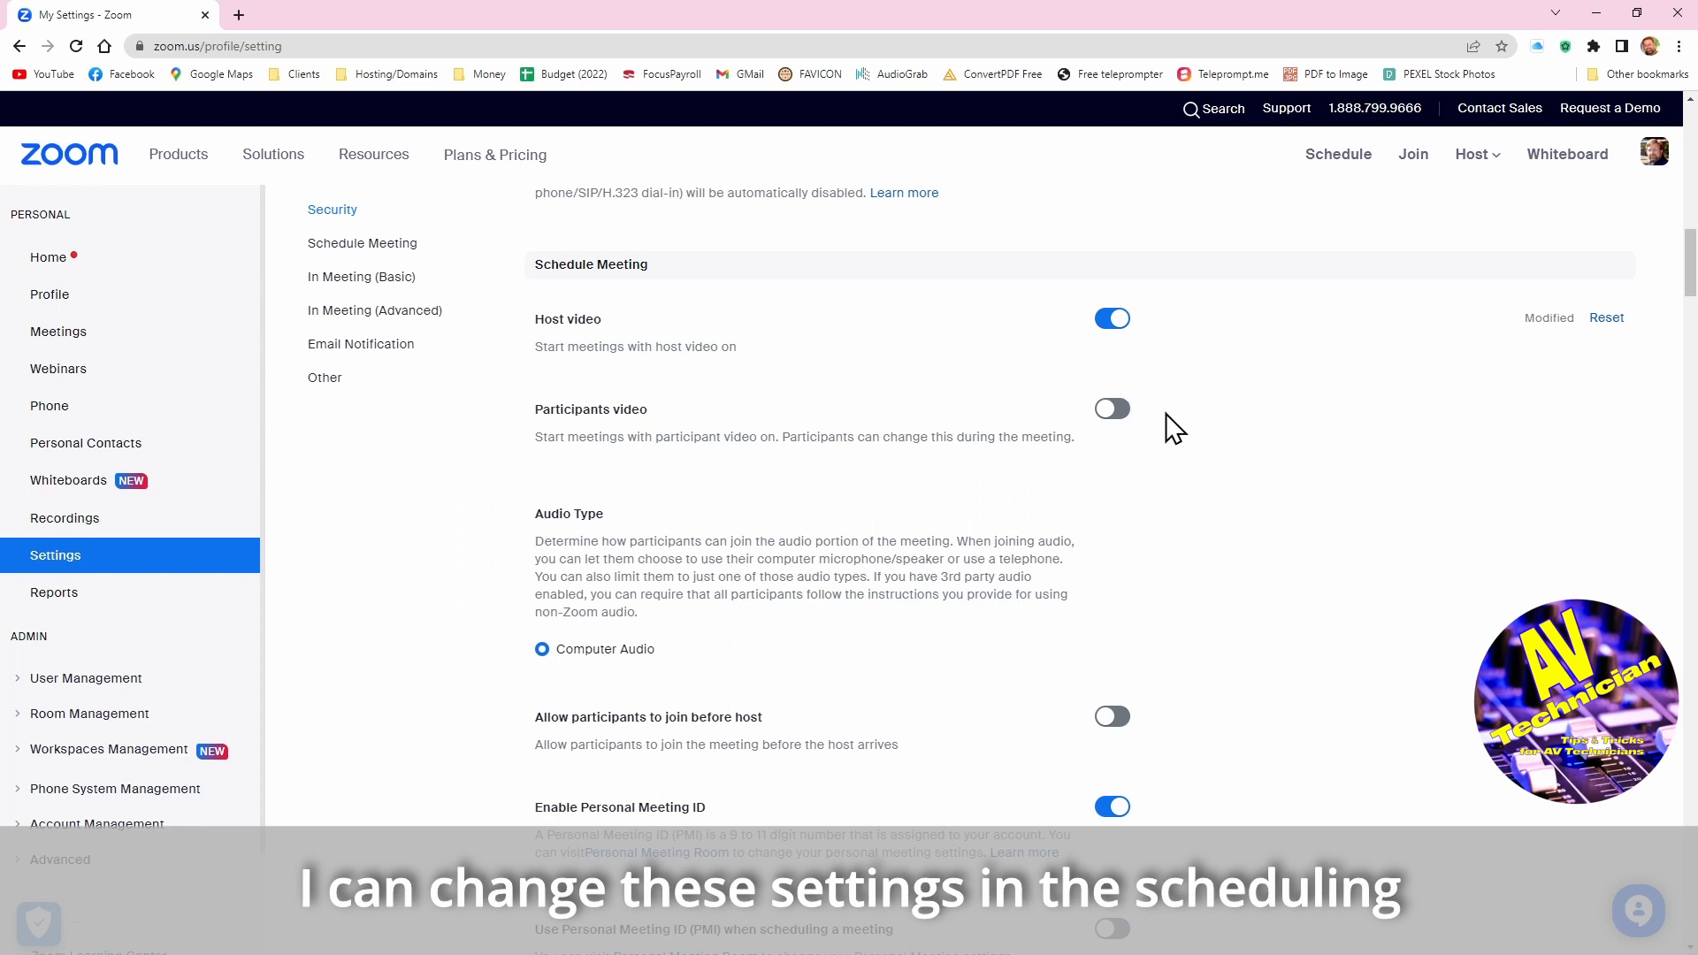
mouse_move(828, 366)
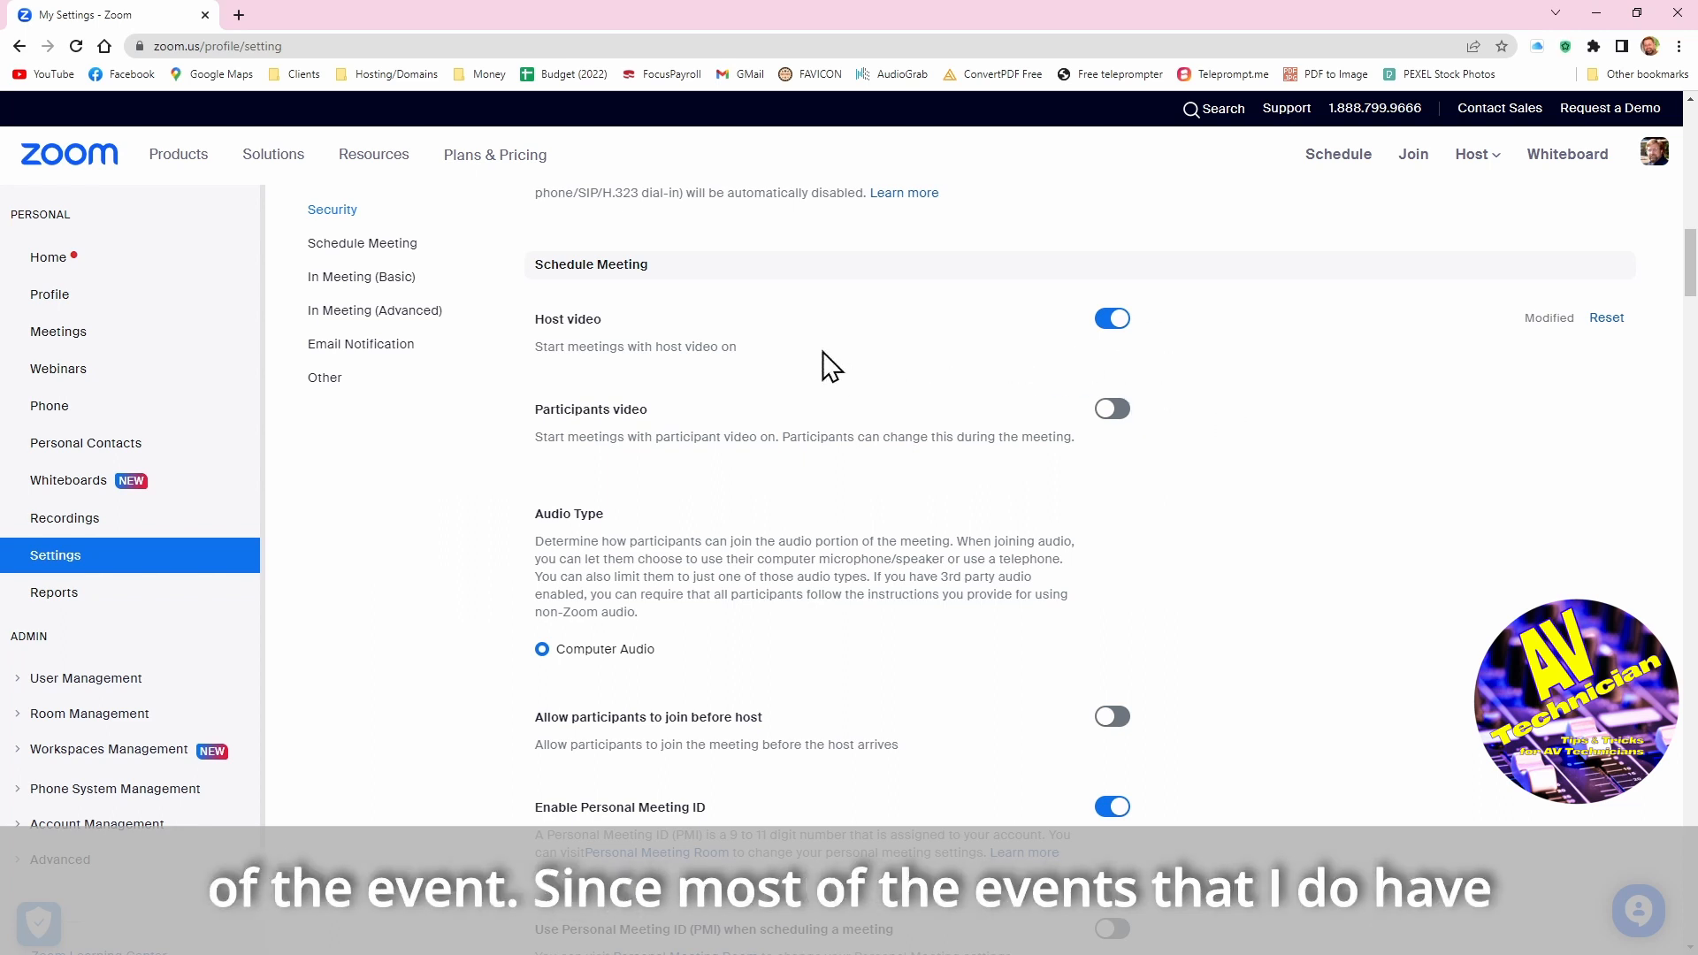
mouse_move(876, 364)
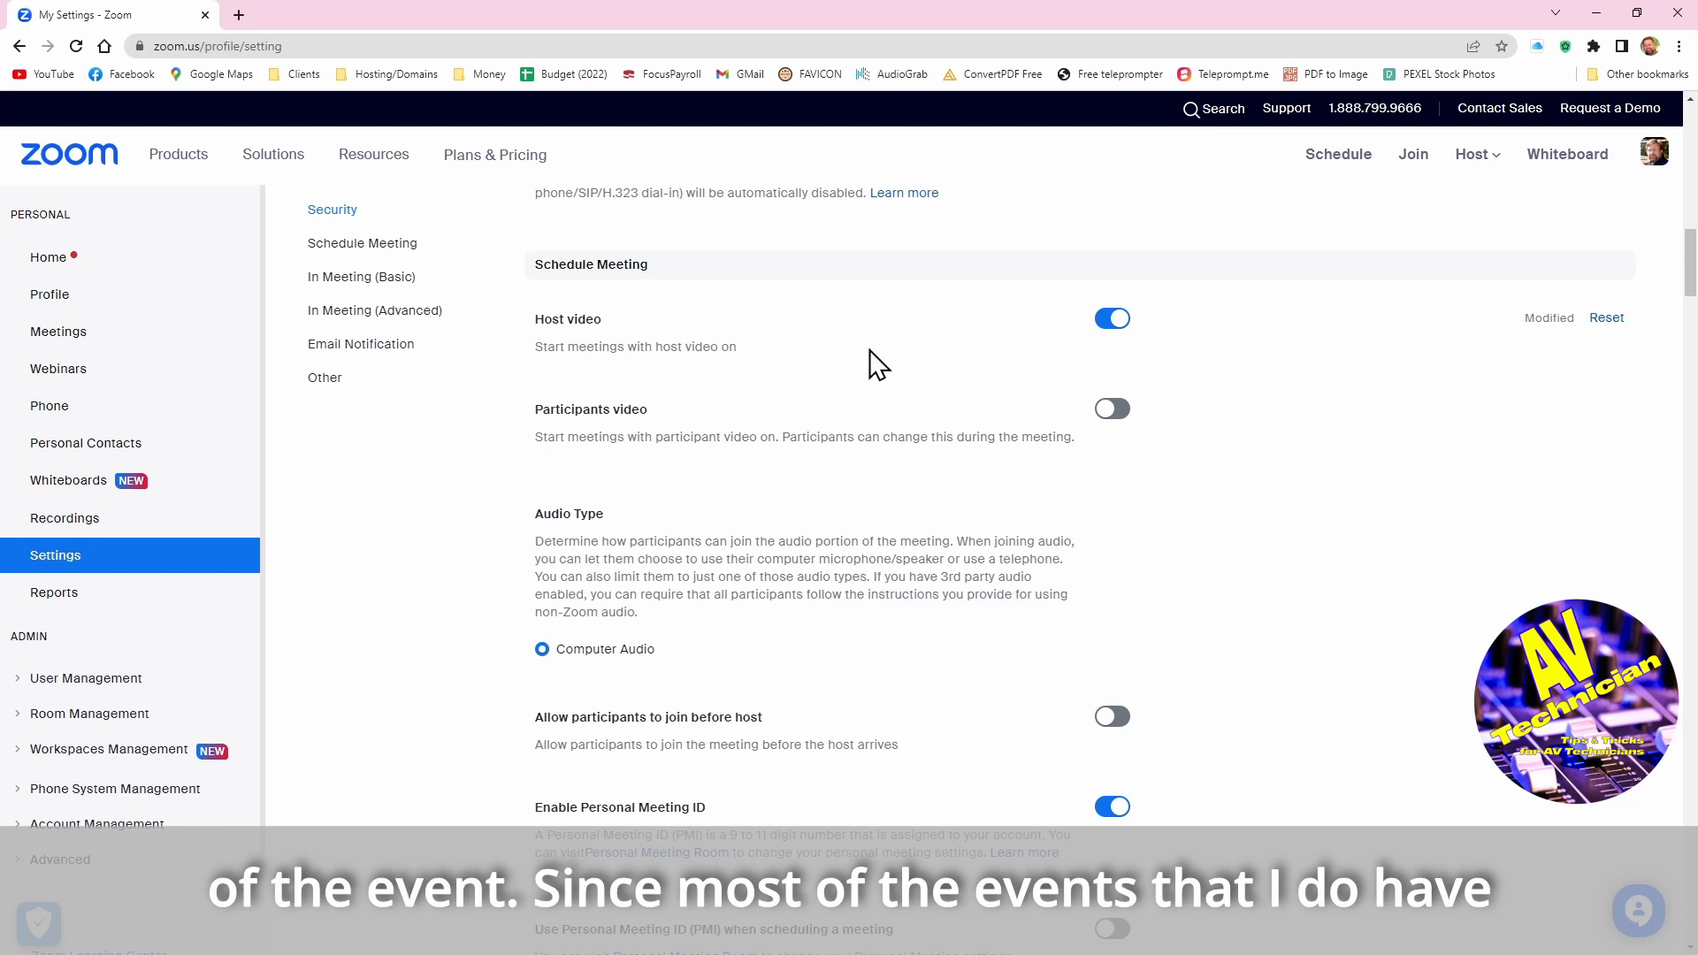
mouse_move(1254, 371)
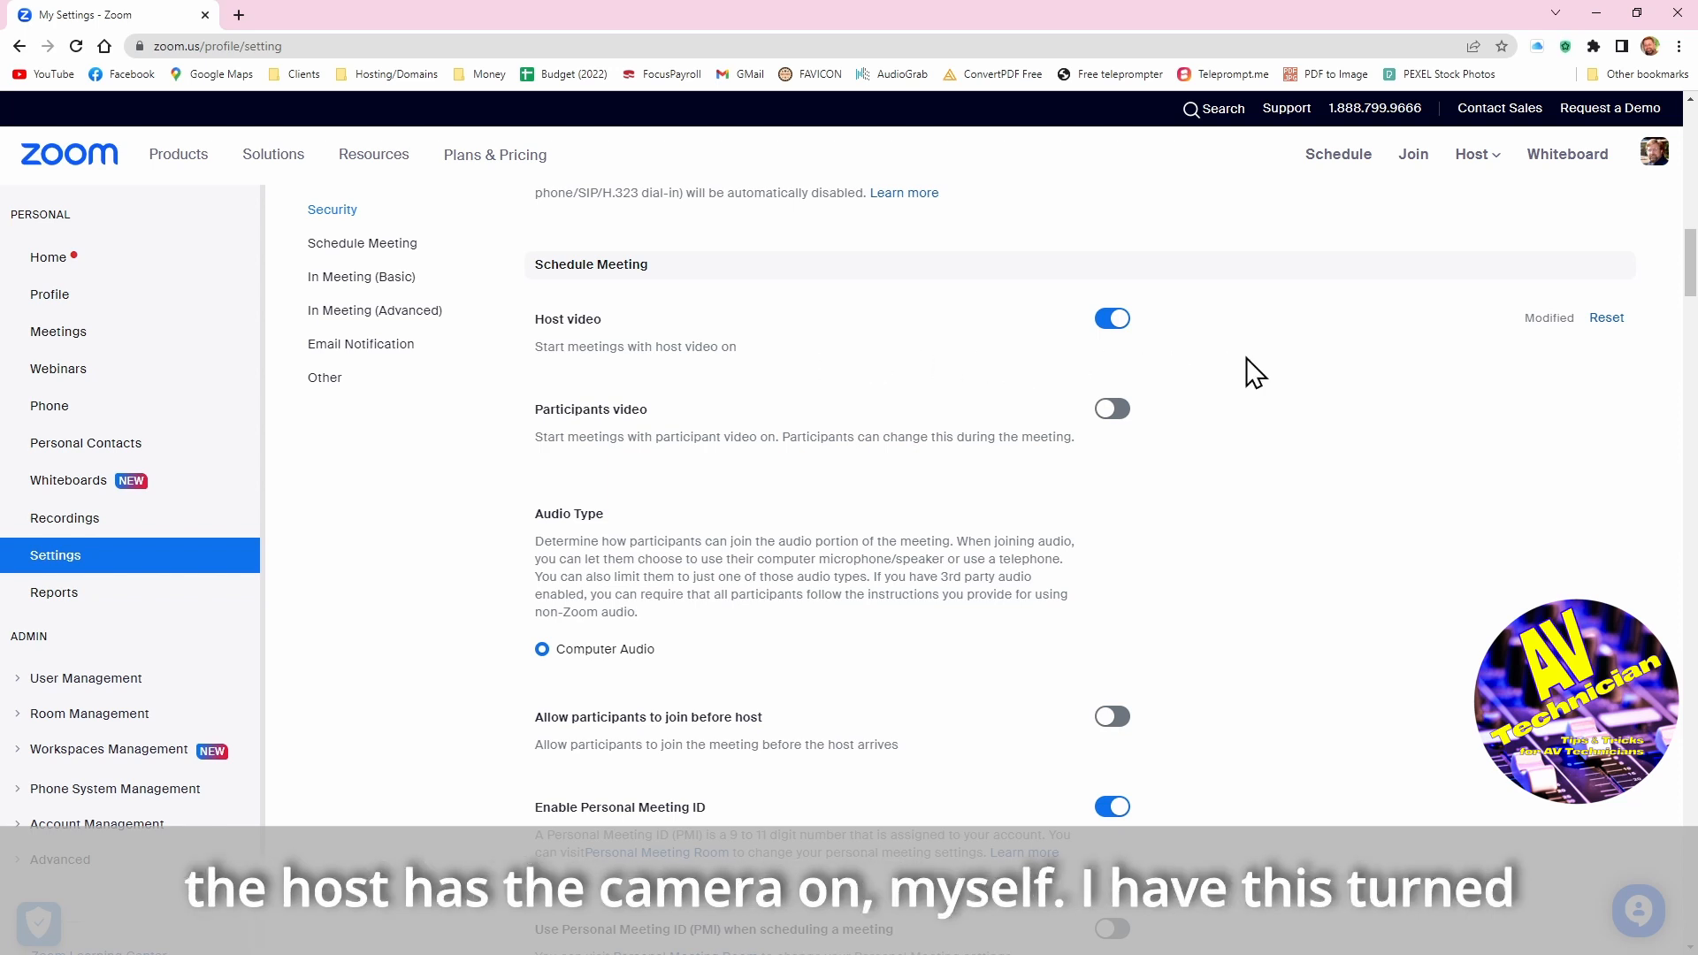
mouse_move(1078, 352)
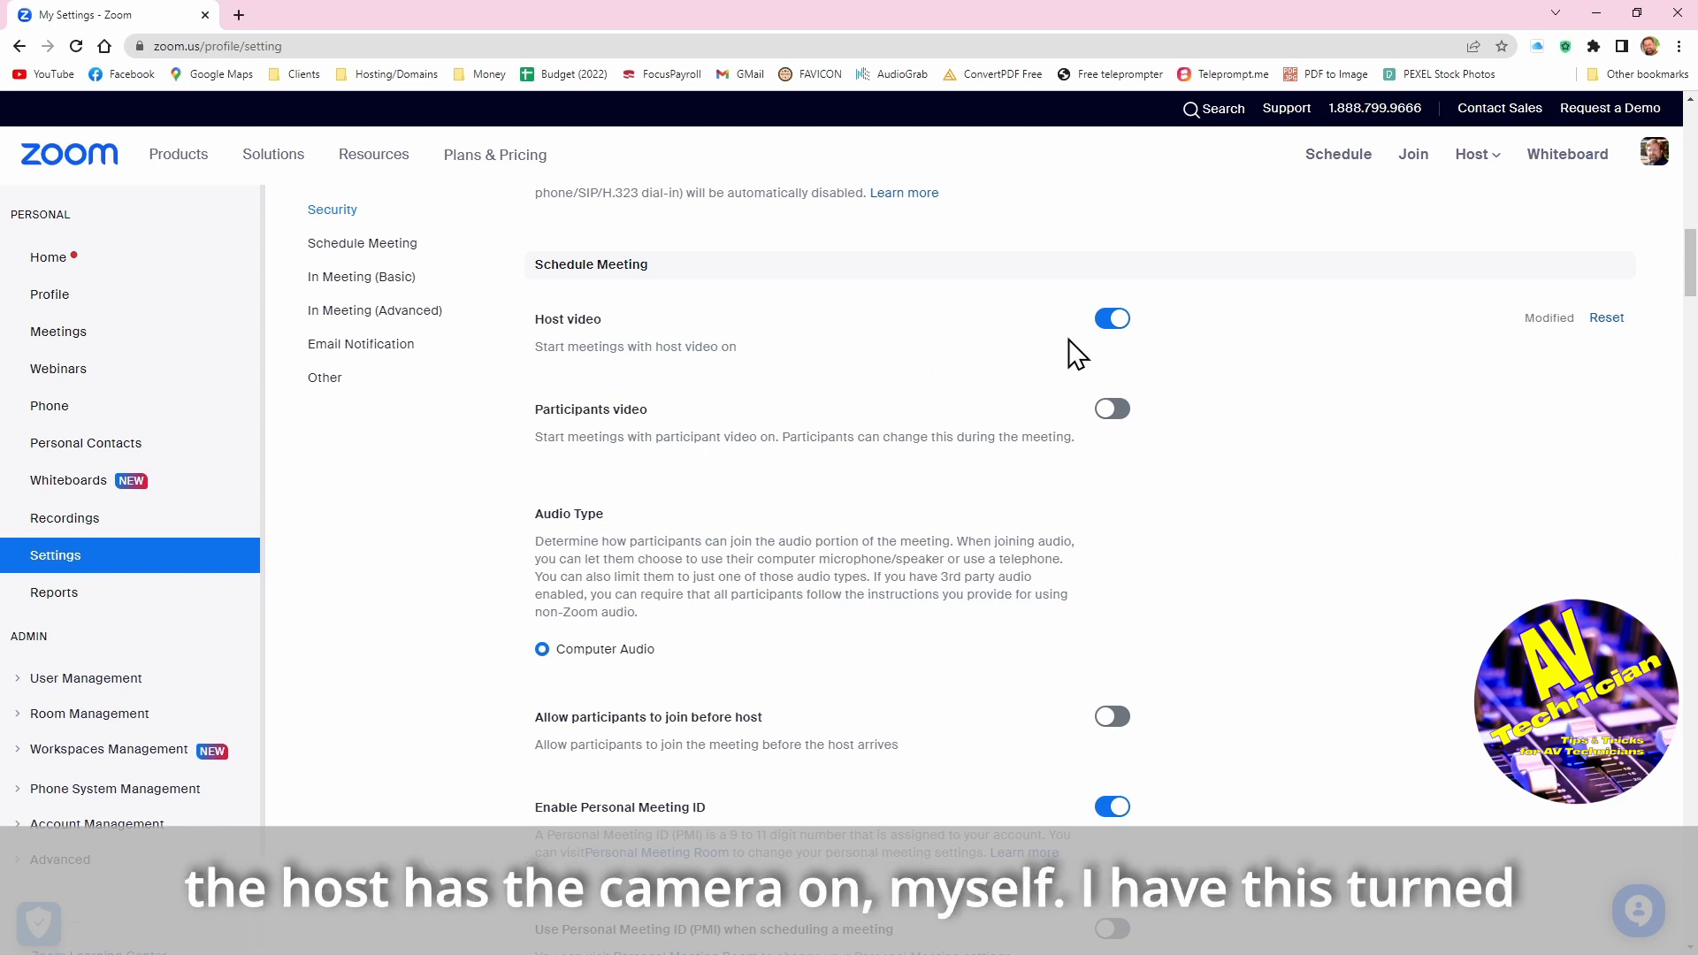
mouse_move(1361, 407)
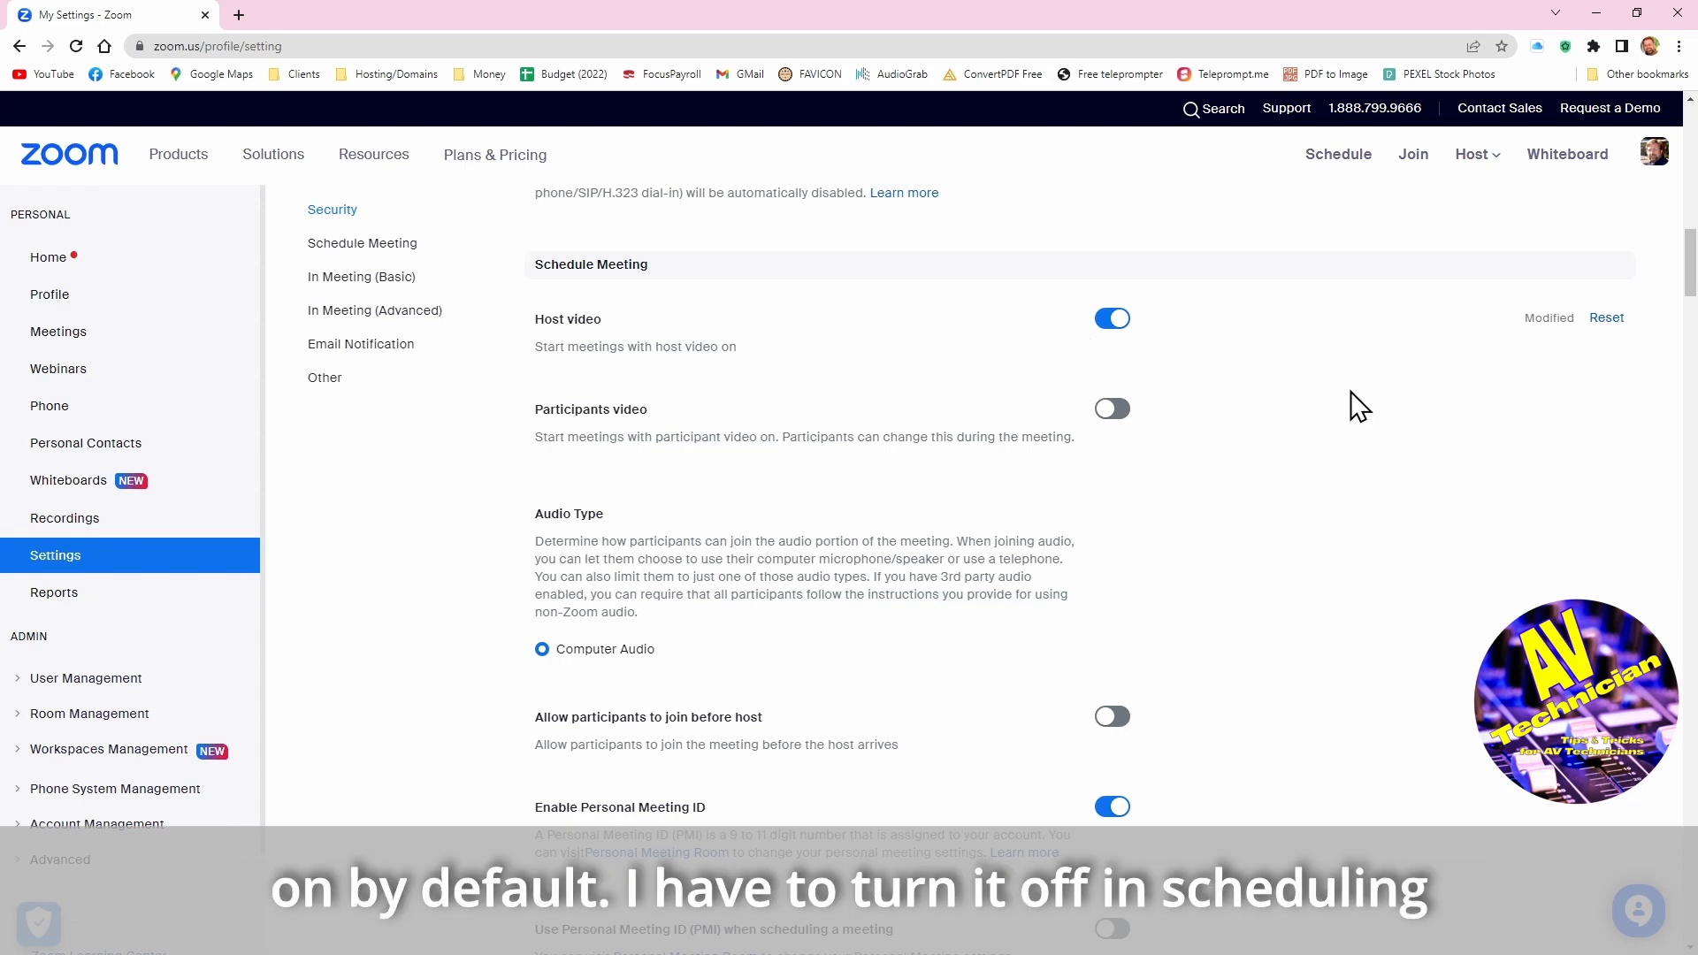
mouse_move(1300, 391)
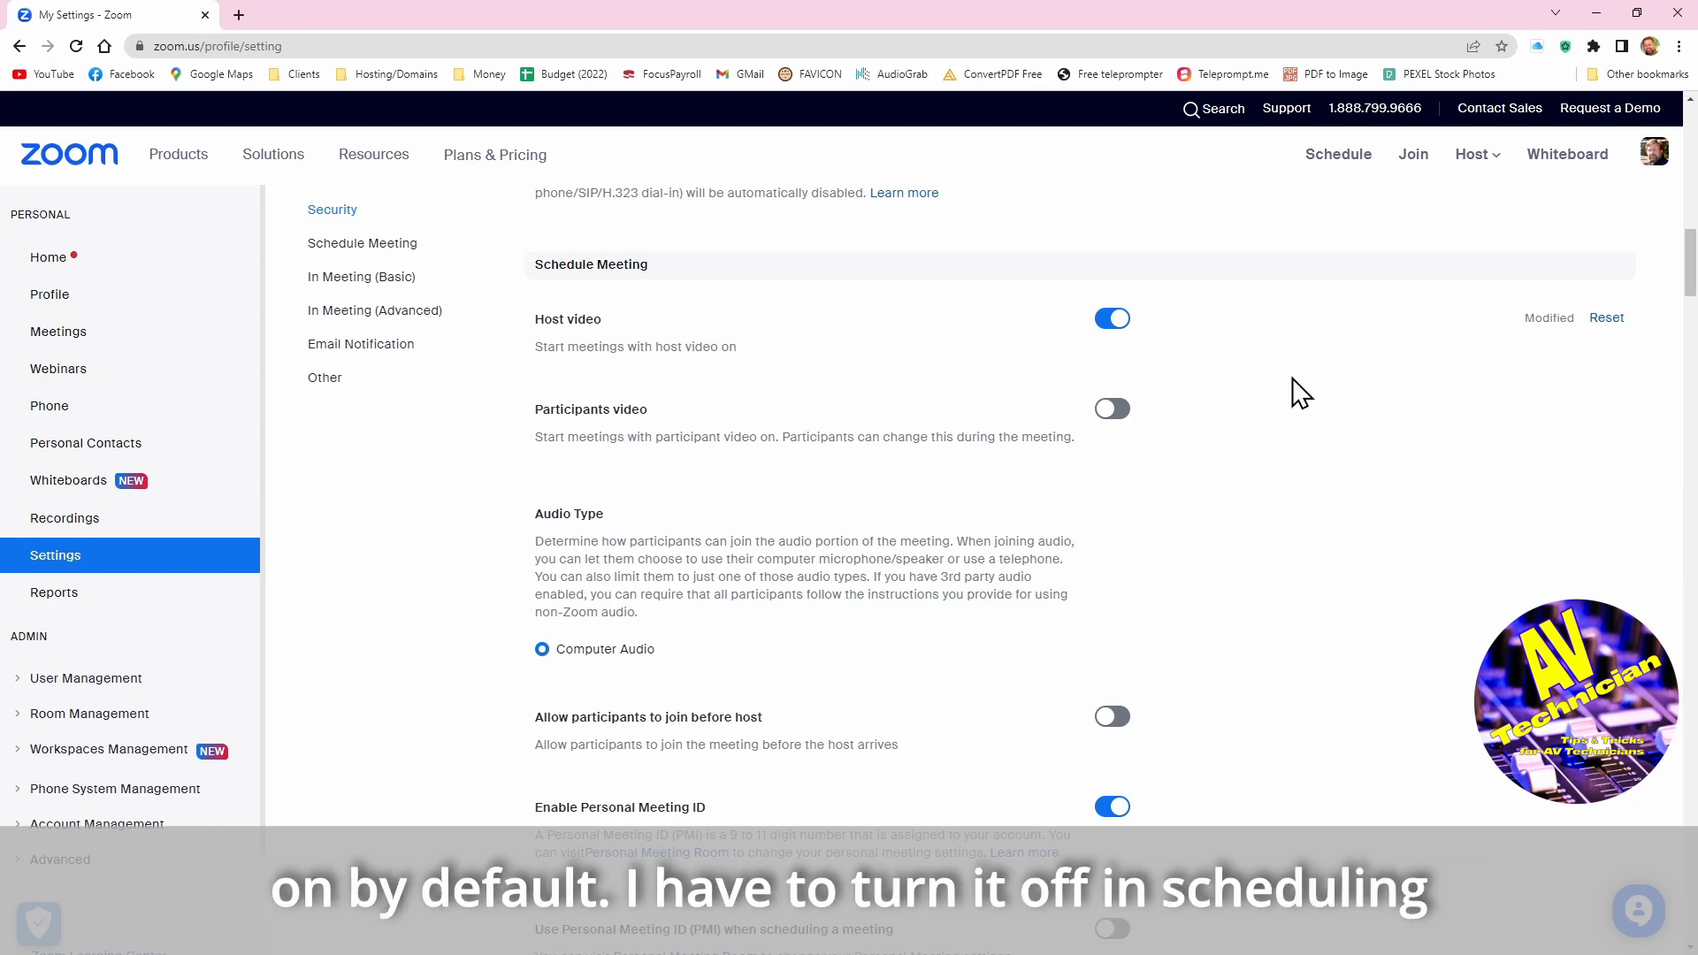
scroll(down, 3)
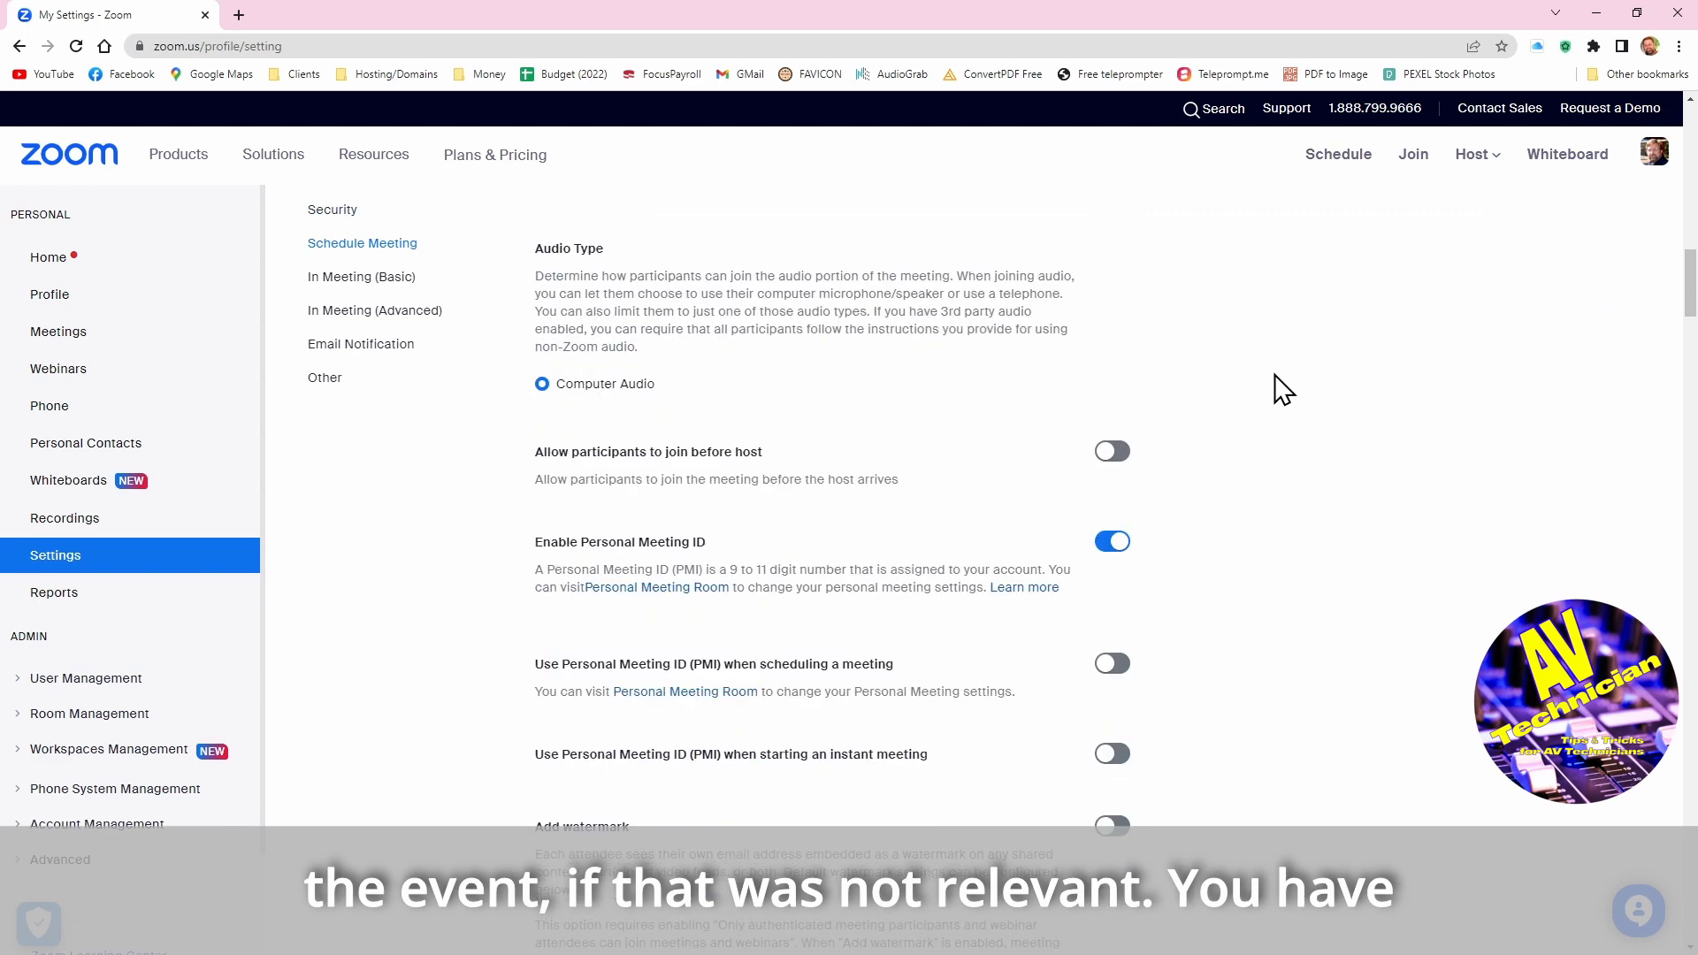
mouse_move(1112, 372)
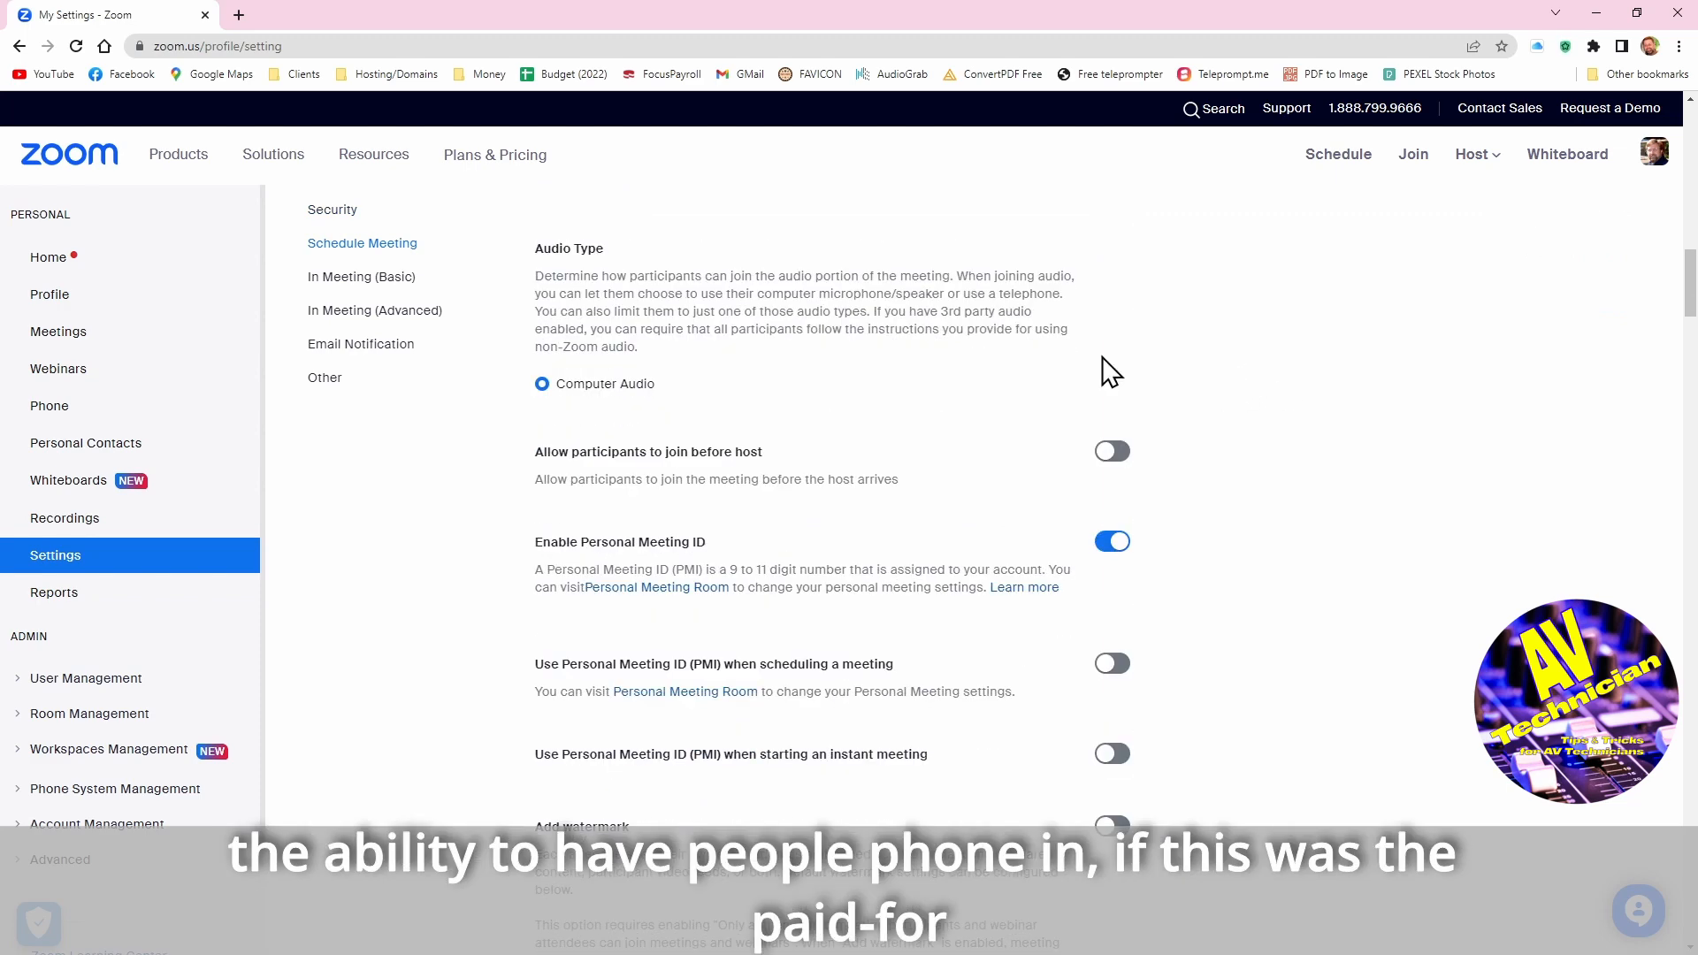
mouse_move(653, 387)
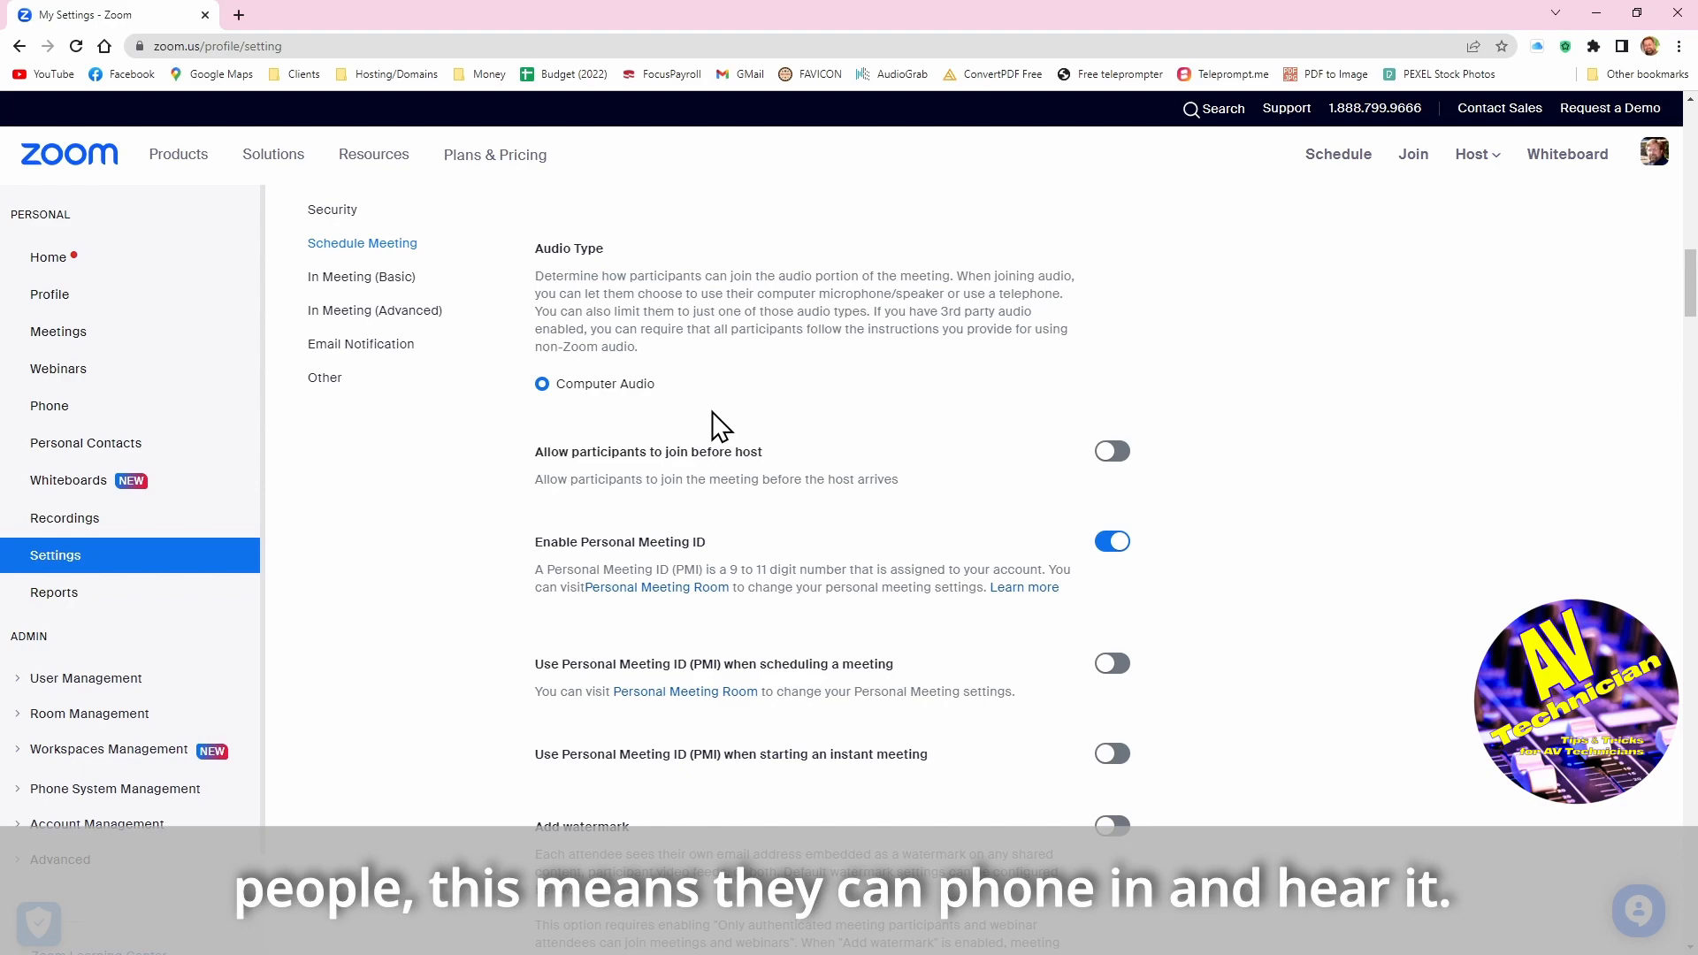
mouse_move(694, 393)
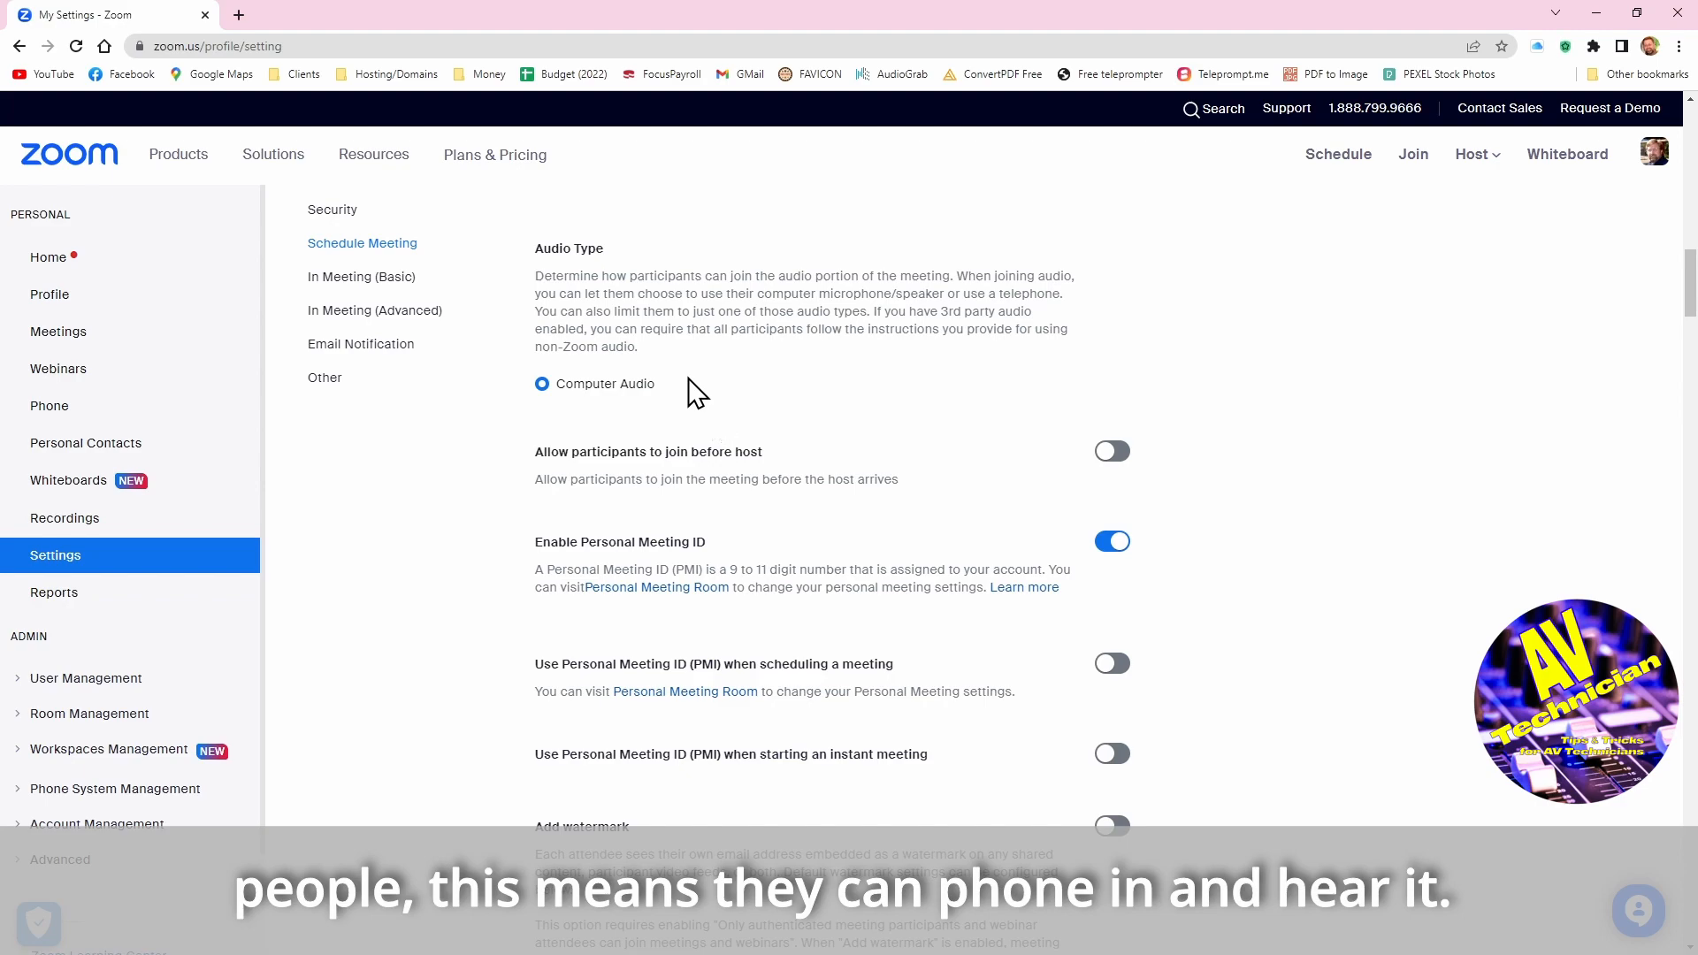
scroll(down, 3)
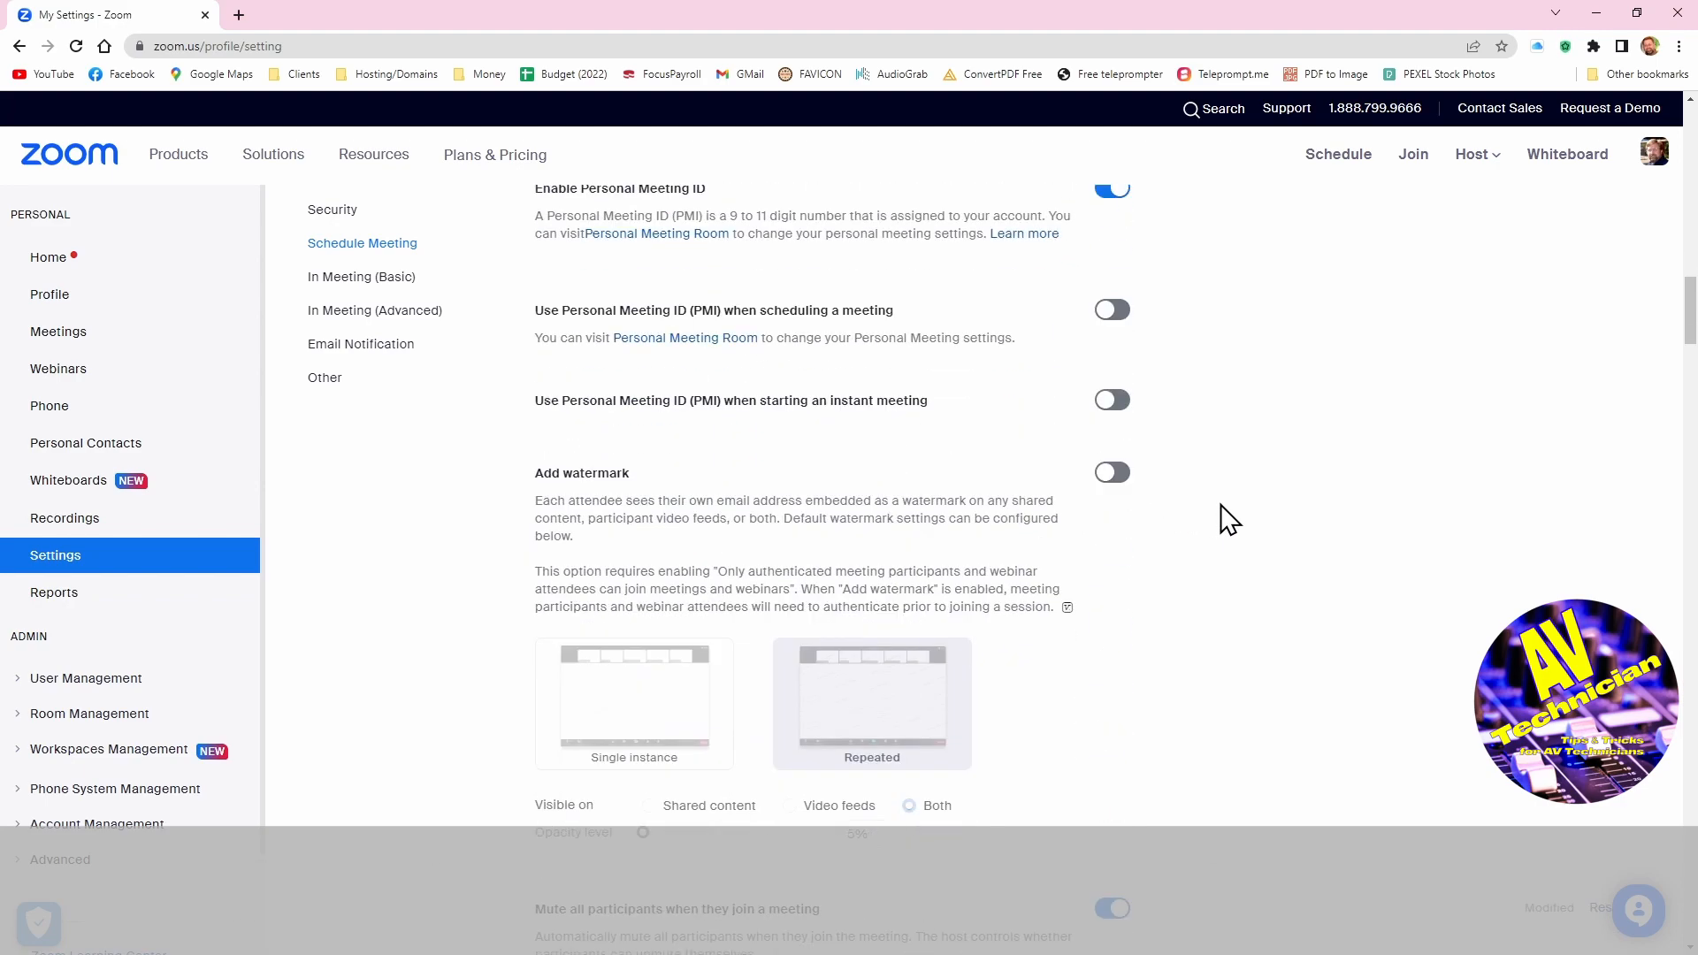
scroll(down, 3)
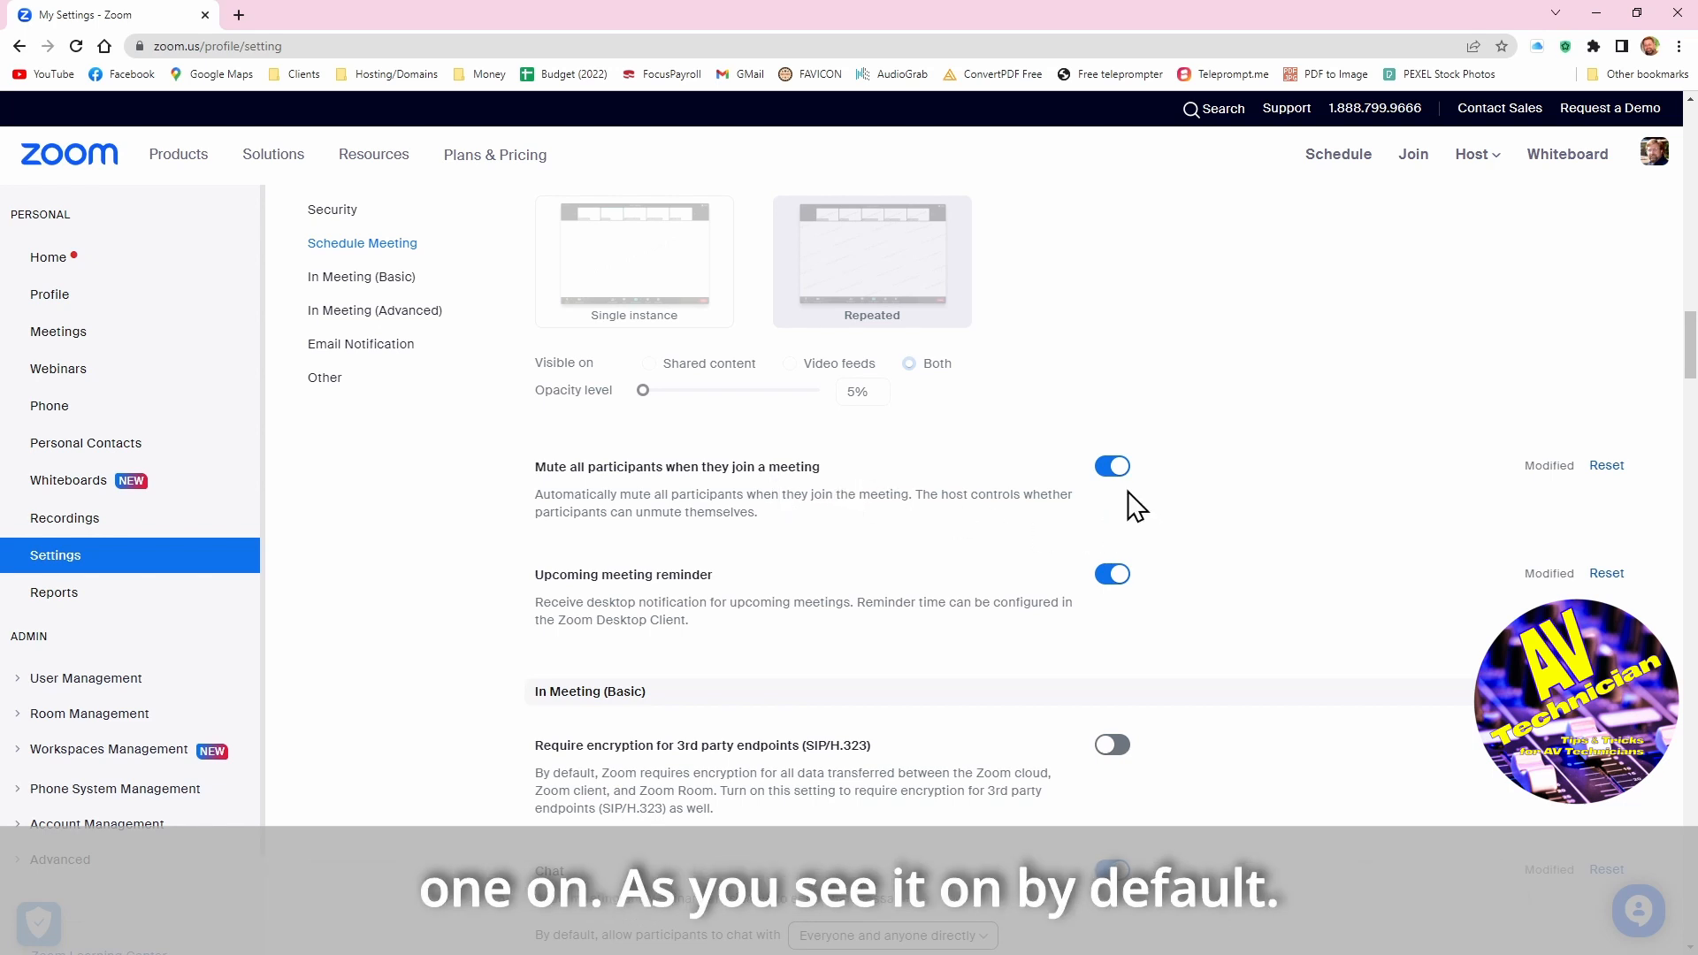
mouse_move(1016, 530)
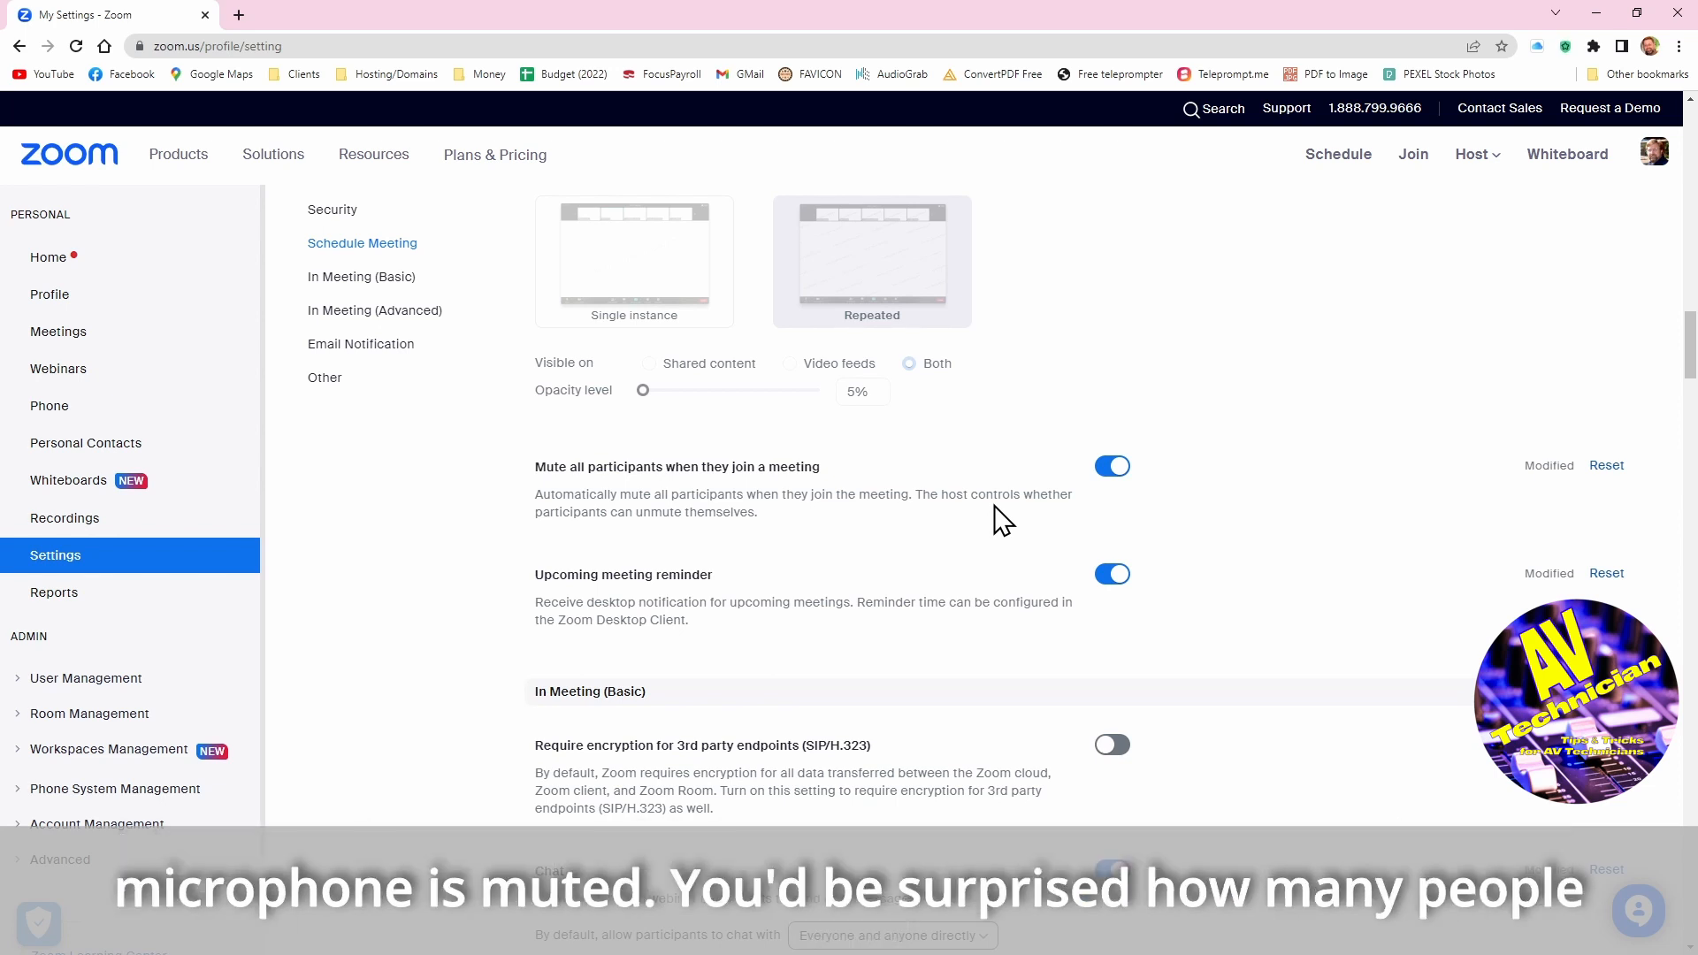
mouse_move(994, 519)
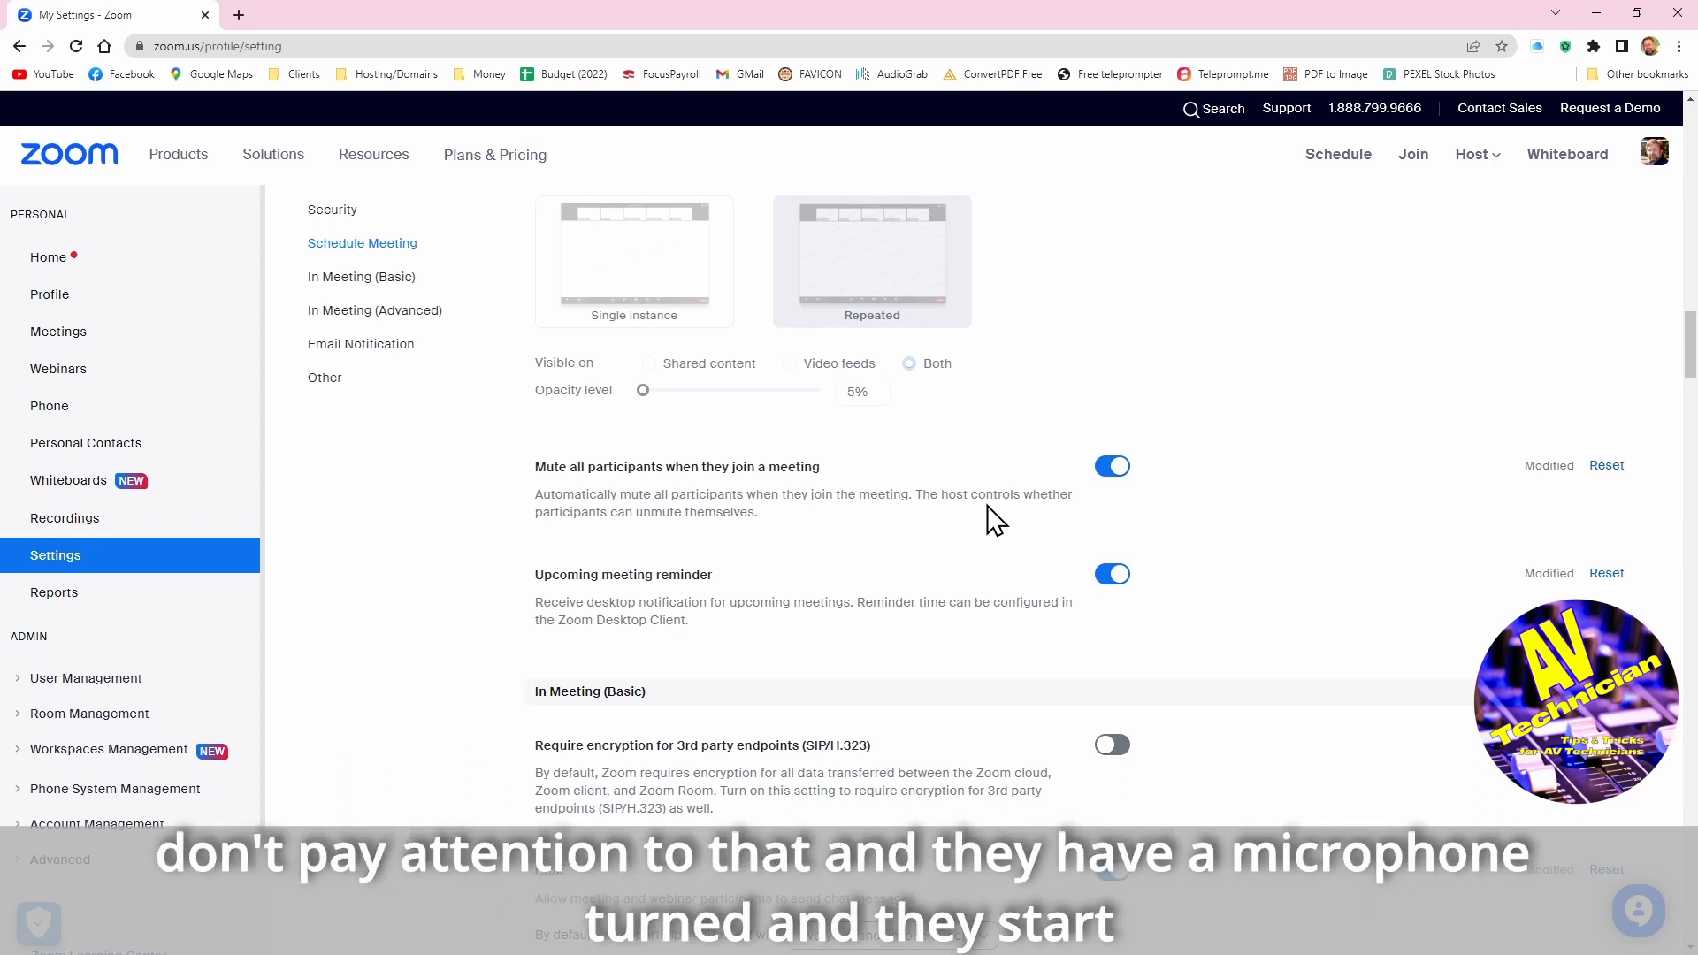
mouse_move(1111, 494)
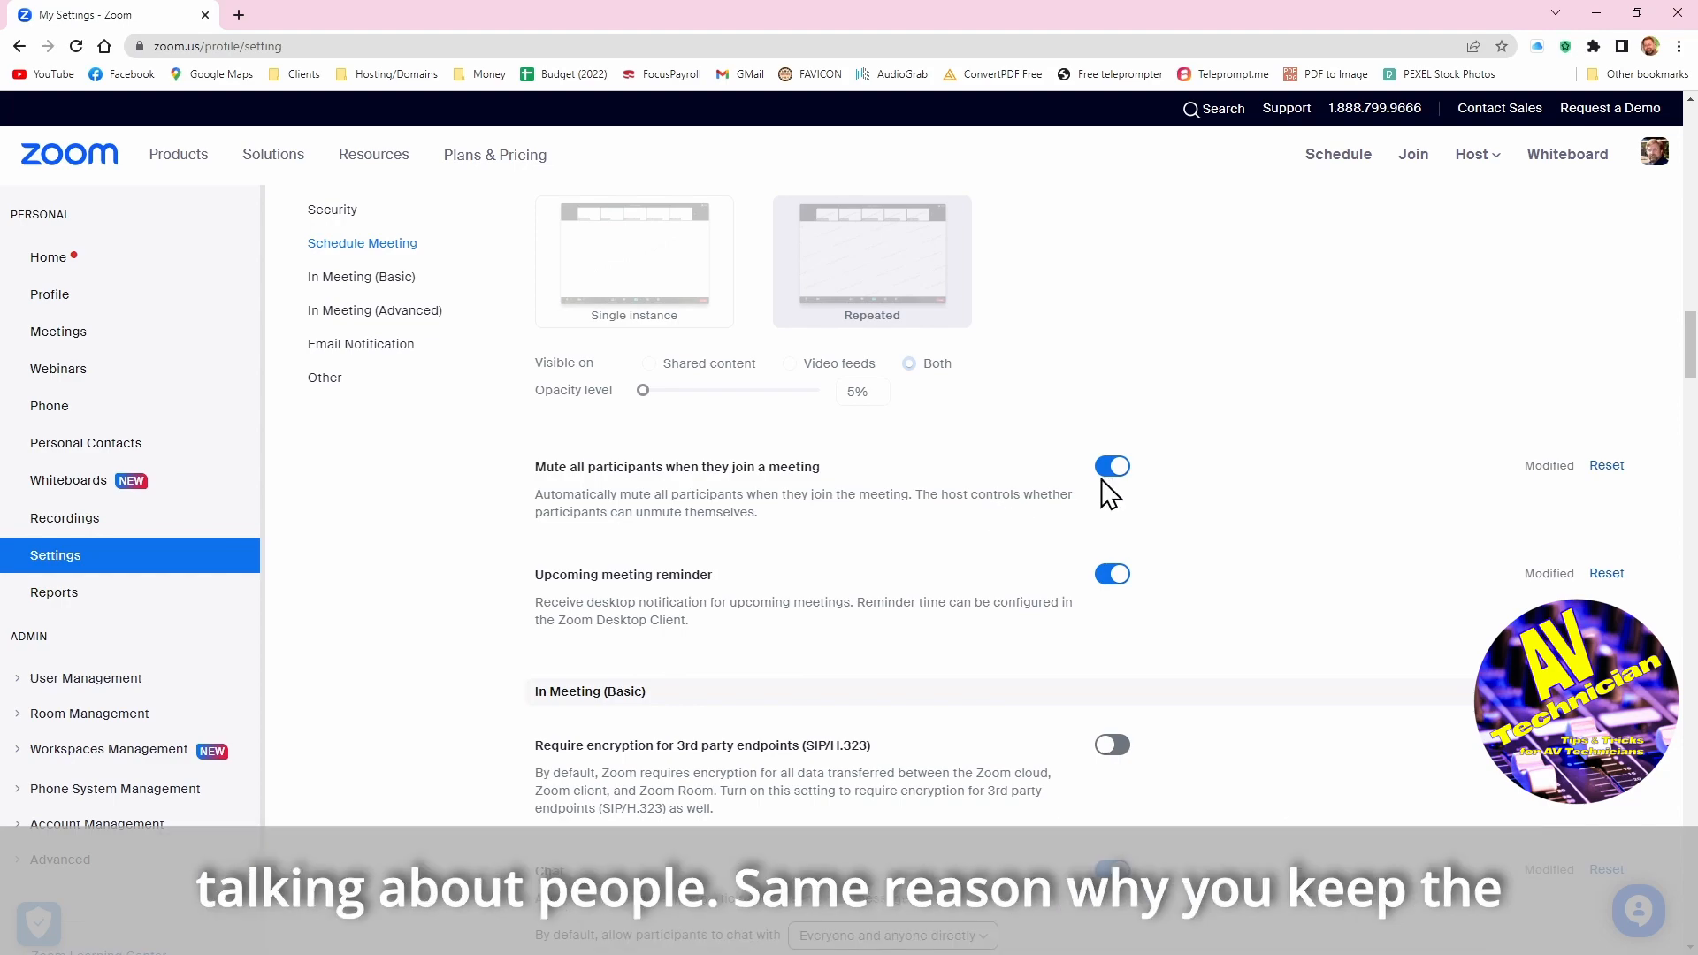
scroll(up, 3)
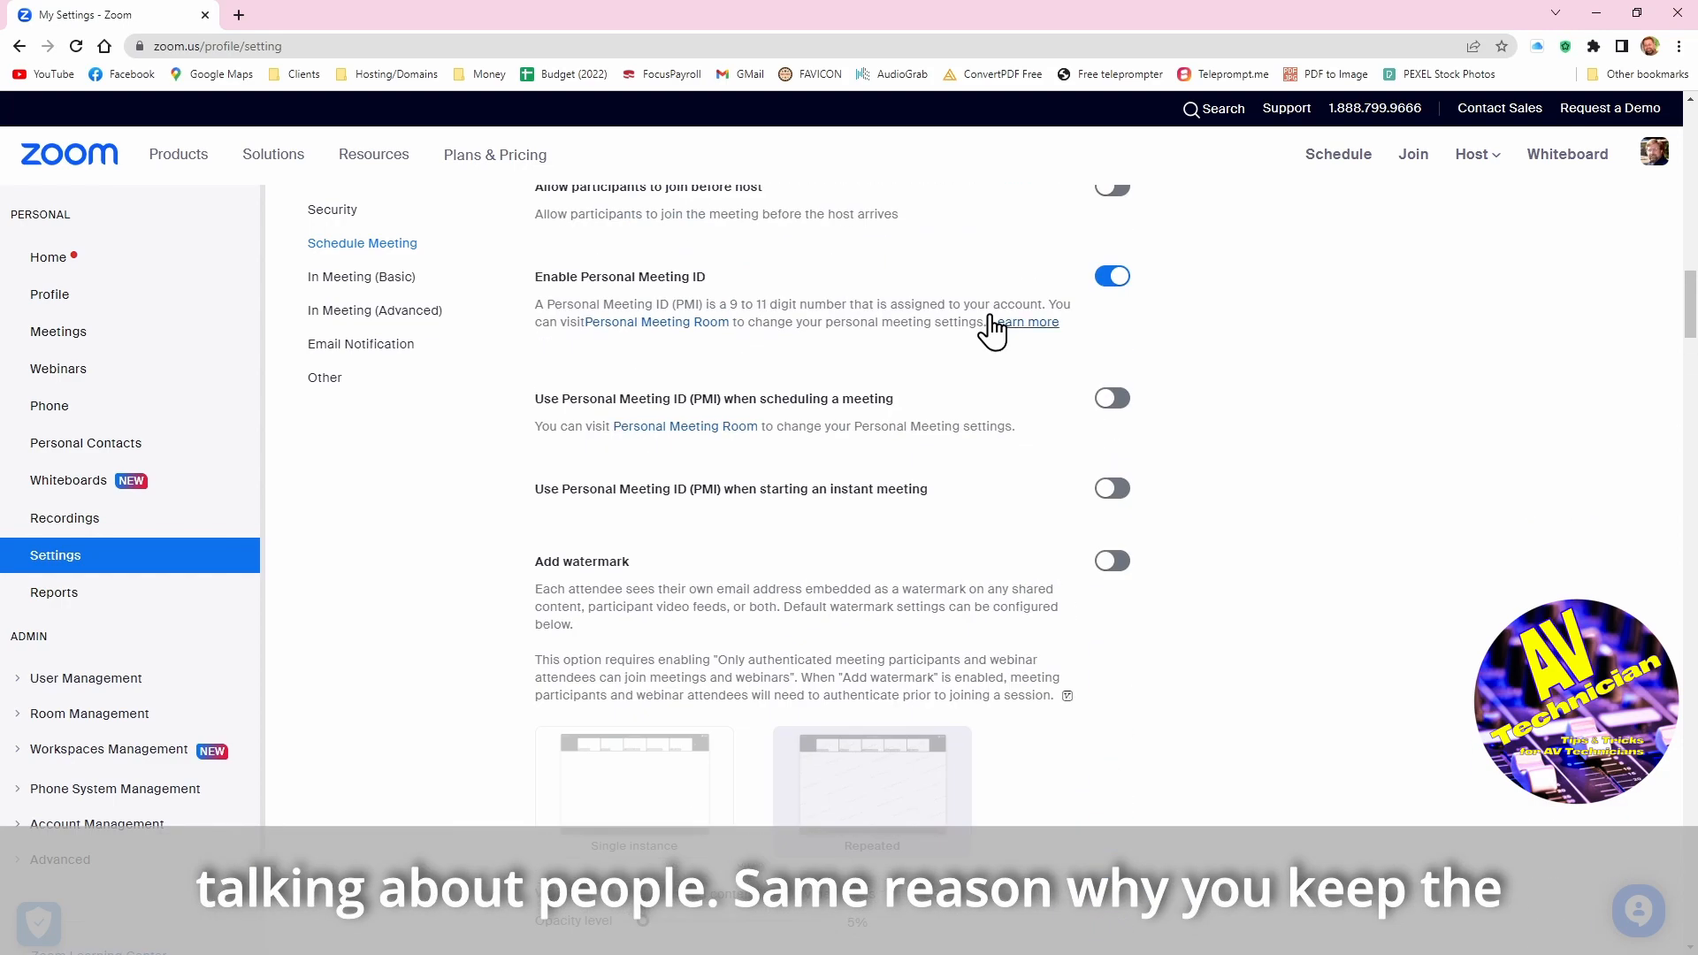
scroll(up, 3)
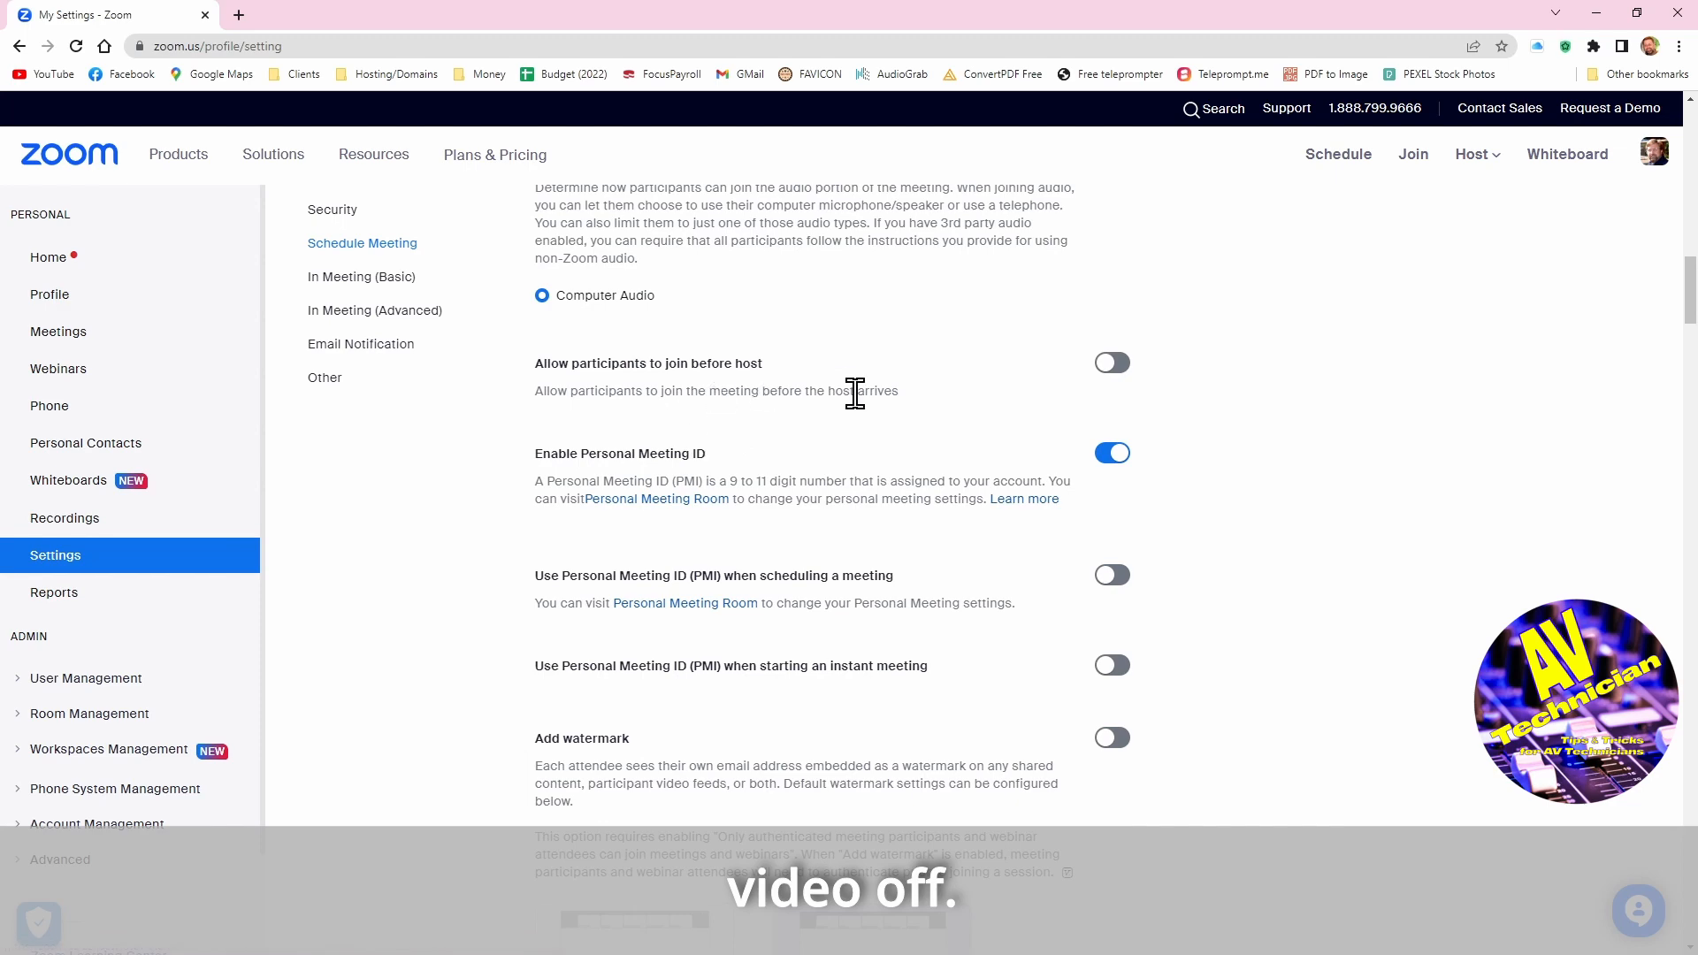
scroll(up, 3)
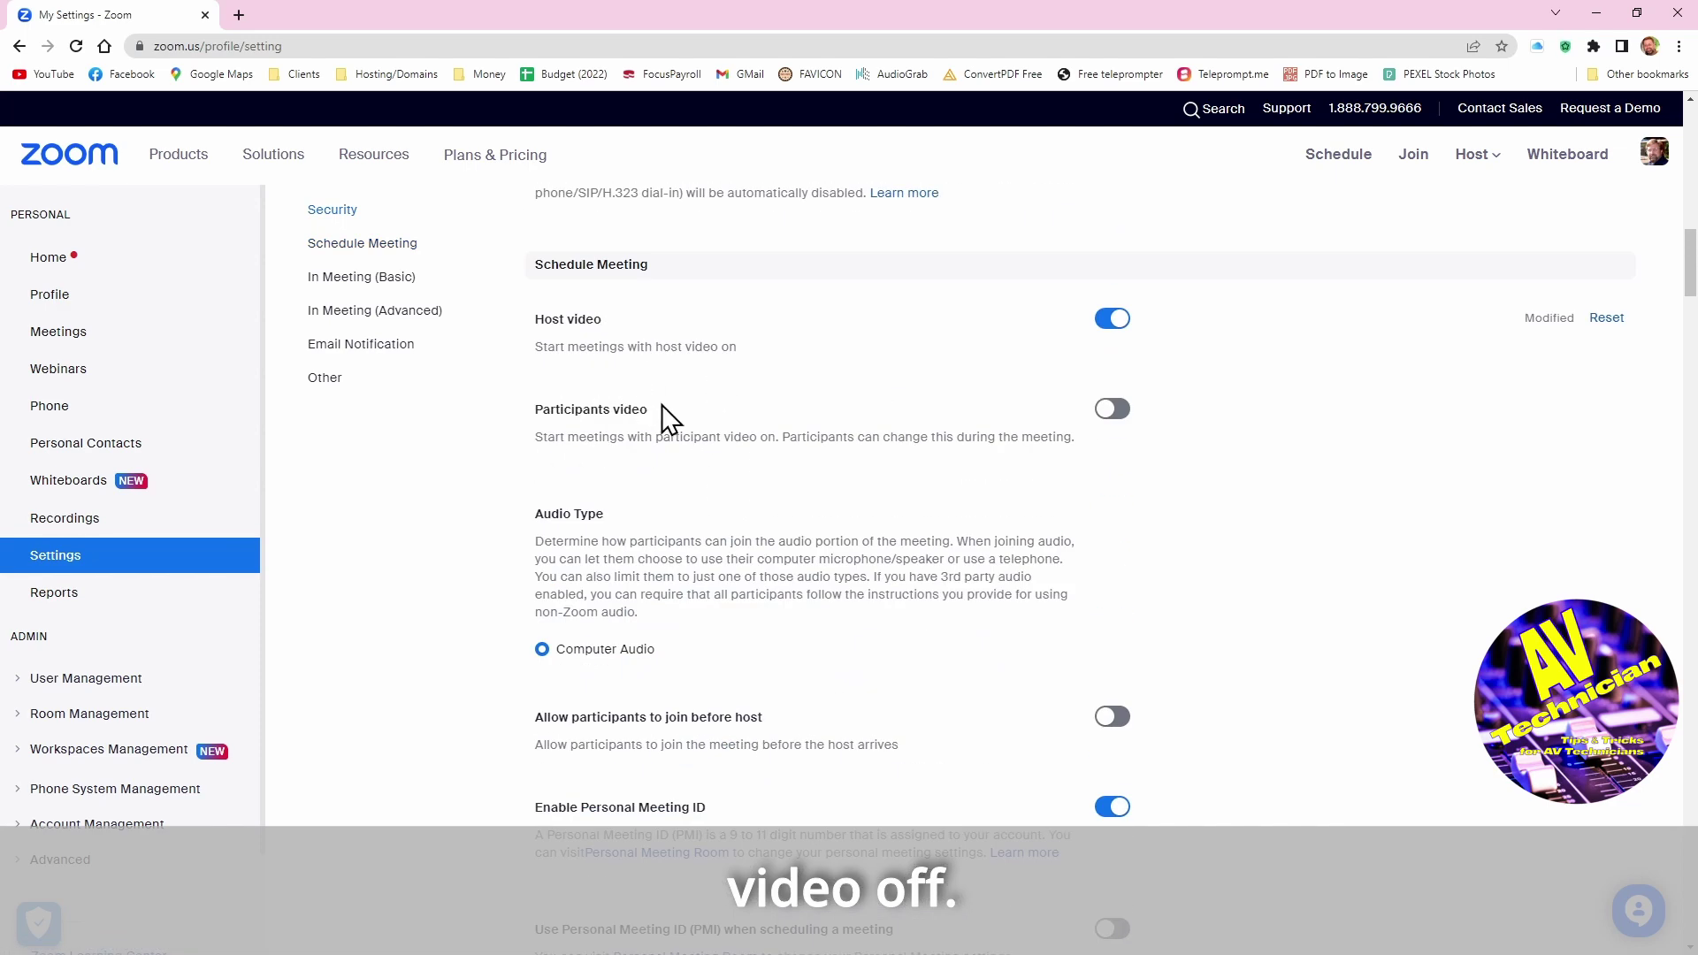
mouse_move(1173, 479)
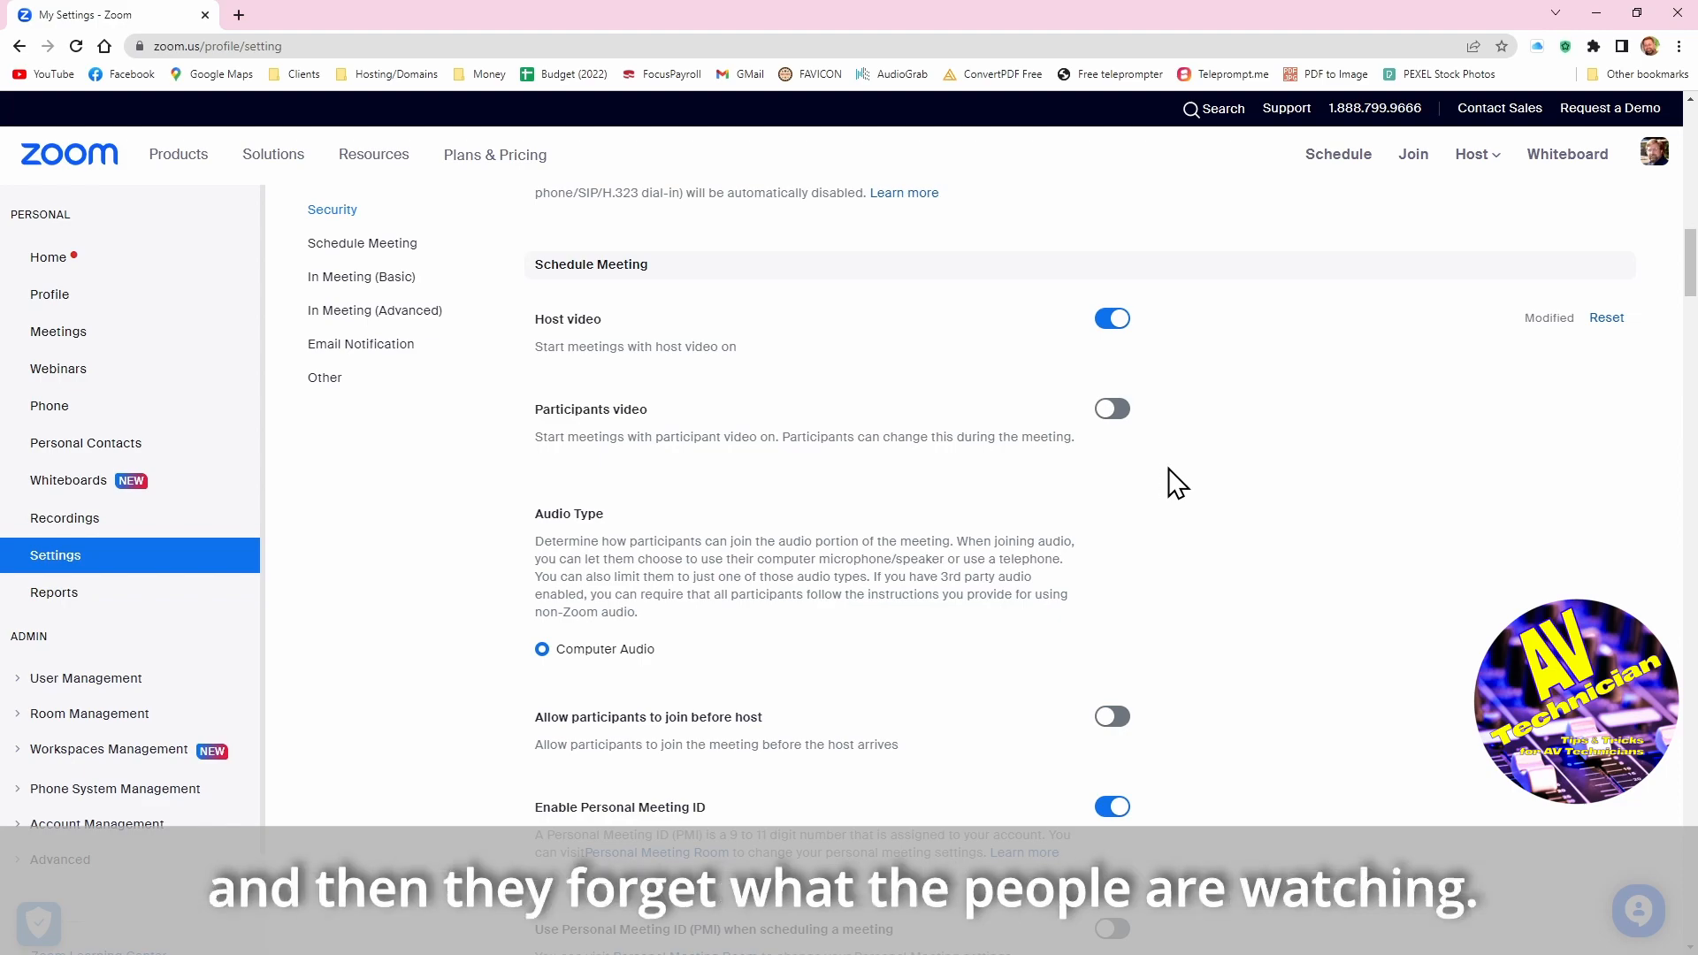
scroll(down, 3)
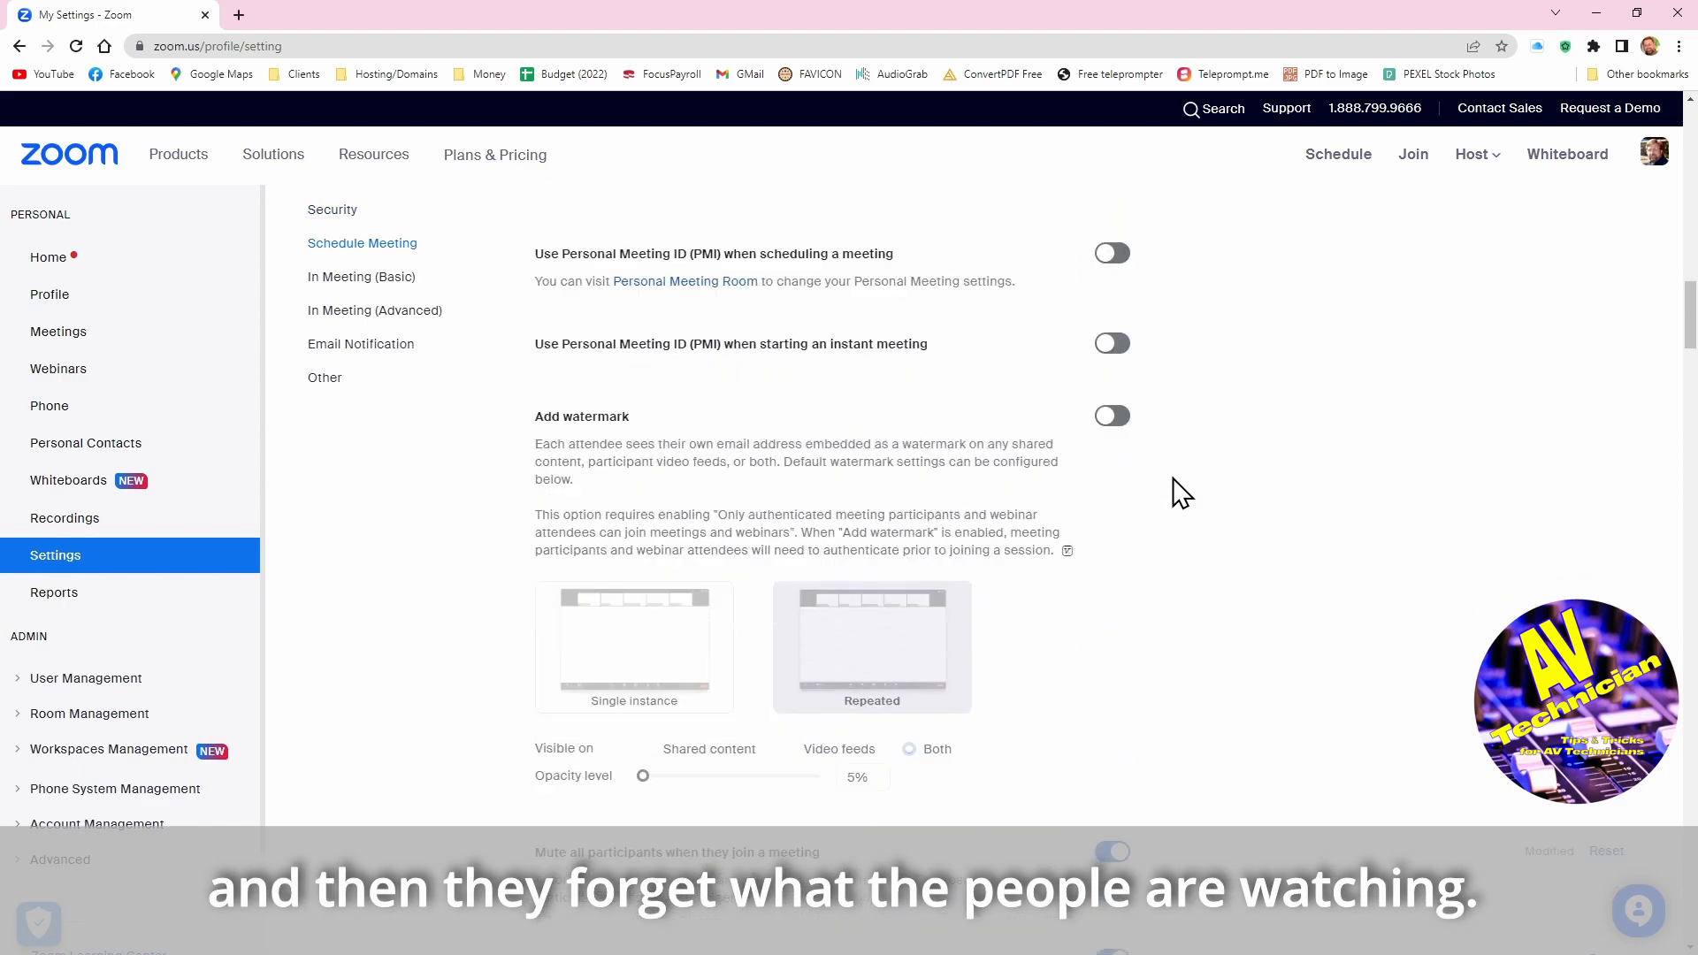
scroll(down, 3)
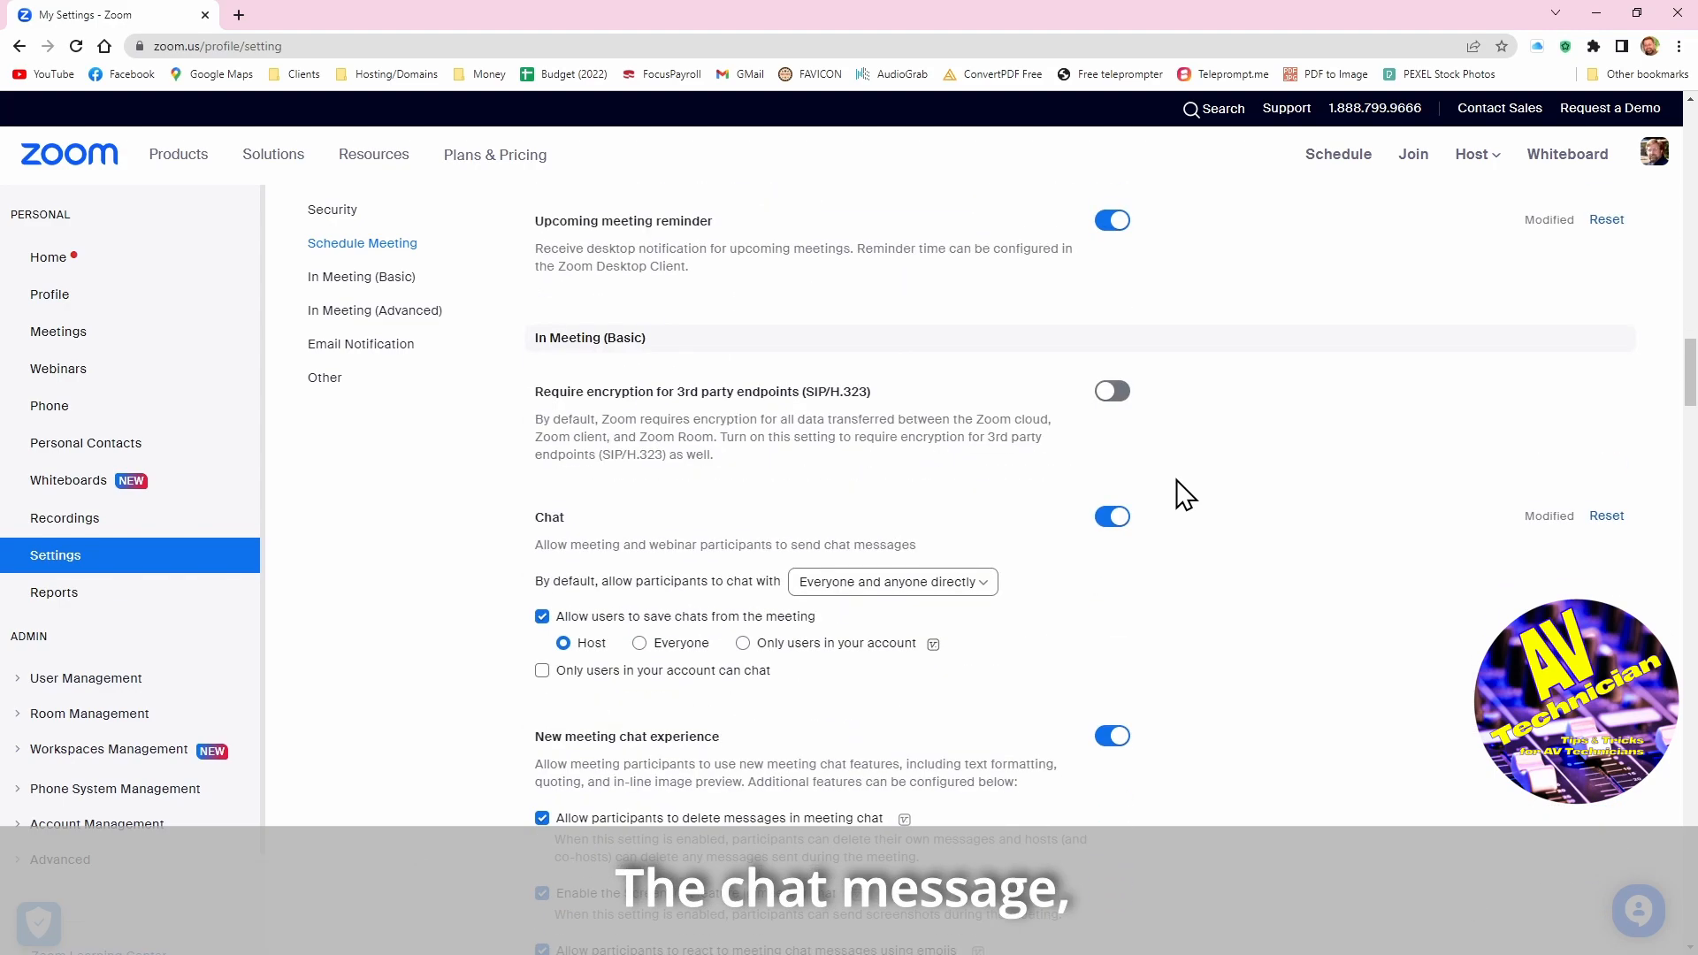
Let participants chat with Everyone by default, keep chat saving for host only, and save
scroll(down, 3)
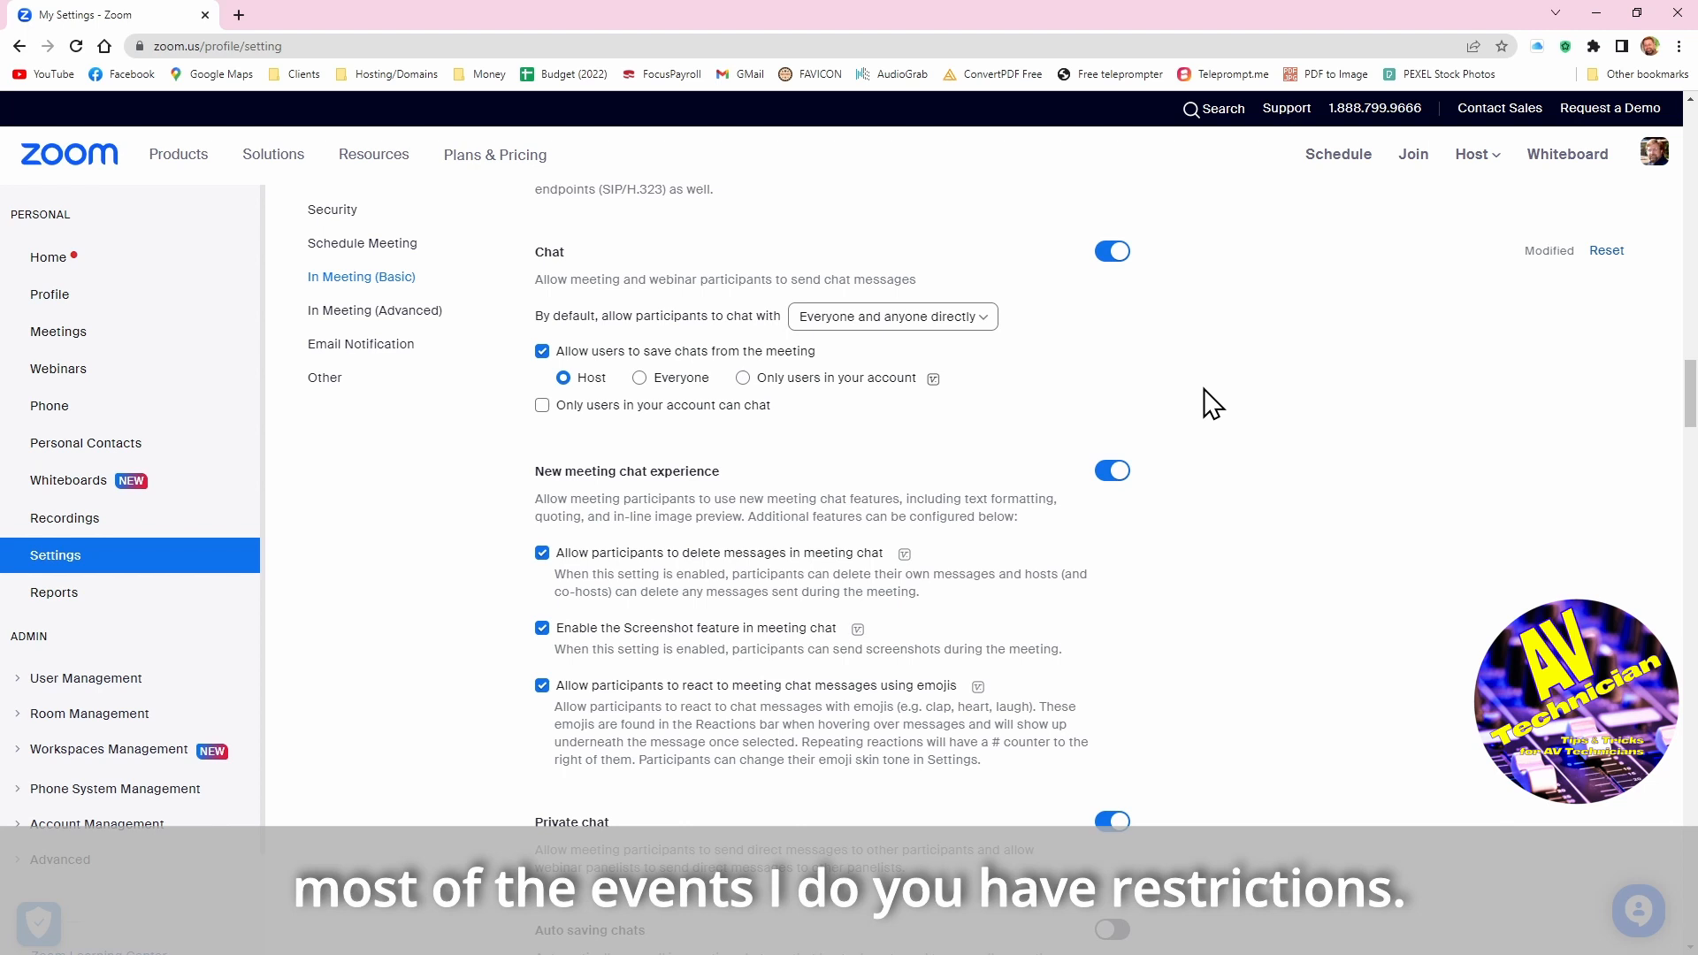
mouse_move(663, 437)
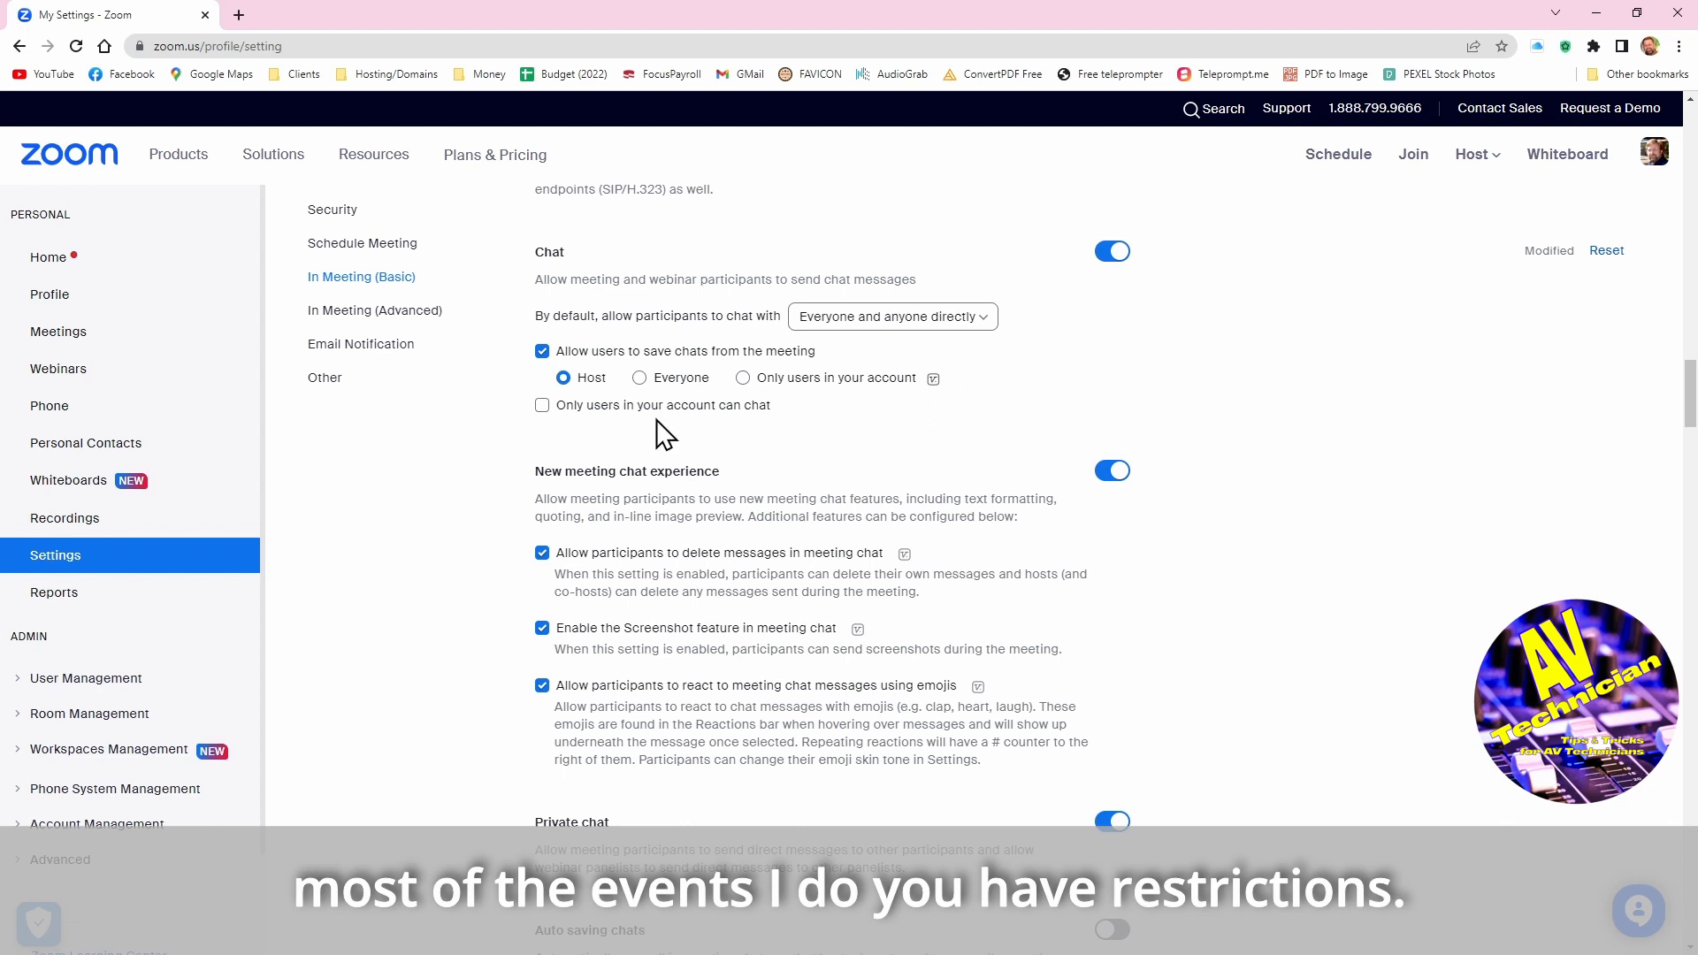
mouse_move(964, 337)
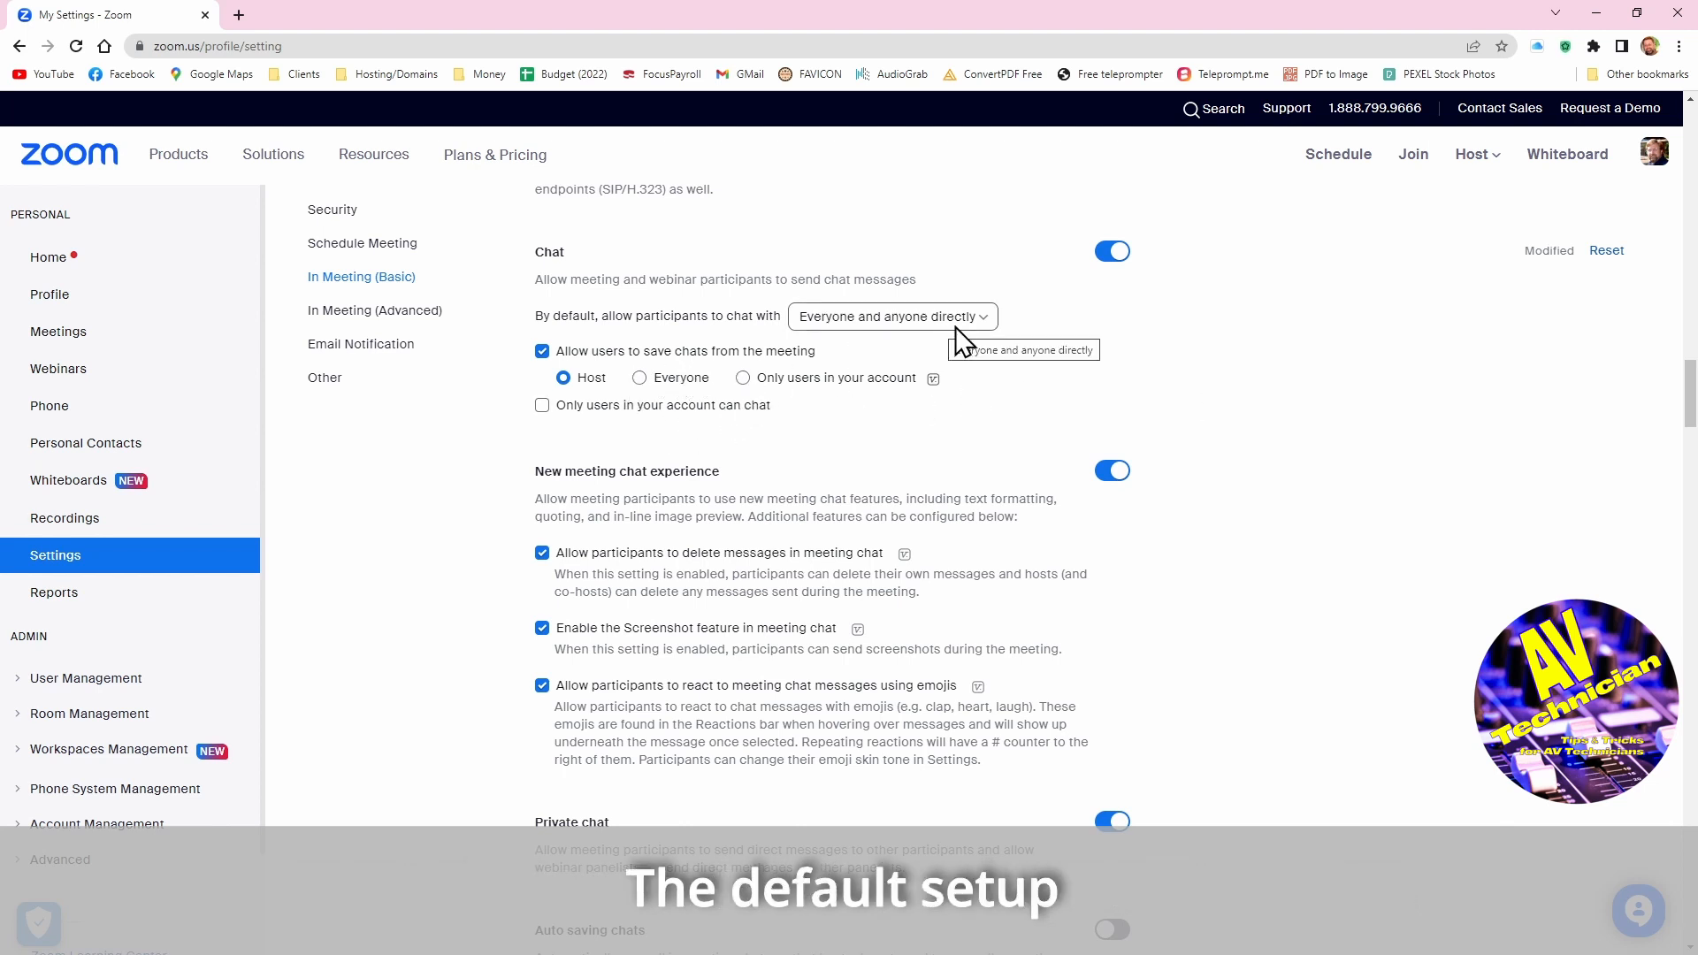
mouse_move(975, 341)
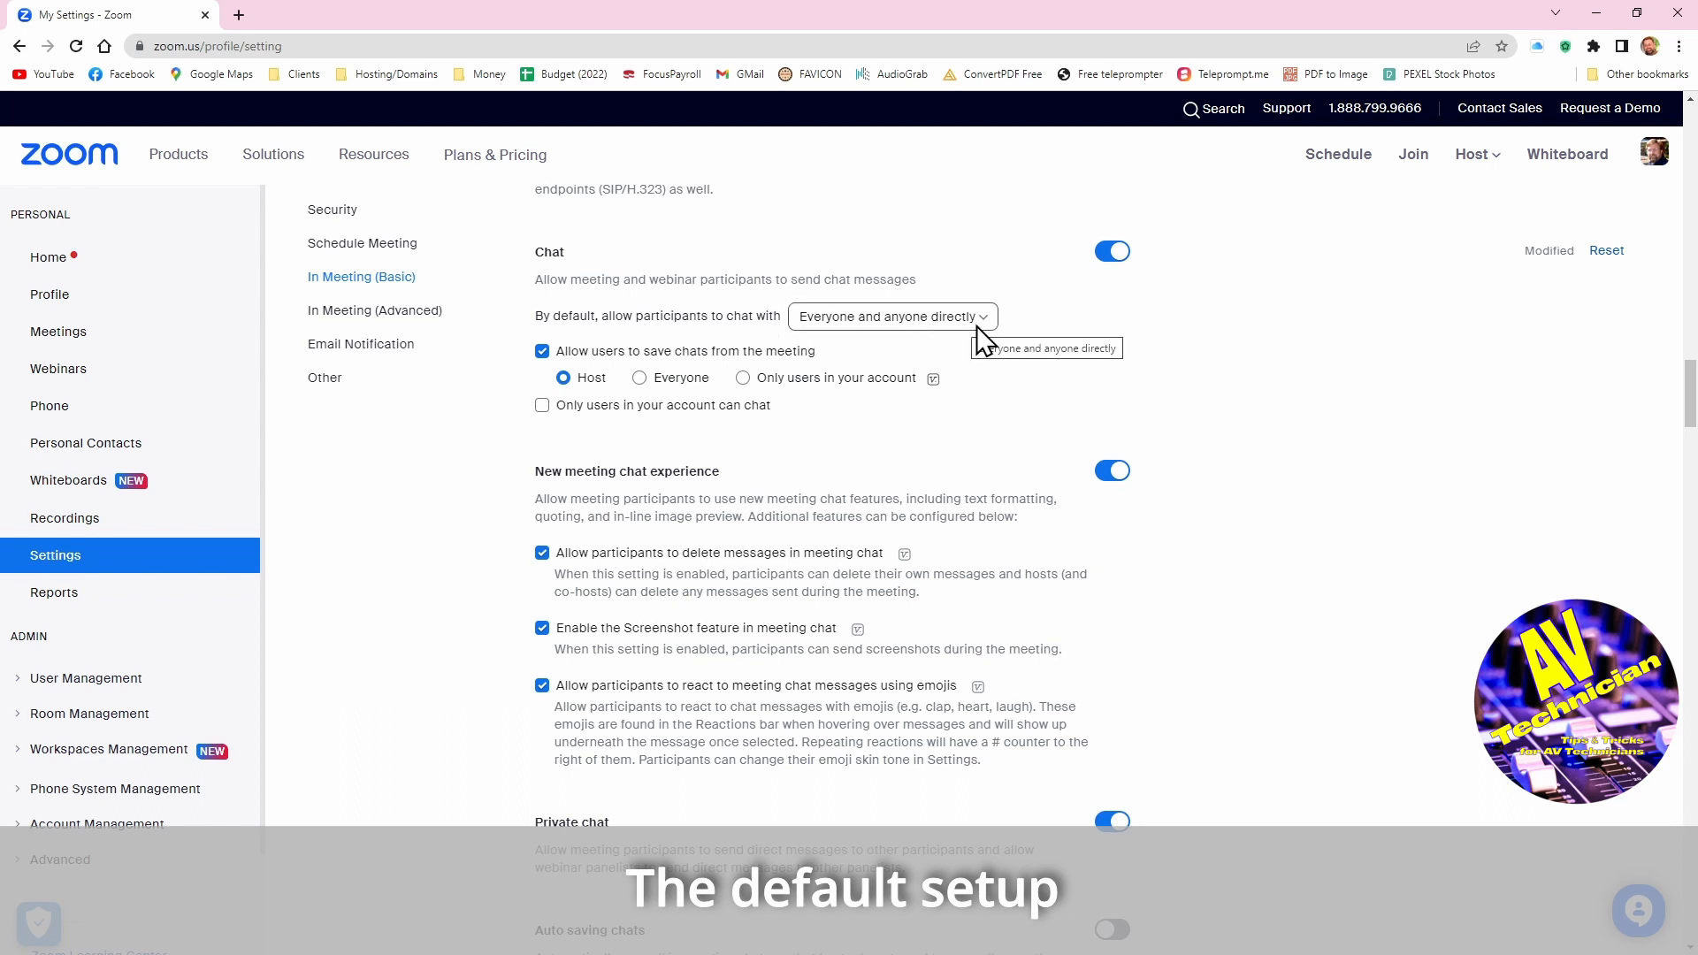
click(889, 316)
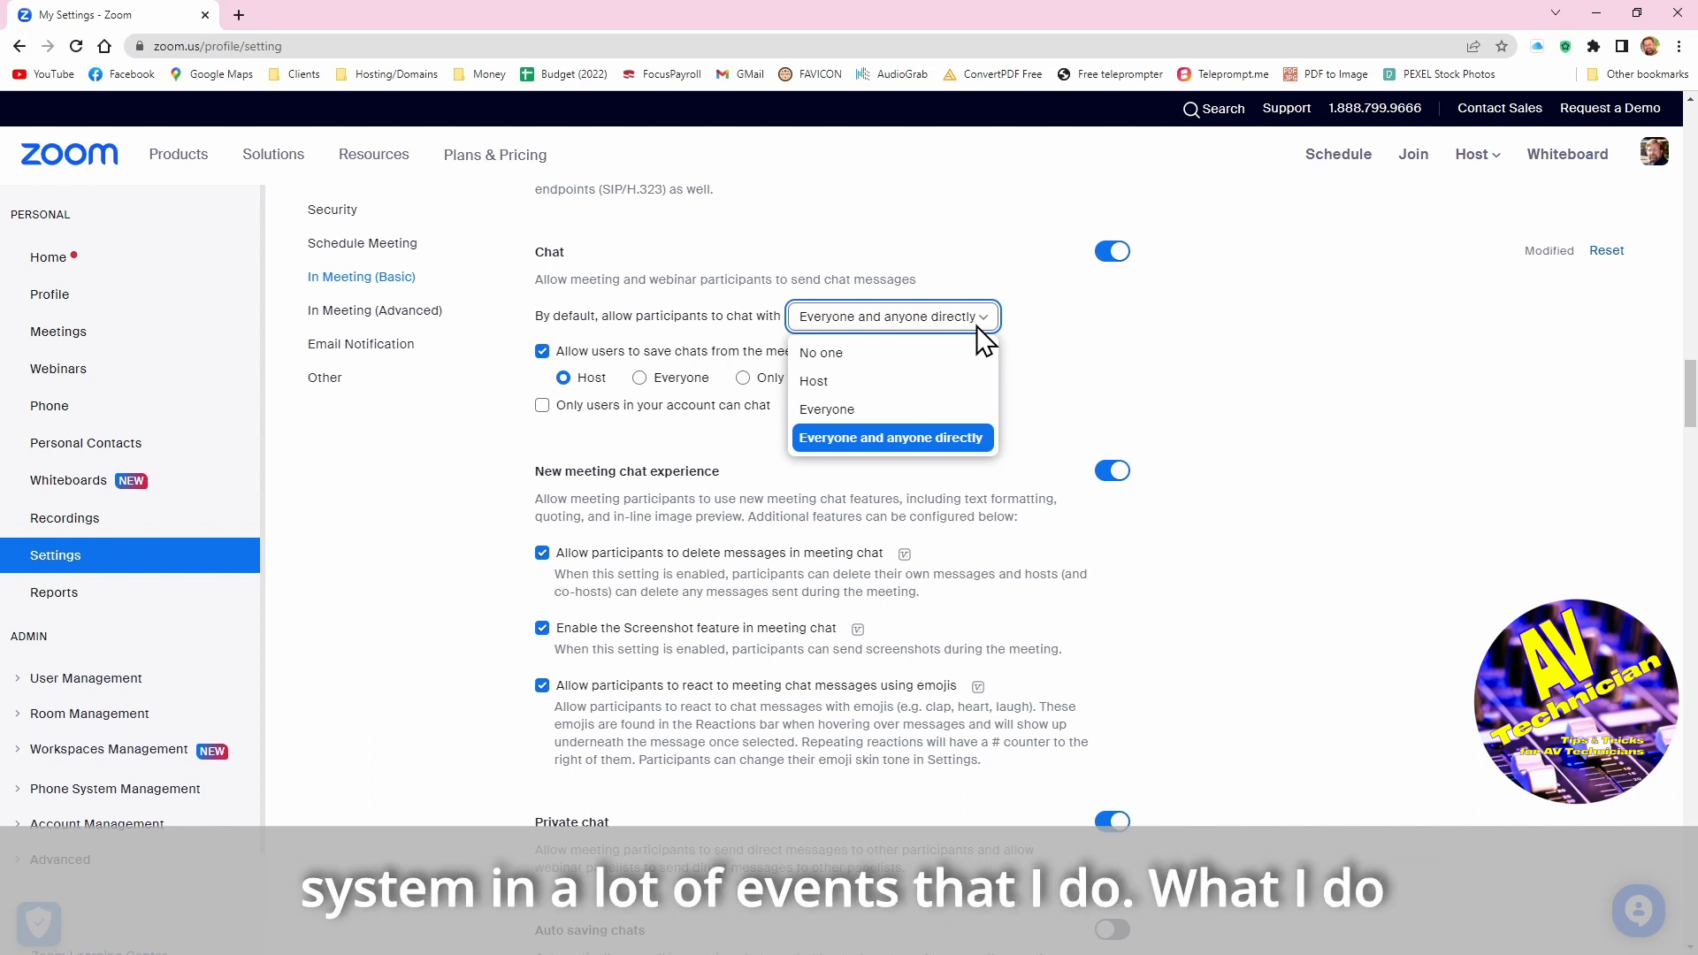
mouse_move(839, 408)
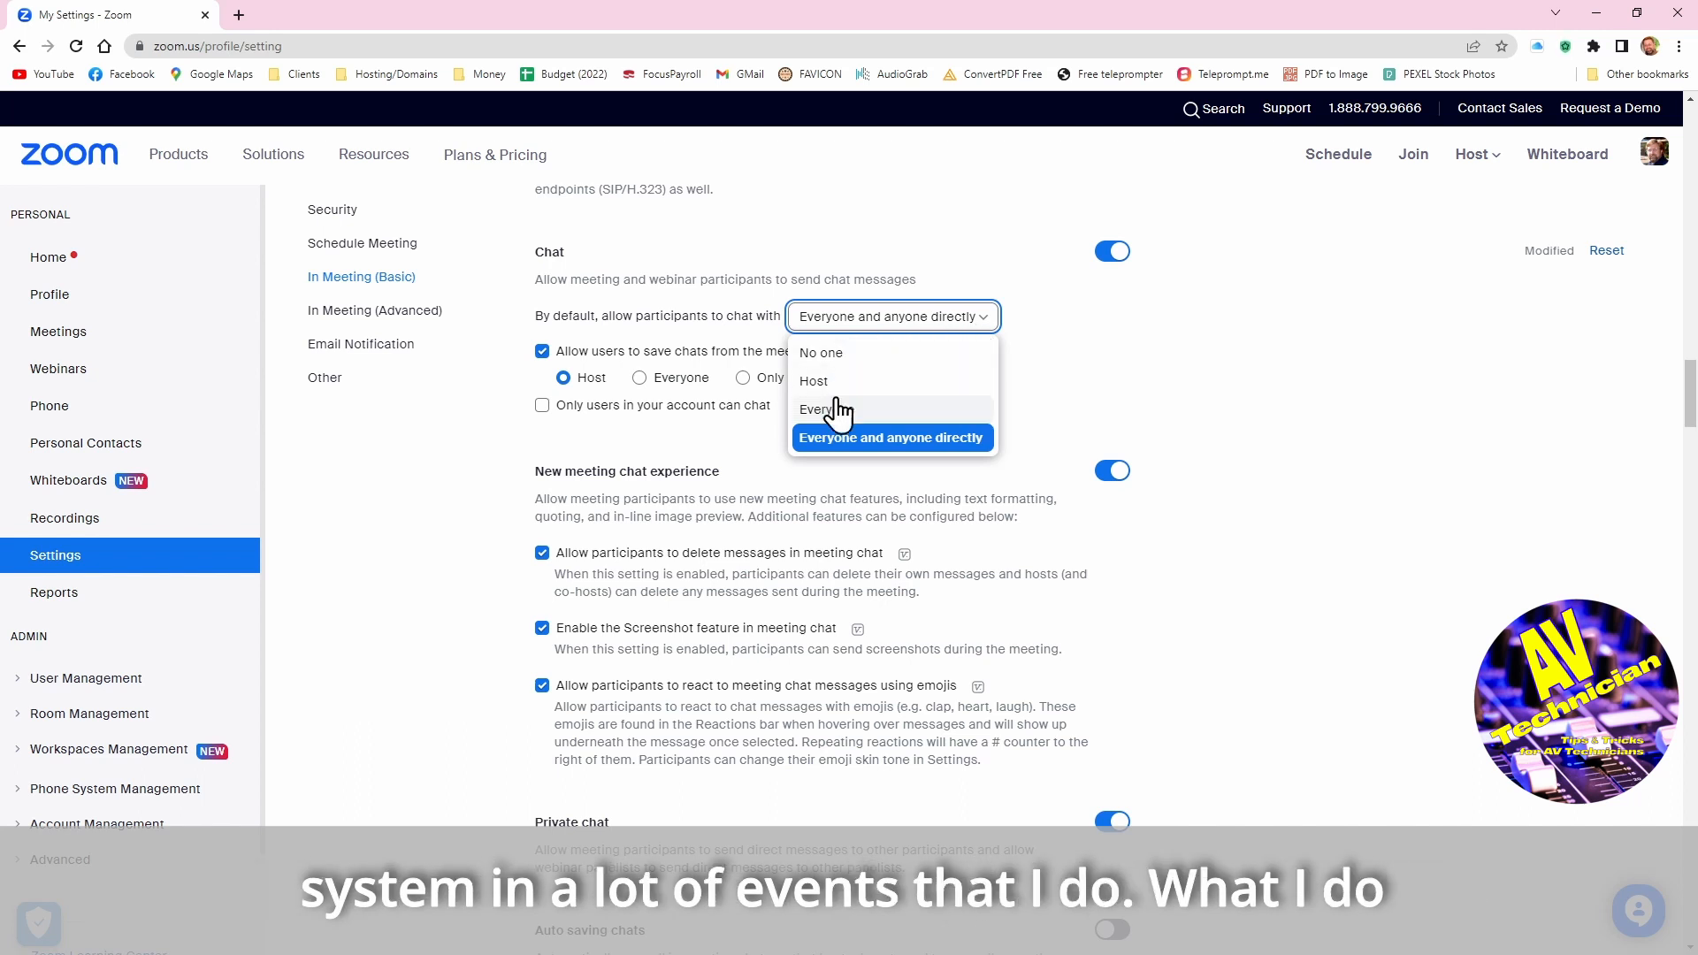
click(827, 409)
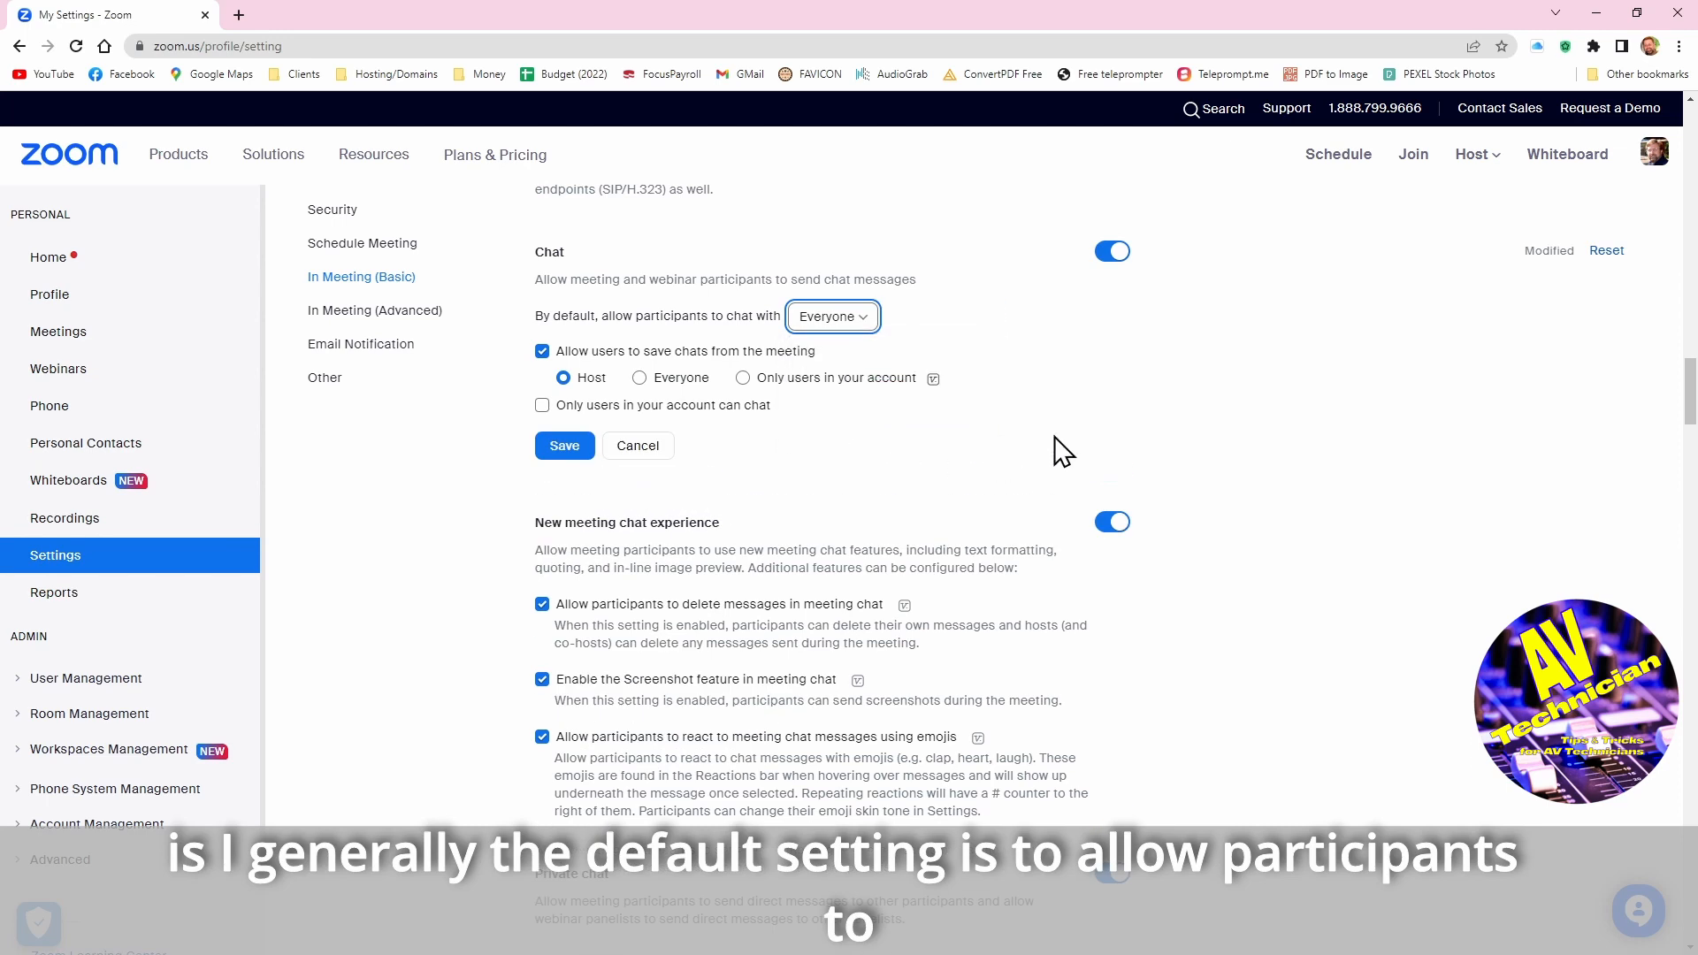
mouse_move(1043, 435)
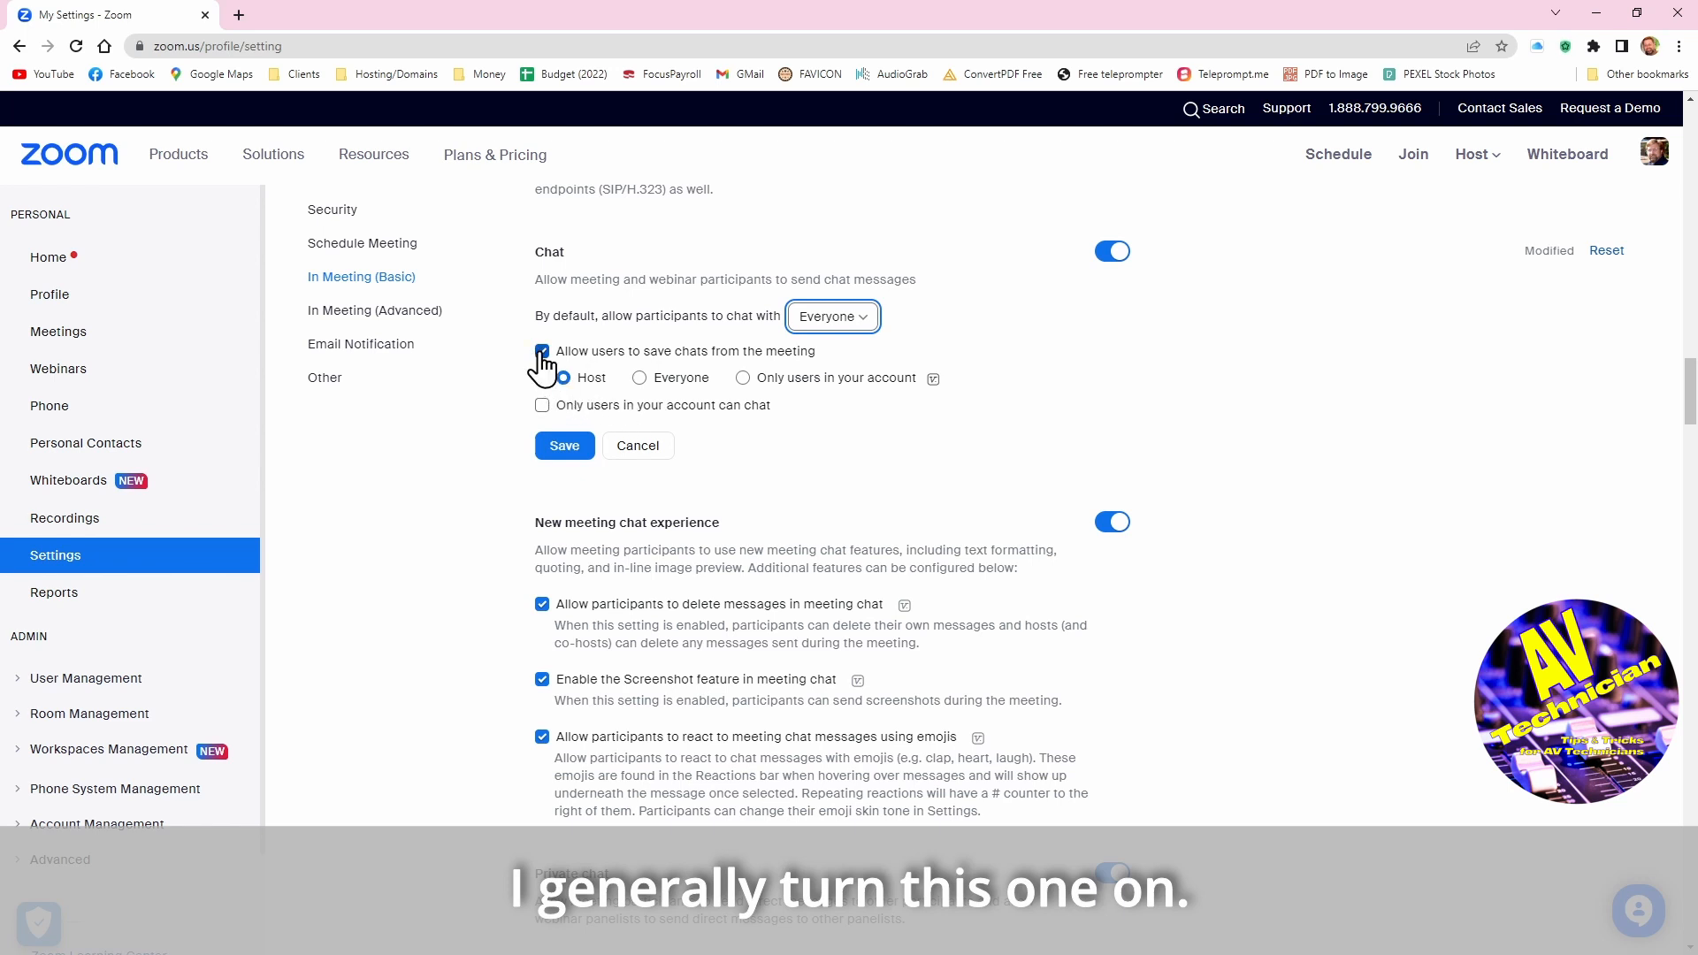
click(563, 377)
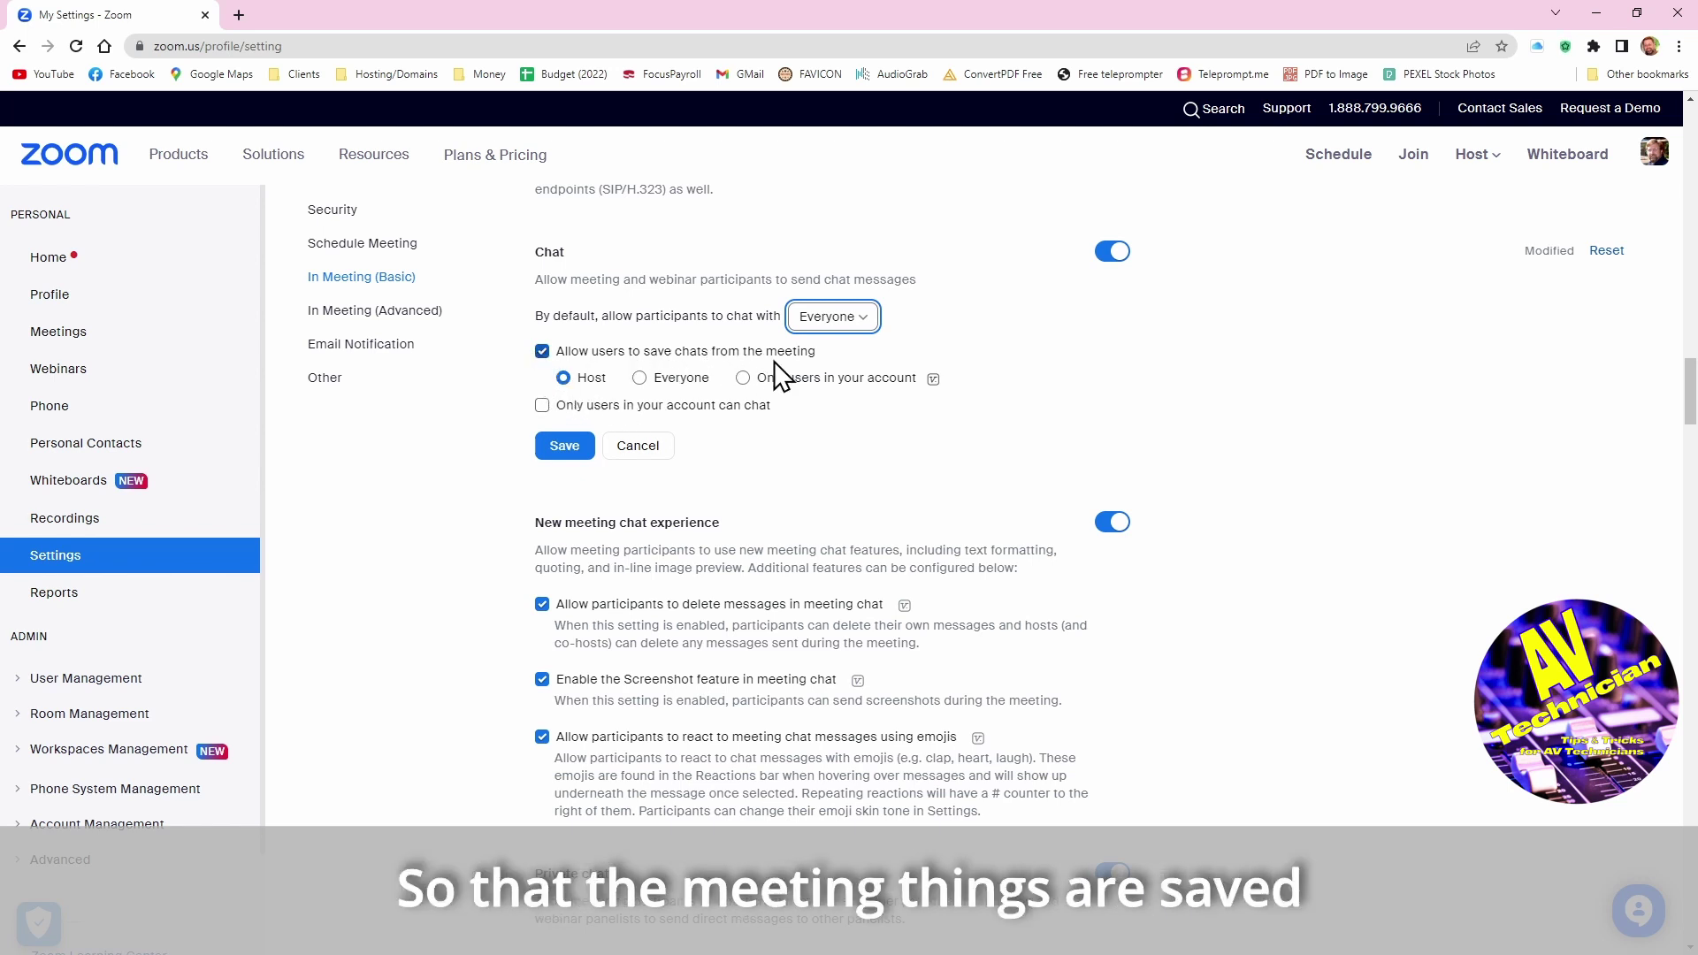
mouse_move(814, 409)
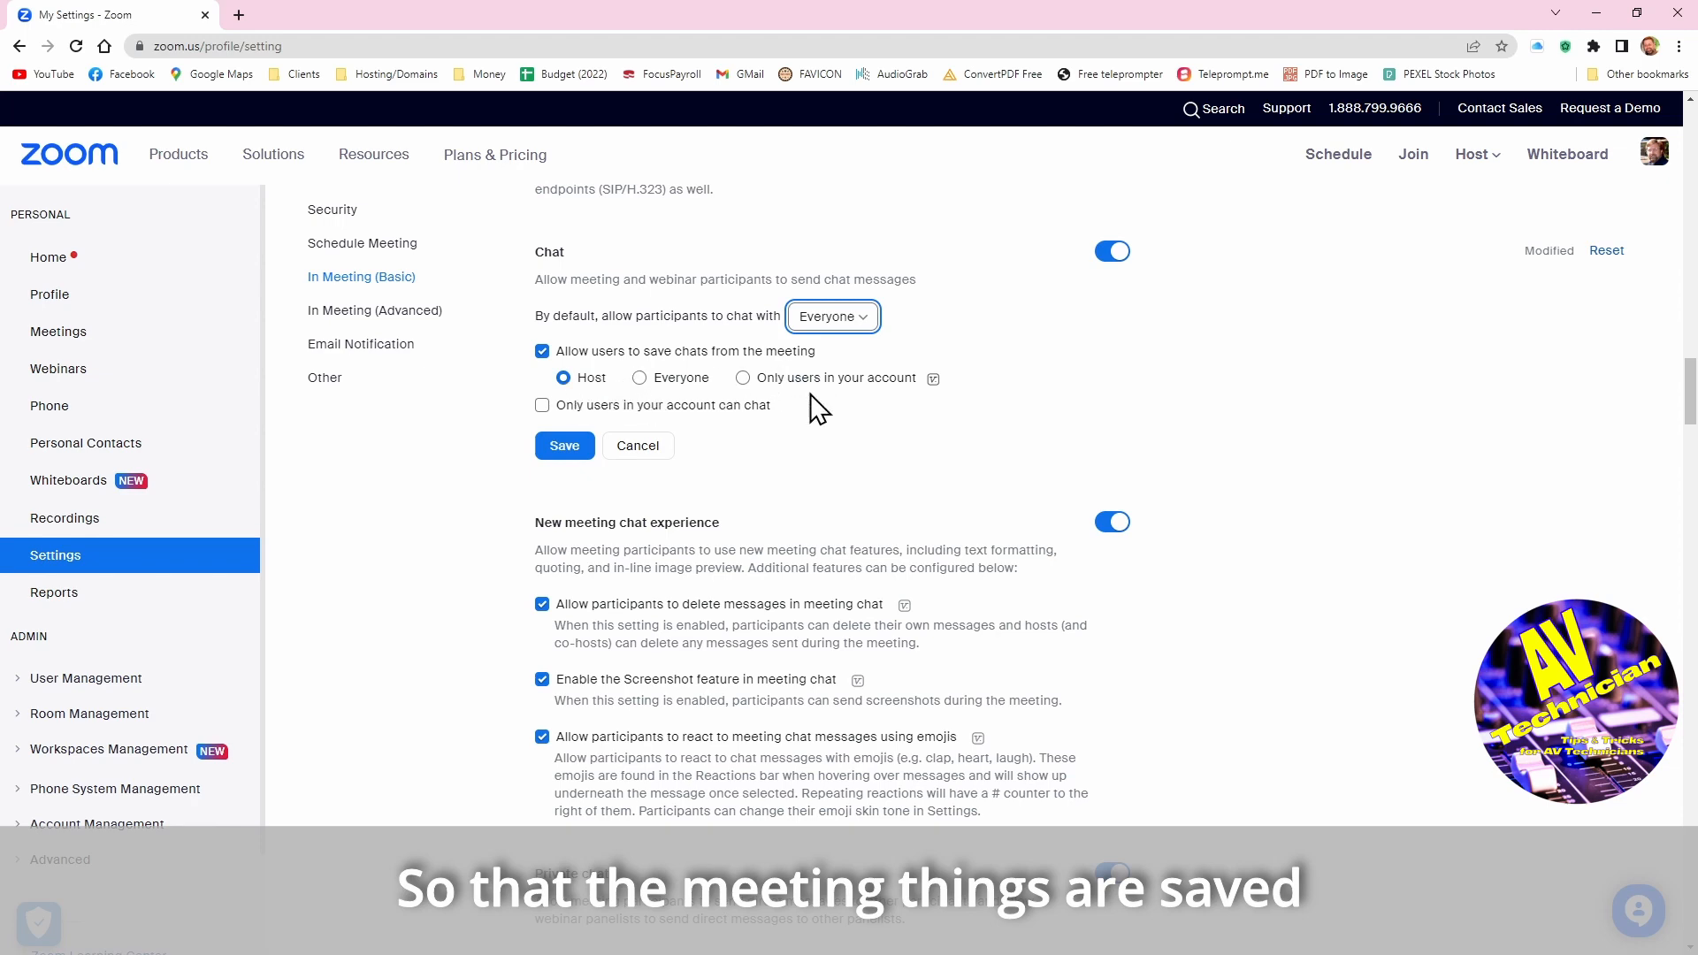
mouse_move(918, 442)
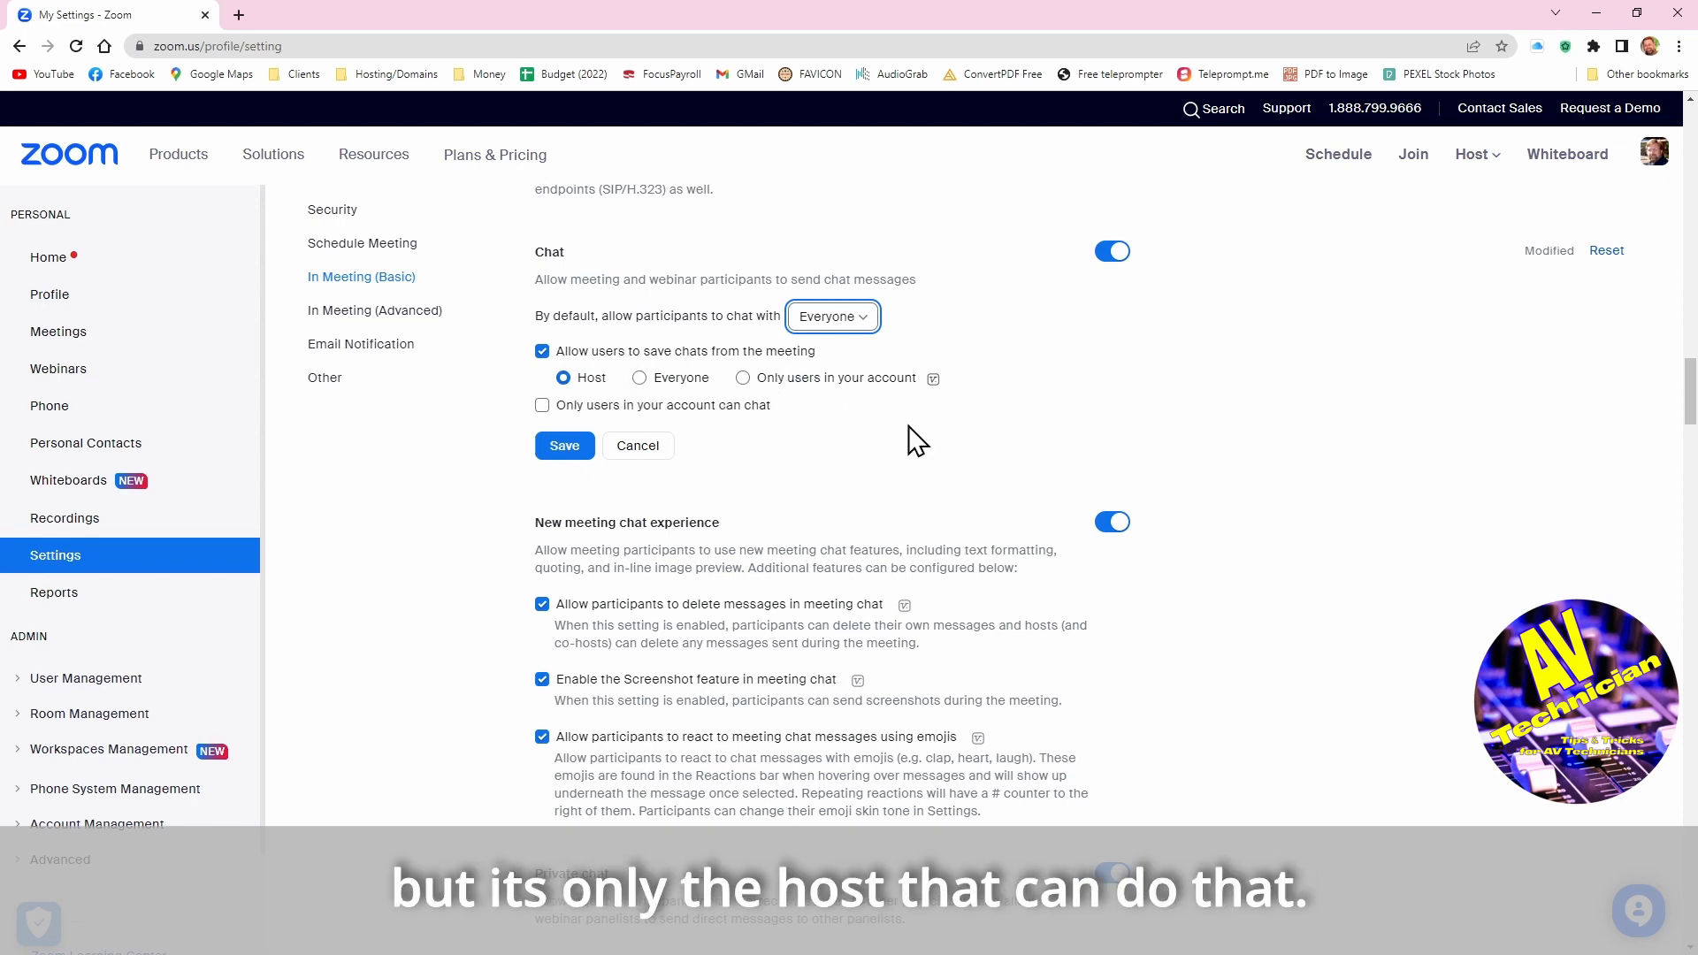
click(564, 445)
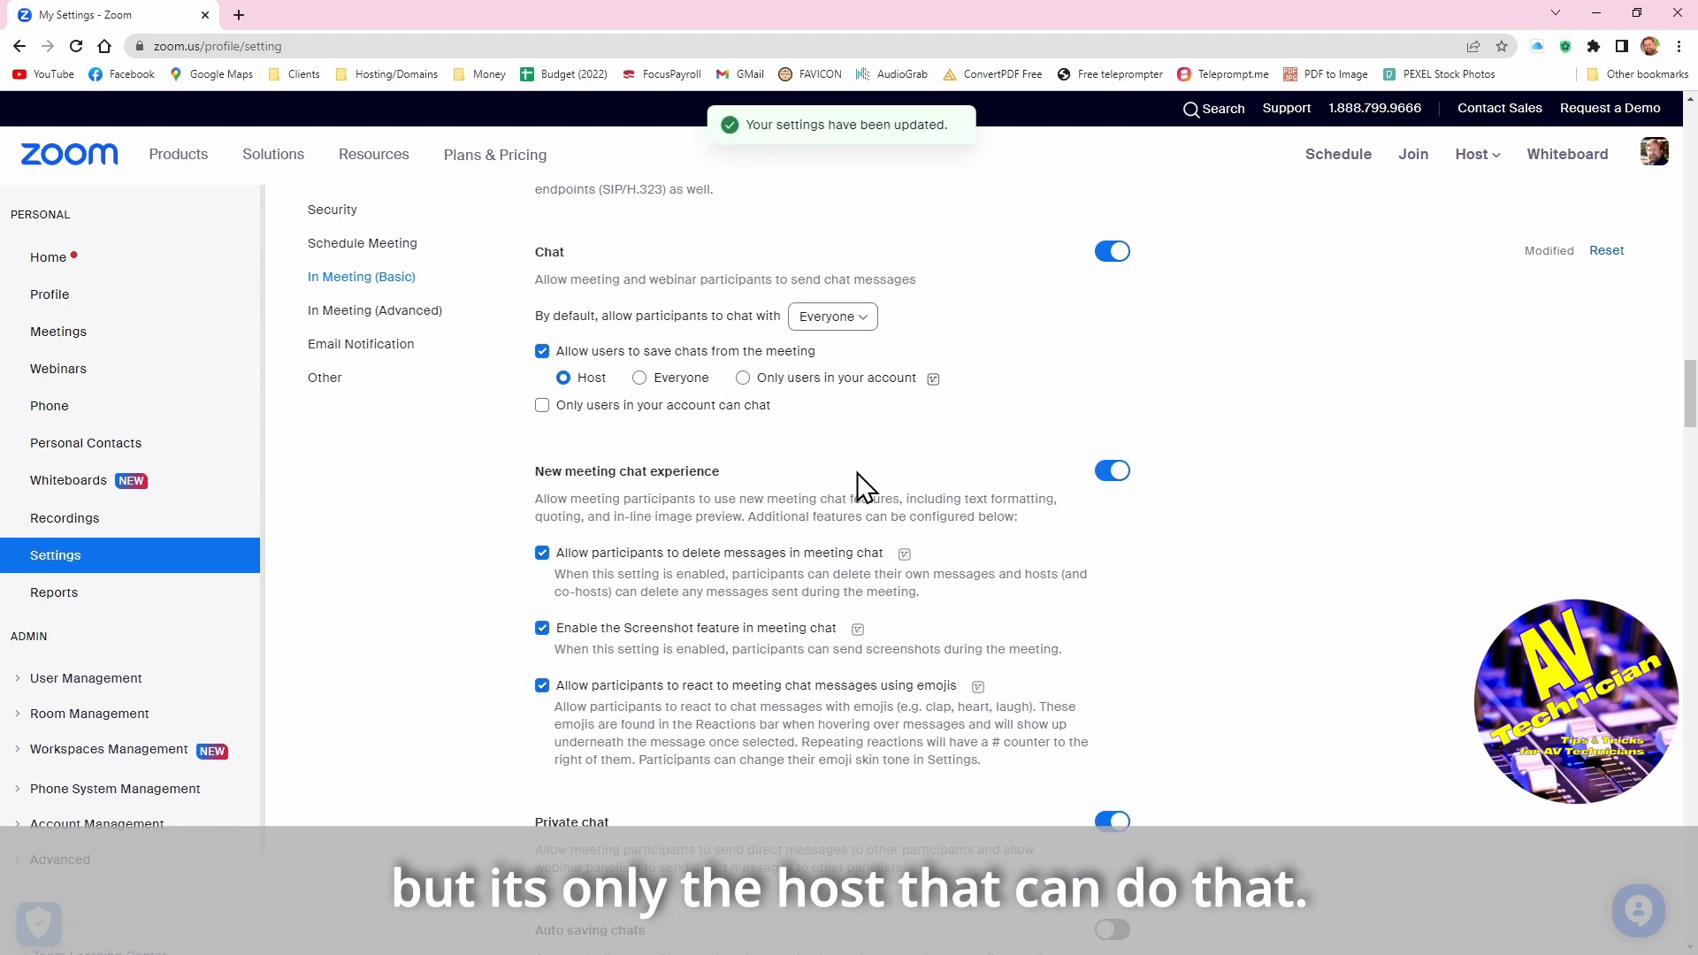
Turn off Private chat under In Meeting (Basic) so participants cannot message each other directly
scroll(down, 3)
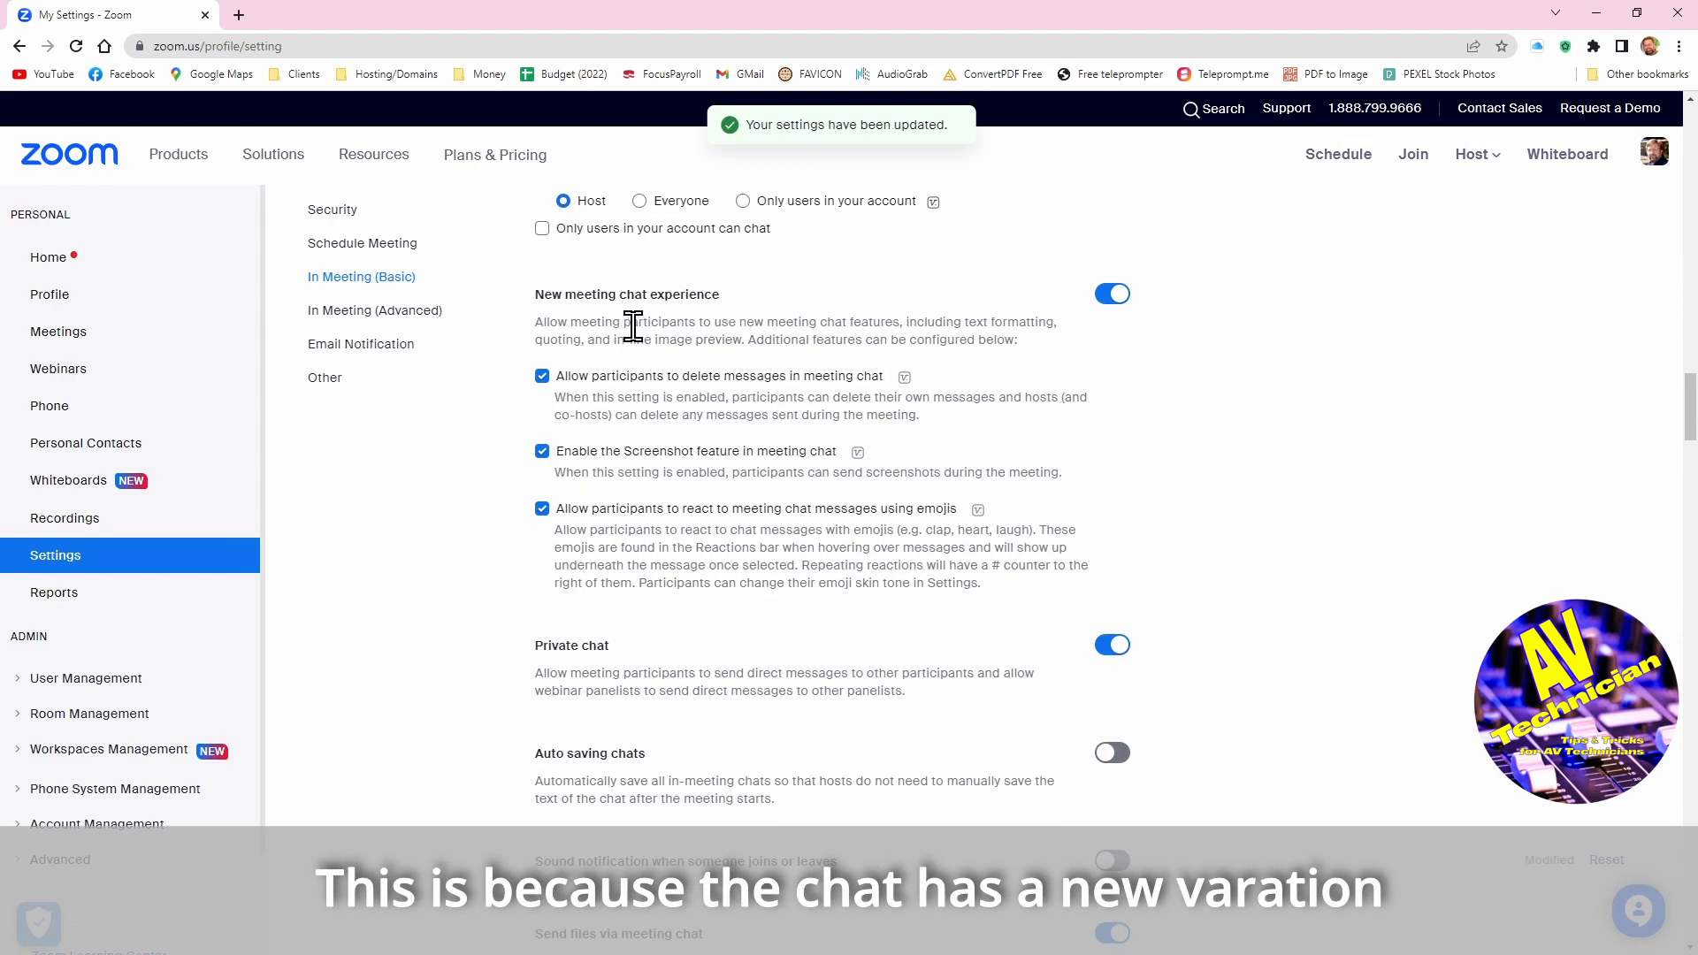
mouse_move(665, 347)
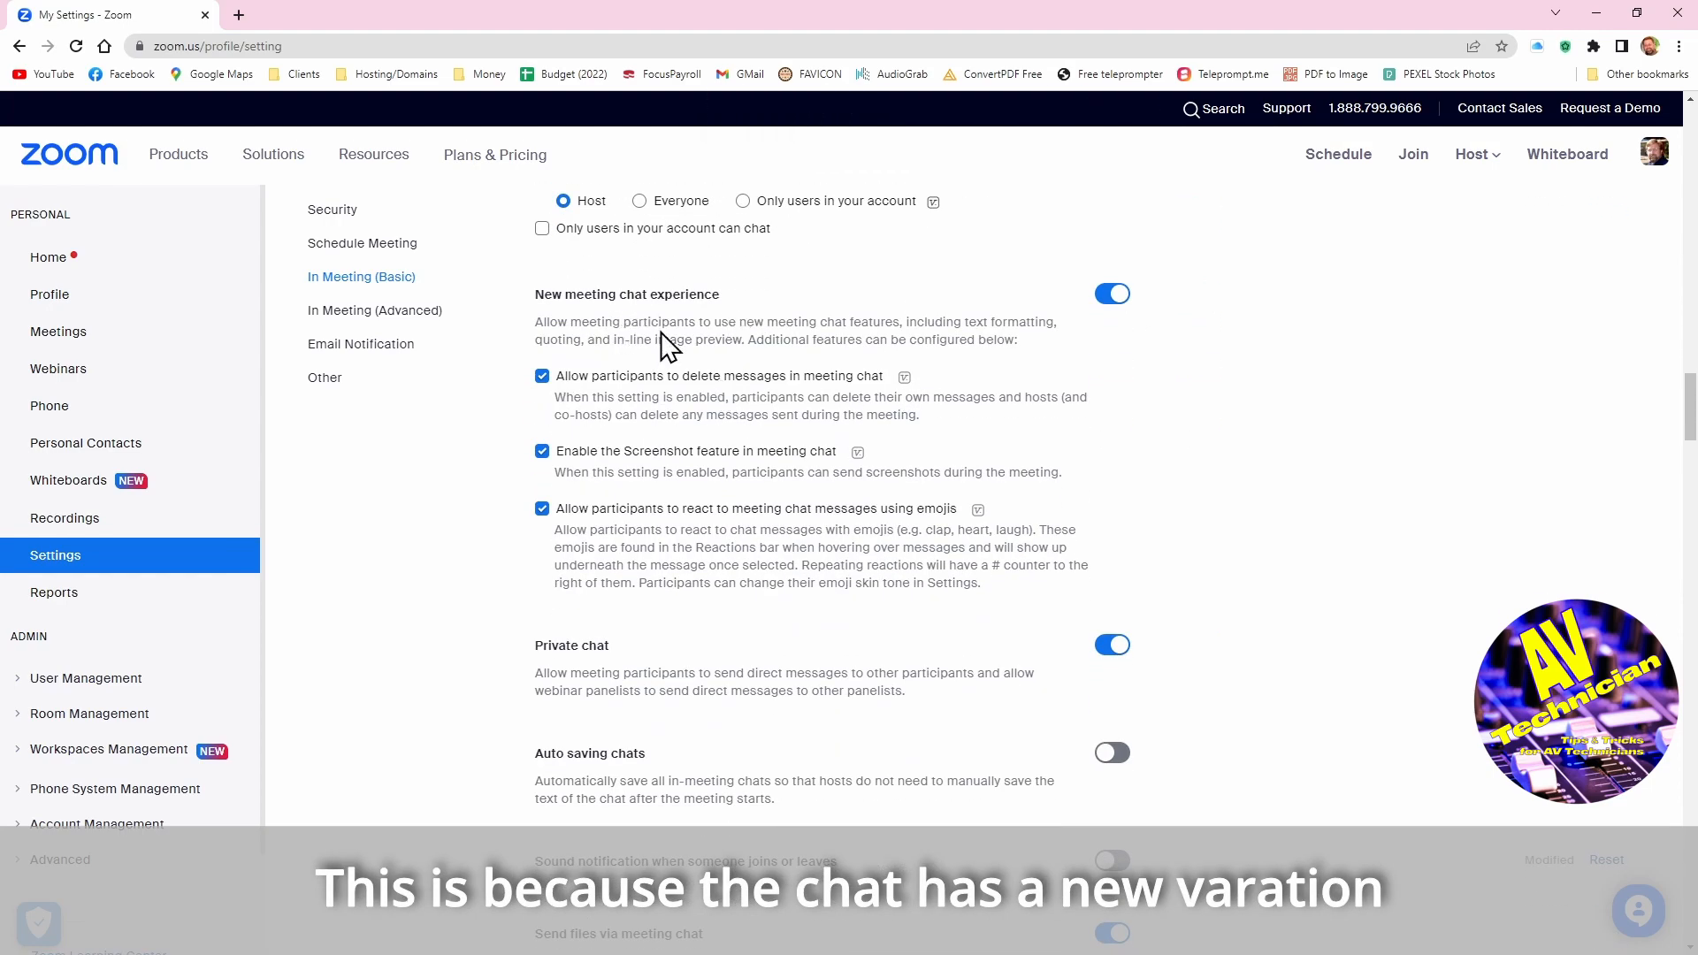
mouse_move(913, 526)
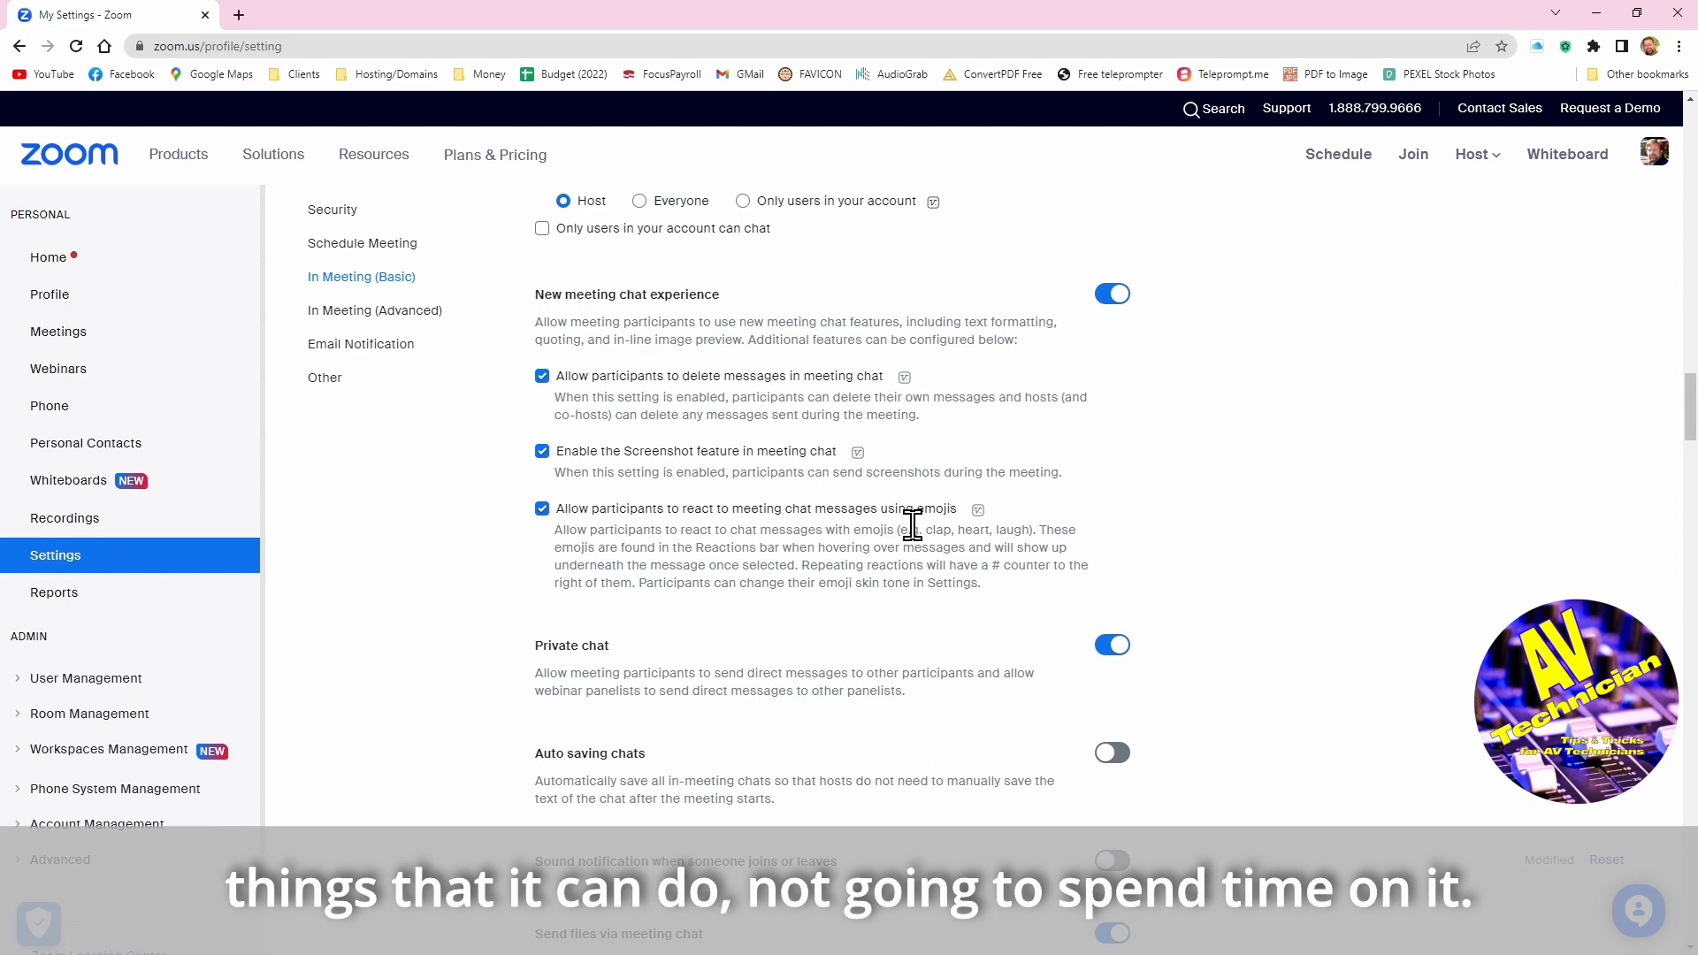
scroll(down, 3)
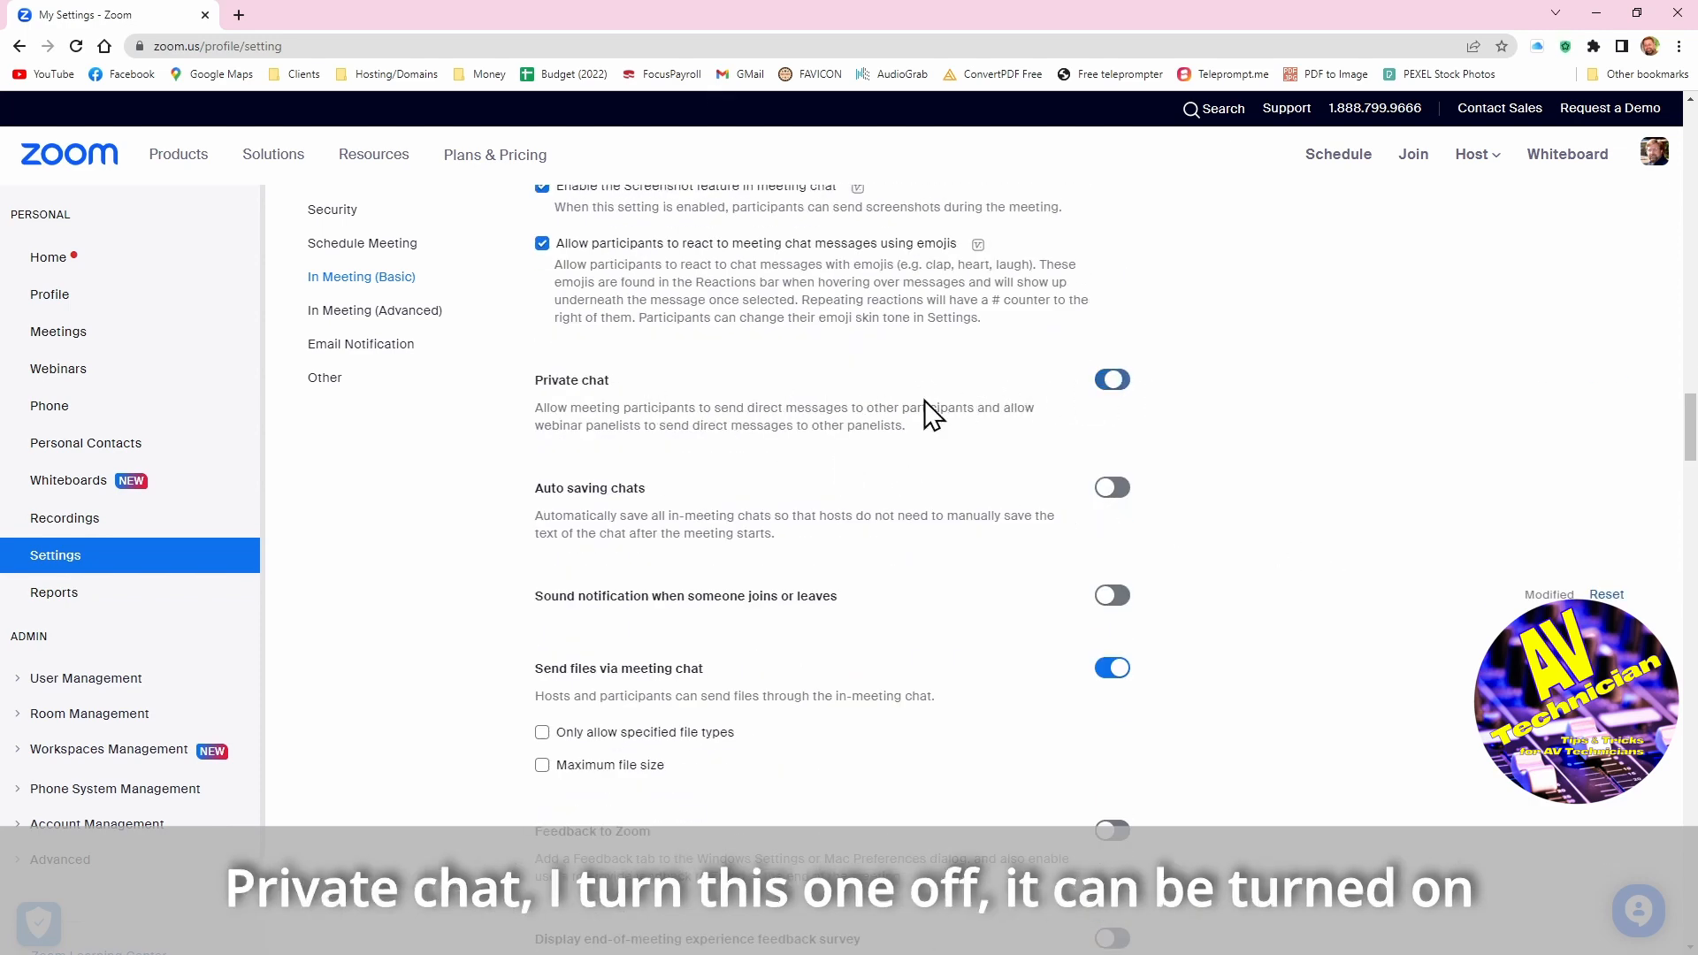
click(1111, 379)
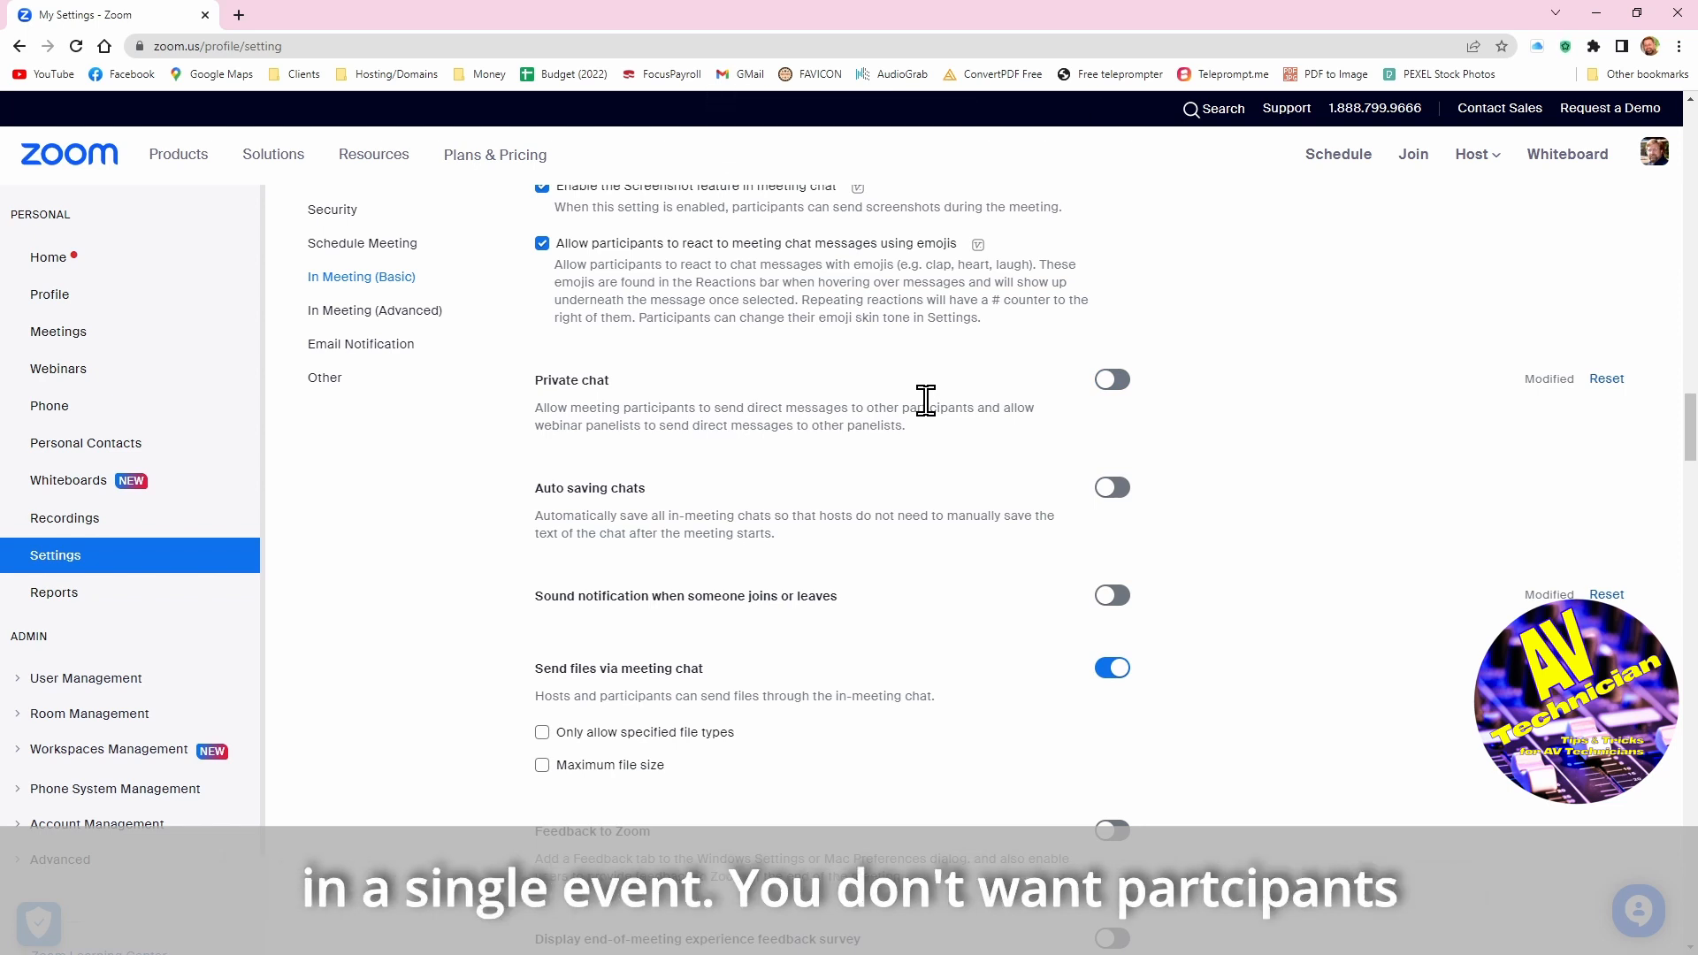
mouse_move(934, 451)
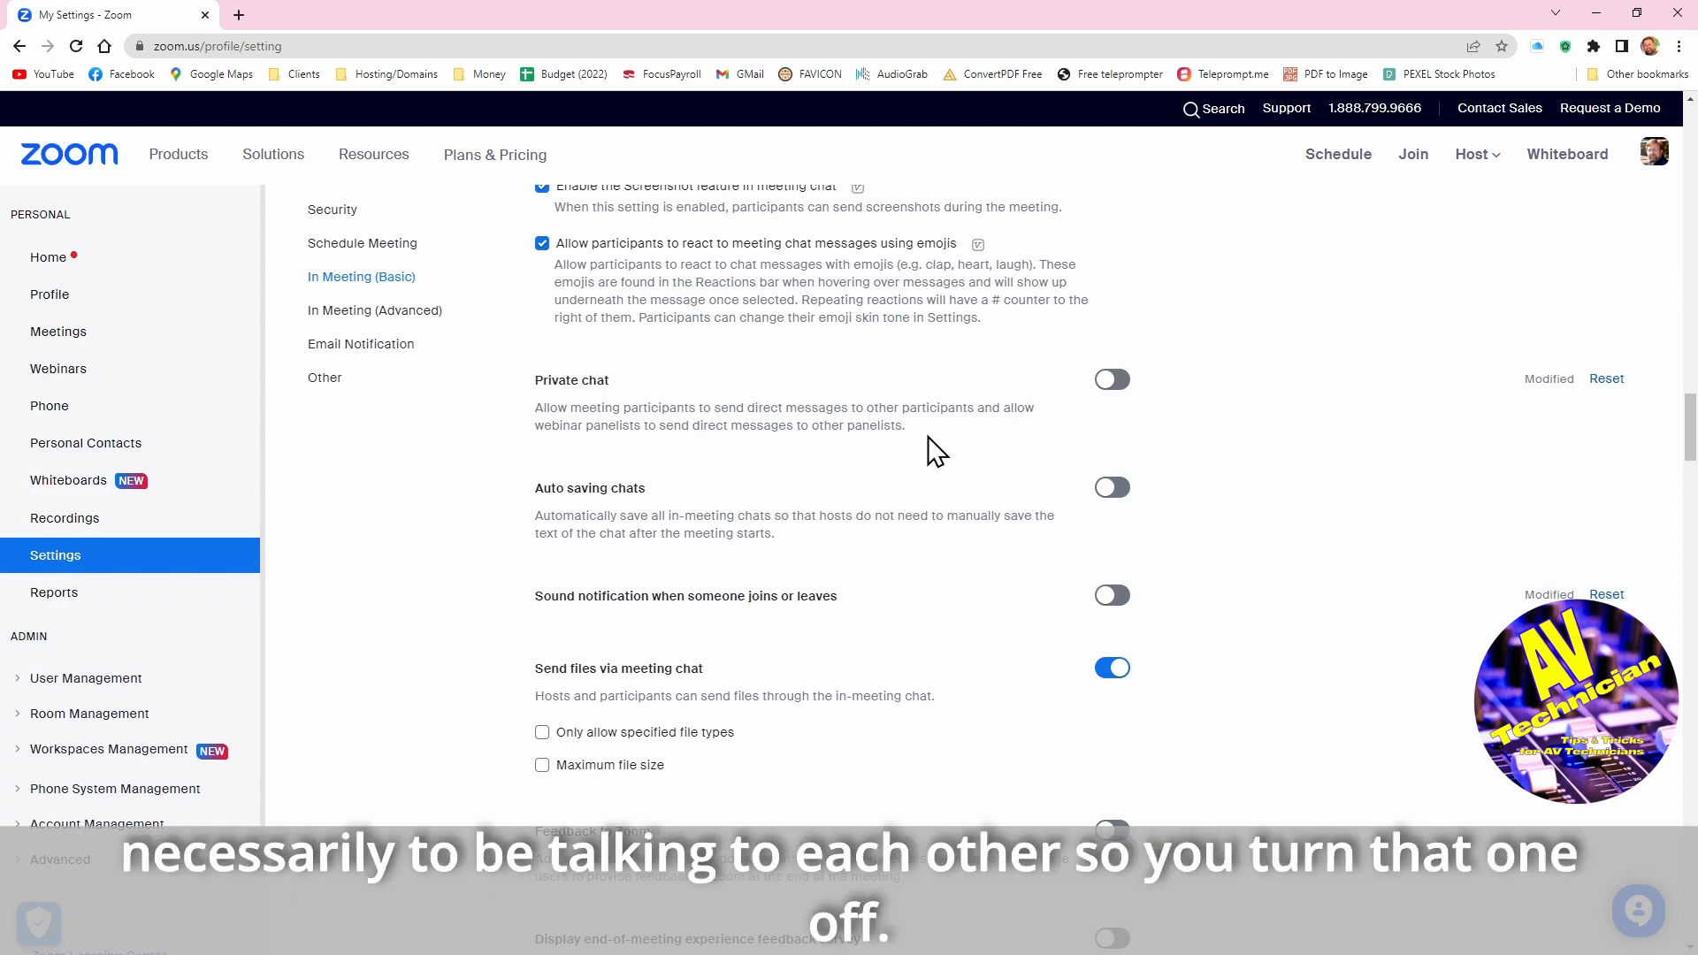
mouse_move(1224, 536)
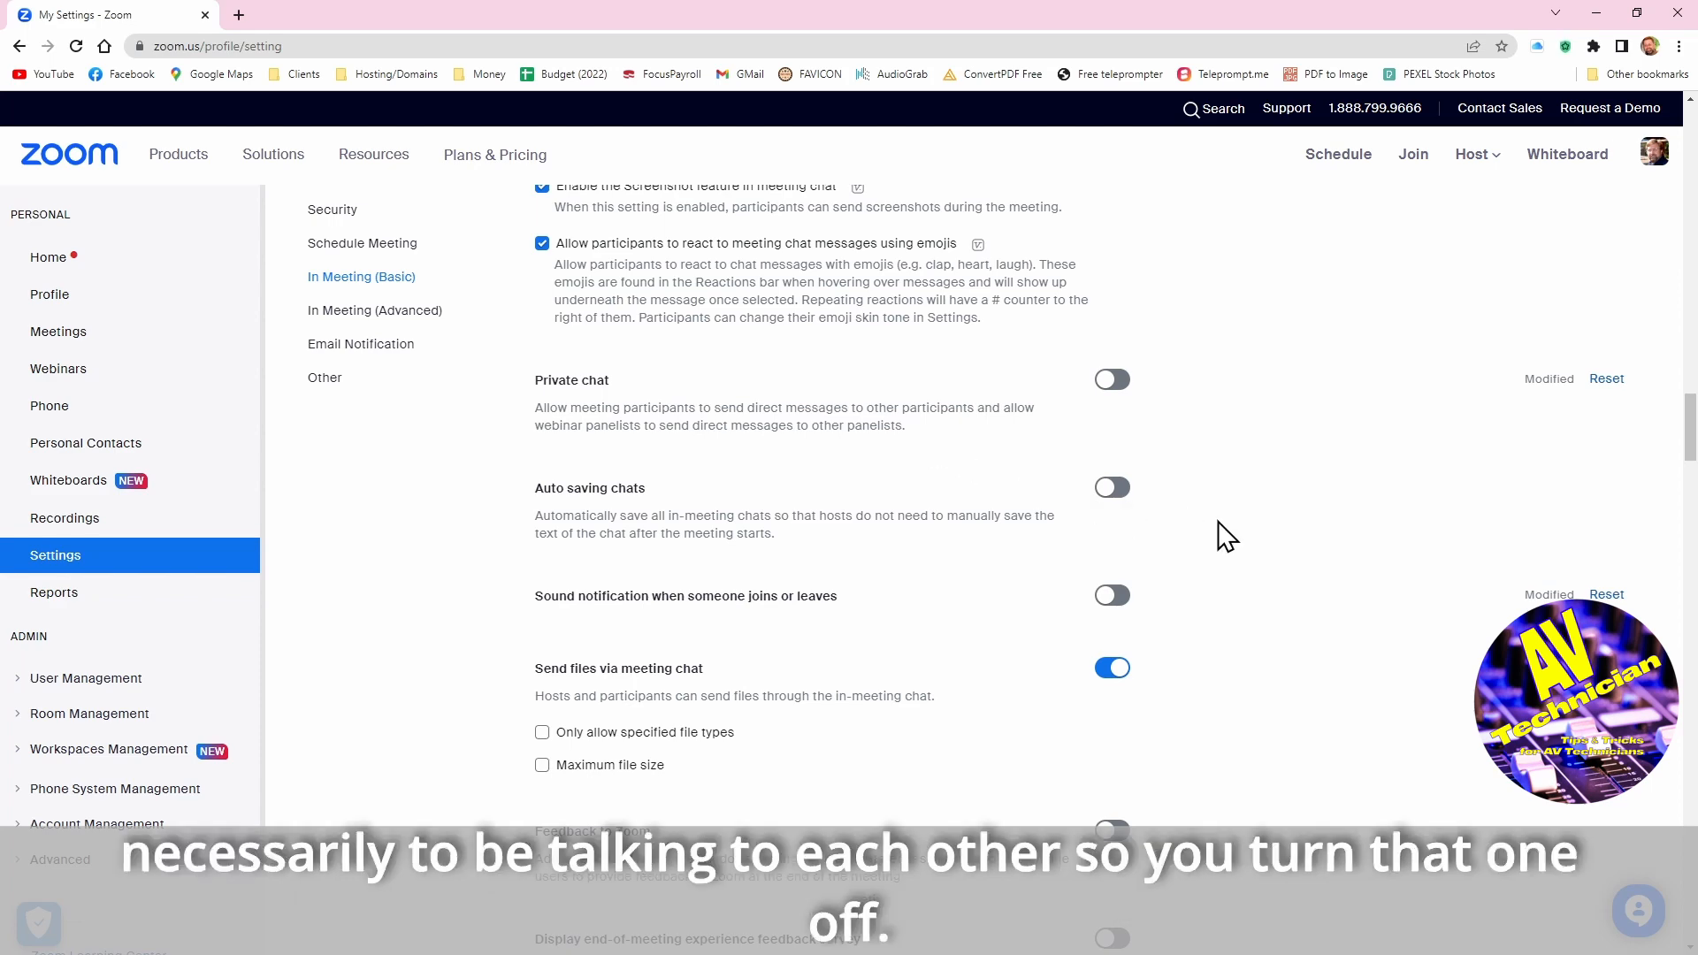
scroll(down, 3)
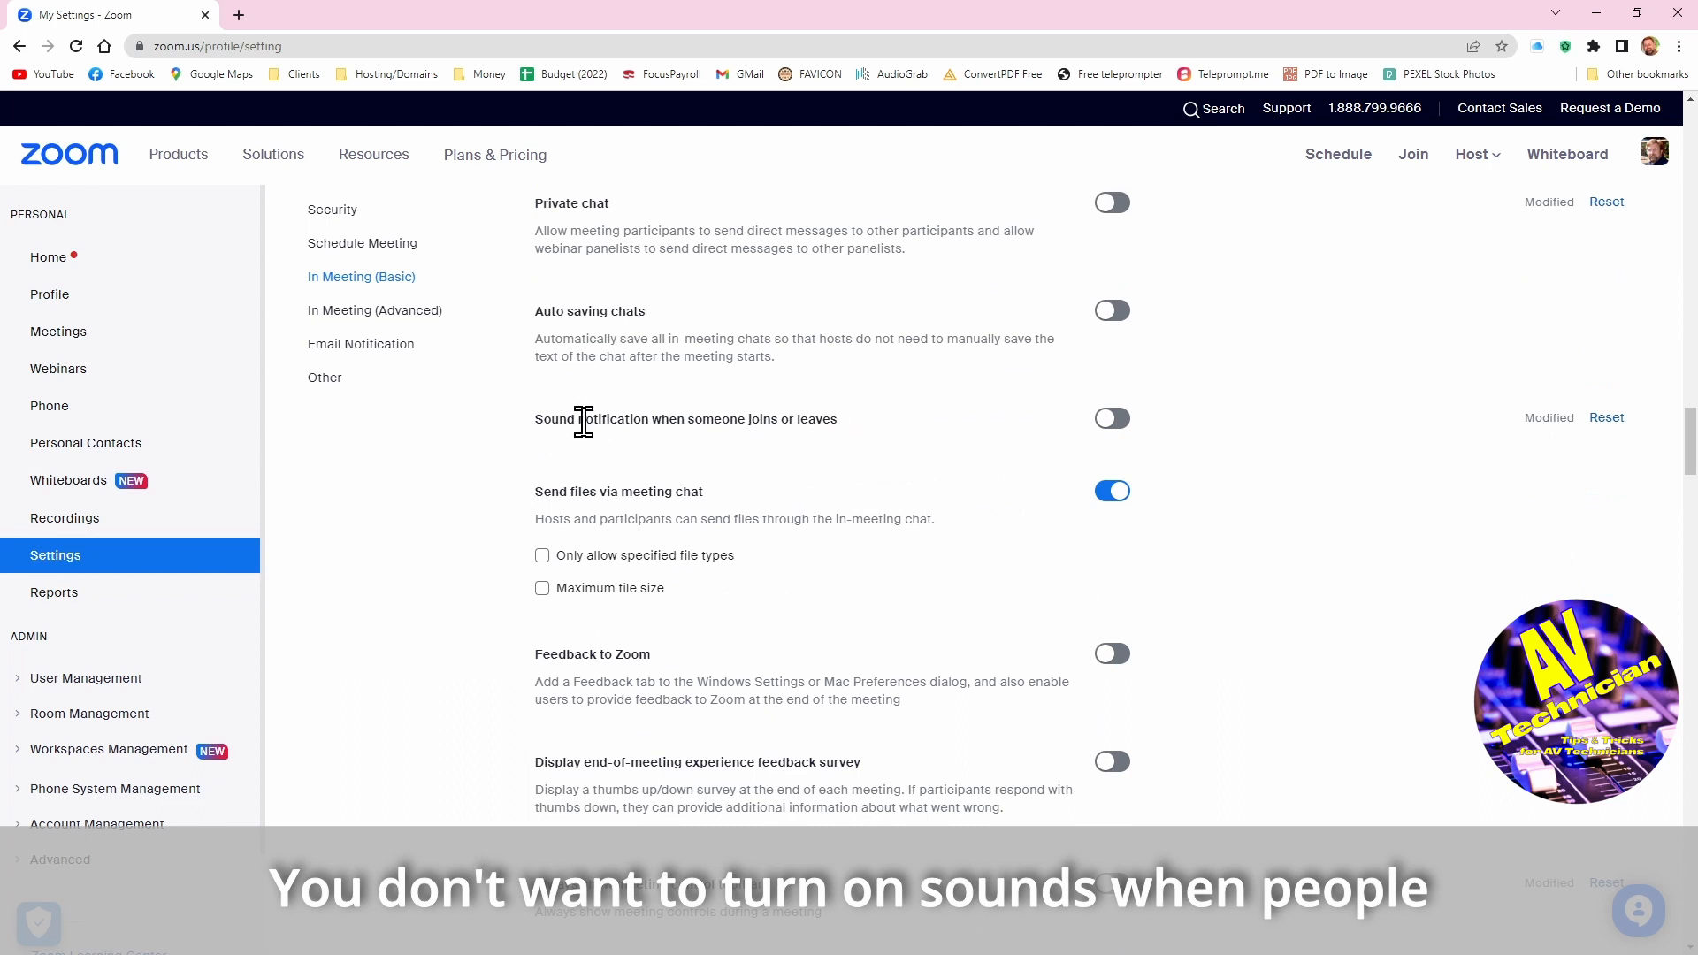
mouse_move(815, 457)
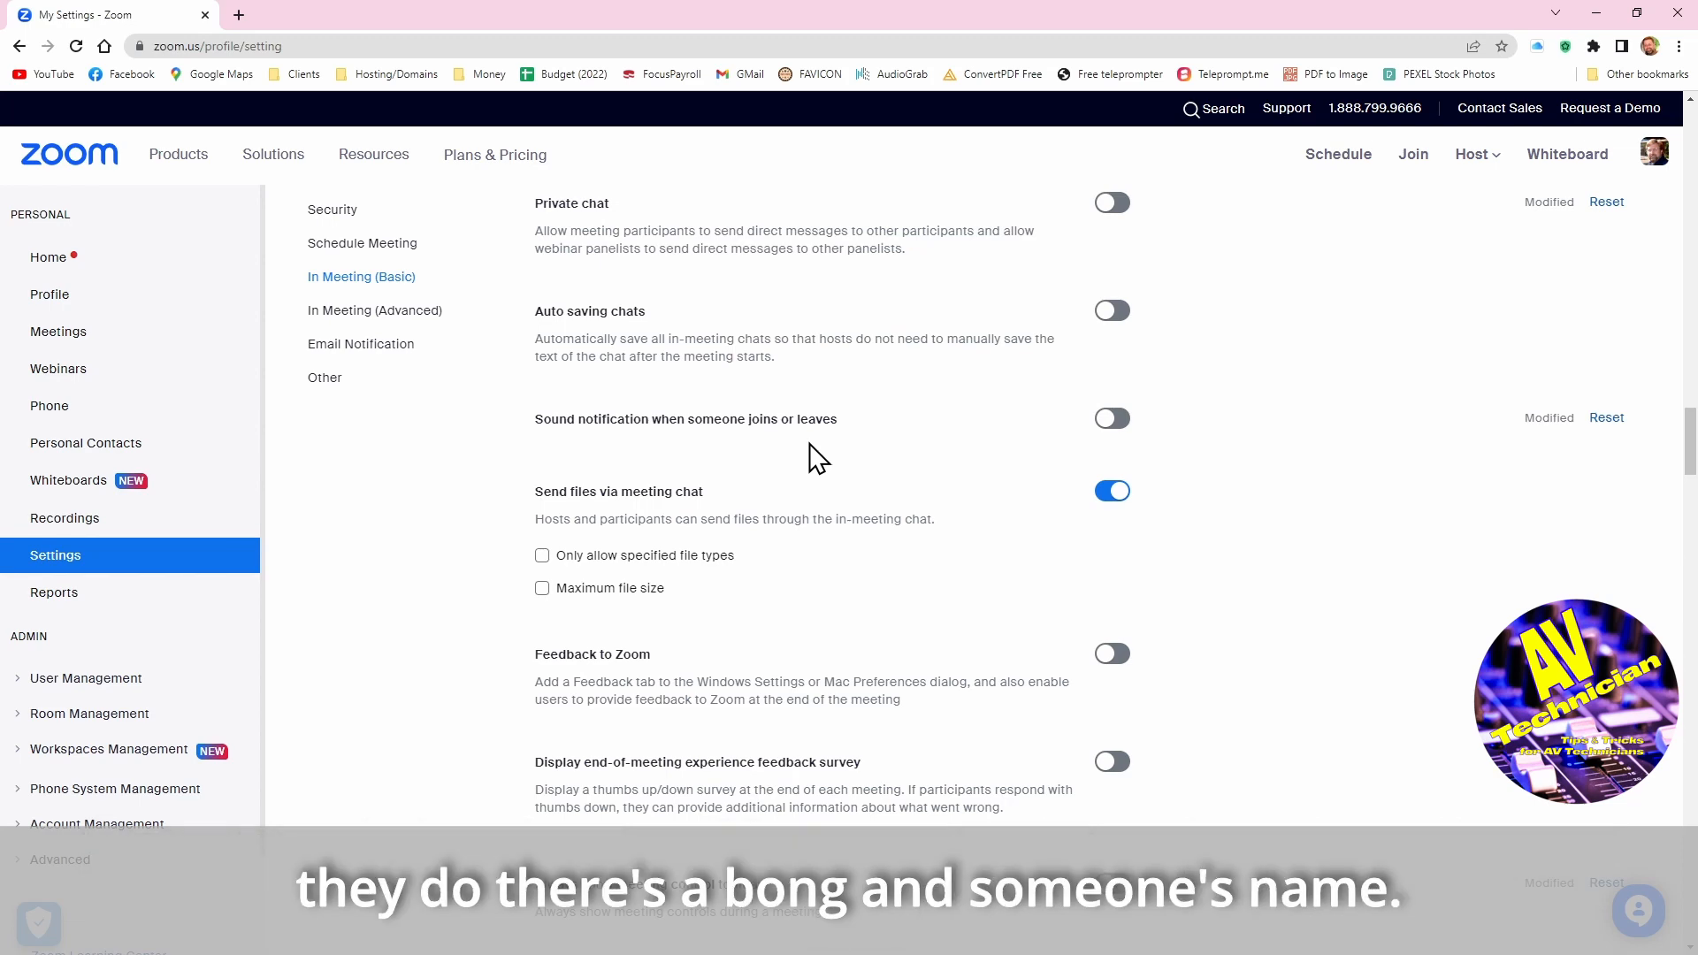
mouse_move(691, 490)
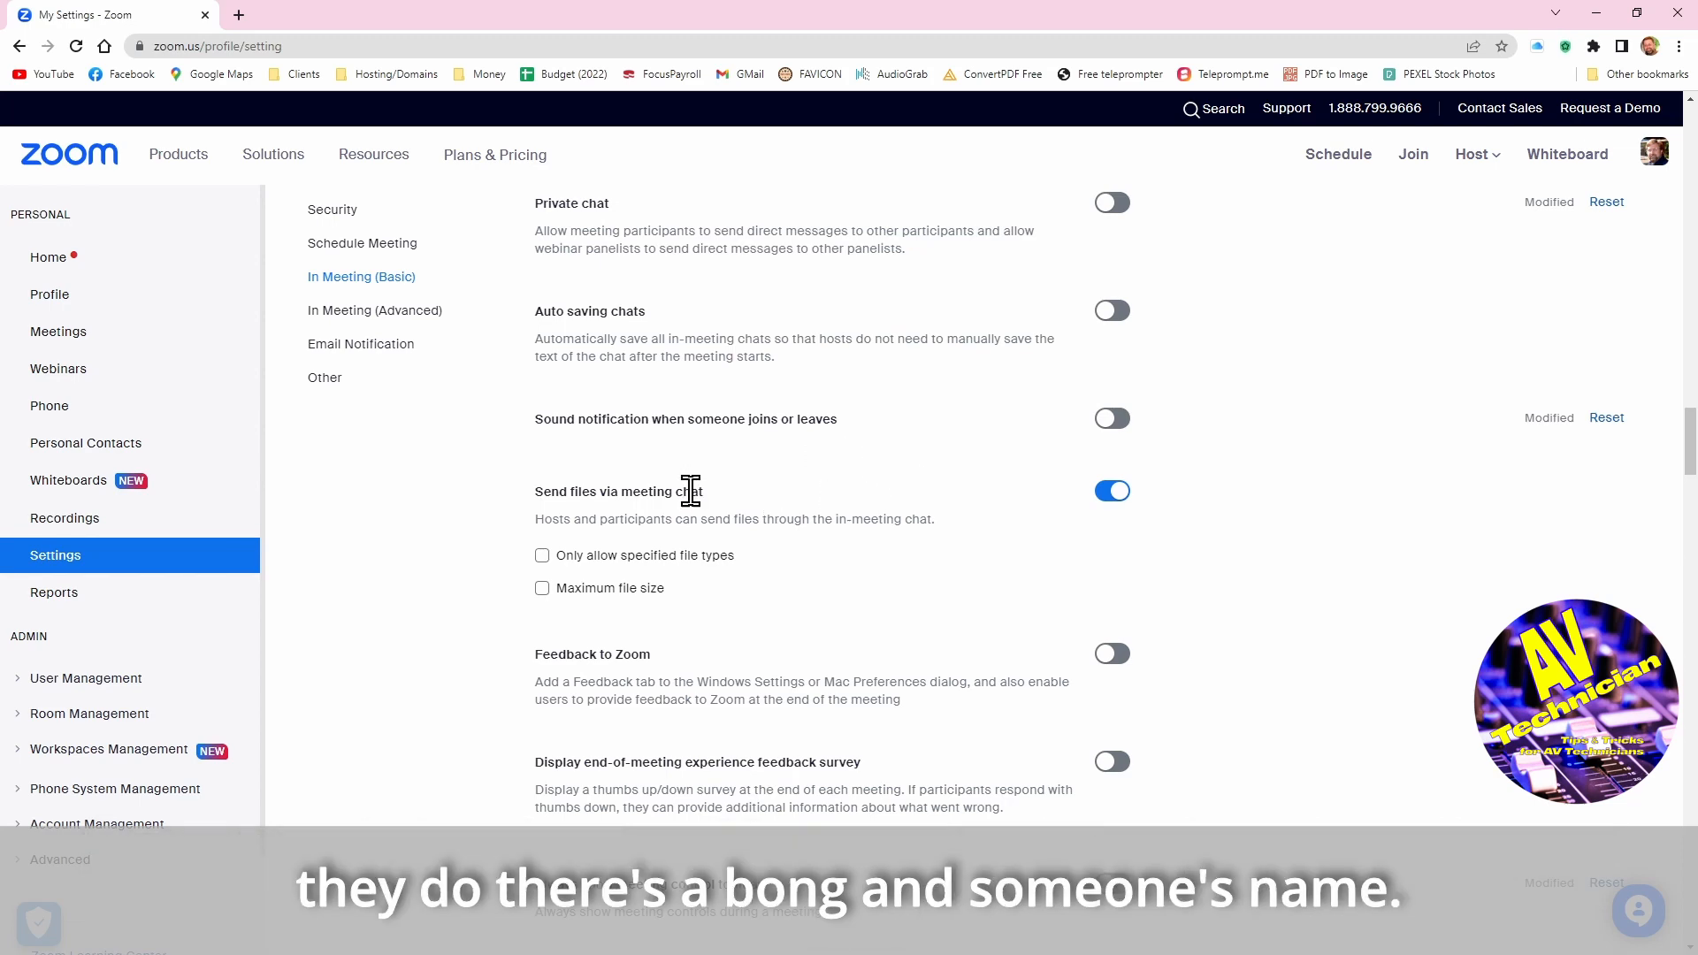
mouse_move(1147, 540)
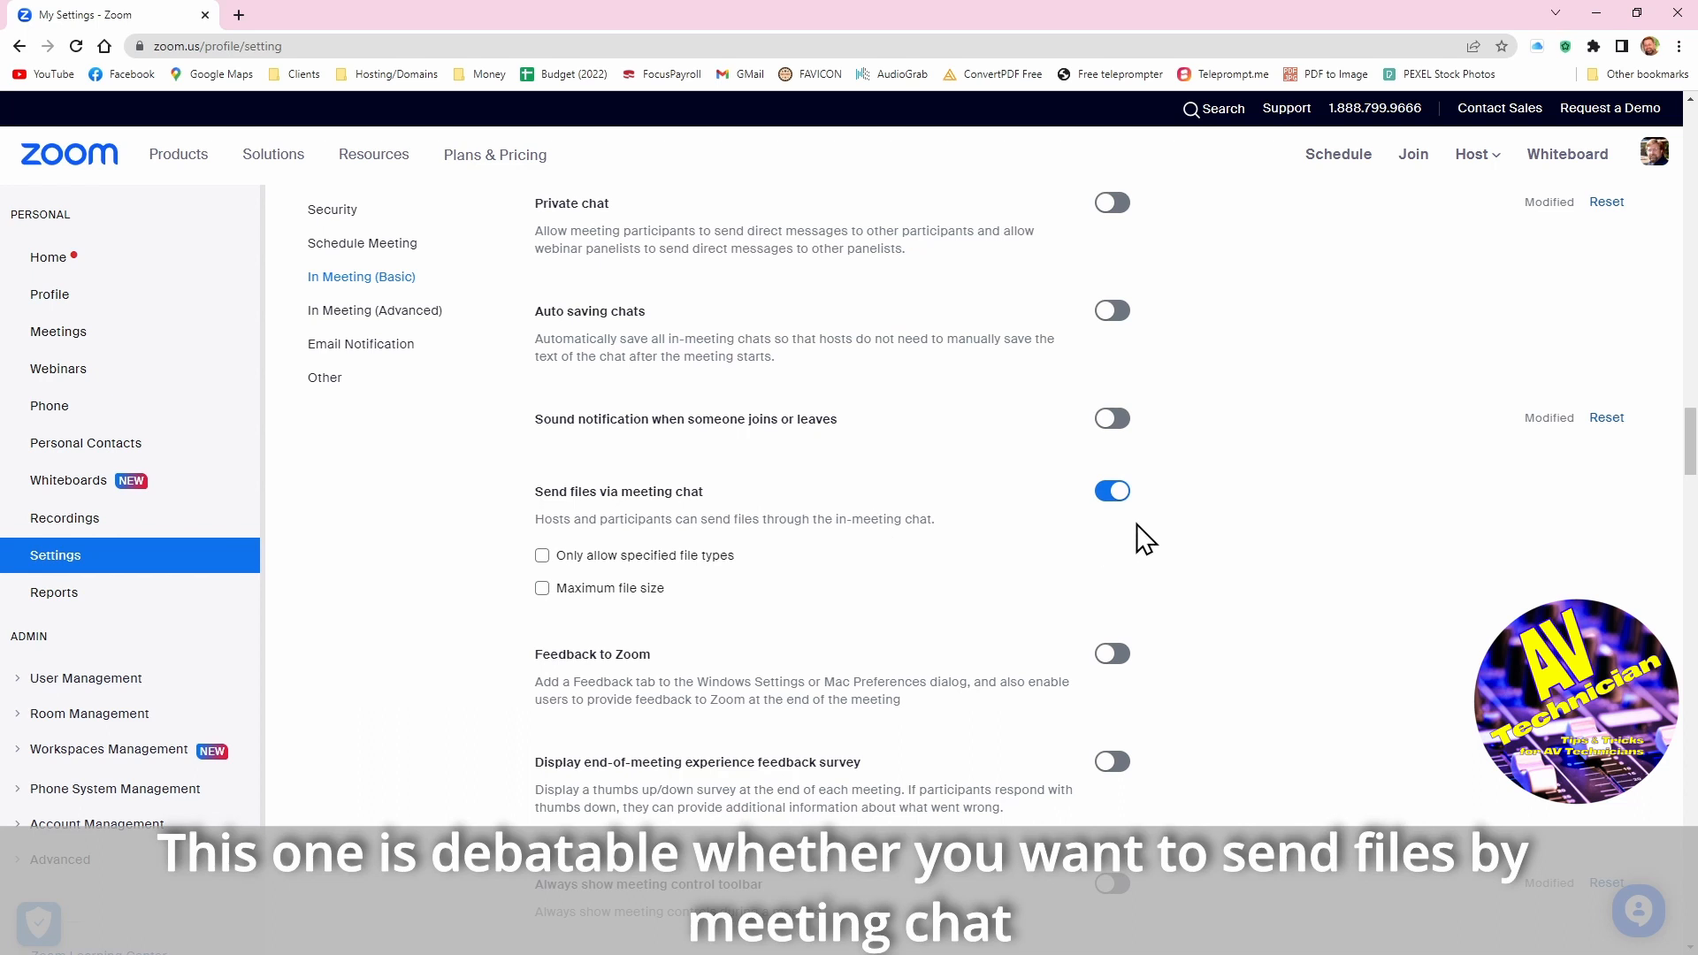
mouse_move(1102, 532)
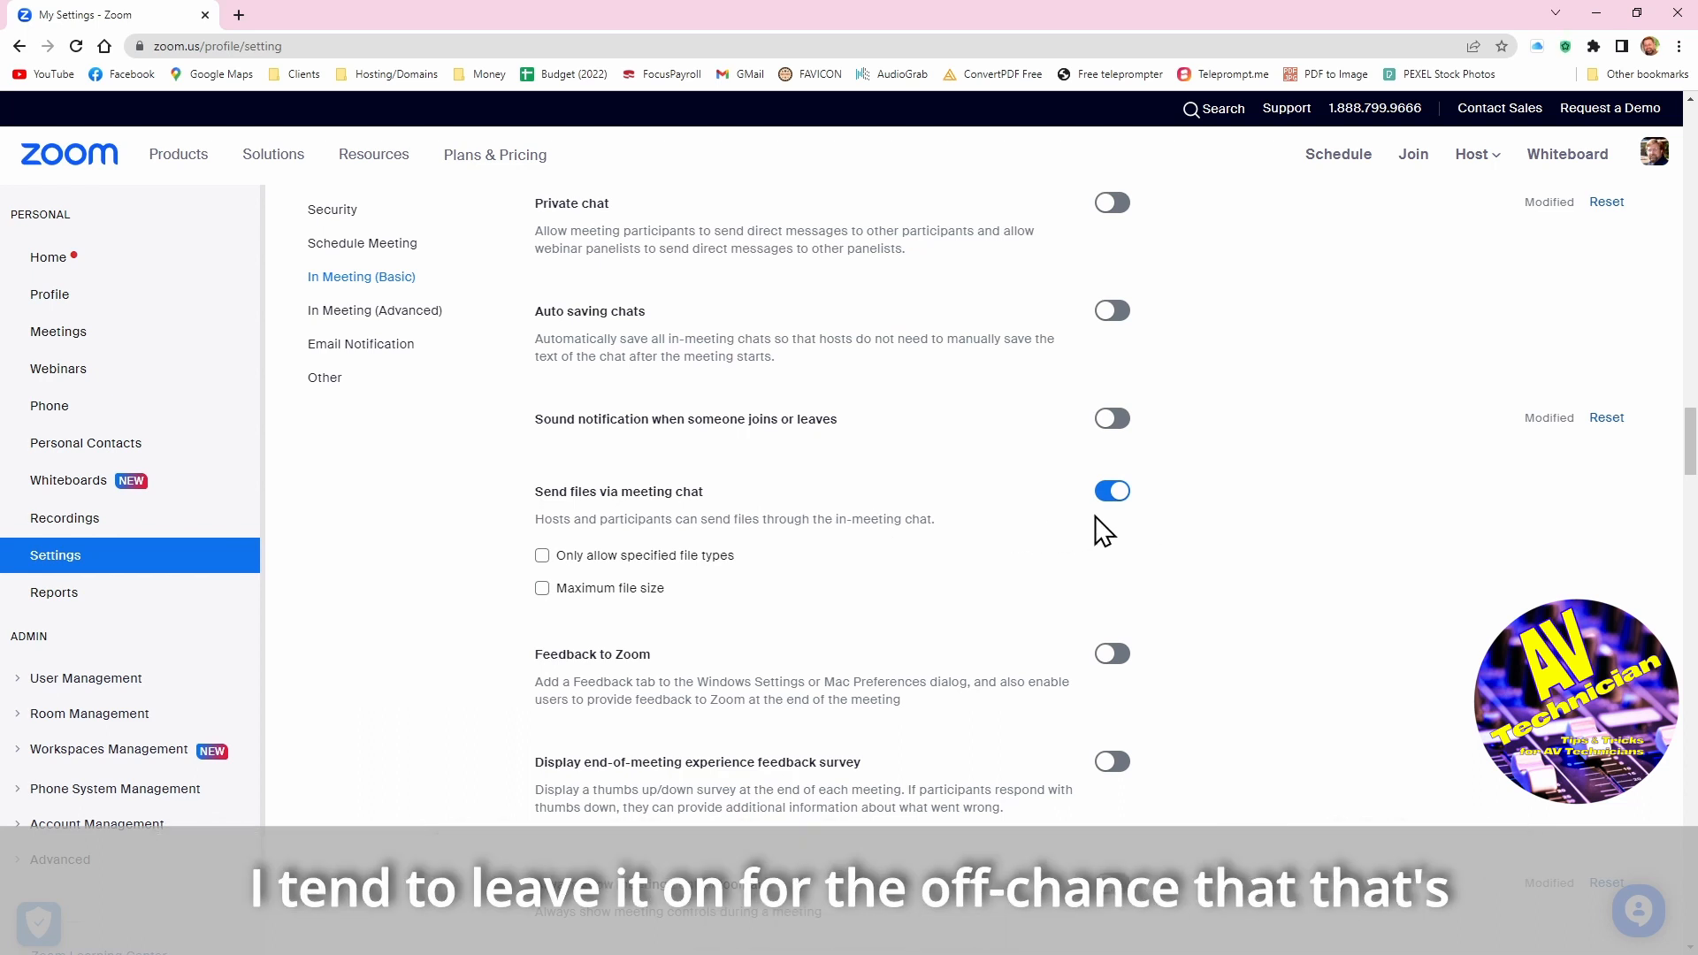
mouse_move(1203, 542)
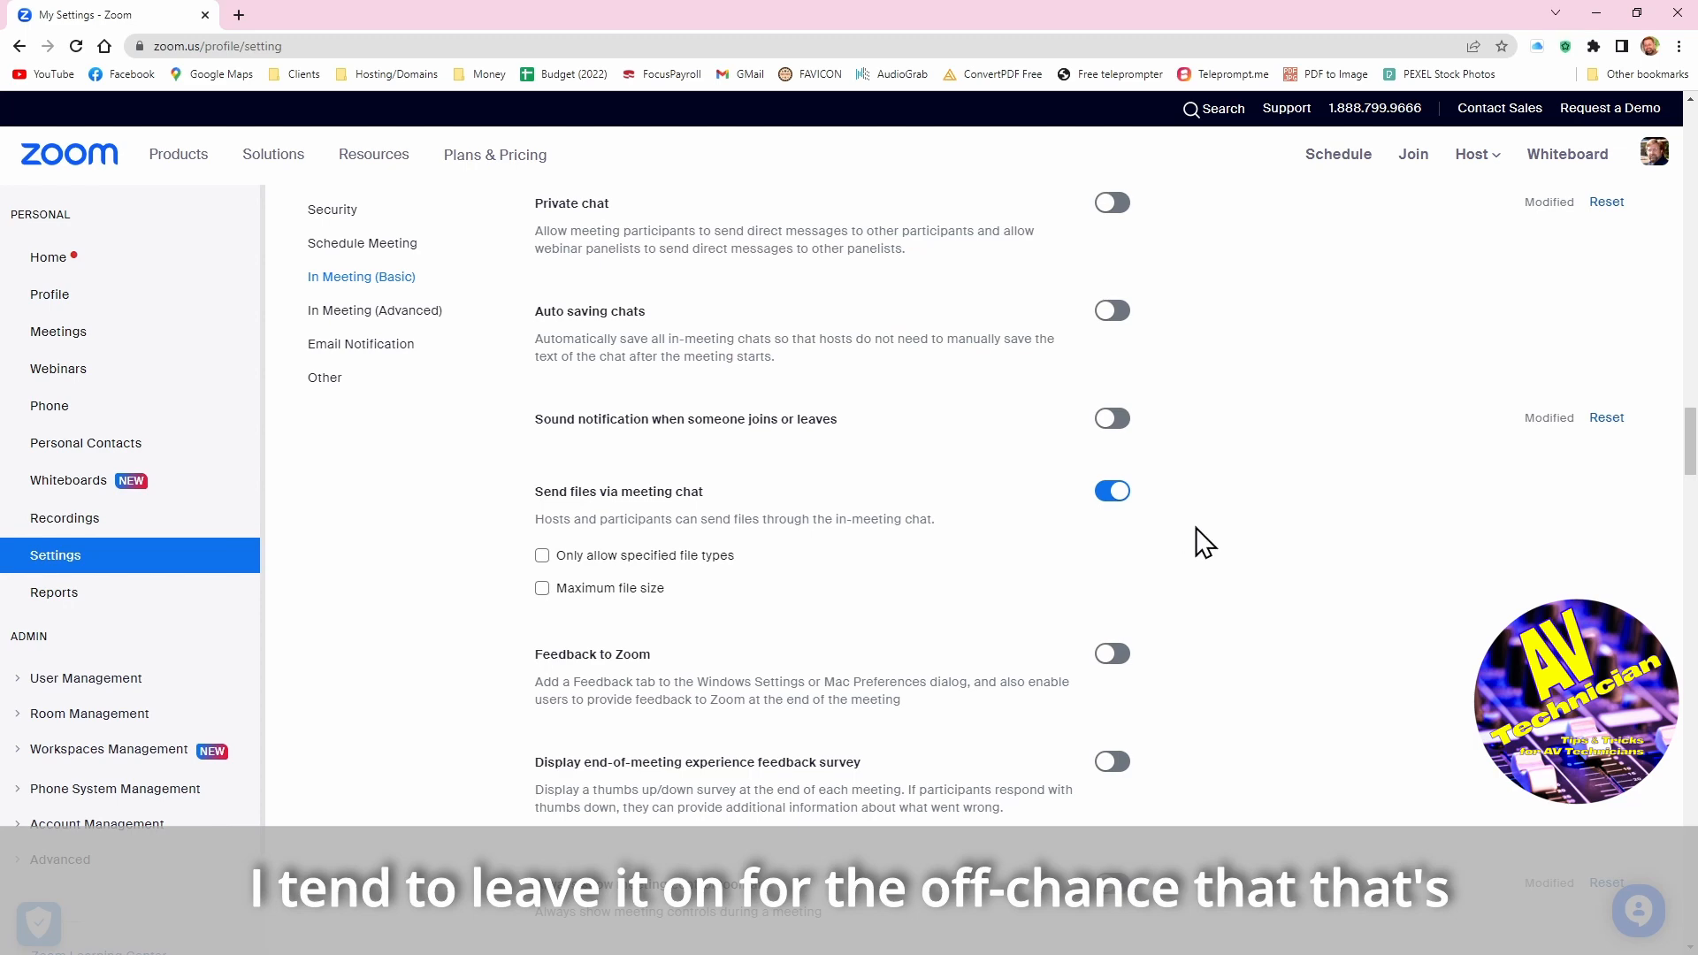
scroll(down, 3)
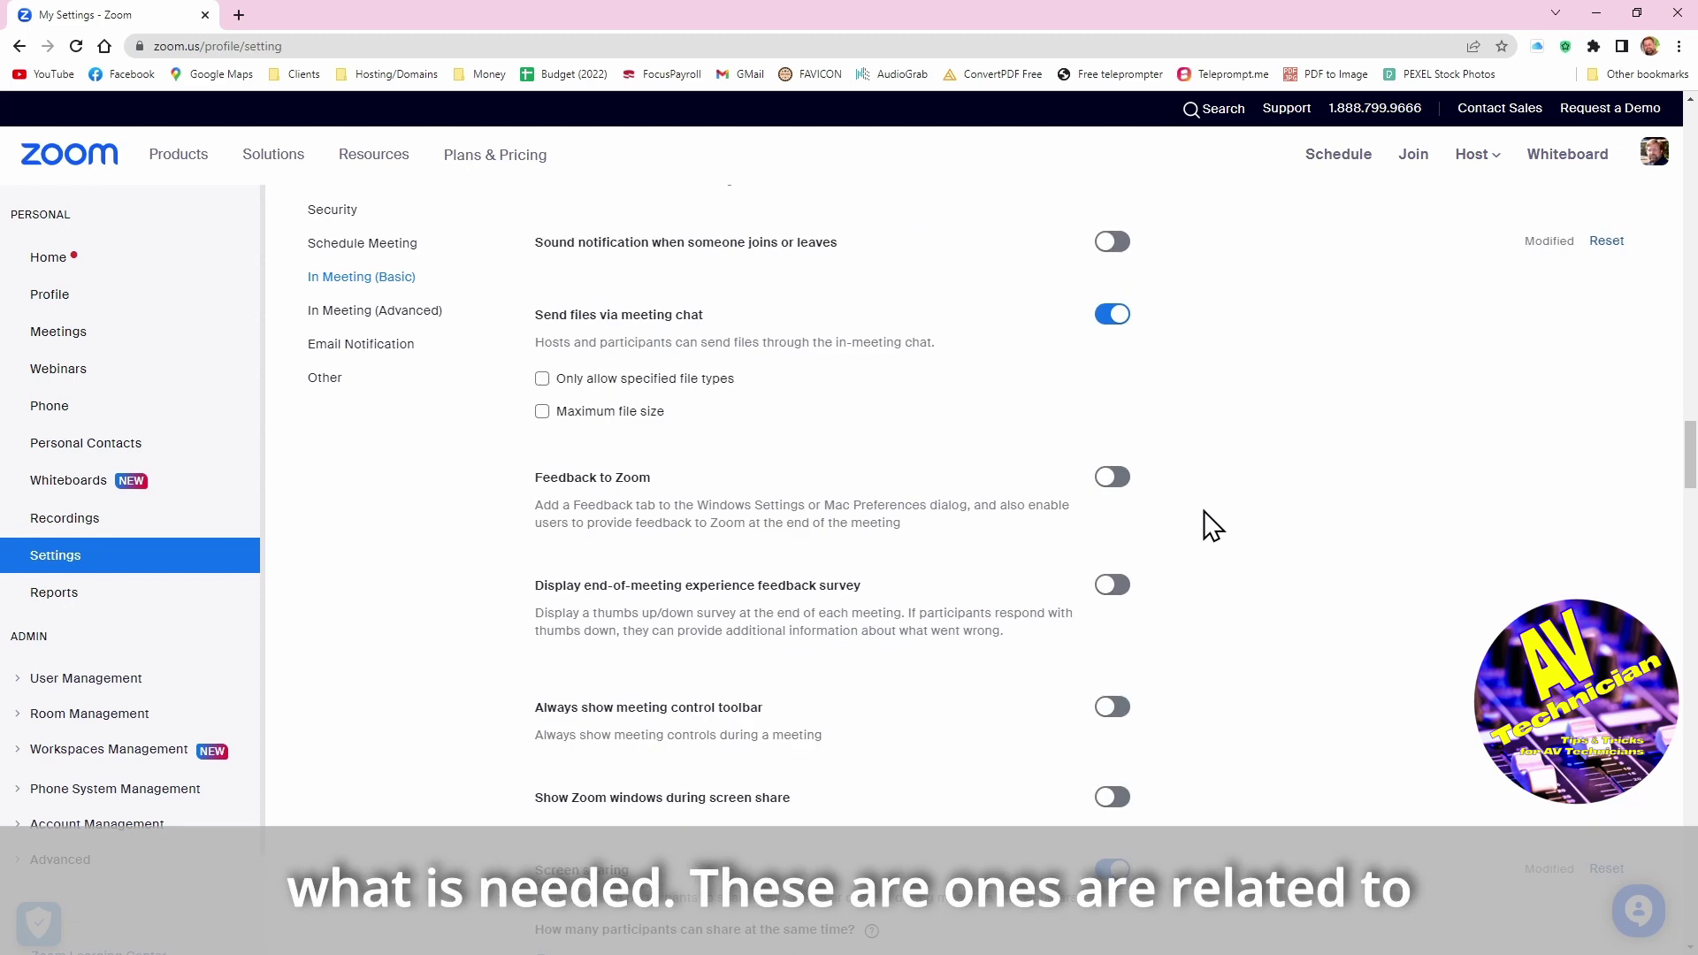
scroll(down, 3)
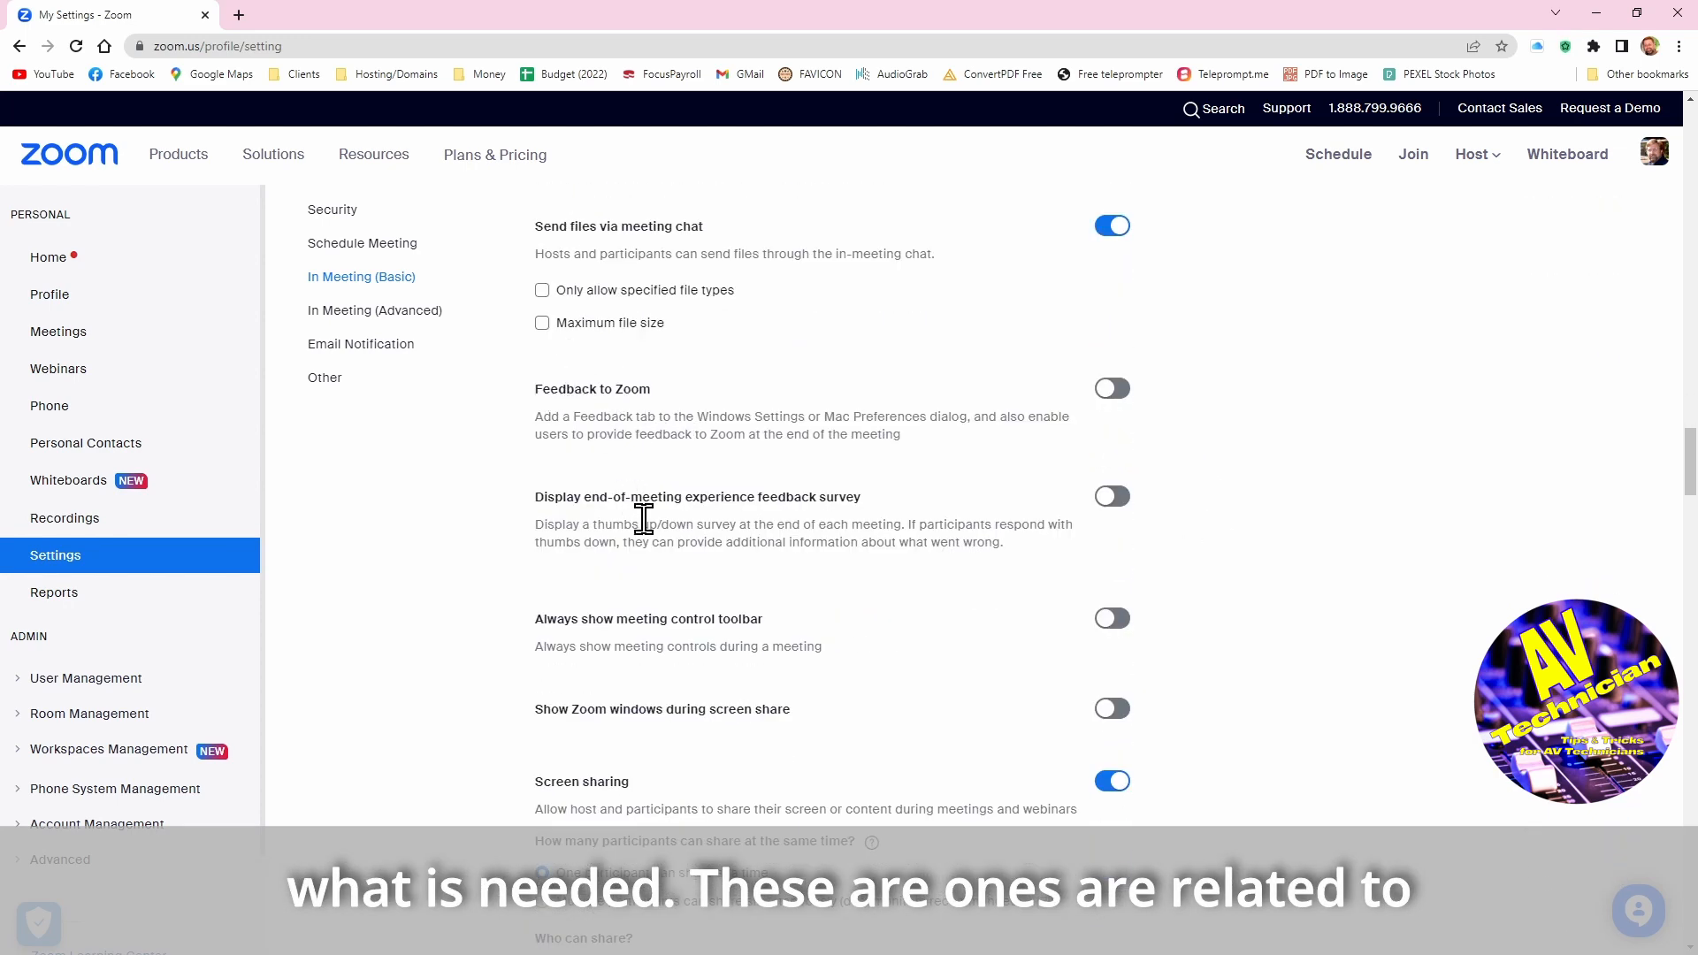
mouse_move(1252, 488)
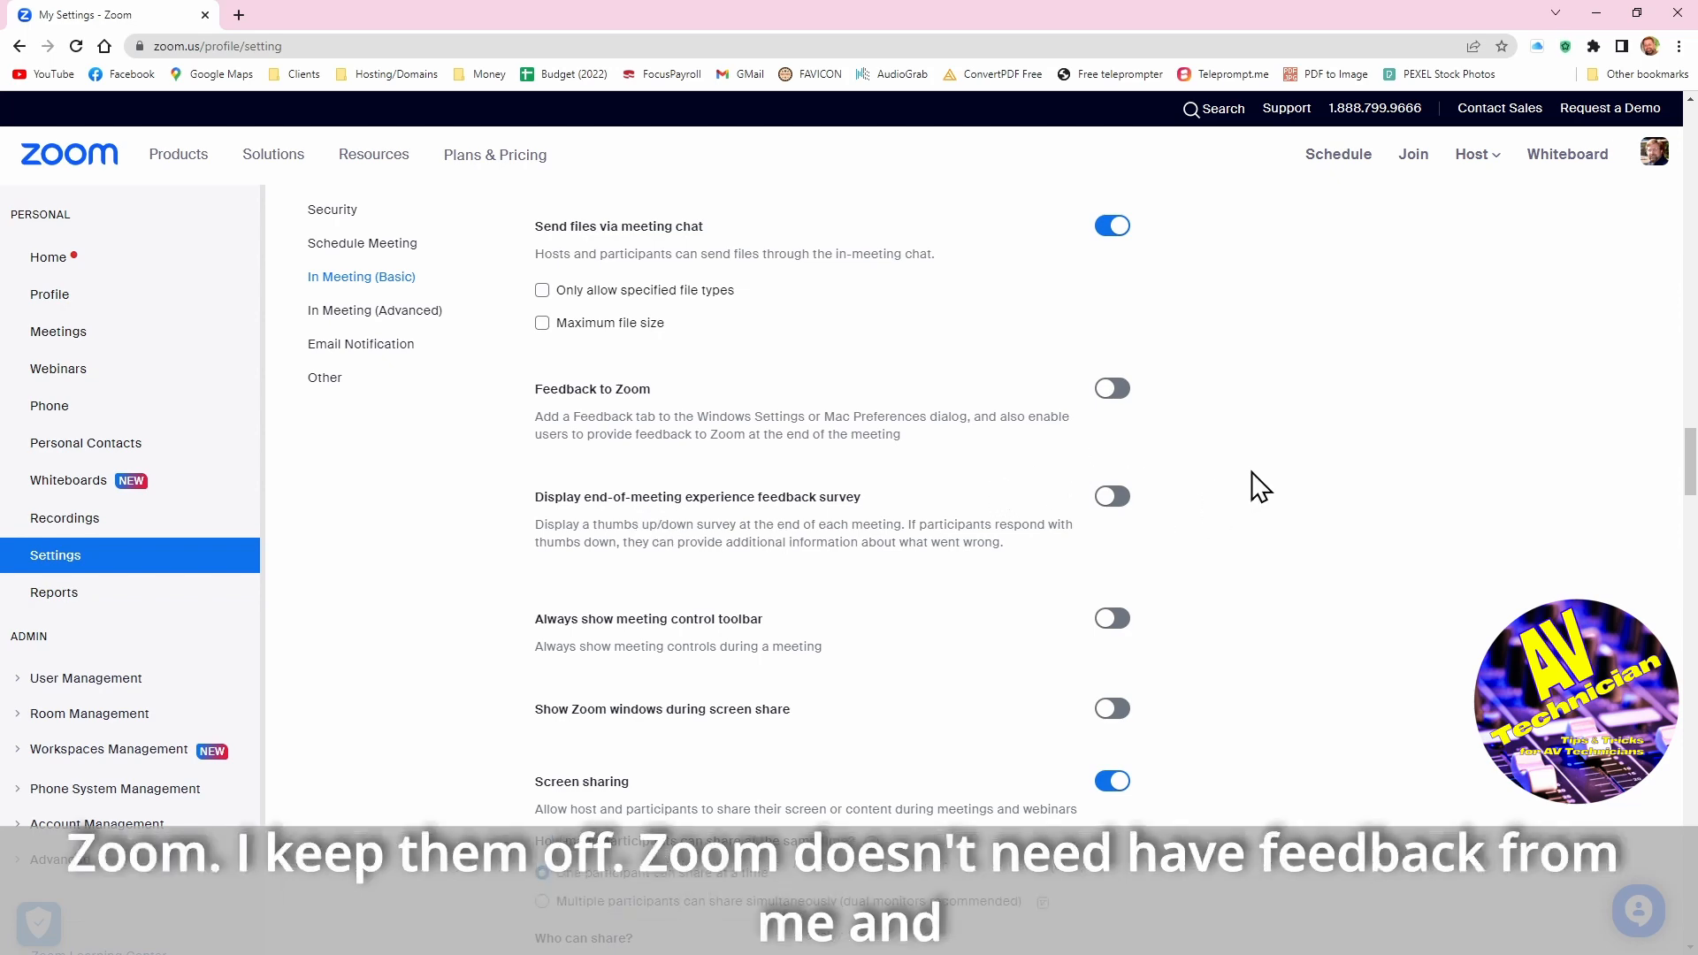
scroll(down, 3)
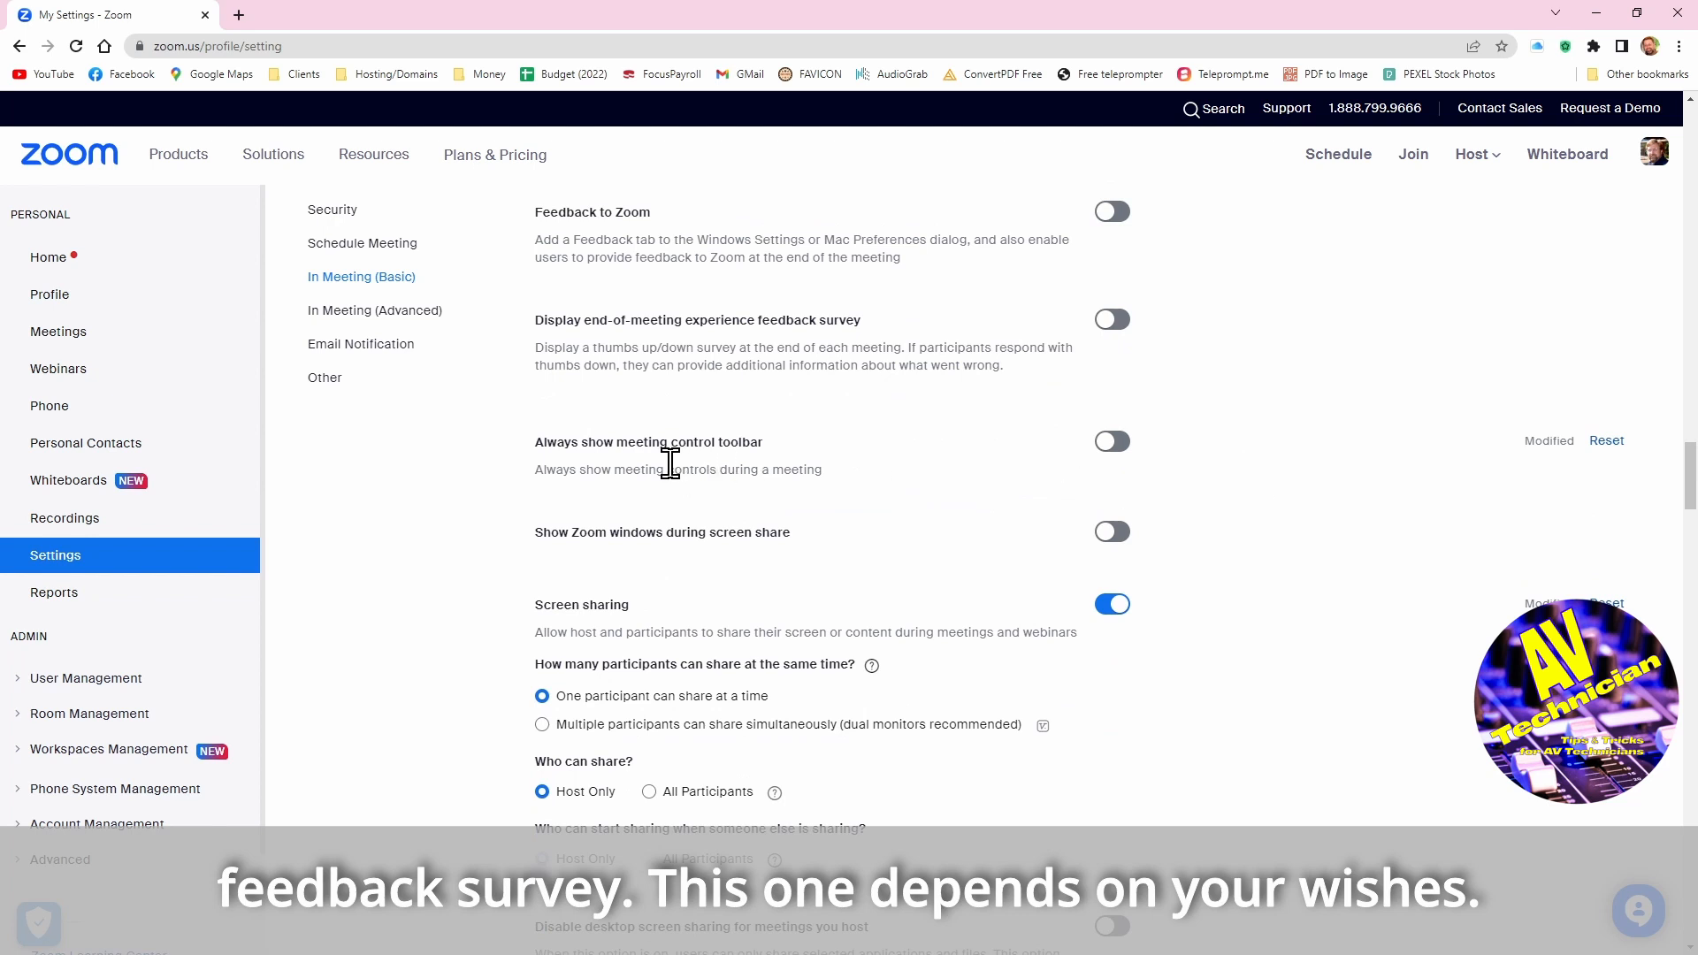
mouse_move(786, 501)
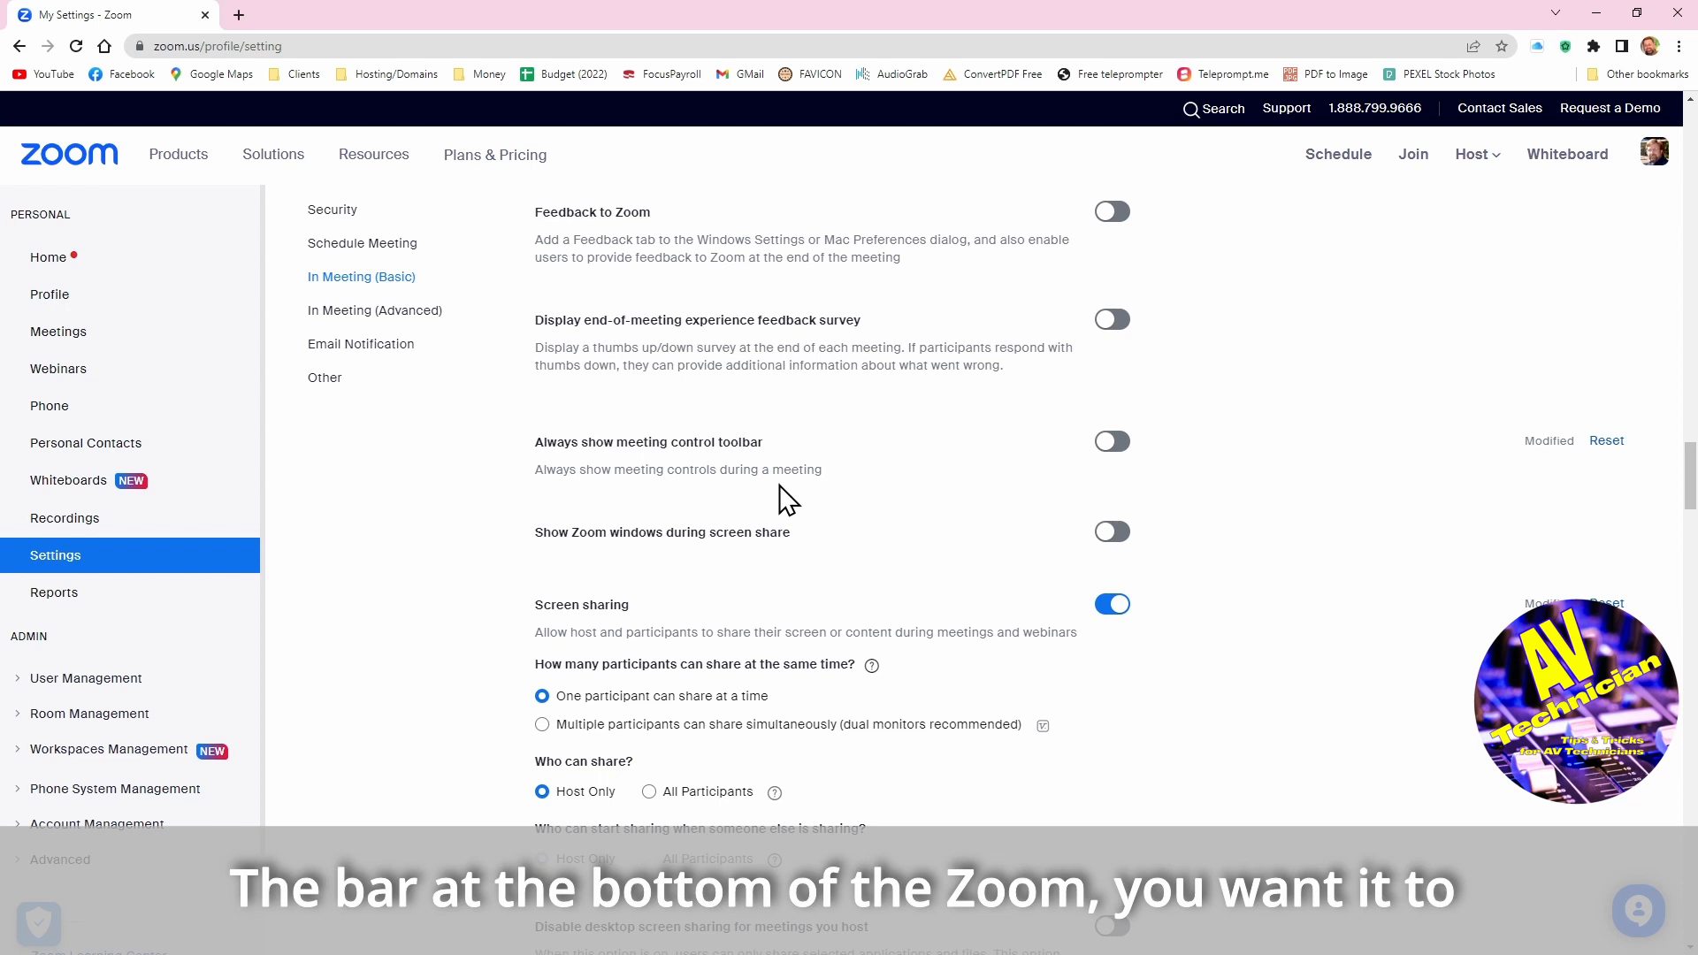
mouse_move(807, 500)
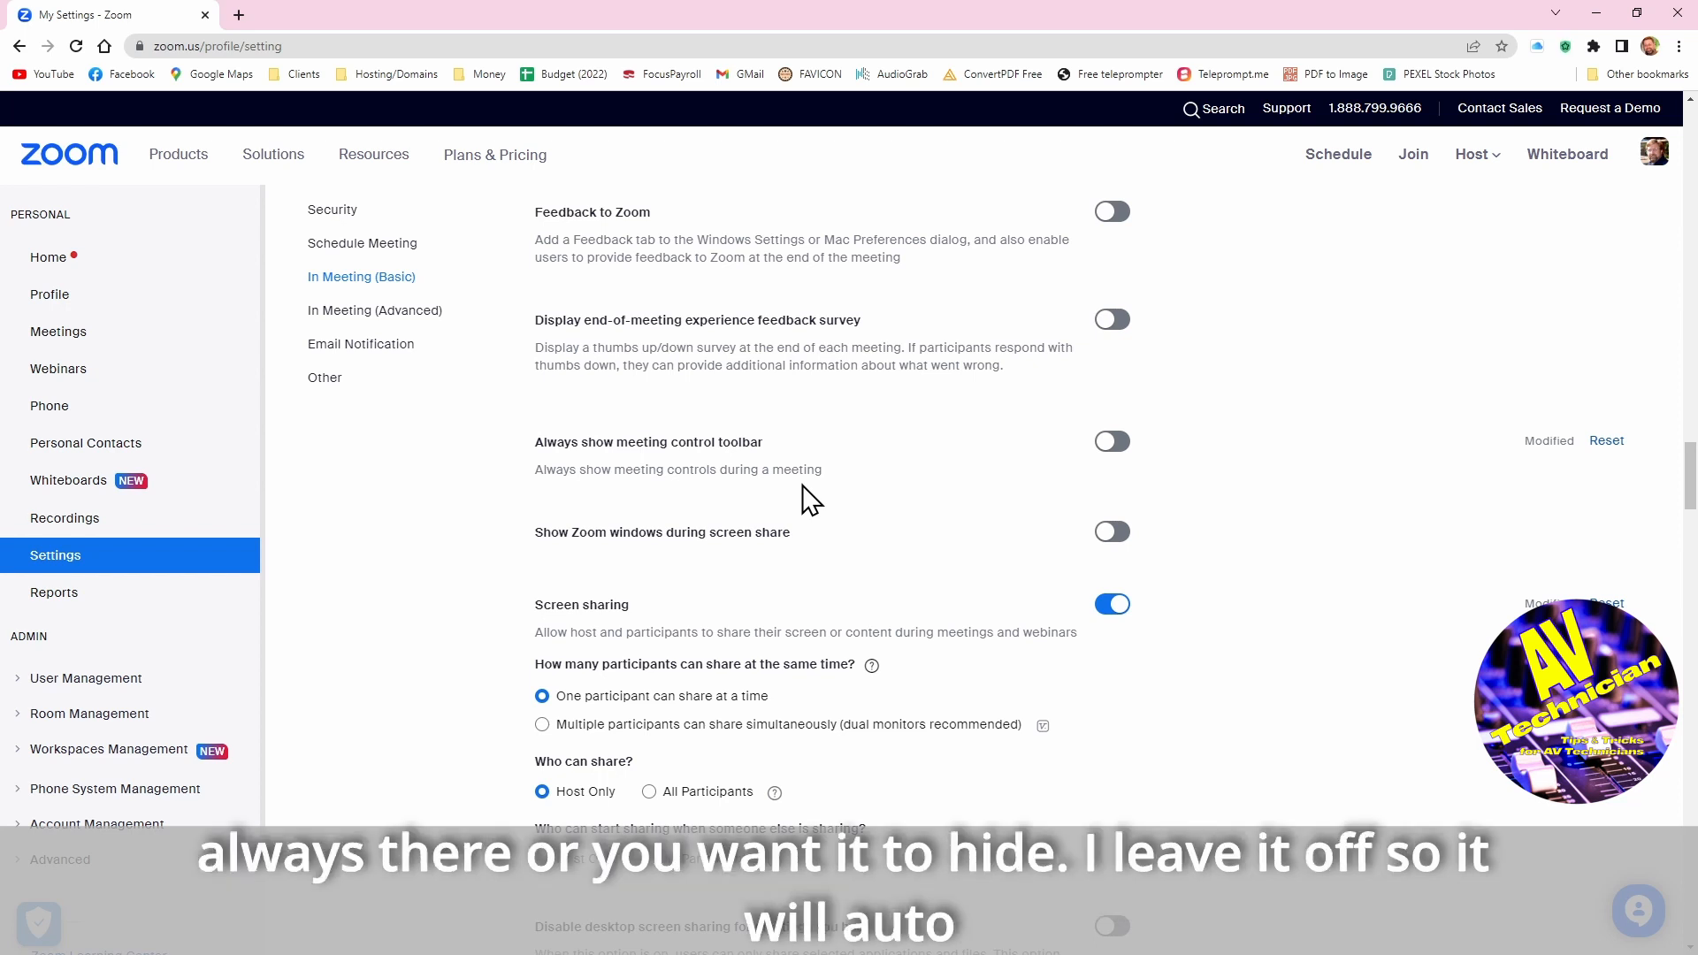
mouse_move(1113, 441)
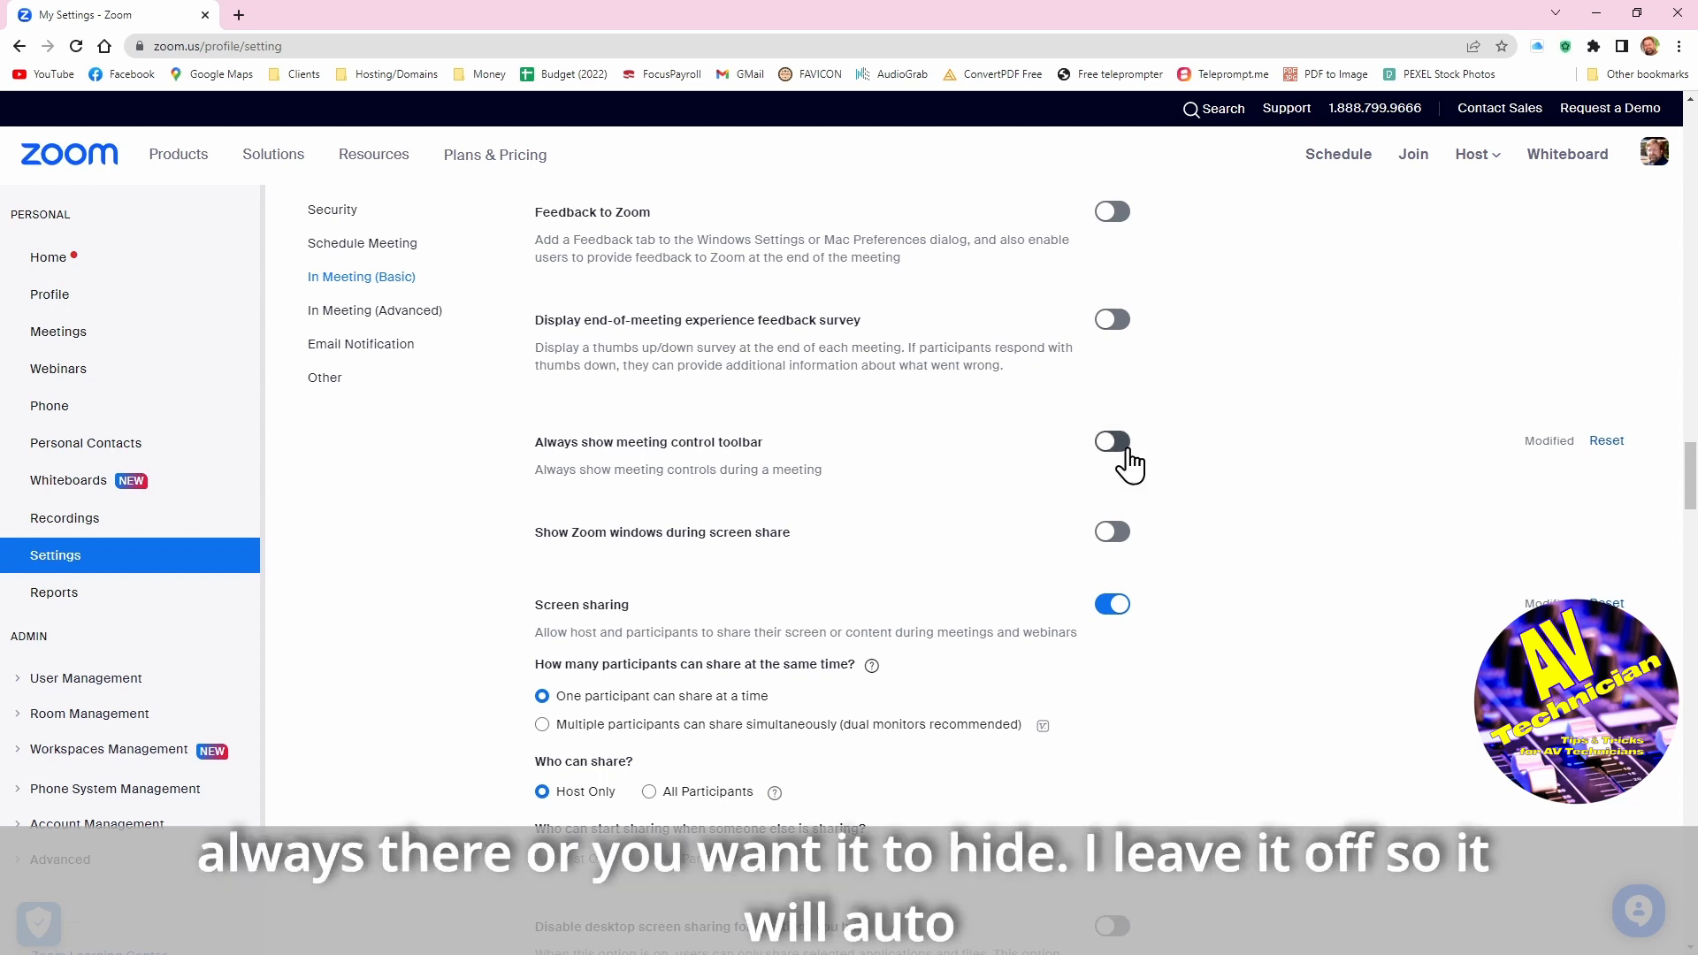
mouse_move(909, 564)
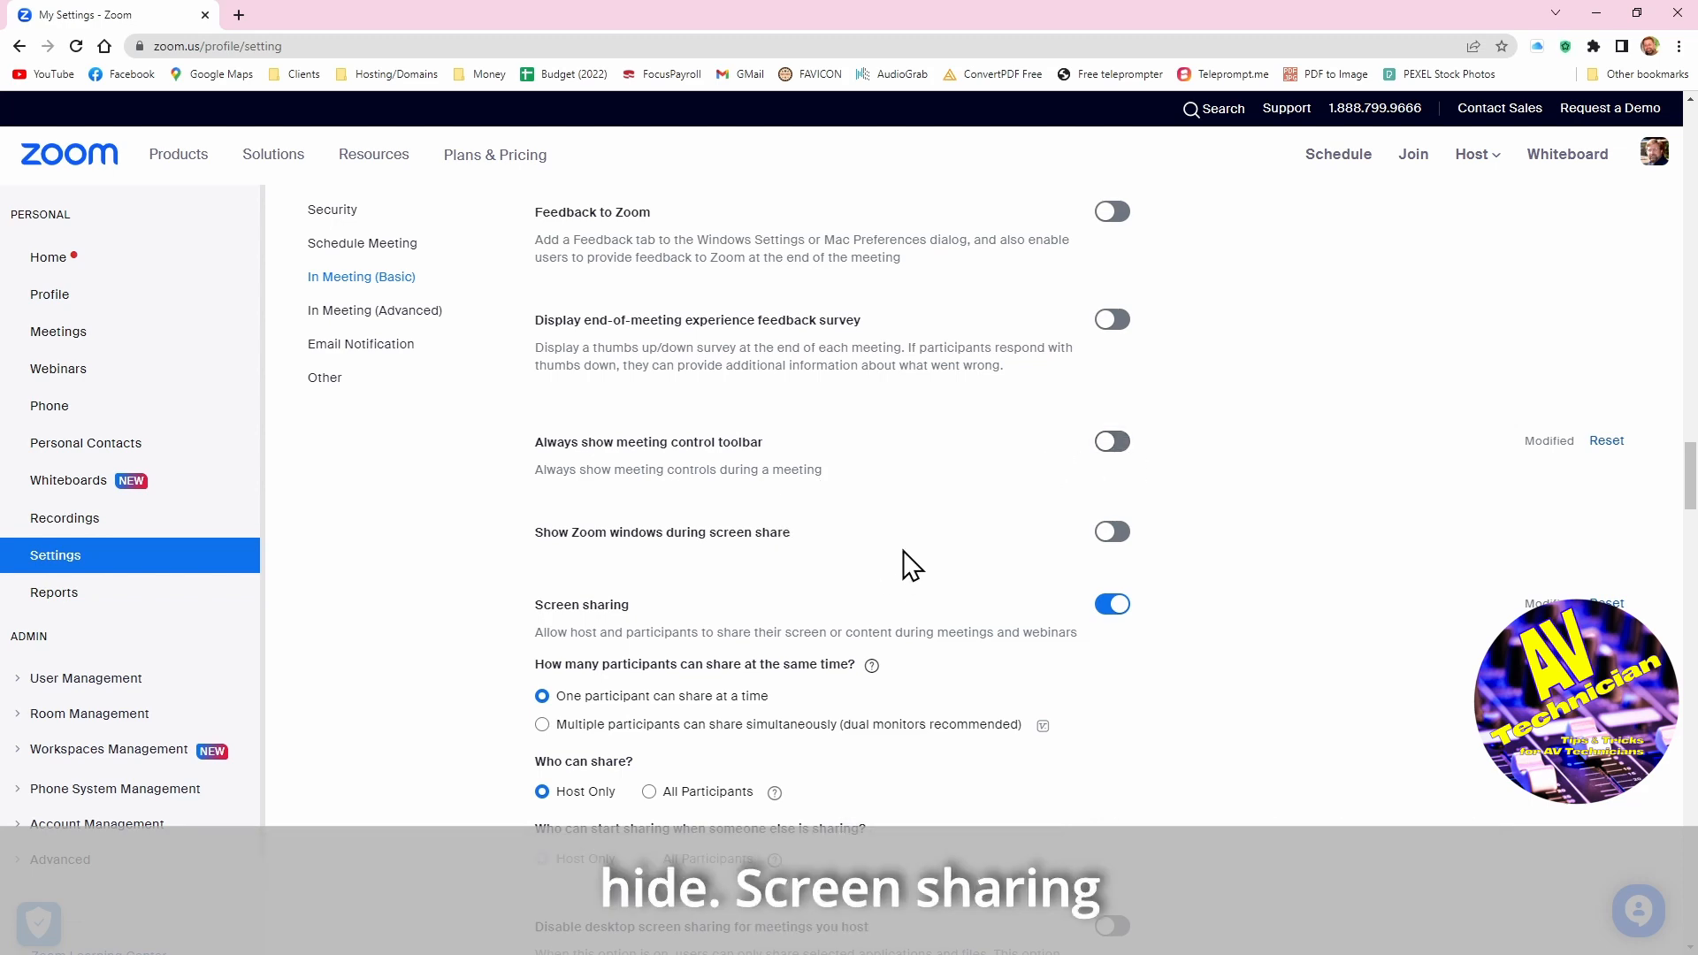
scroll(down, 3)
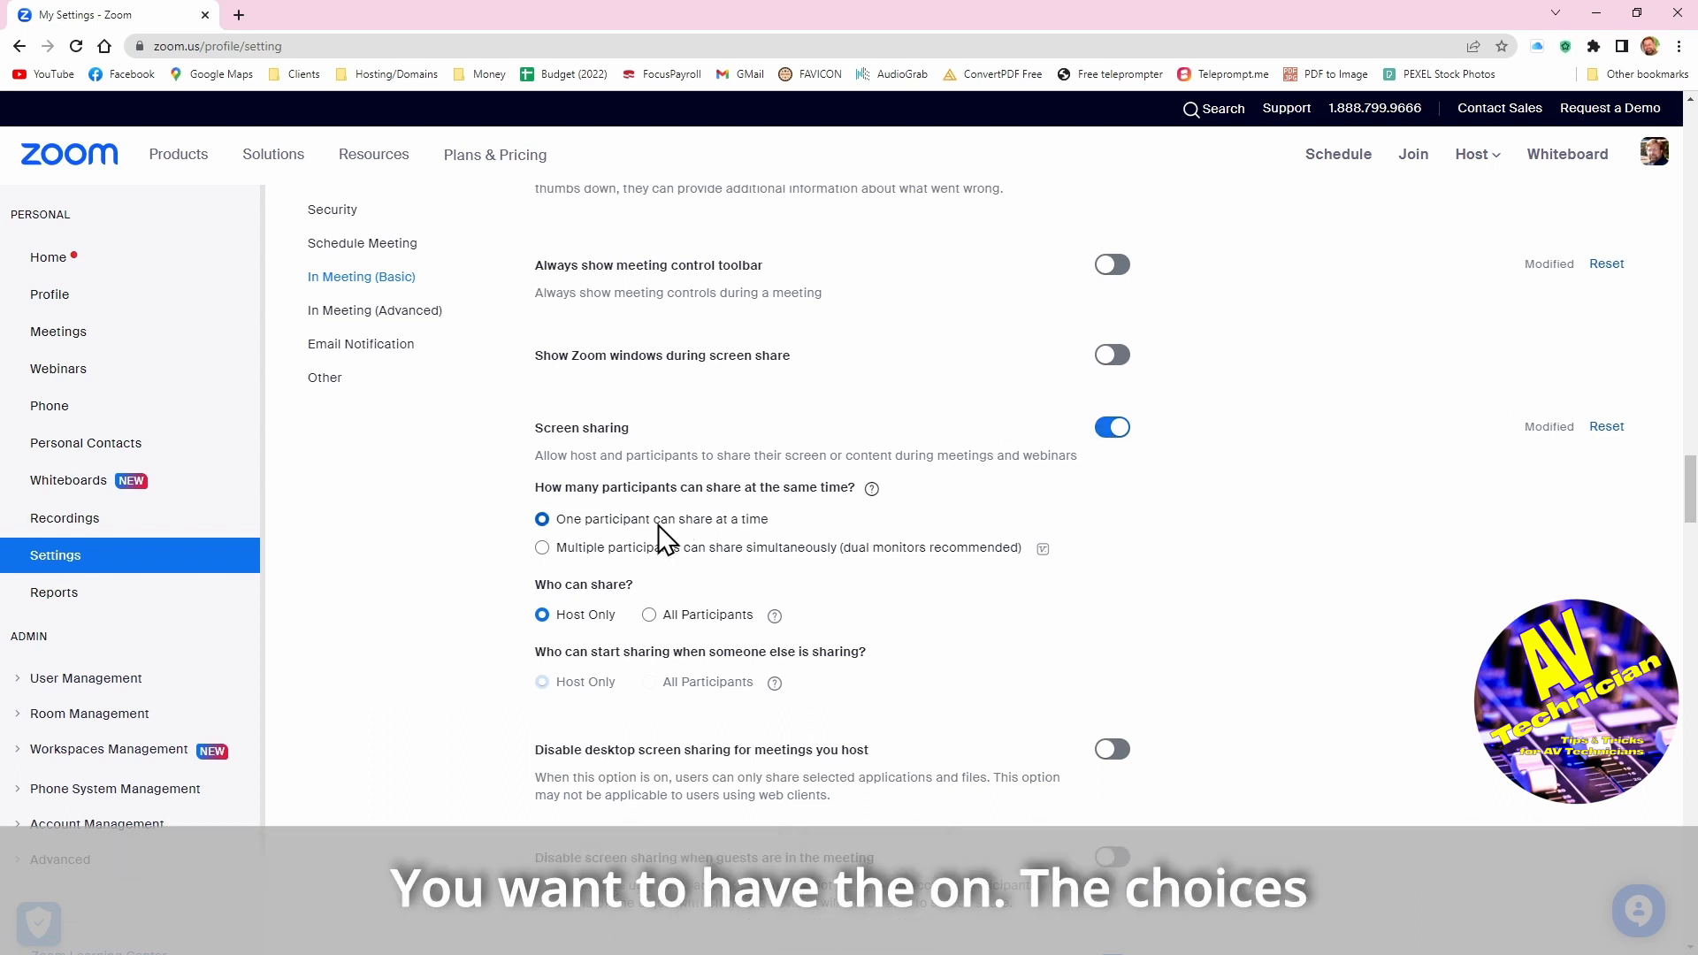
mouse_move(812, 552)
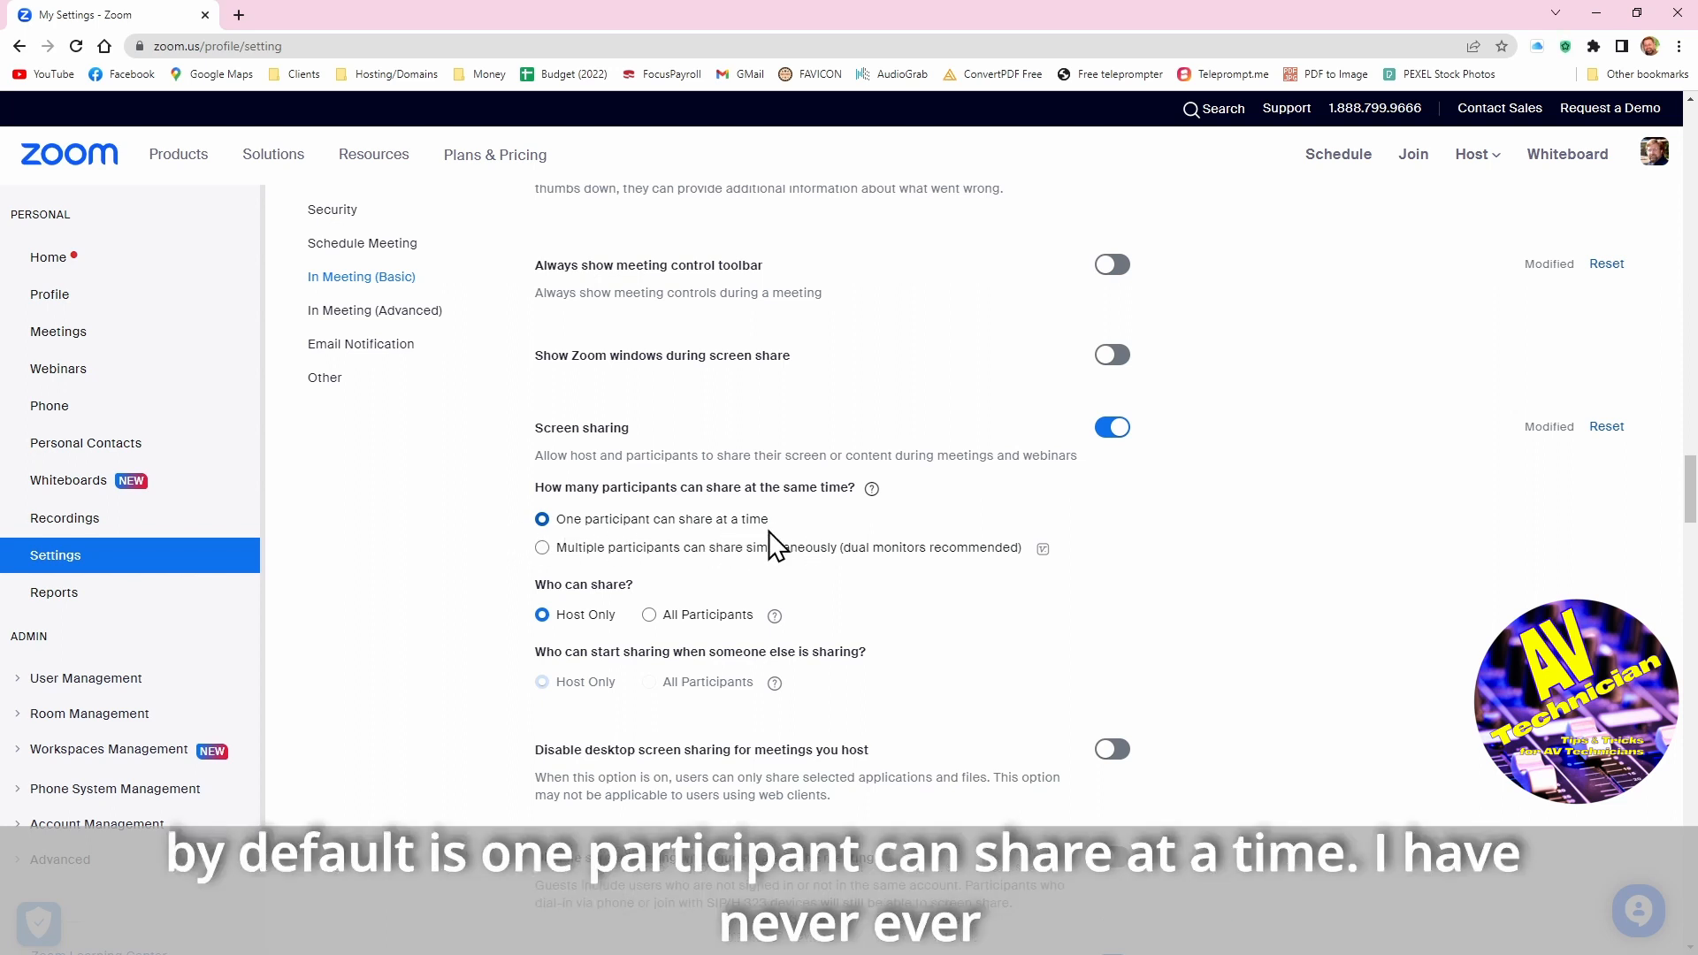
mouse_move(810, 549)
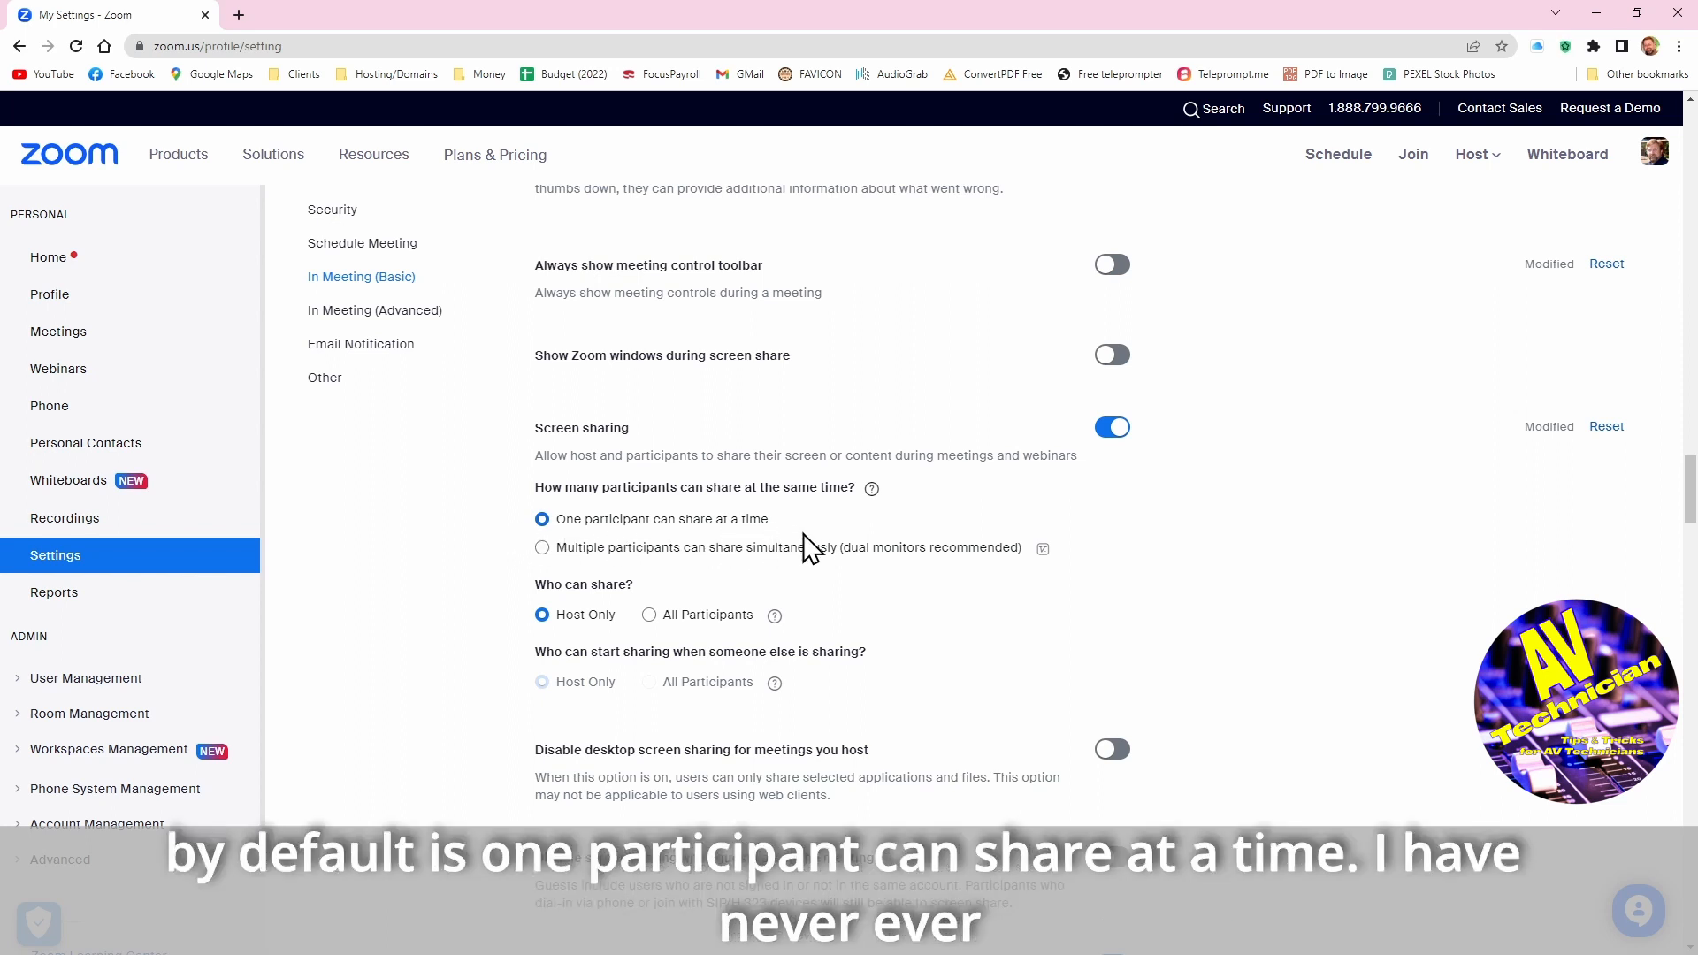
mouse_move(633, 563)
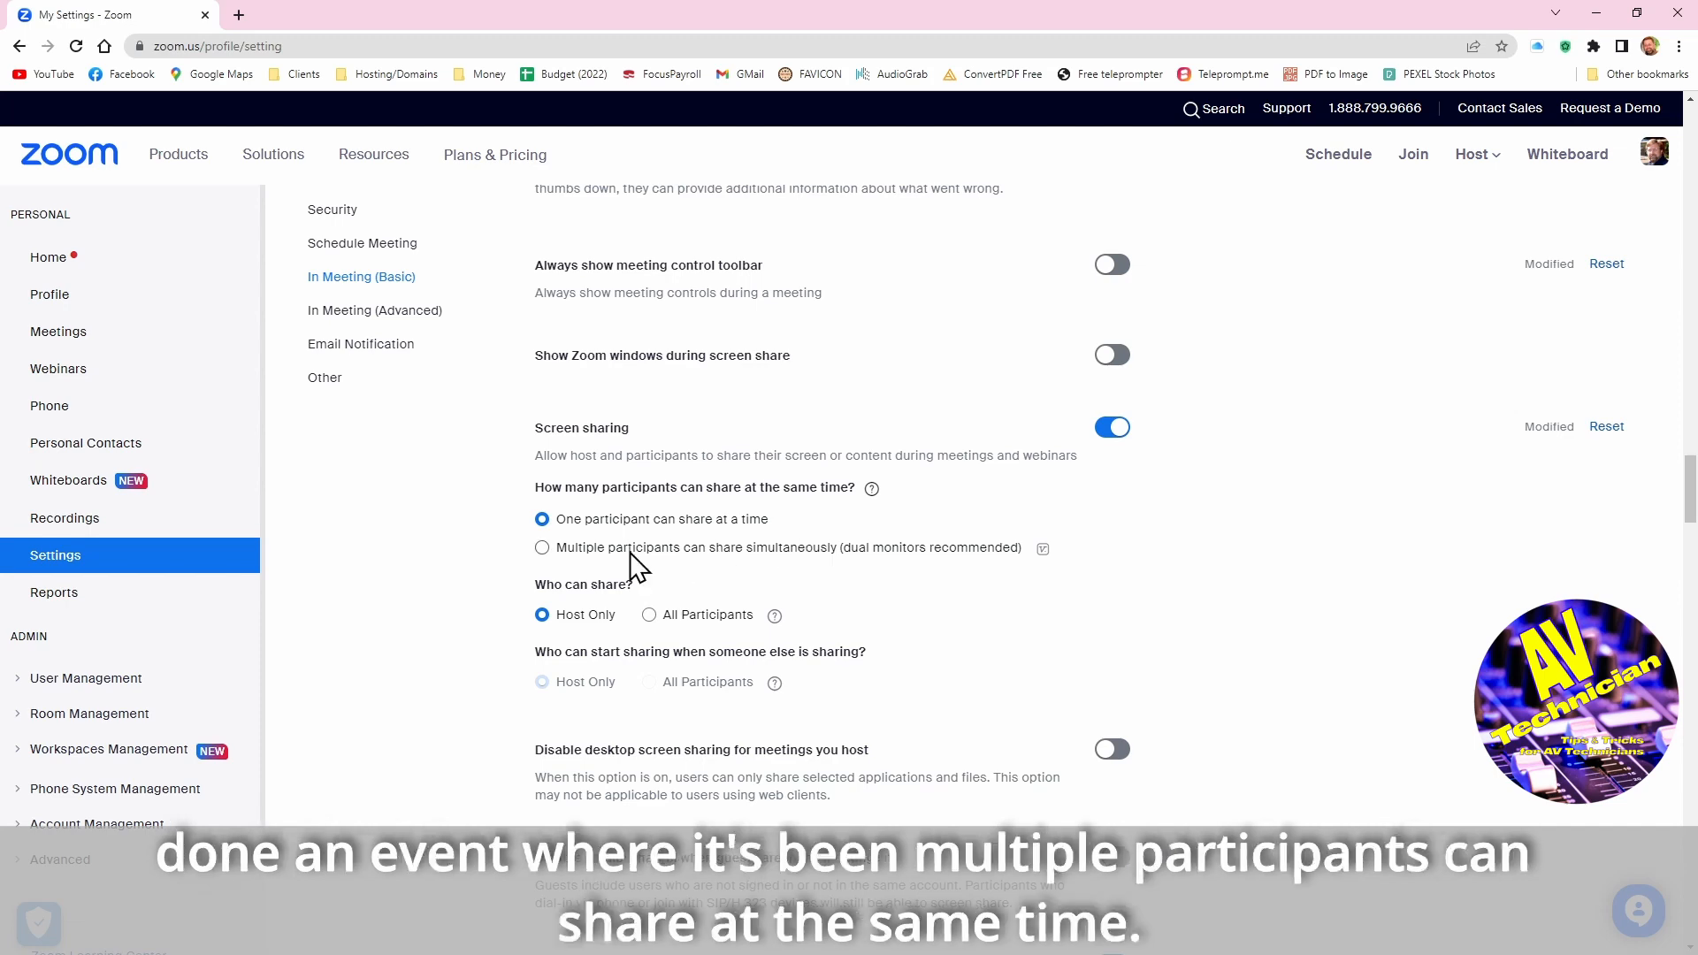
mouse_move(601, 568)
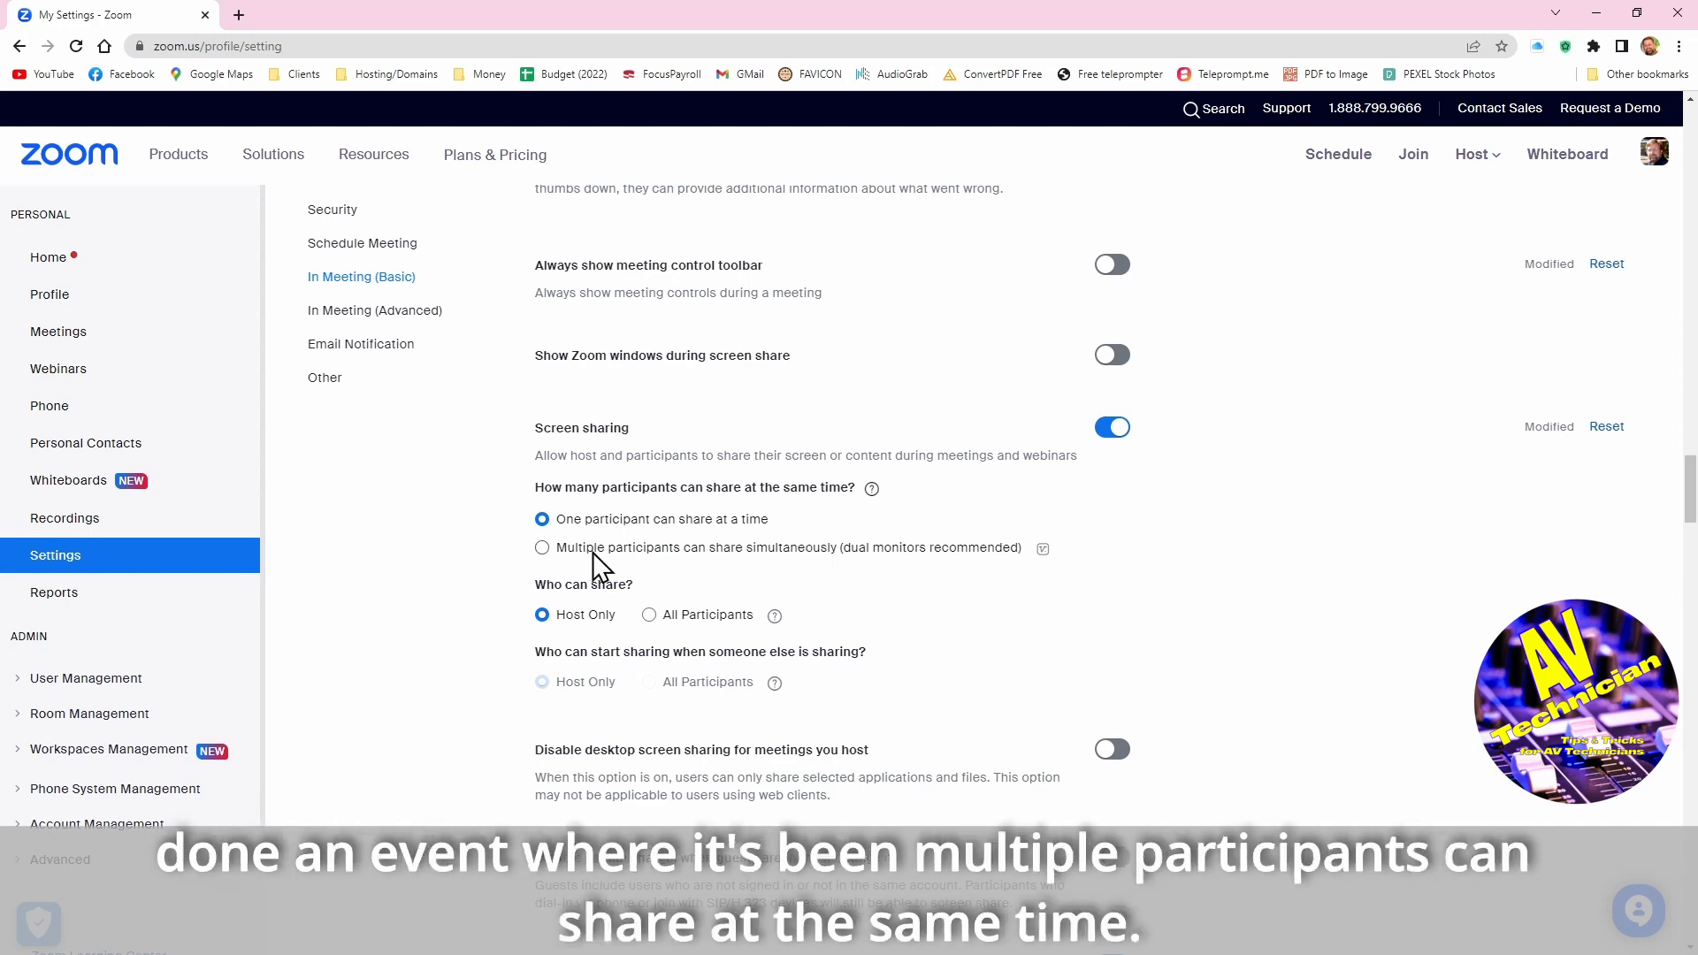
mouse_move(913, 586)
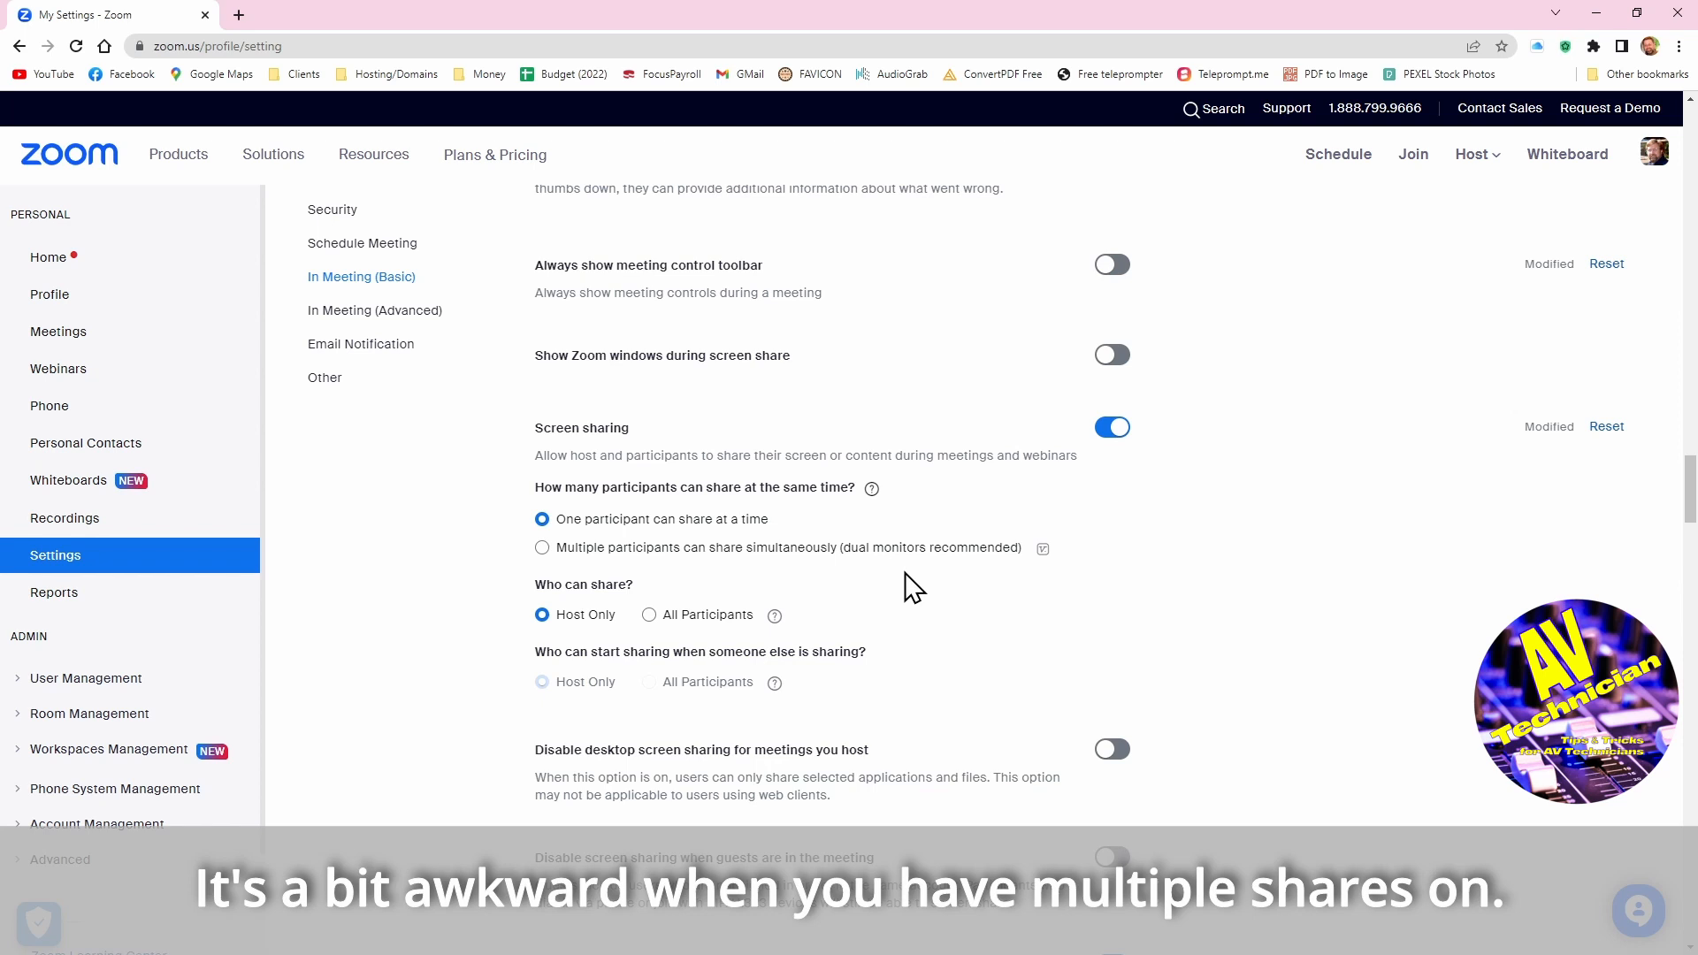
mouse_move(683, 566)
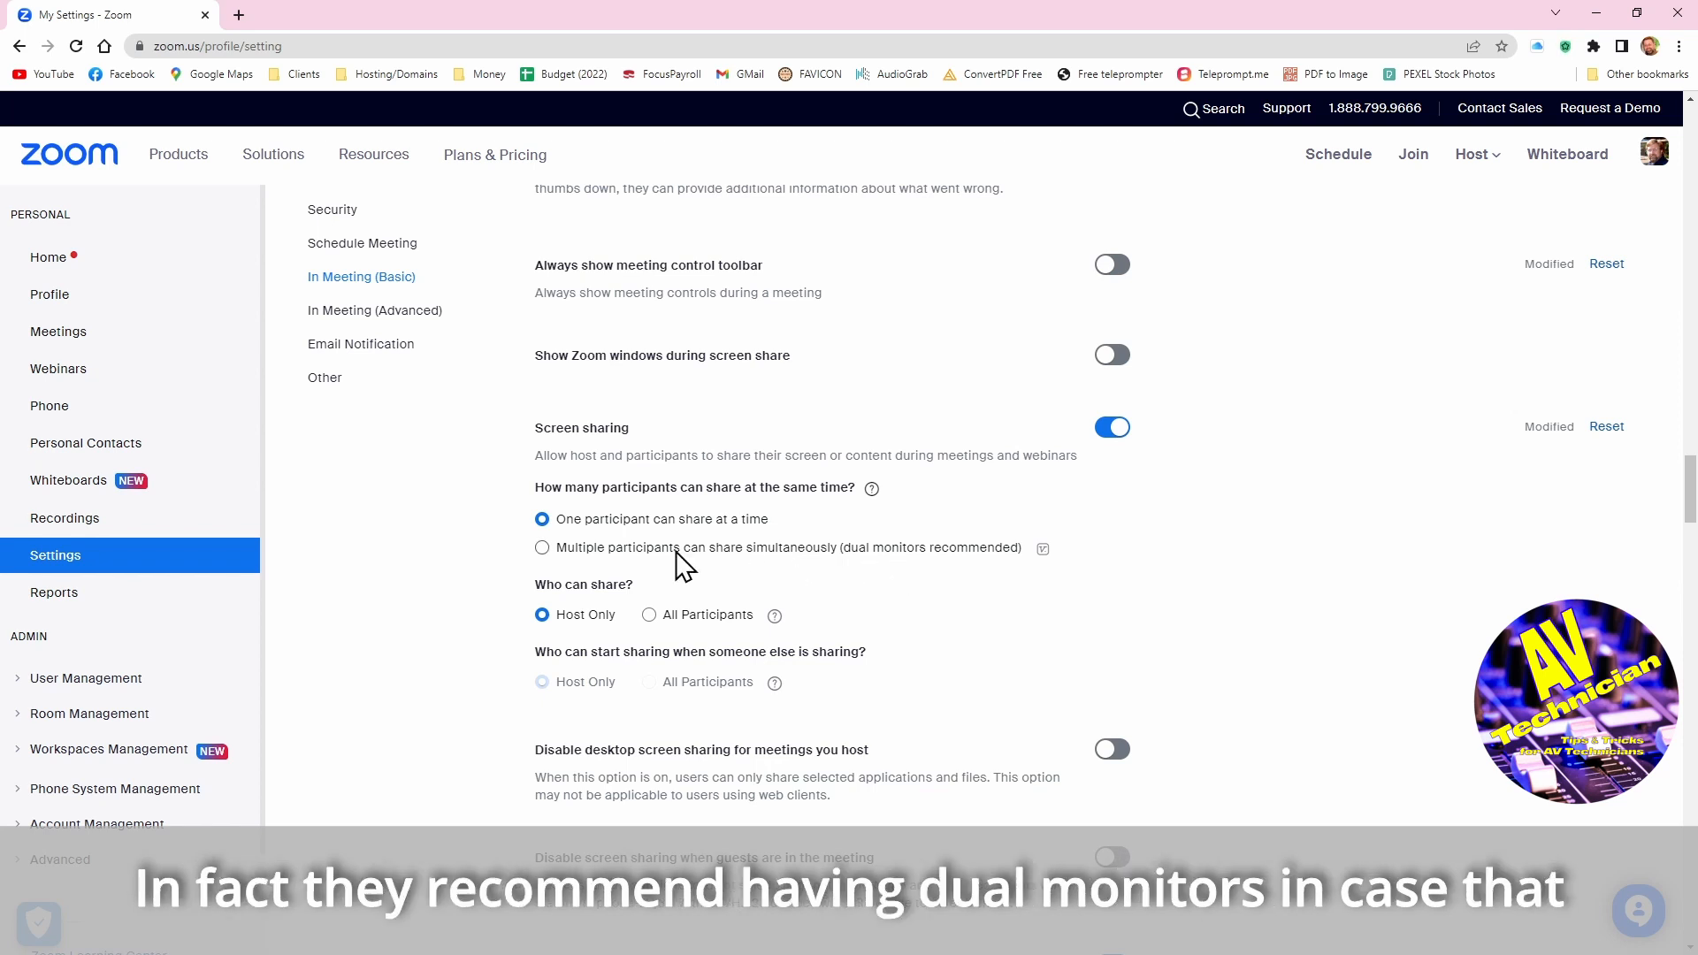
mouse_move(933, 571)
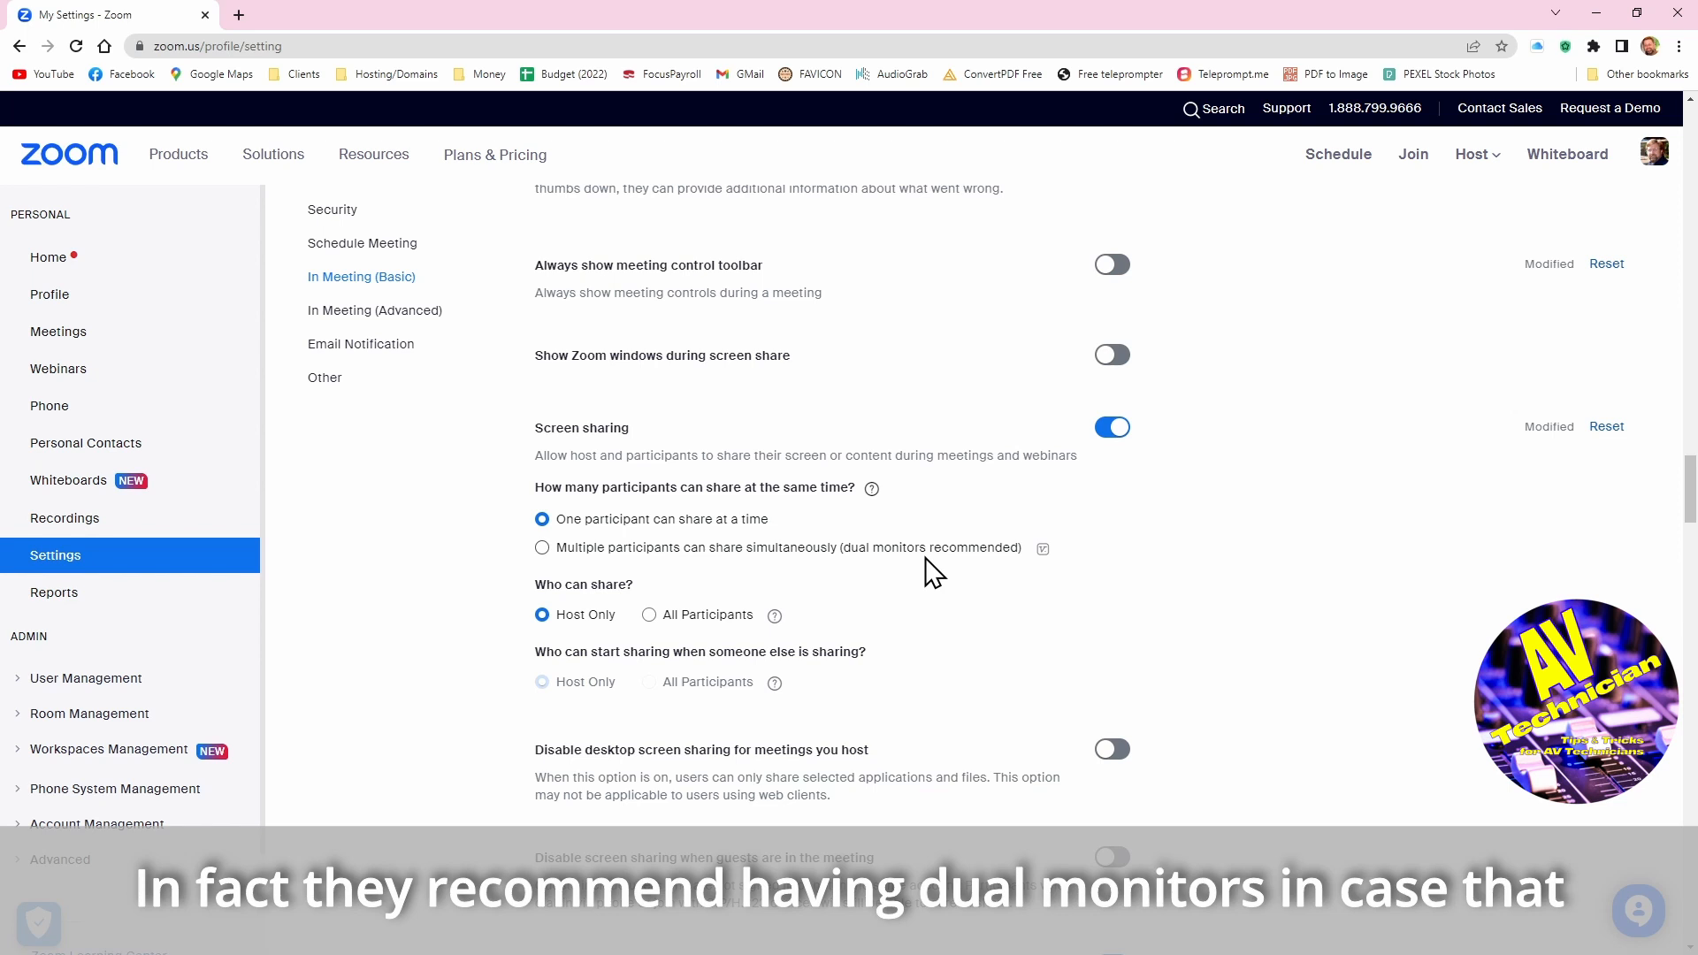
mouse_move(1054, 614)
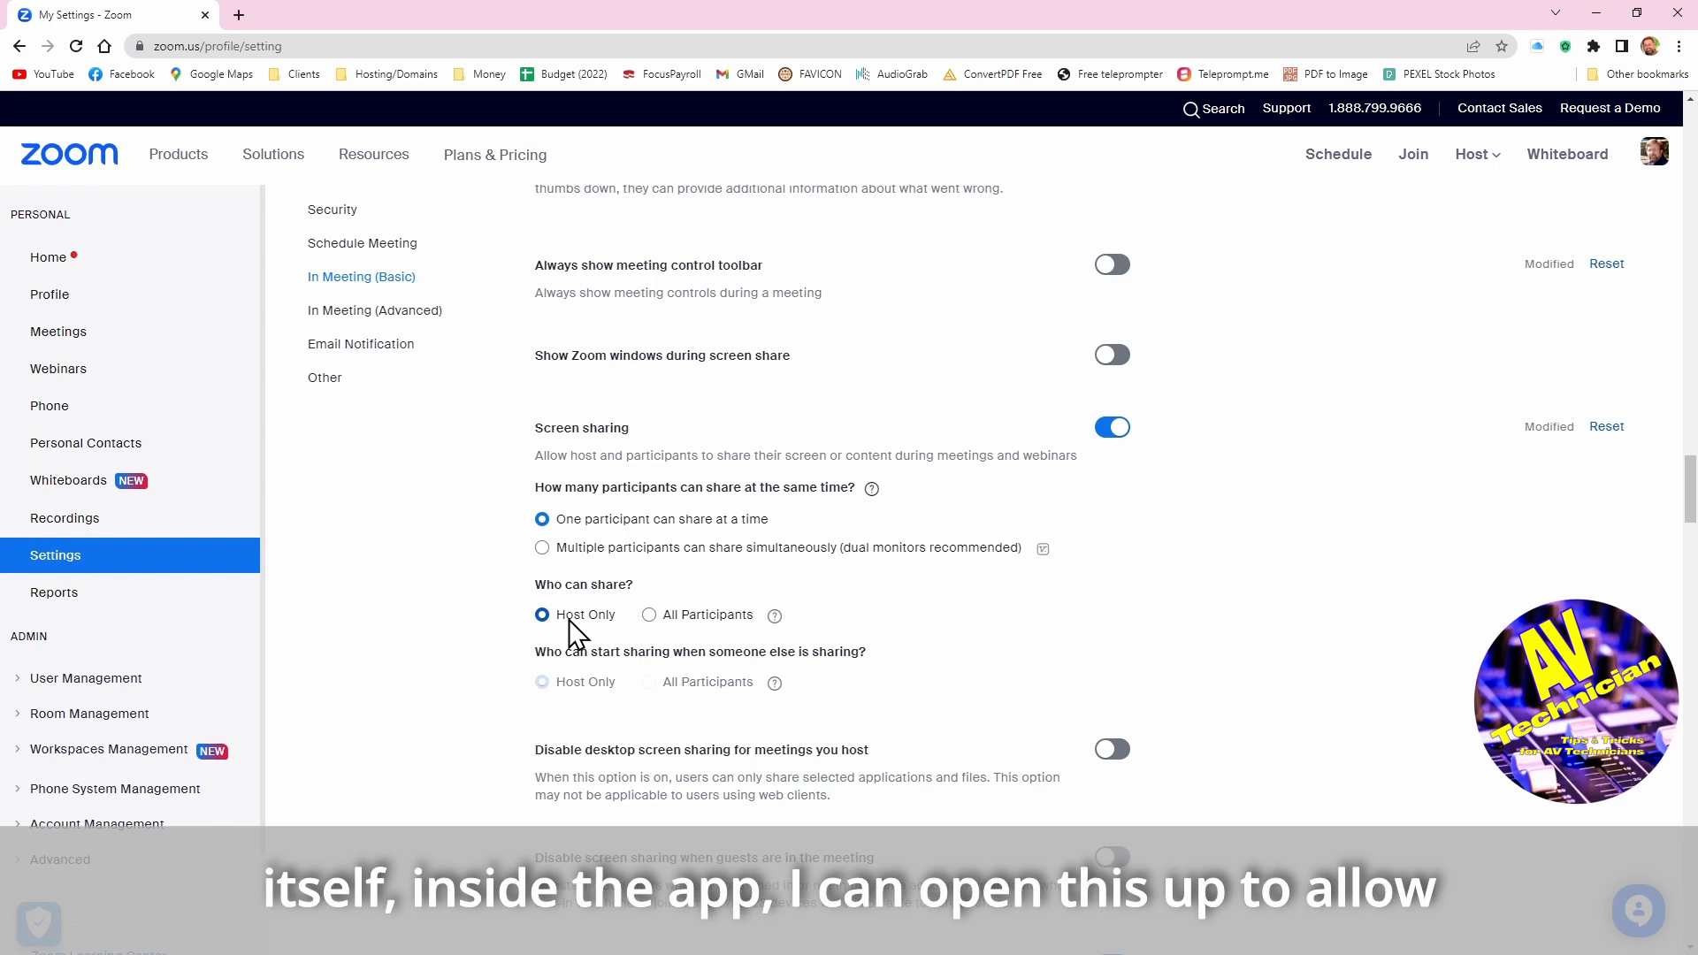
mouse_move(741, 637)
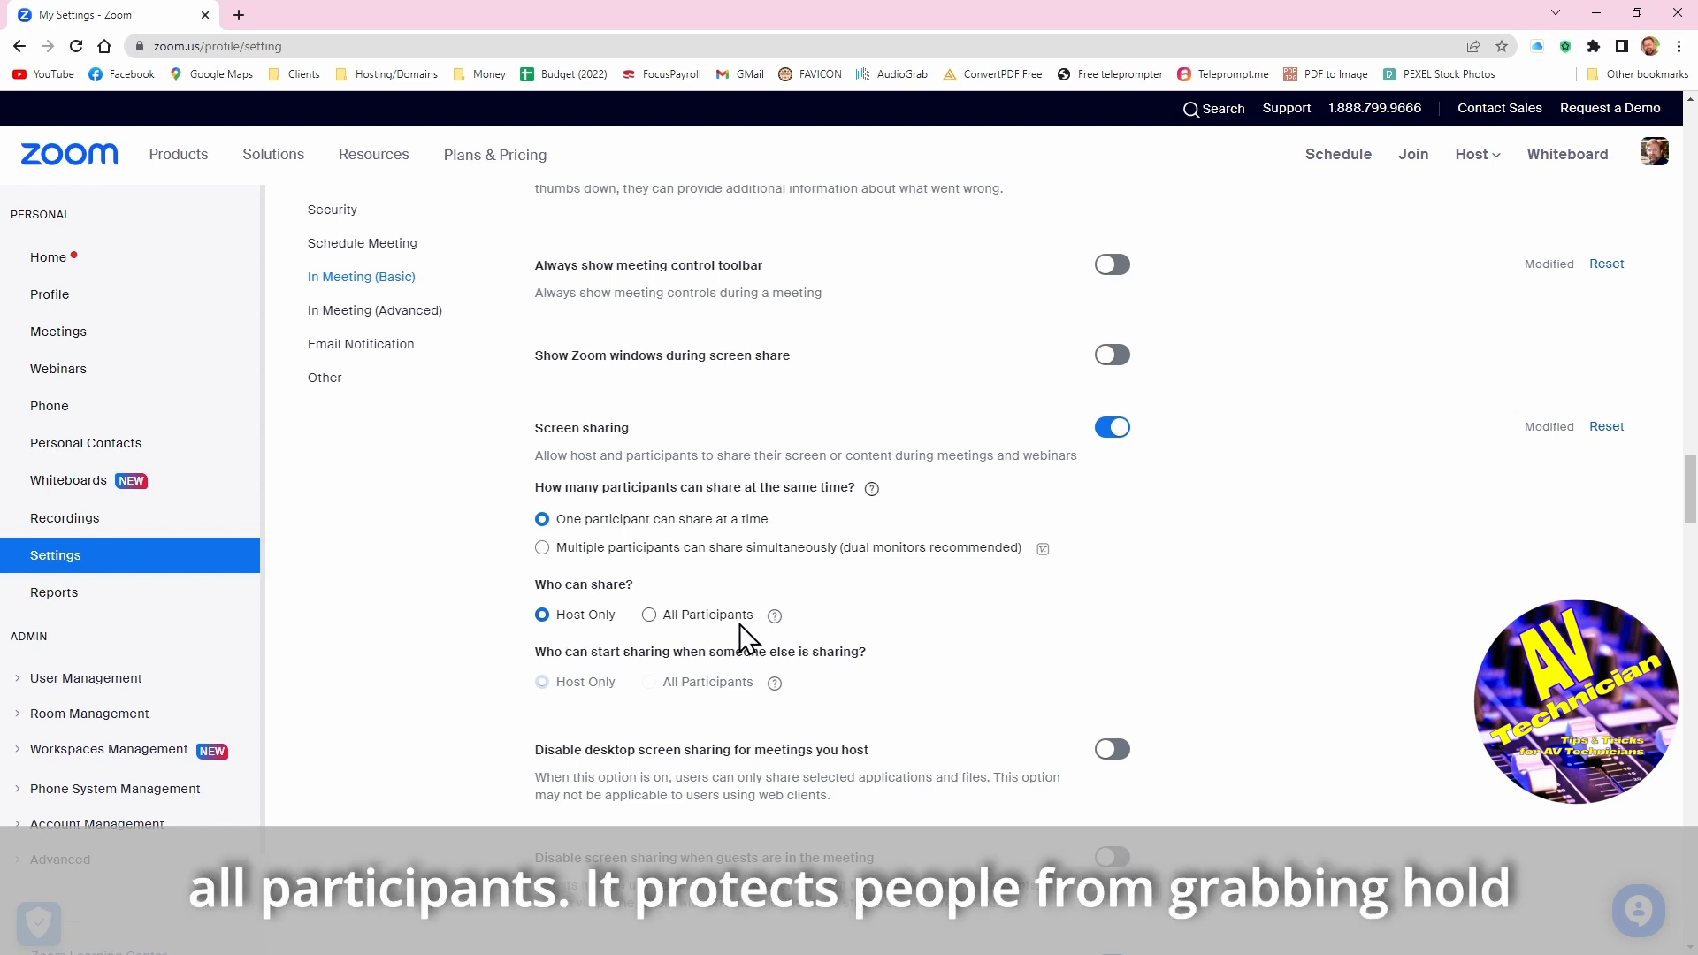
mouse_move(920, 639)
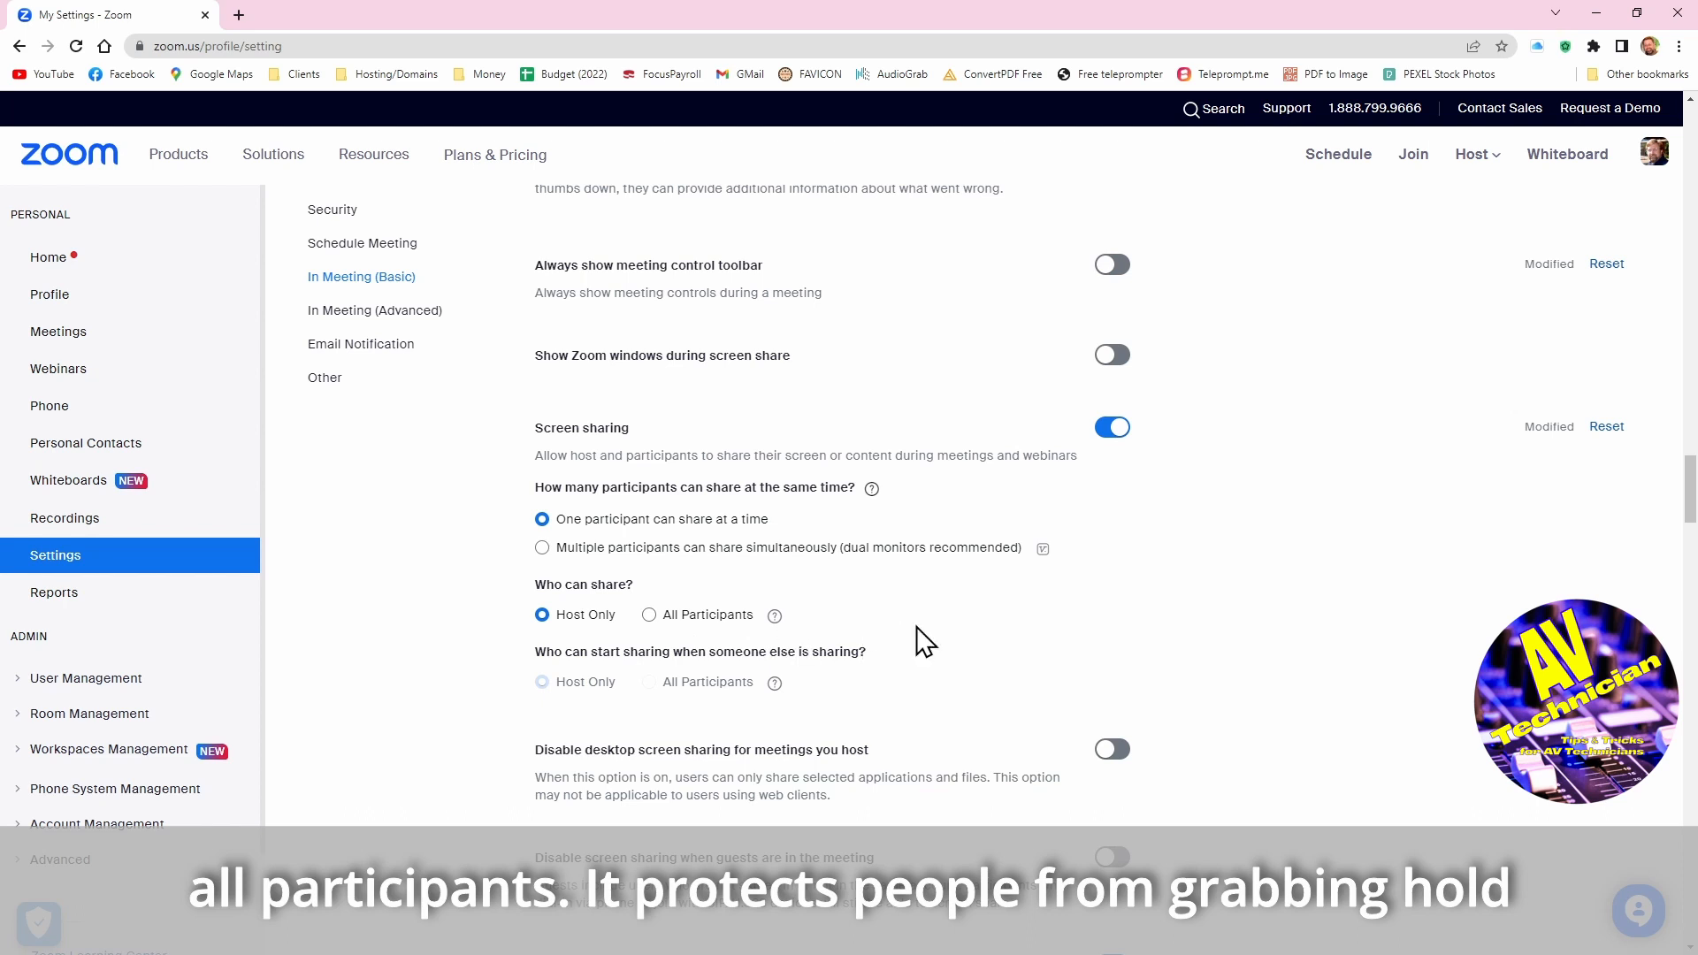
mouse_move(1099, 628)
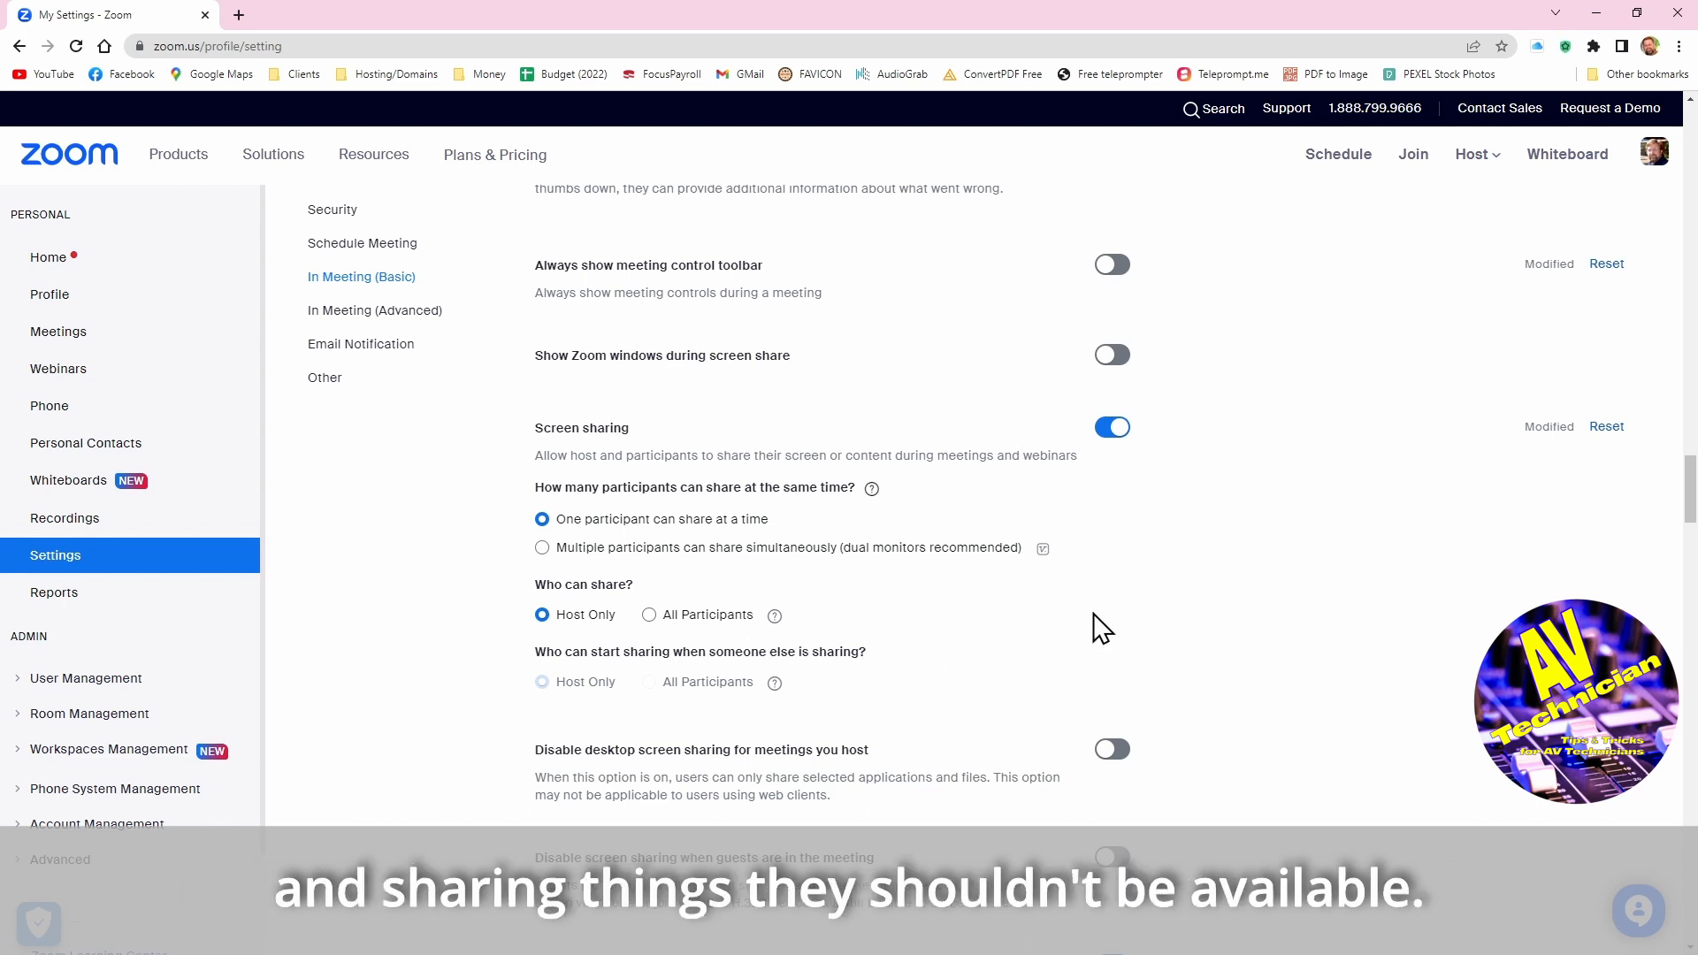
mouse_move(1130, 628)
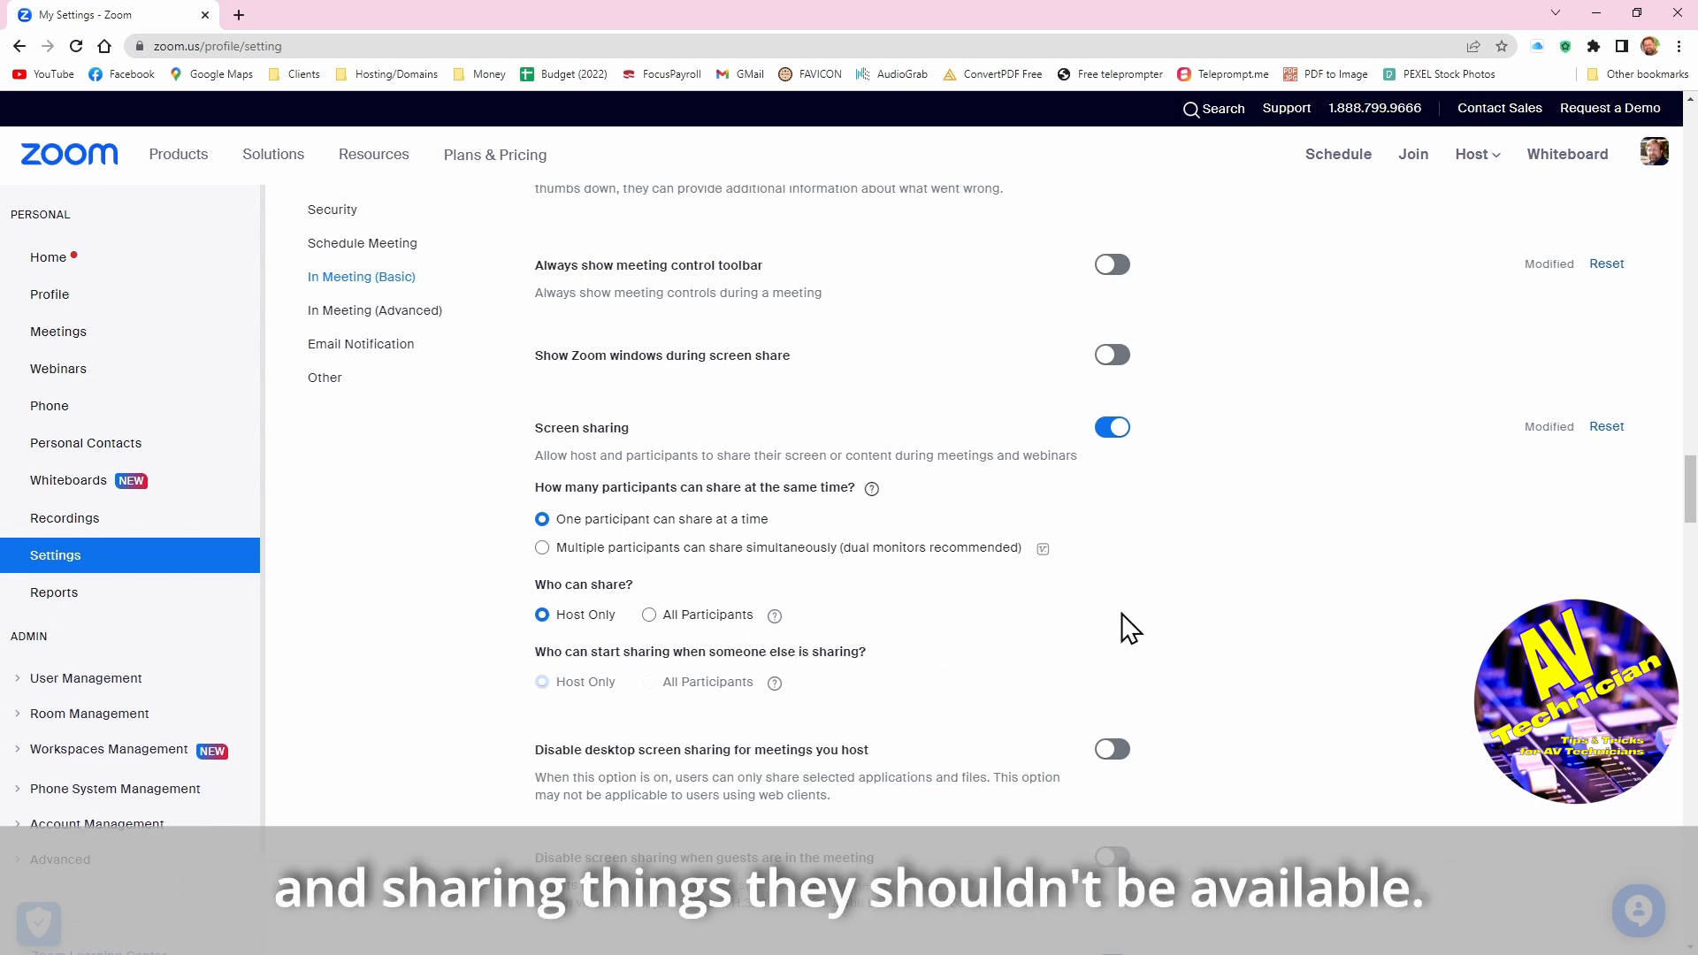
mouse_move(660, 720)
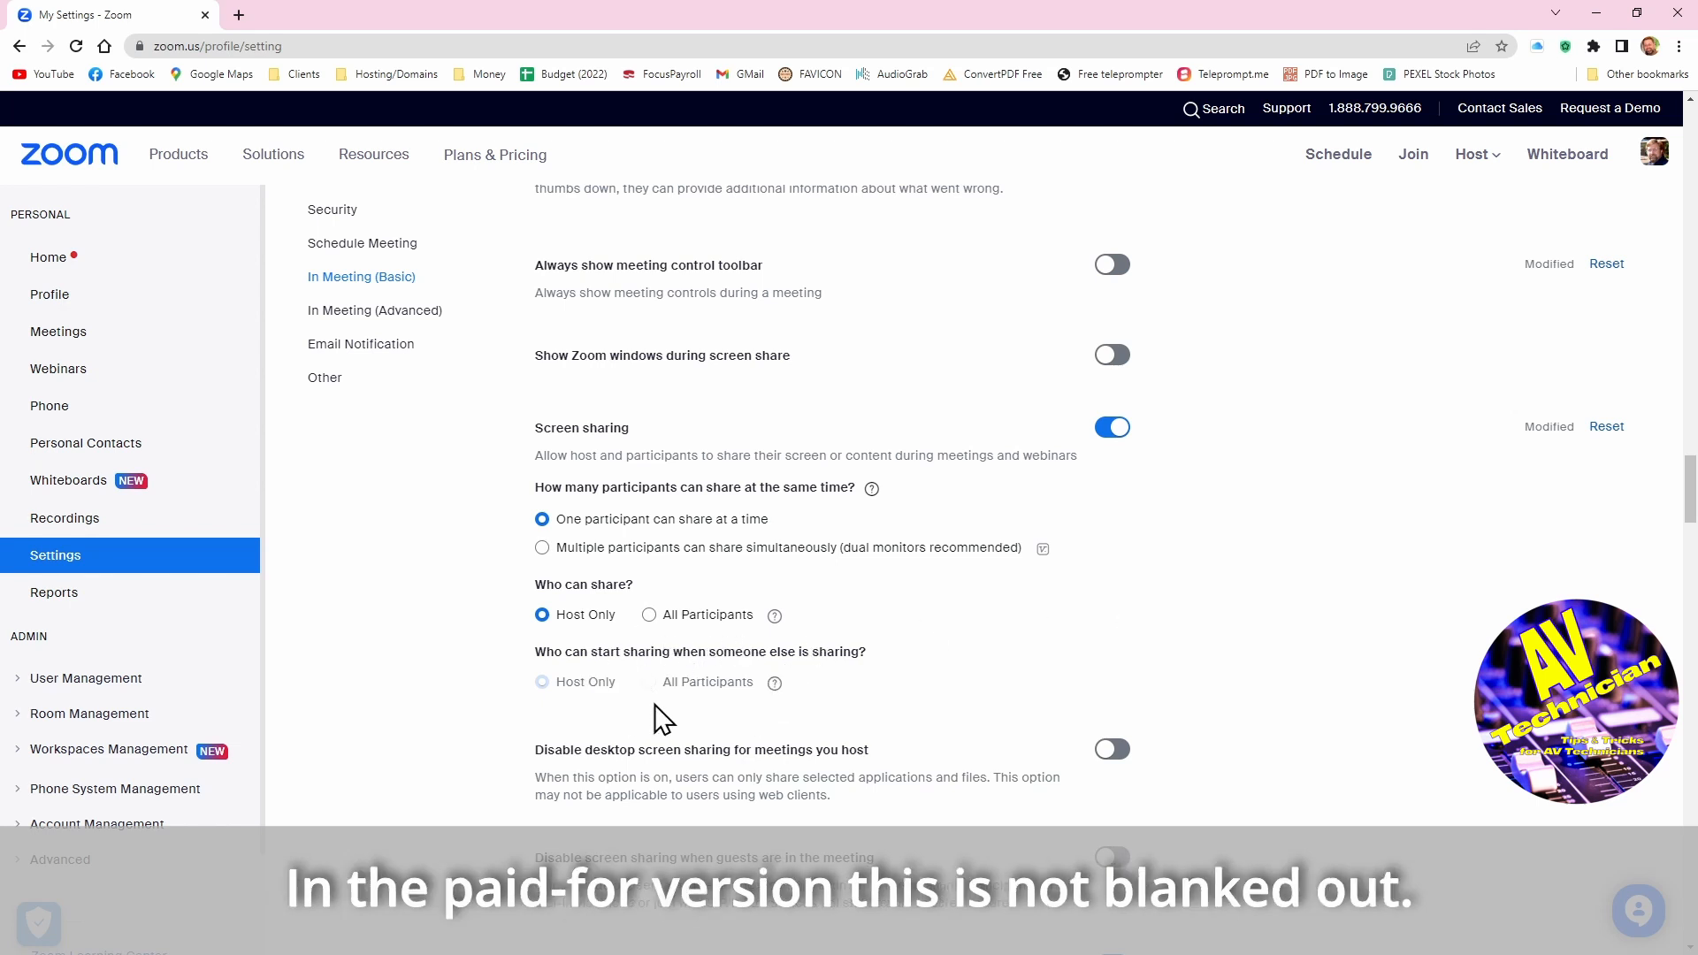
mouse_move(820, 711)
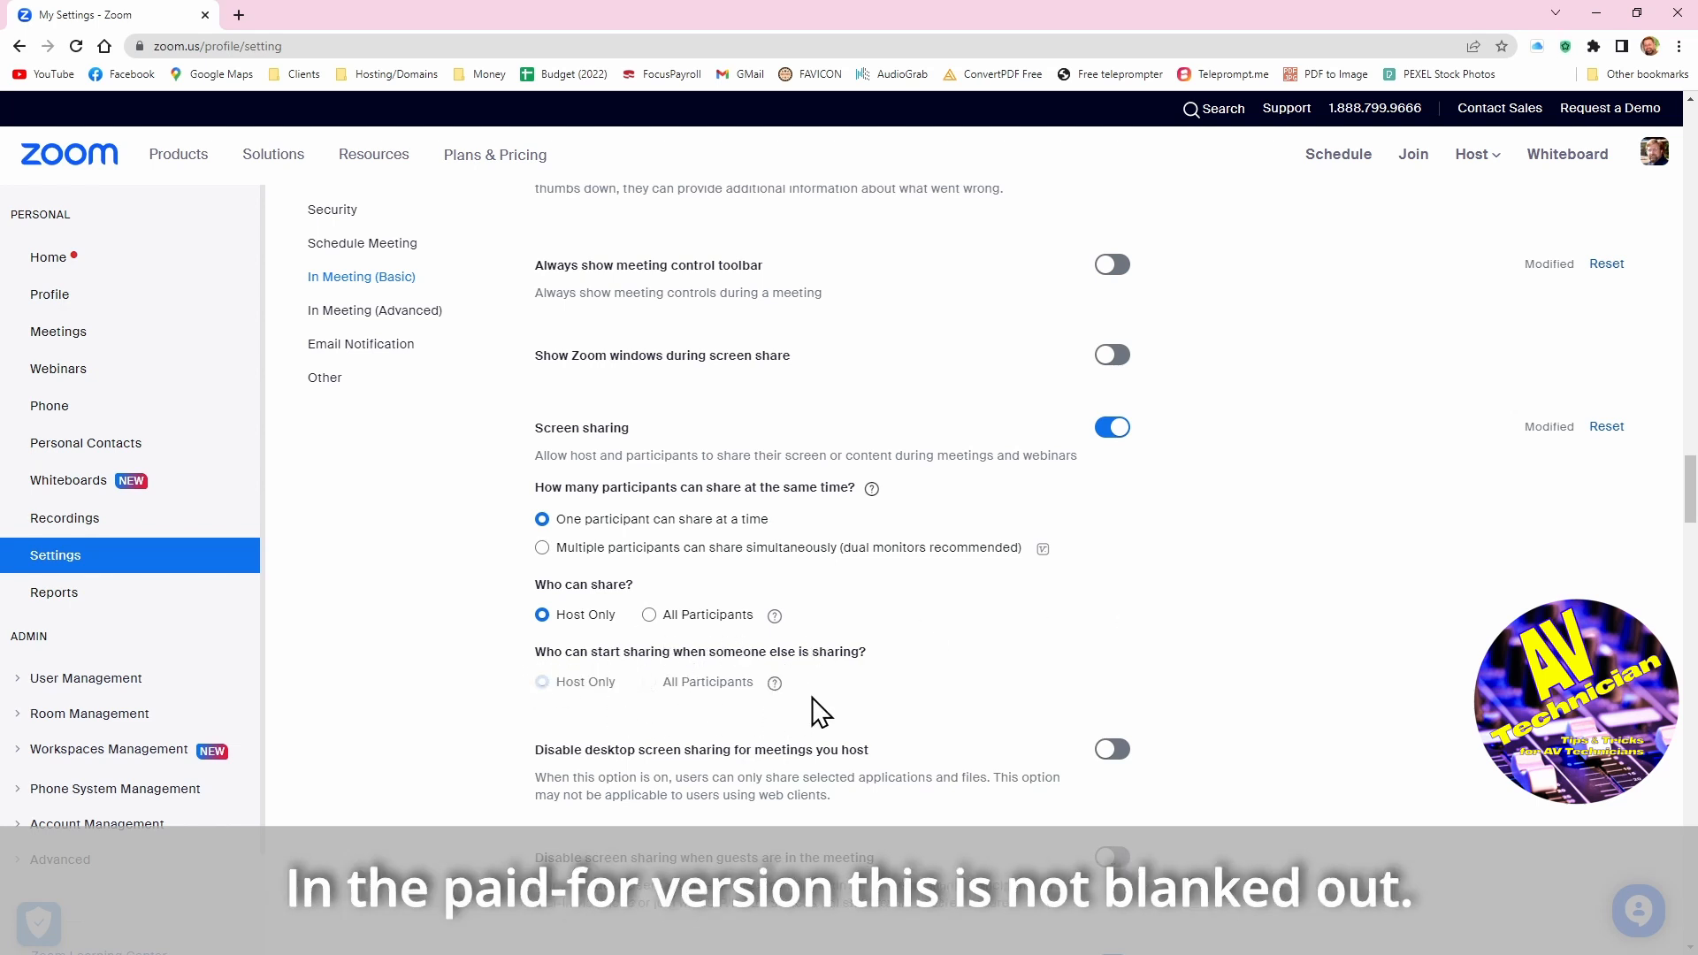
mouse_move(823, 720)
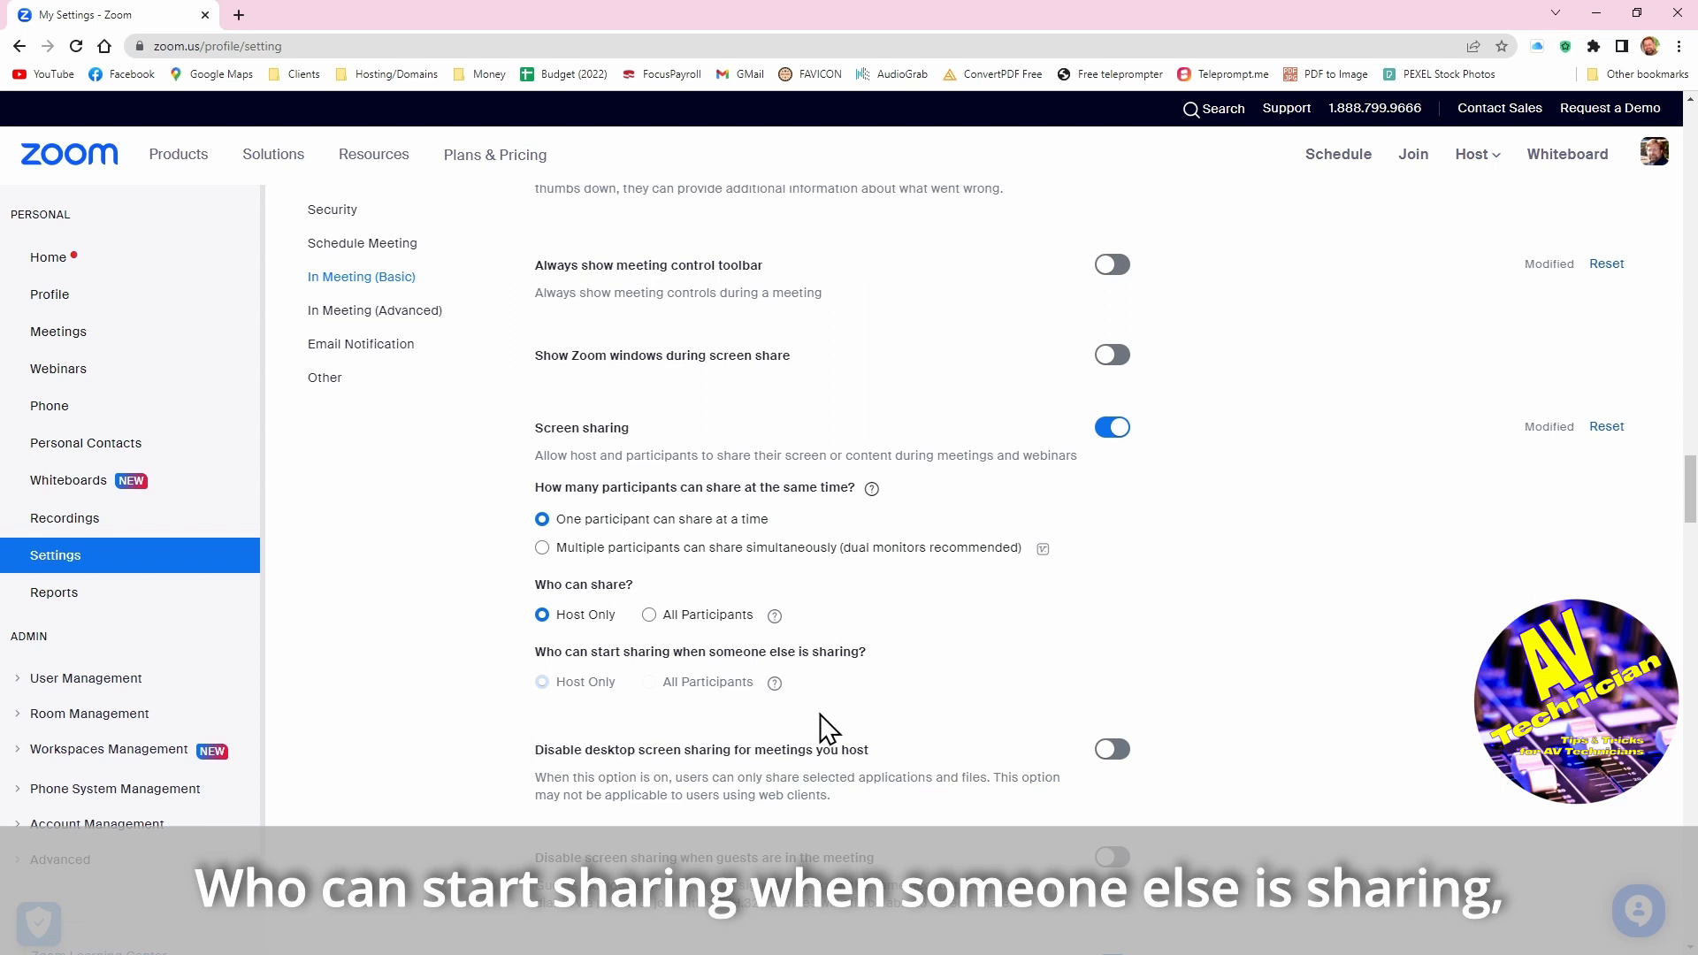
mouse_move(741, 710)
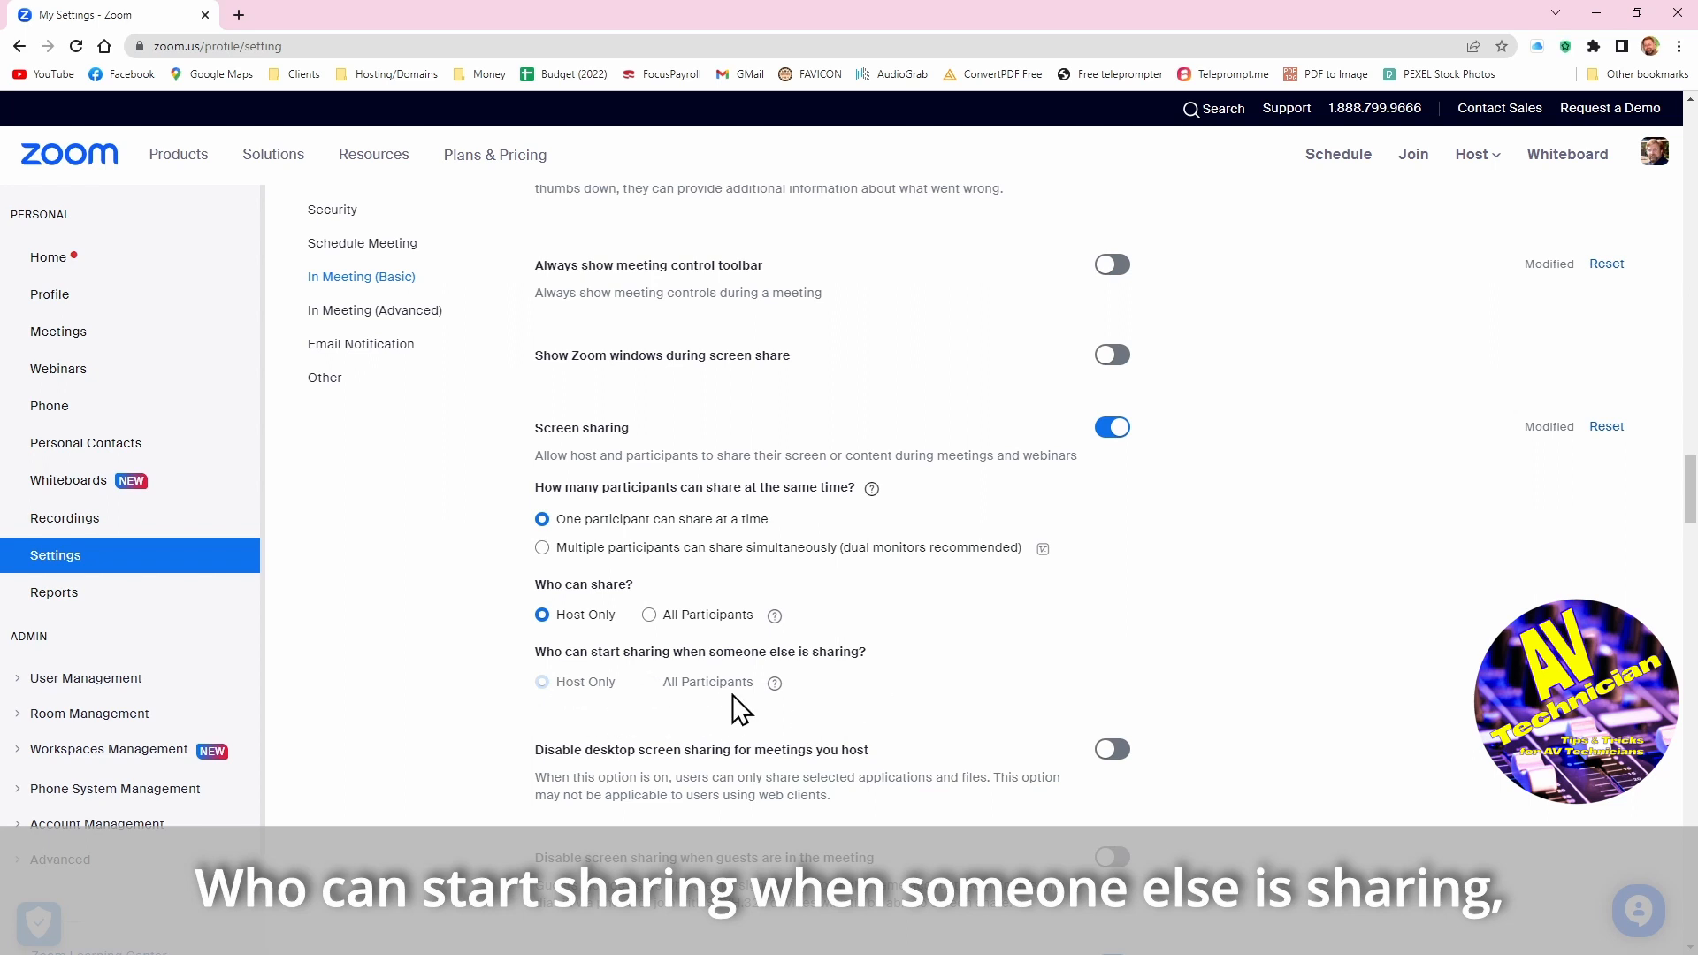
mouse_move(703, 655)
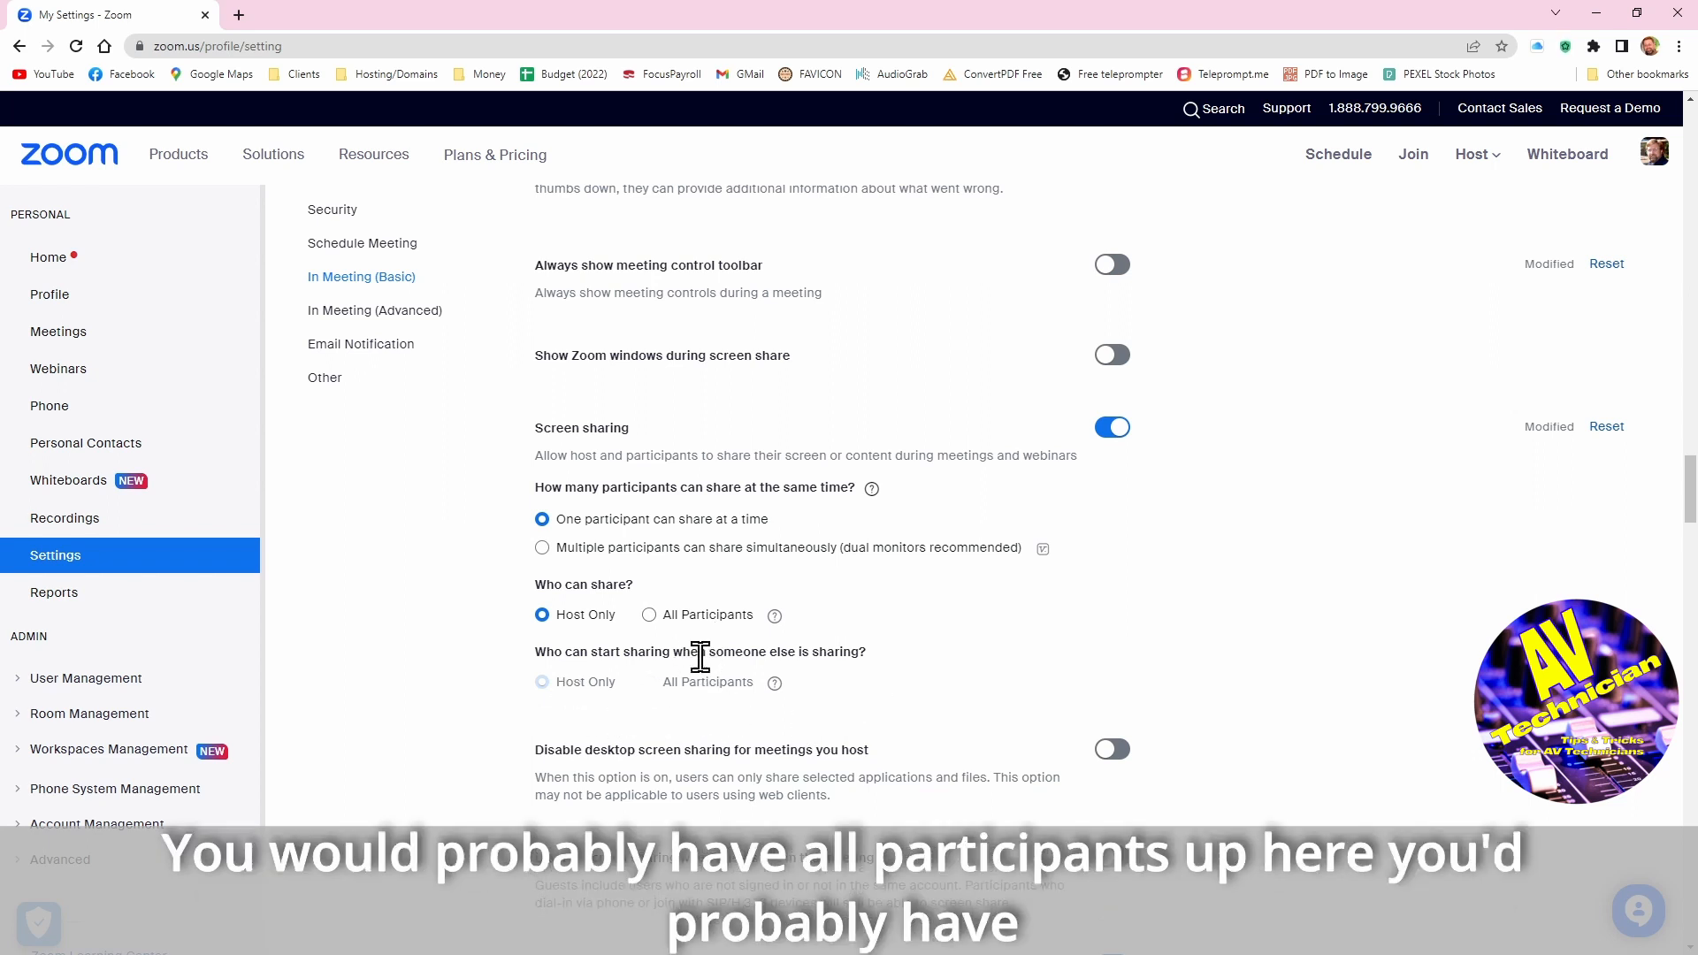
mouse_move(729, 720)
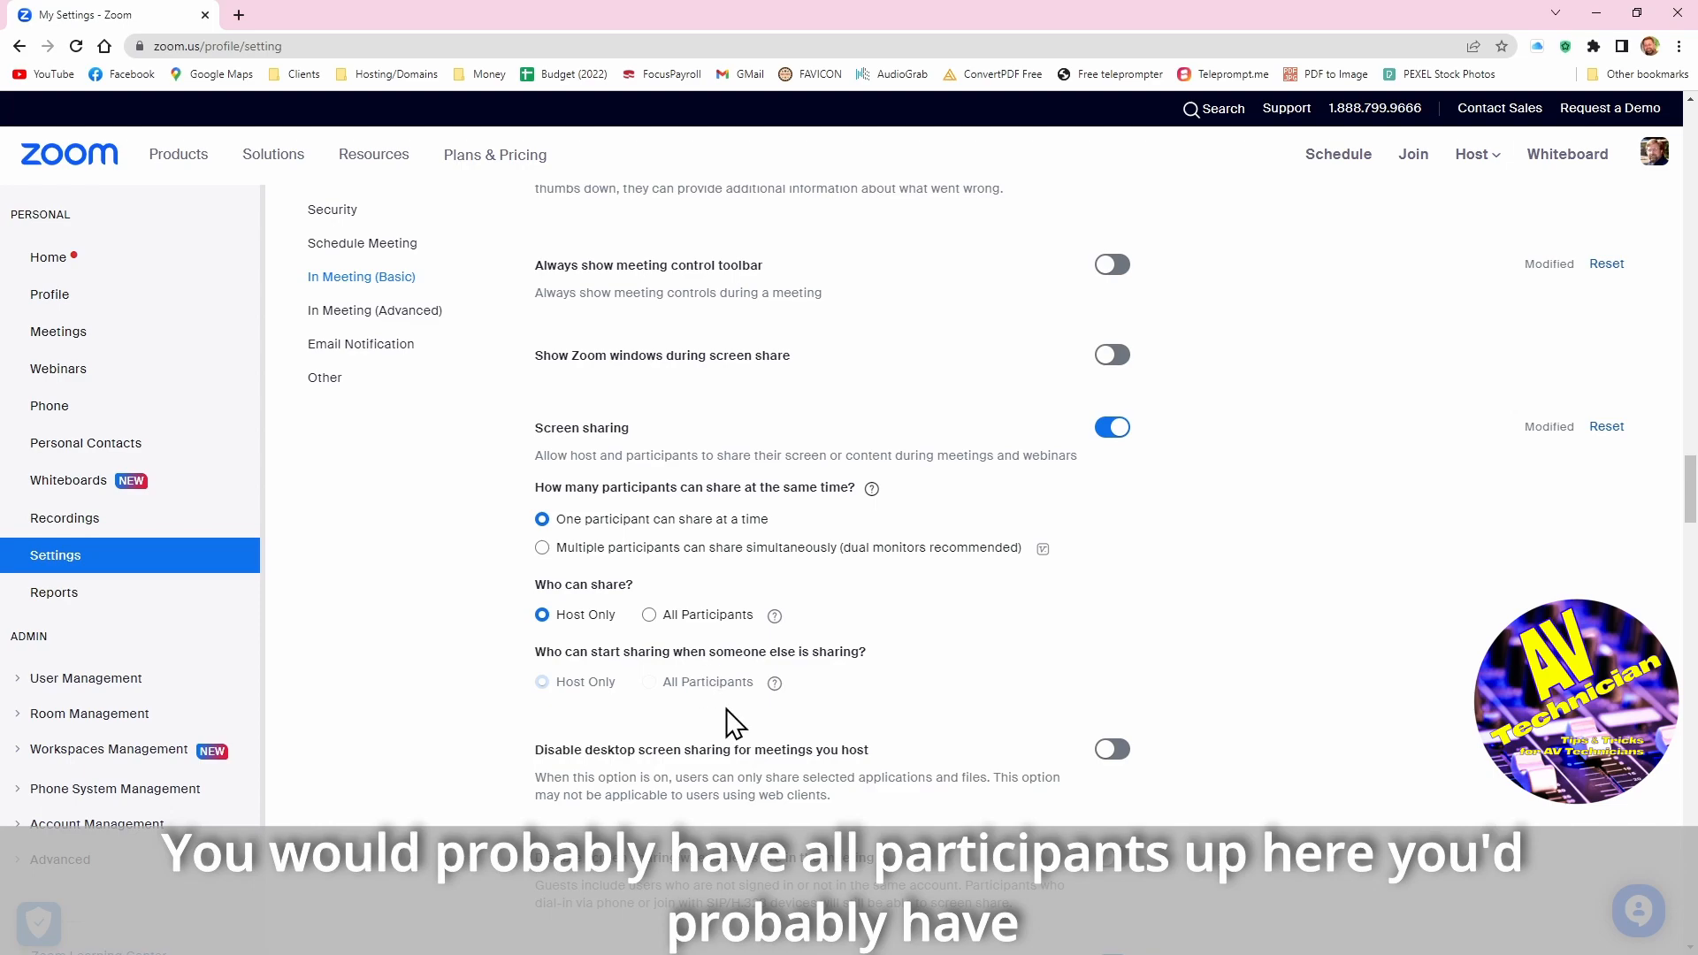
Scroll through Annotation, Whiteboard, Remote control and Slide Control down to Meeting reactions
scroll(down, 3)
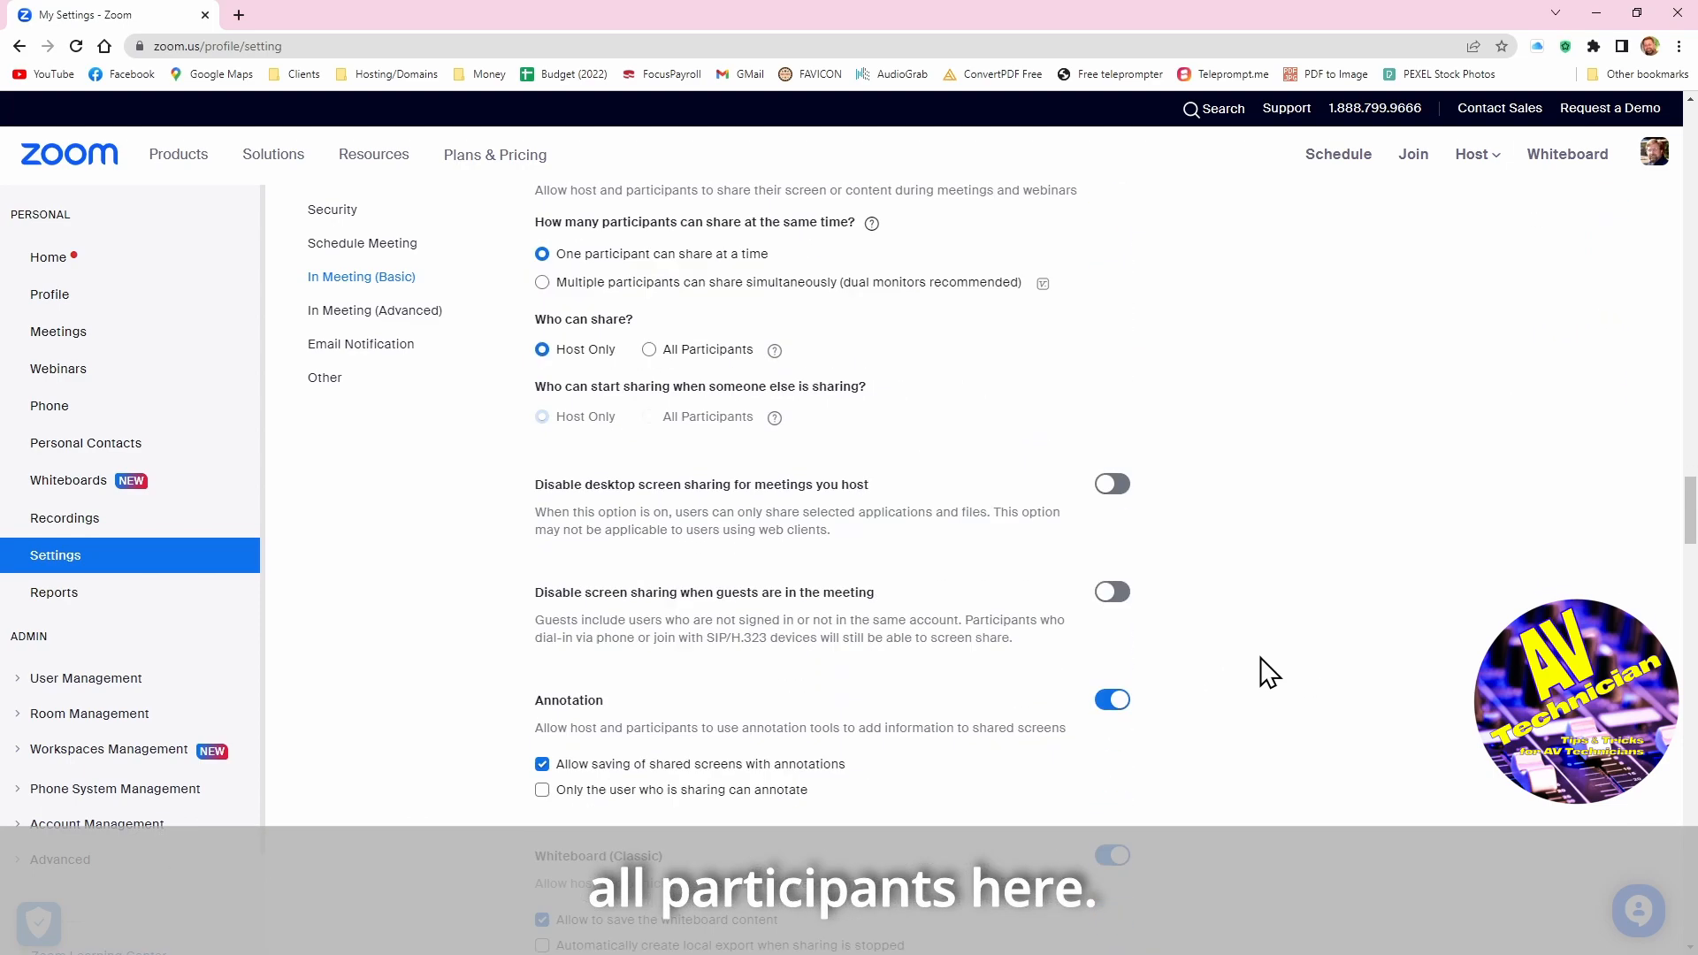
scroll(down, 3)
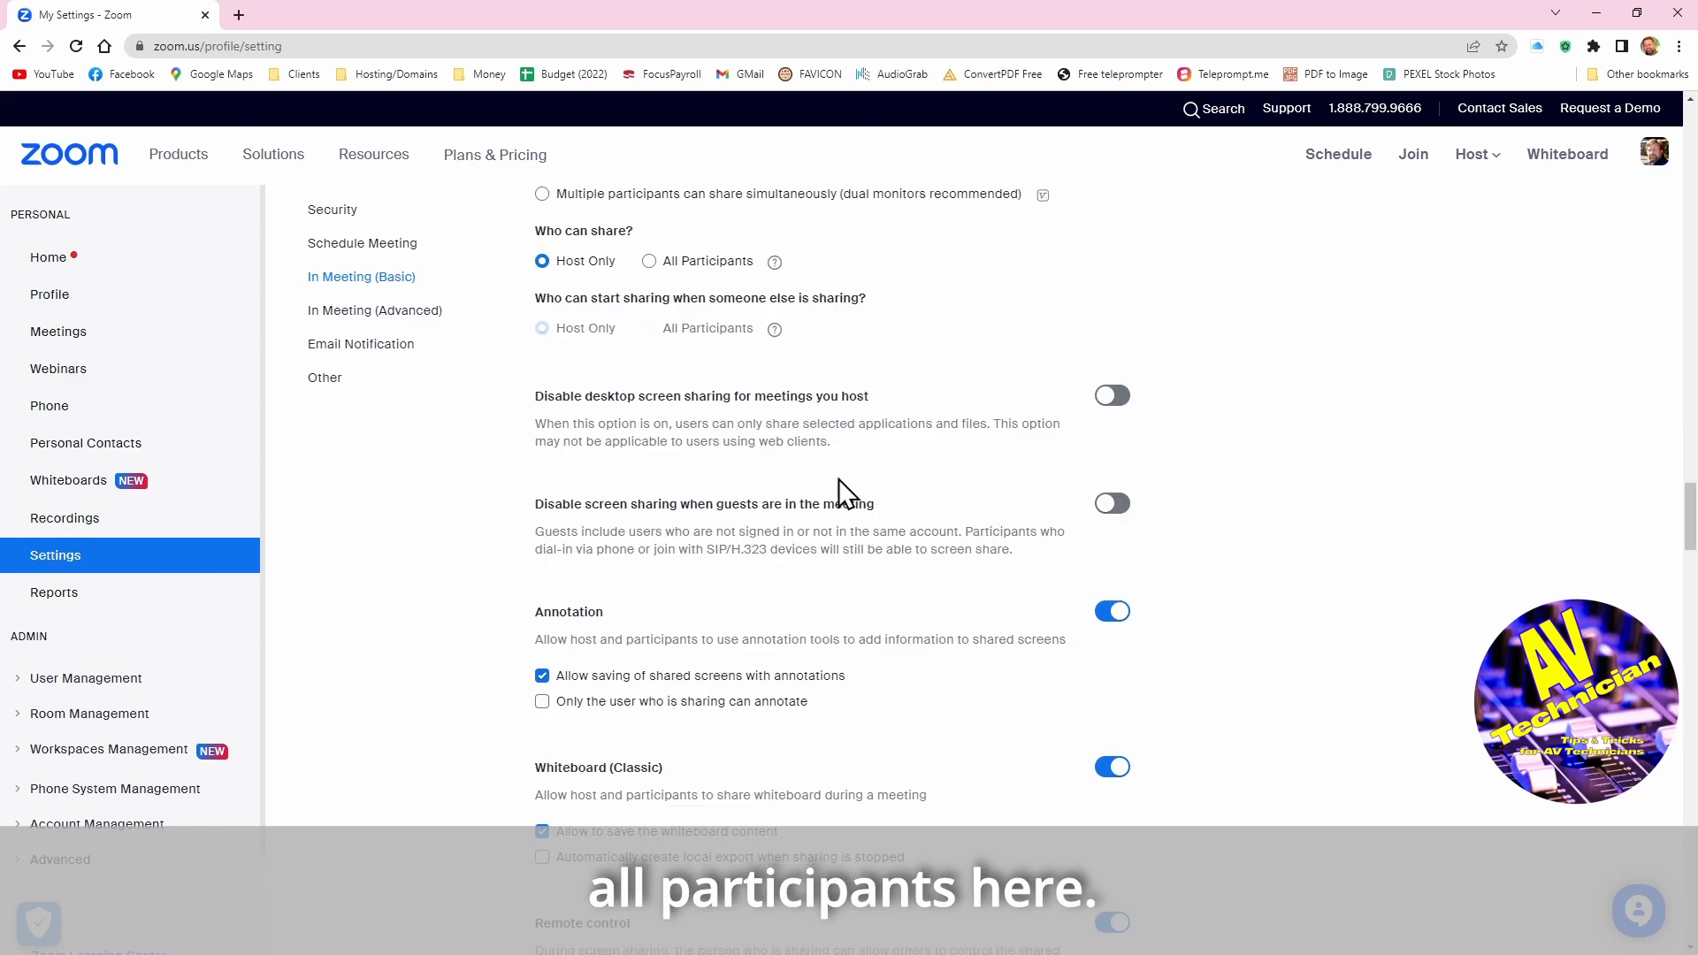
scroll(down, 3)
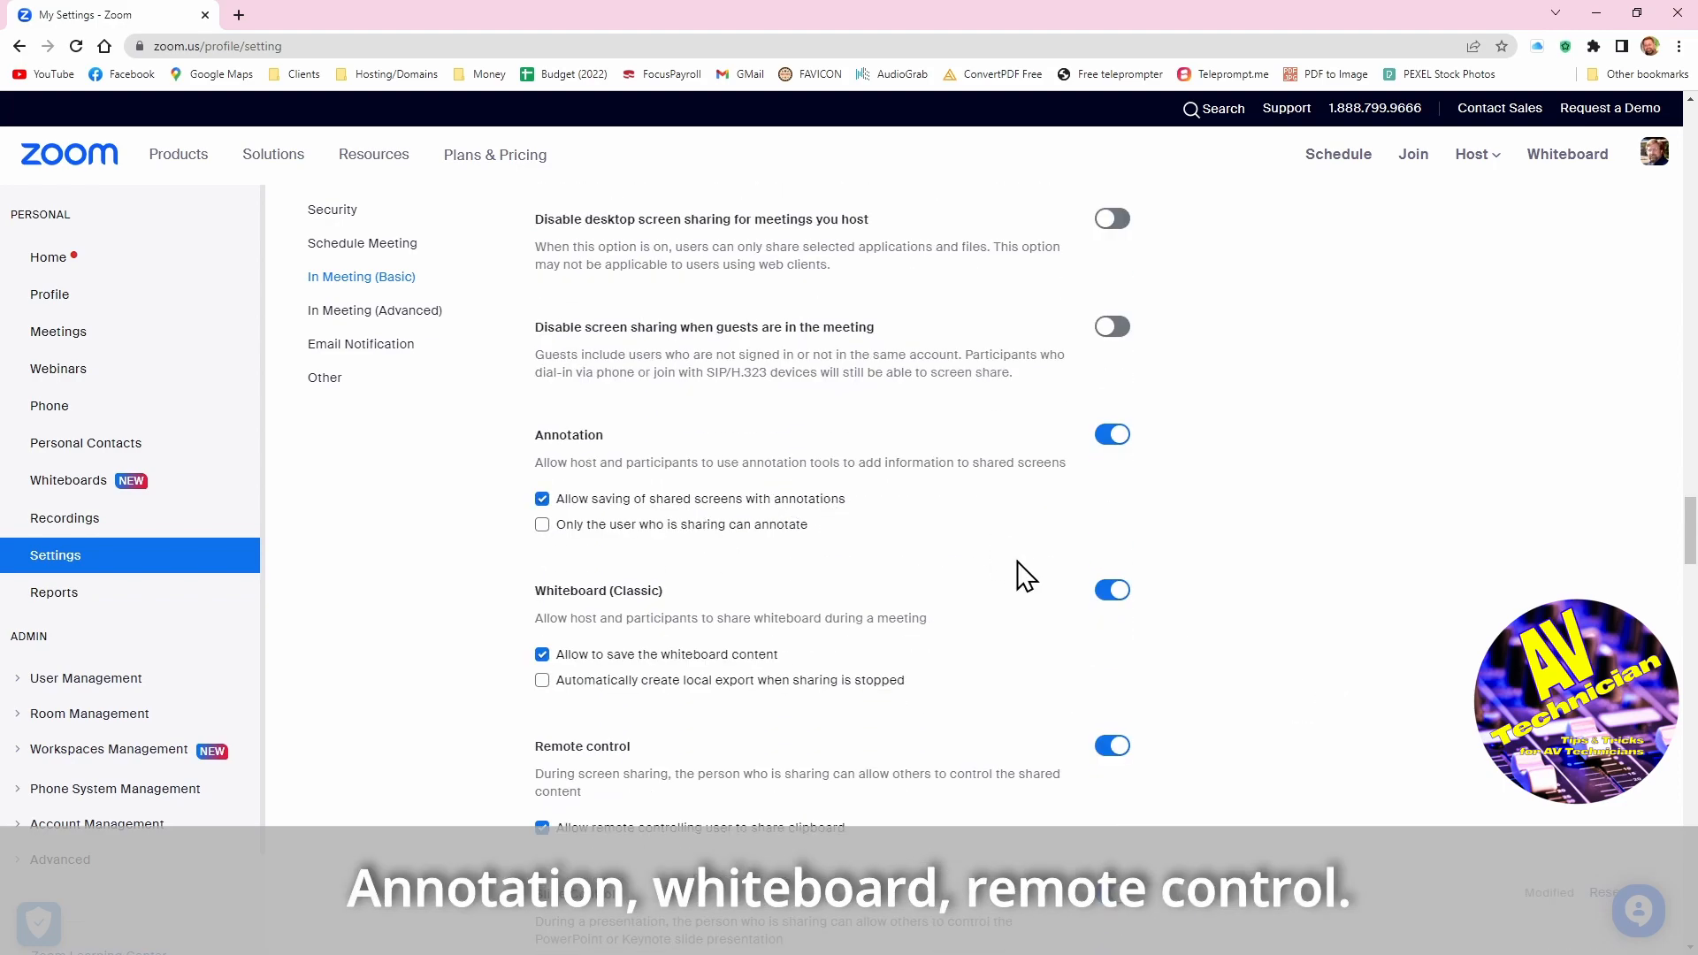
scroll(down, 3)
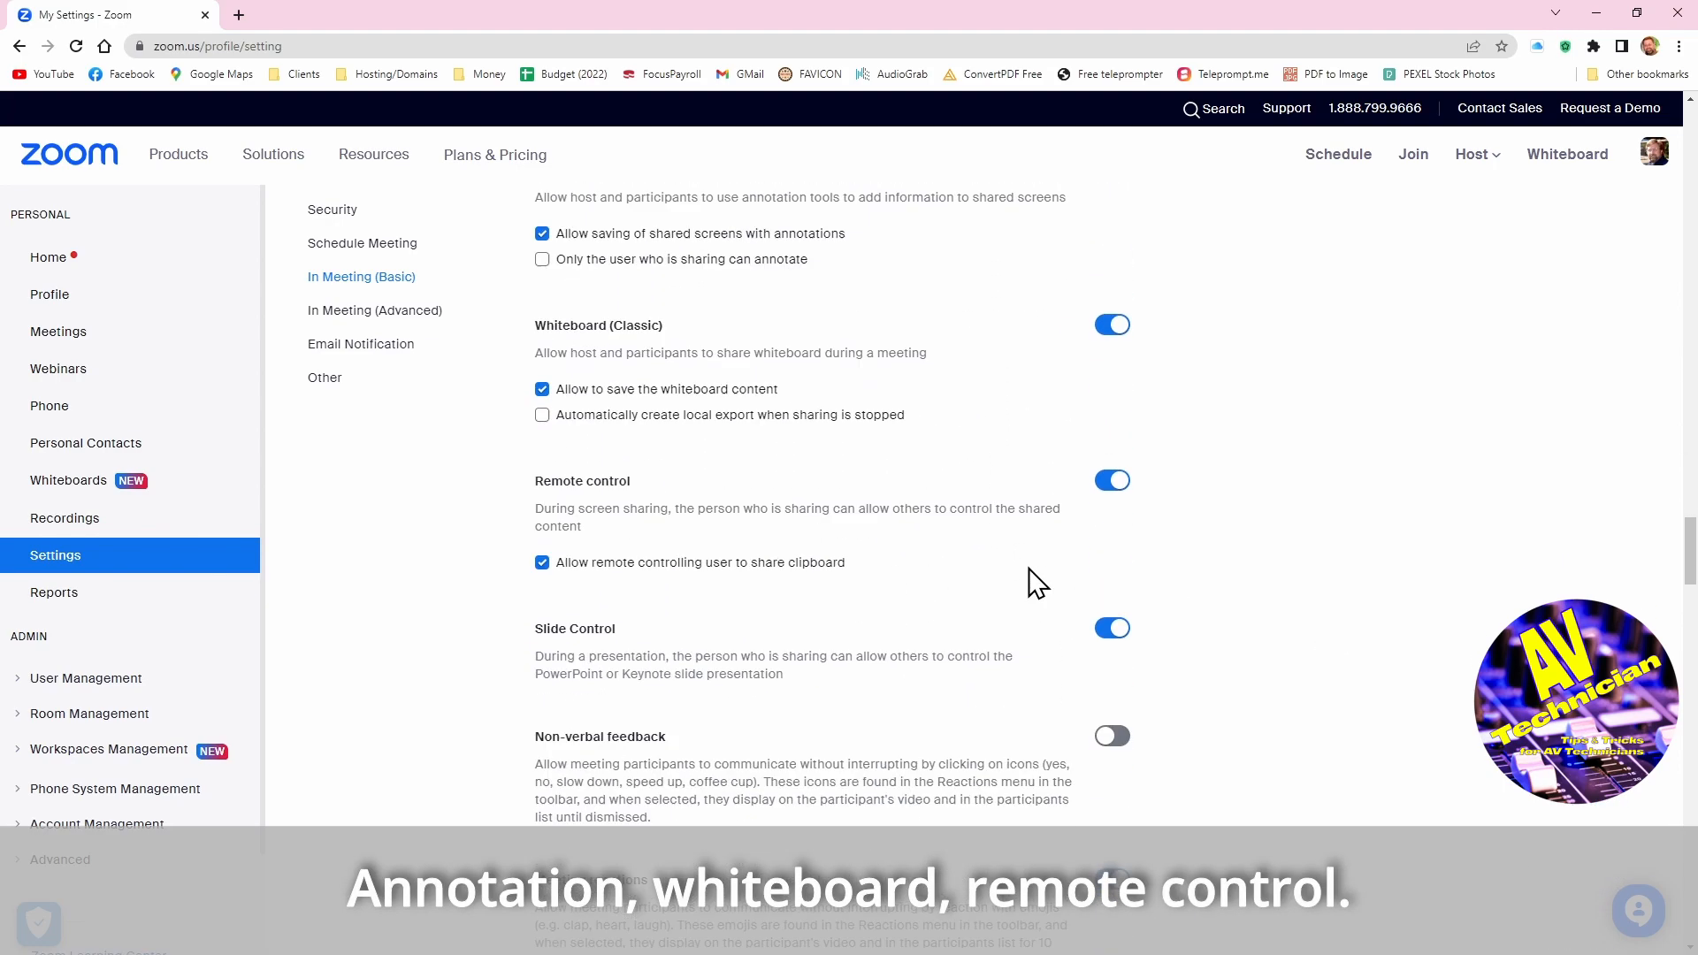
mouse_move(957, 562)
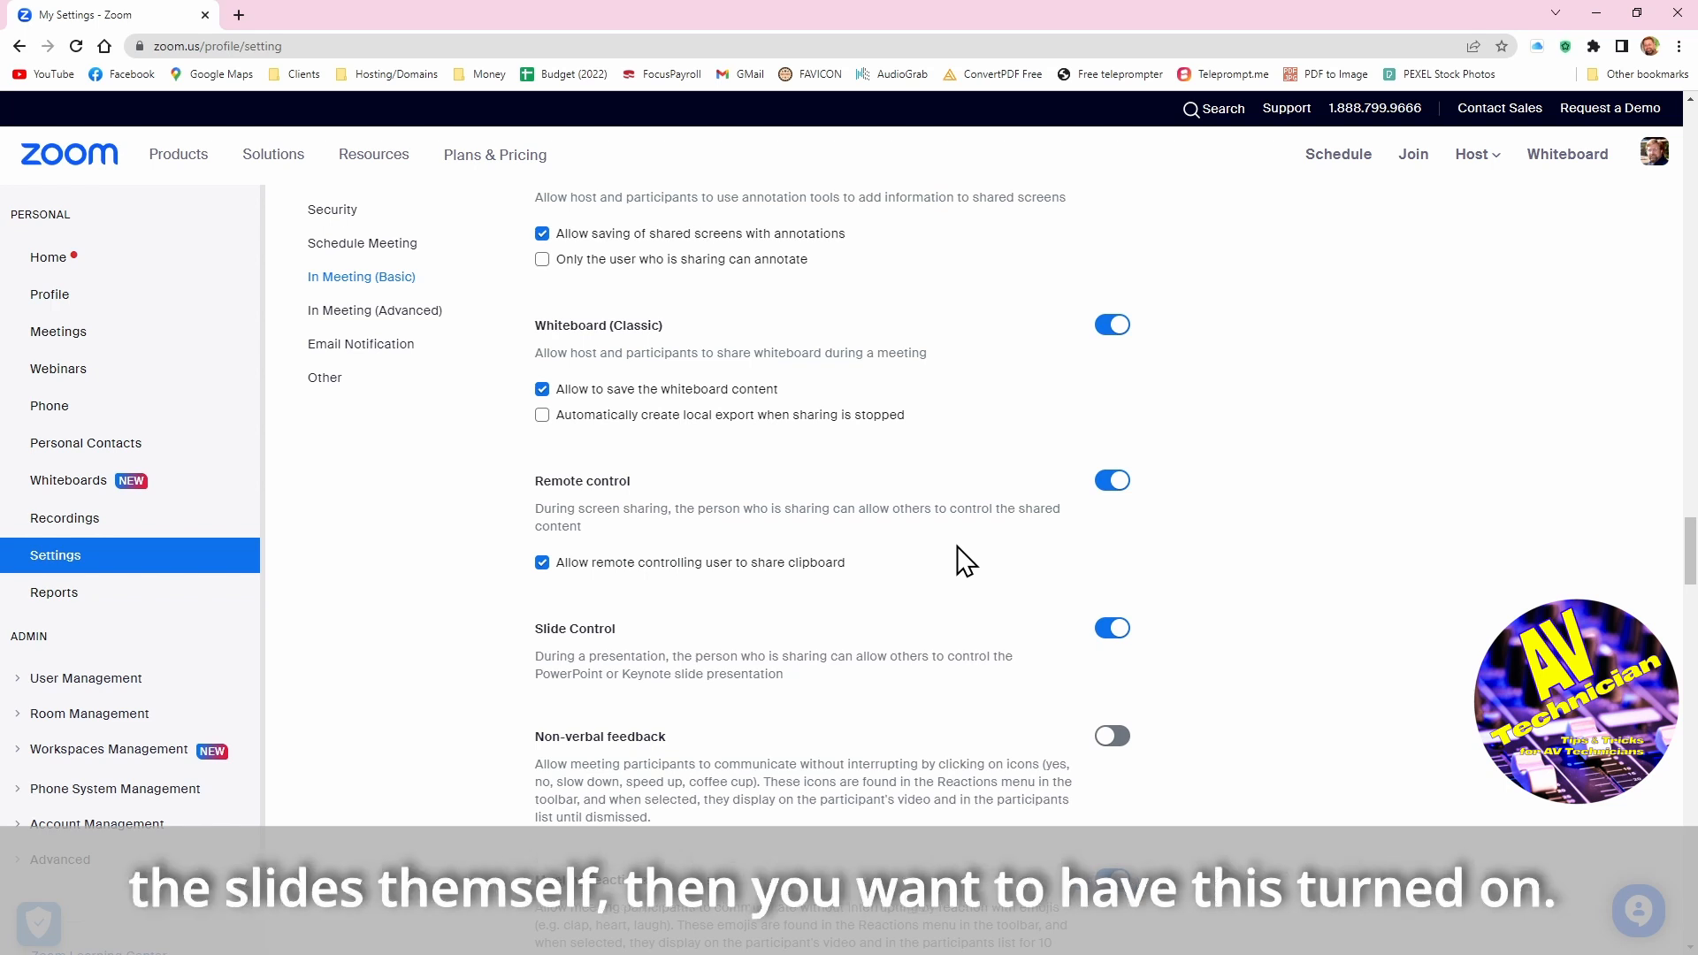
mouse_move(1148, 540)
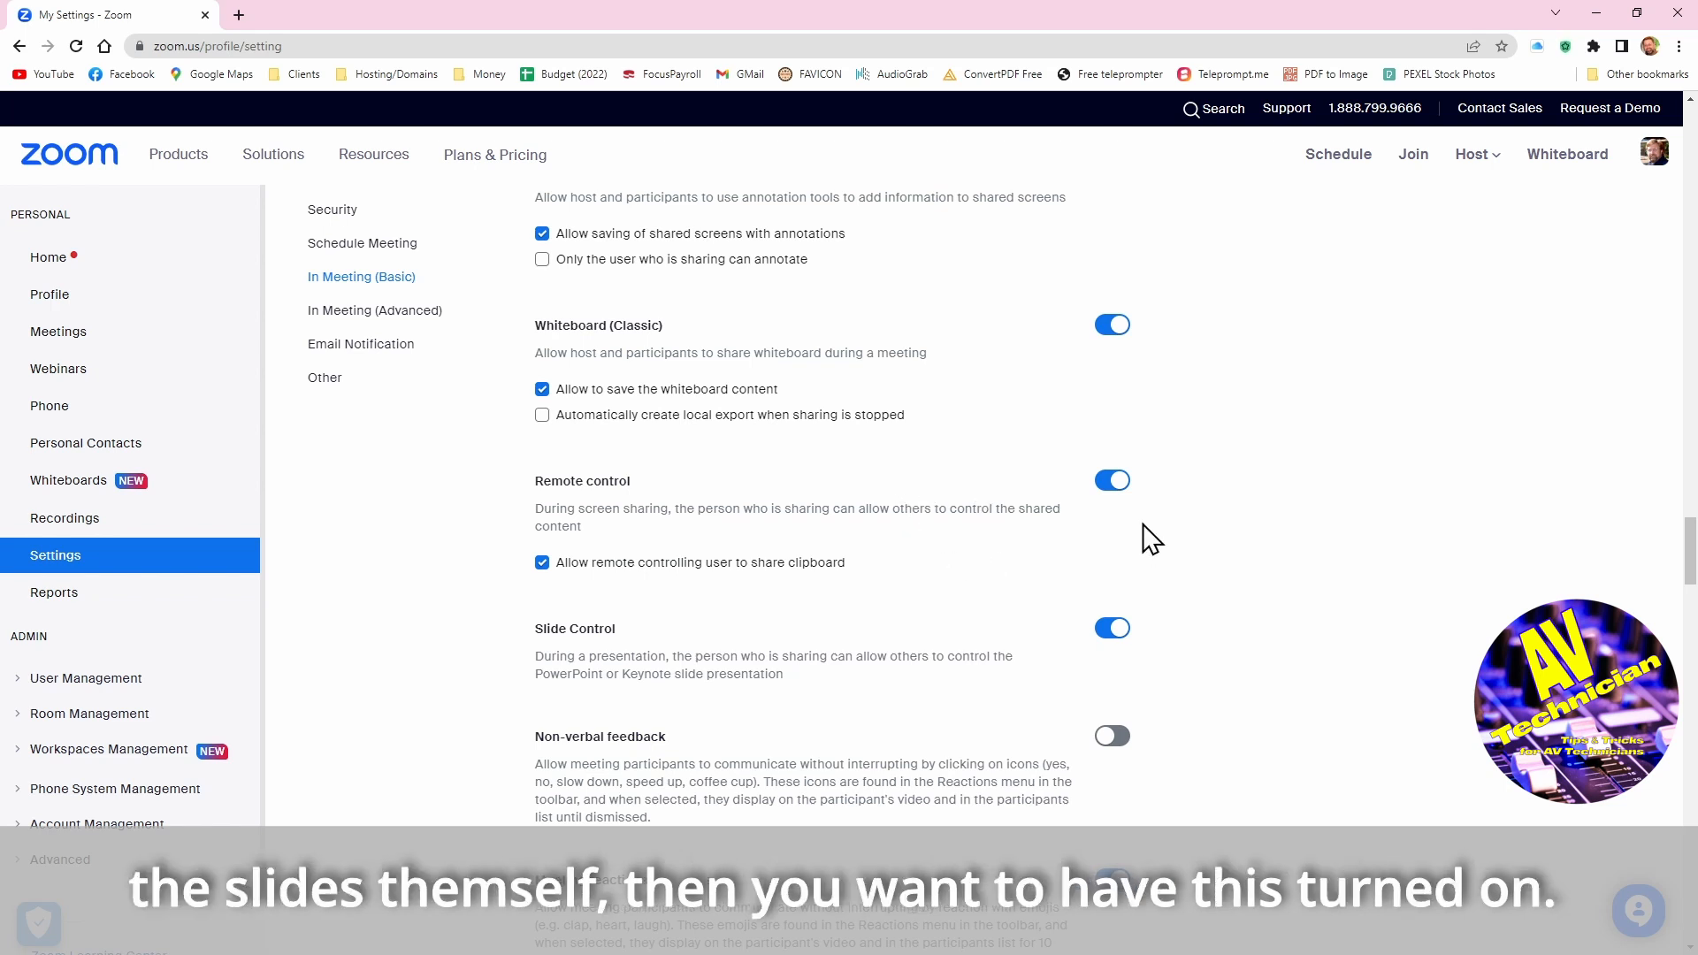
mouse_move(1124, 542)
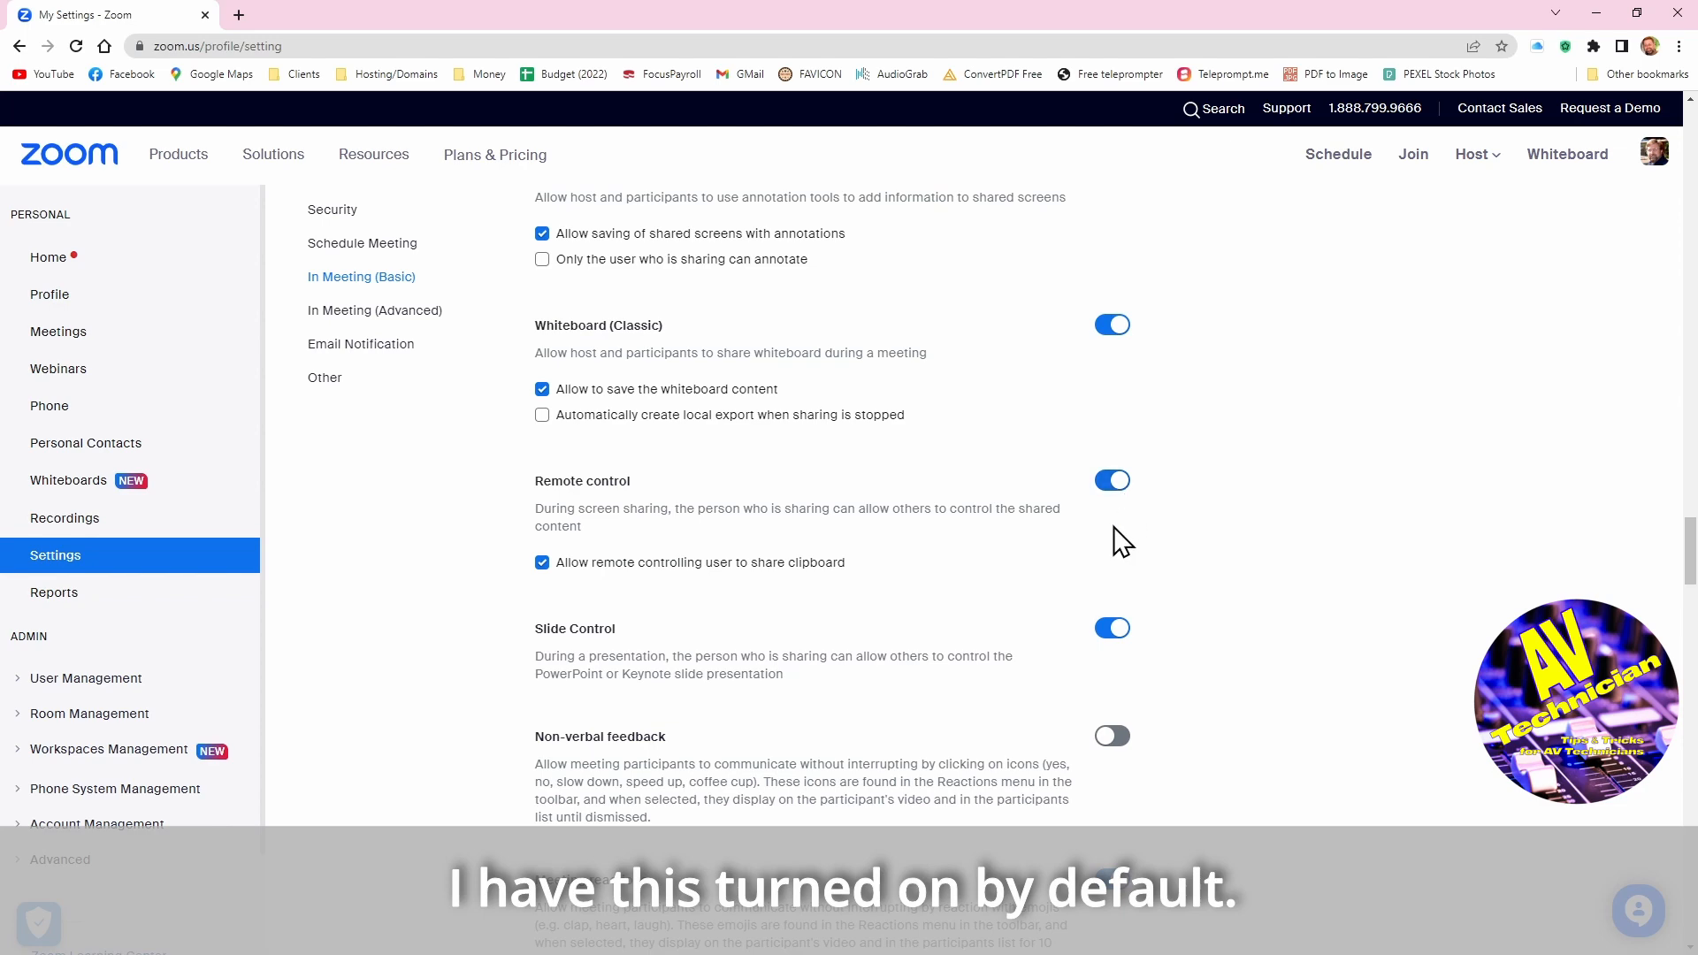
scroll(down, 3)
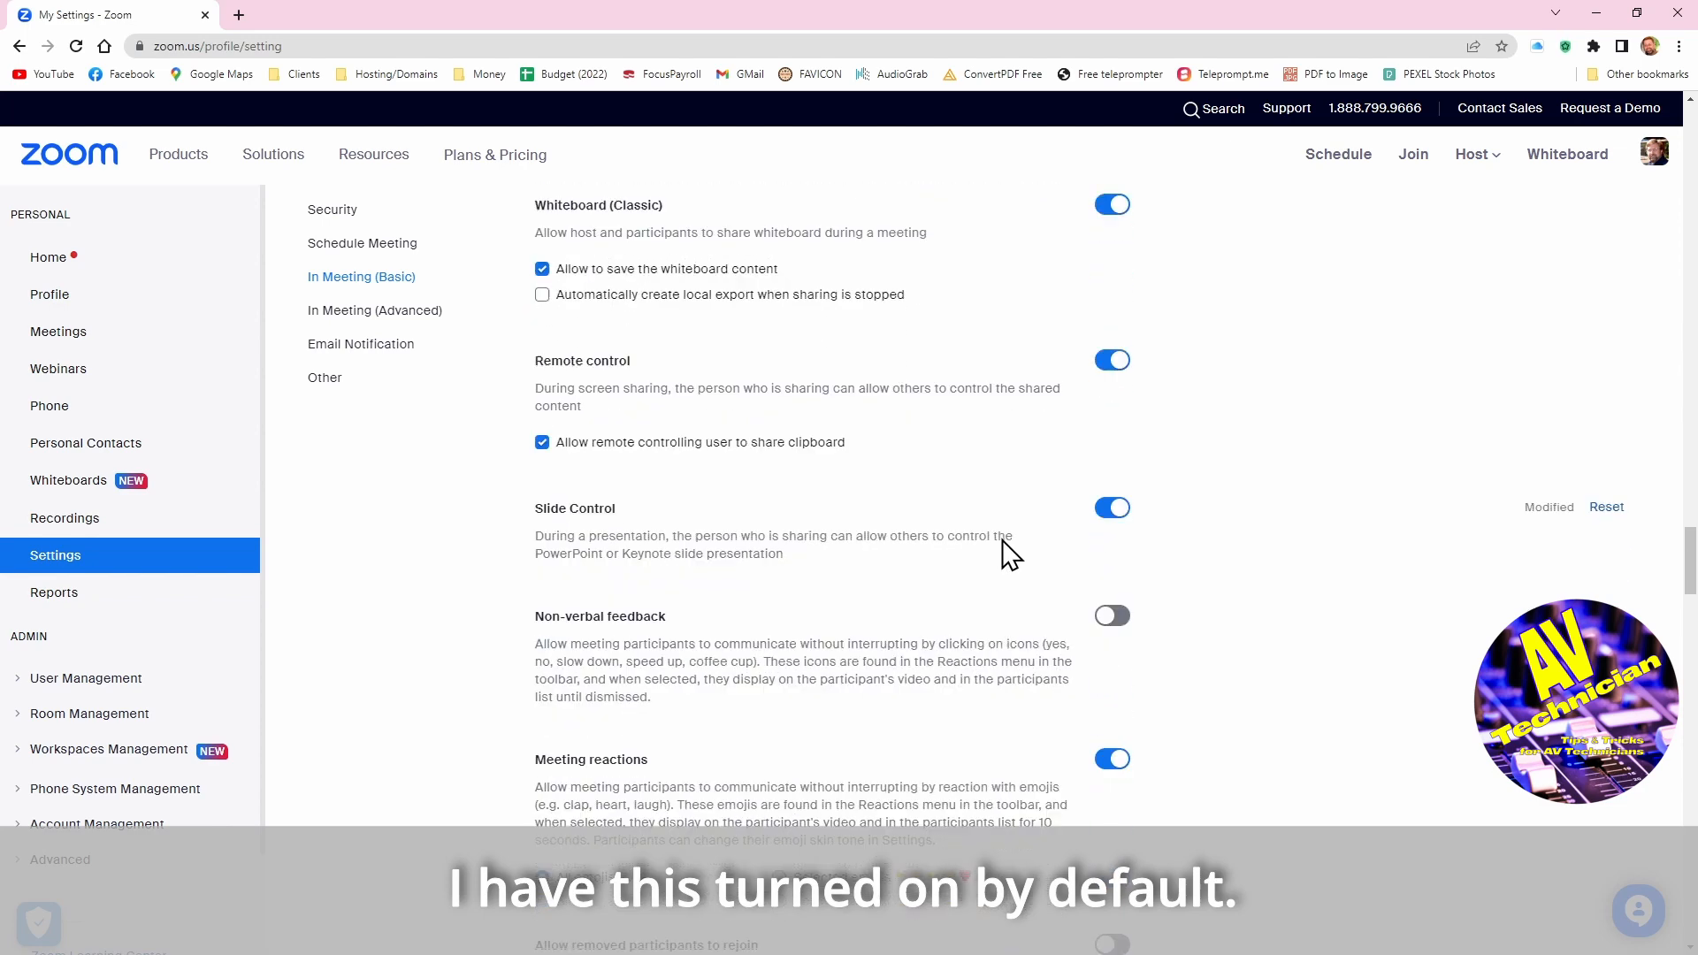
scroll(down, 3)
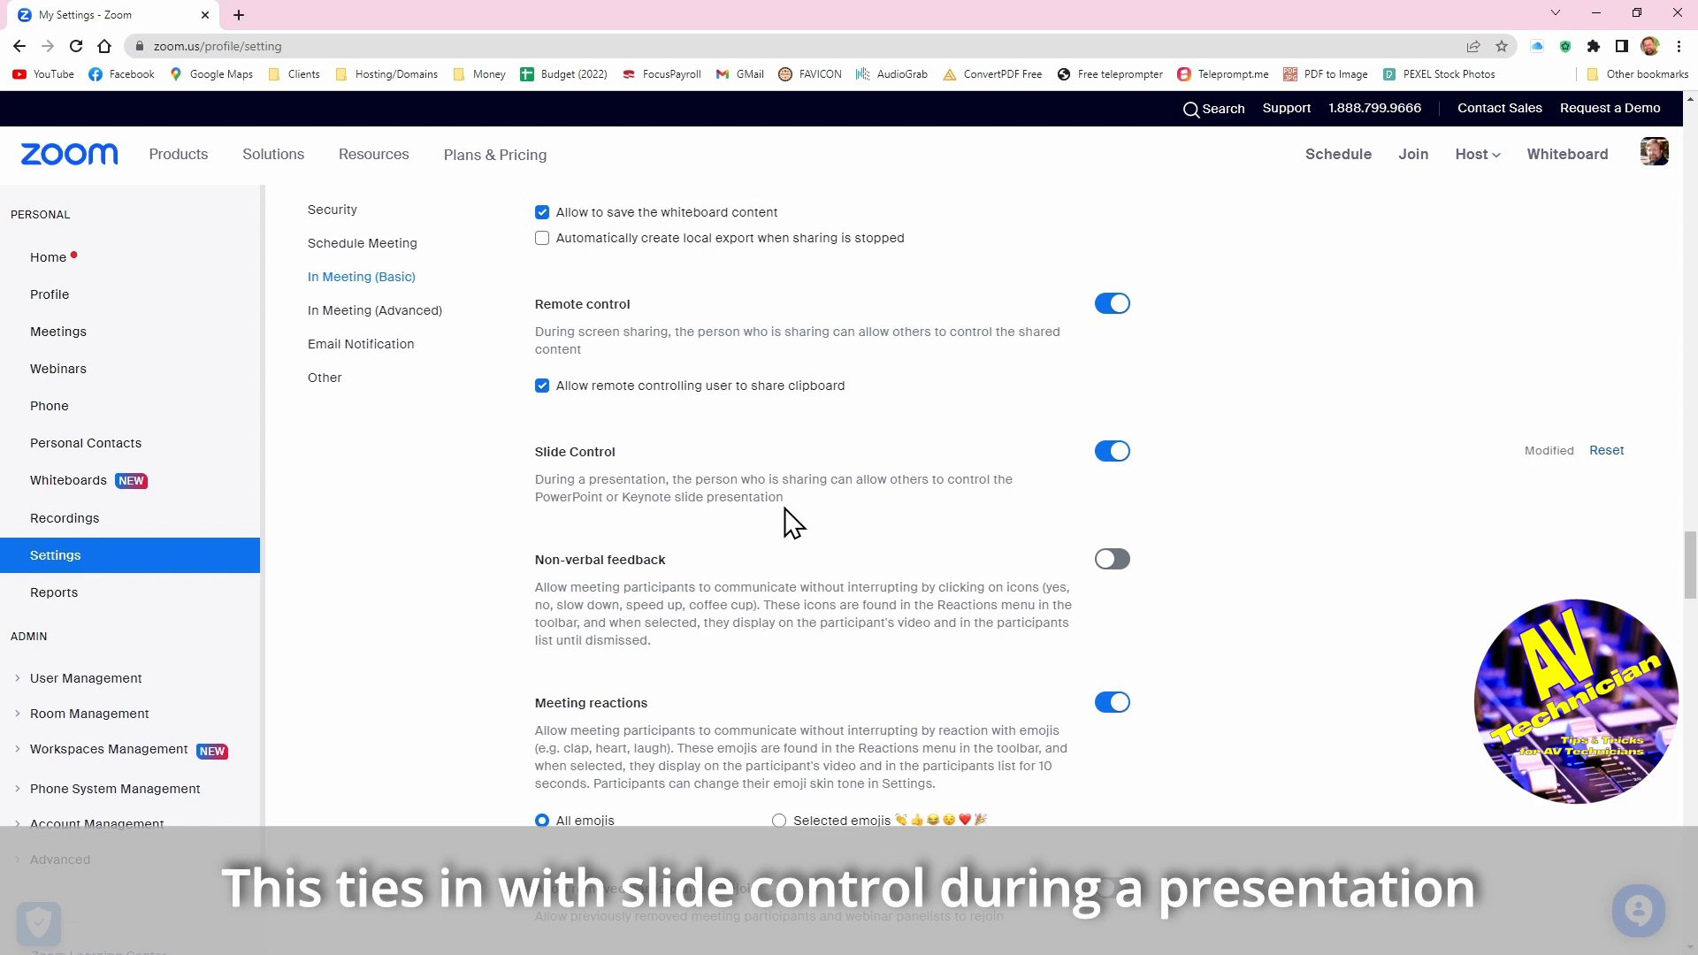
mouse_move(982, 511)
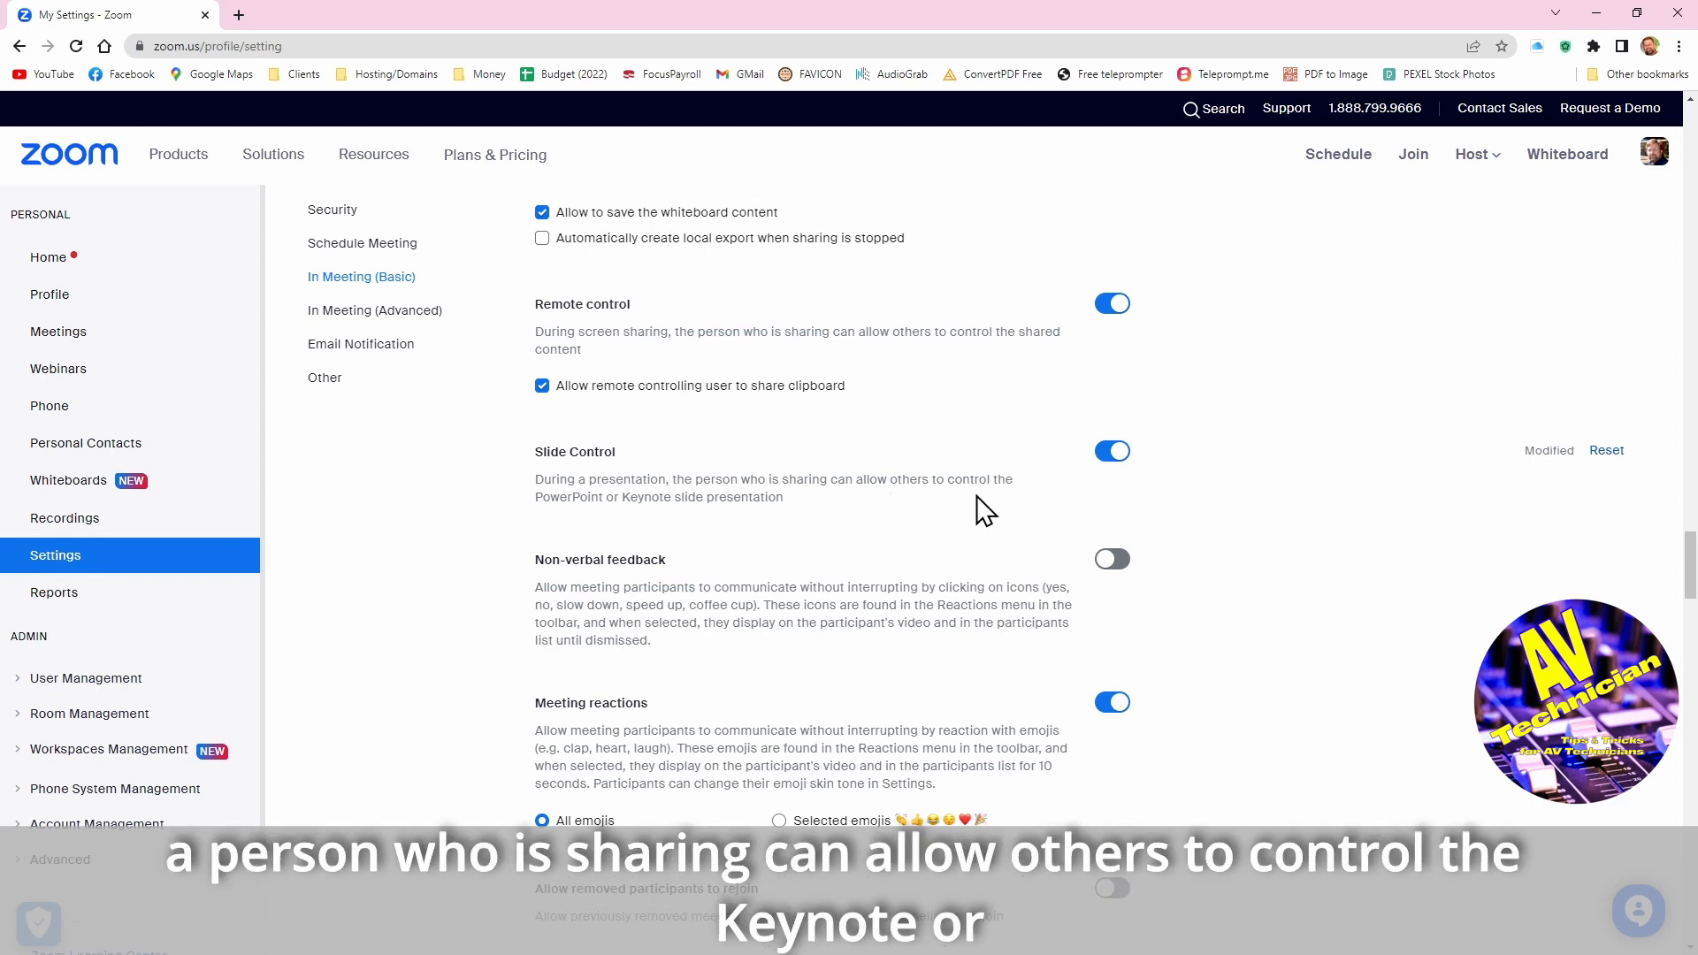
mouse_move(812, 517)
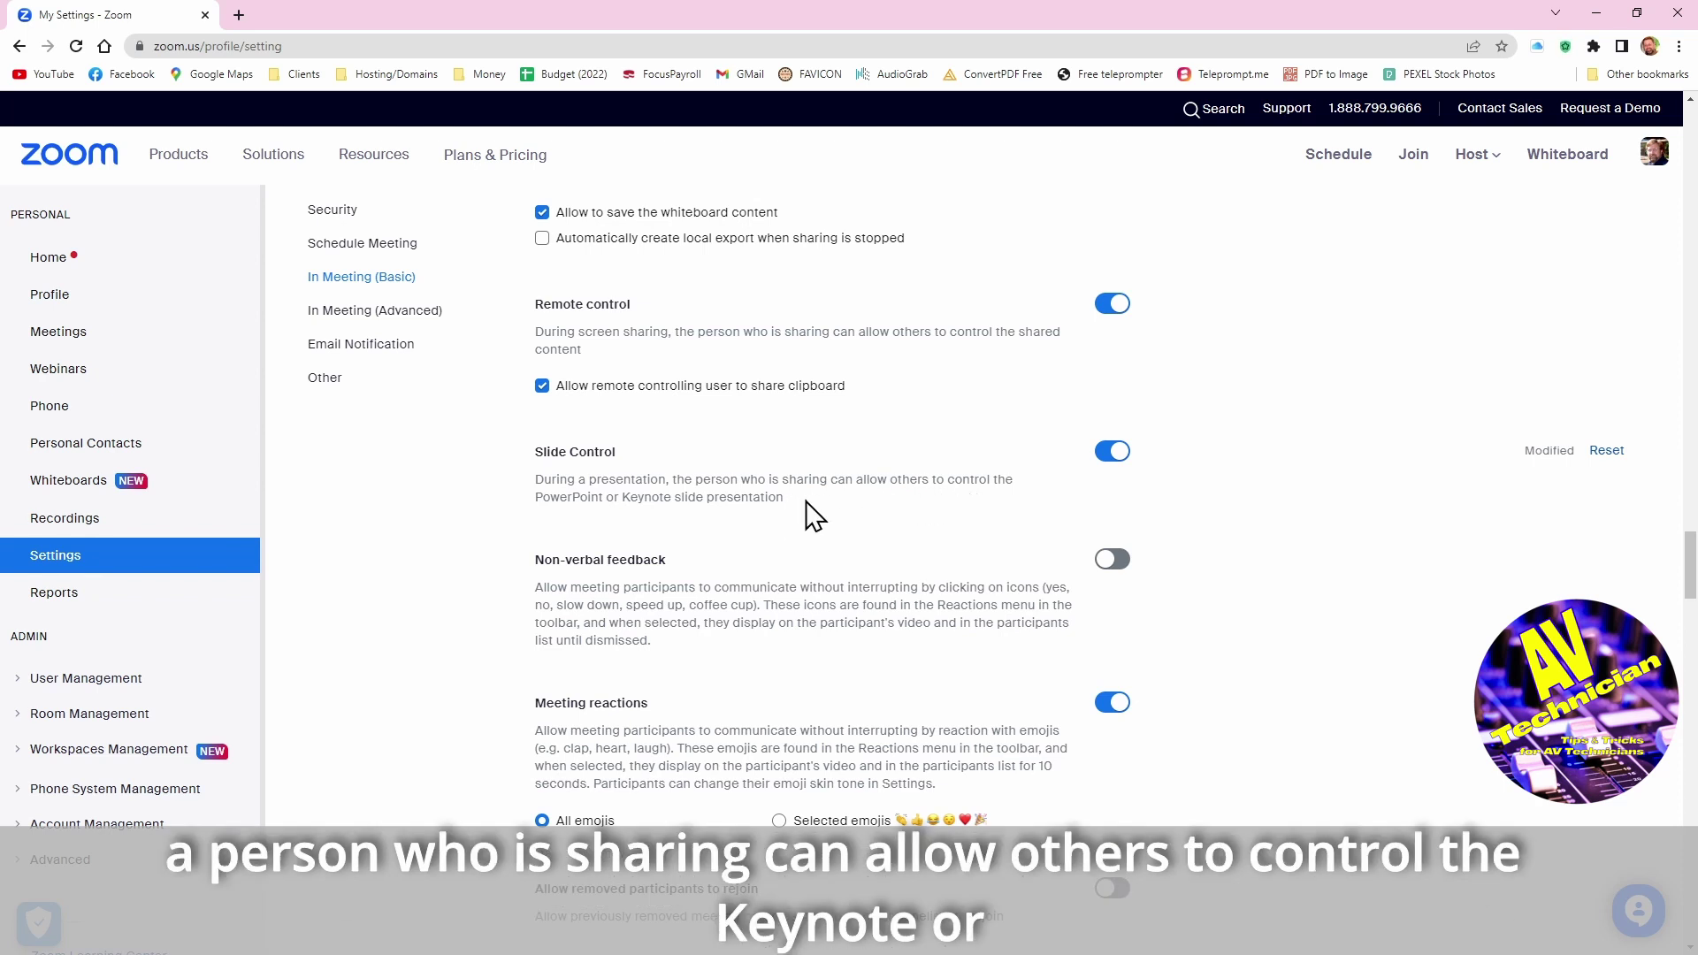
mouse_move(623, 331)
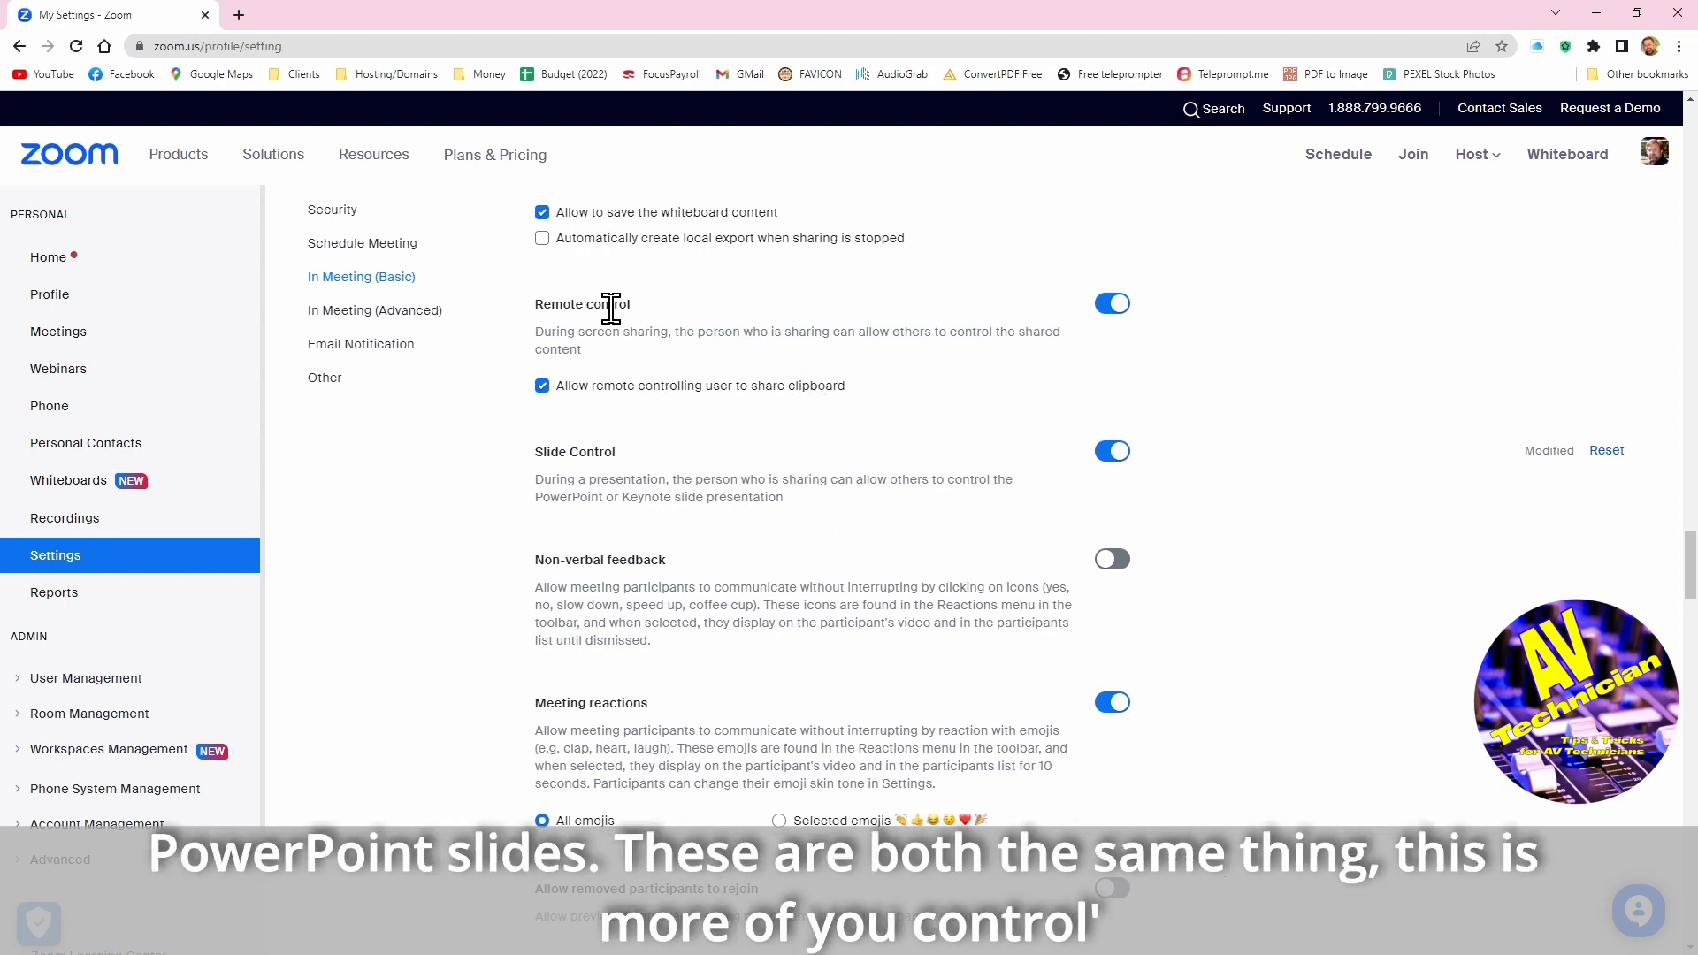
mouse_move(667, 507)
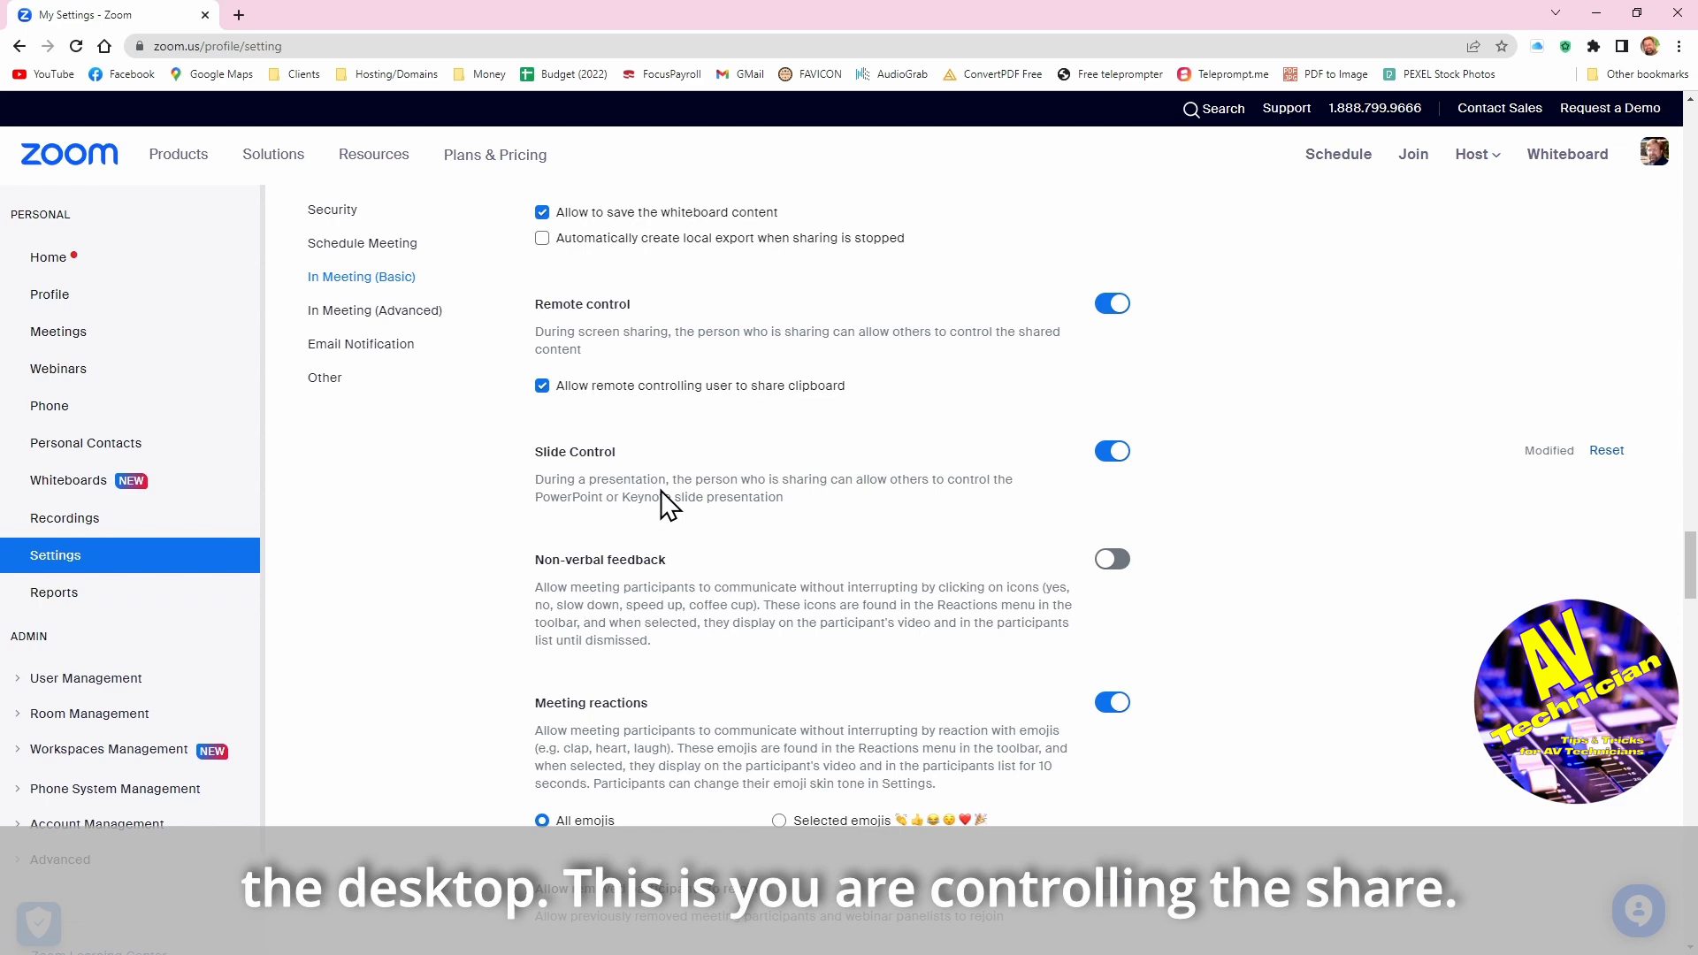
scroll(down, 3)
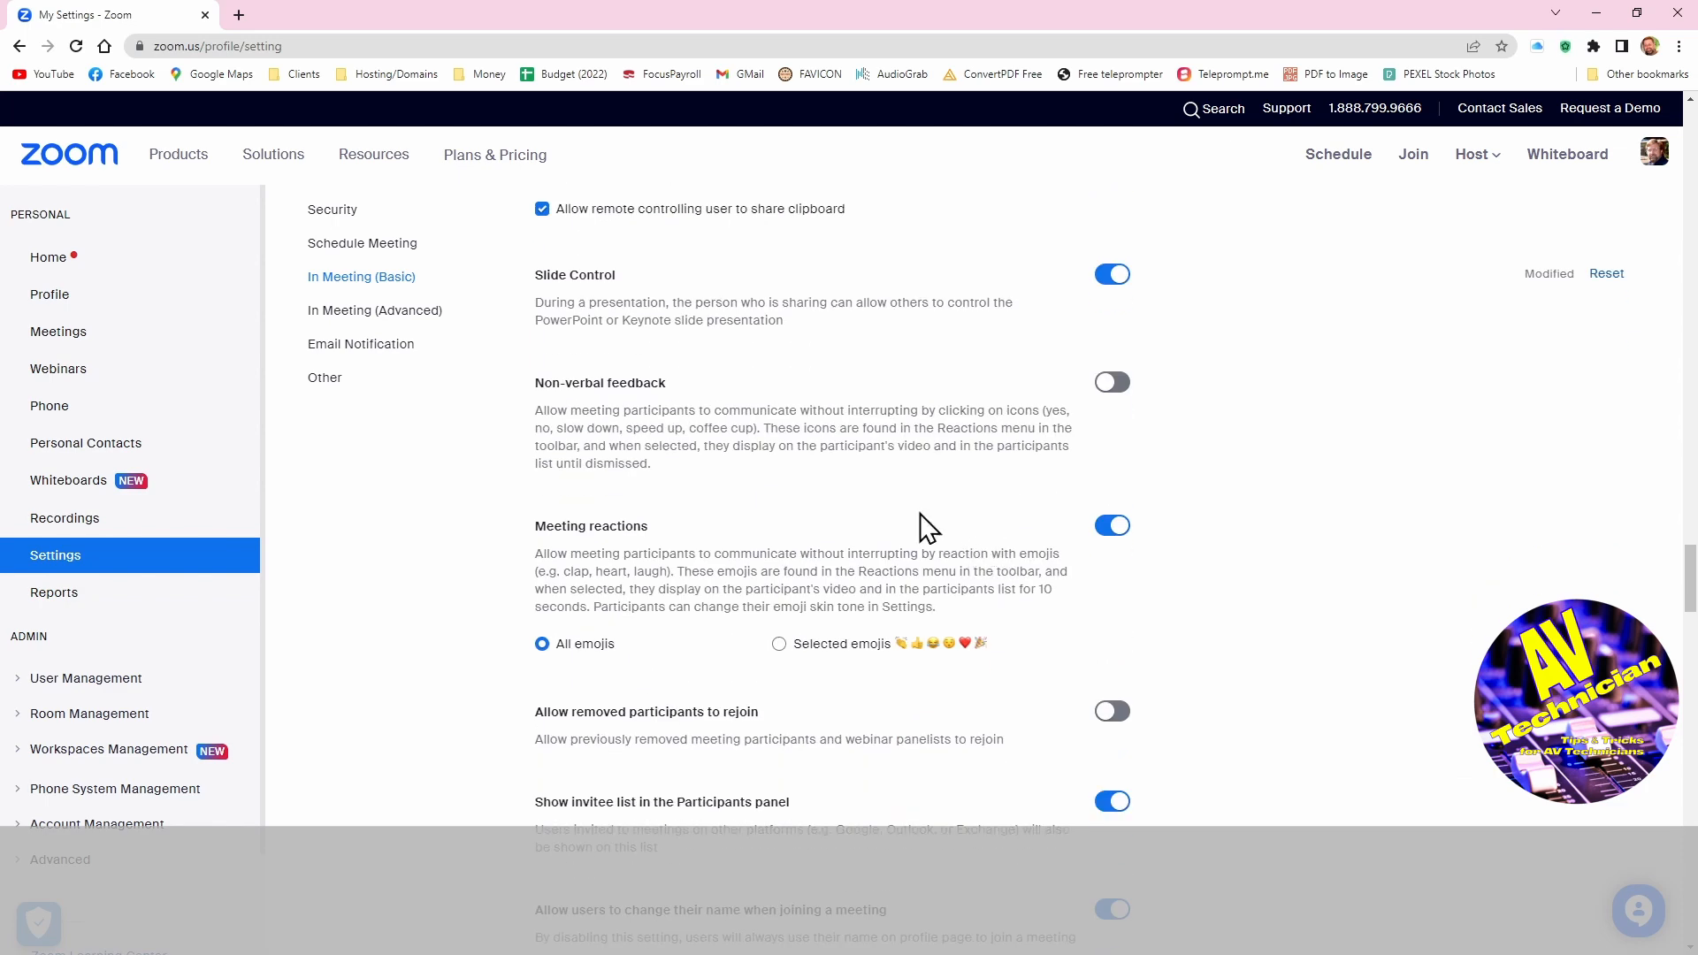
scroll(down, 3)
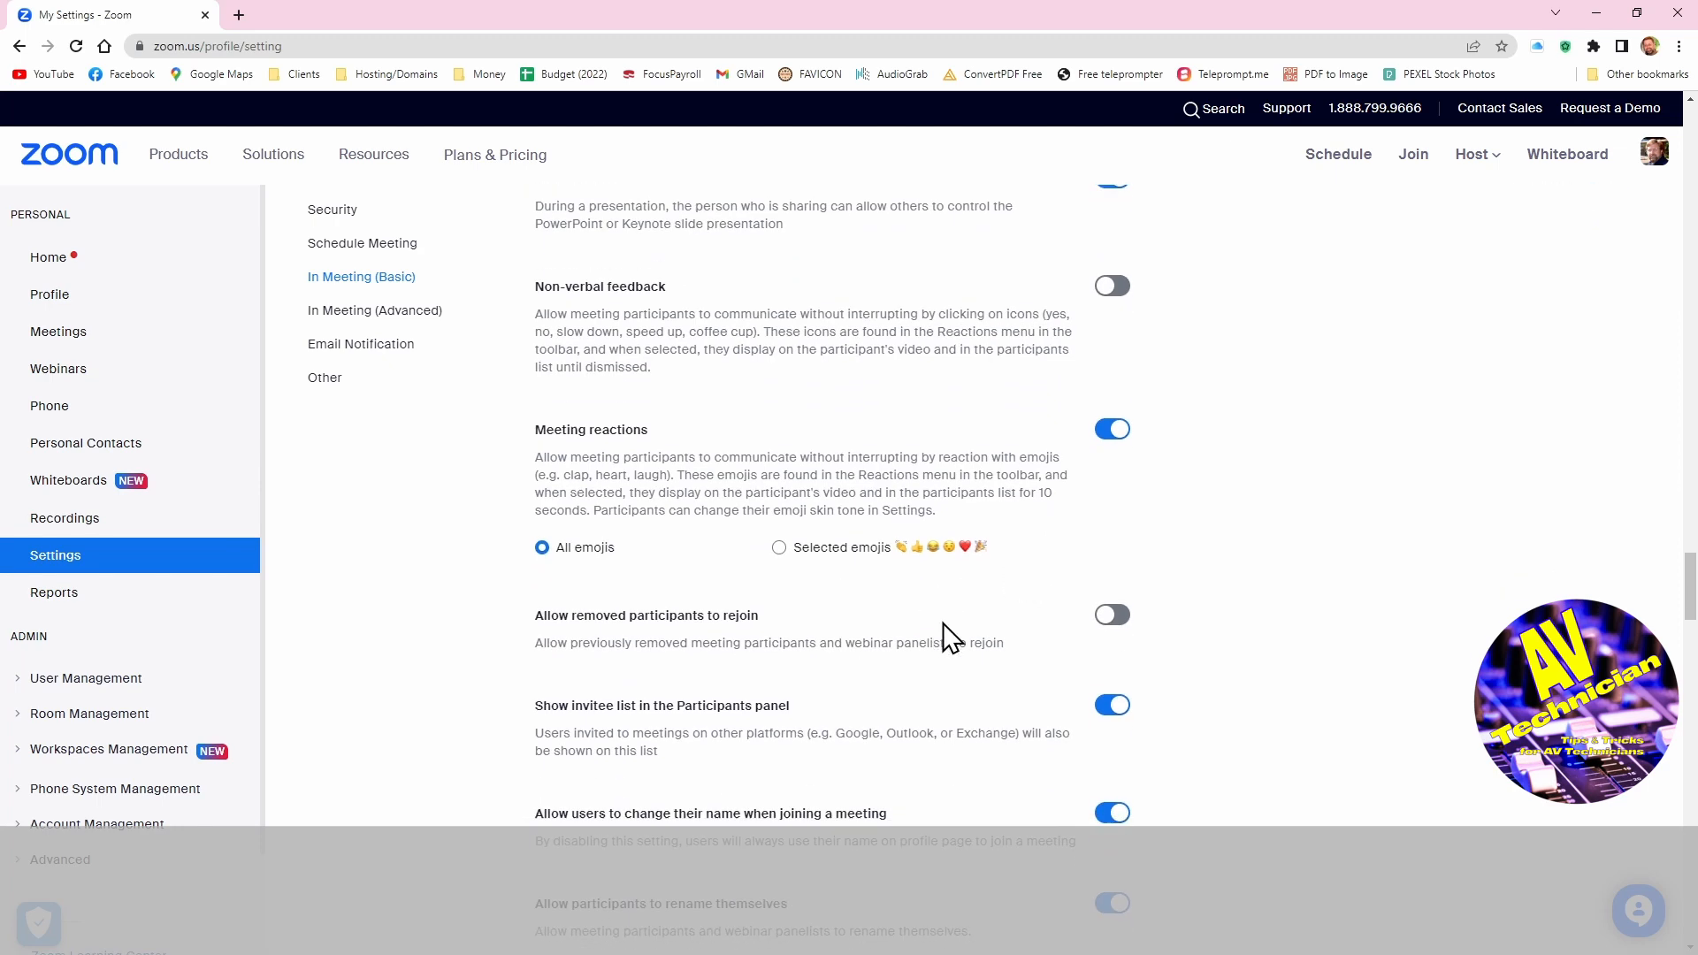
scroll(down, 3)
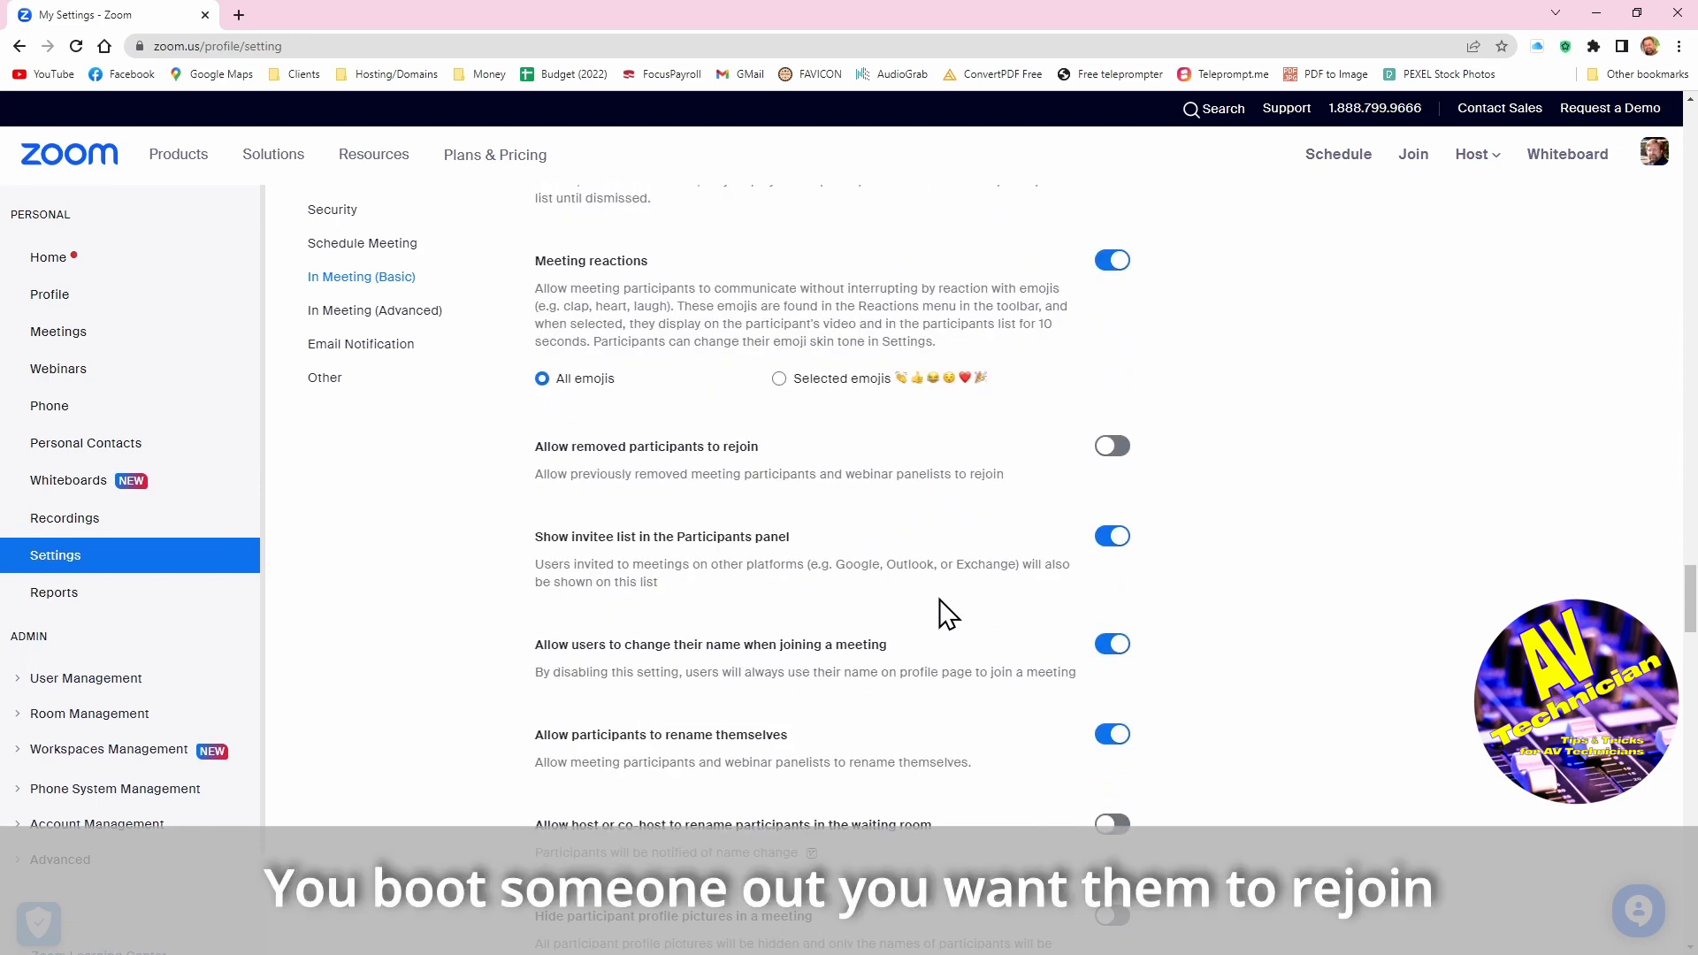
mouse_move(913, 474)
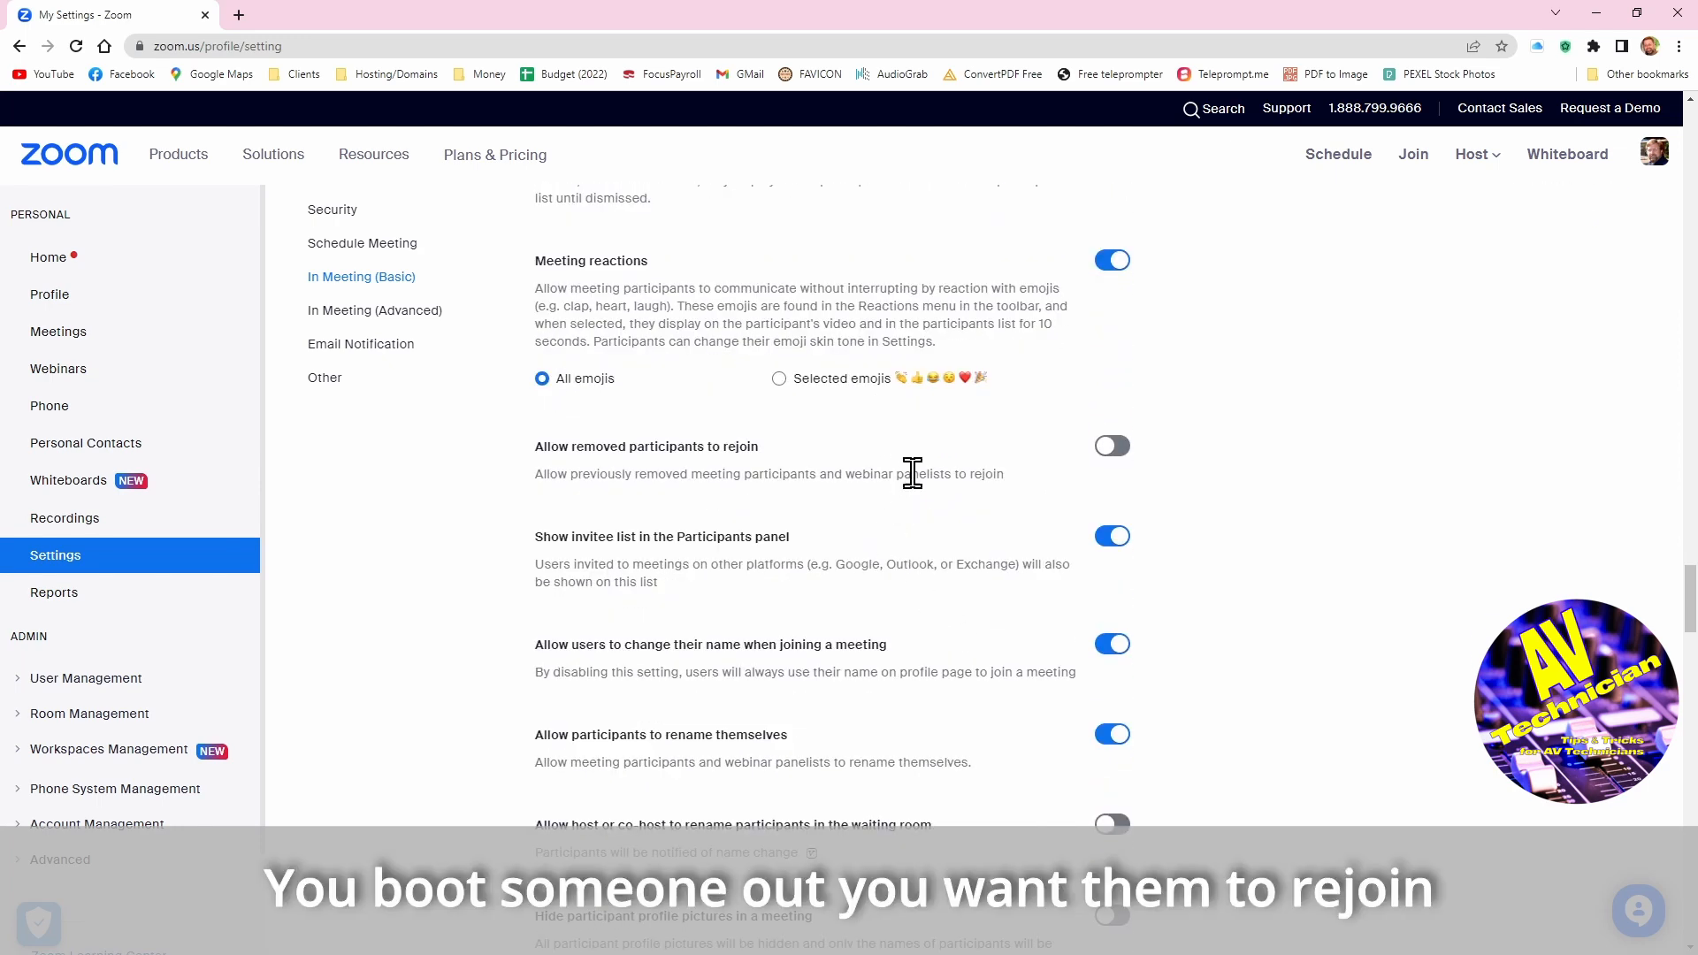
mouse_move(1113, 446)
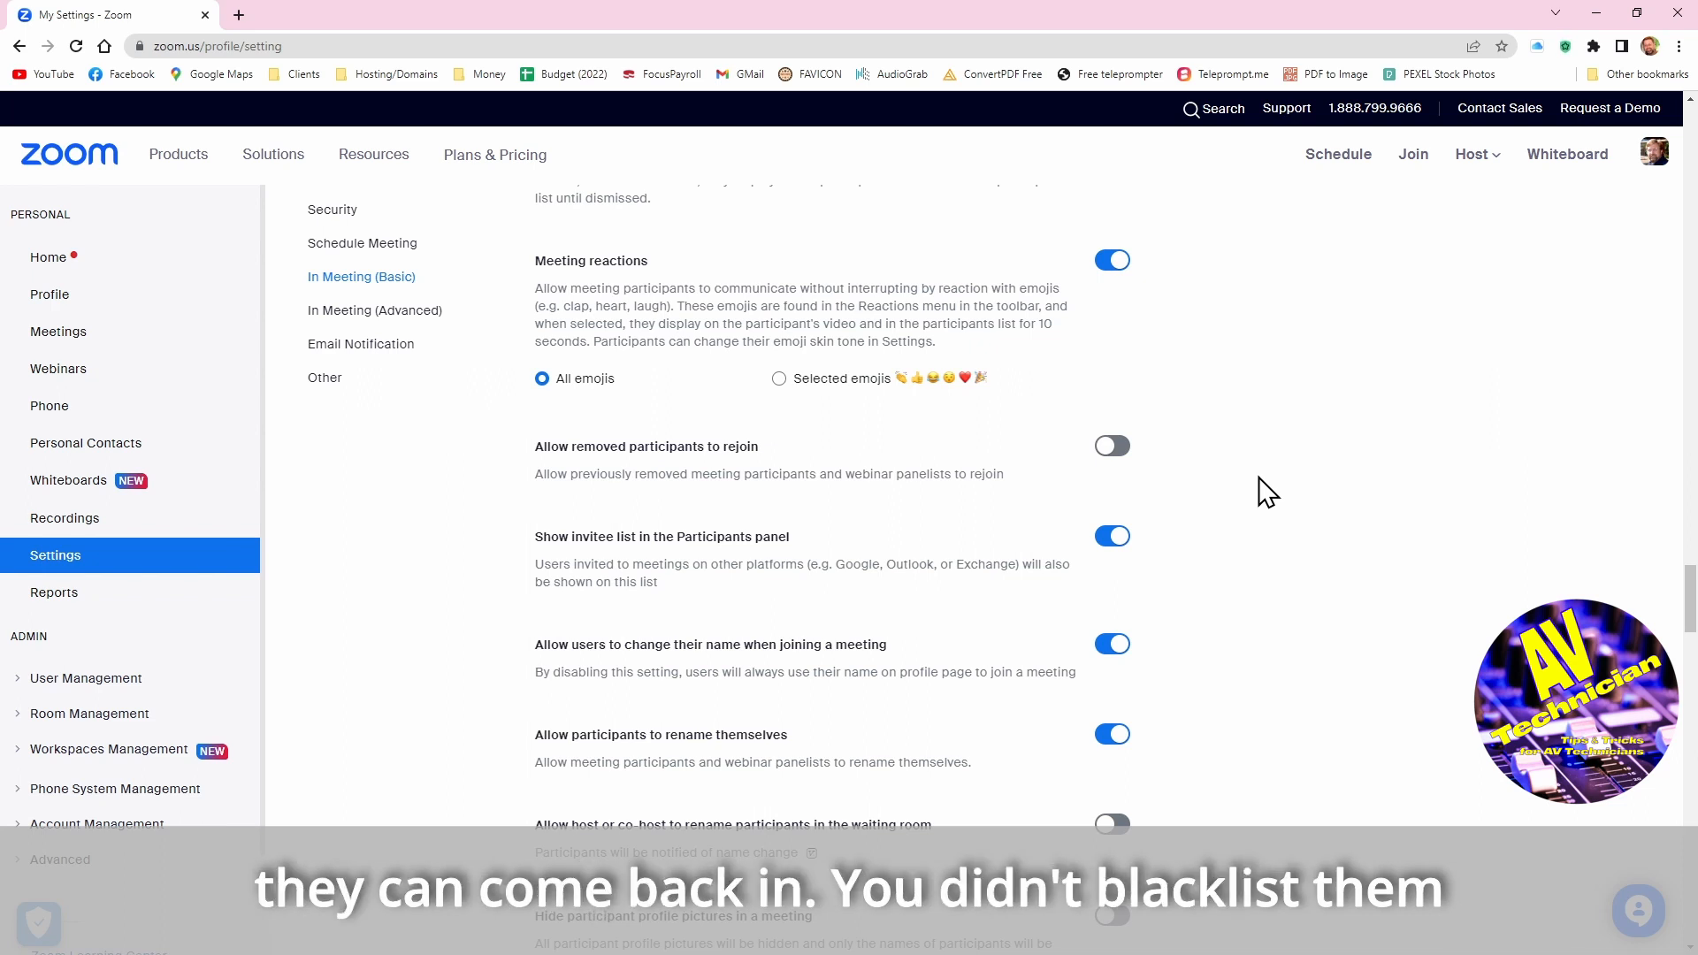
mouse_move(1190, 479)
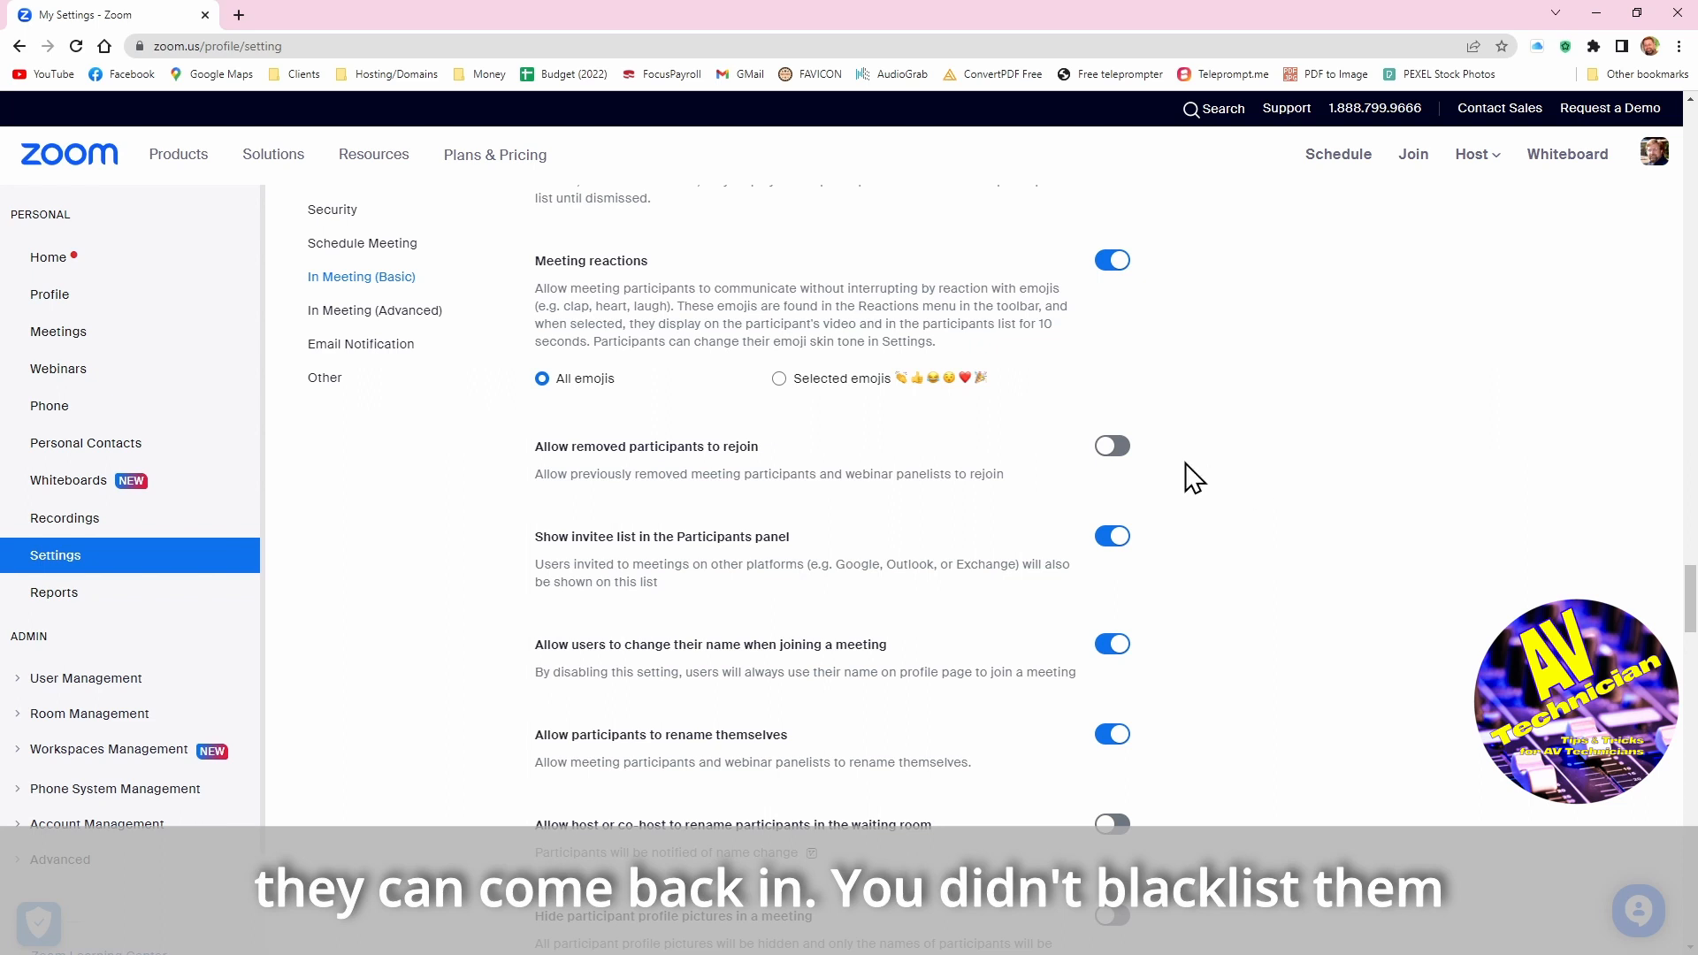
click(1111, 446)
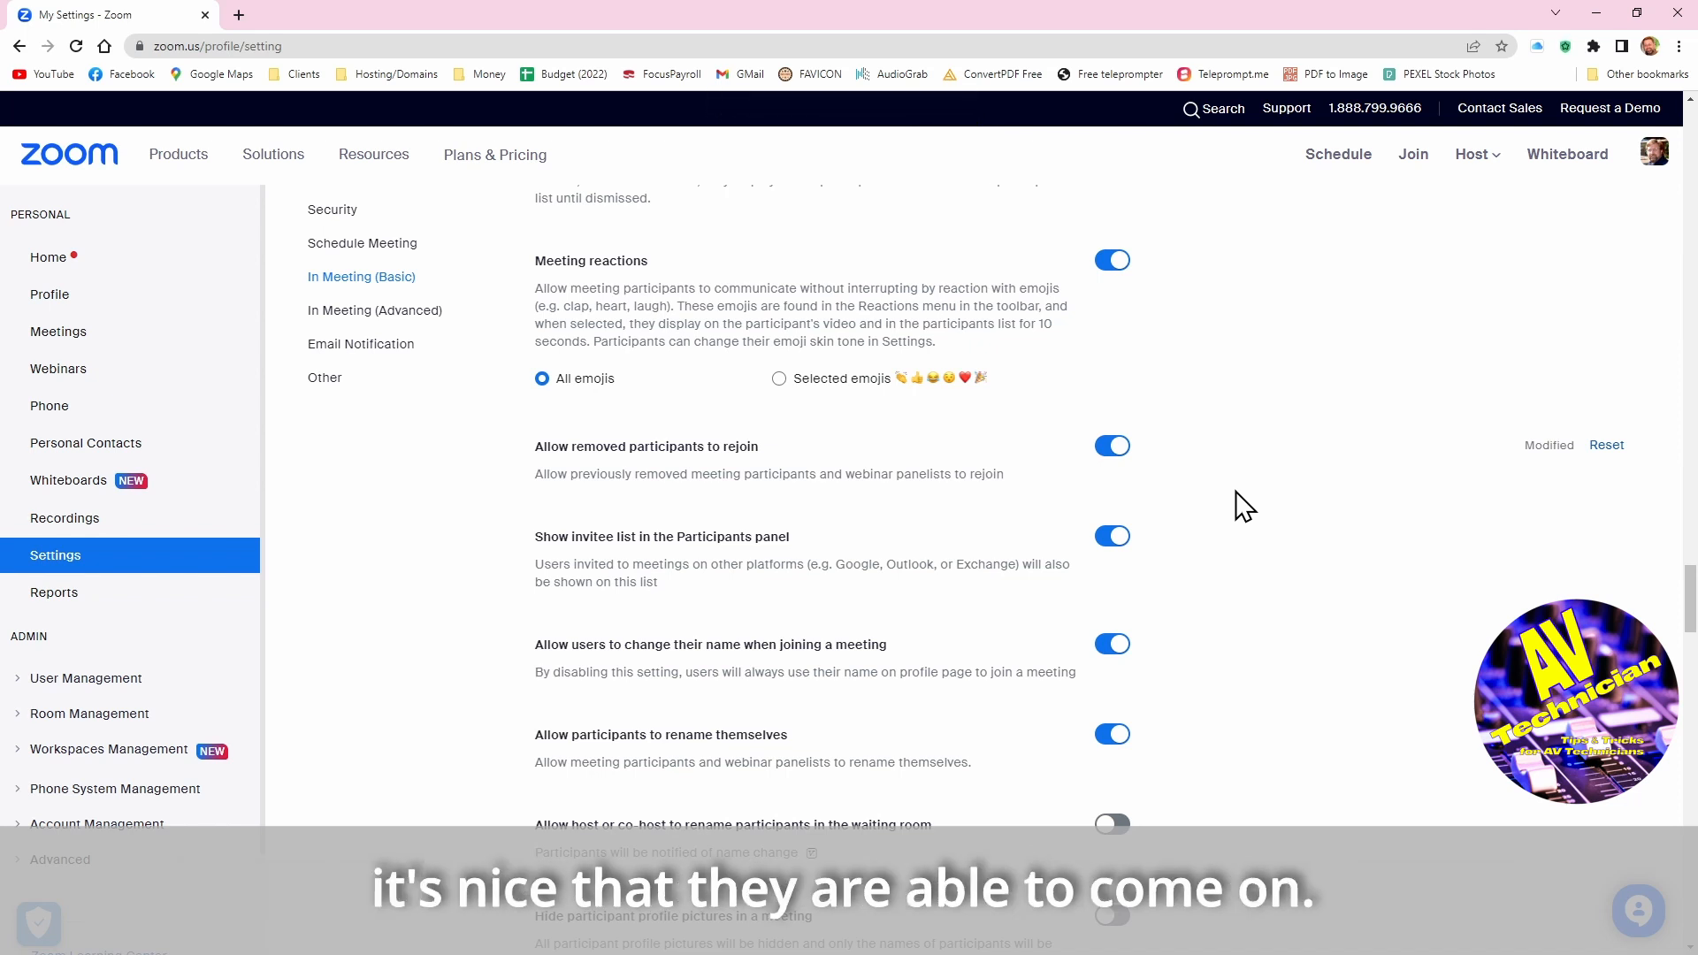
mouse_move(874, 647)
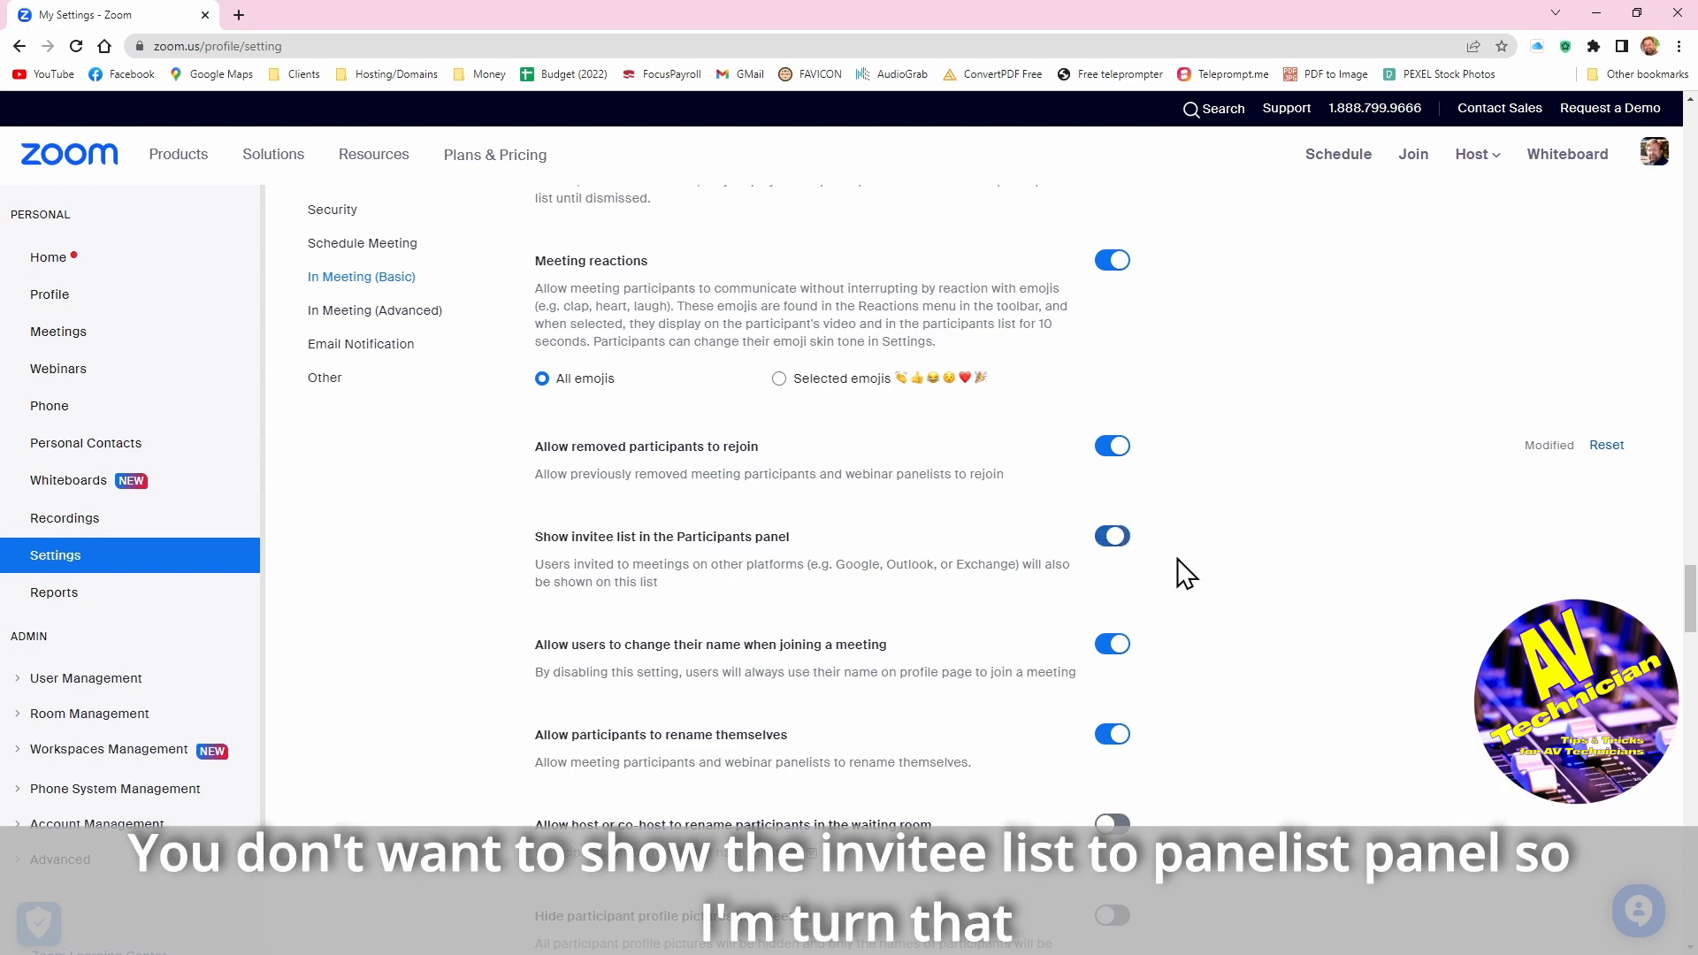
click(1111, 536)
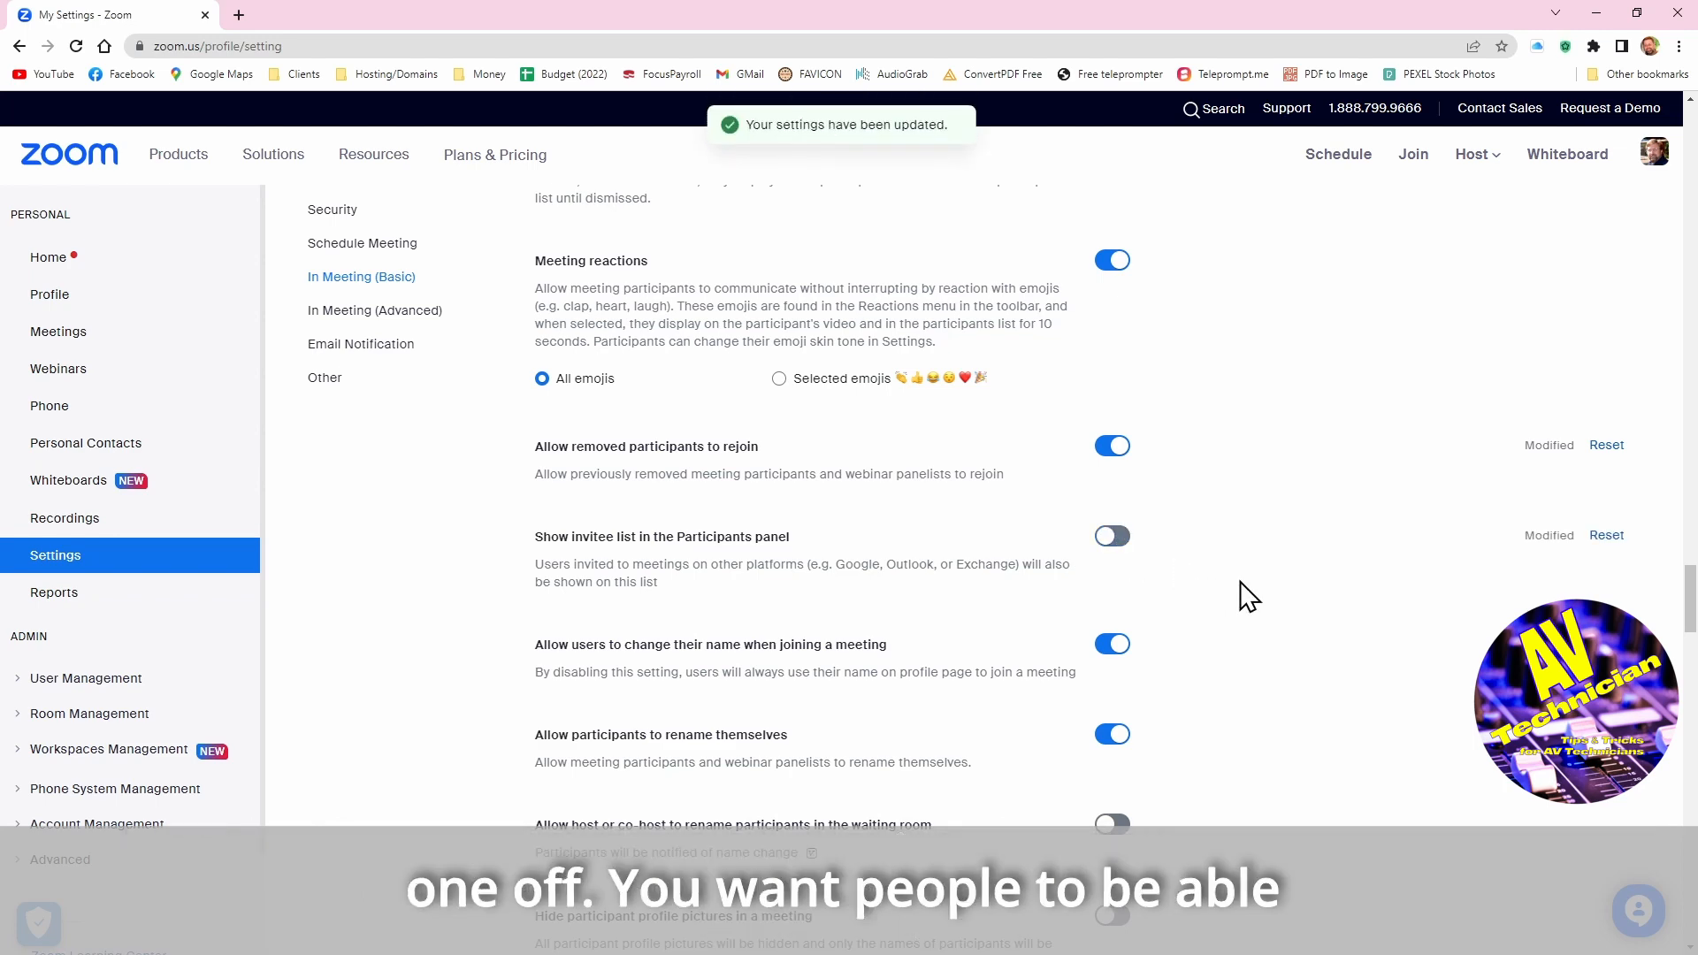
scroll(down, 3)
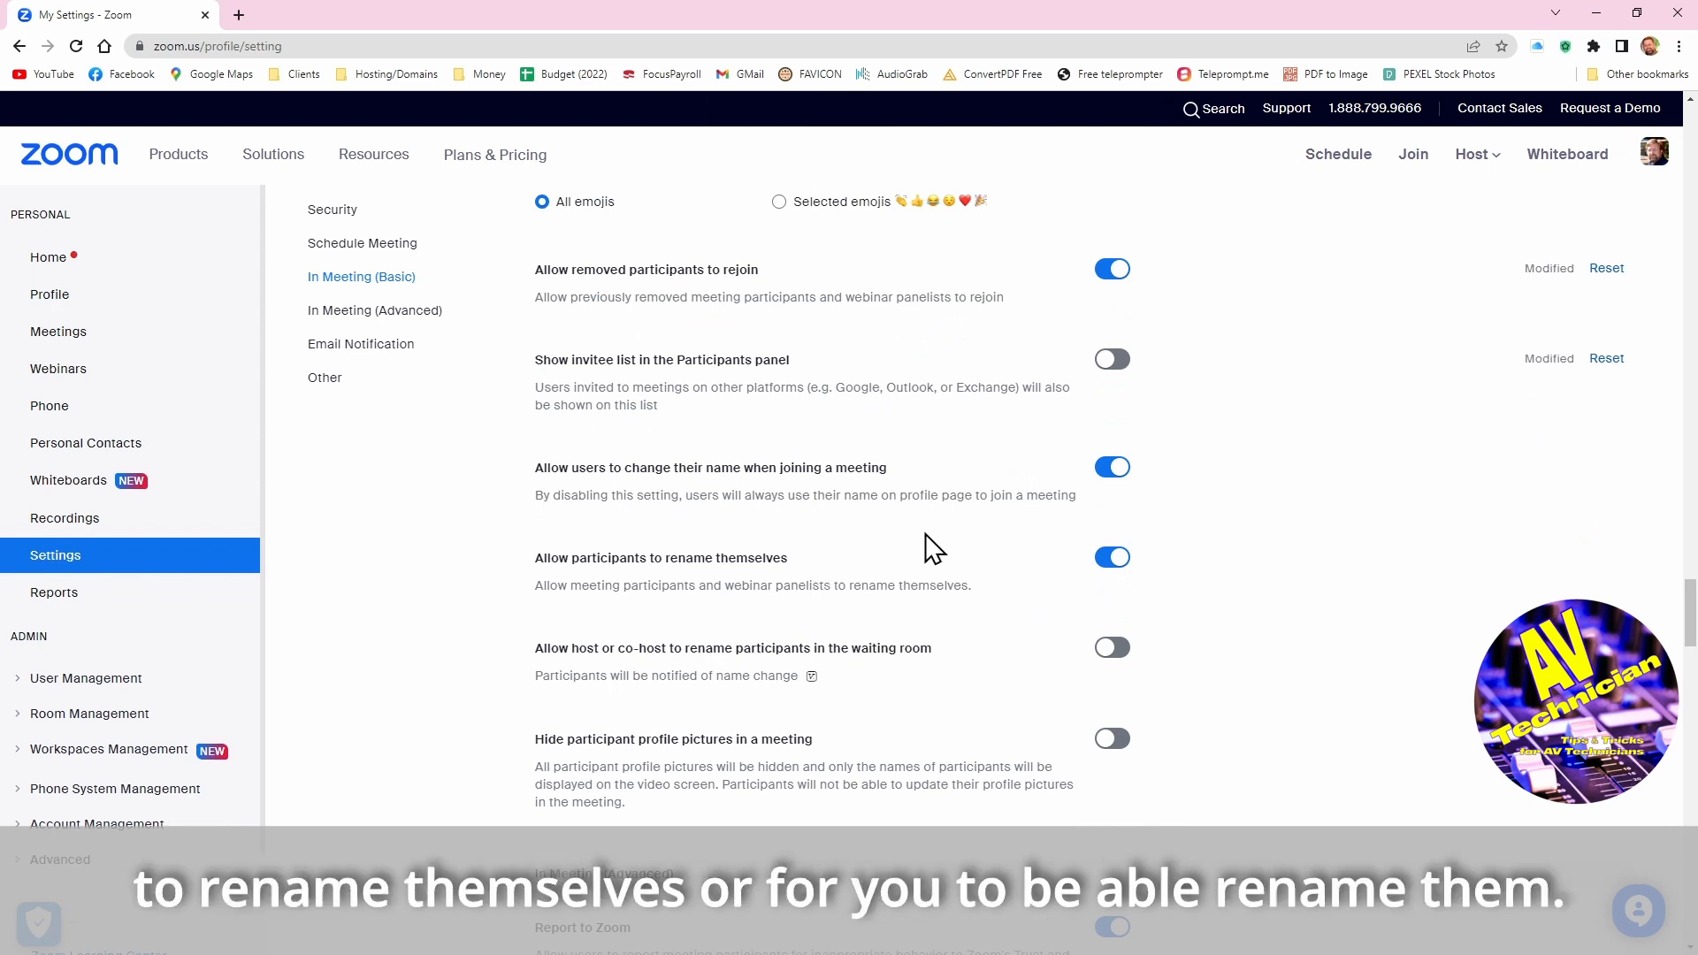
mouse_move(654, 460)
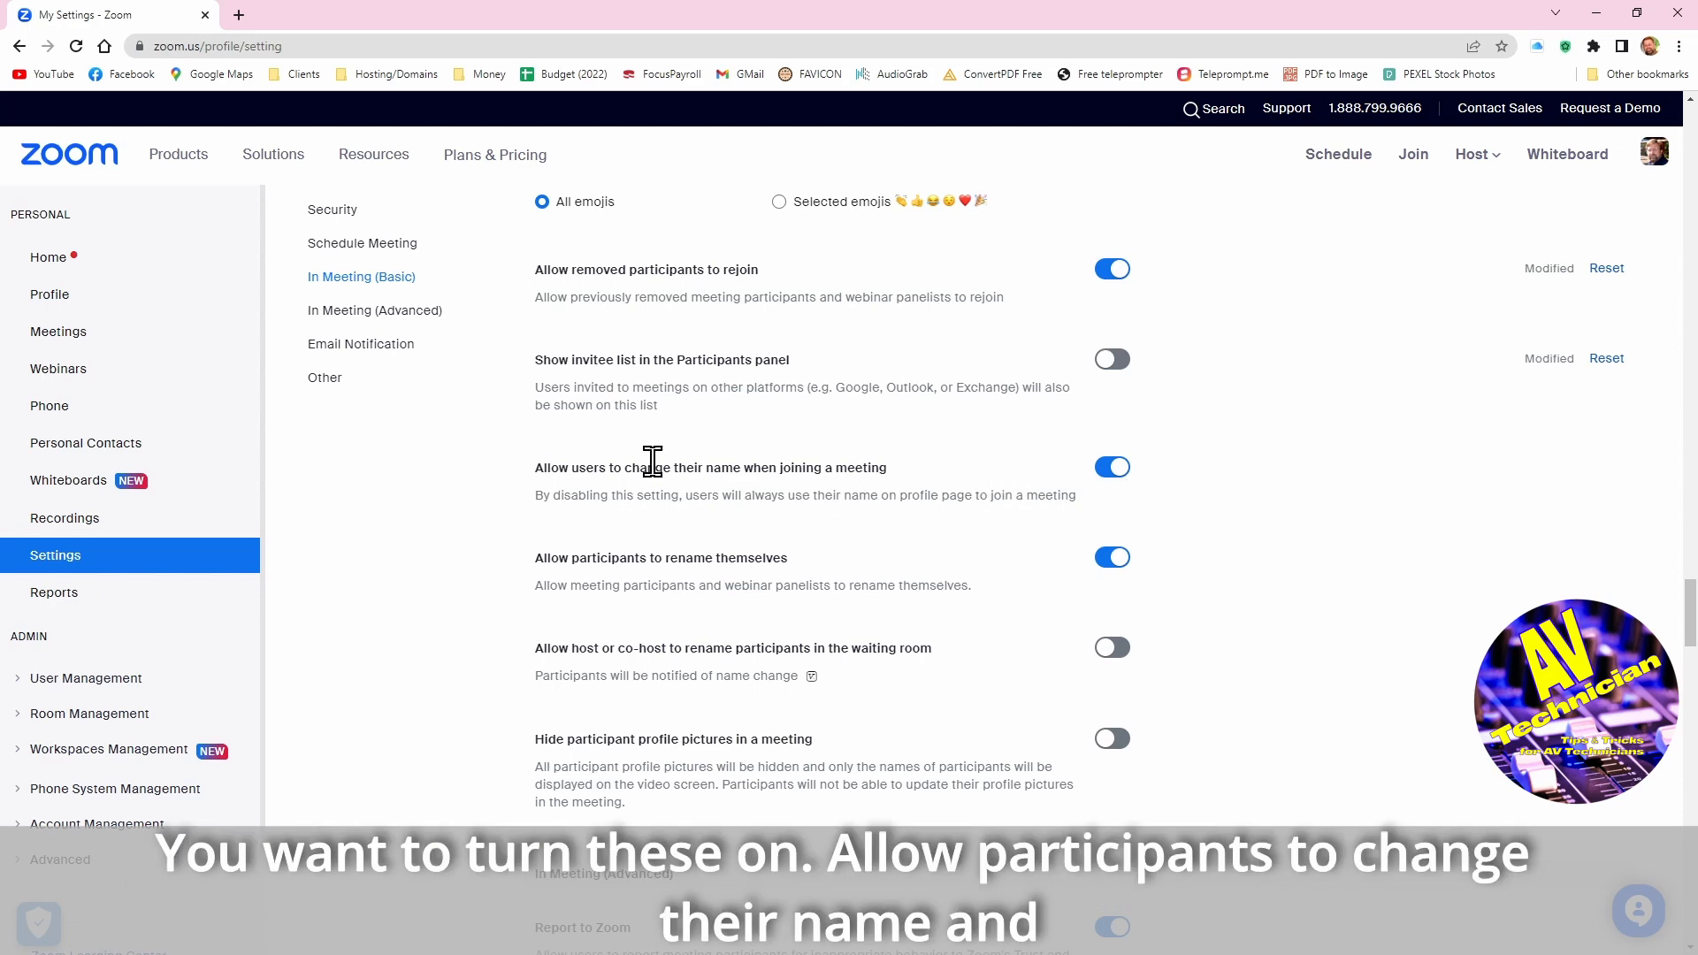
mouse_move(992, 588)
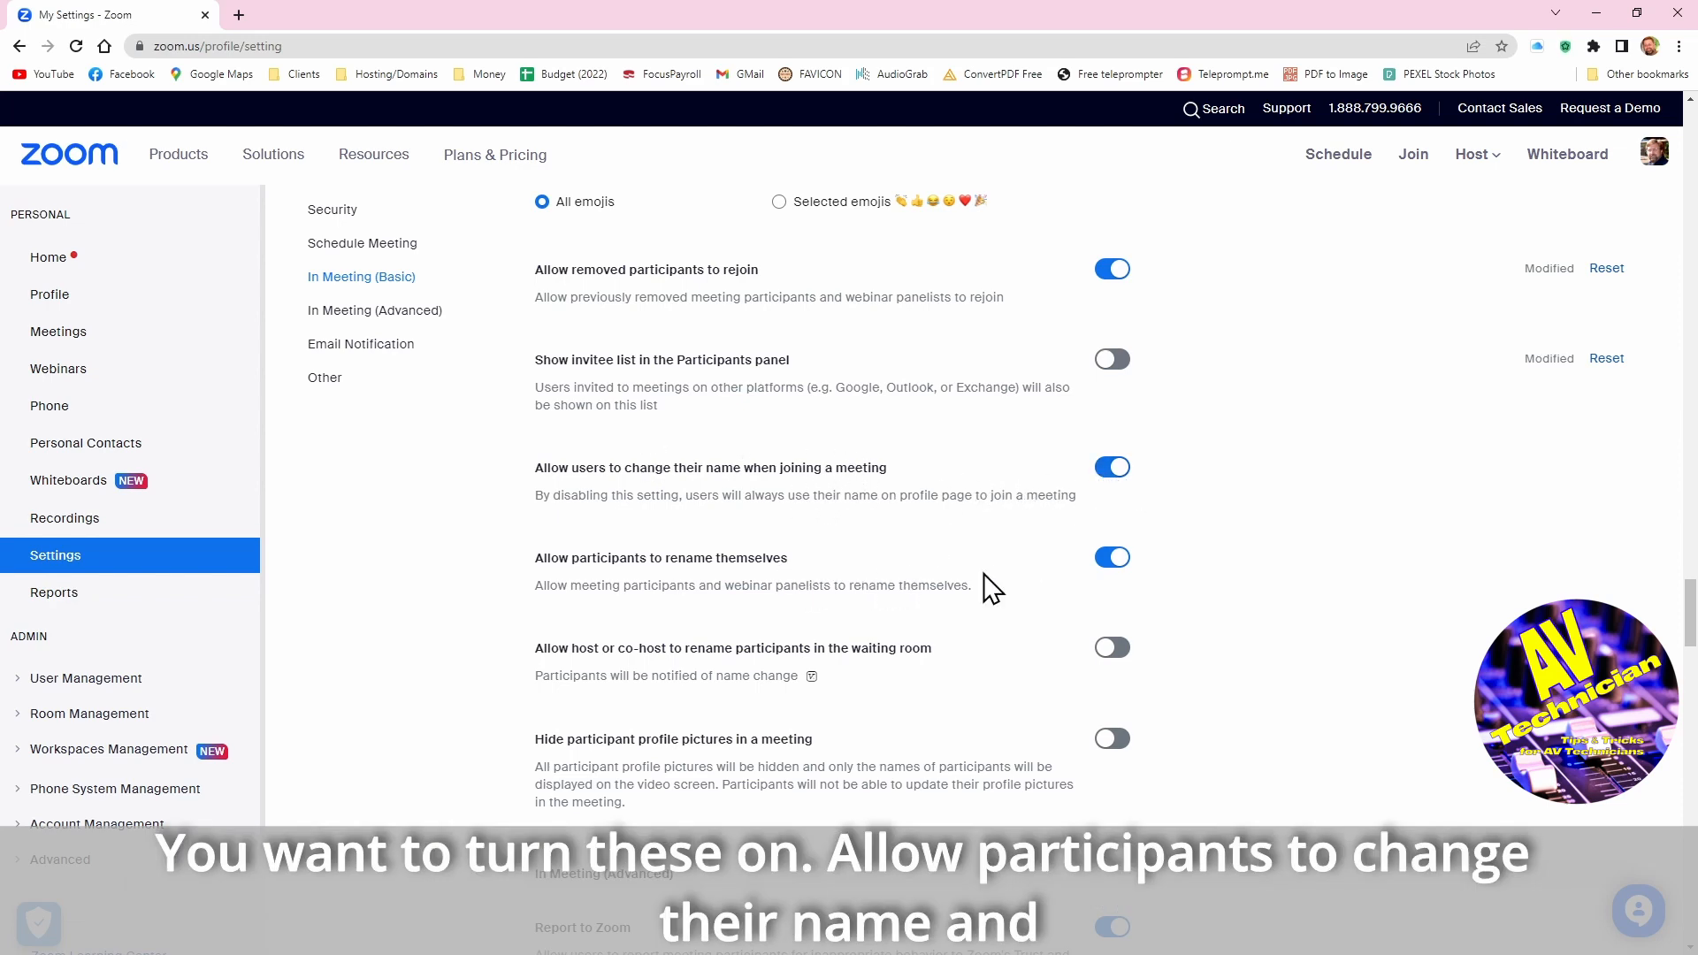
mouse_move(538, 700)
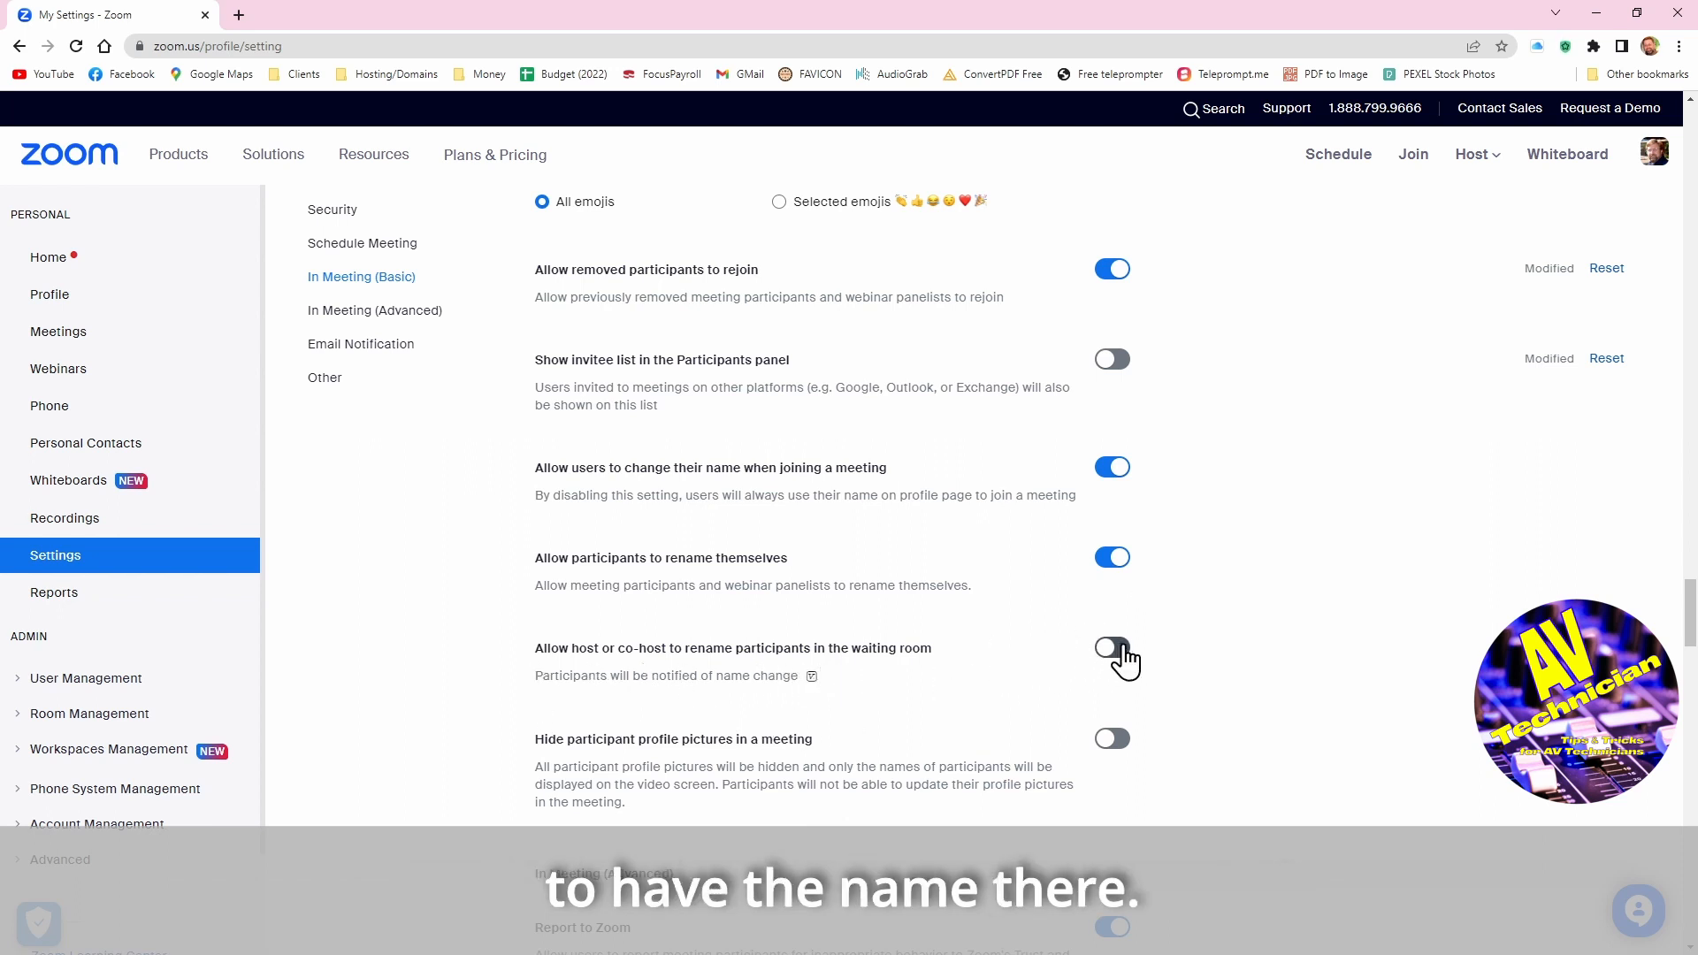
Allow hosts and co-hosts to rename participants in the waiting room
click(1112, 648)
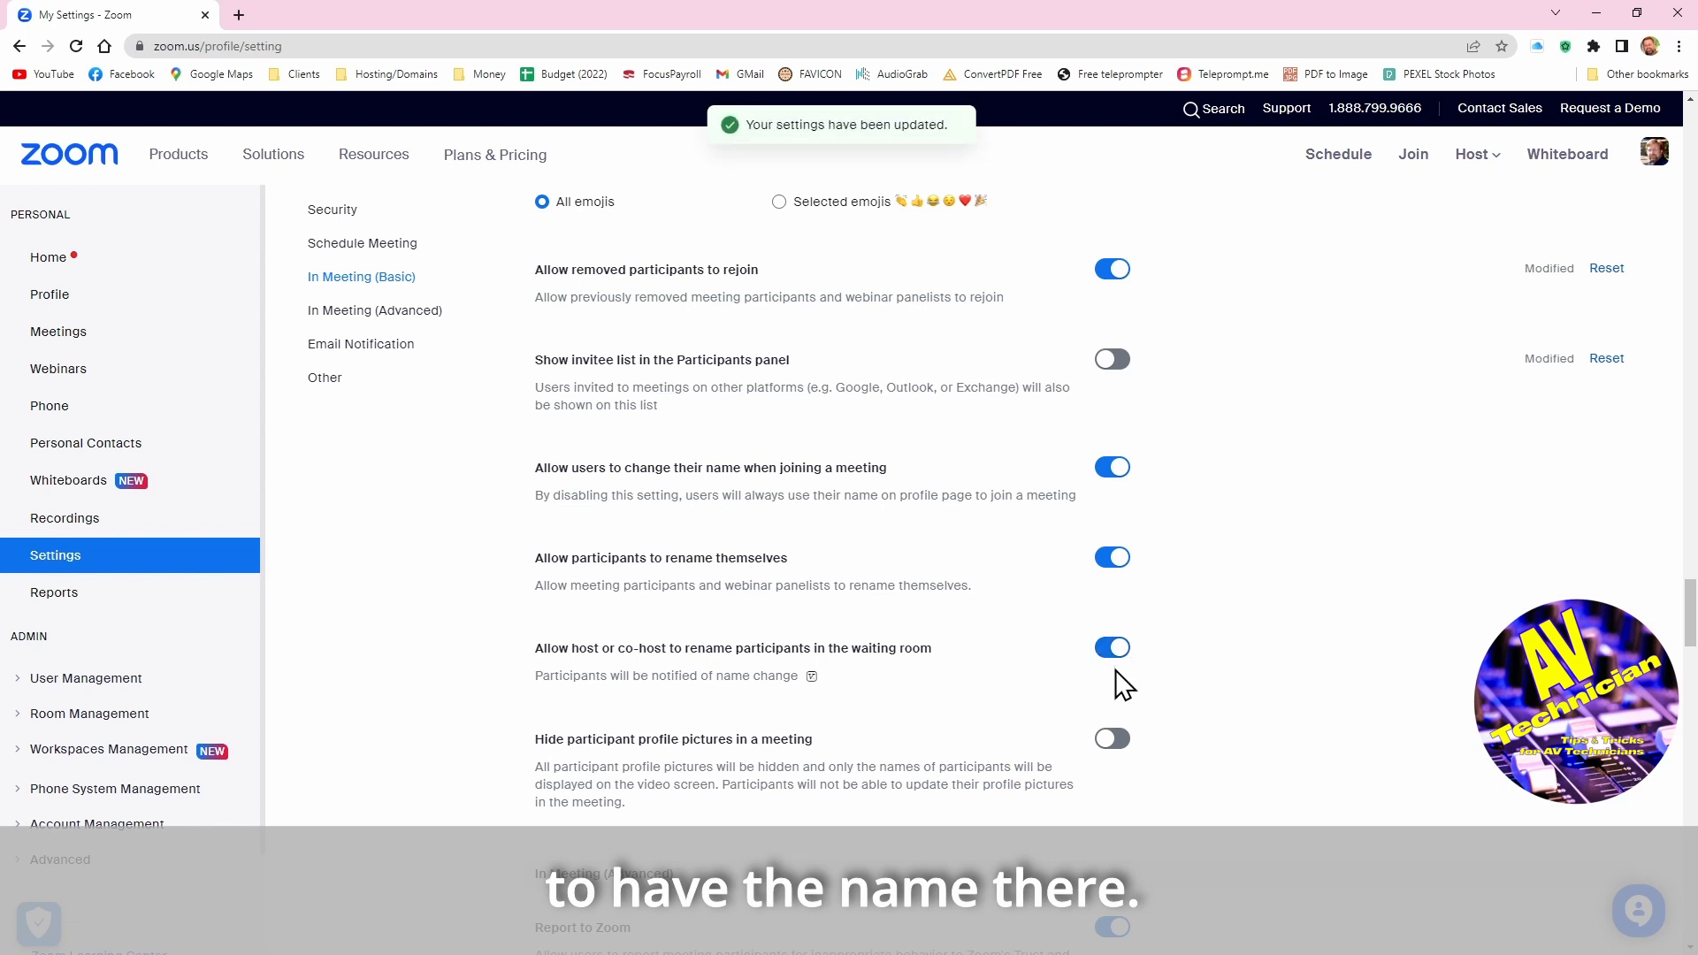
mouse_move(1012, 702)
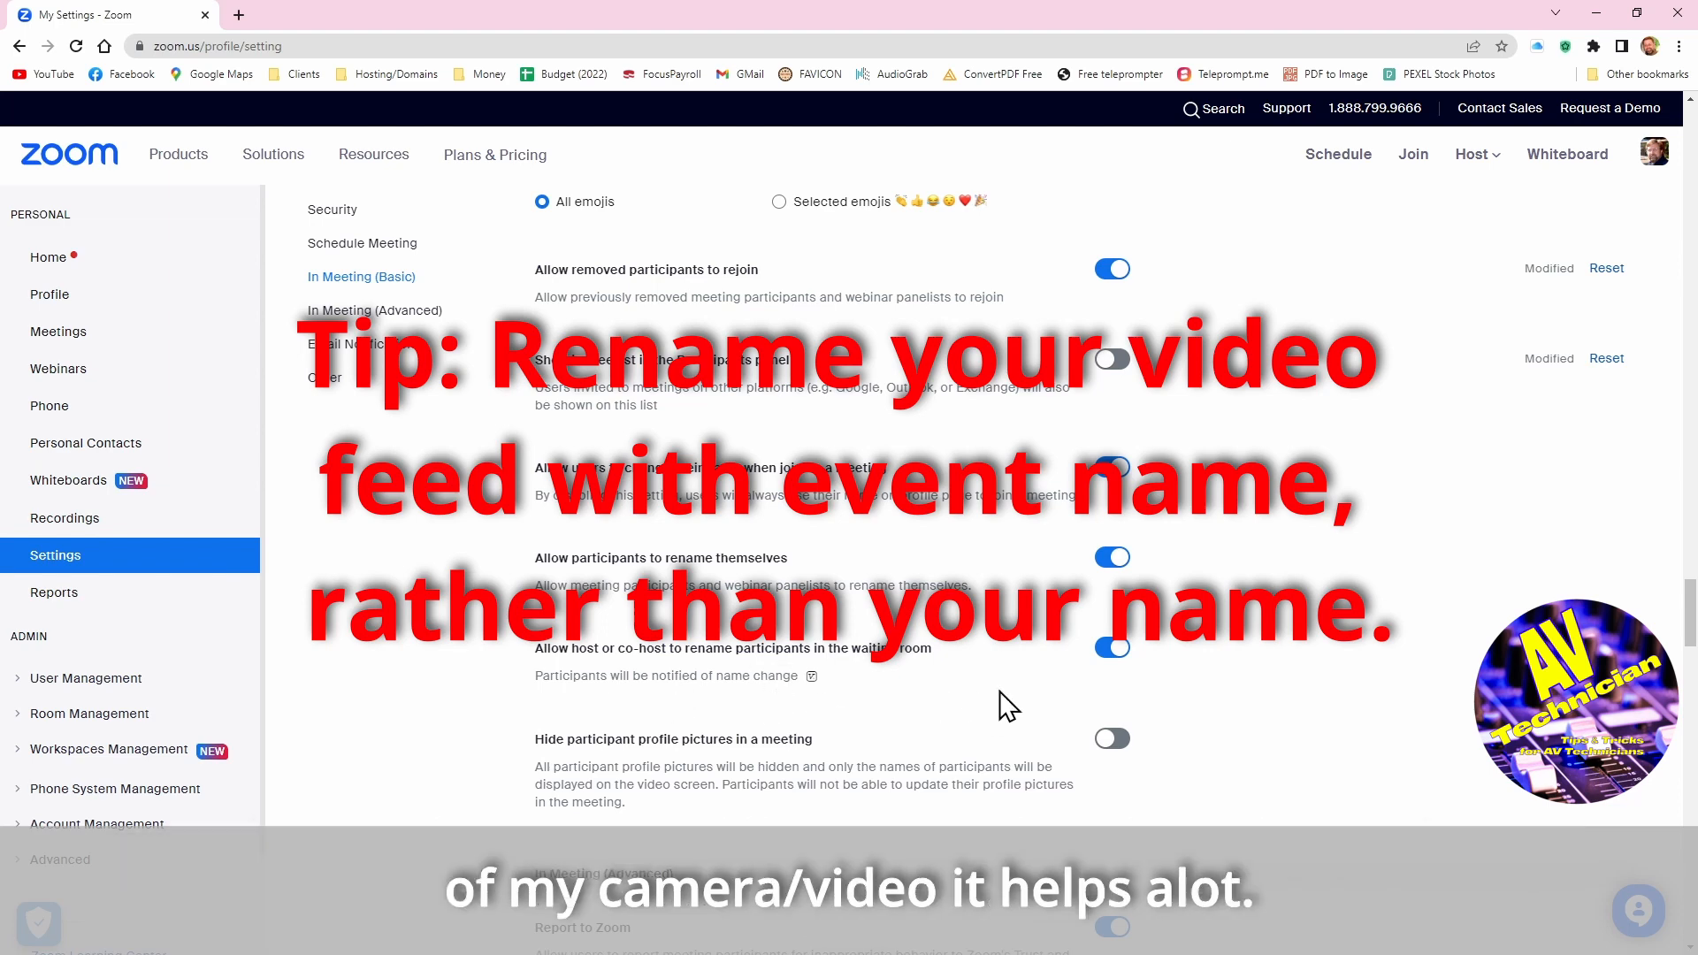
mouse_move(1225, 699)
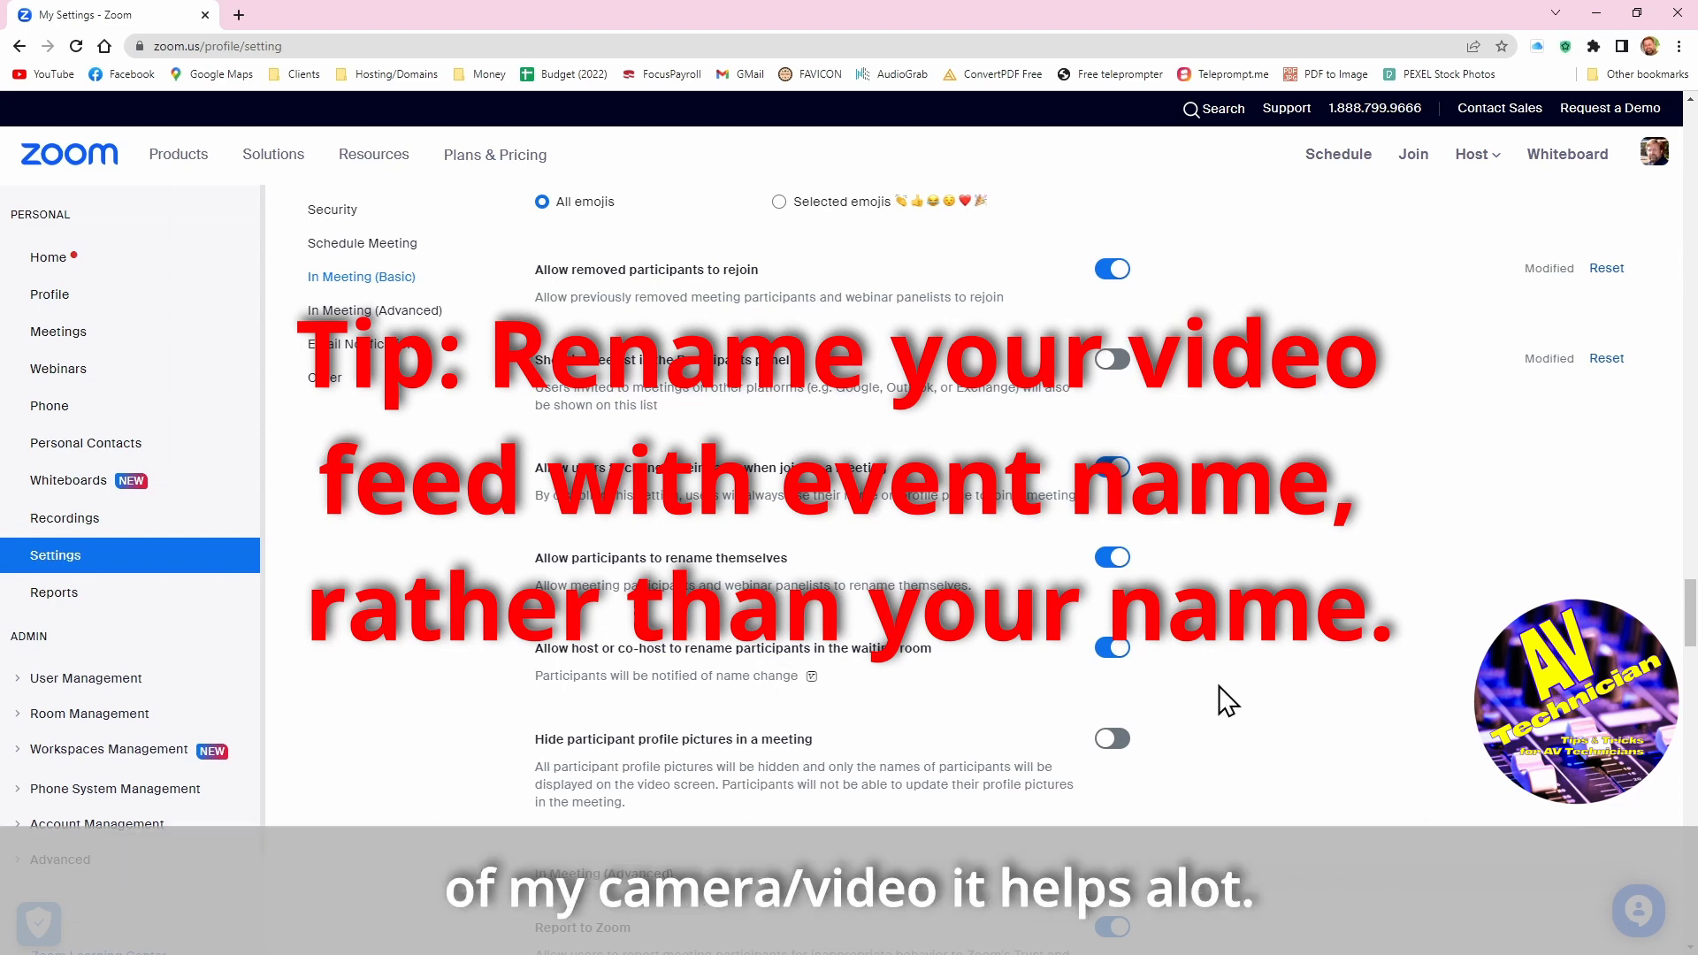
scroll(down, 3)
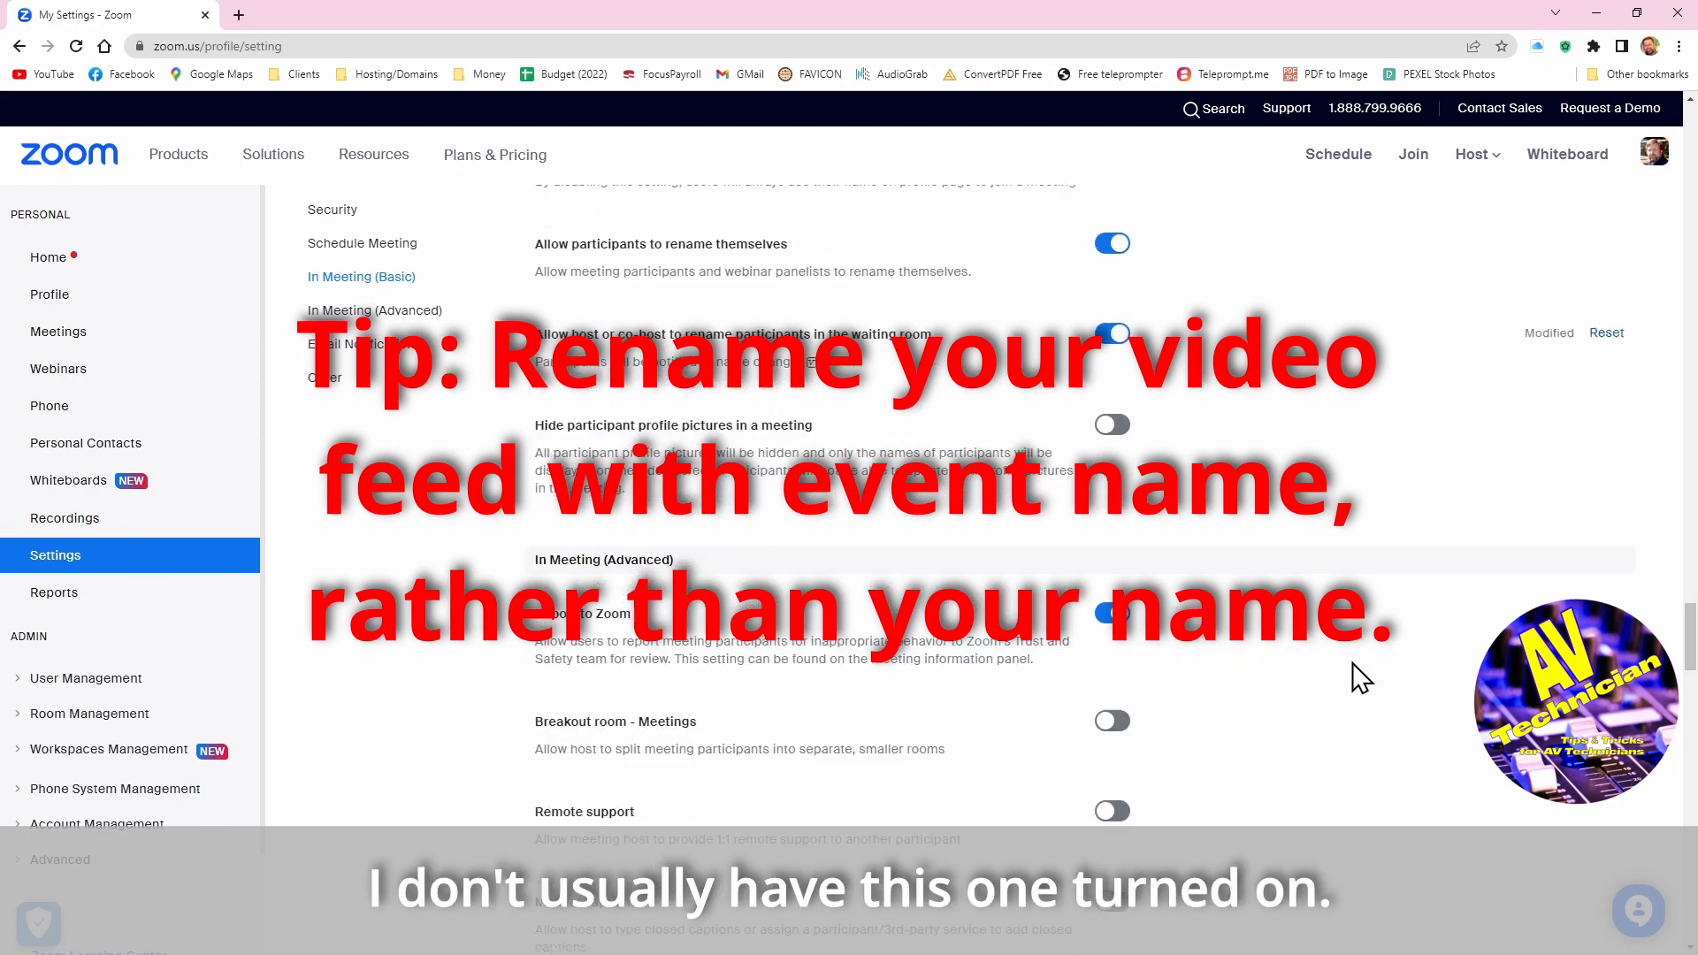
scroll(up, 3)
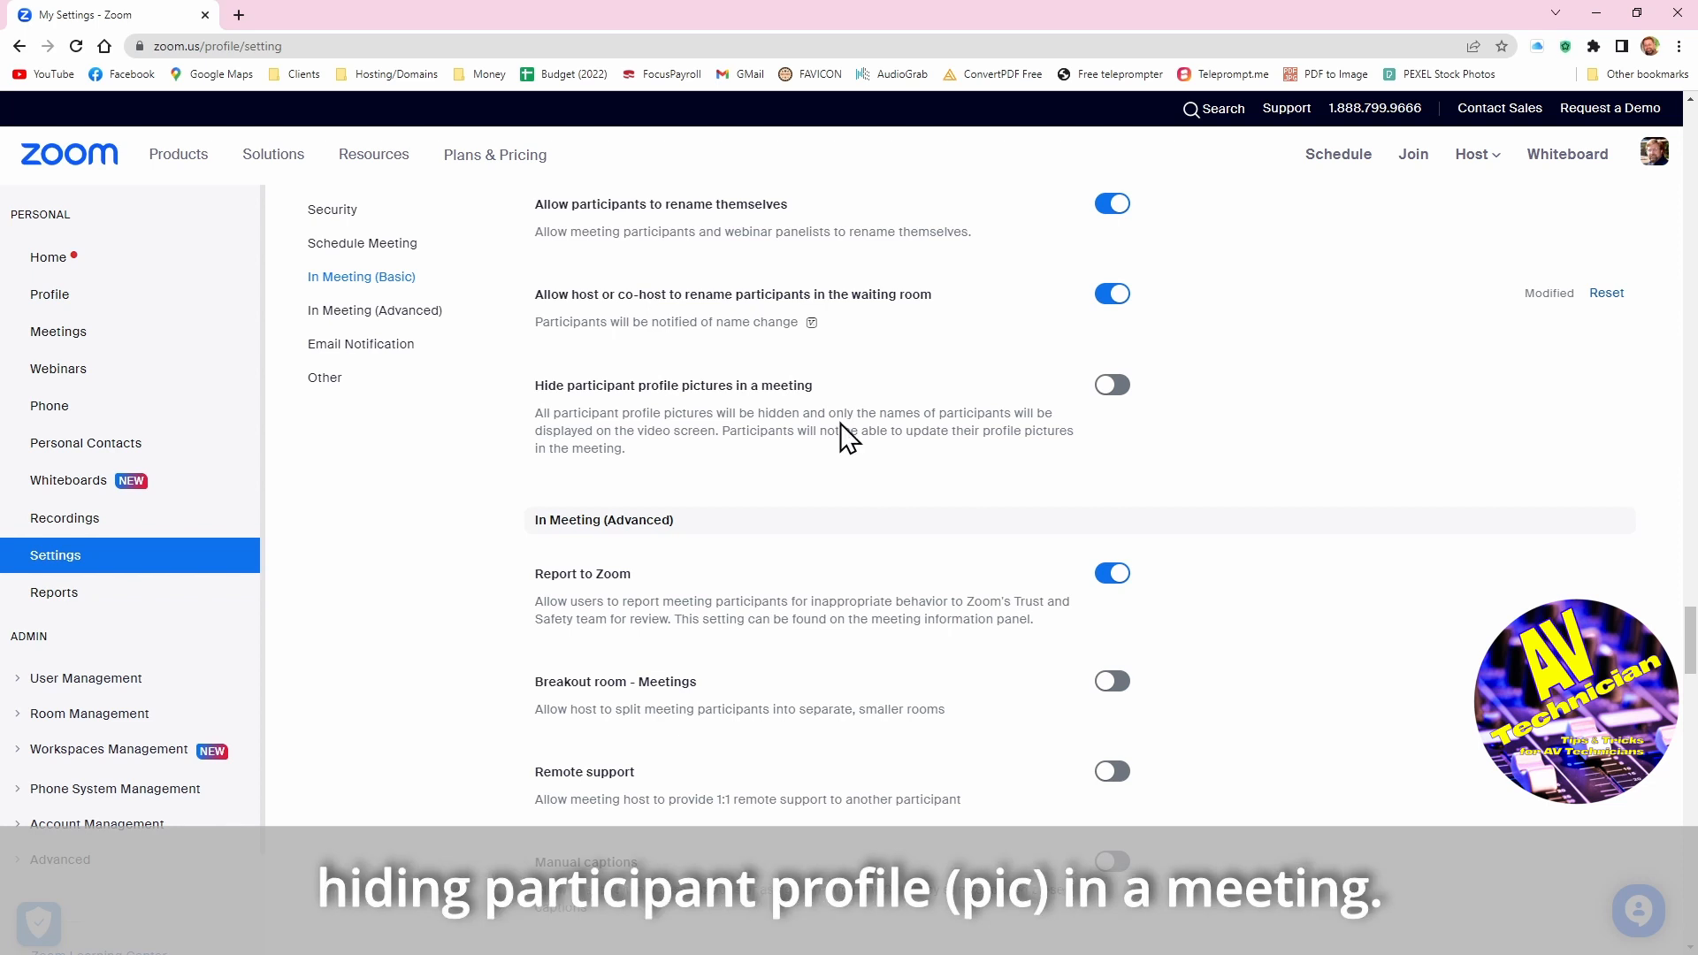
mouse_move(1638, 156)
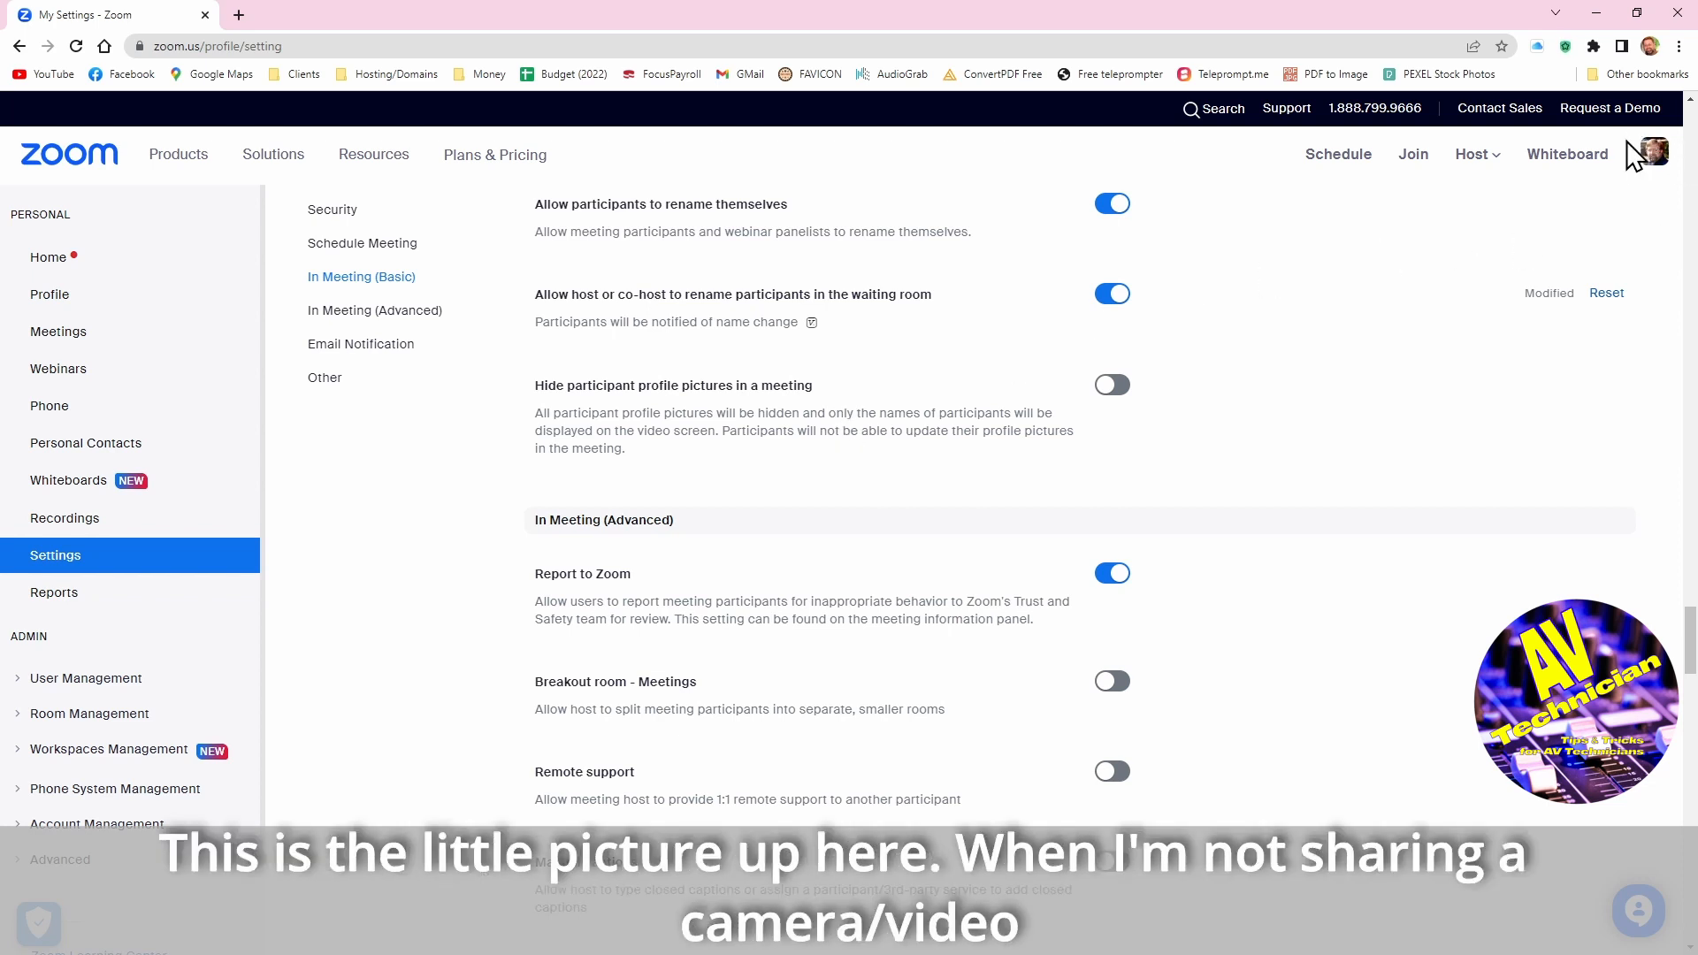
mouse_move(1647, 158)
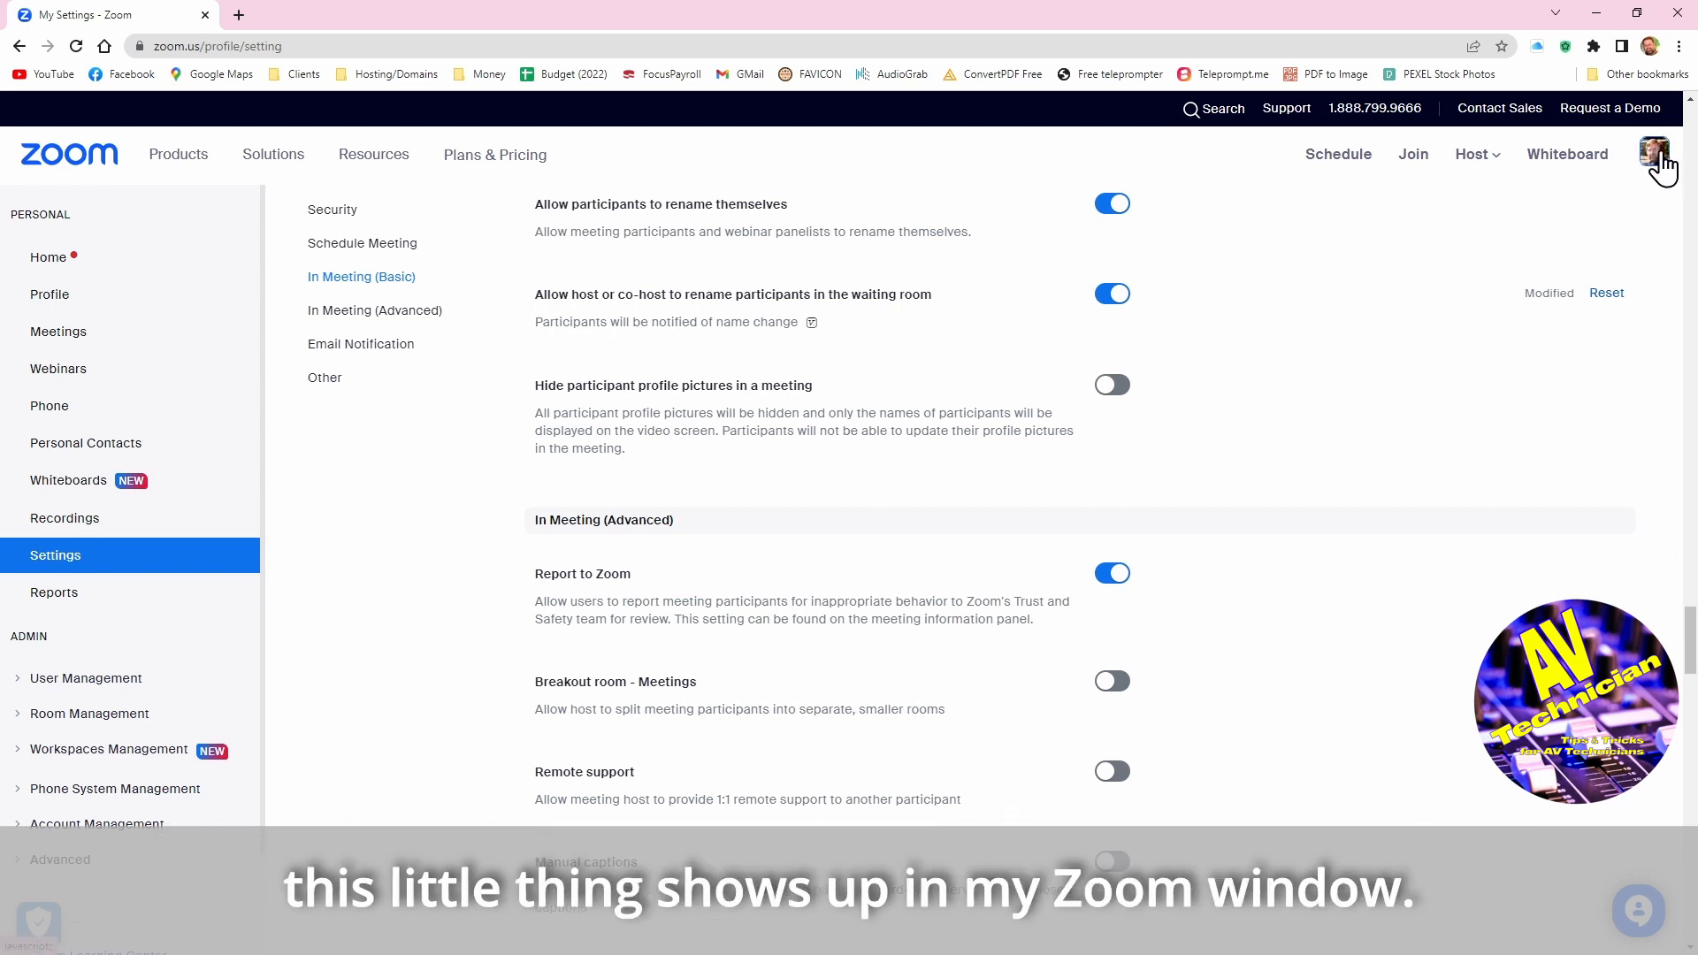
mouse_move(1430, 499)
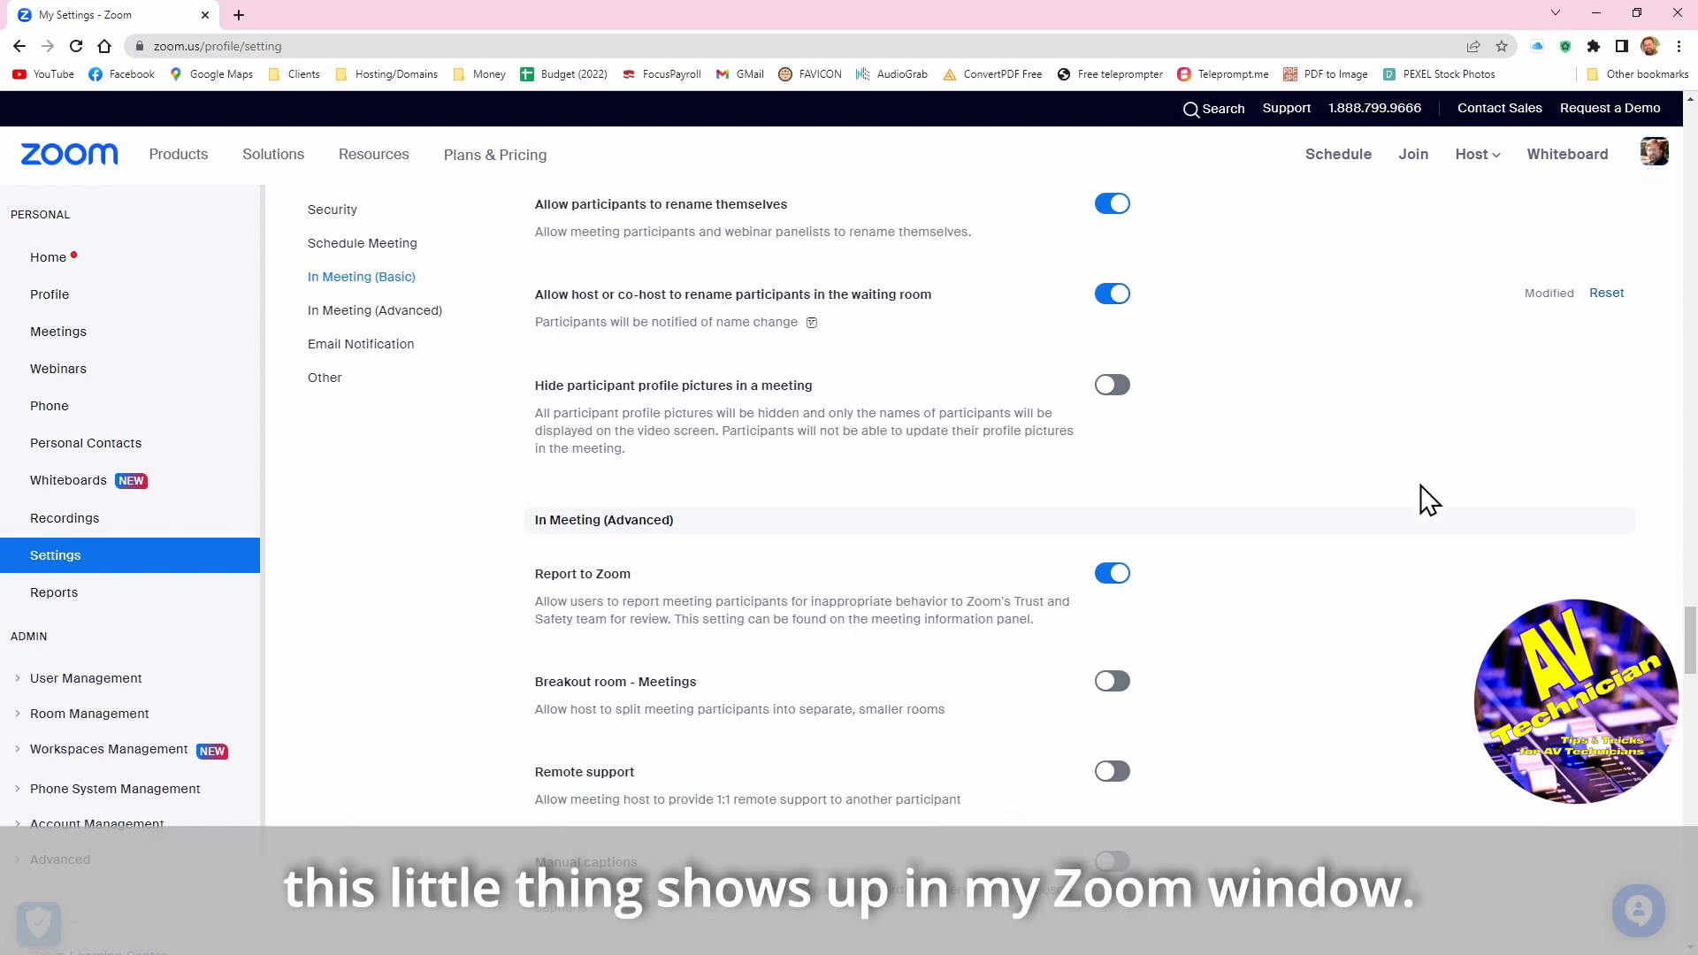
mouse_move(1376, 484)
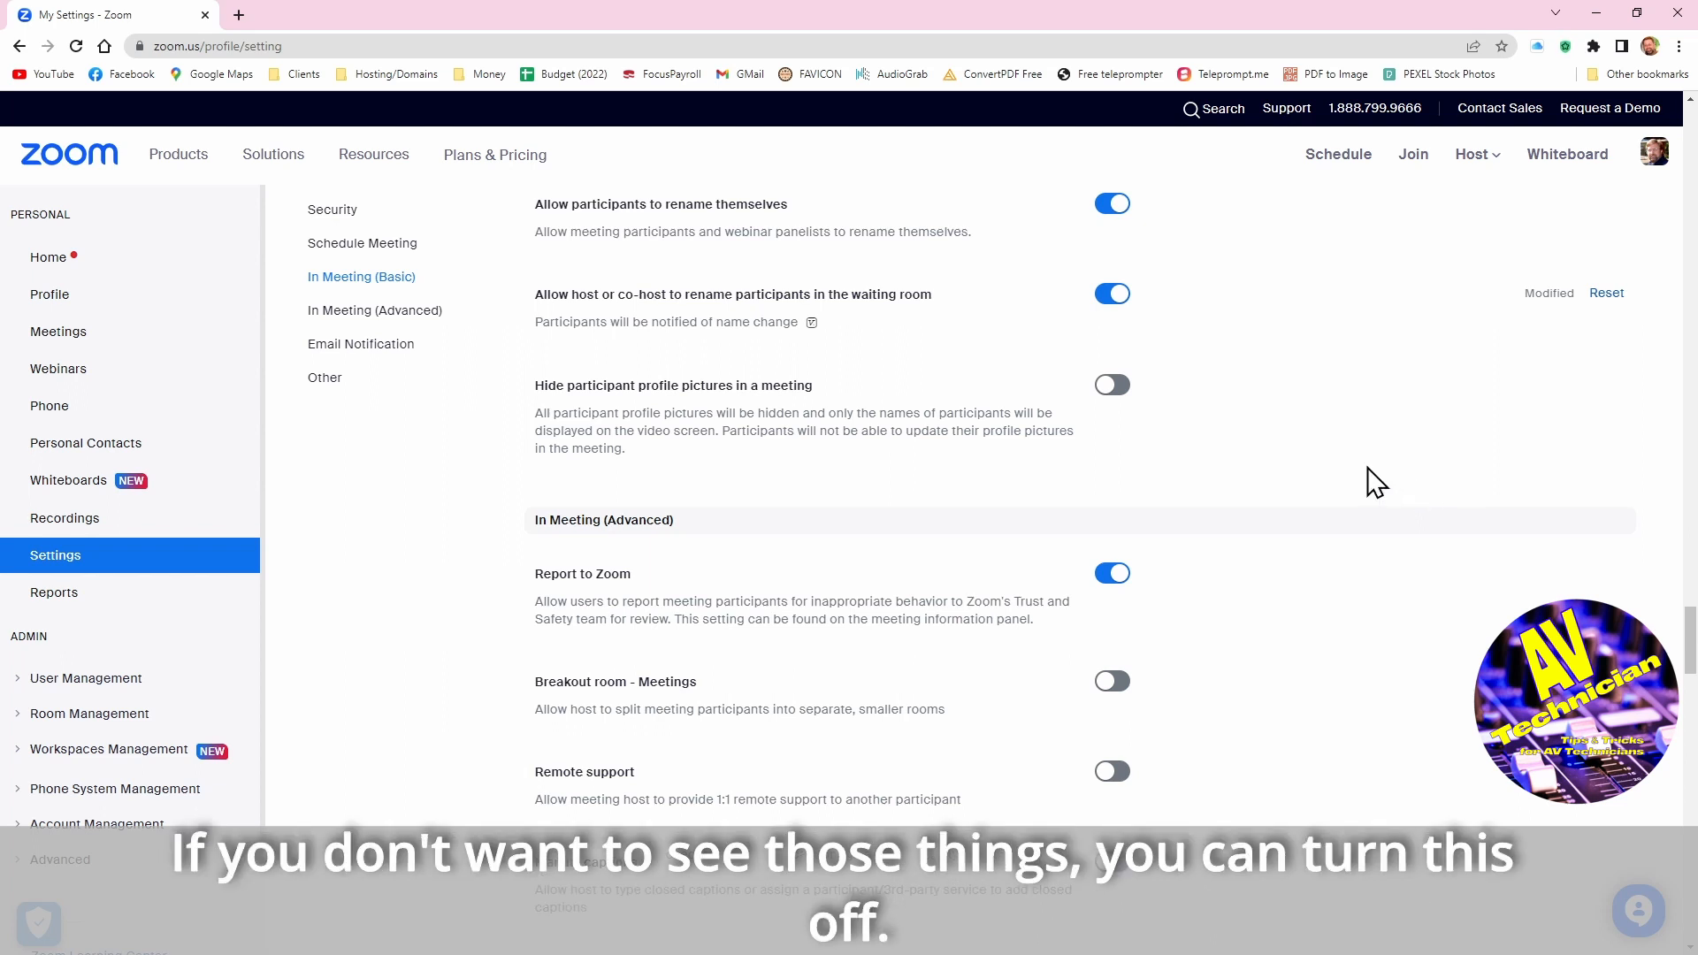
mouse_move(1113, 386)
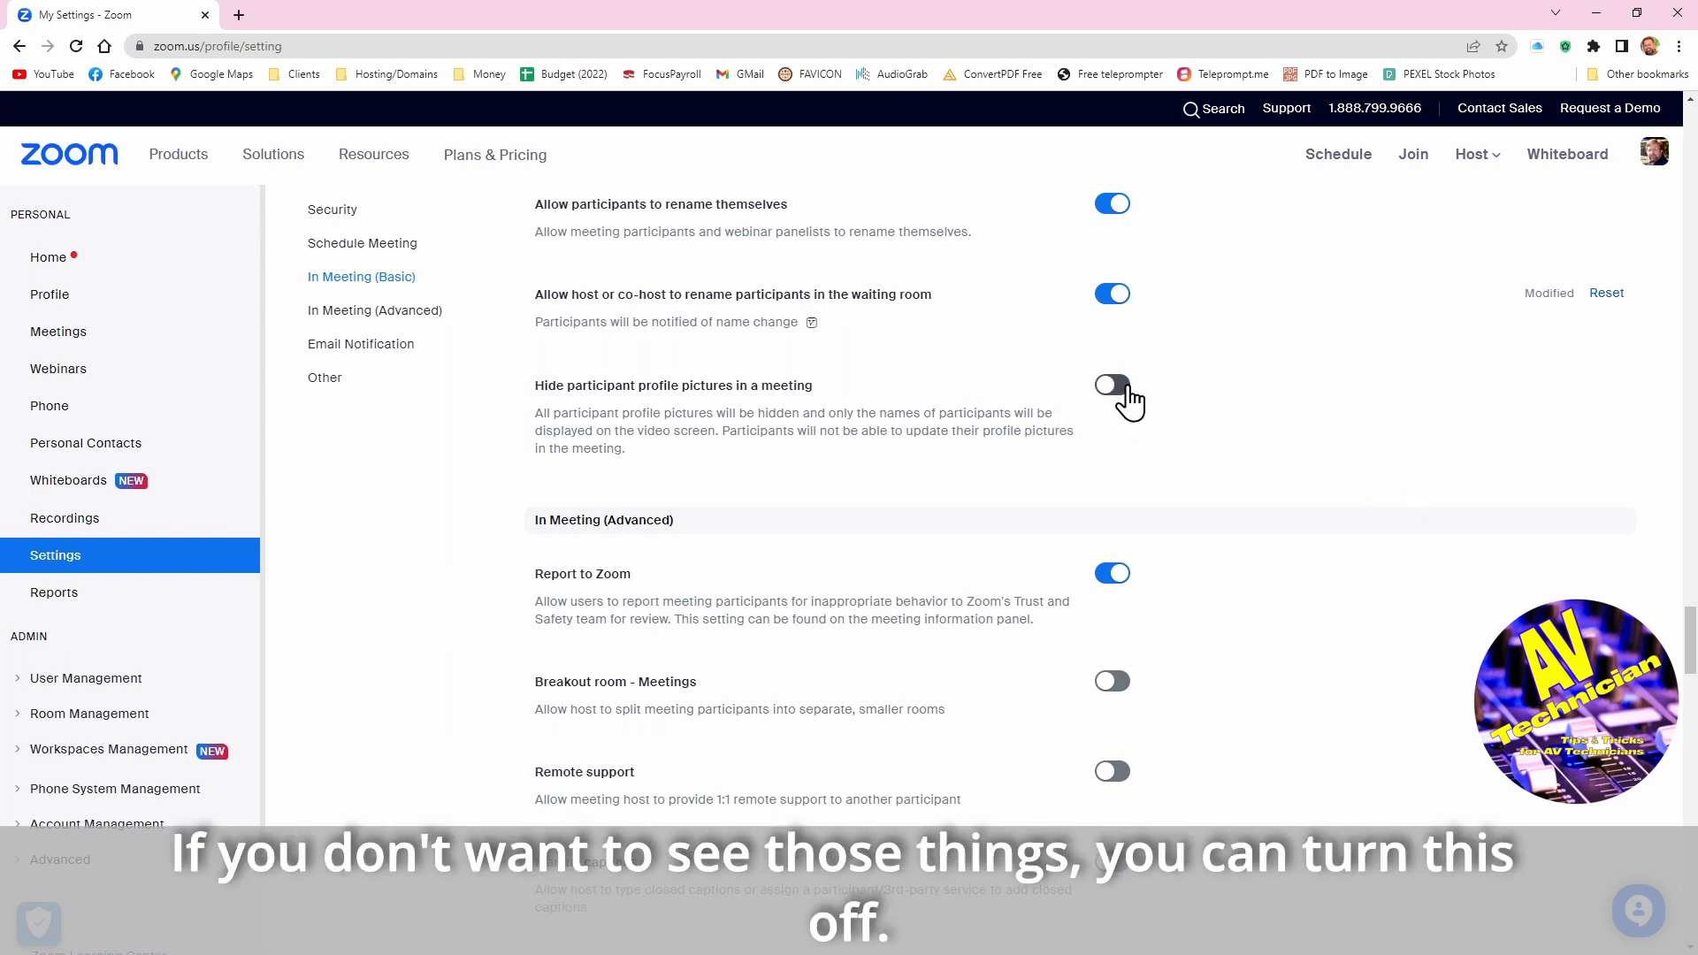
mouse_move(979, 428)
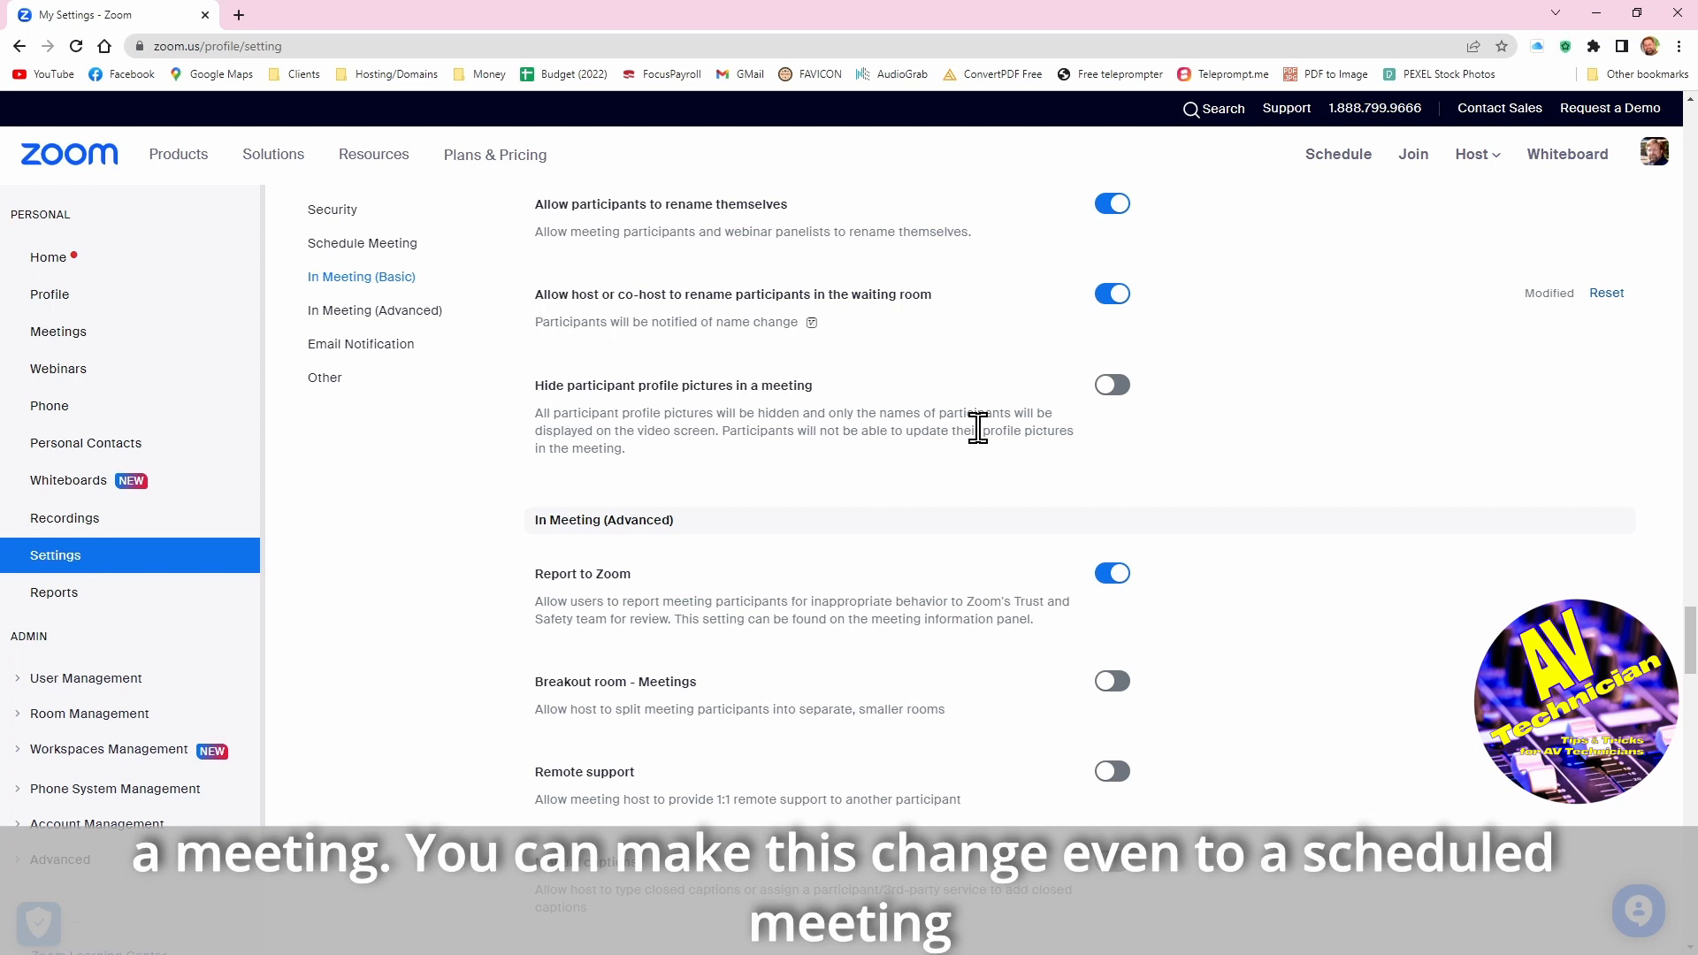
mouse_move(1143, 438)
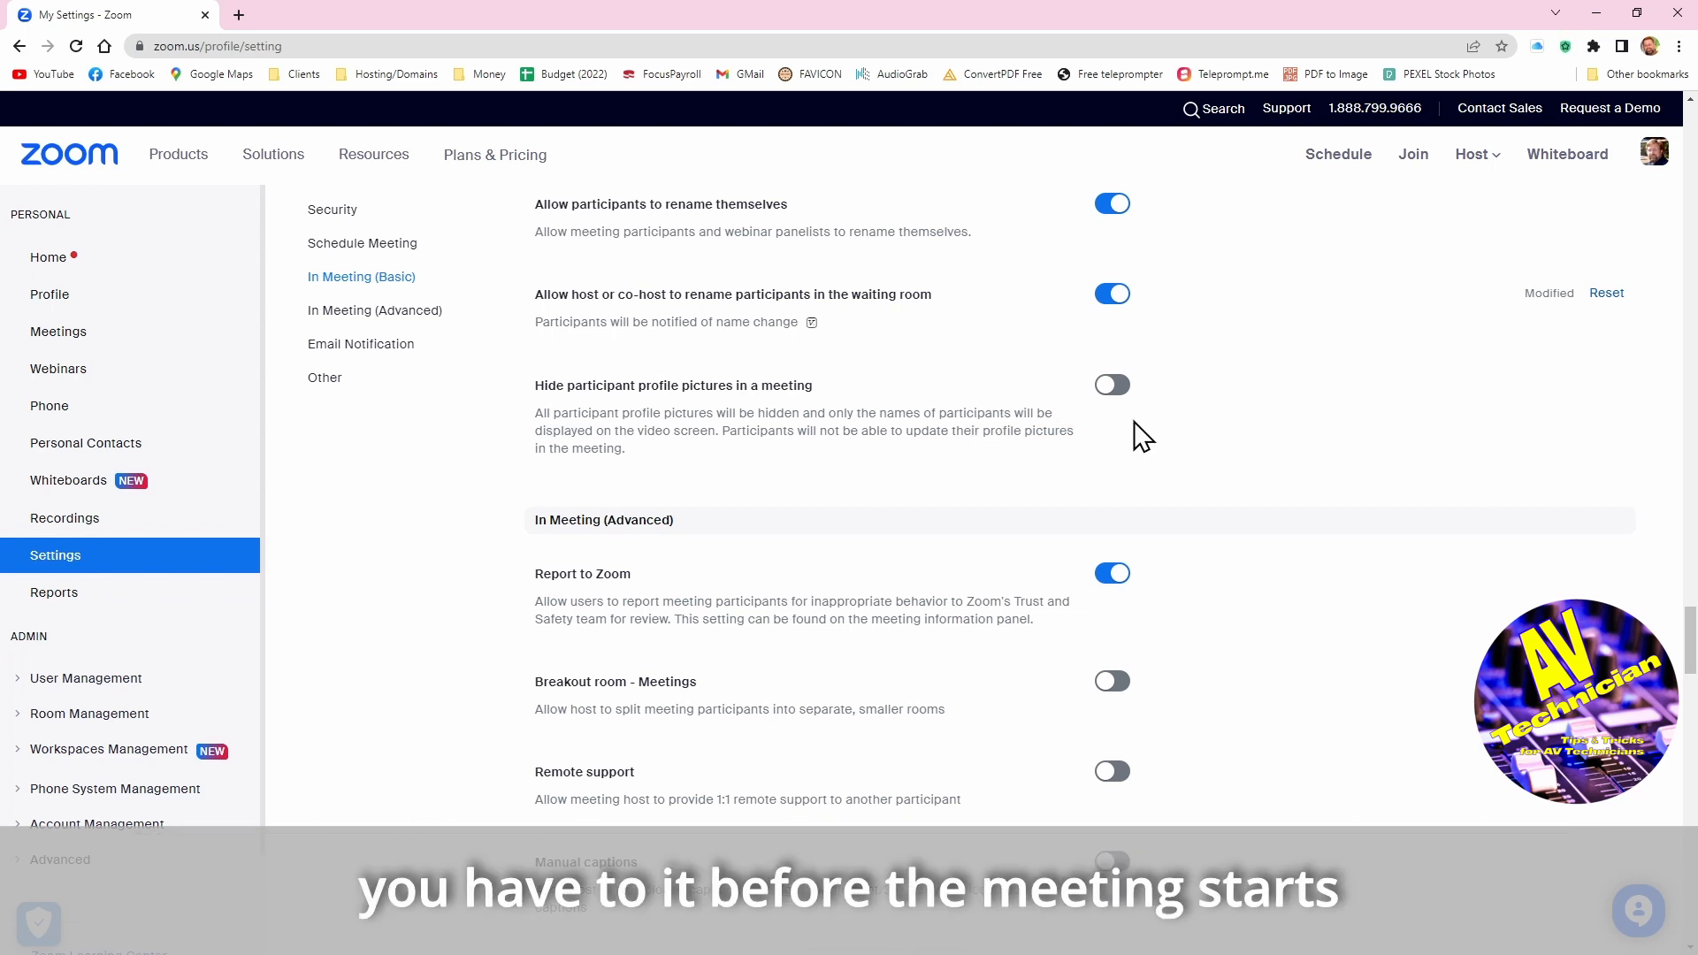
mouse_move(943, 428)
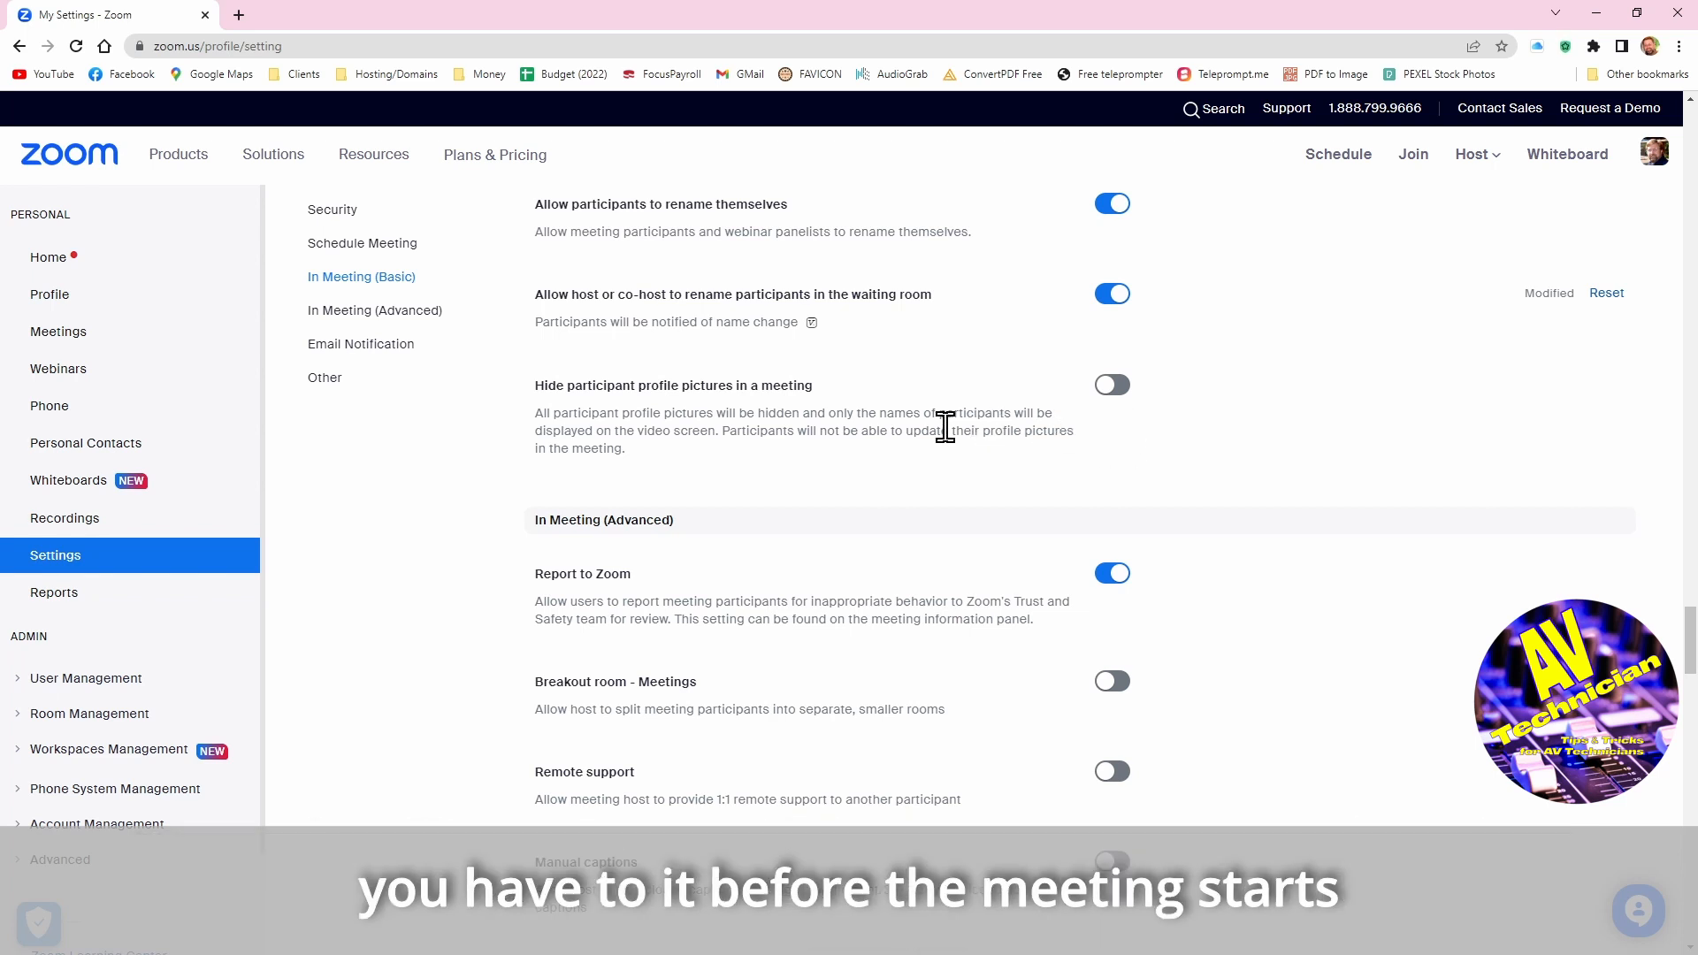
mouse_move(1274, 504)
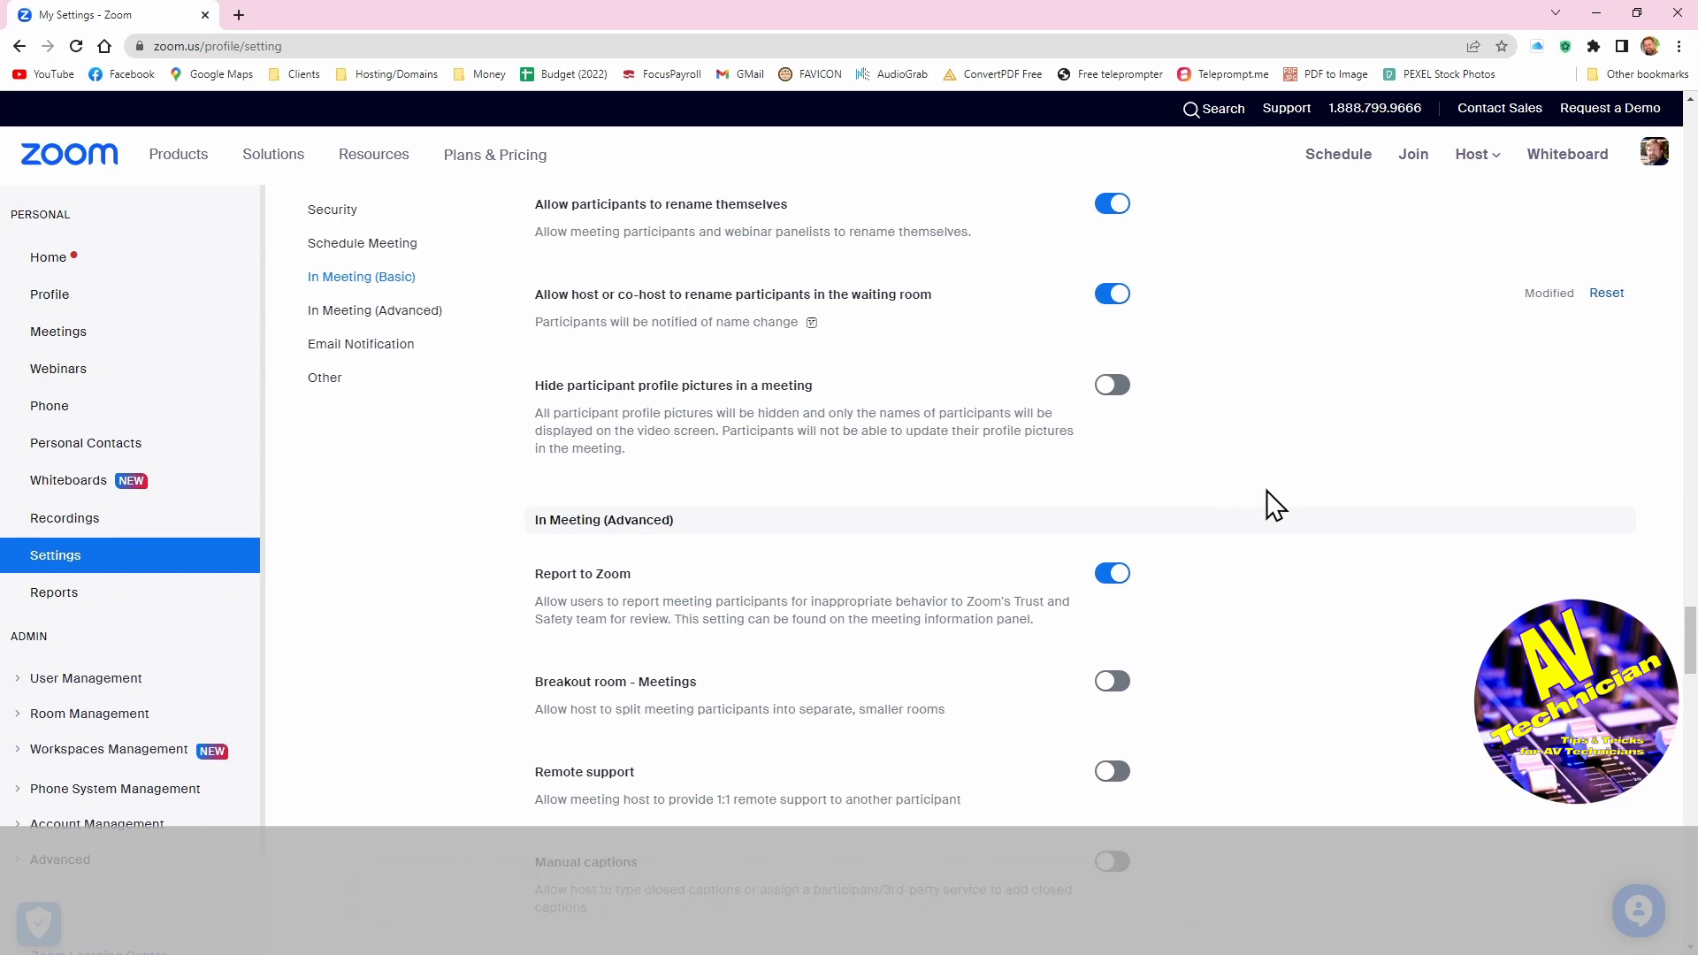
Enable Breakout rooms with assigning when scheduling saved, and let hosts view activity statuses
scroll(down, 3)
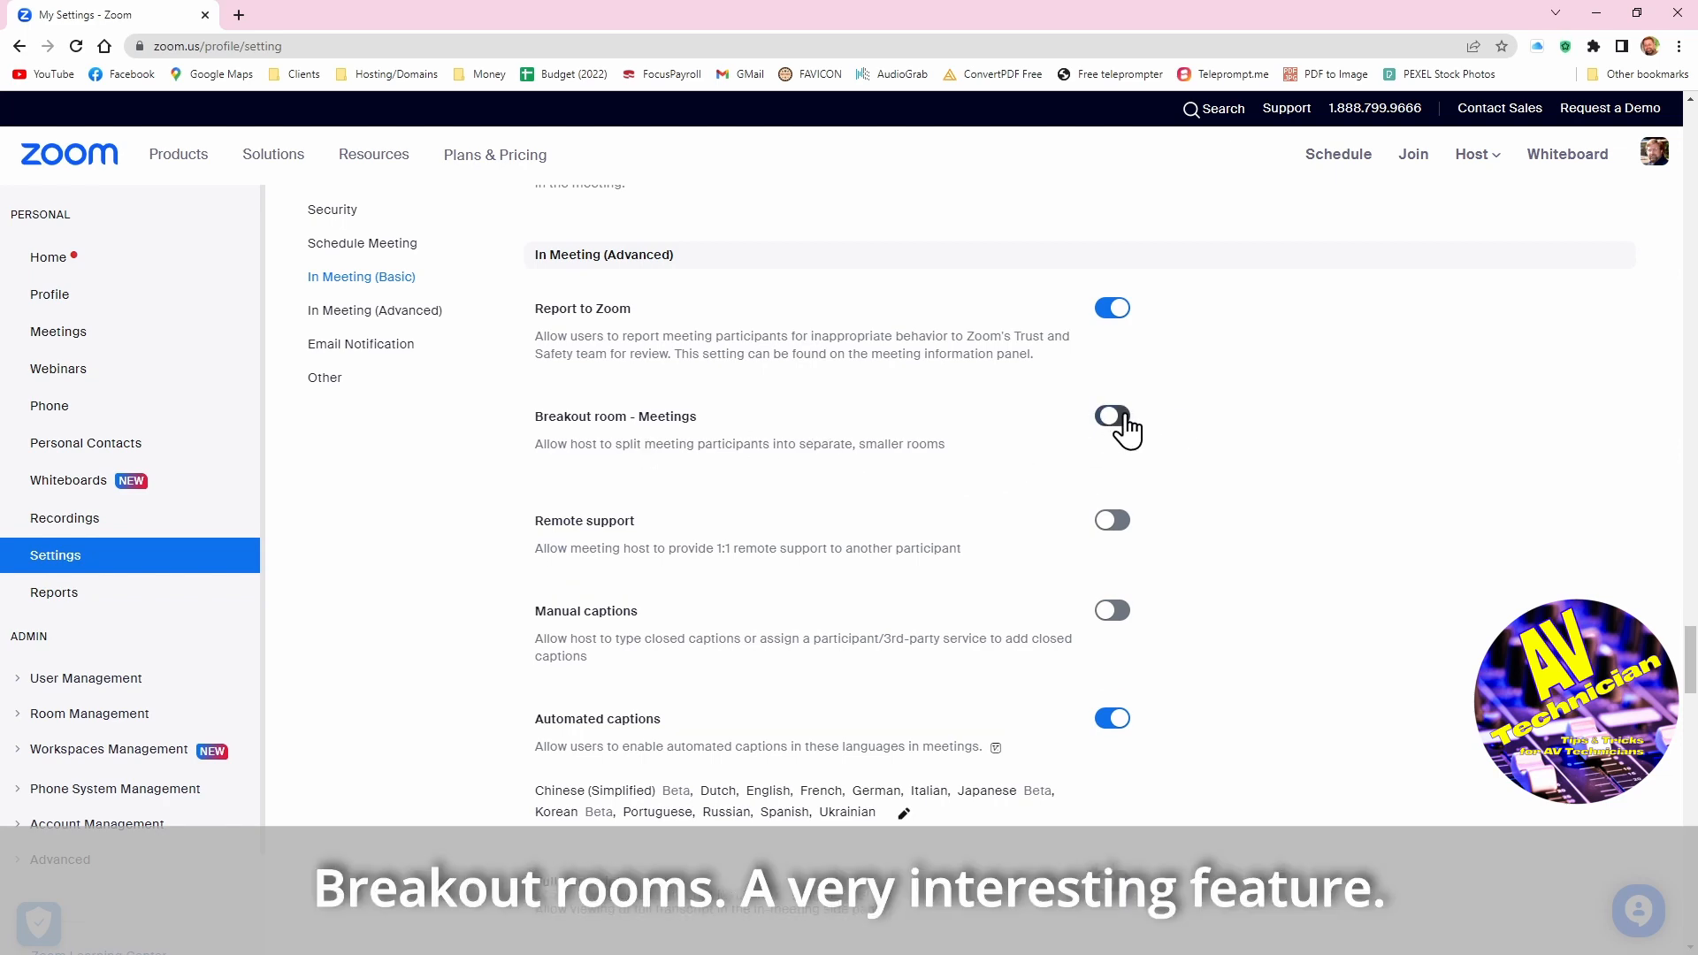
click(1113, 414)
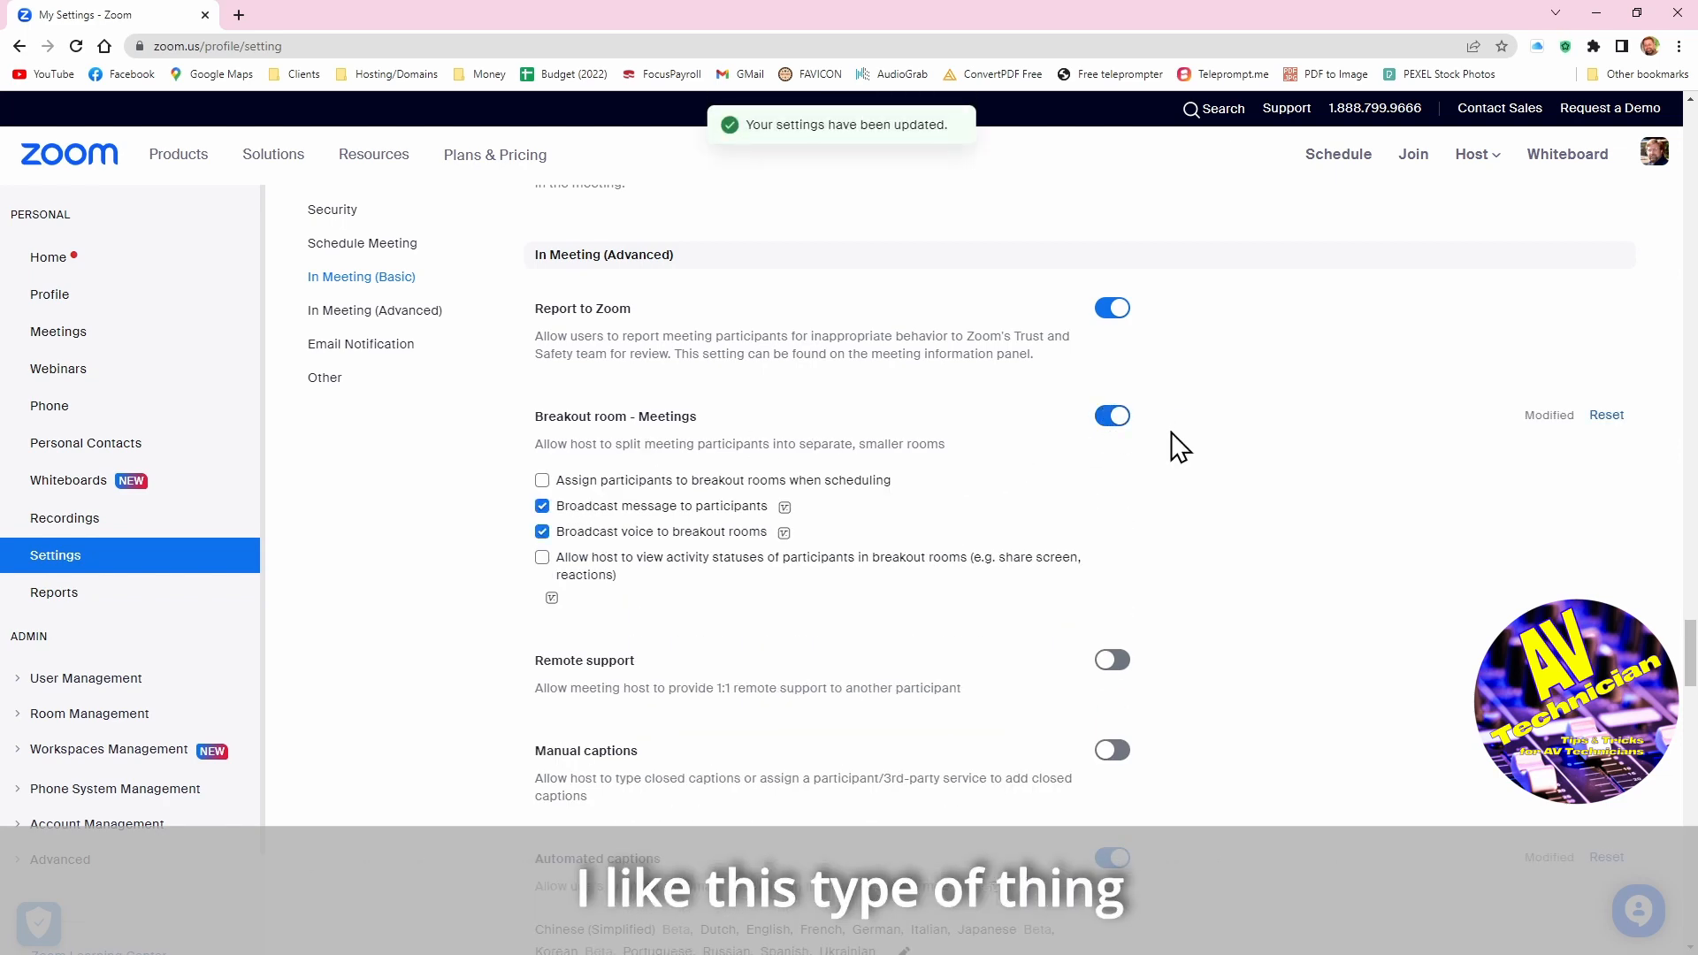
click(542, 480)
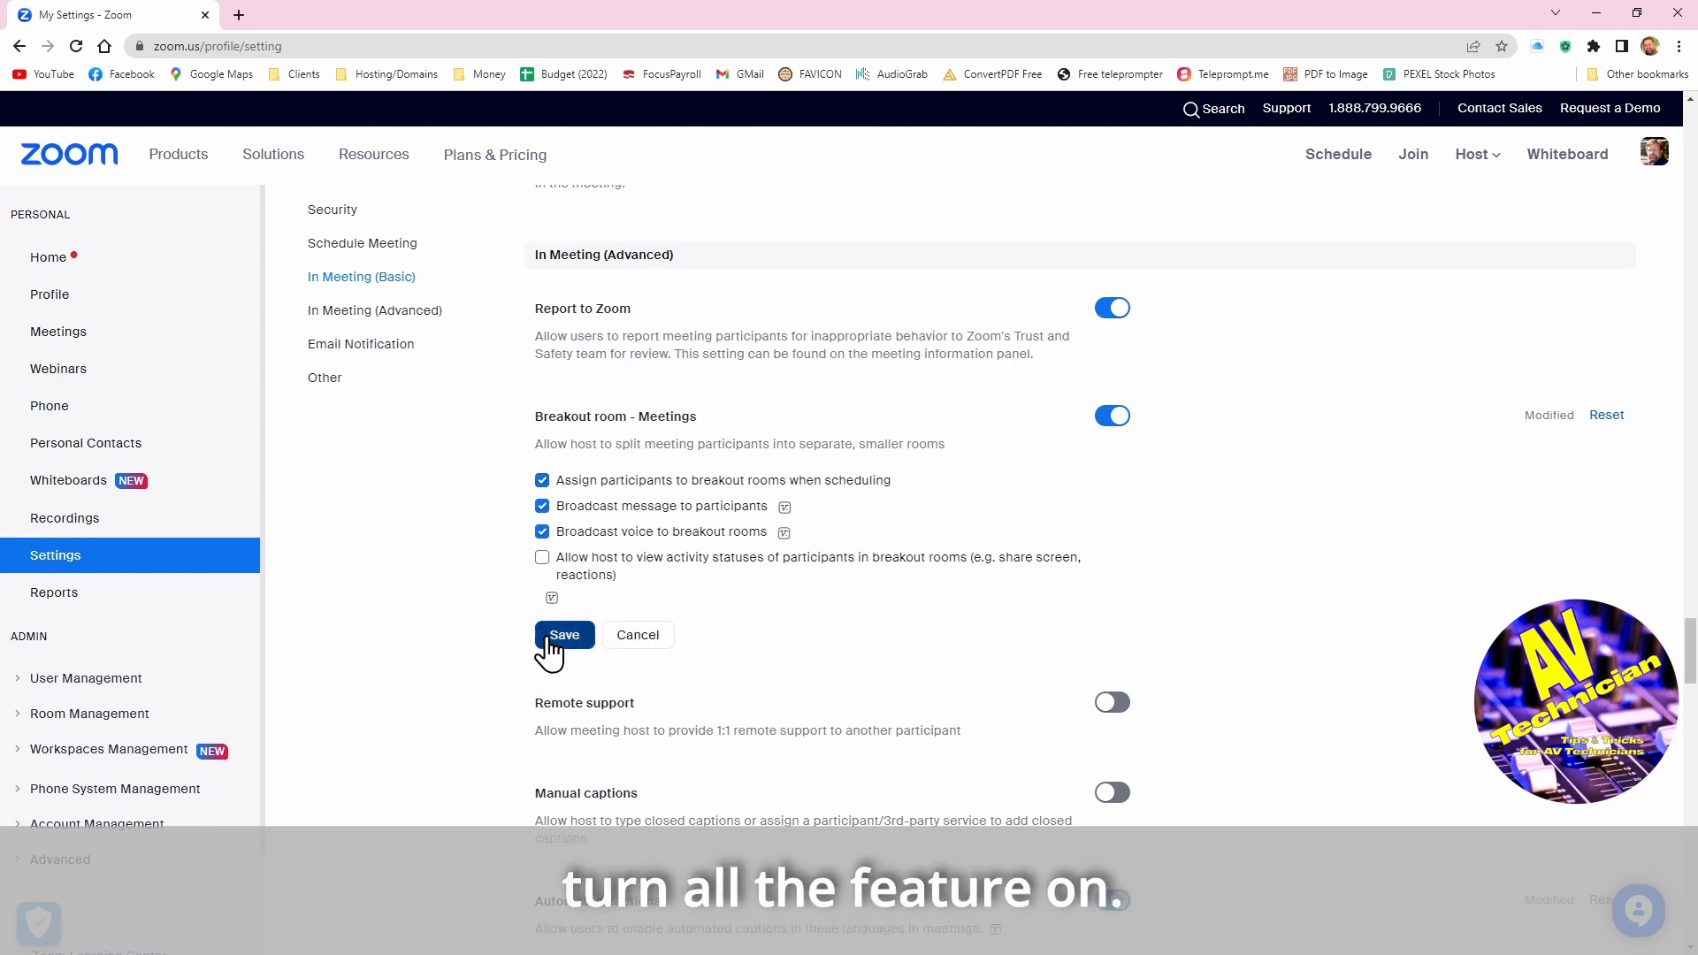
click(564, 635)
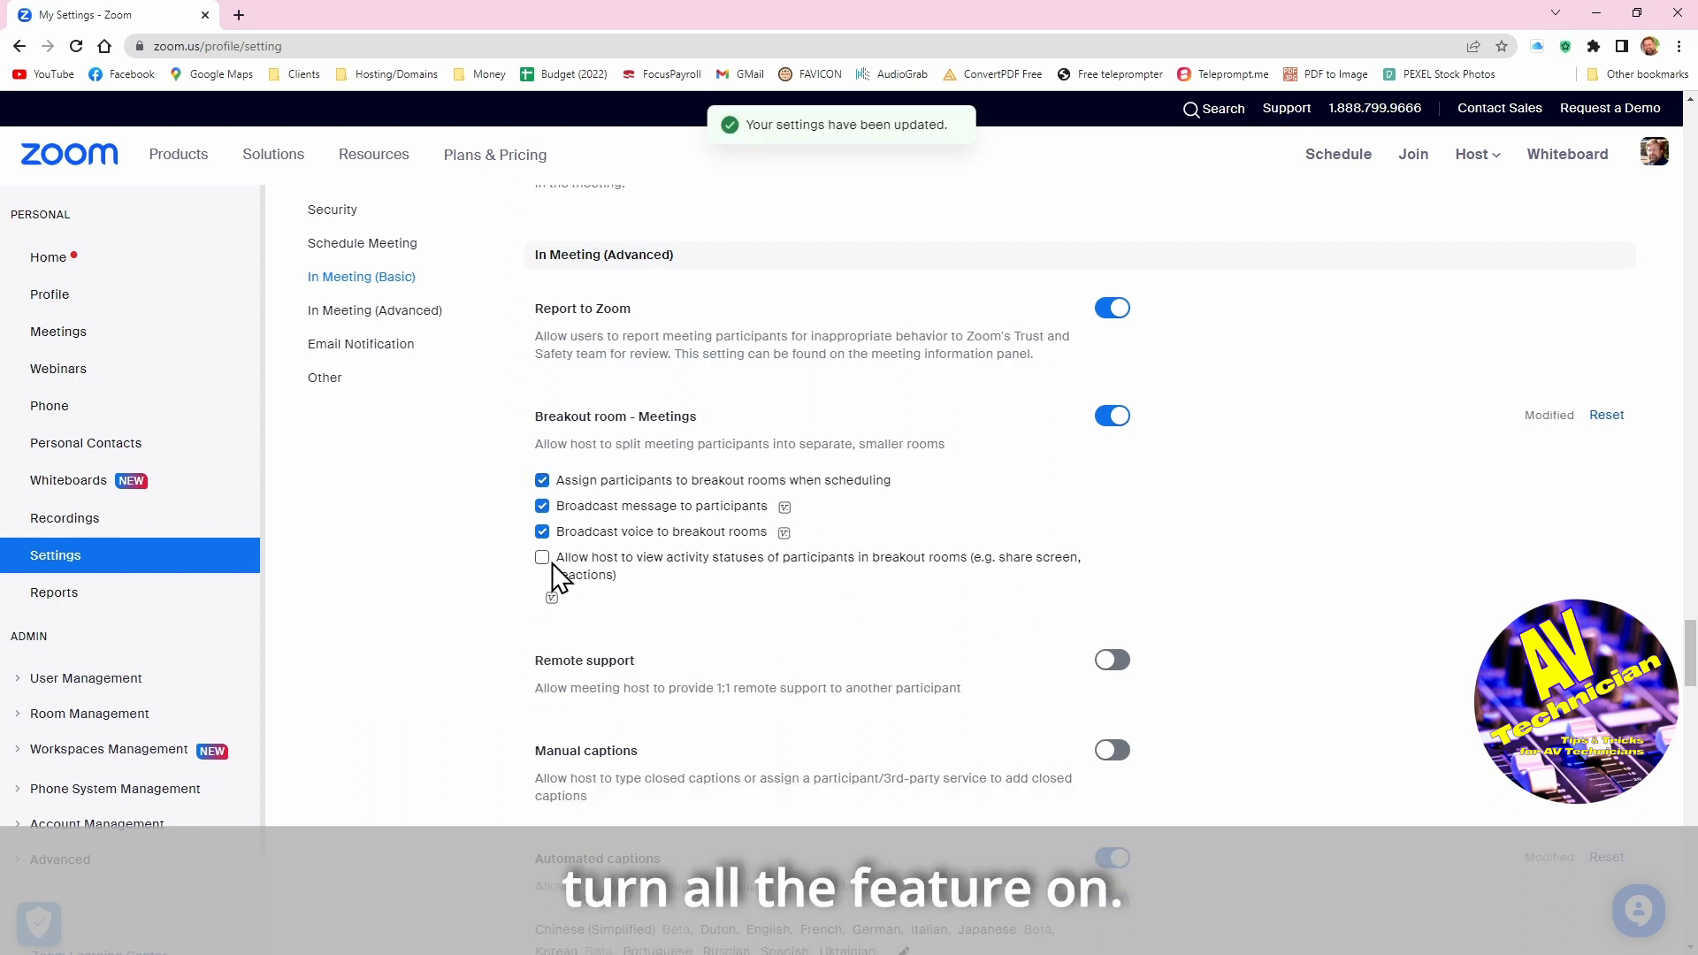
click(541, 557)
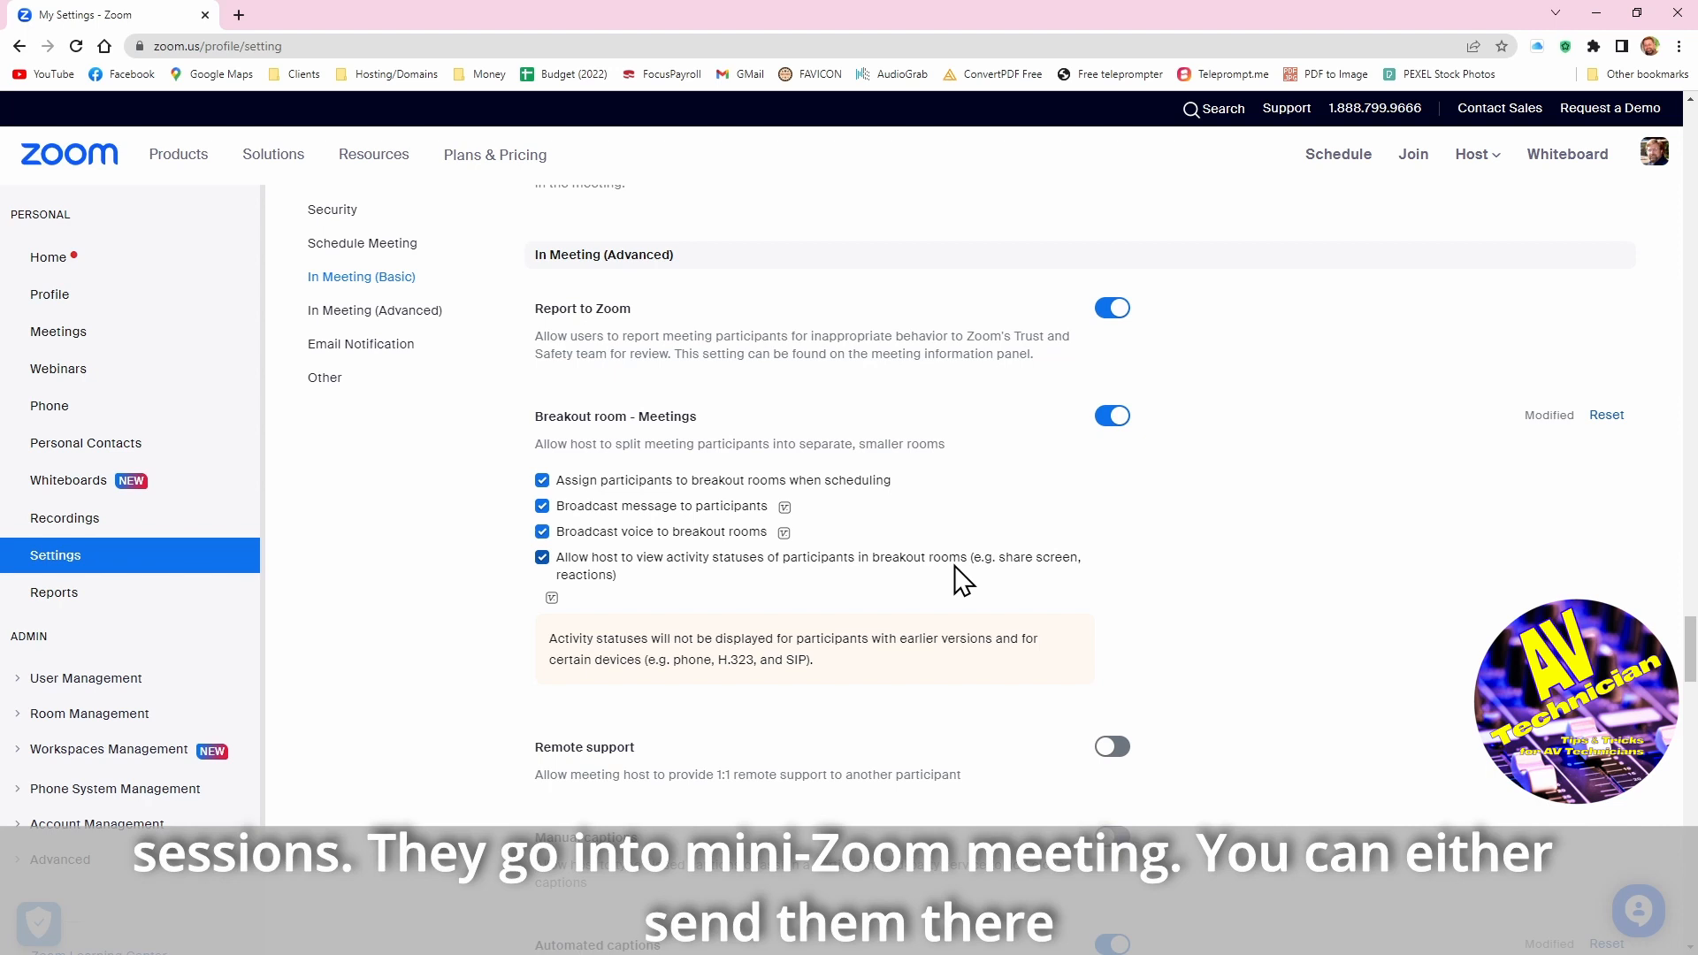
mouse_move(780, 489)
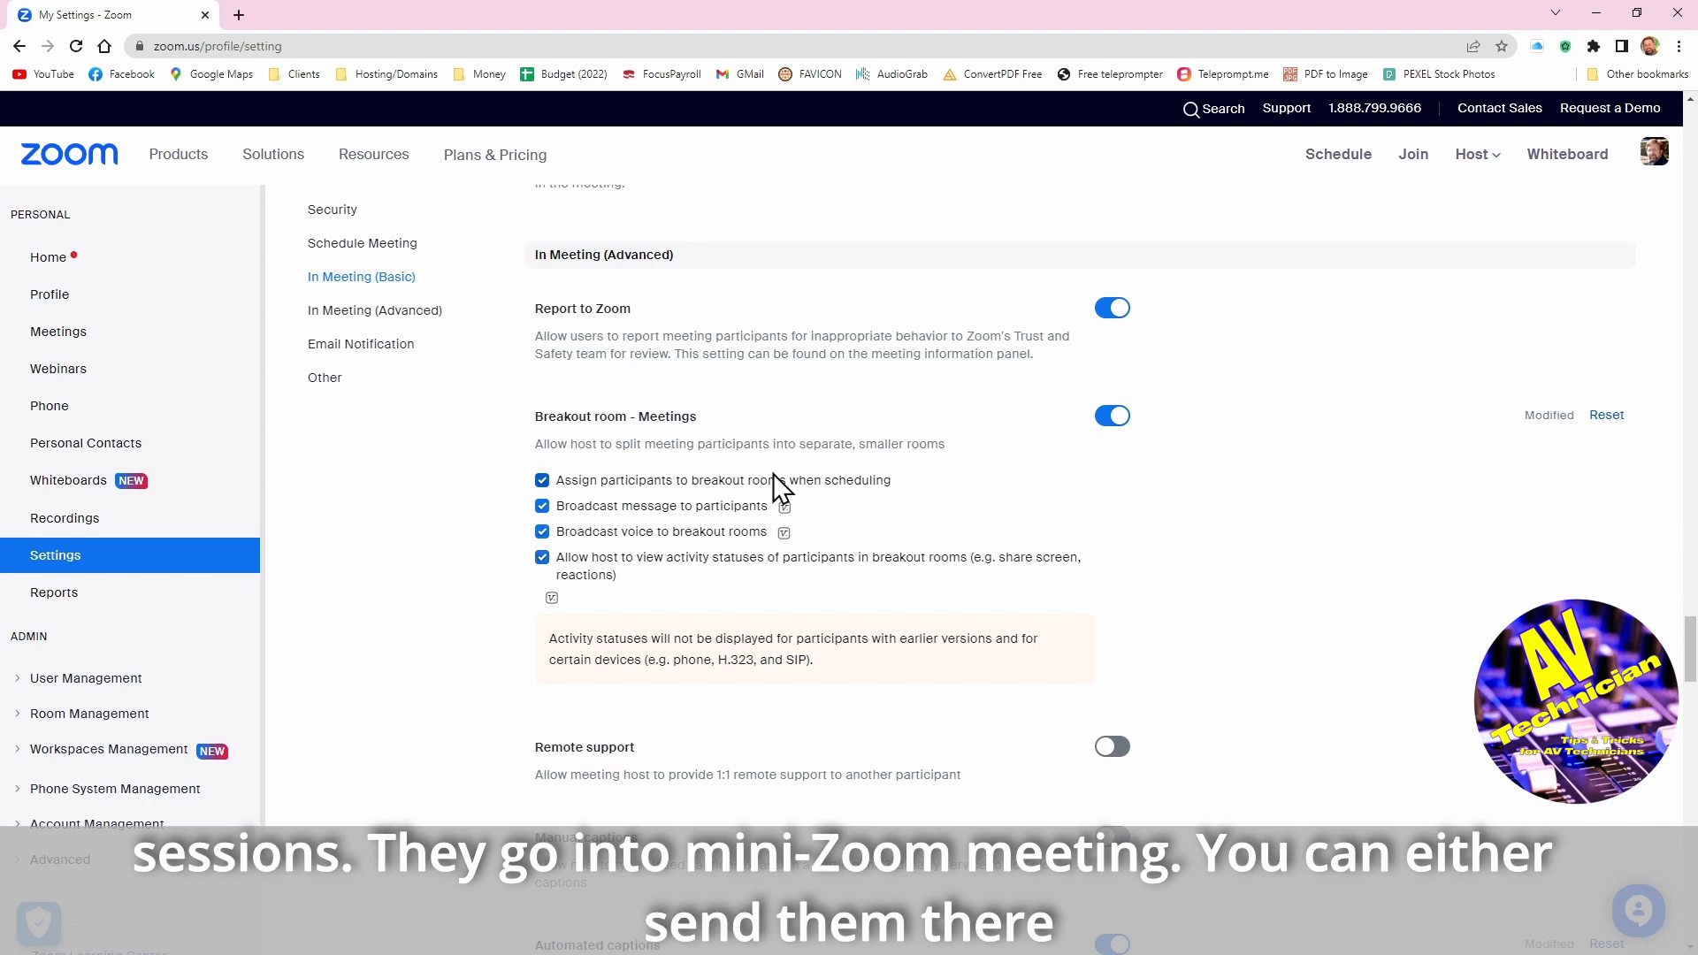
mouse_move(861, 505)
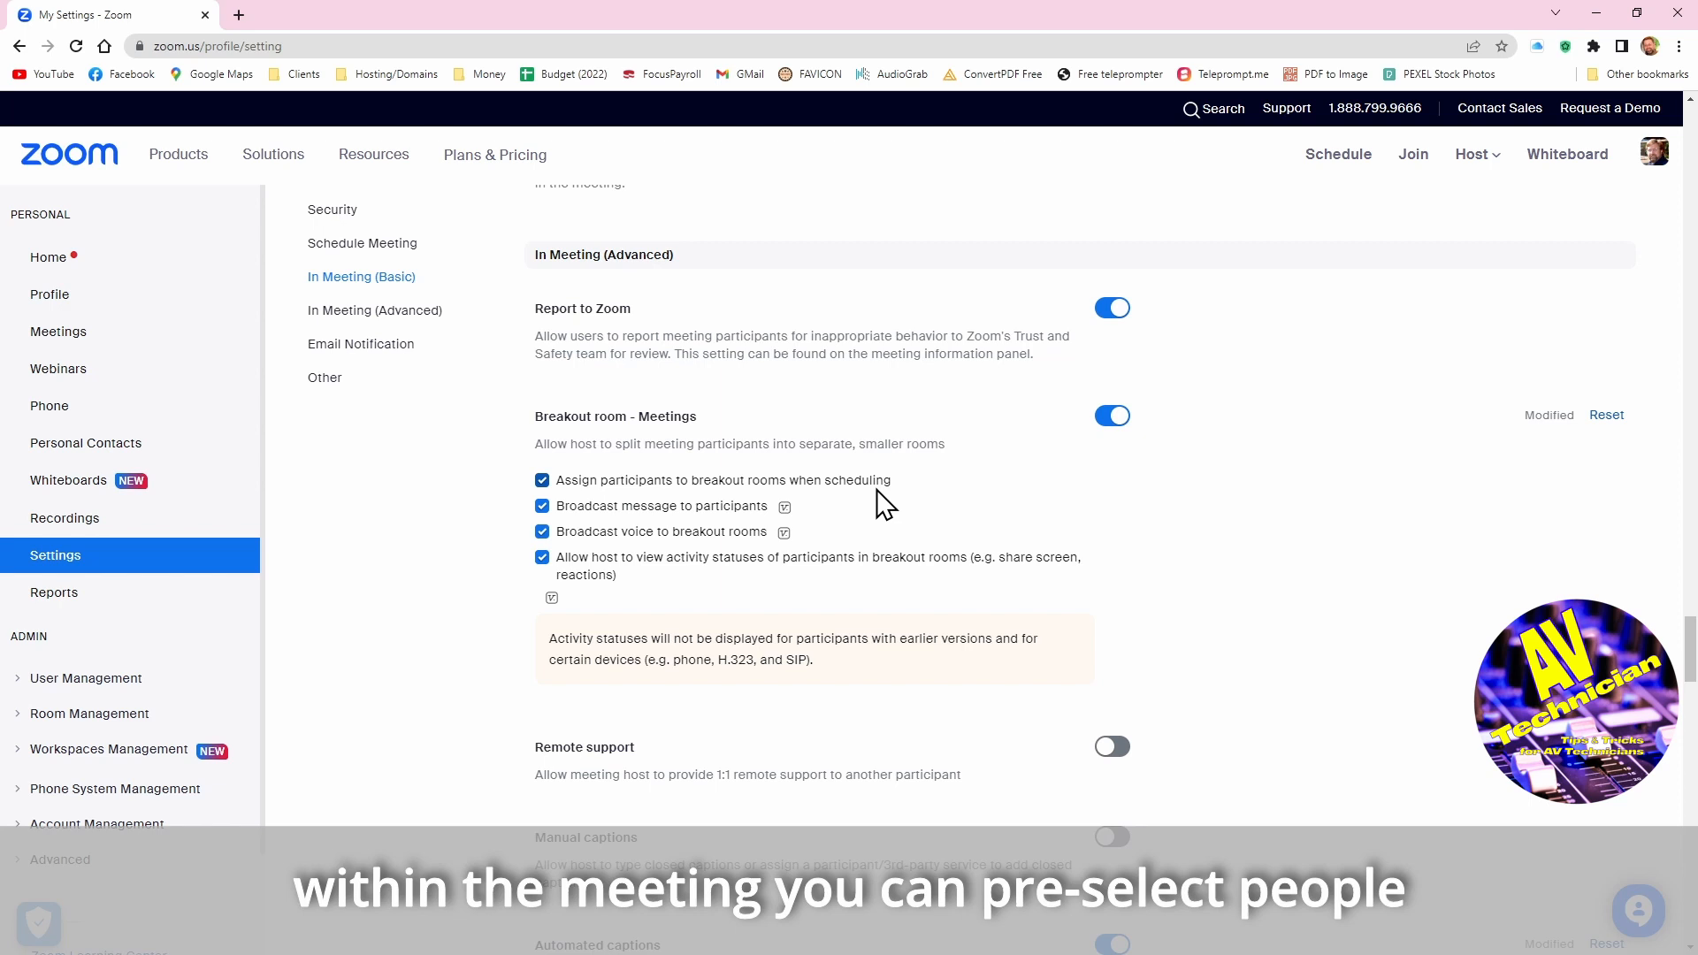
mouse_move(982, 514)
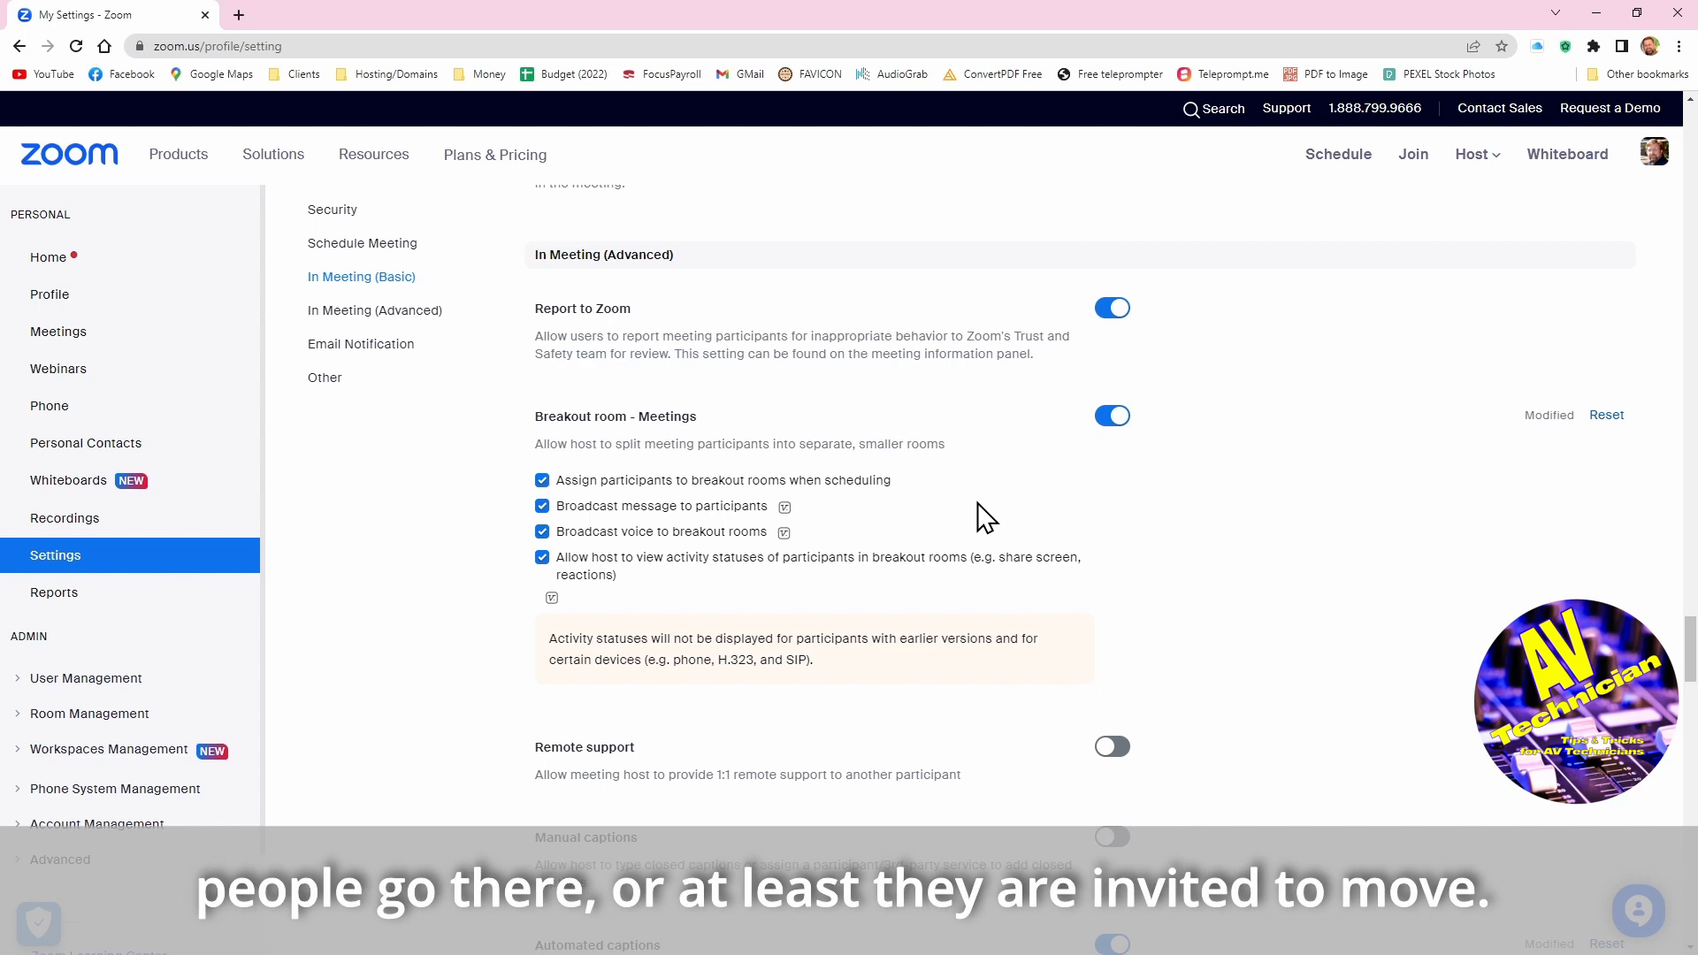
mouse_move(978, 512)
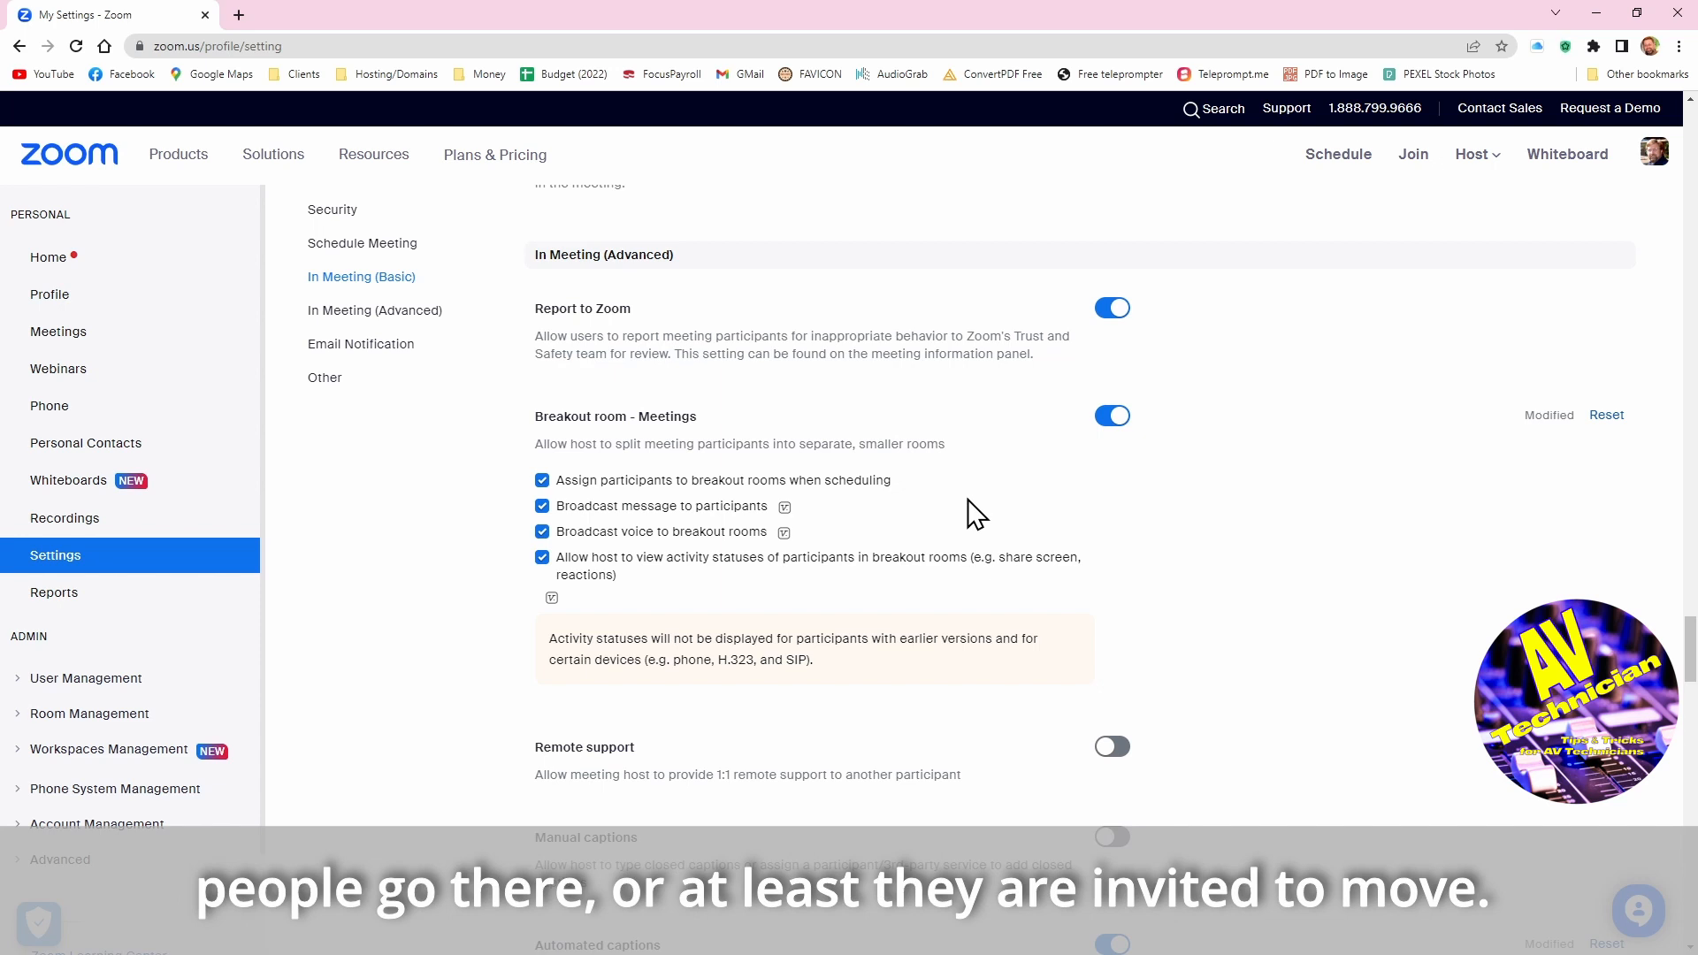
mouse_move(1246, 580)
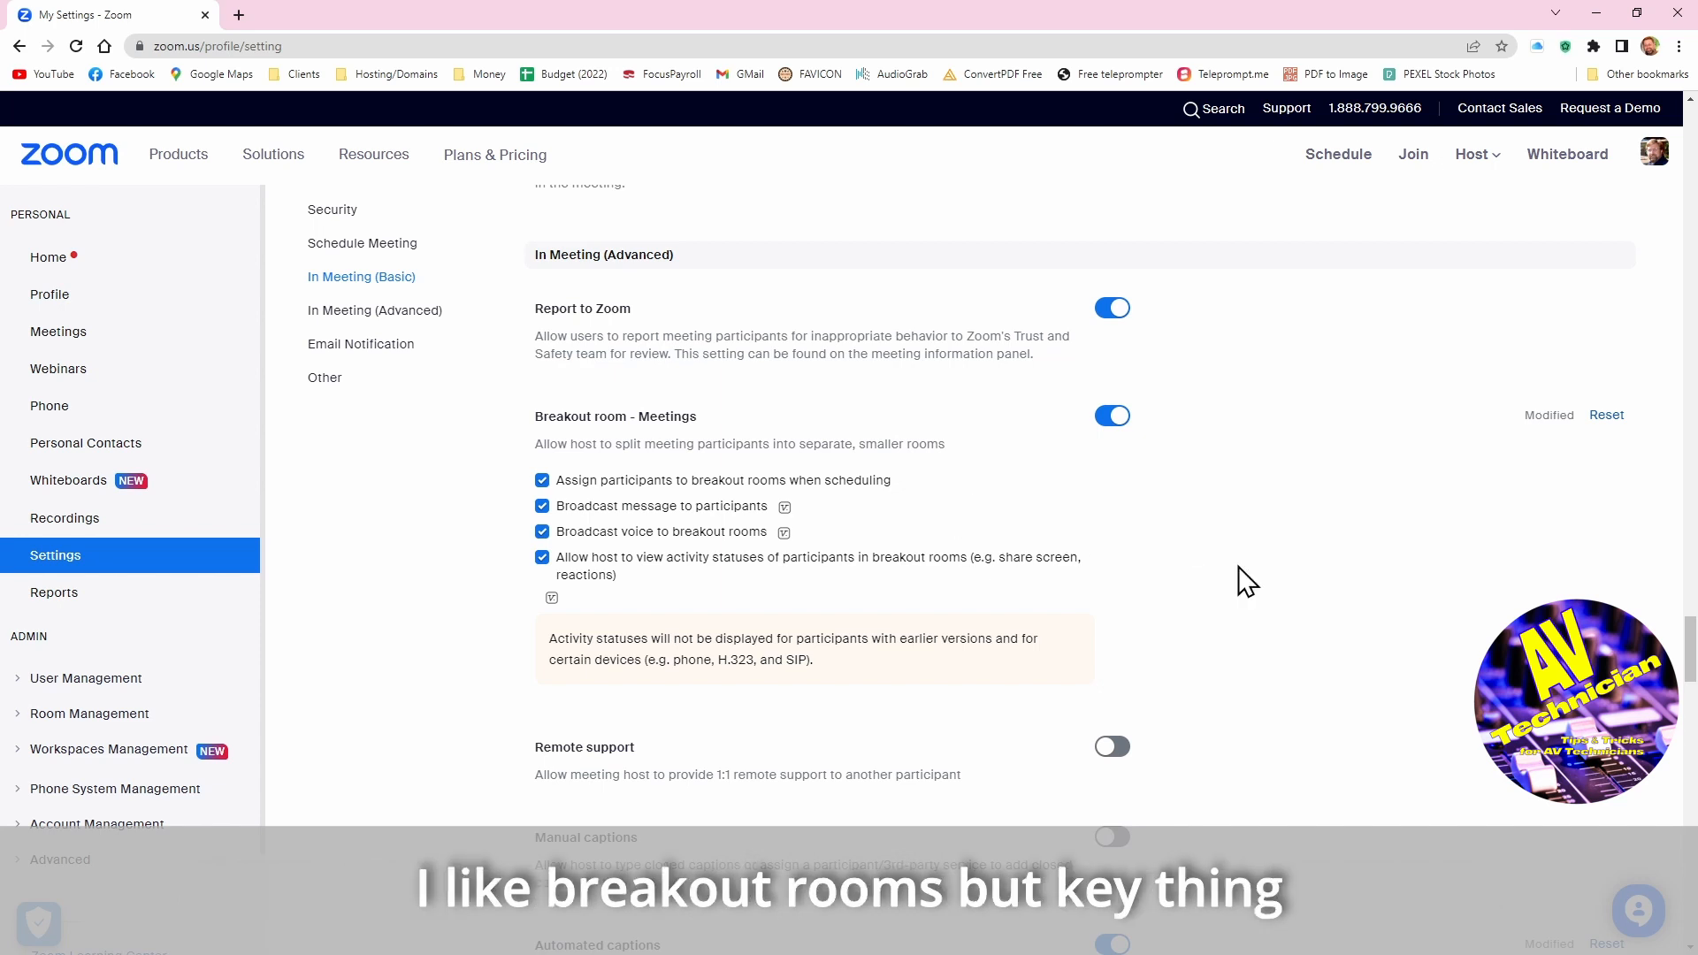
mouse_move(1300, 606)
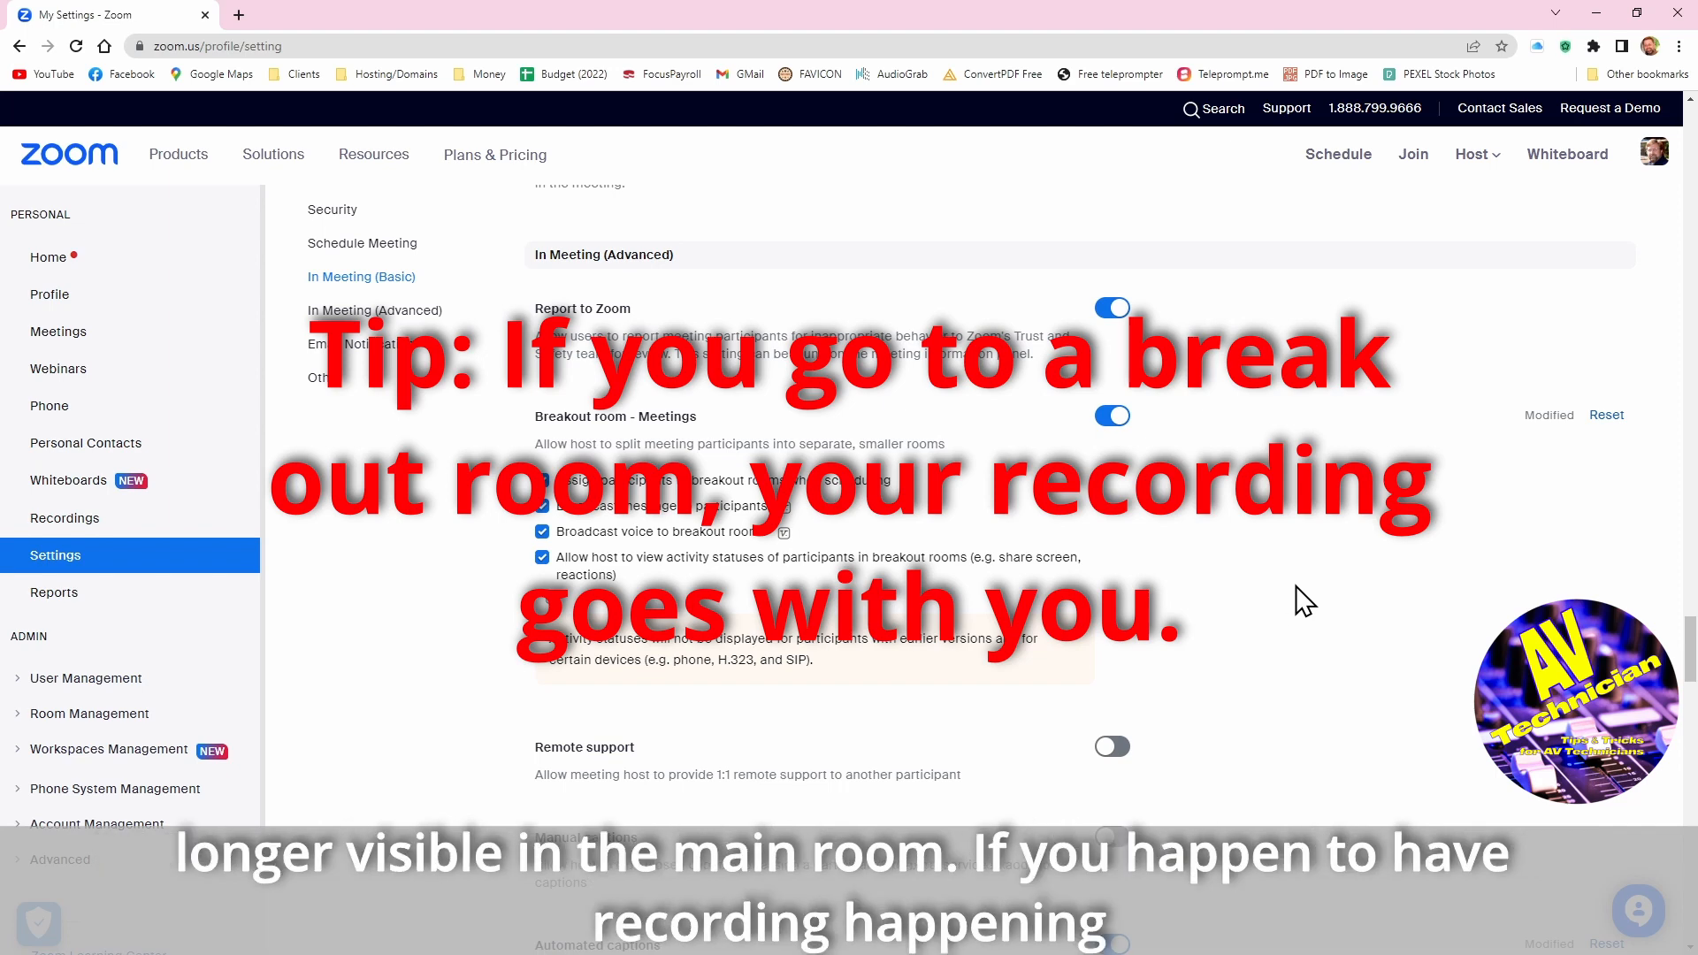
mouse_move(1285, 590)
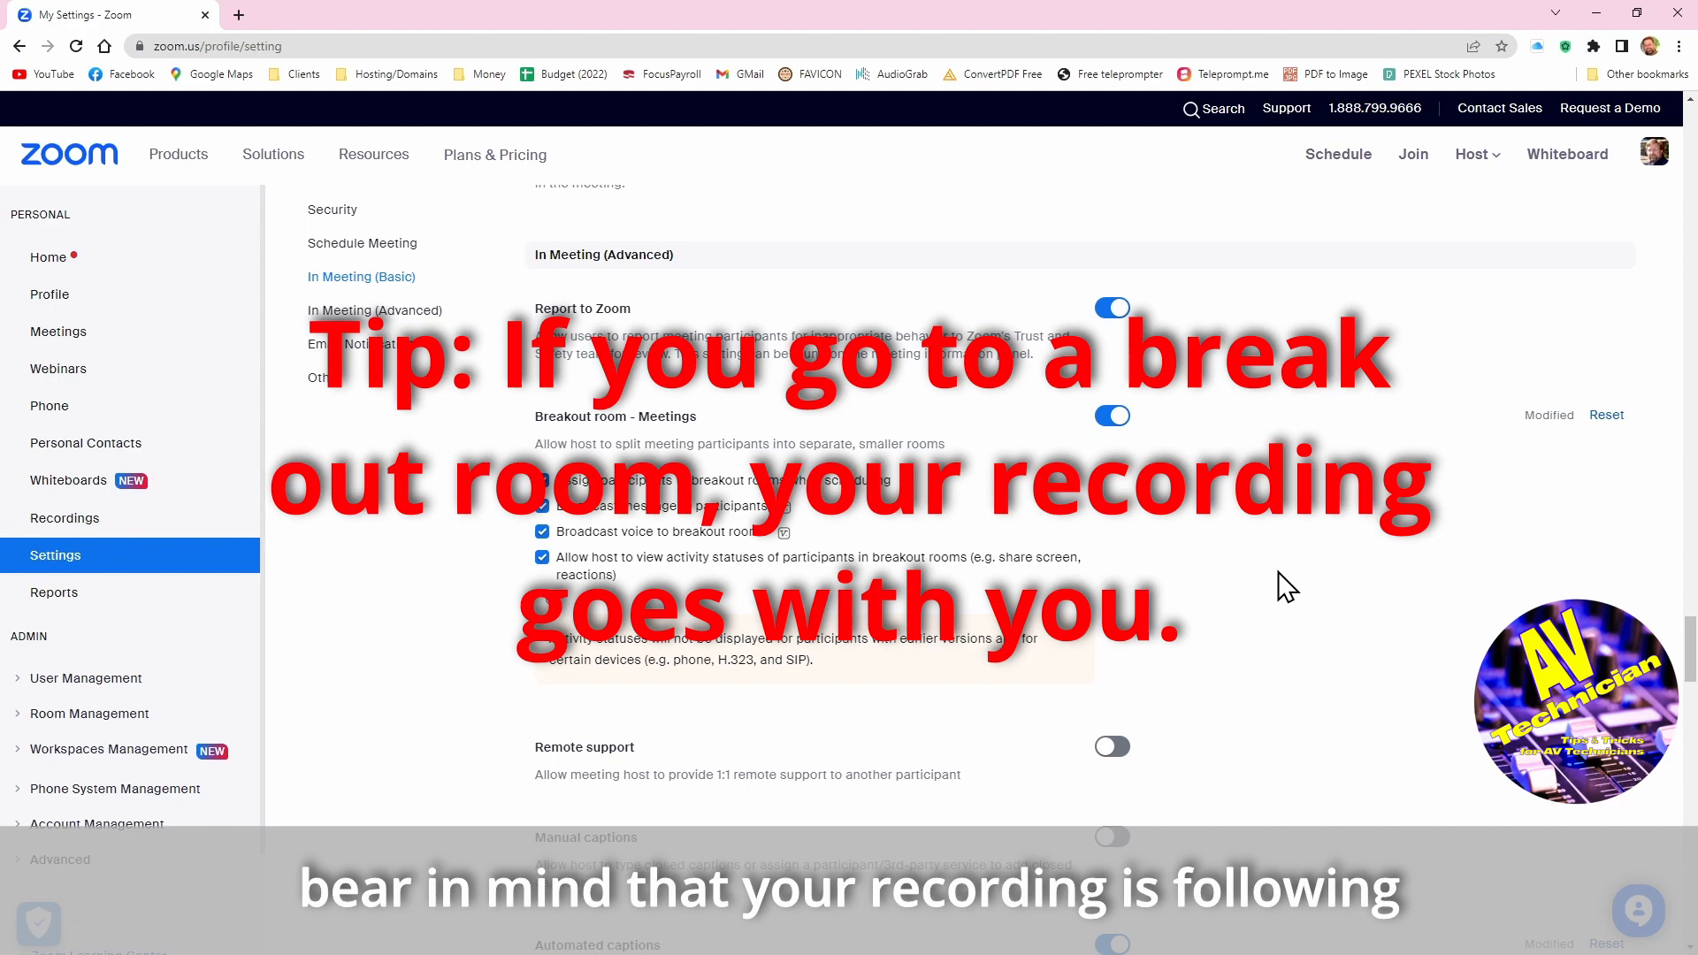
Turn on Remote support and confirm it in the Enable dialog
scroll(down, 3)
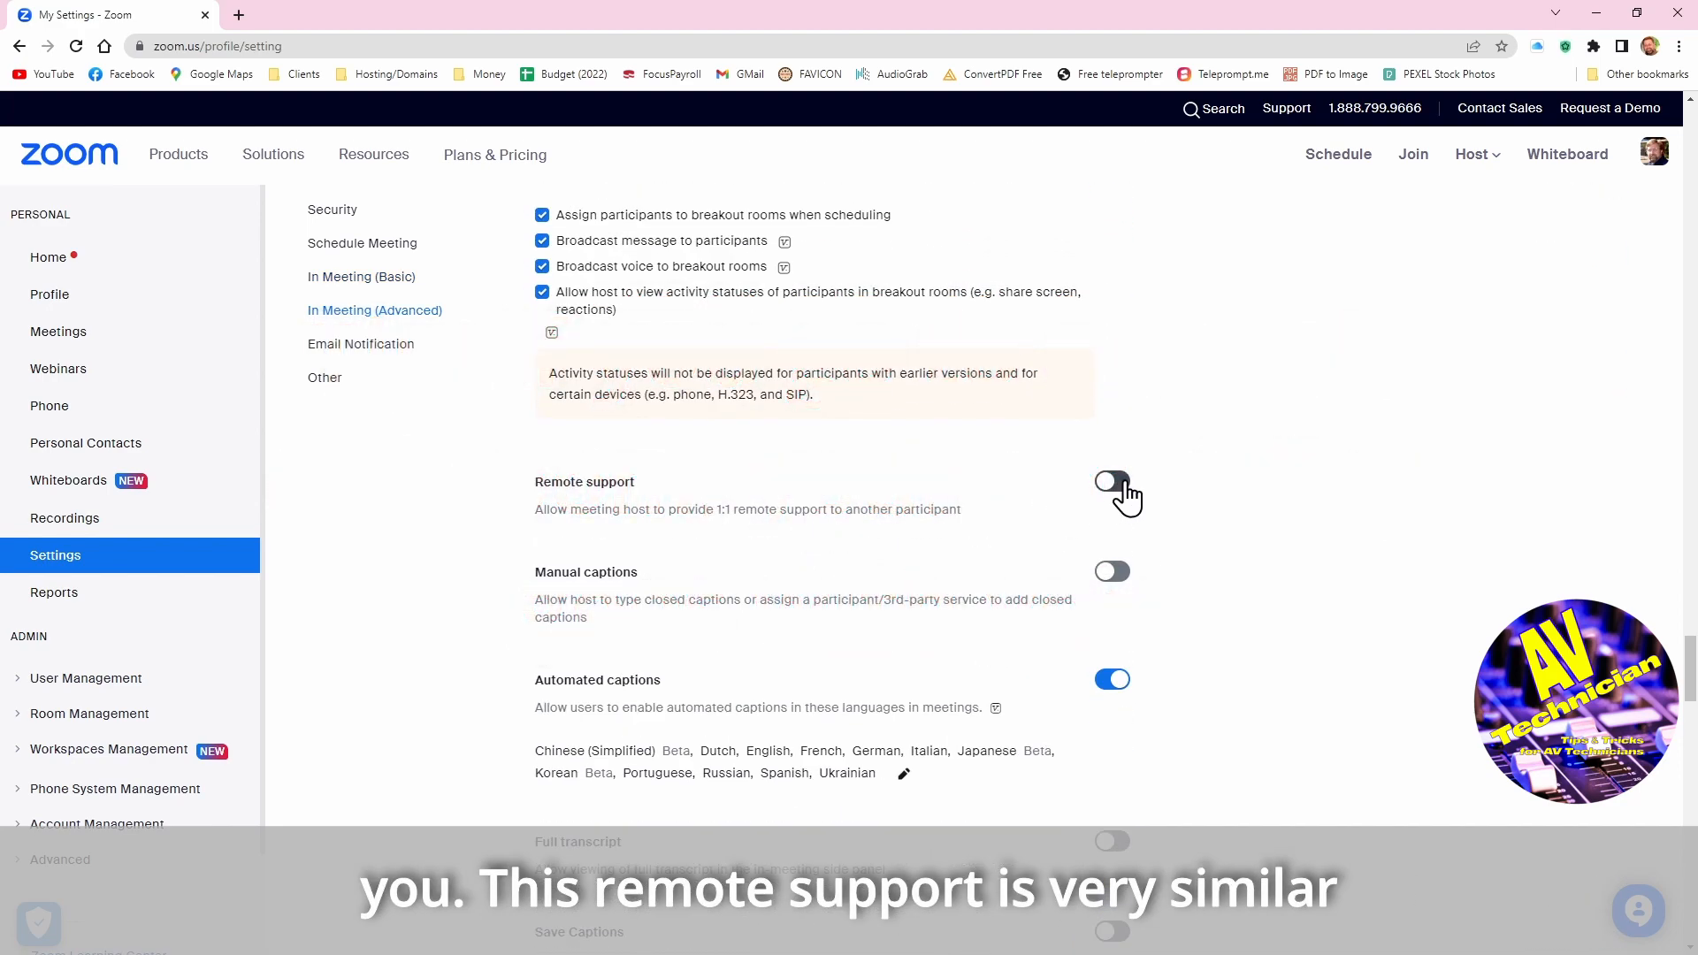
click(1113, 481)
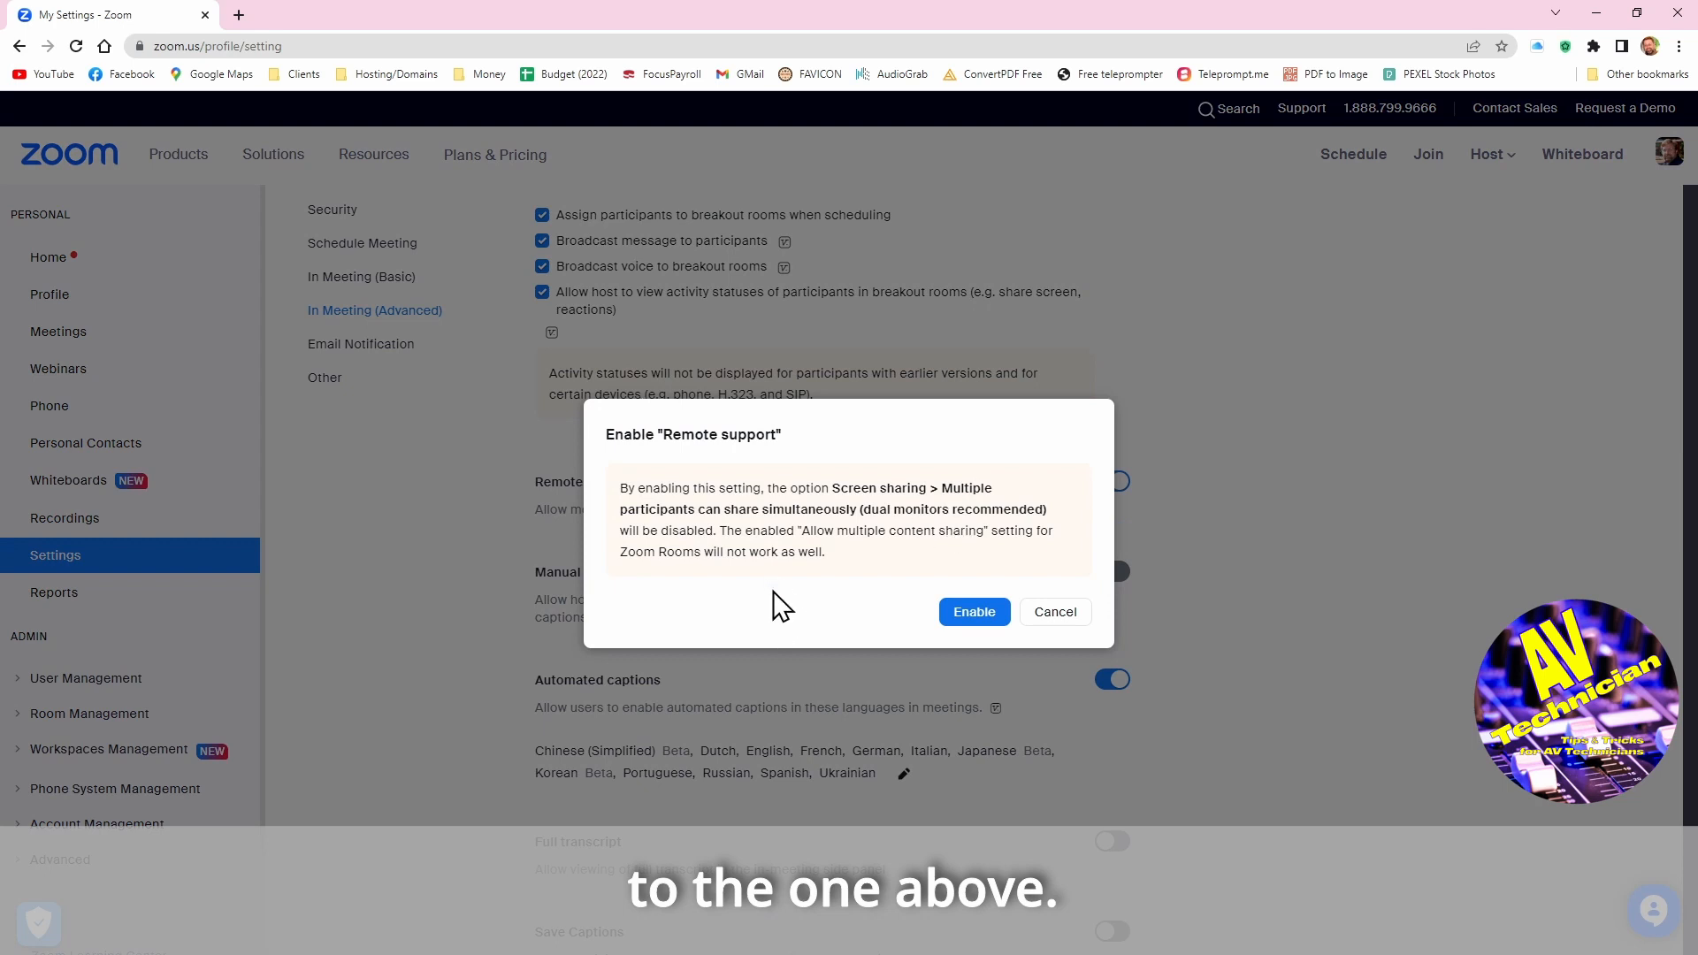
mouse_move(957, 554)
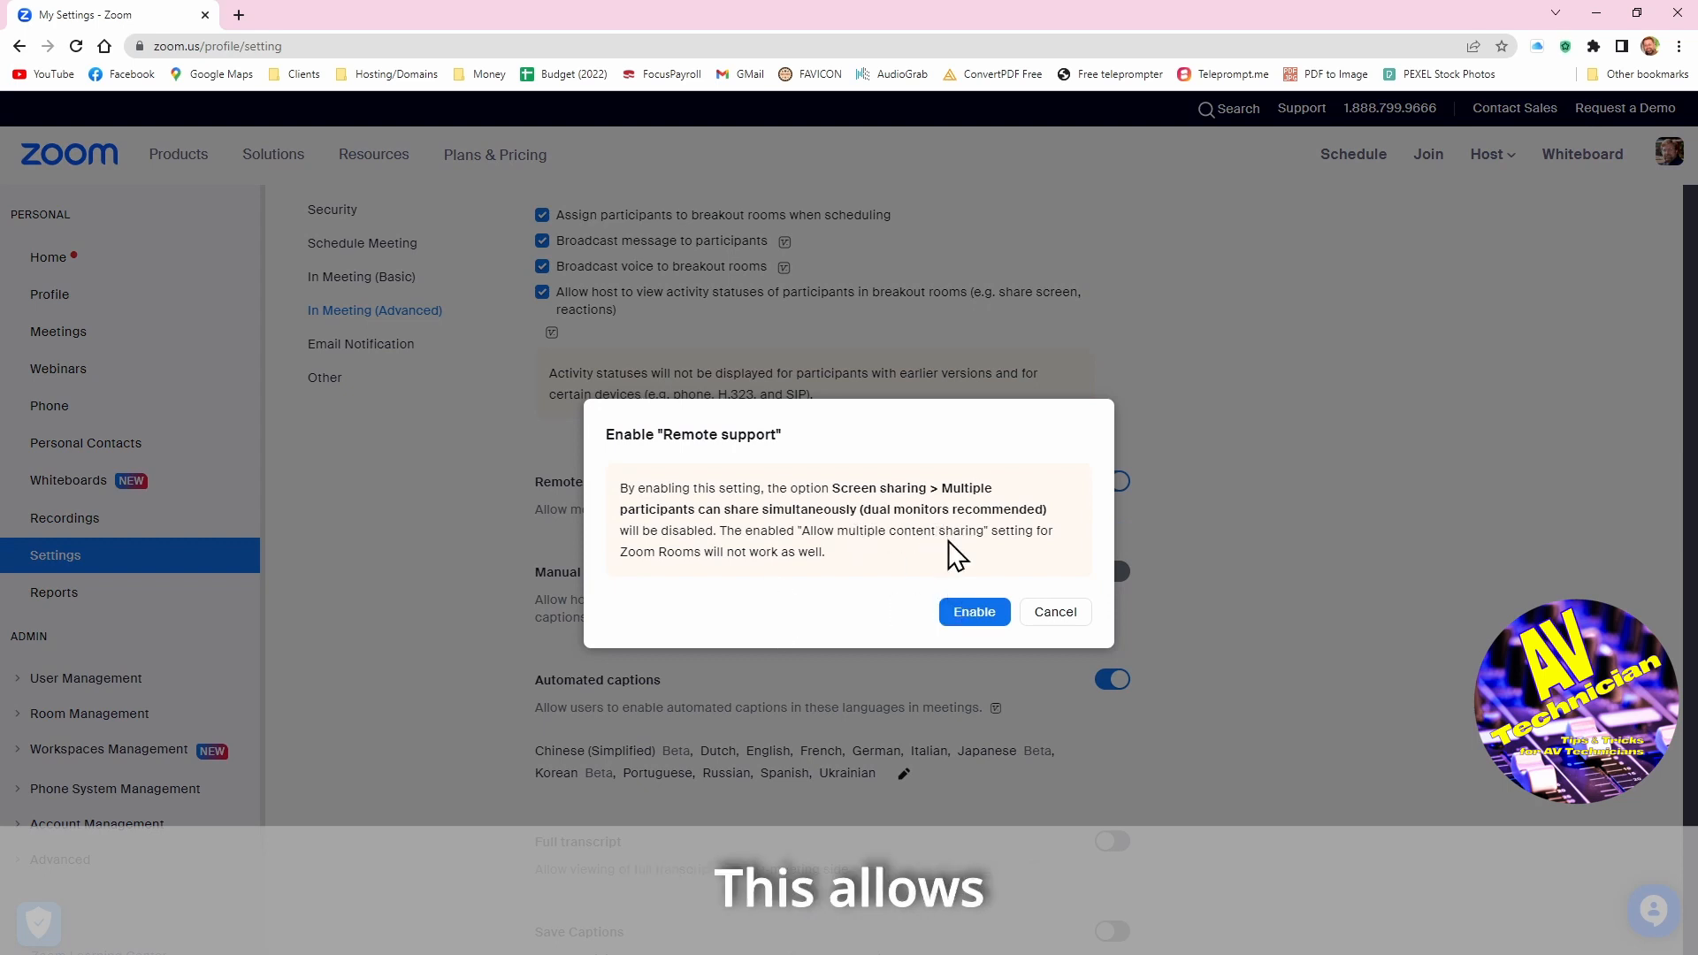
mouse_move(918, 600)
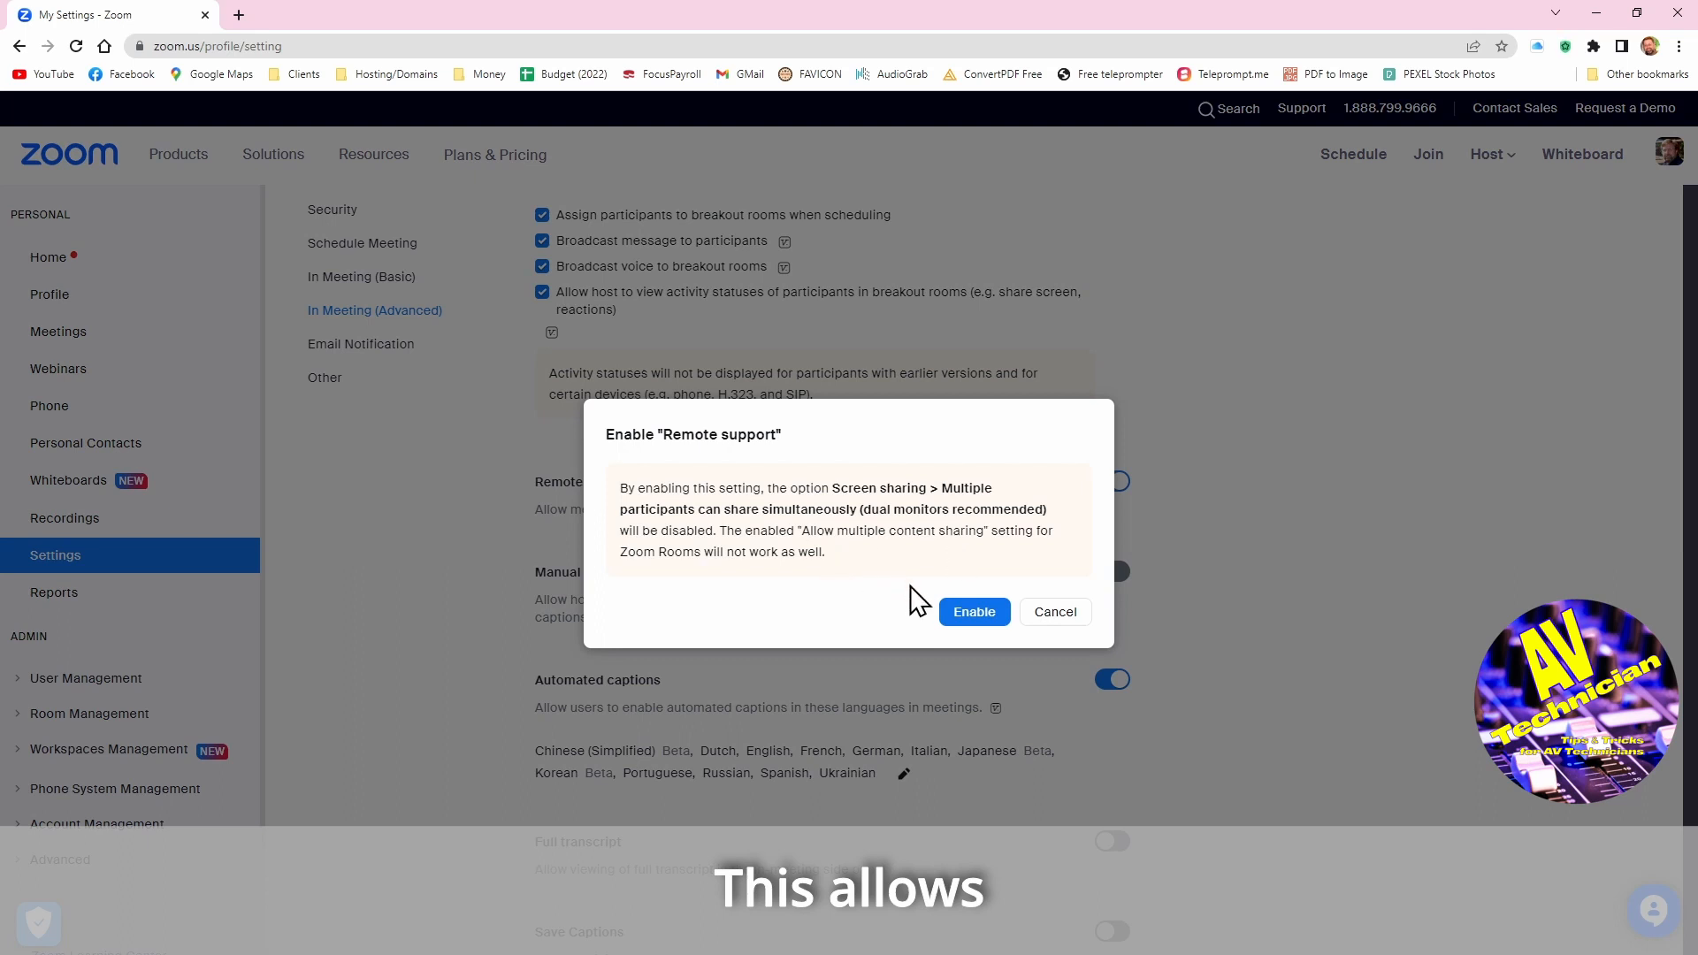
mouse_move(778, 561)
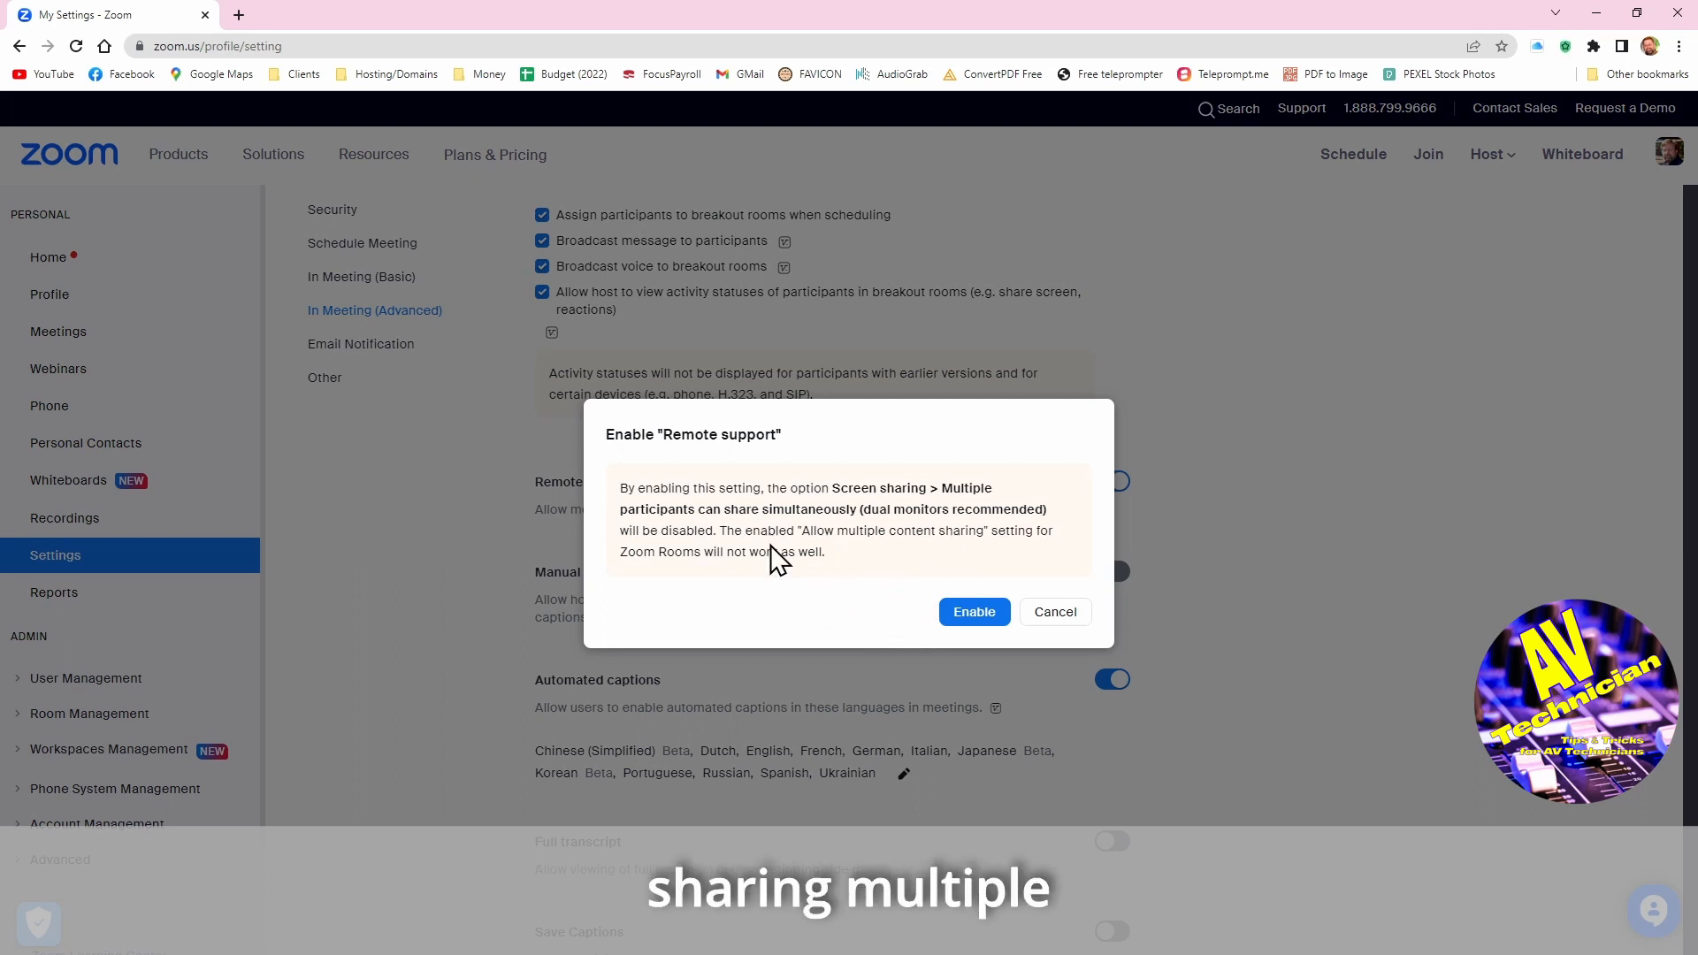
mouse_move(838, 535)
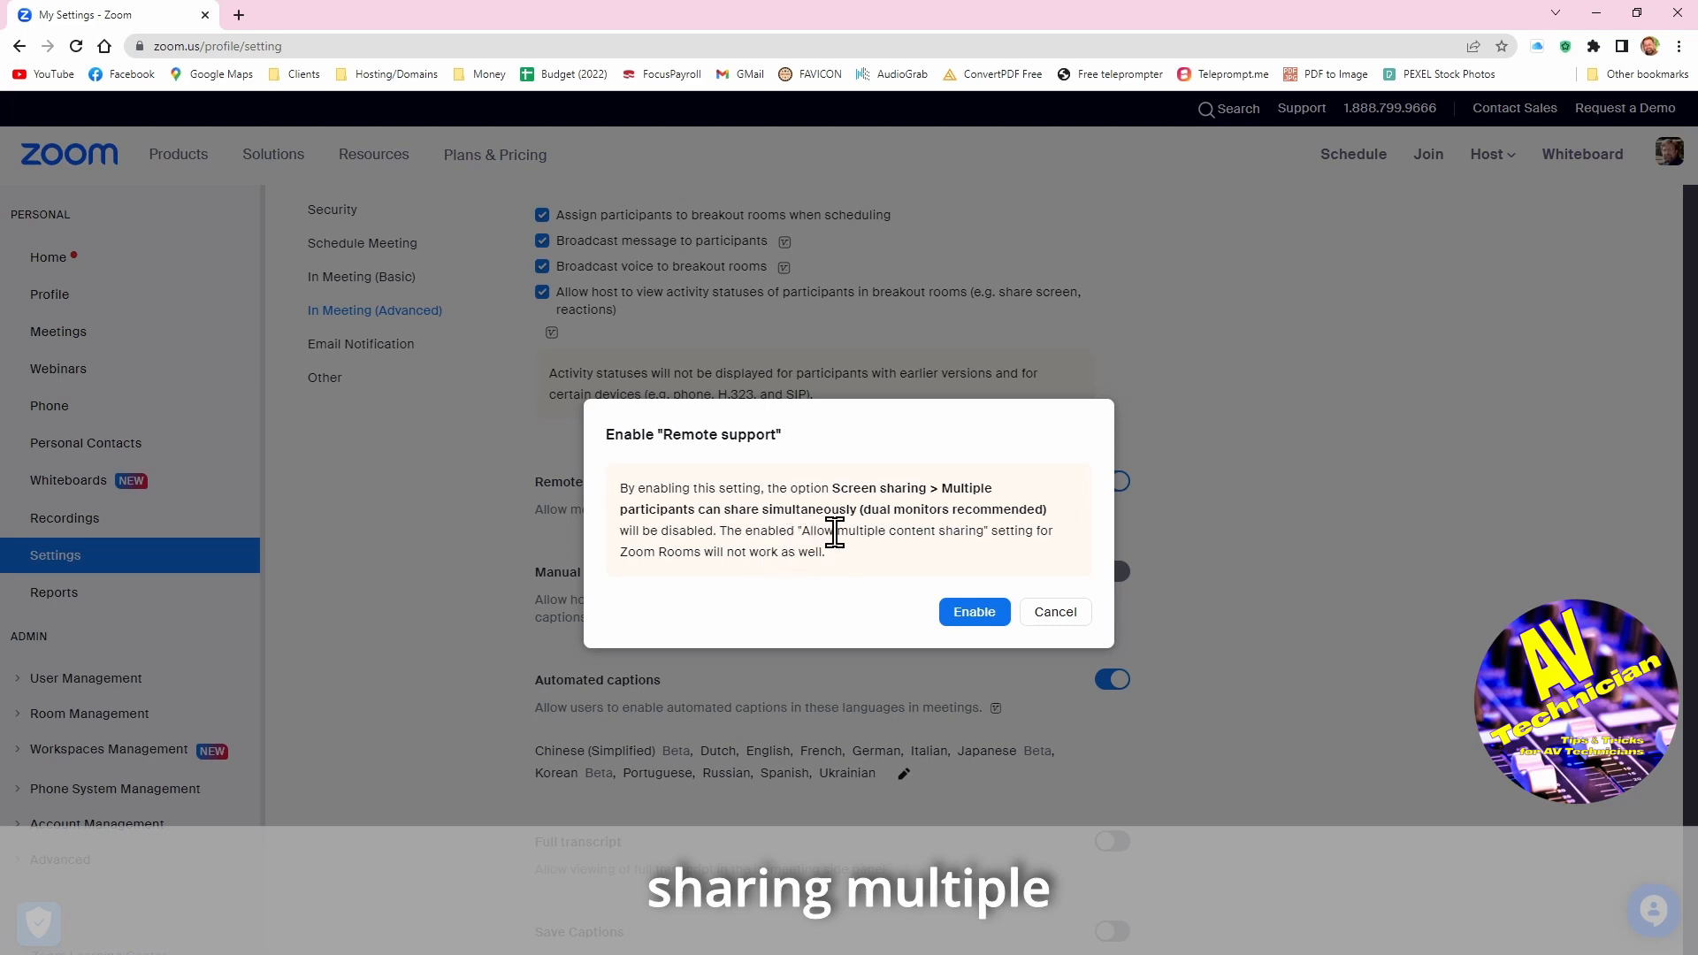
mouse_move(888, 552)
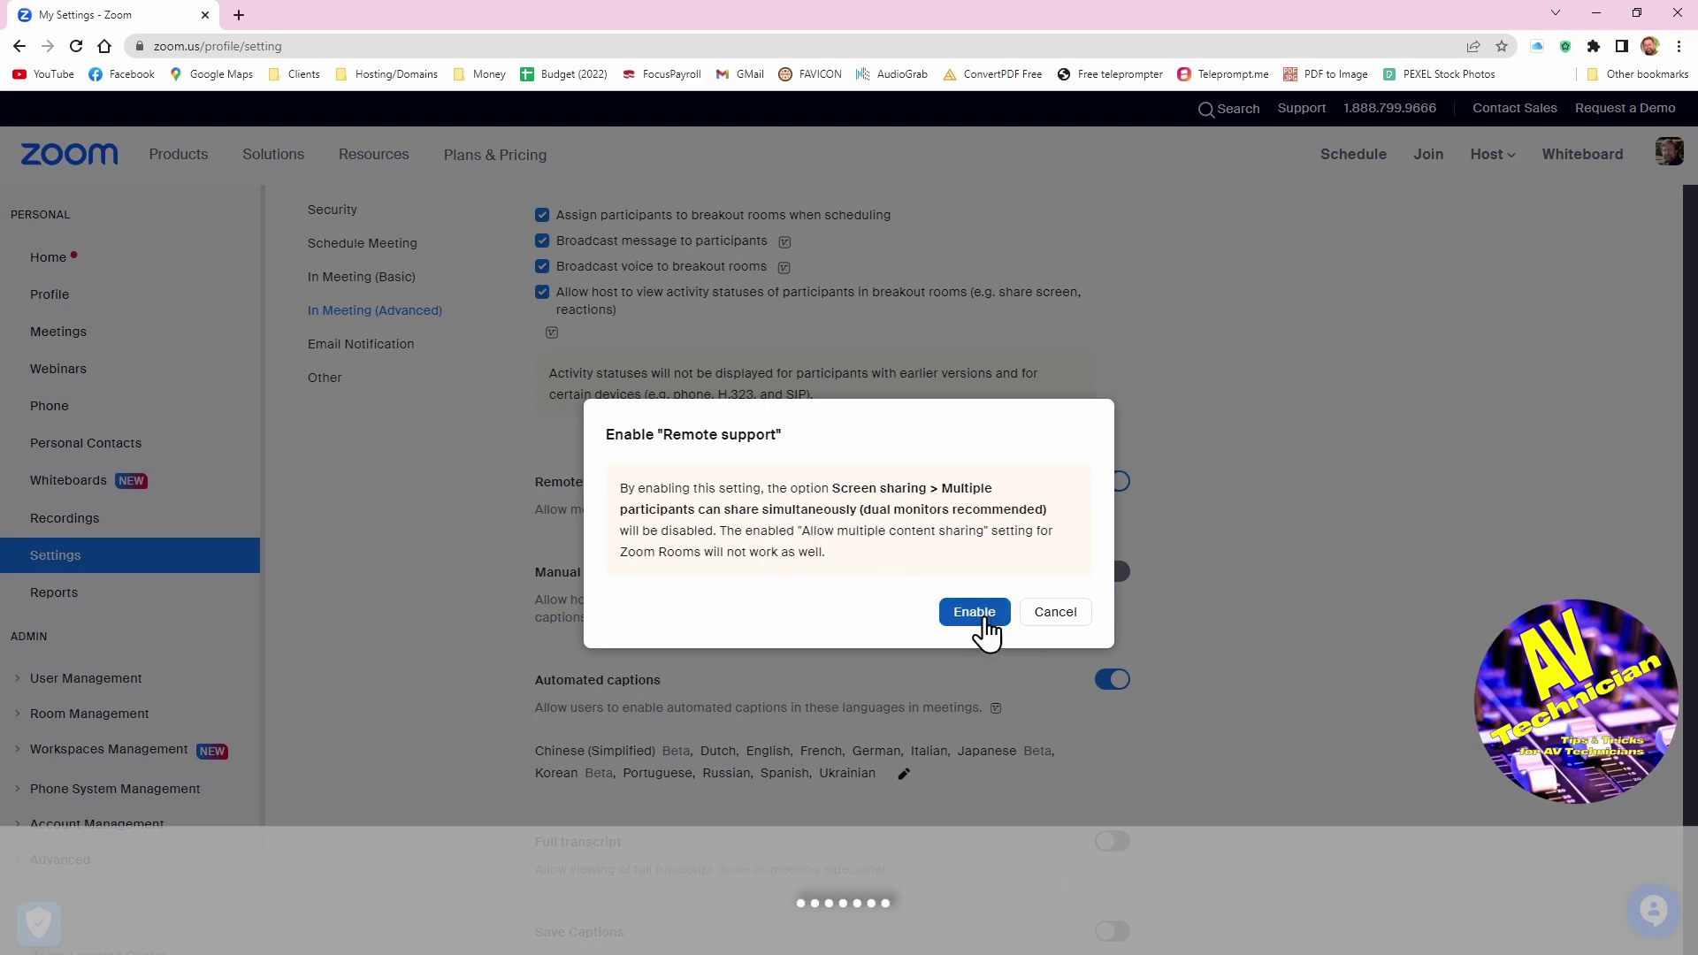
click(973, 613)
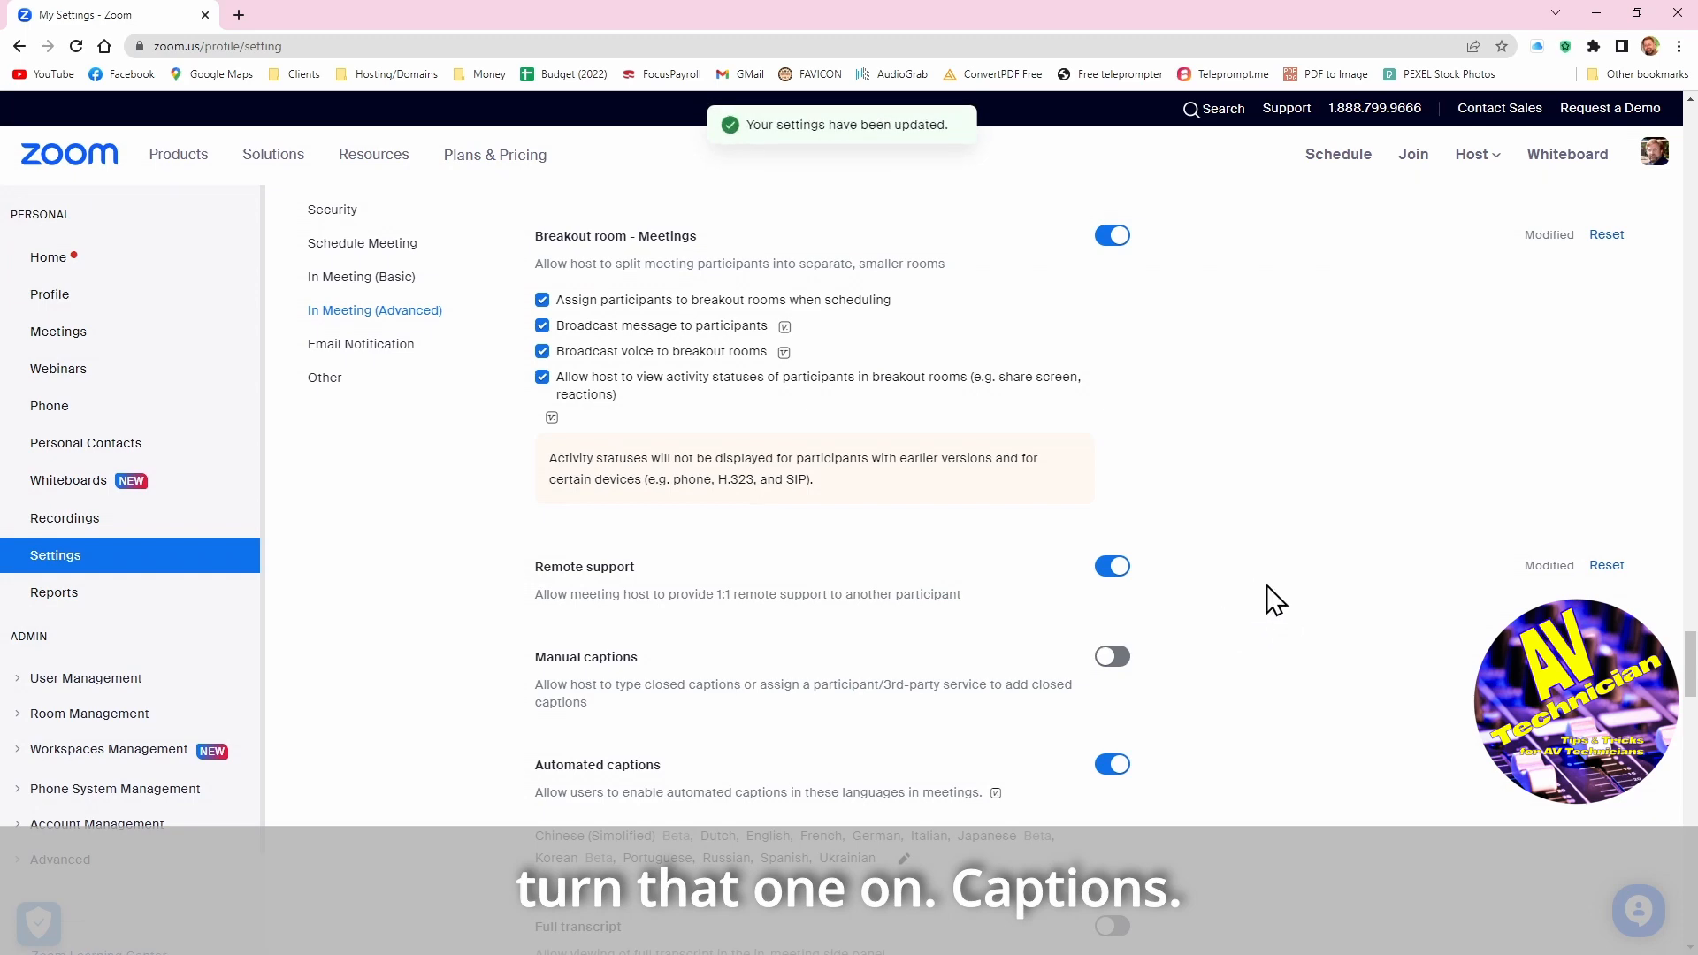
scroll(down, 3)
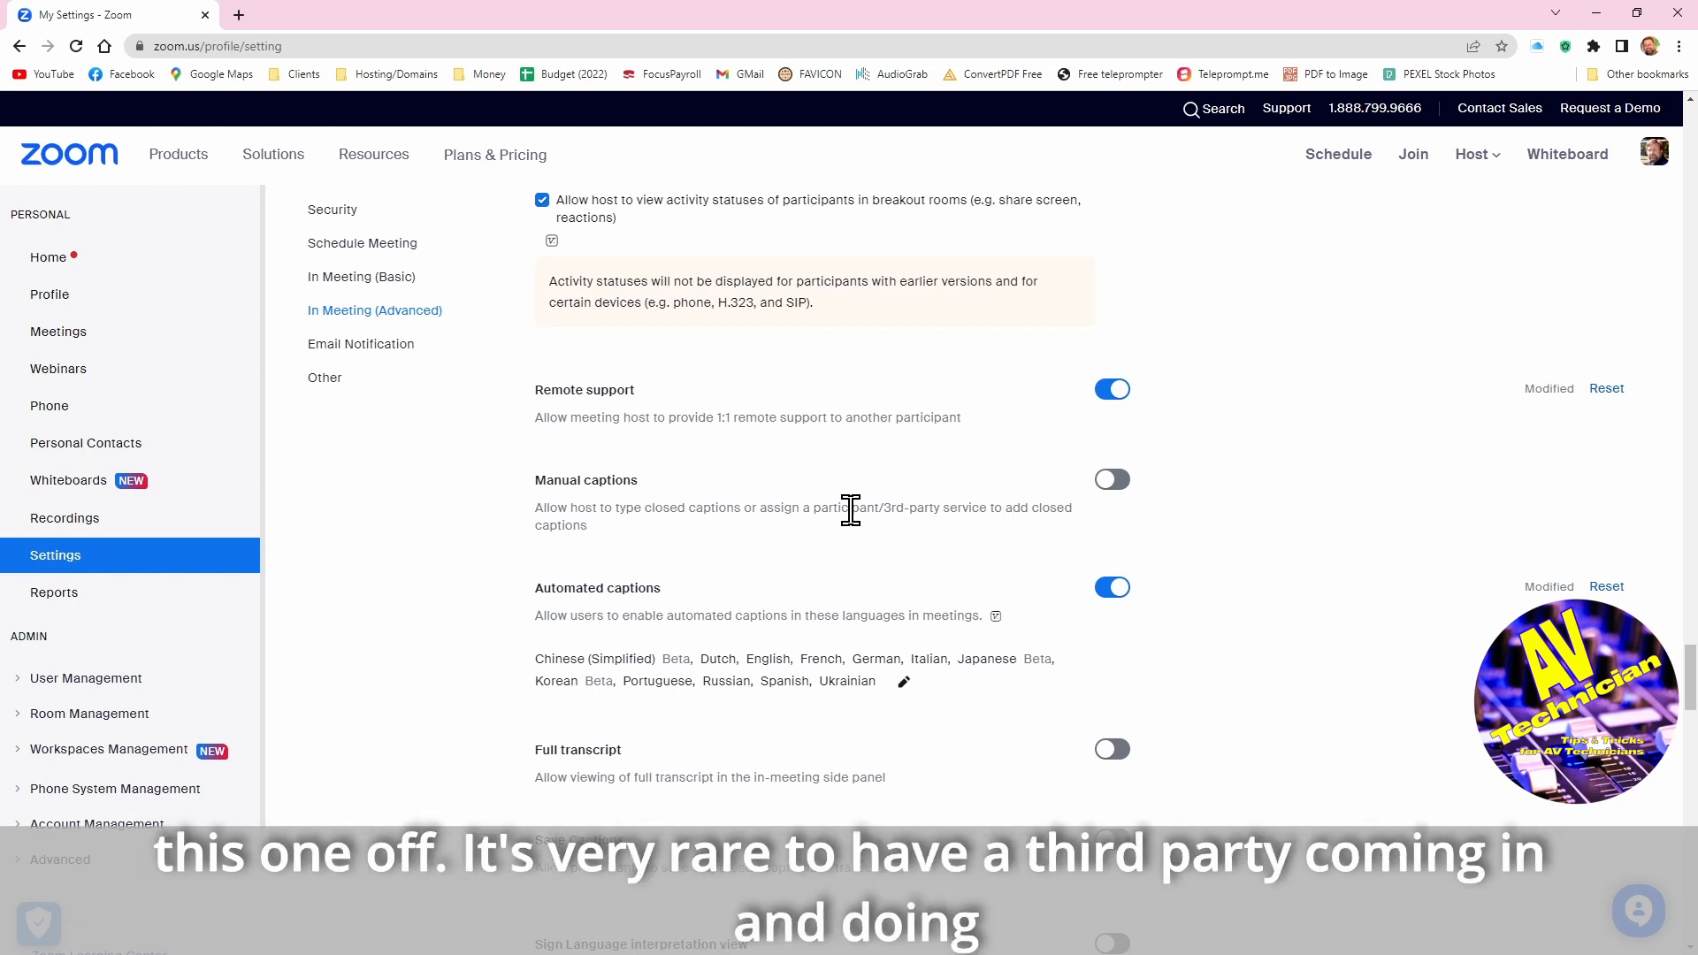
mouse_move(1251, 631)
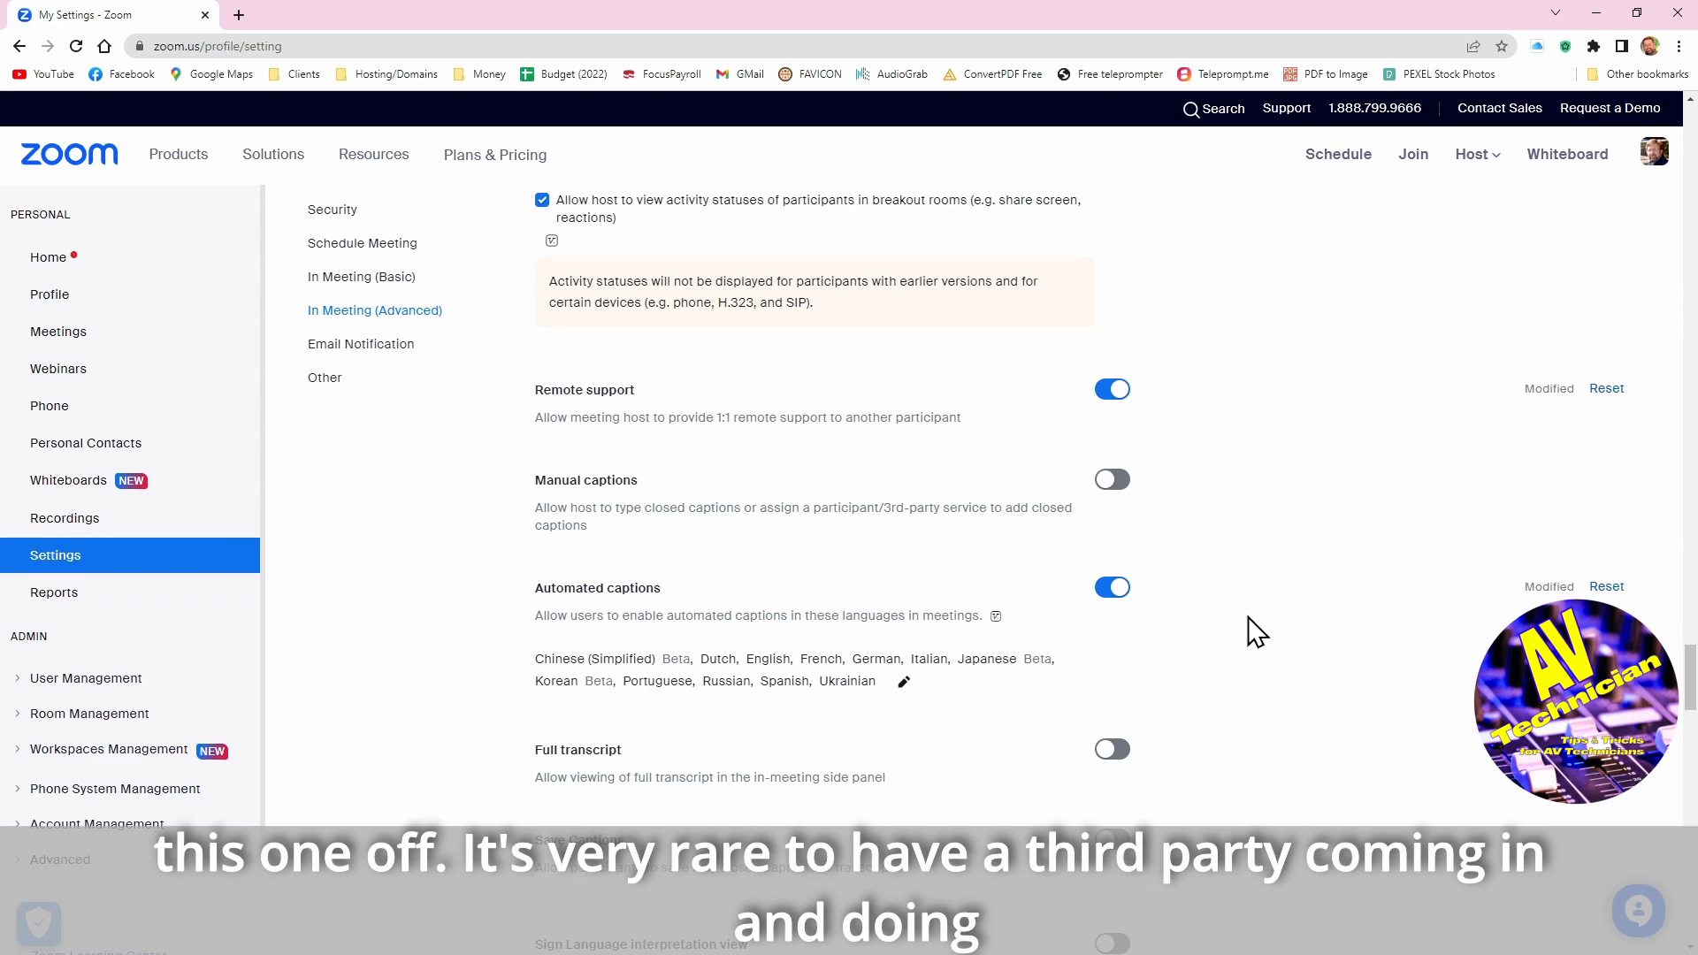
scroll(down, 3)
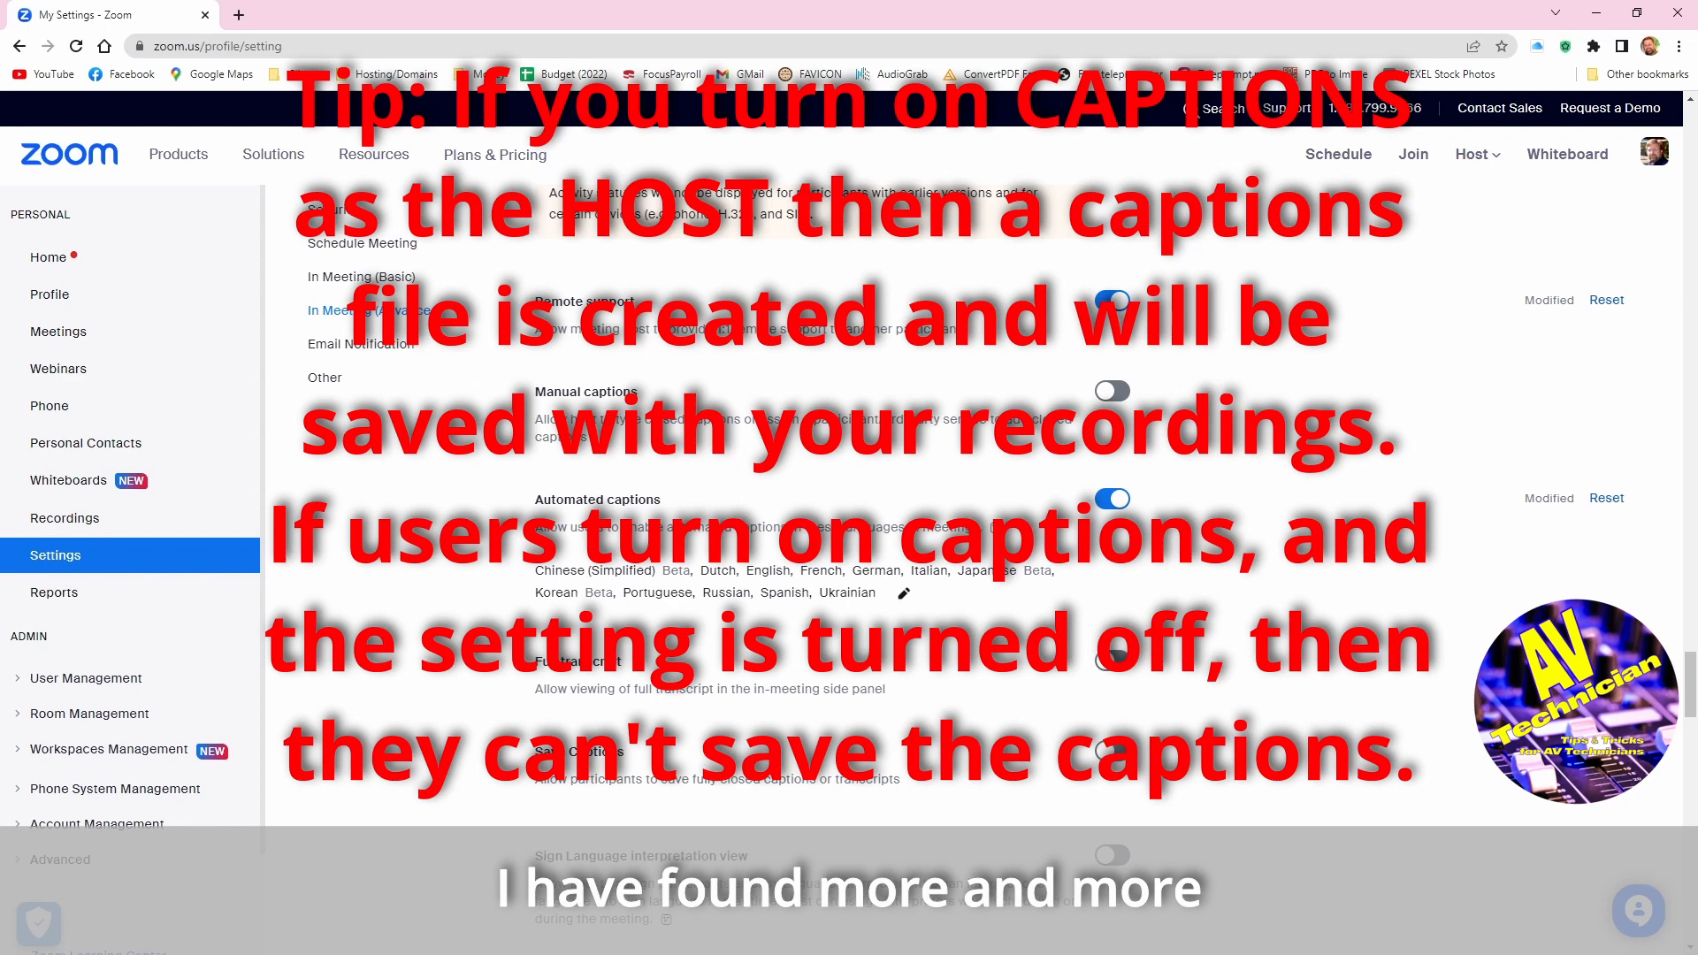
mouse_move(692, 727)
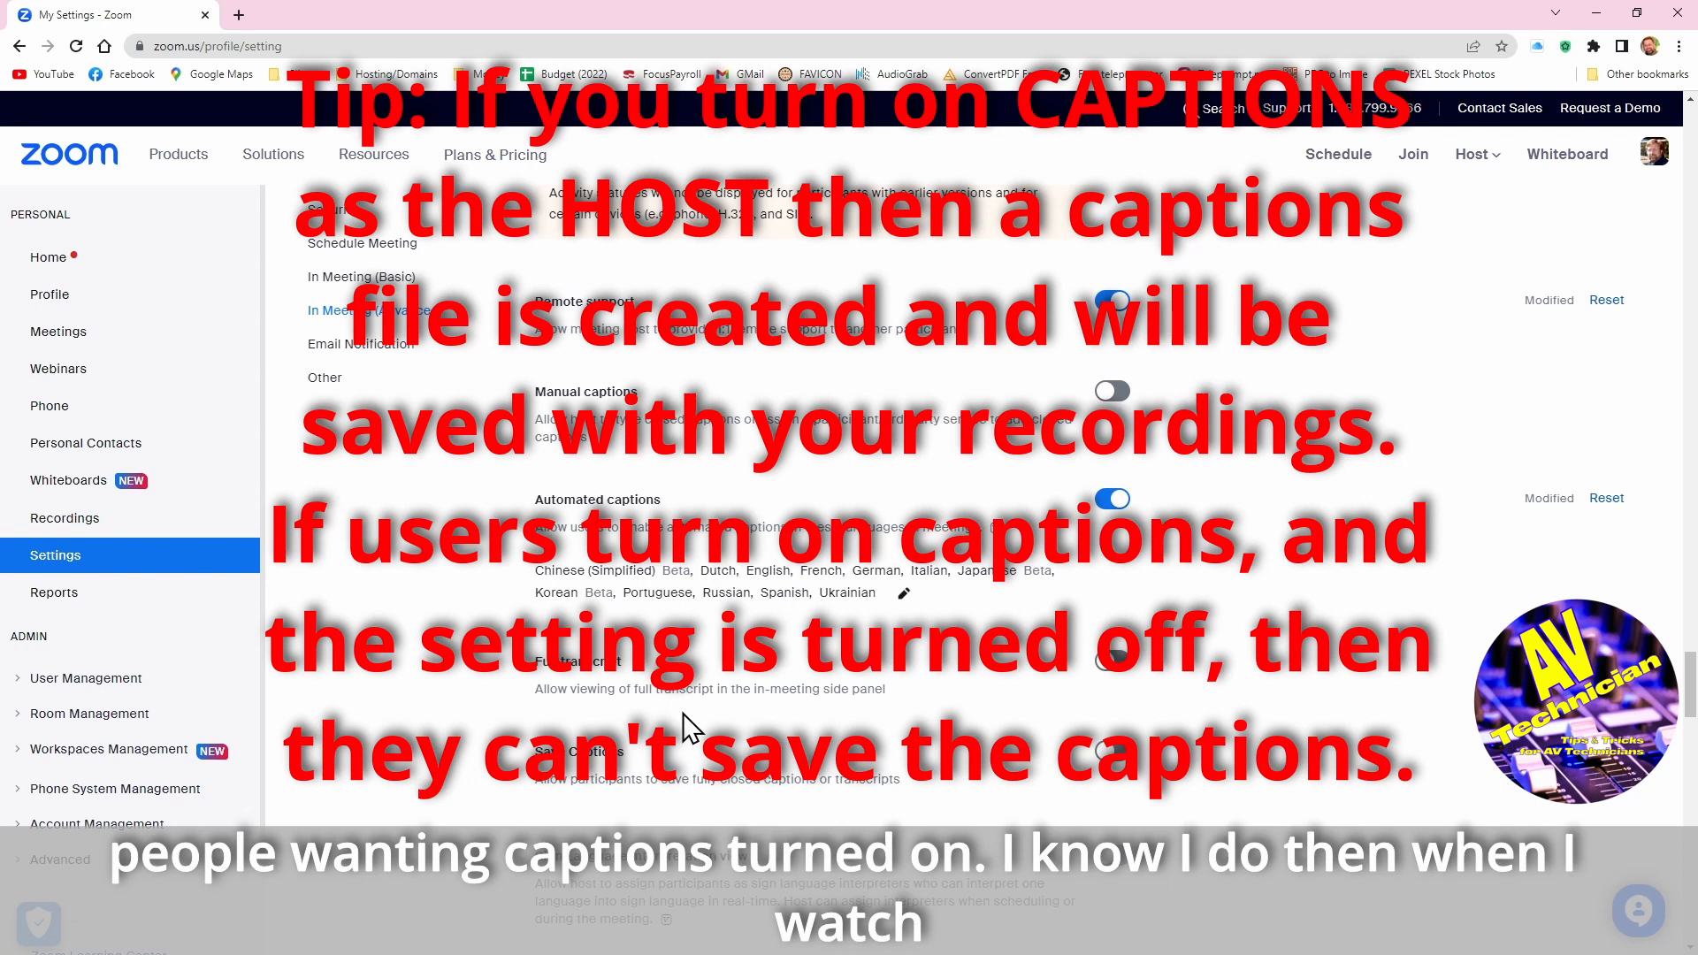
mouse_move(742, 649)
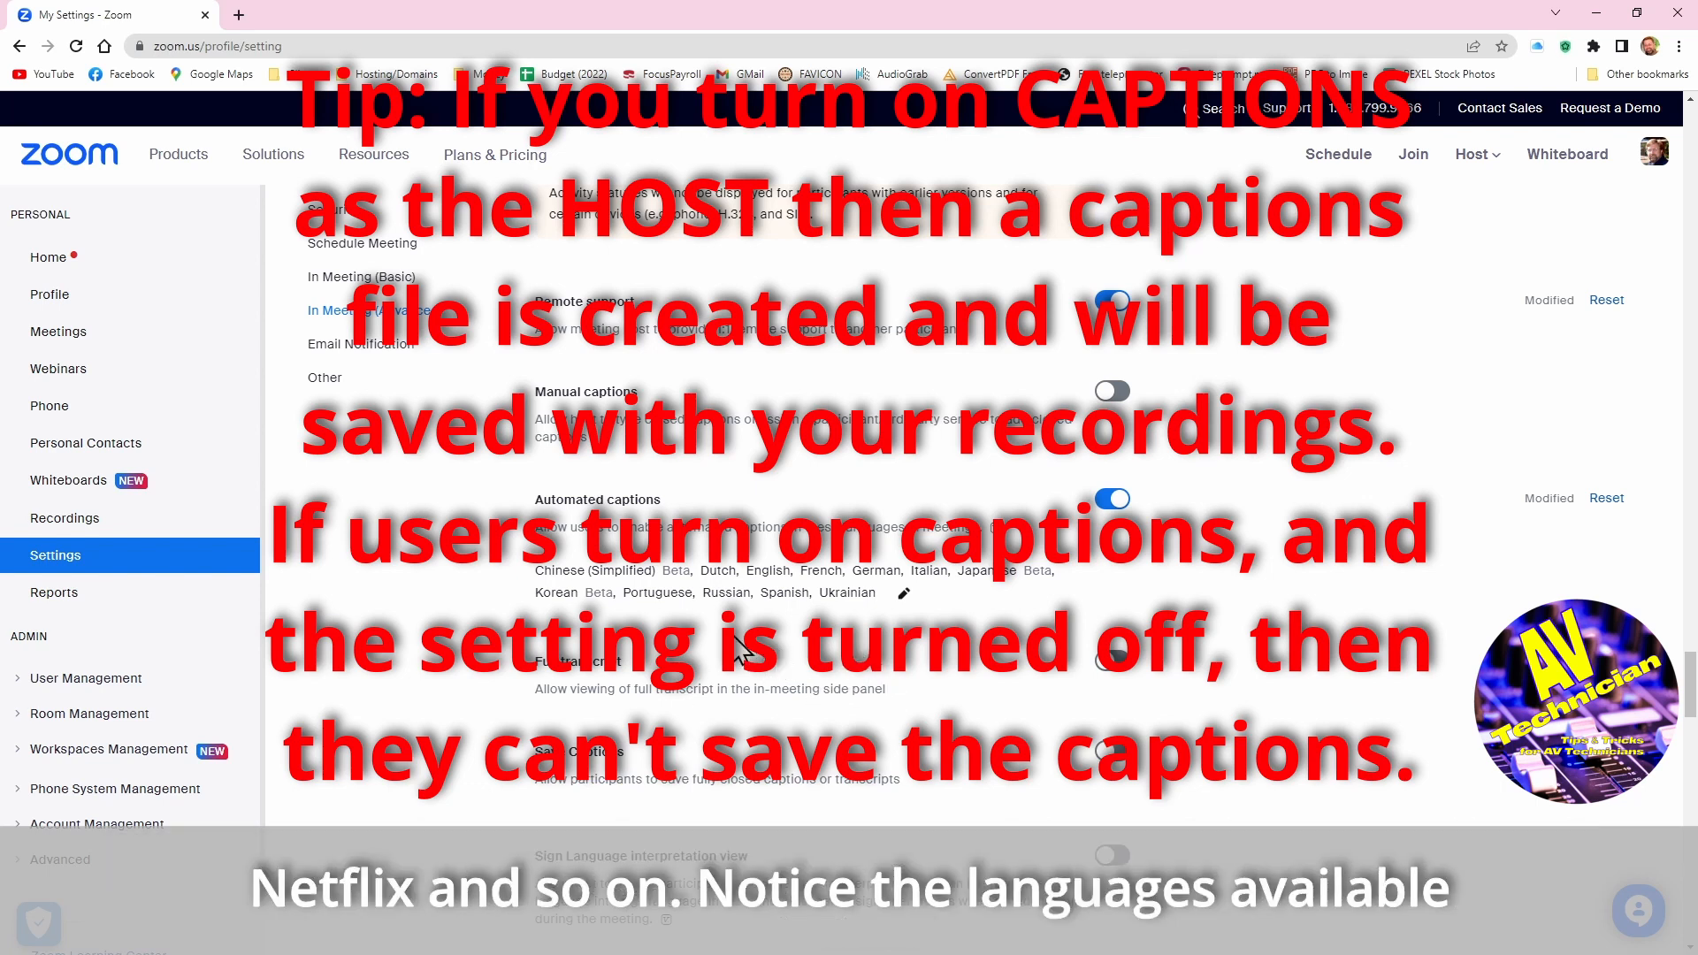
mouse_move(638, 626)
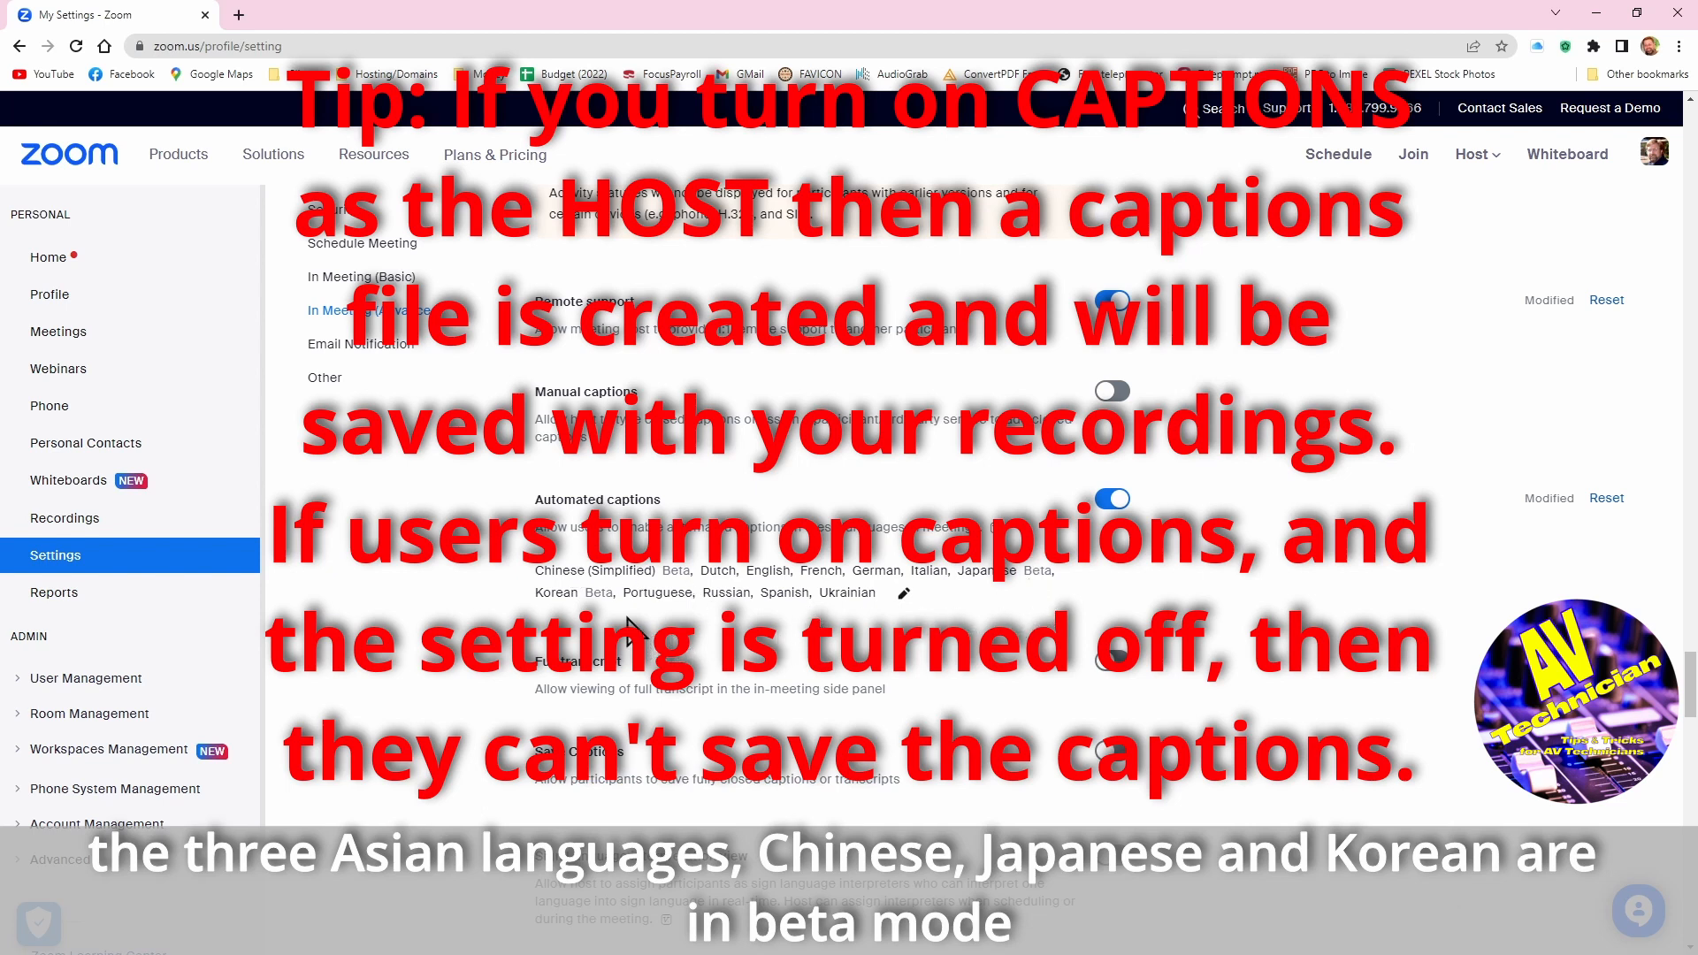
mouse_move(862, 643)
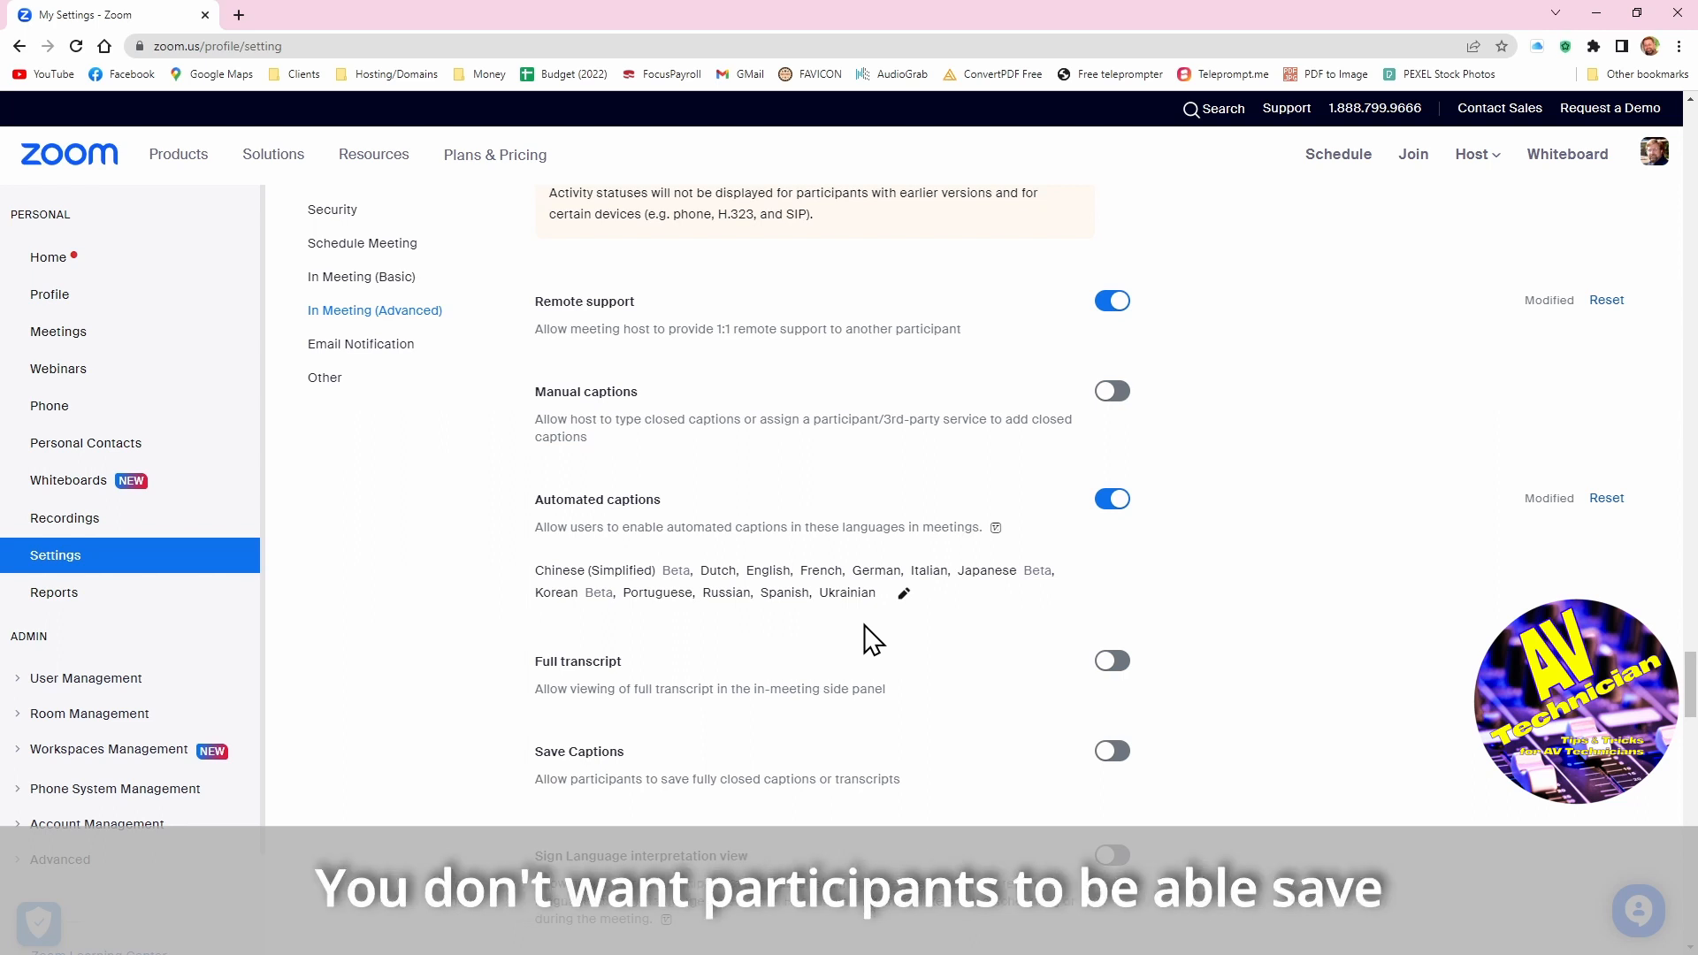
mouse_move(1290, 725)
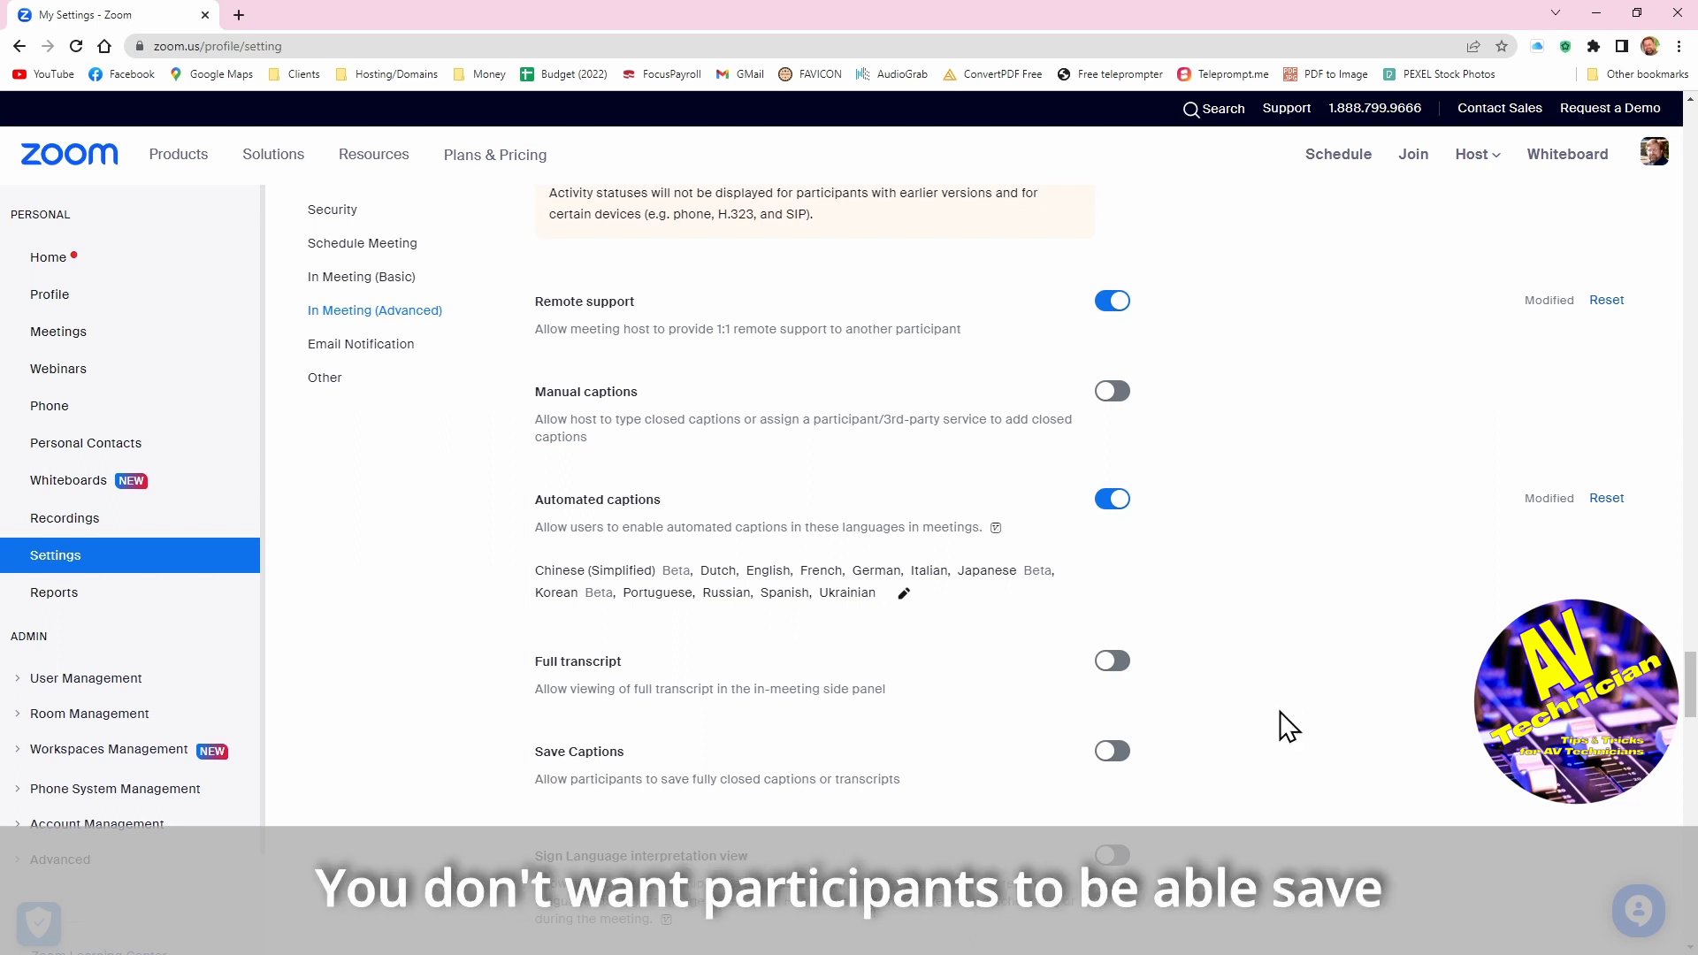
mouse_move(742, 778)
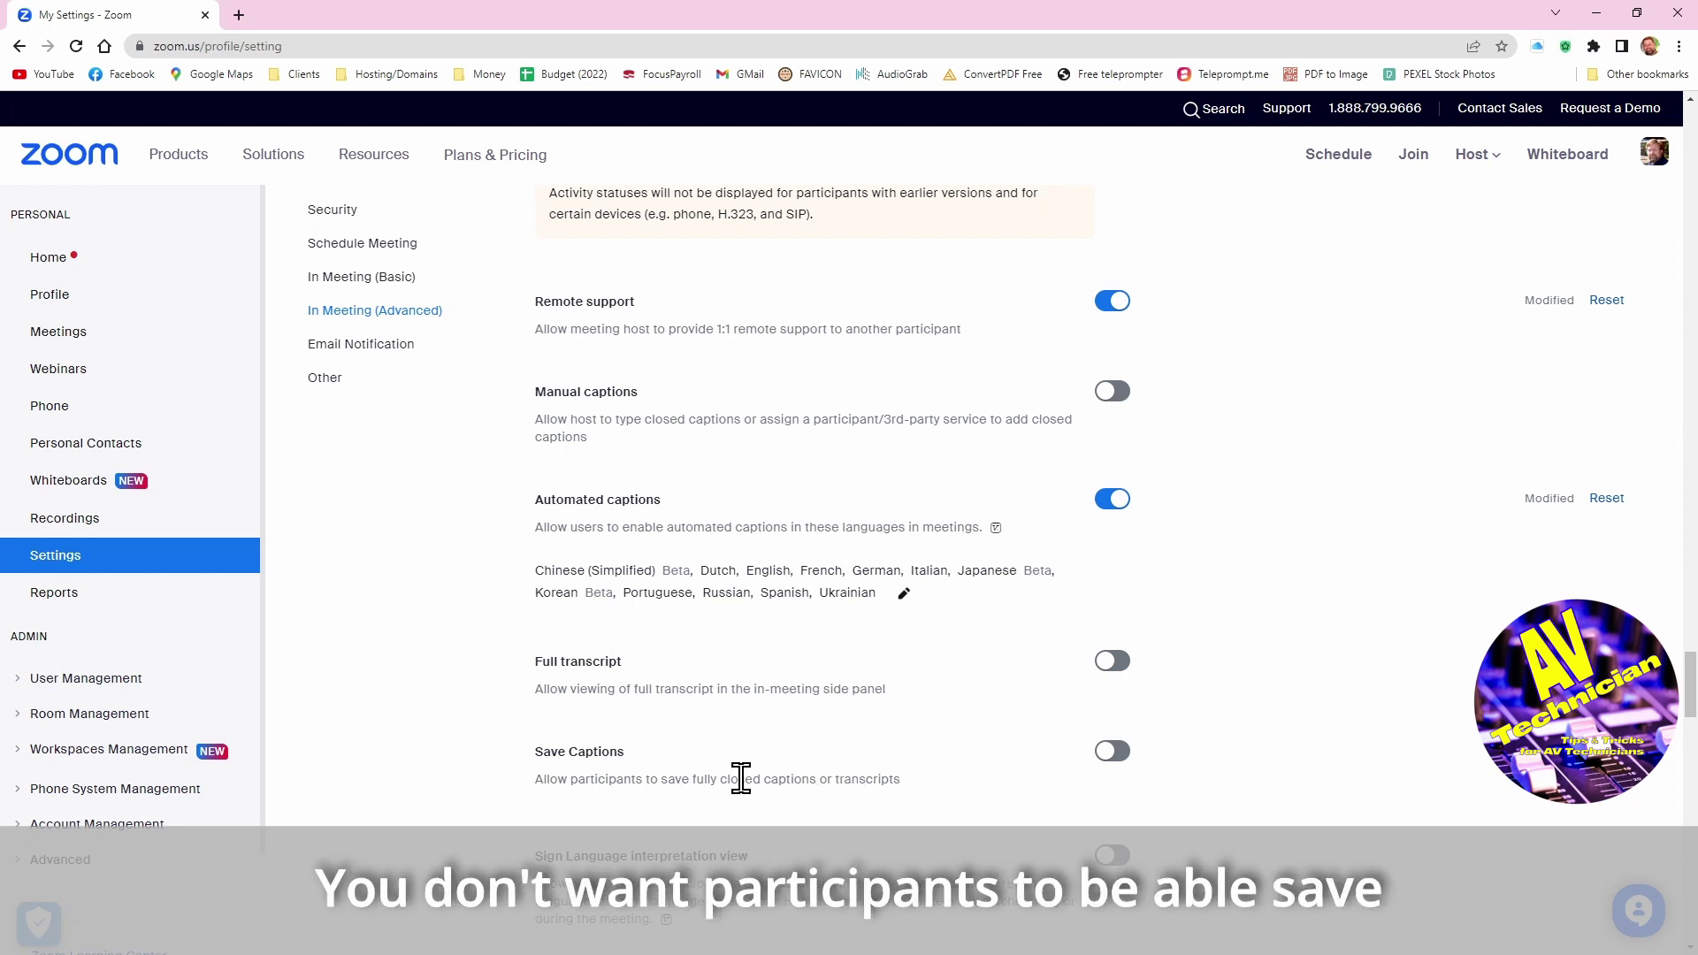
mouse_move(727, 779)
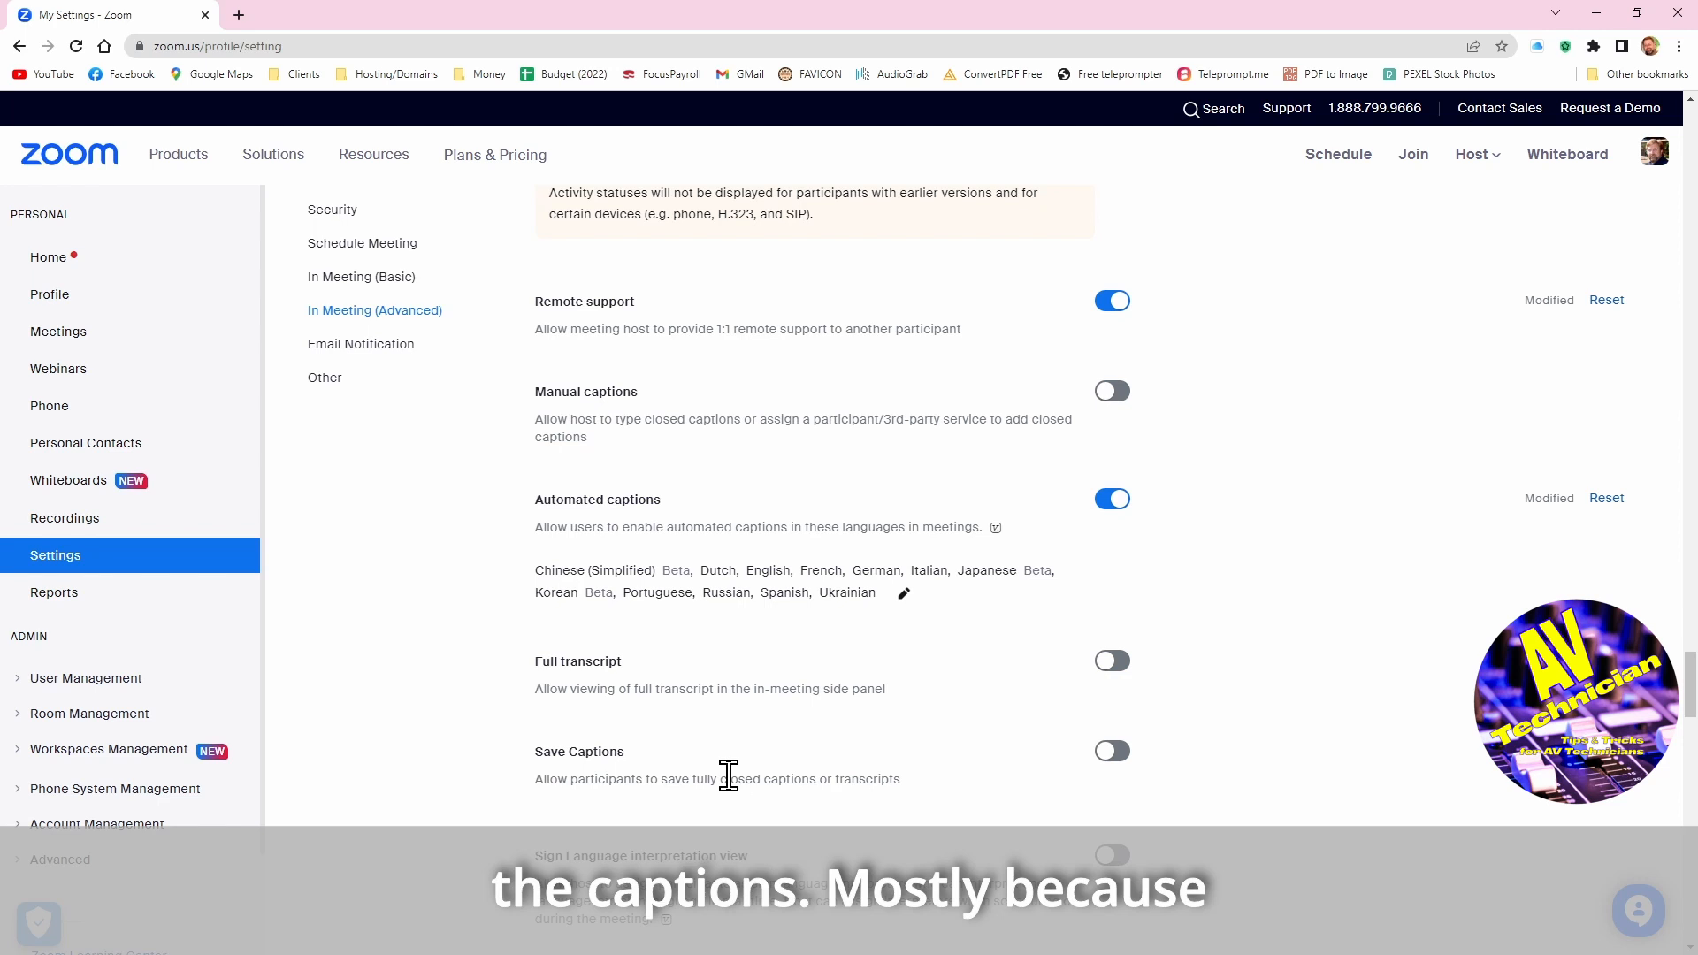
mouse_move(753, 784)
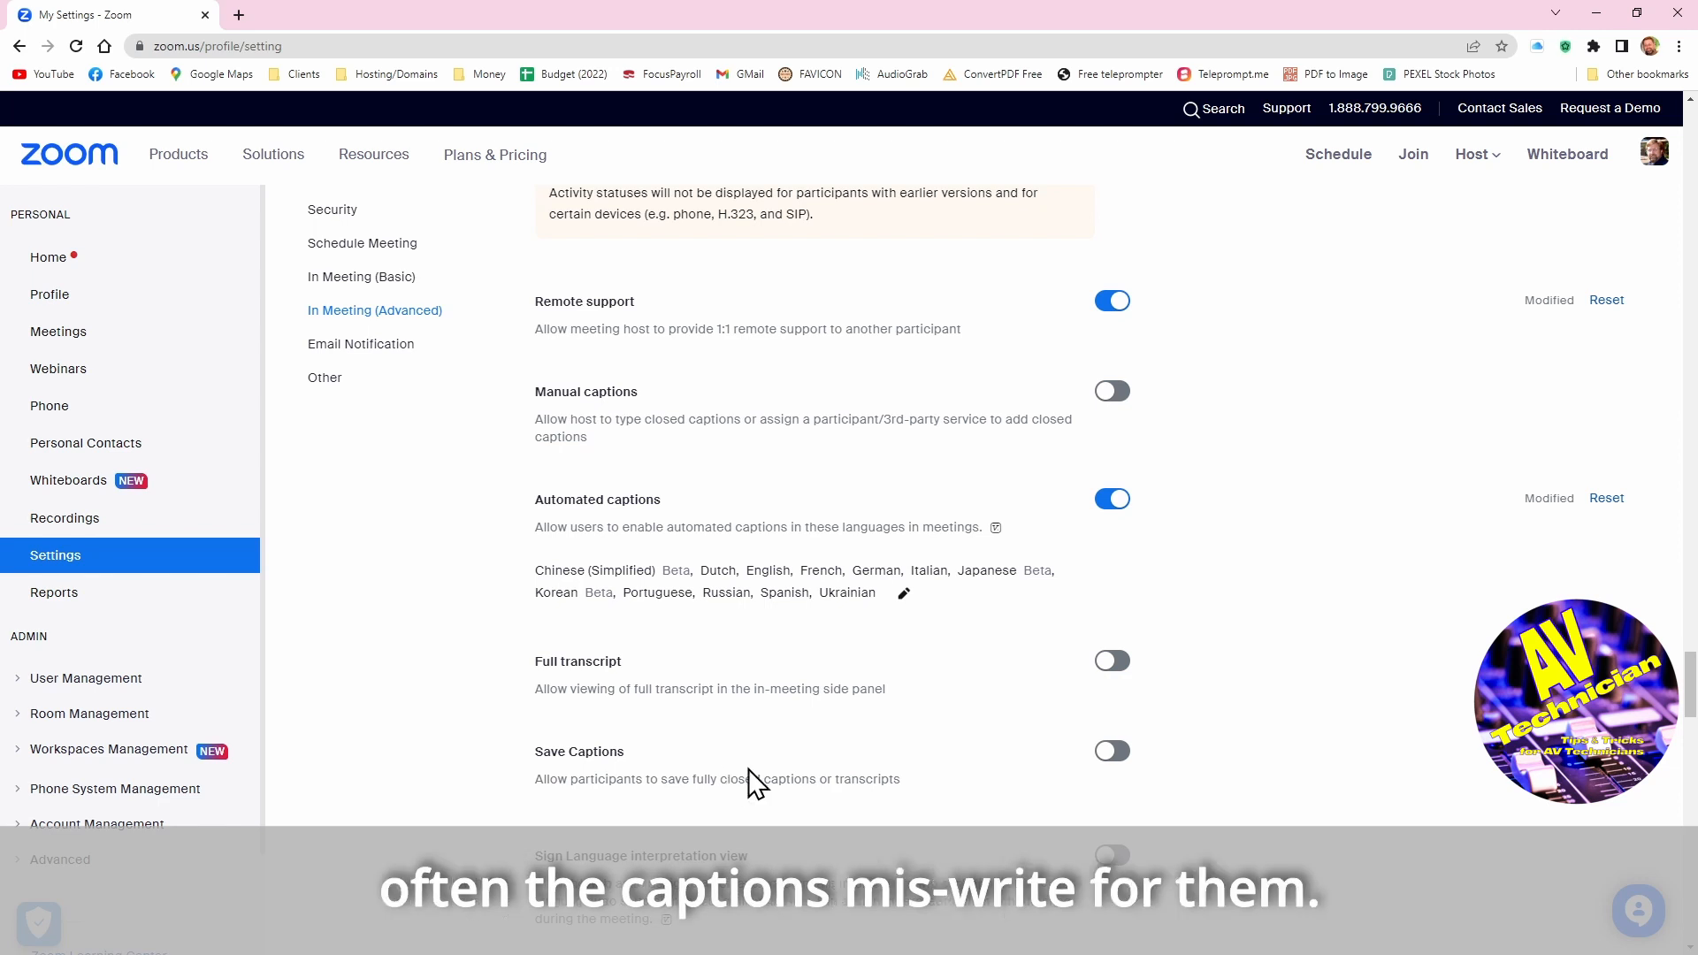
mouse_move(766, 784)
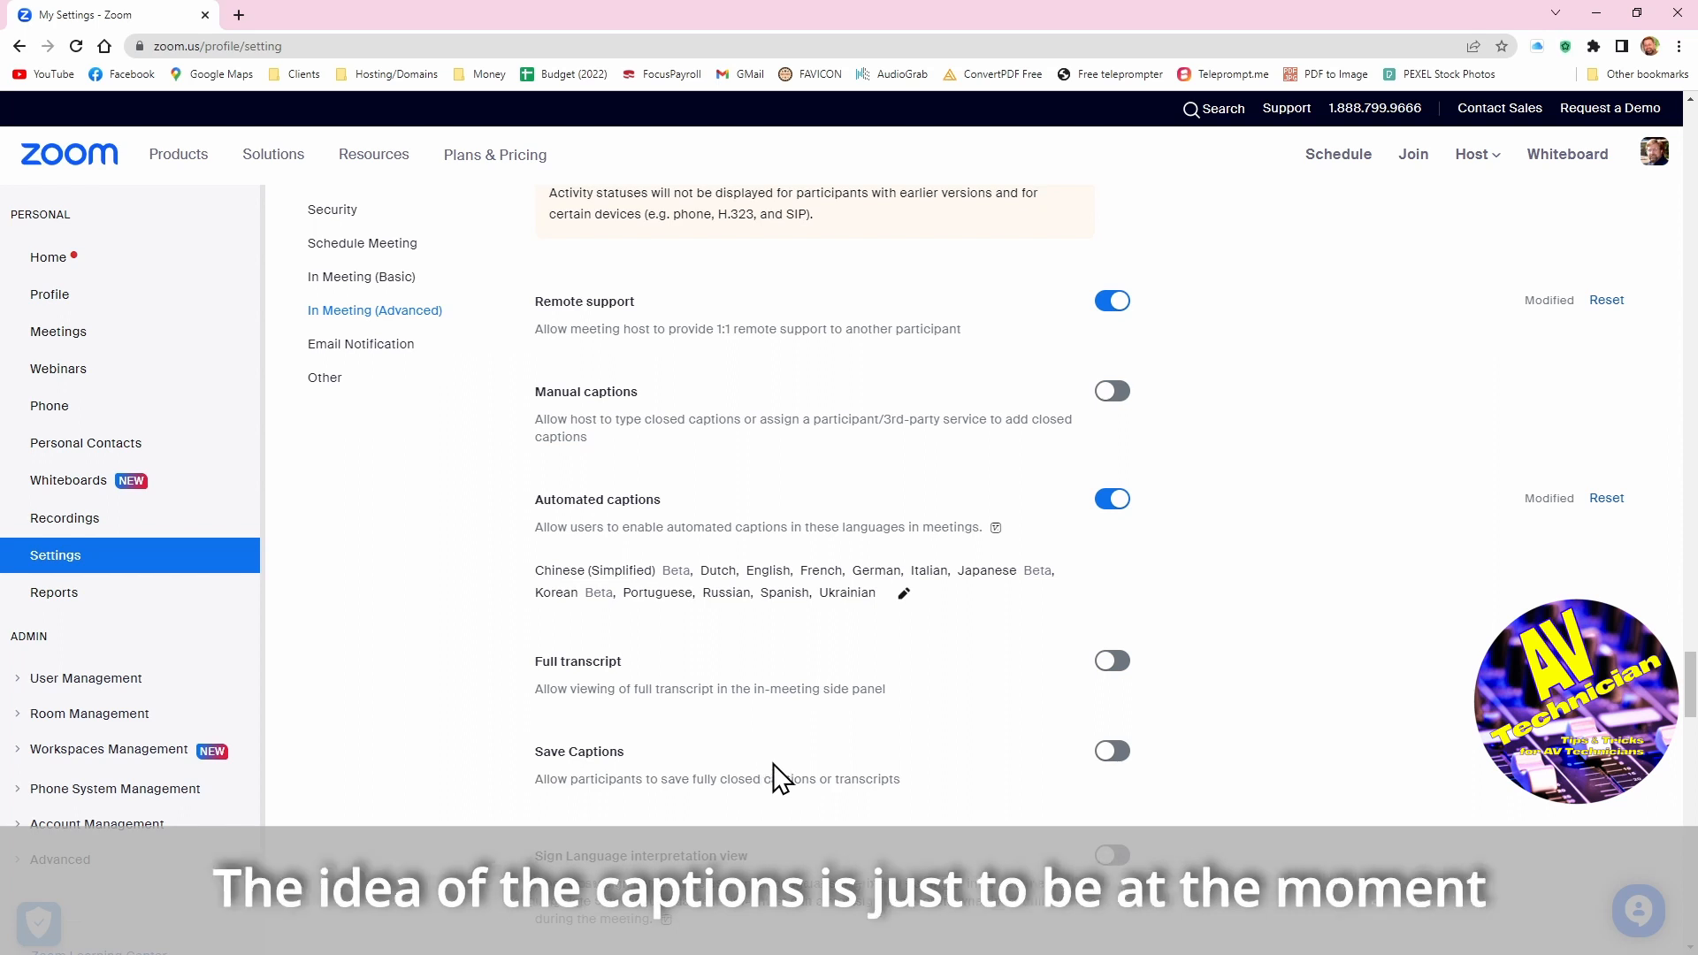
mouse_move(796, 739)
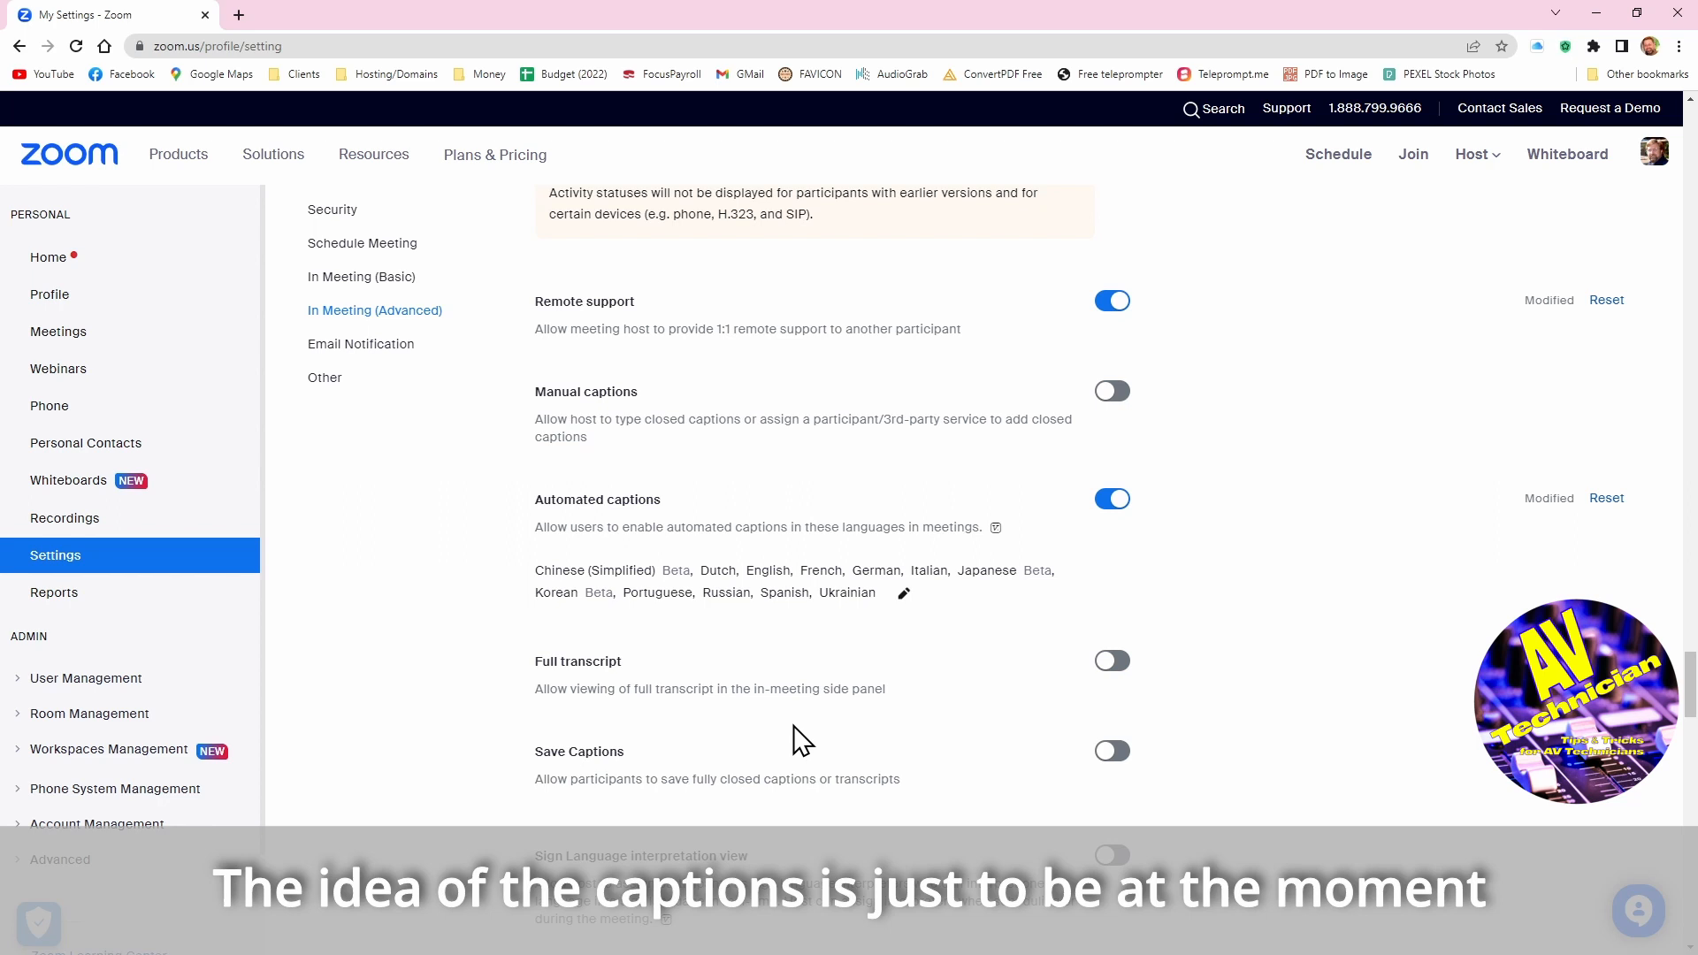
mouse_move(853, 752)
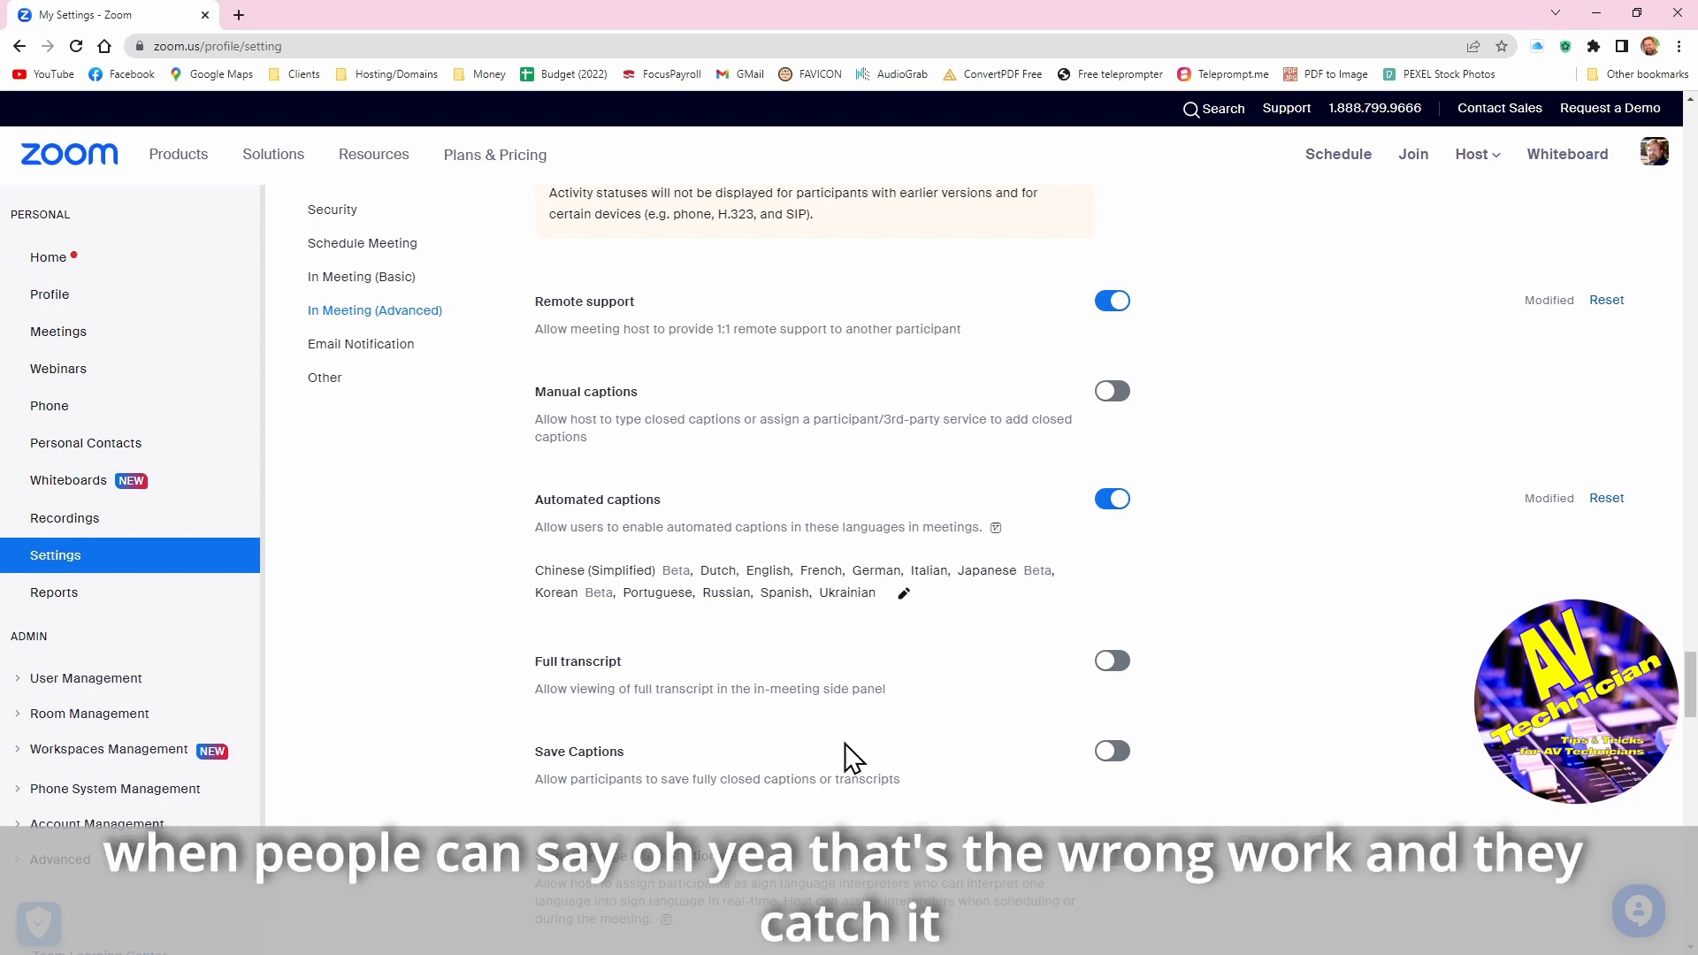
mouse_move(1408, 720)
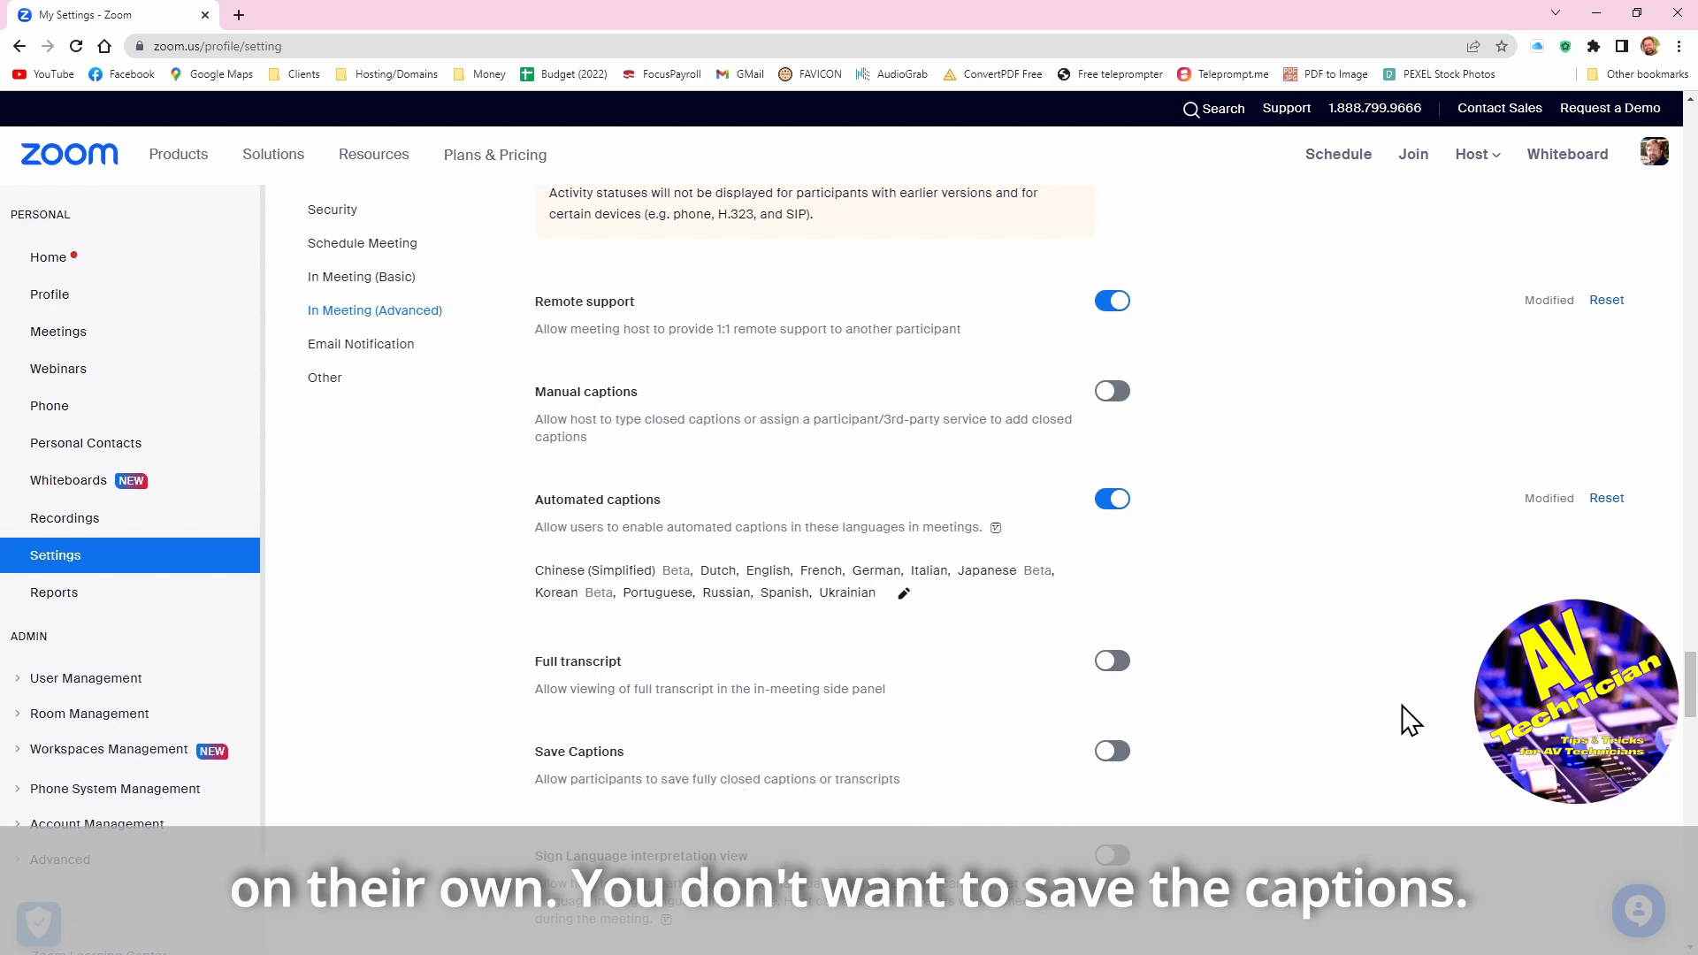
scroll(down, 3)
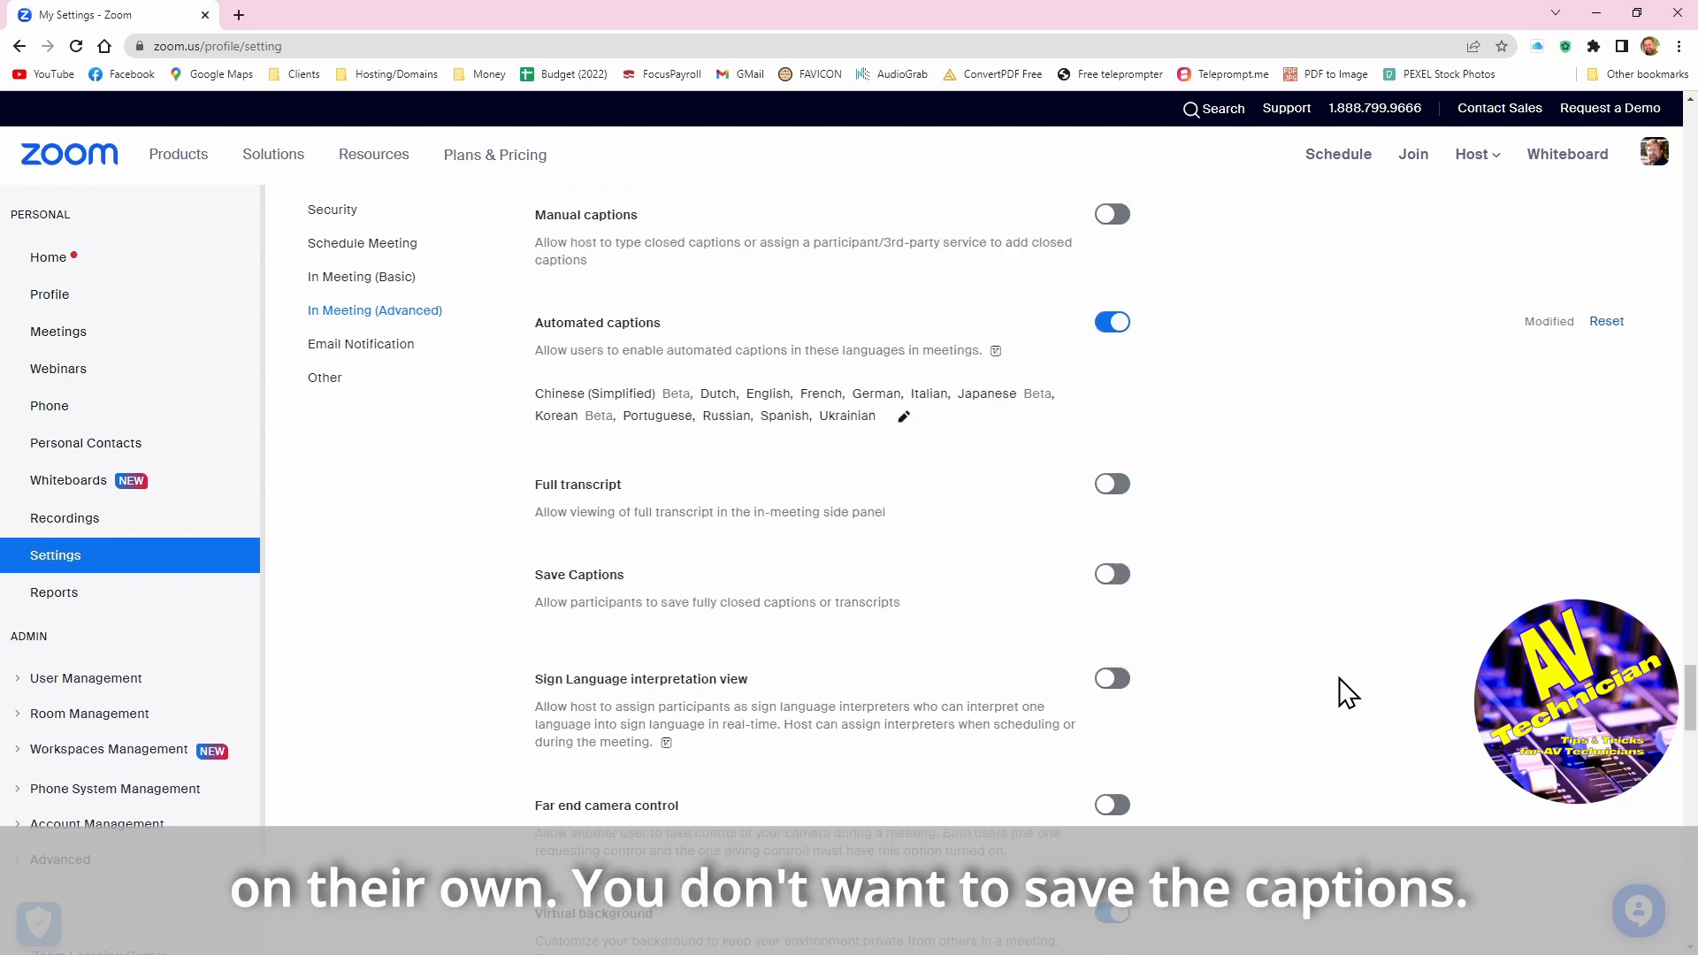
scroll(down, 3)
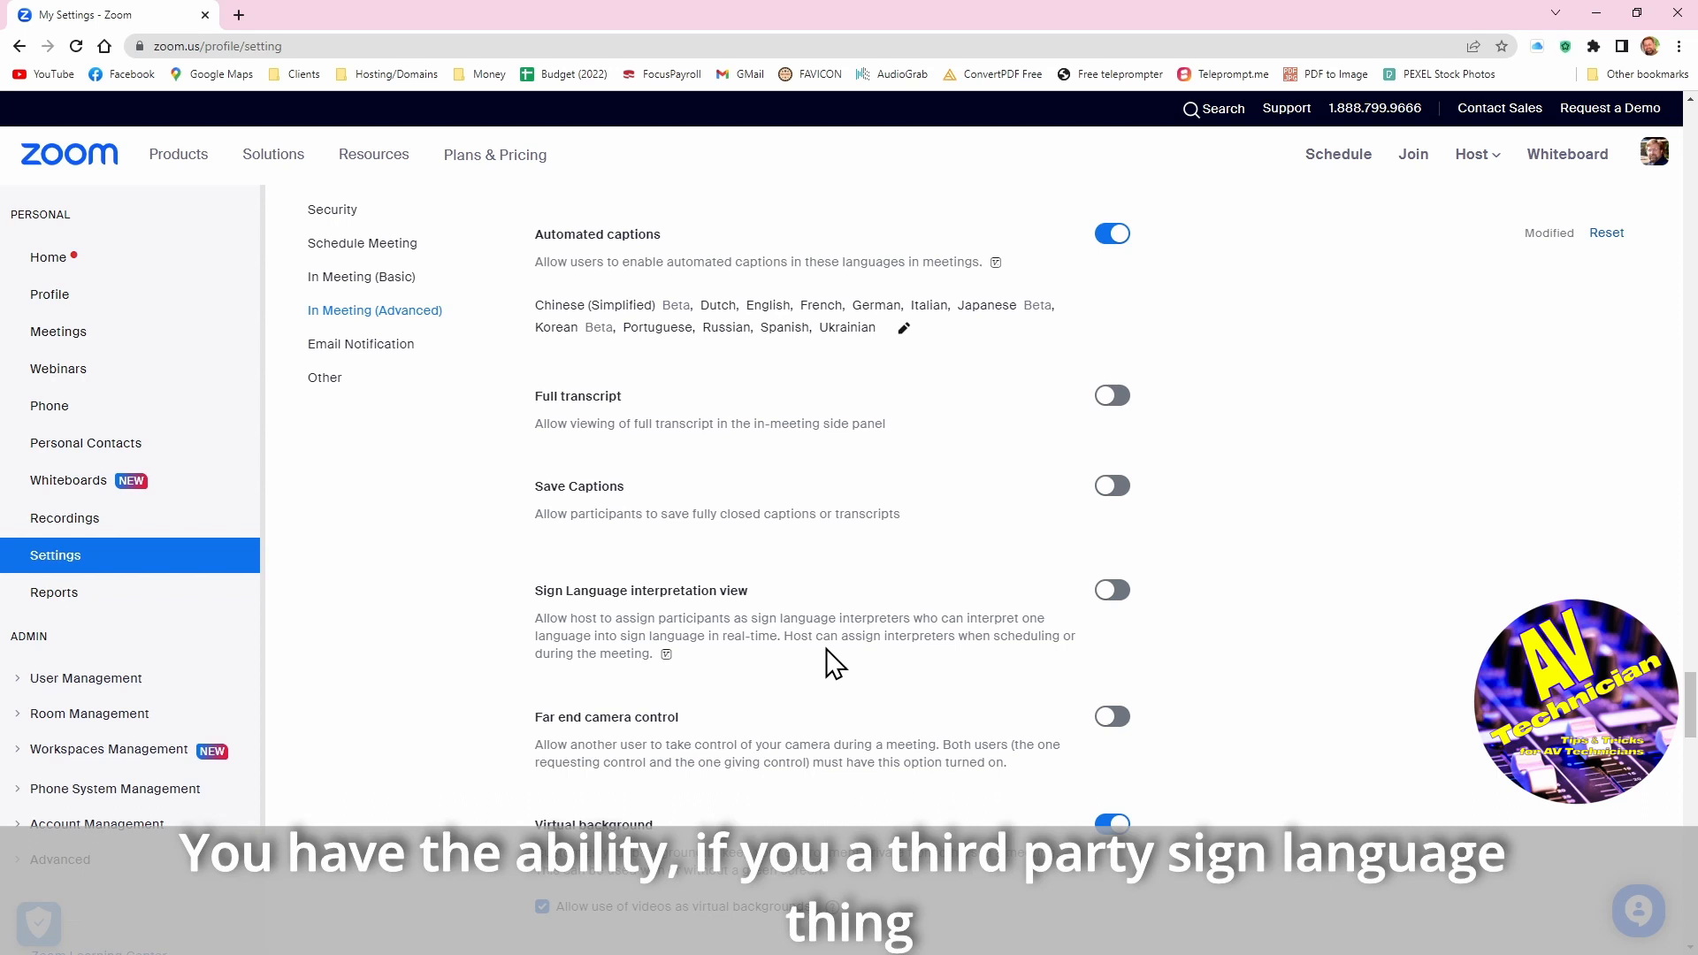
mouse_move(927, 664)
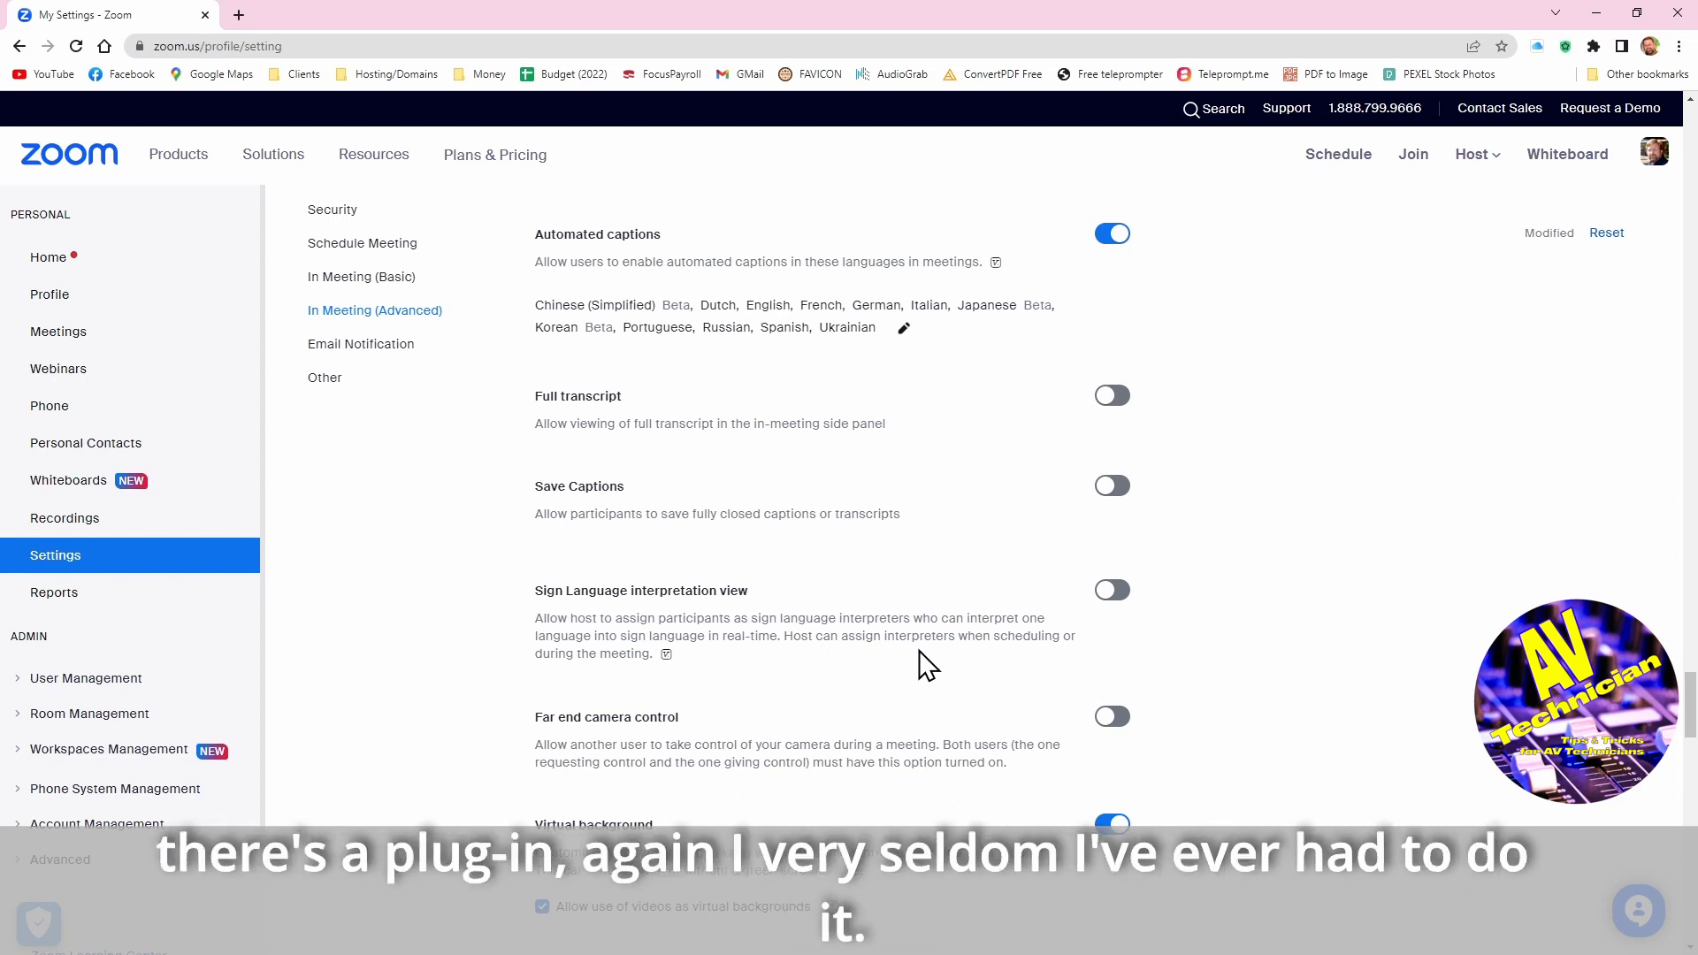
scroll(down, 3)
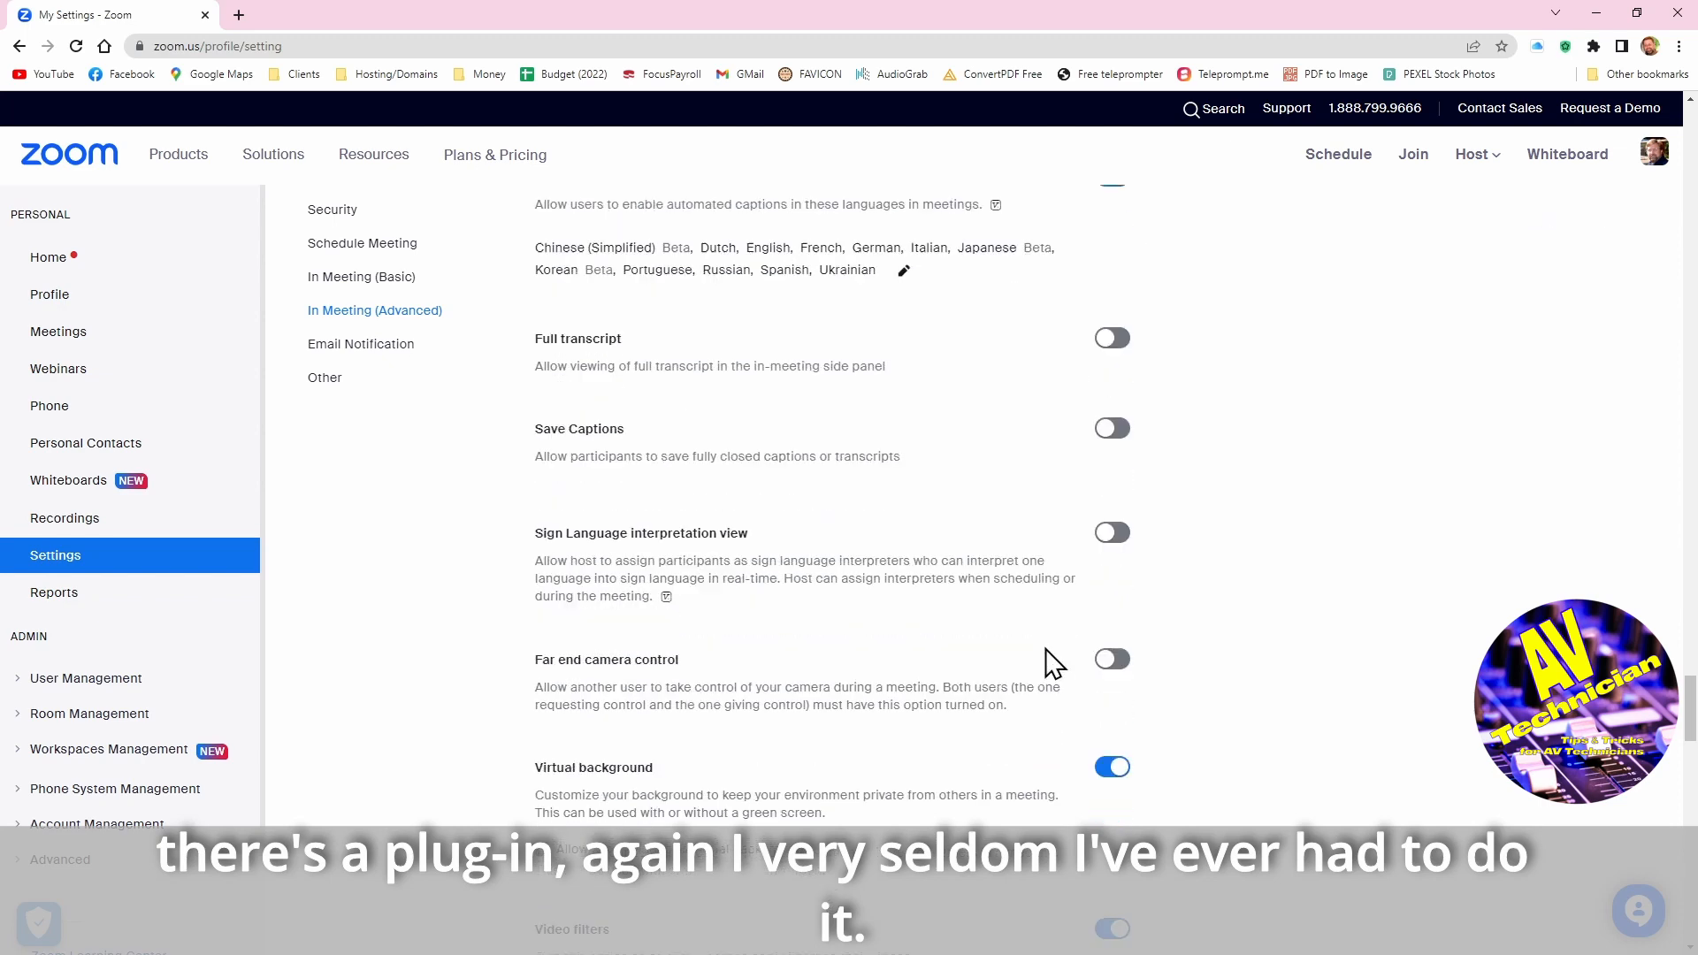
scroll(down, 3)
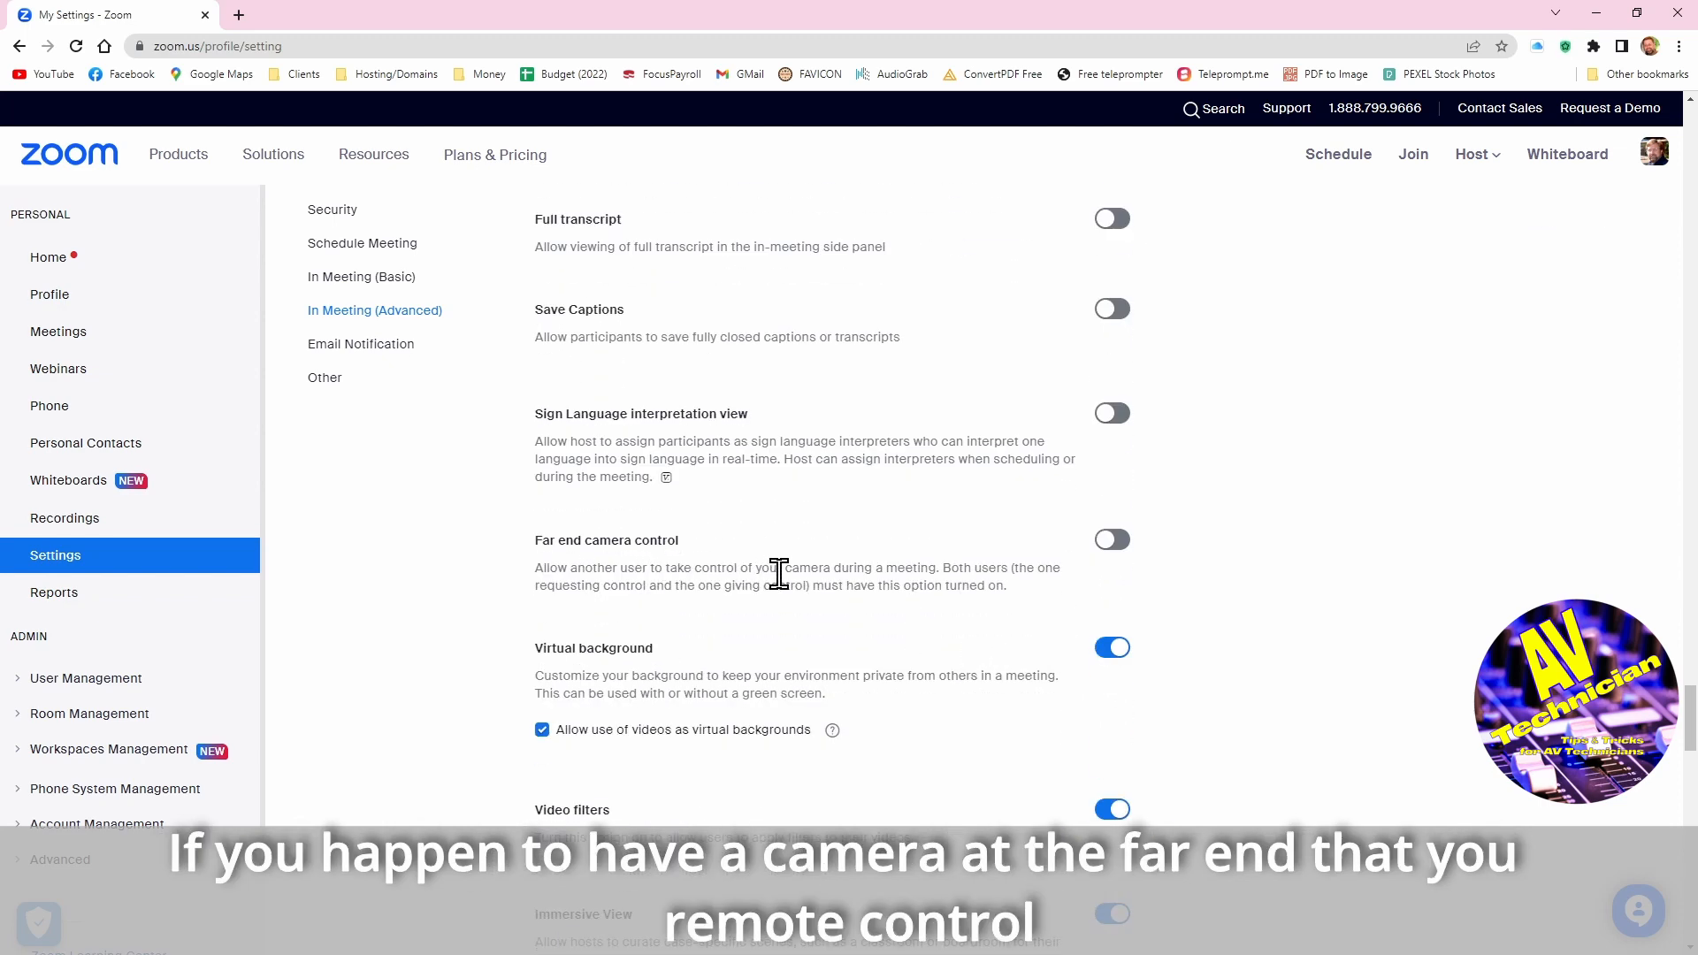
mouse_move(910, 586)
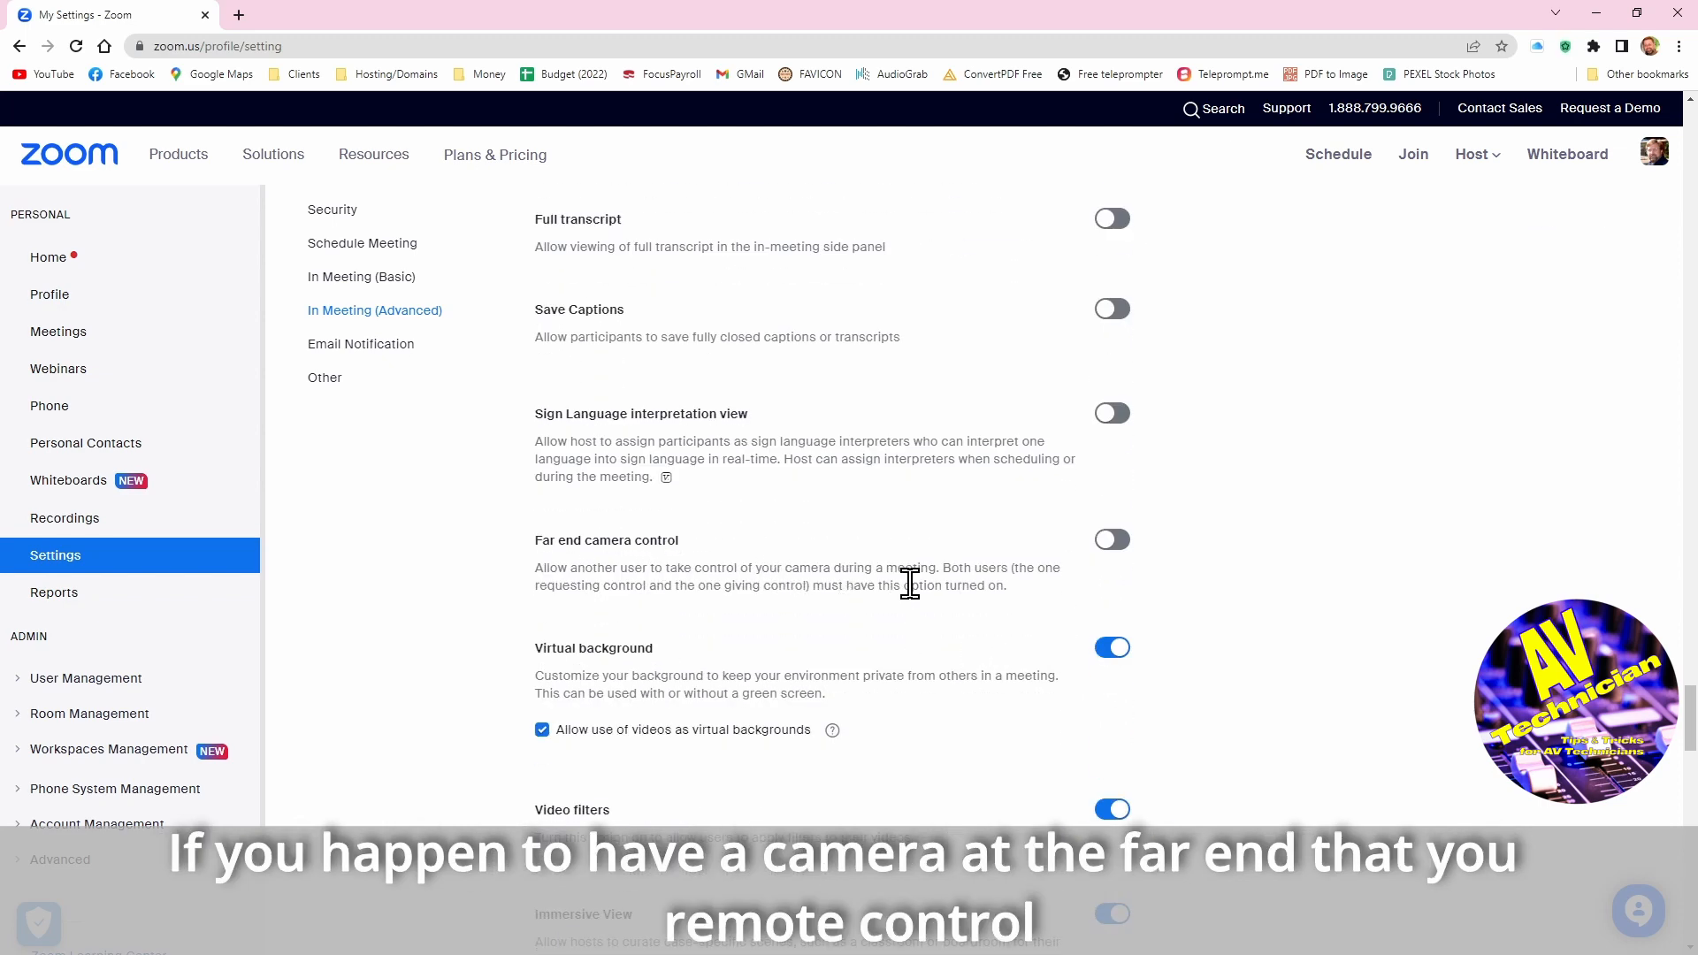
mouse_move(1221, 602)
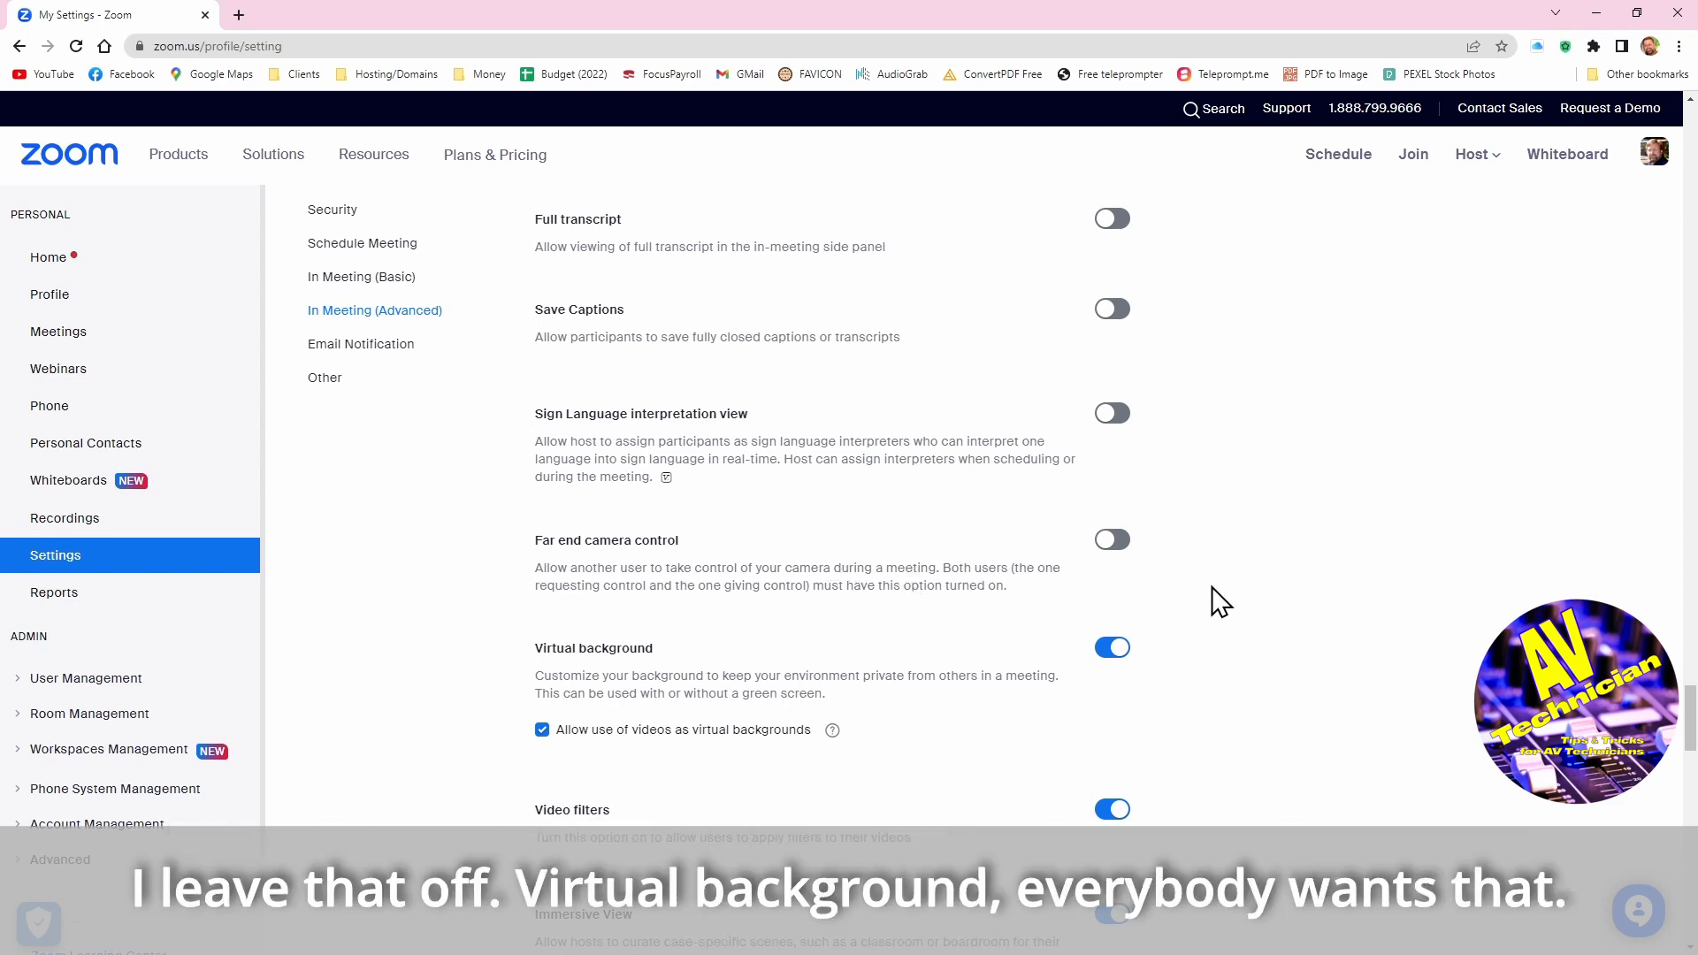
scroll(down, 3)
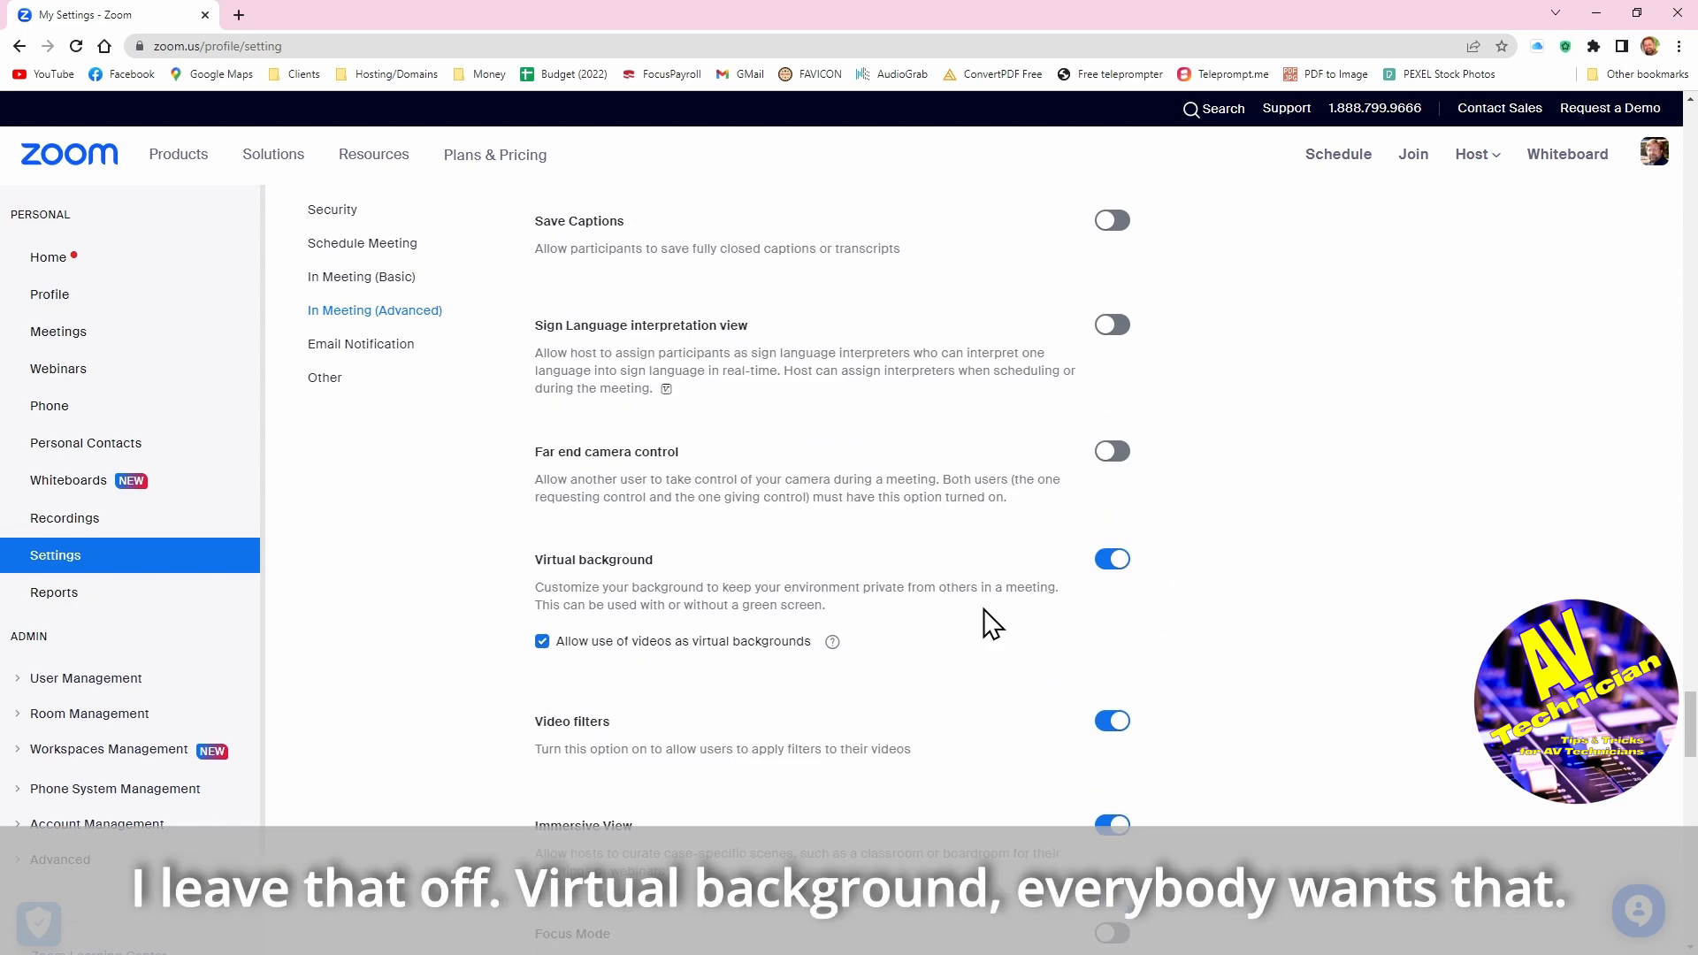
mouse_move(1007, 607)
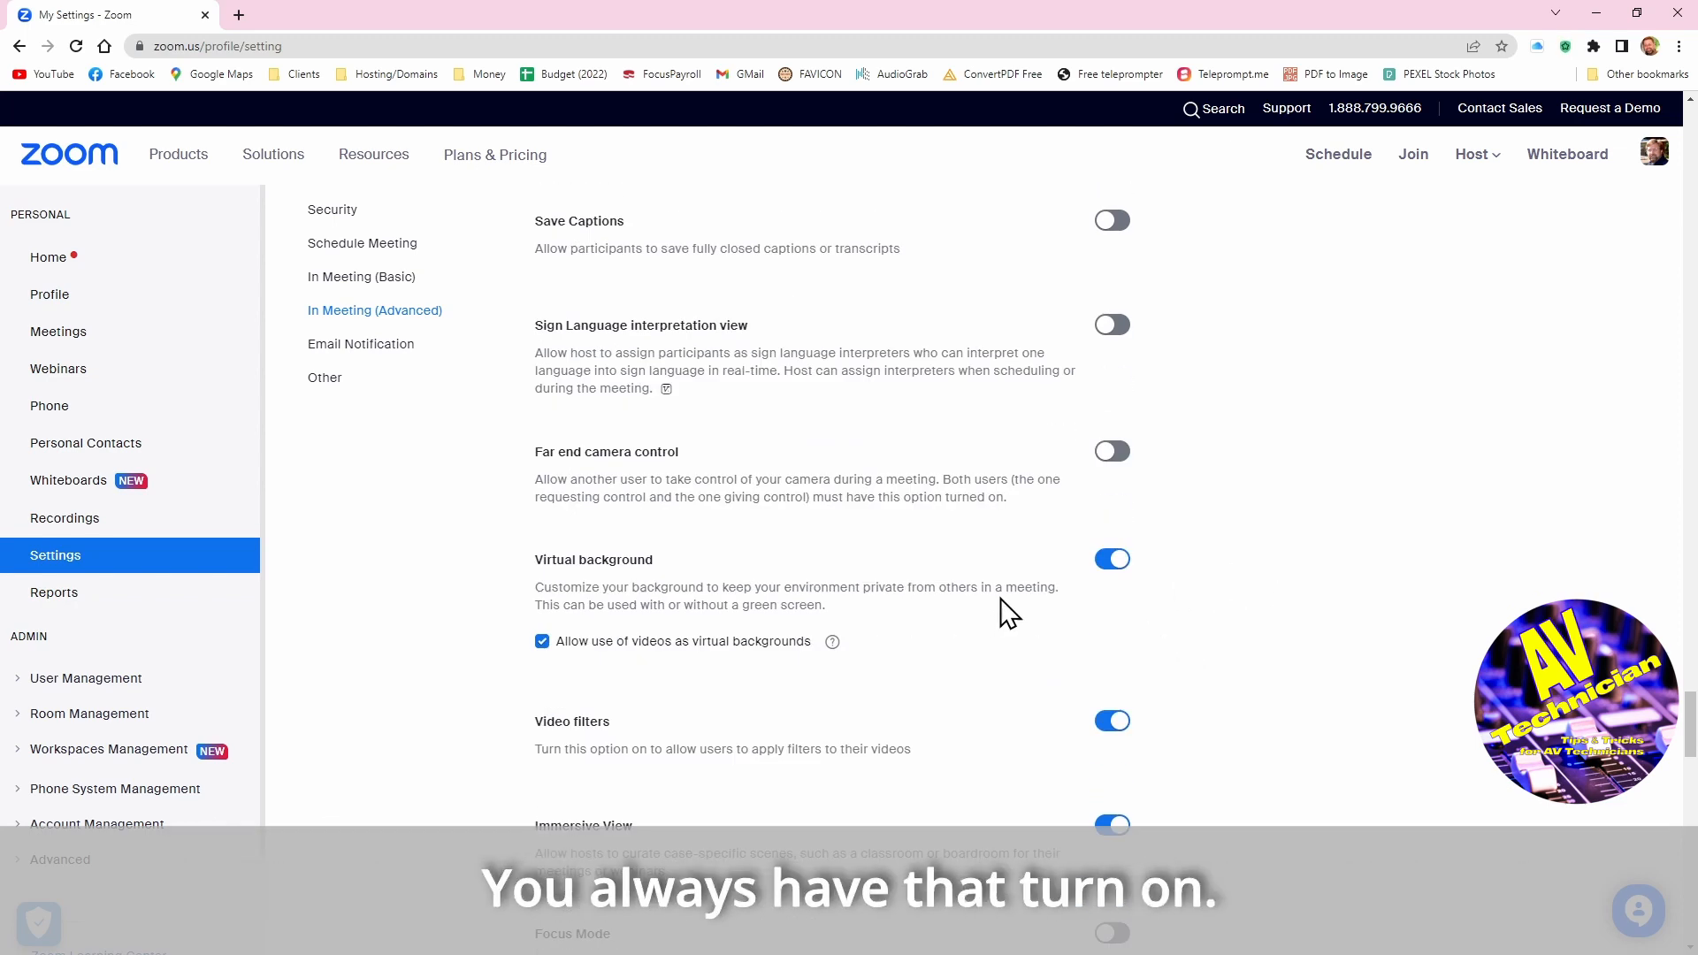
mouse_move(904, 749)
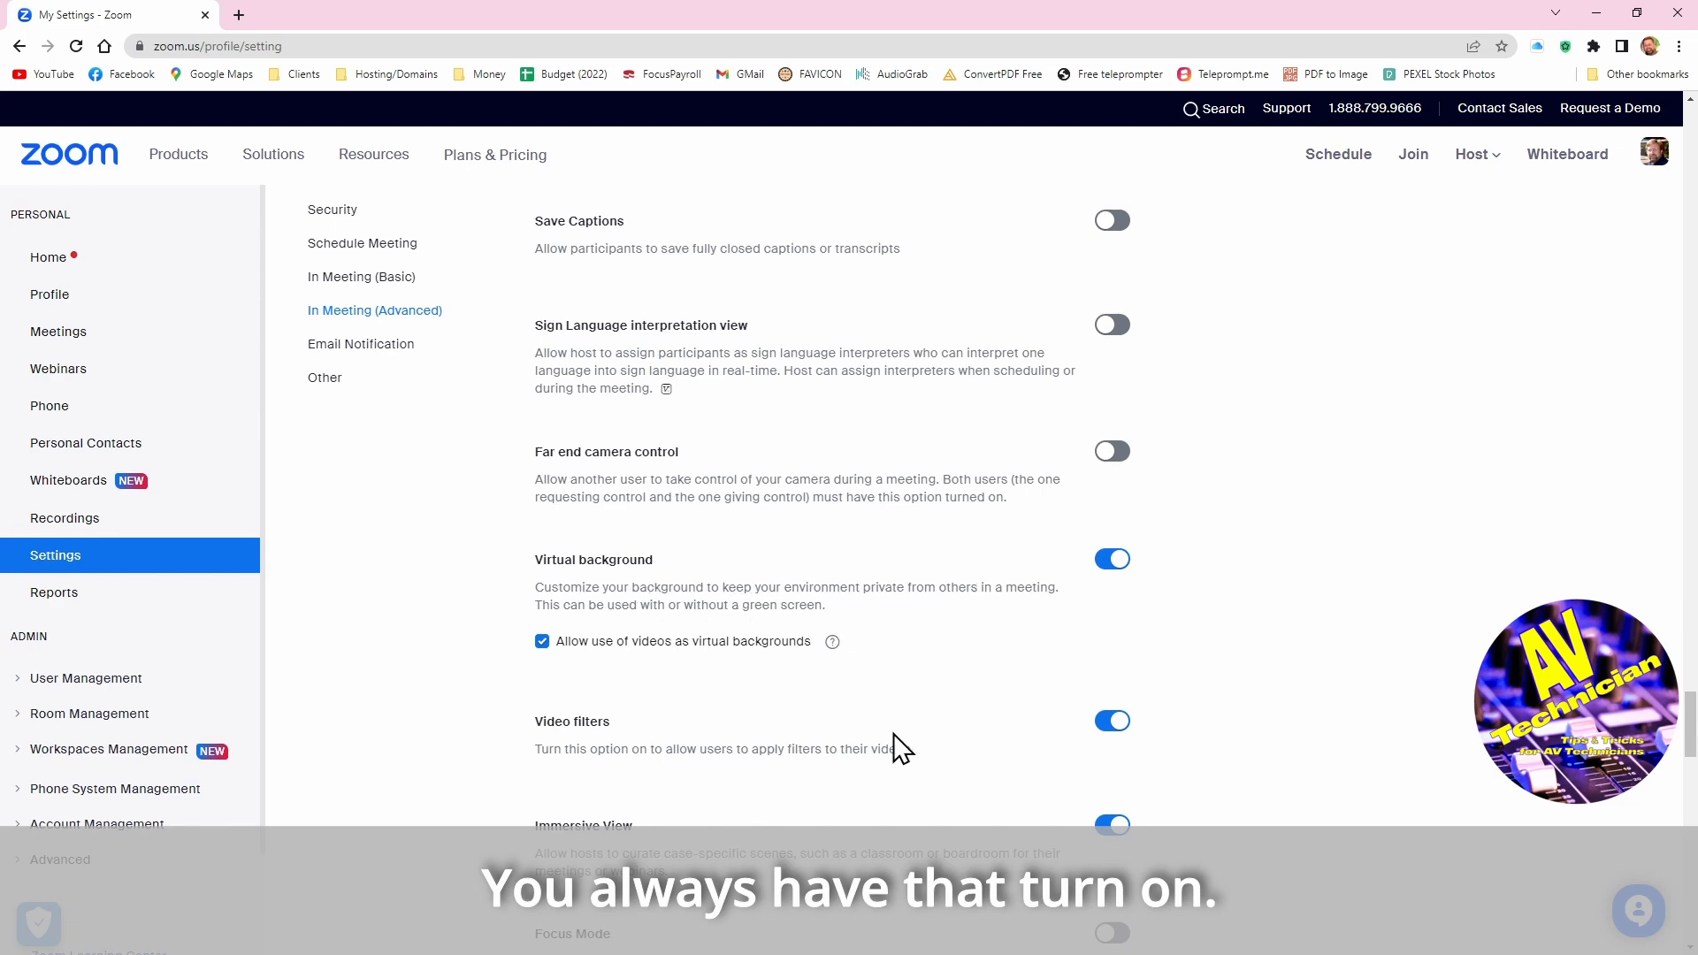
scroll(down, 3)
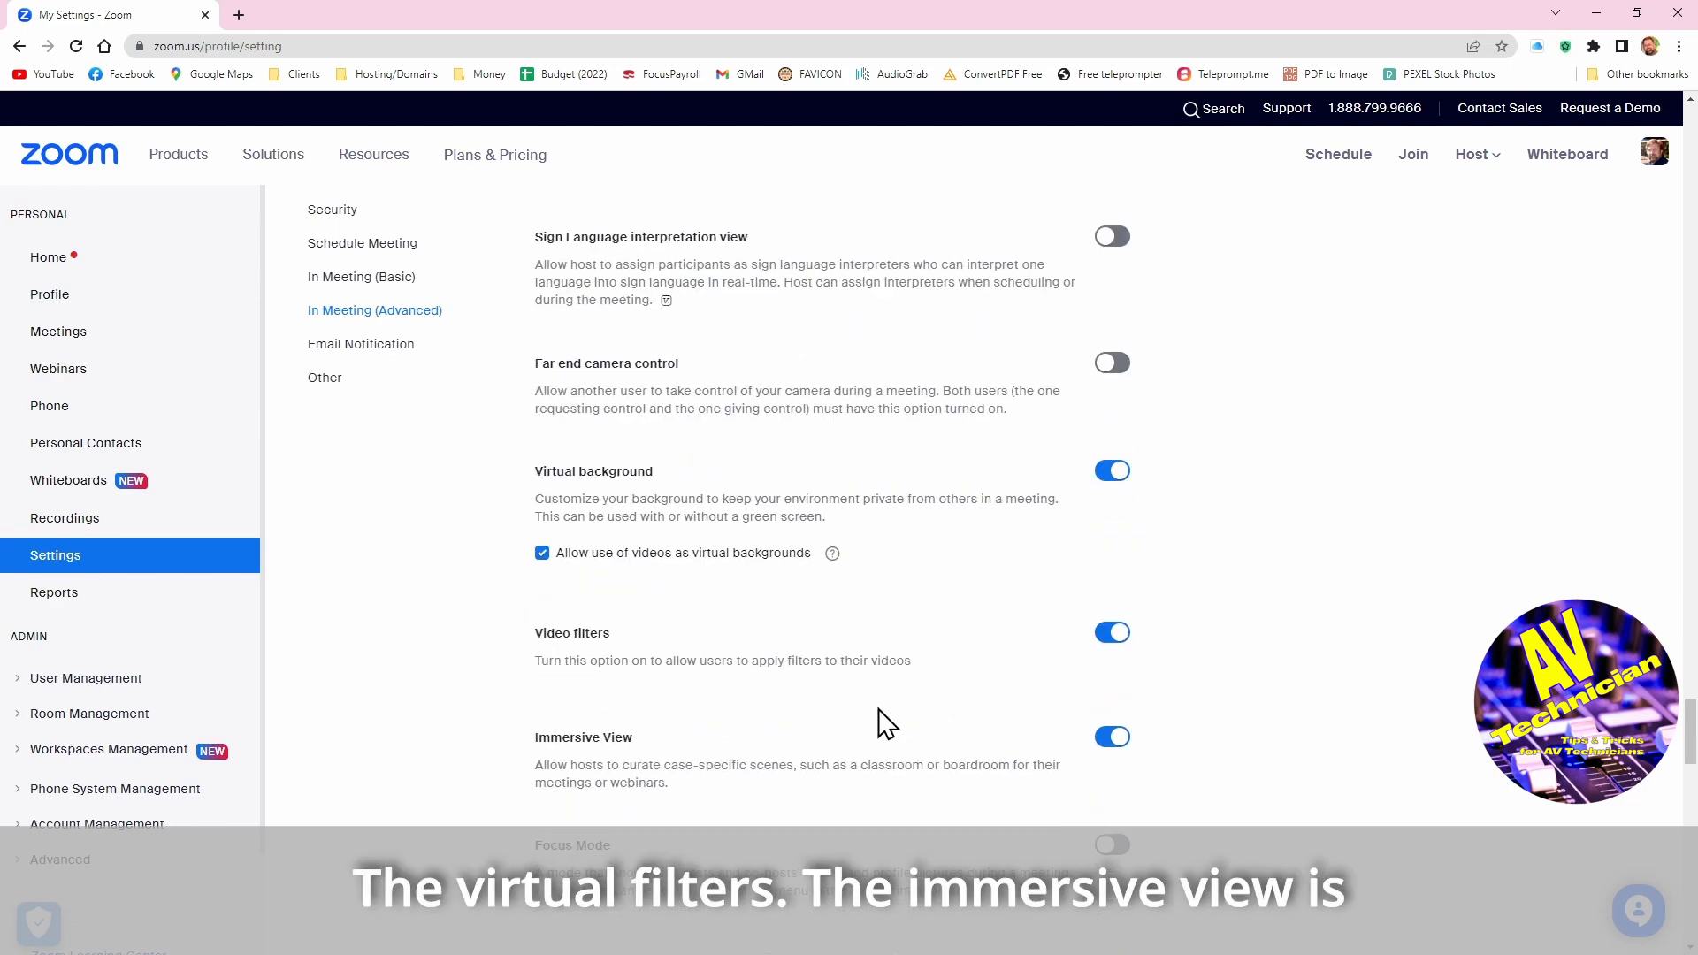
mouse_move(667, 784)
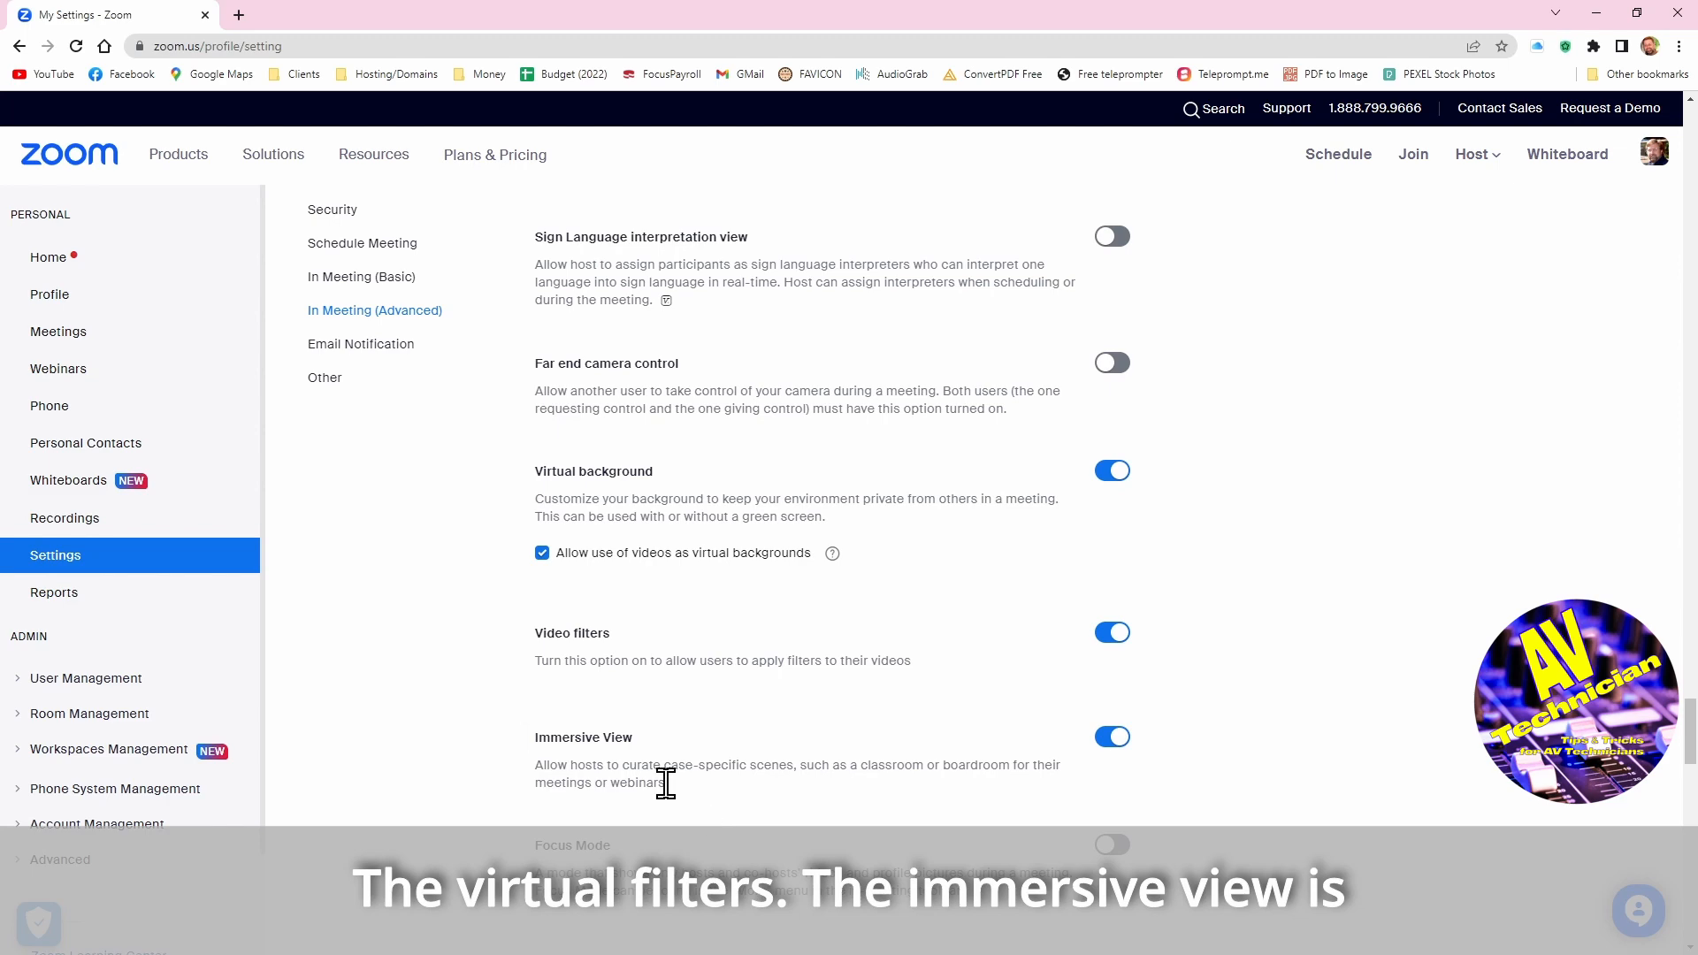
mouse_move(833, 764)
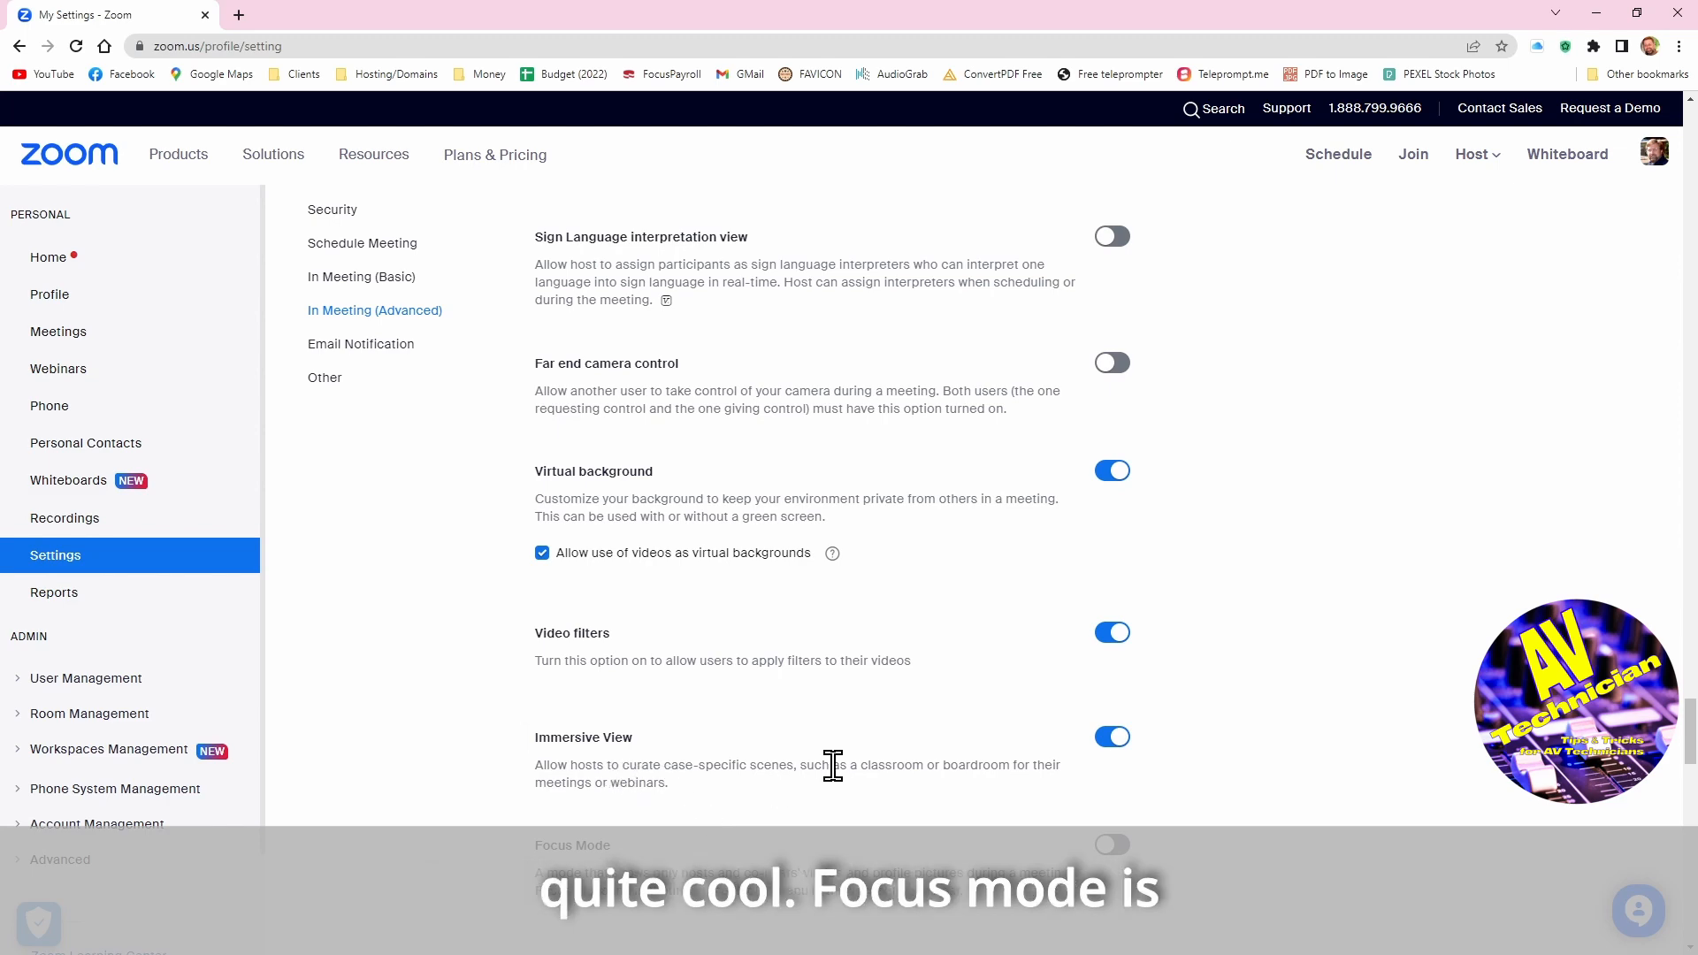
scroll(down, 3)
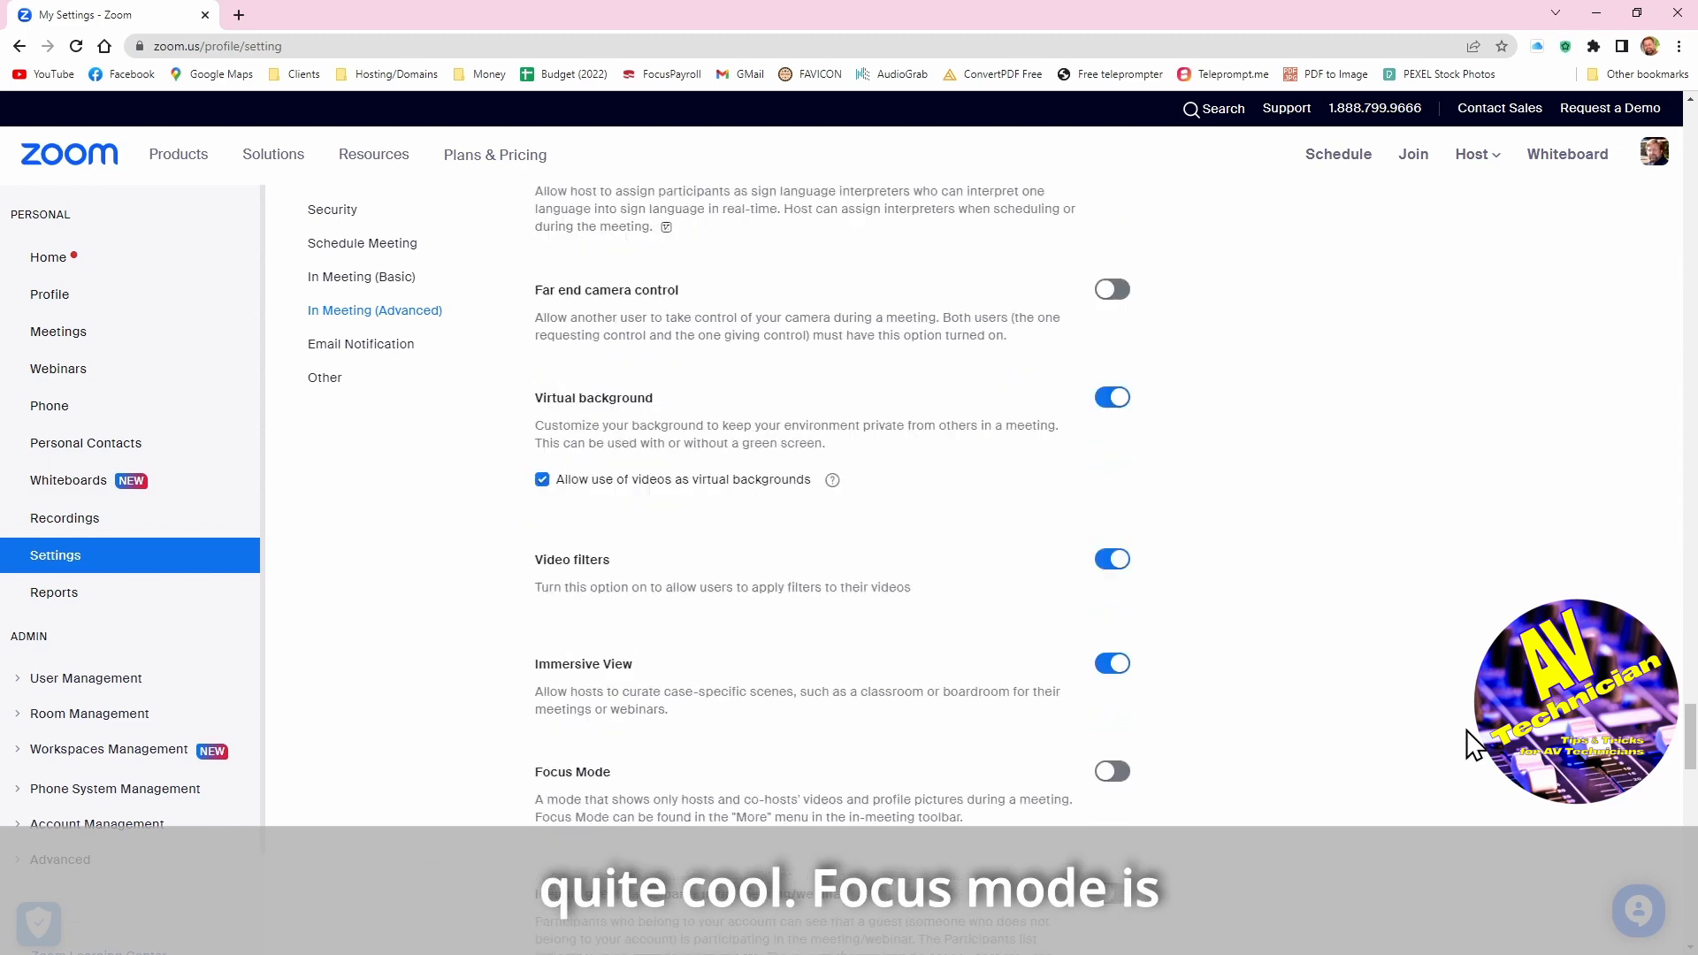
scroll(down, 3)
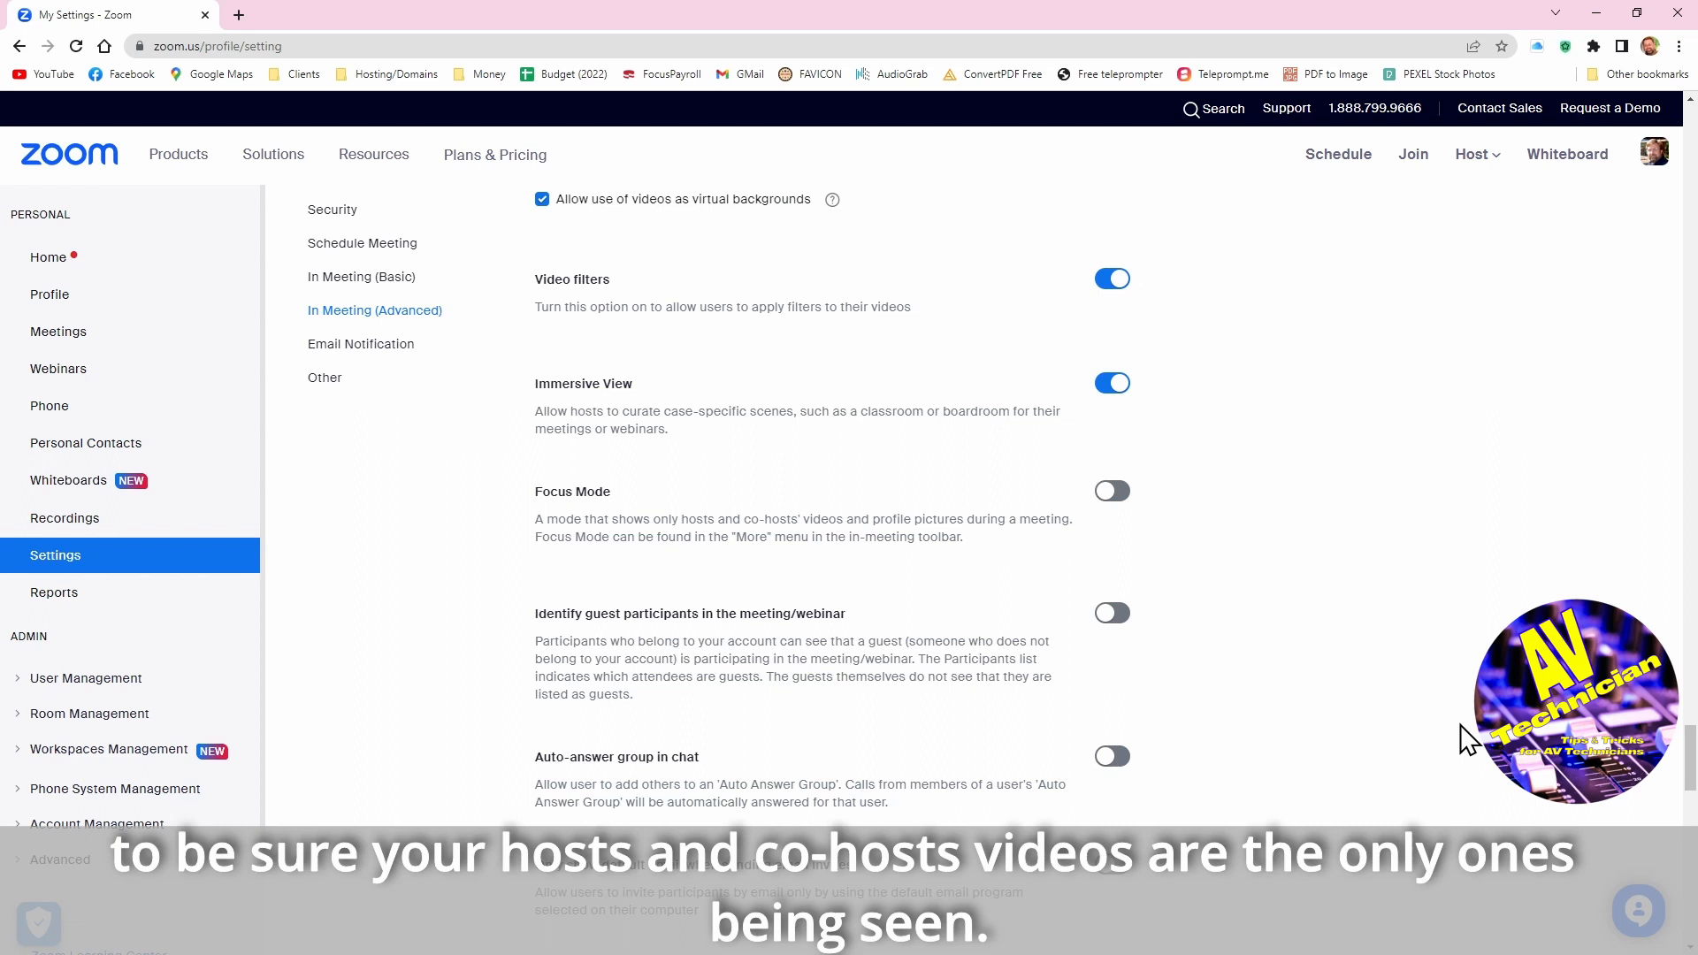
mouse_move(950, 594)
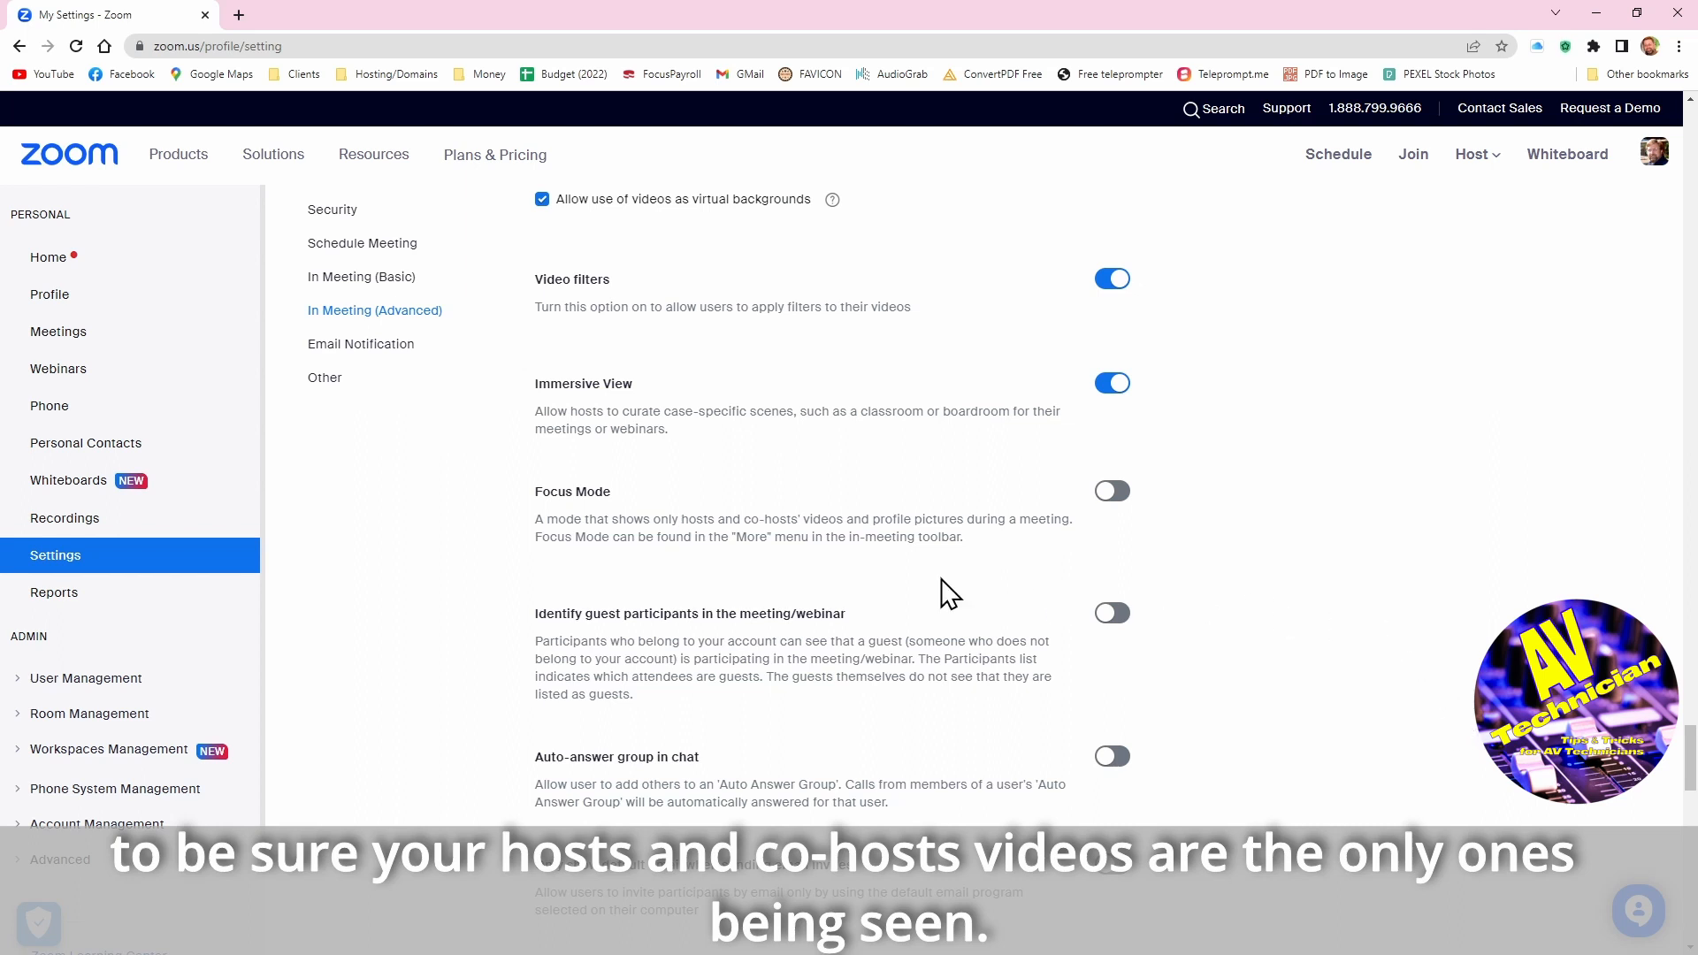
mouse_move(736, 543)
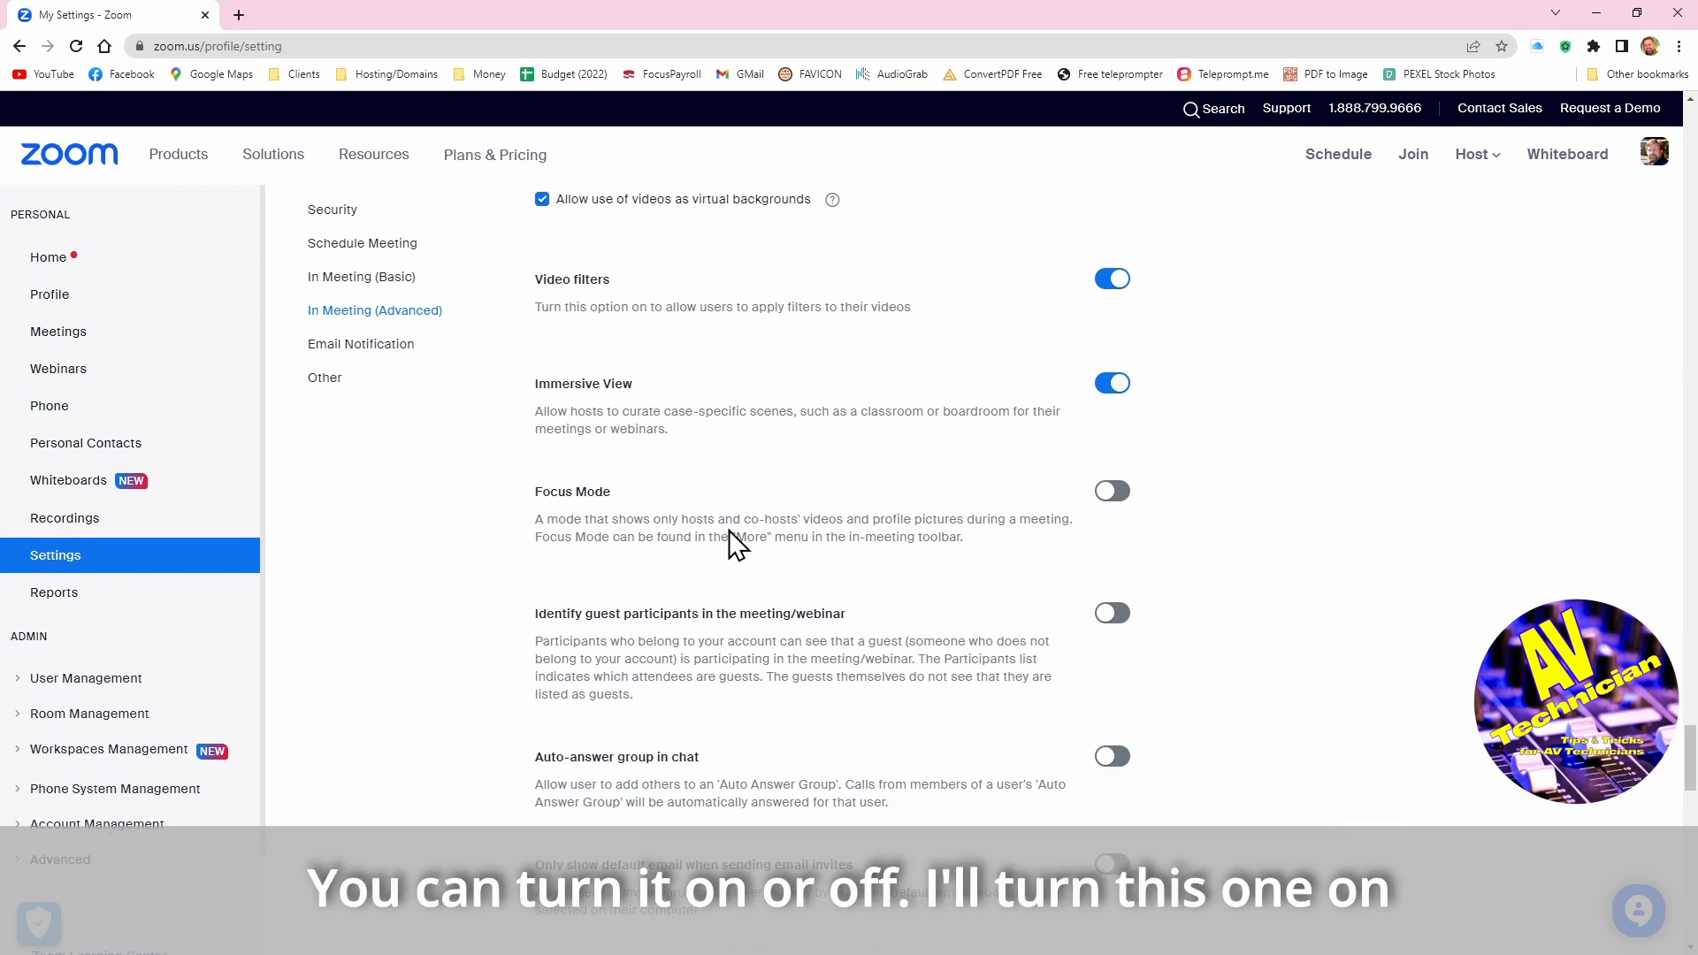
mouse_move(1134, 495)
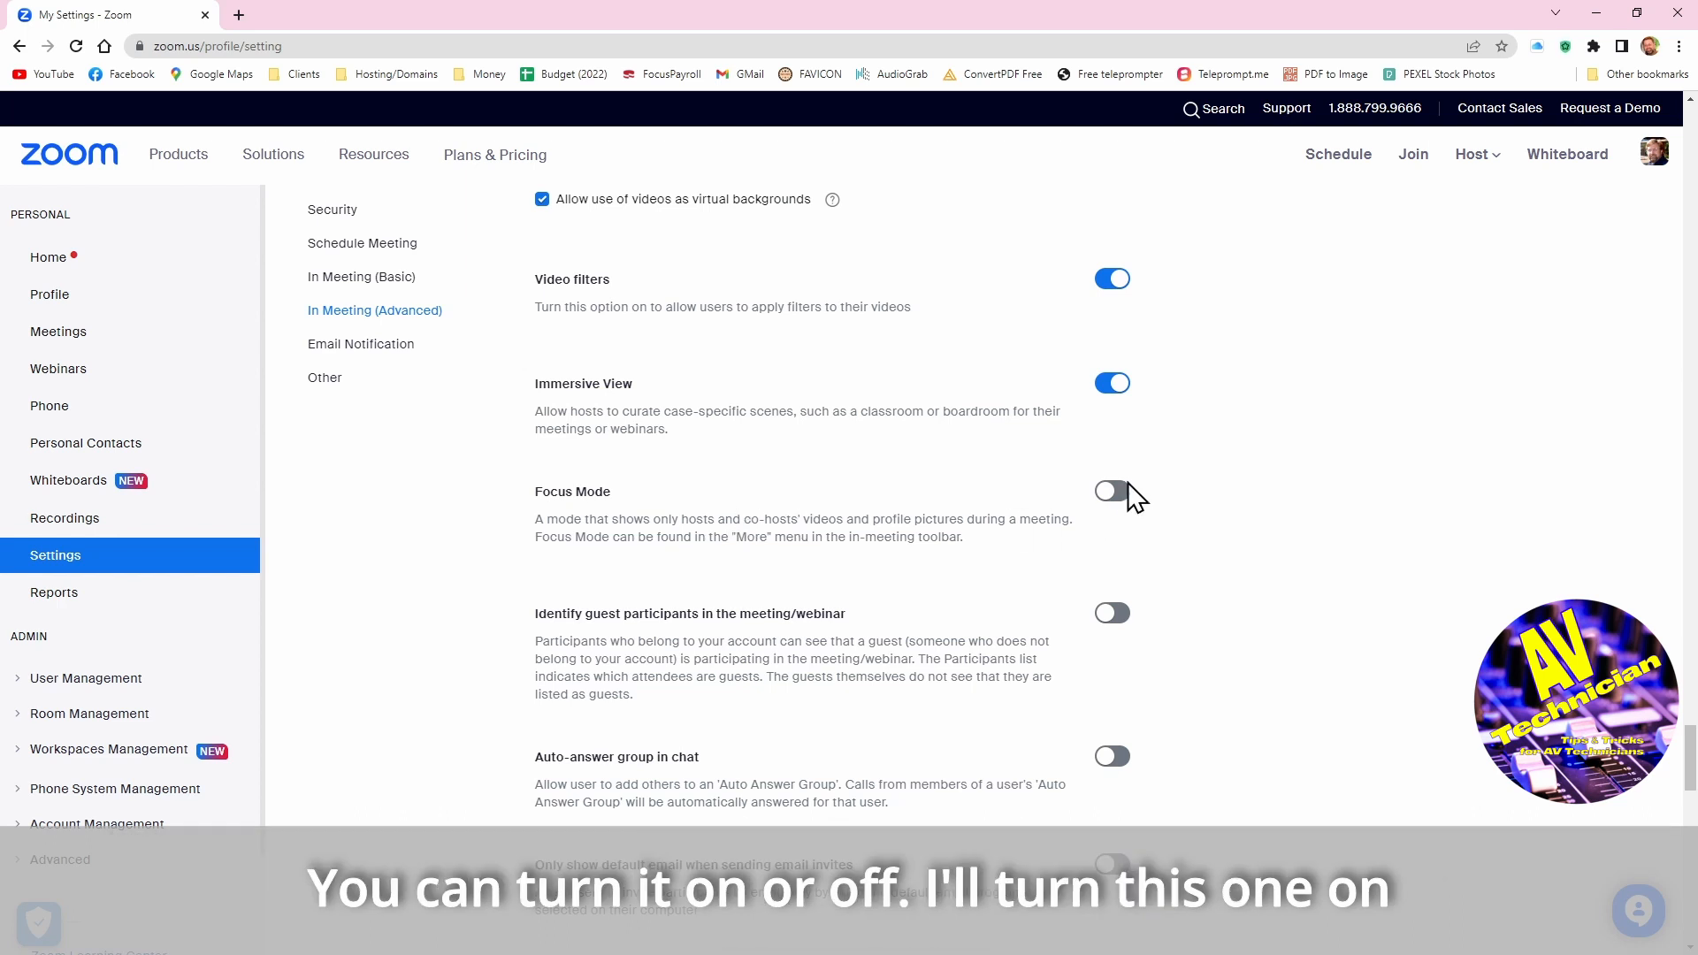
Turn on Focus Mode, allow hosts to enable it when scheduling, and save
click(1111, 491)
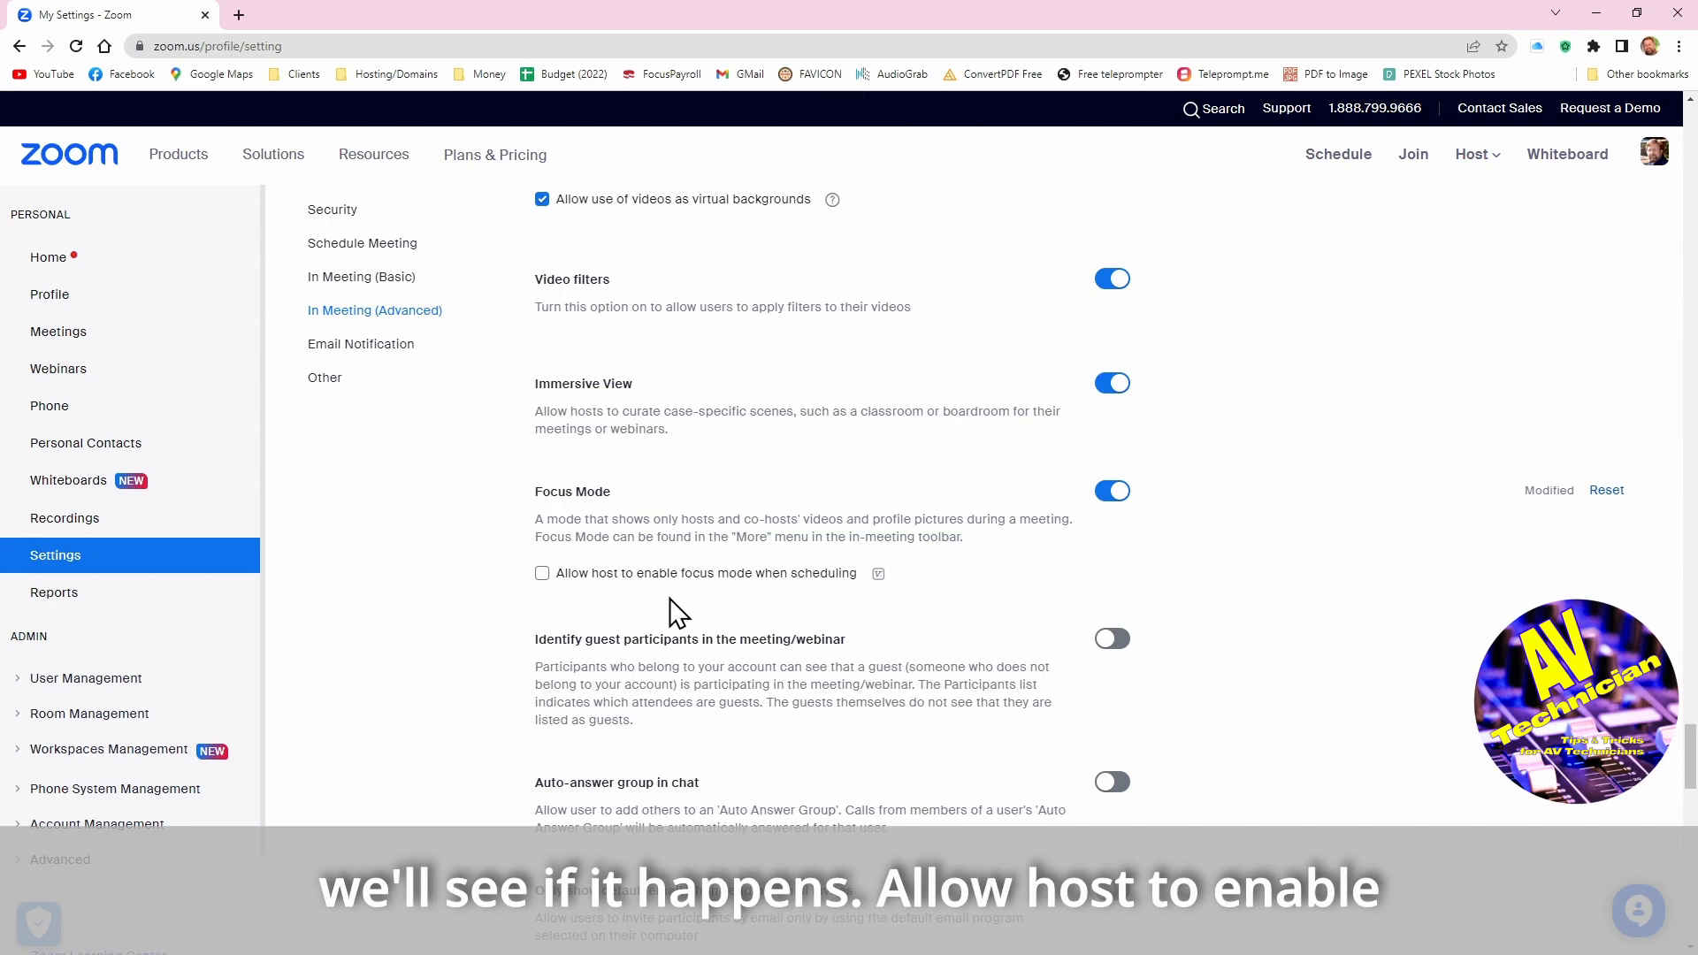
click(542, 573)
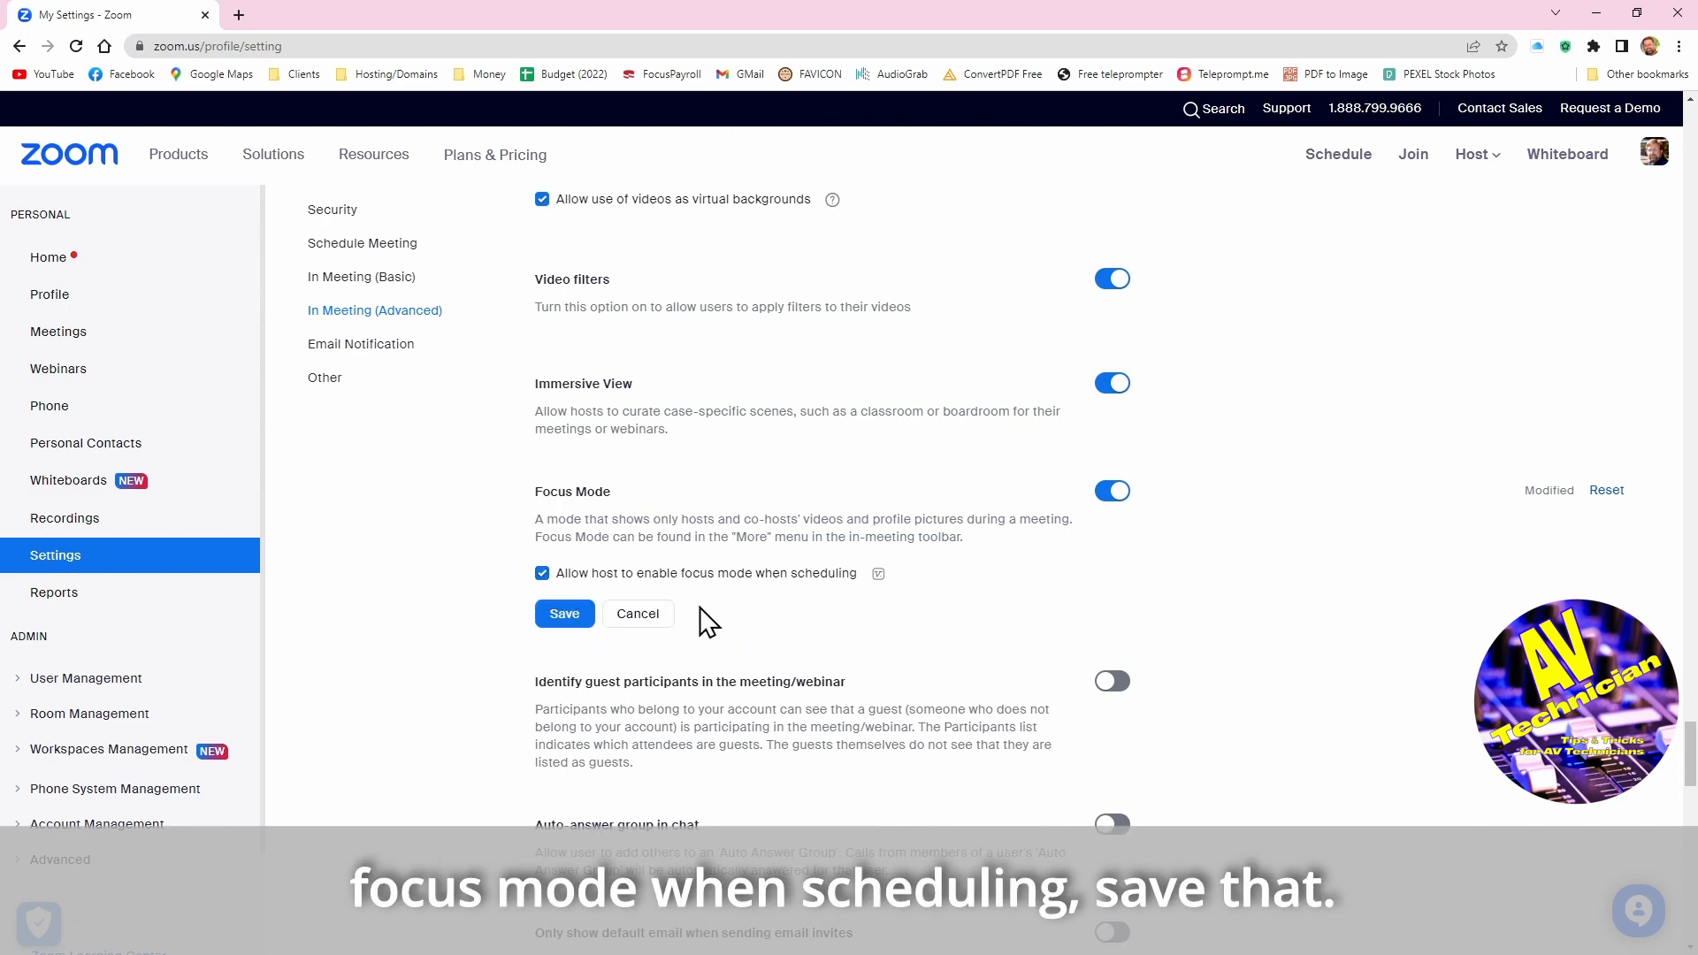
click(565, 614)
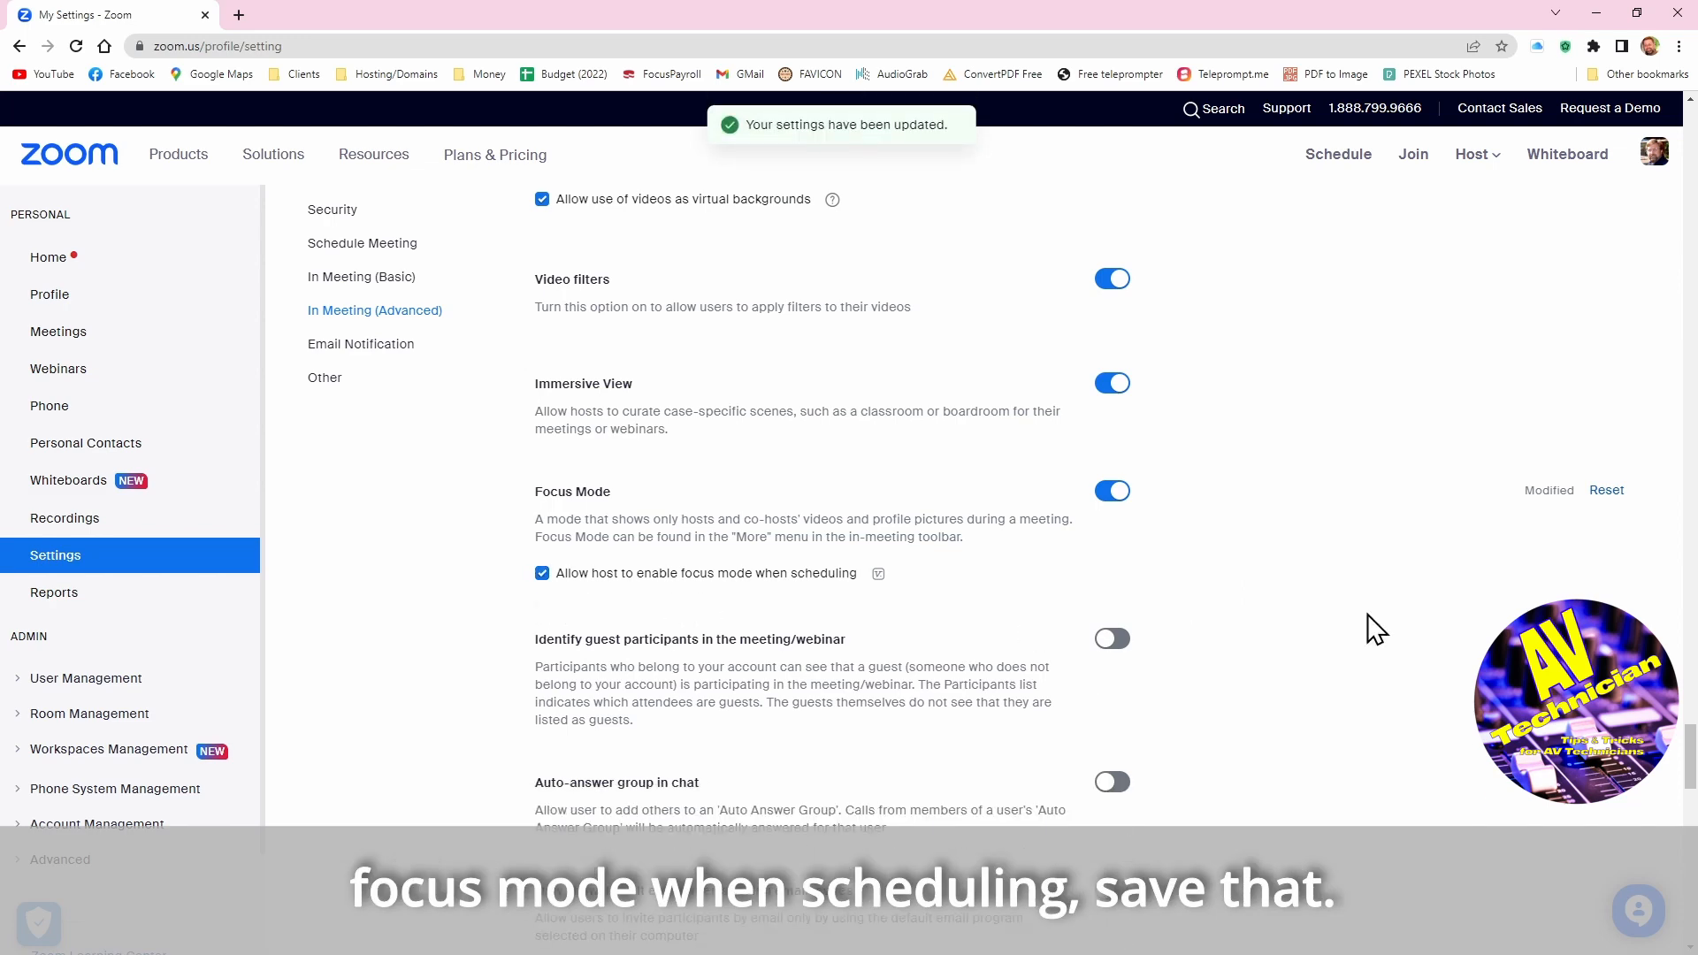
scroll(down, 3)
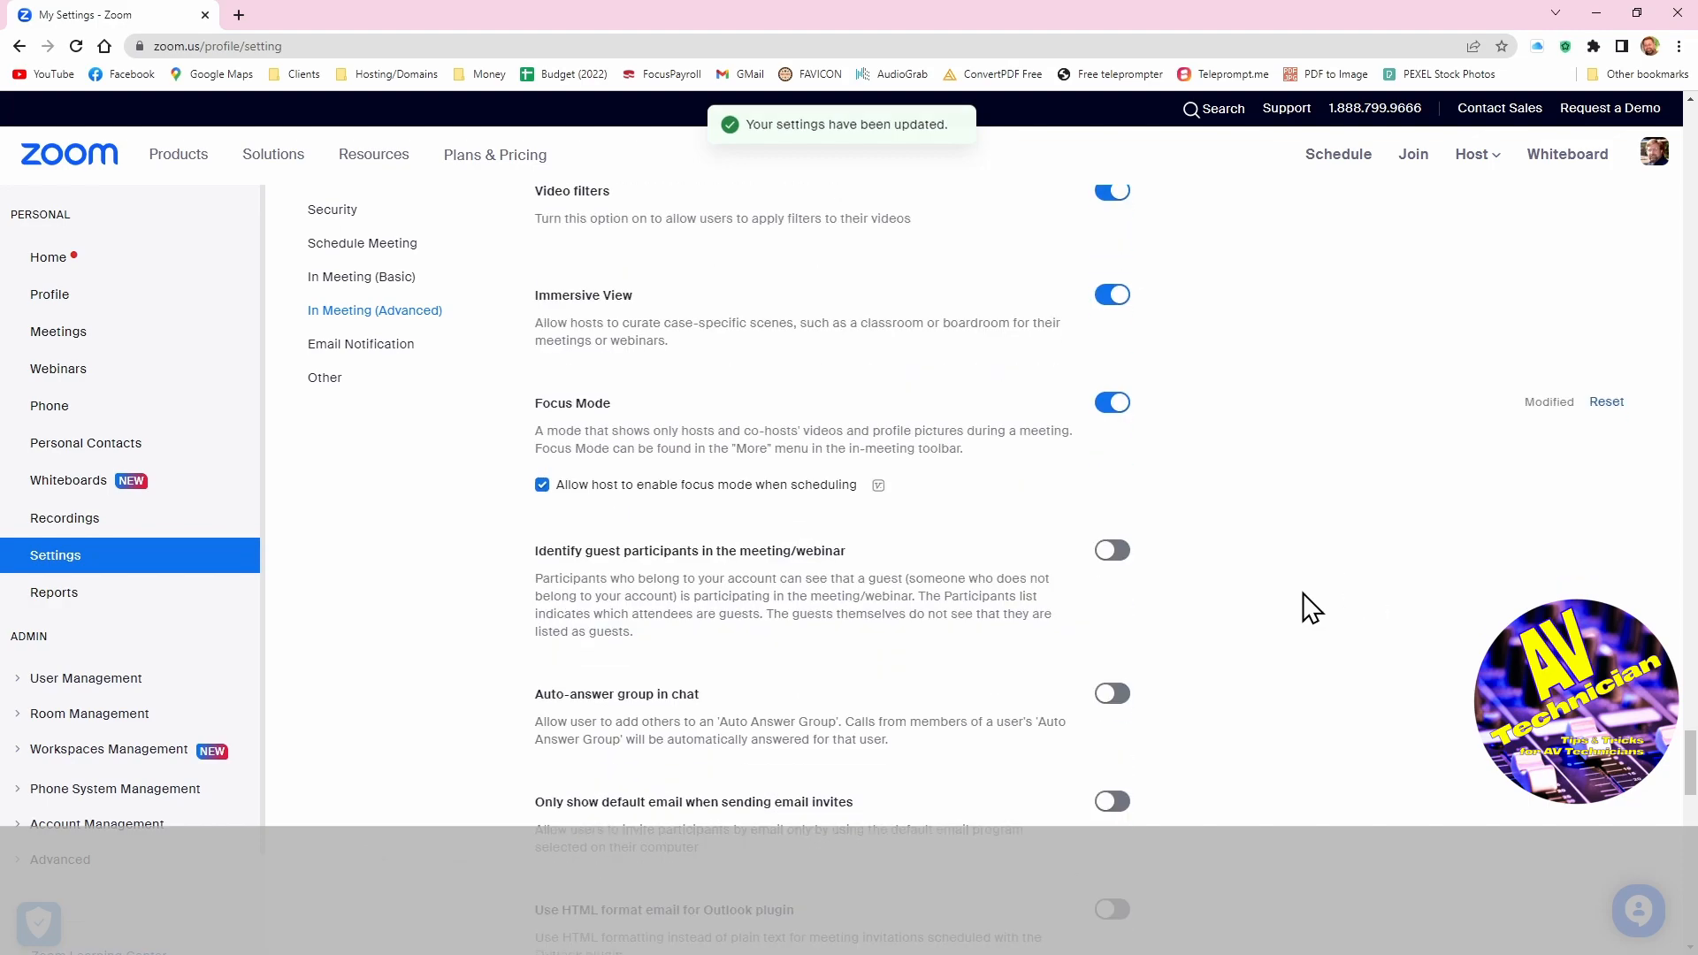
scroll(down, 3)
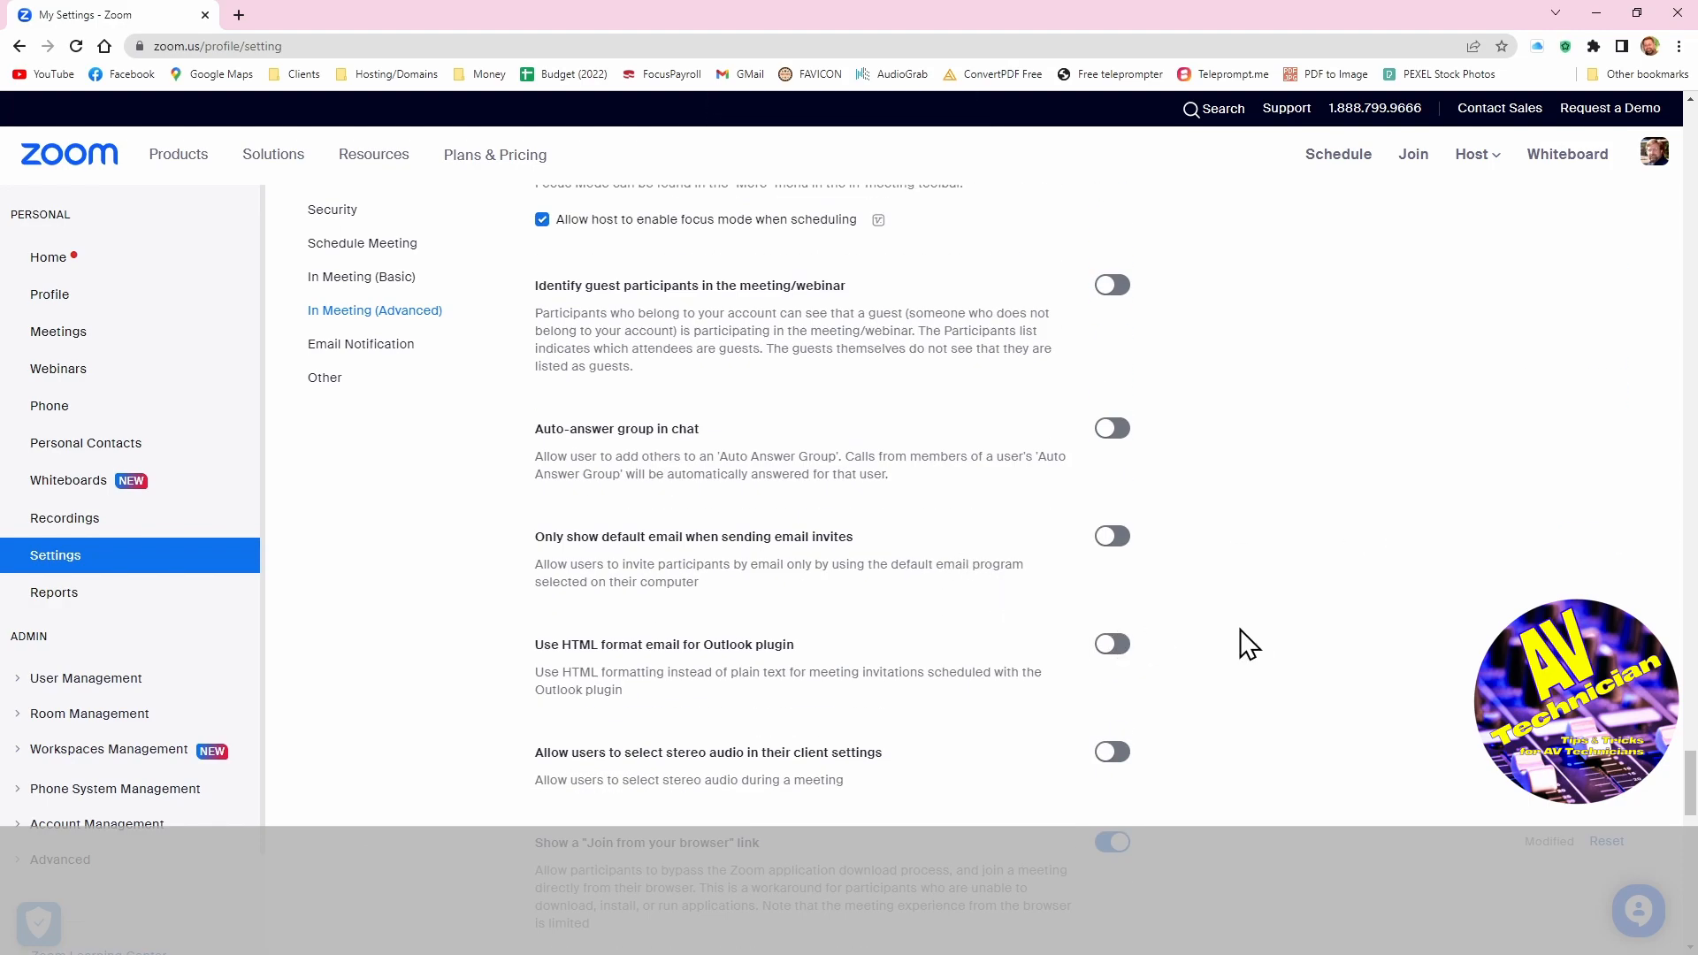
scroll(down, 3)
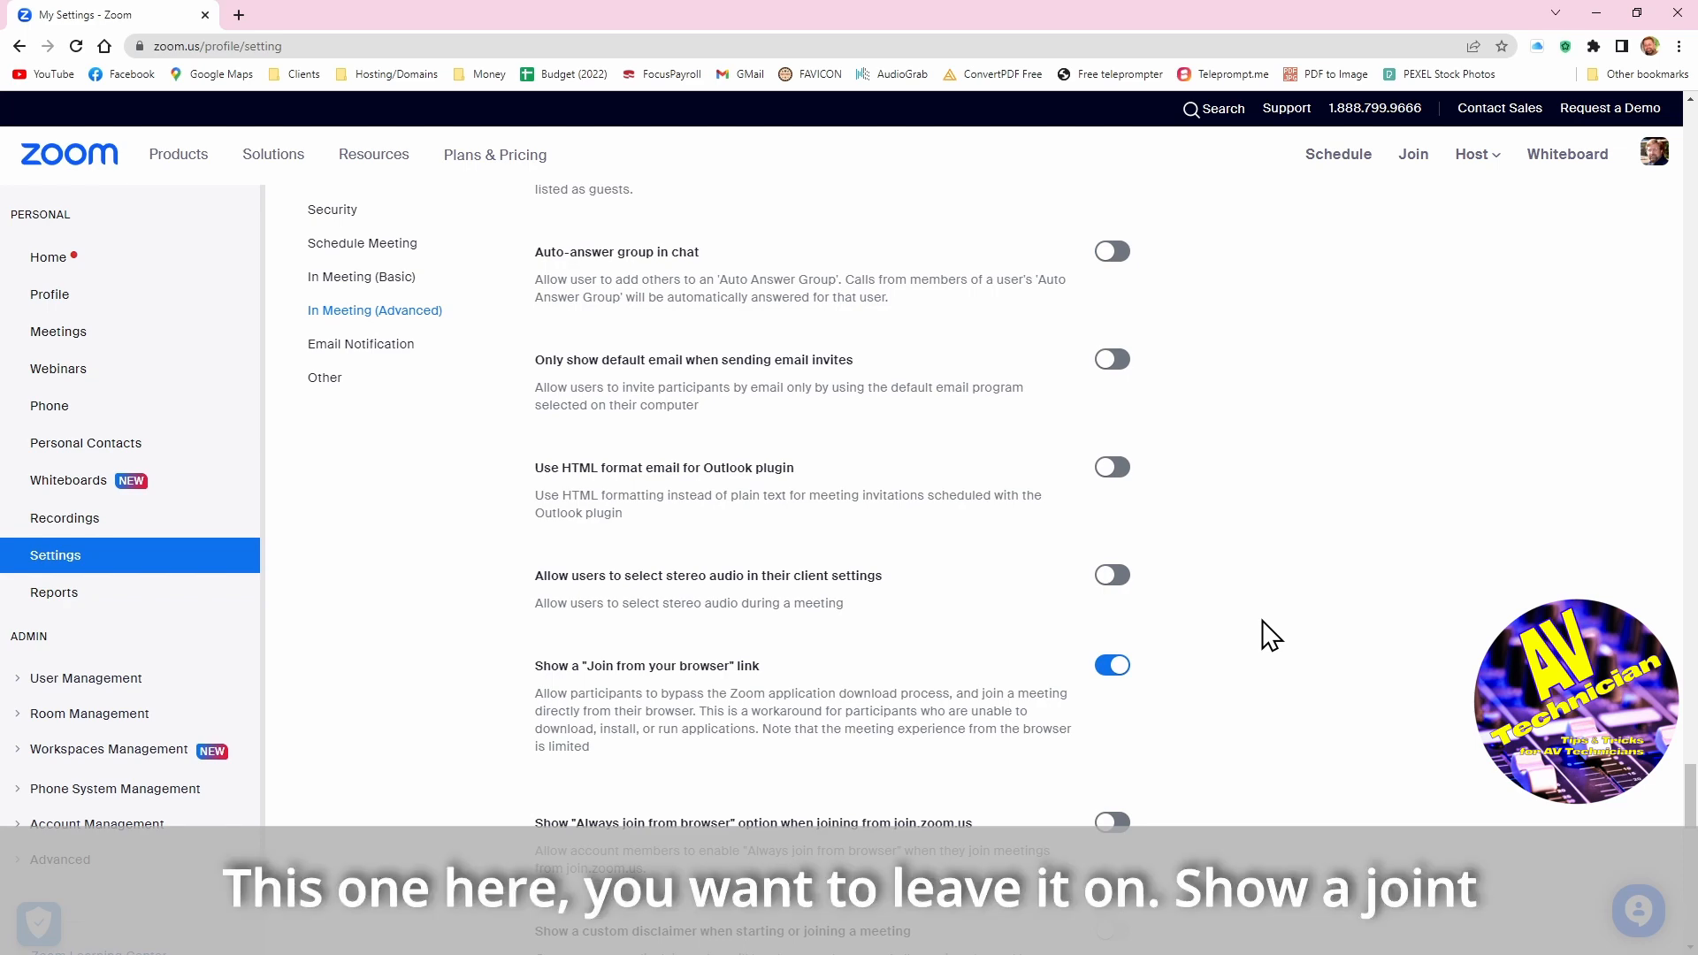
scroll(down, 3)
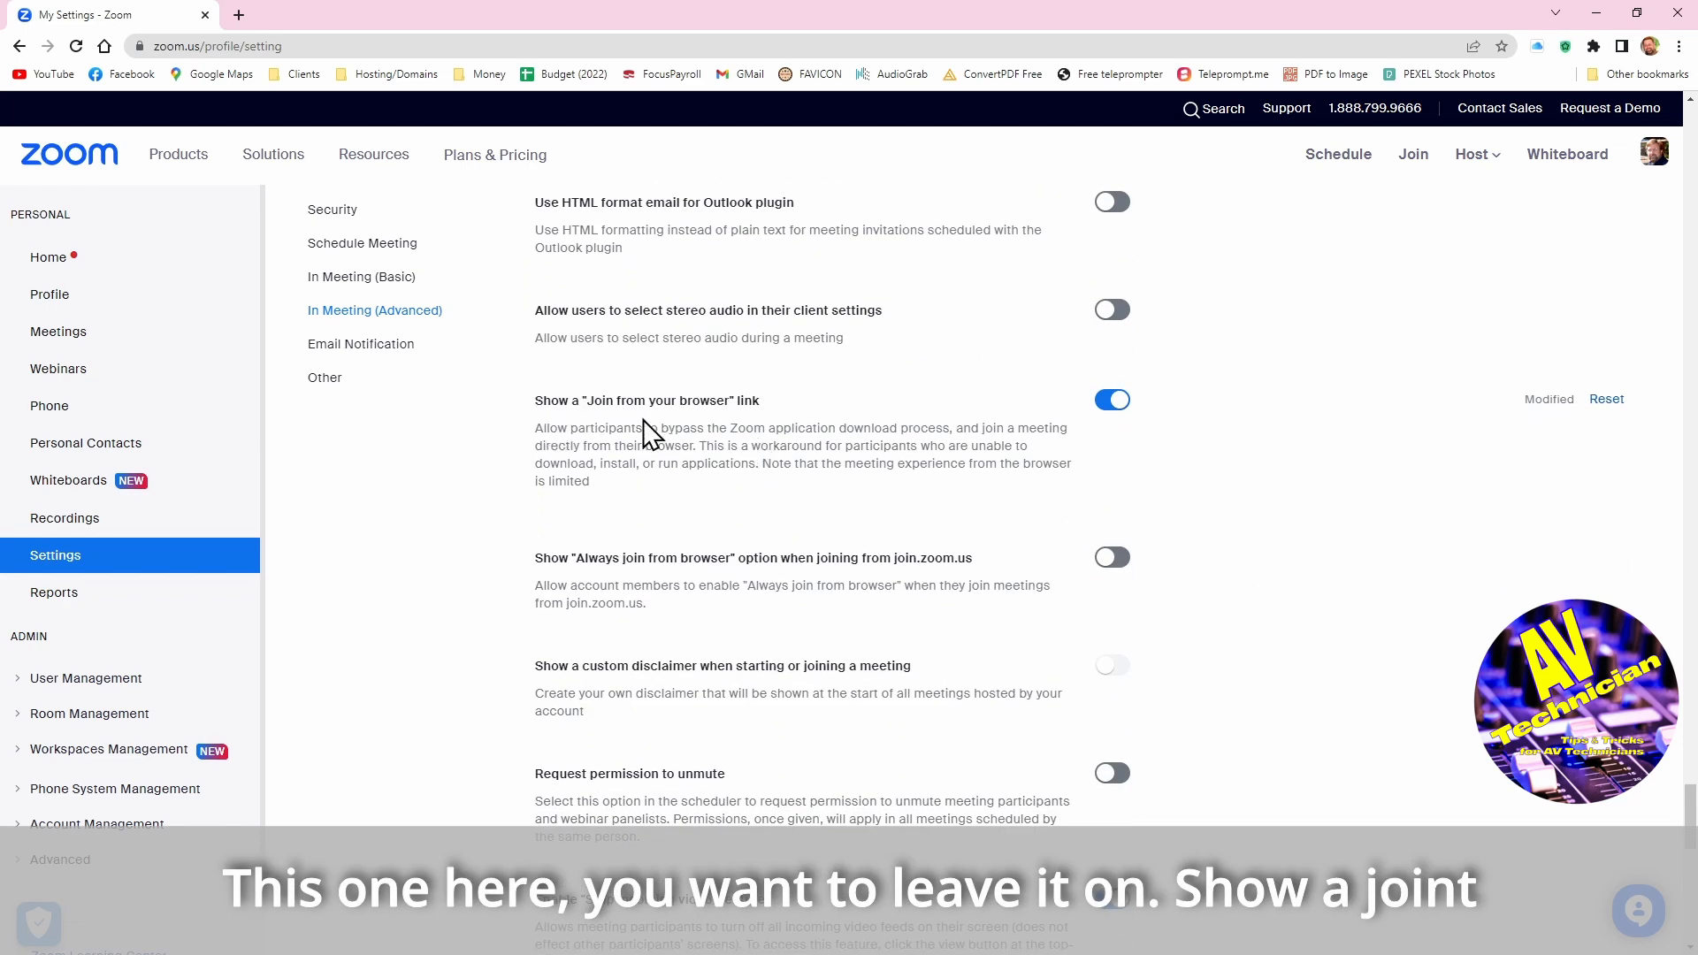
mouse_move(741, 432)
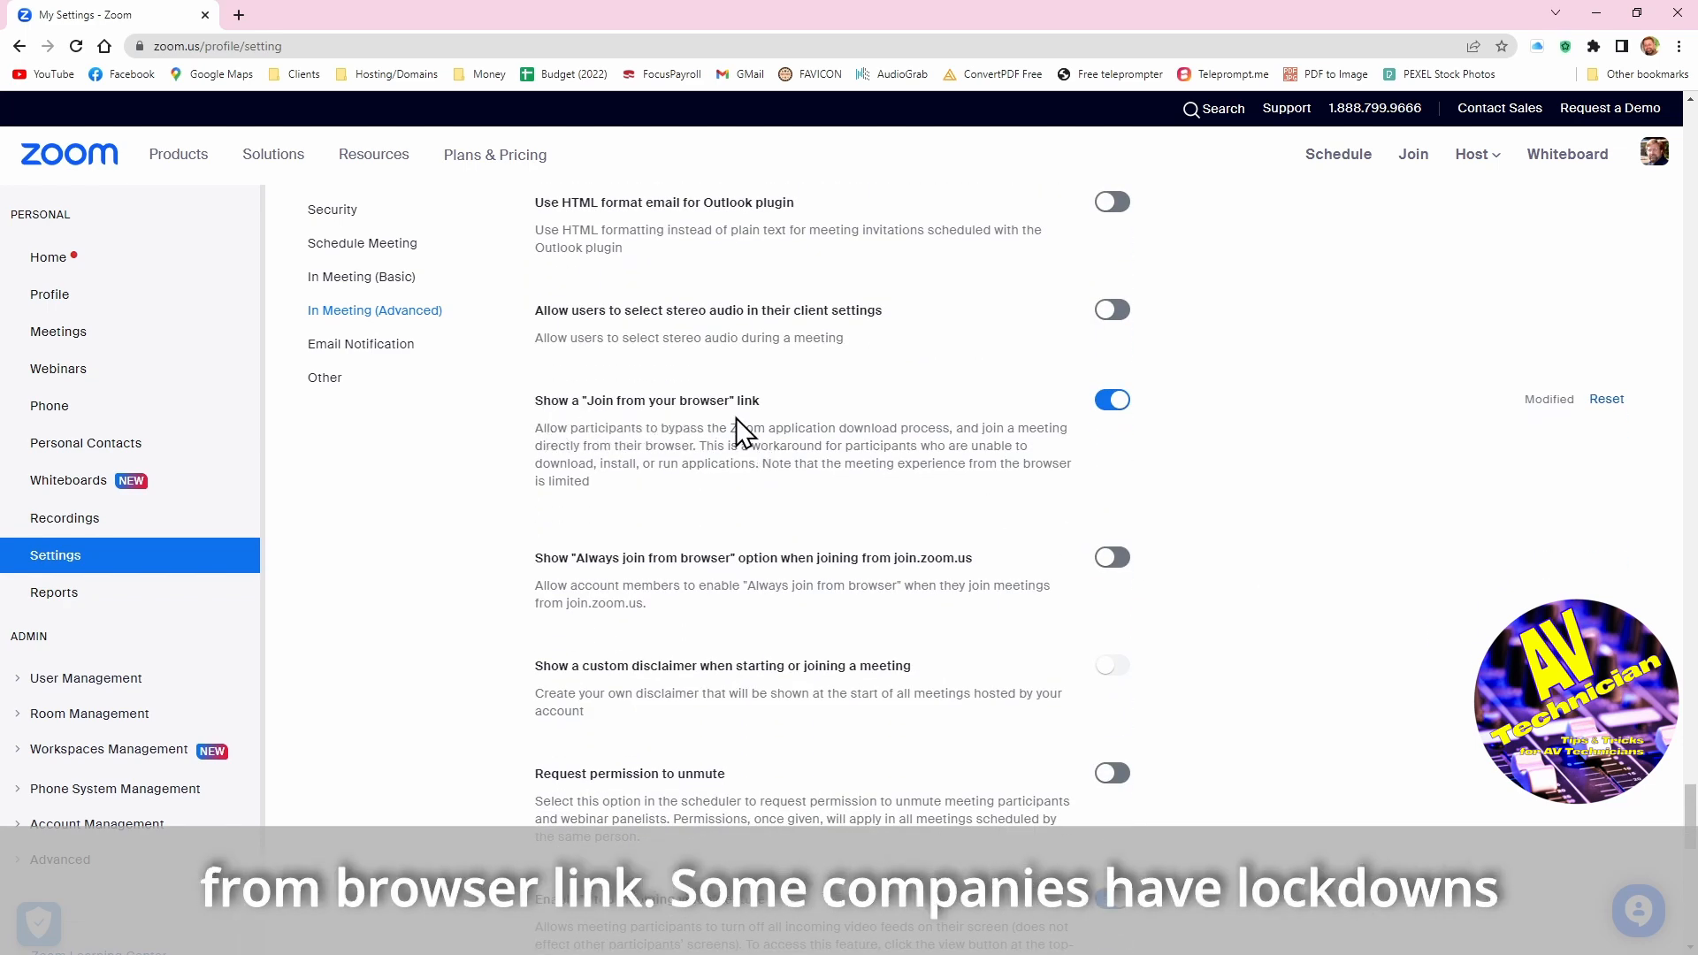
mouse_move(1001, 465)
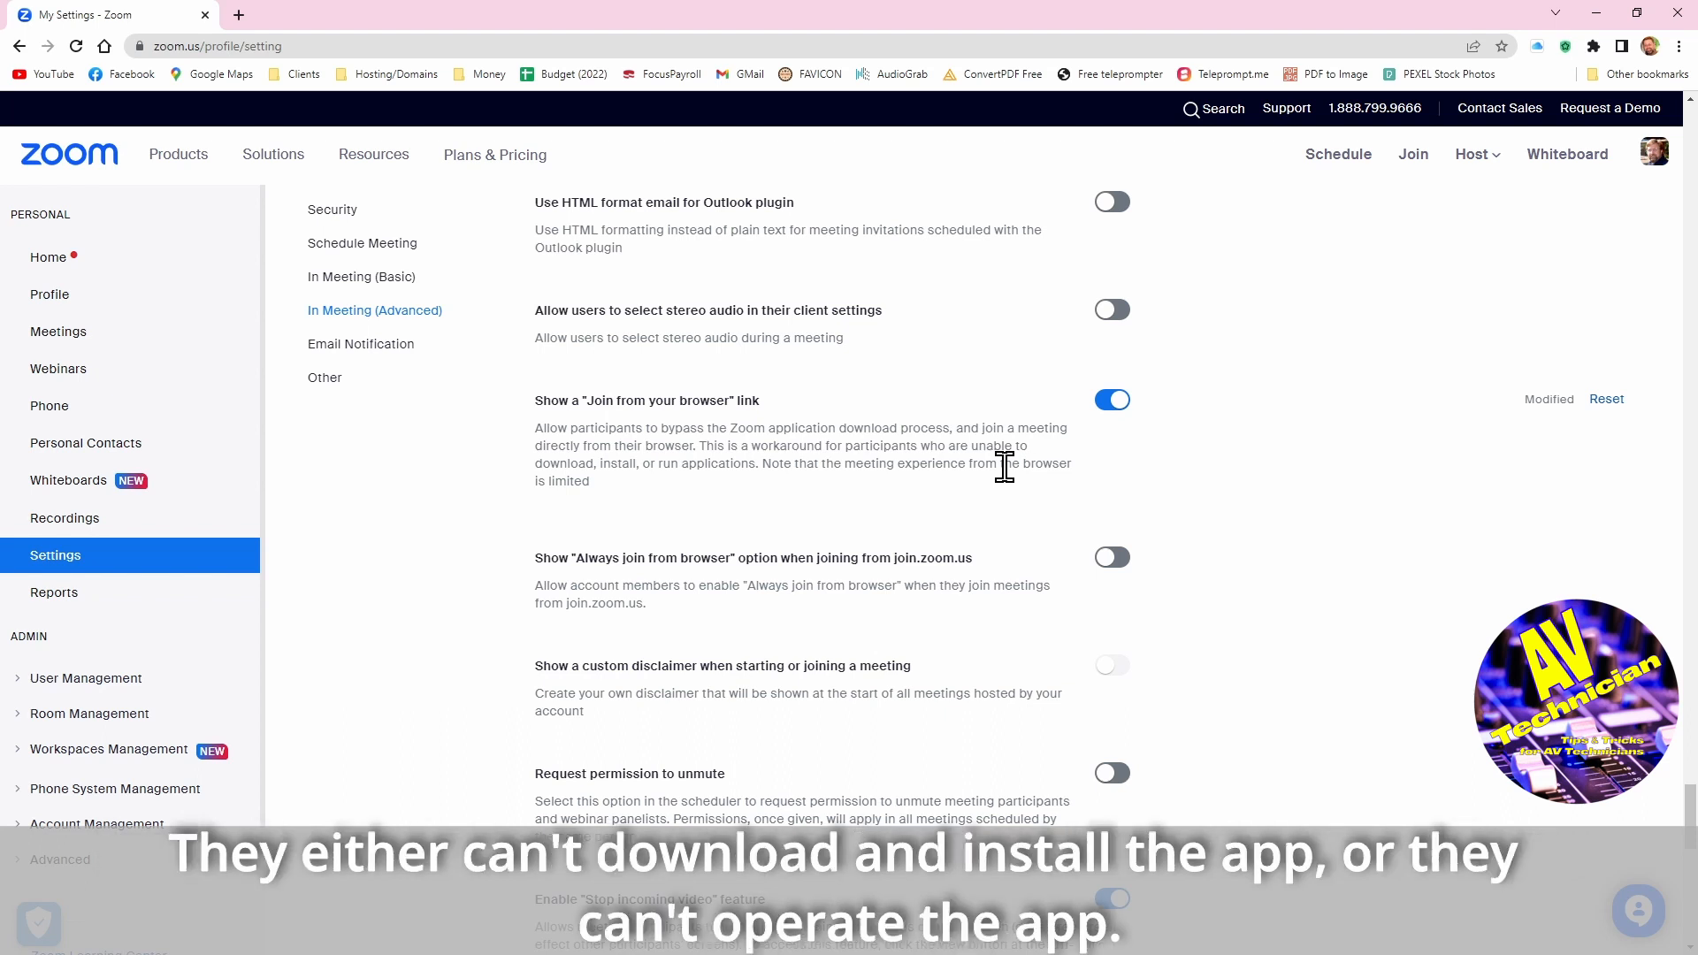
mouse_move(928, 460)
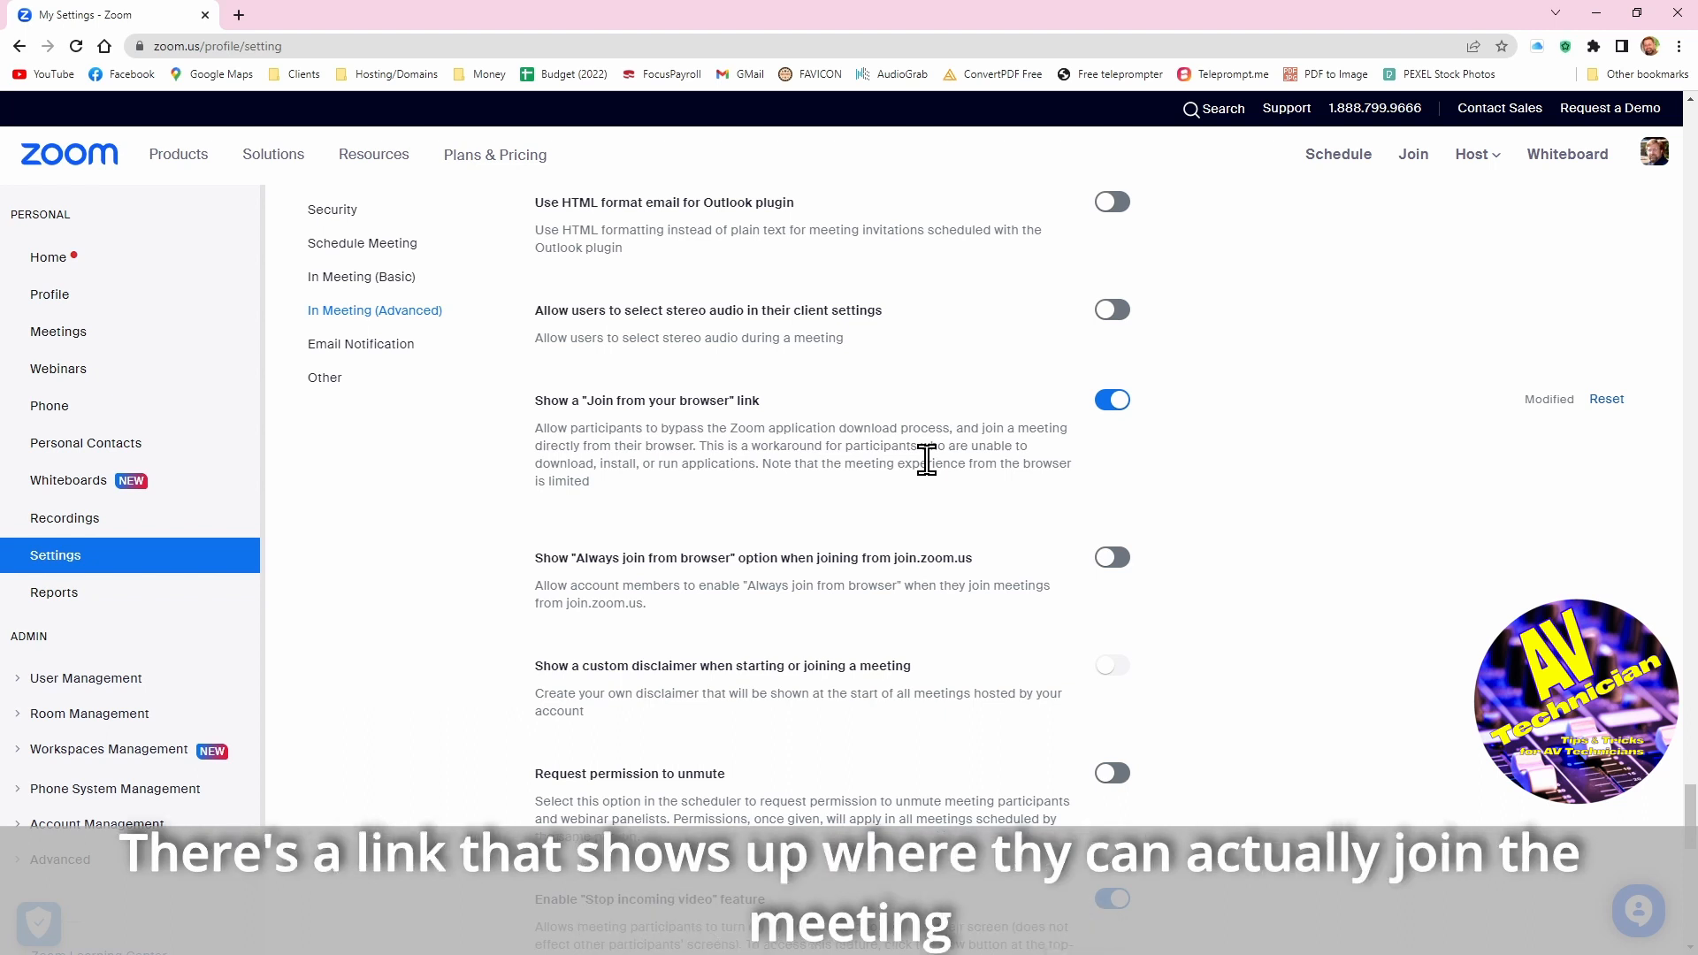
mouse_move(1102, 479)
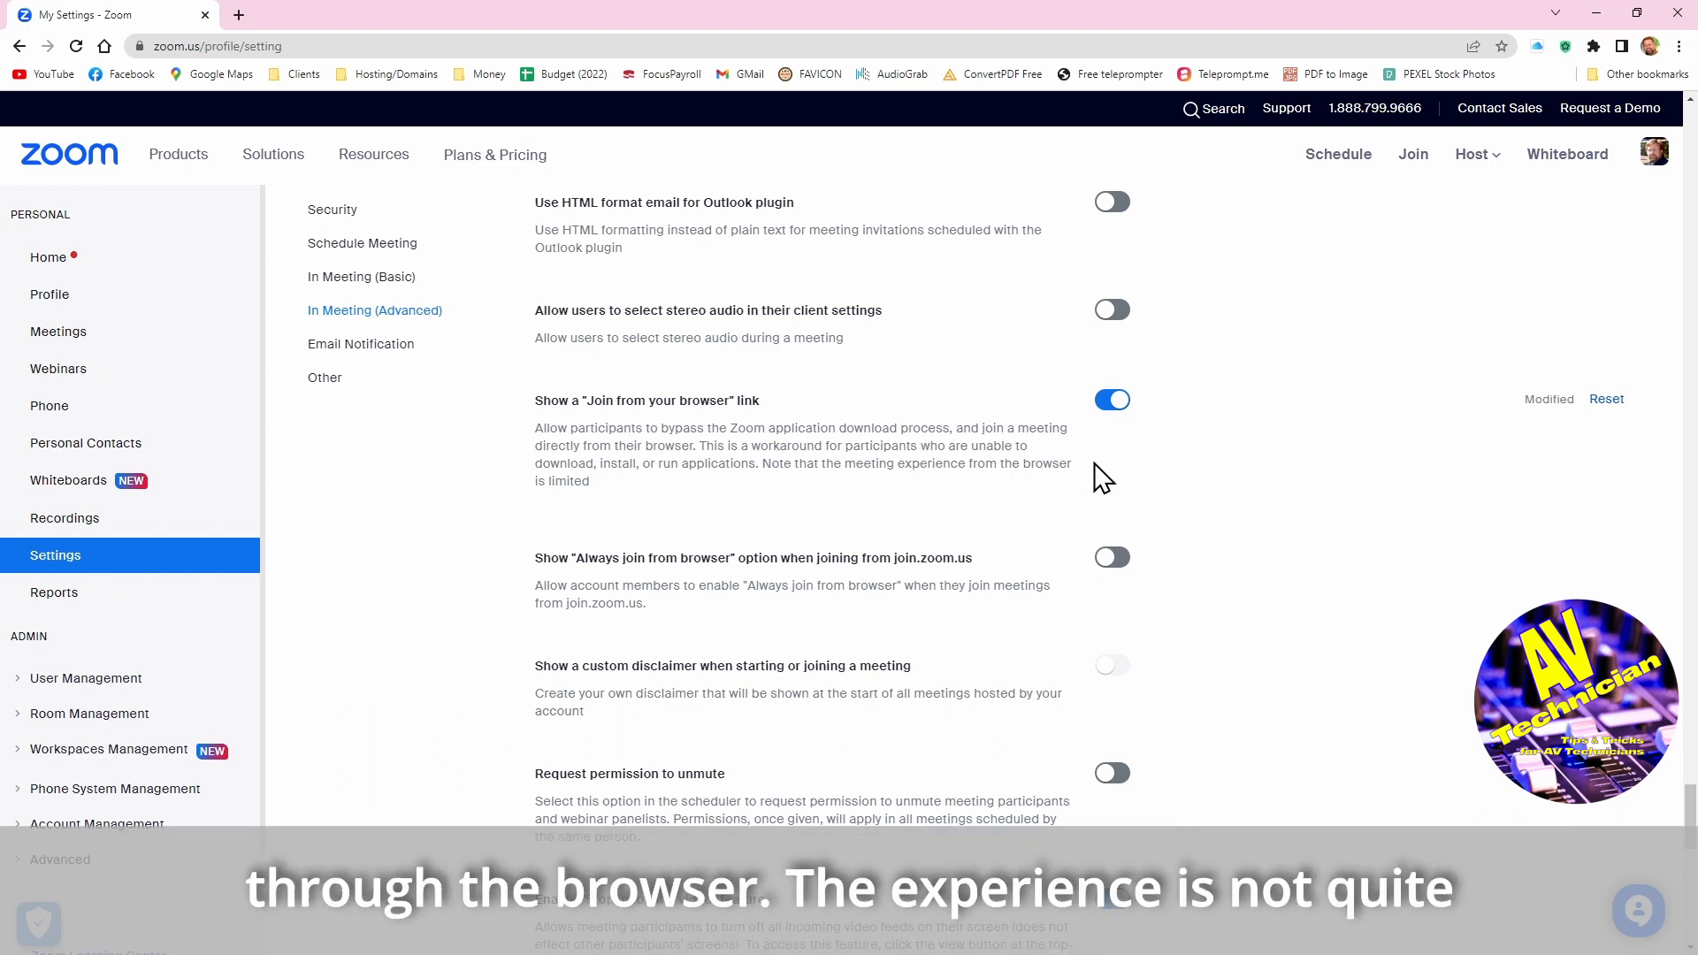
mouse_move(1010, 460)
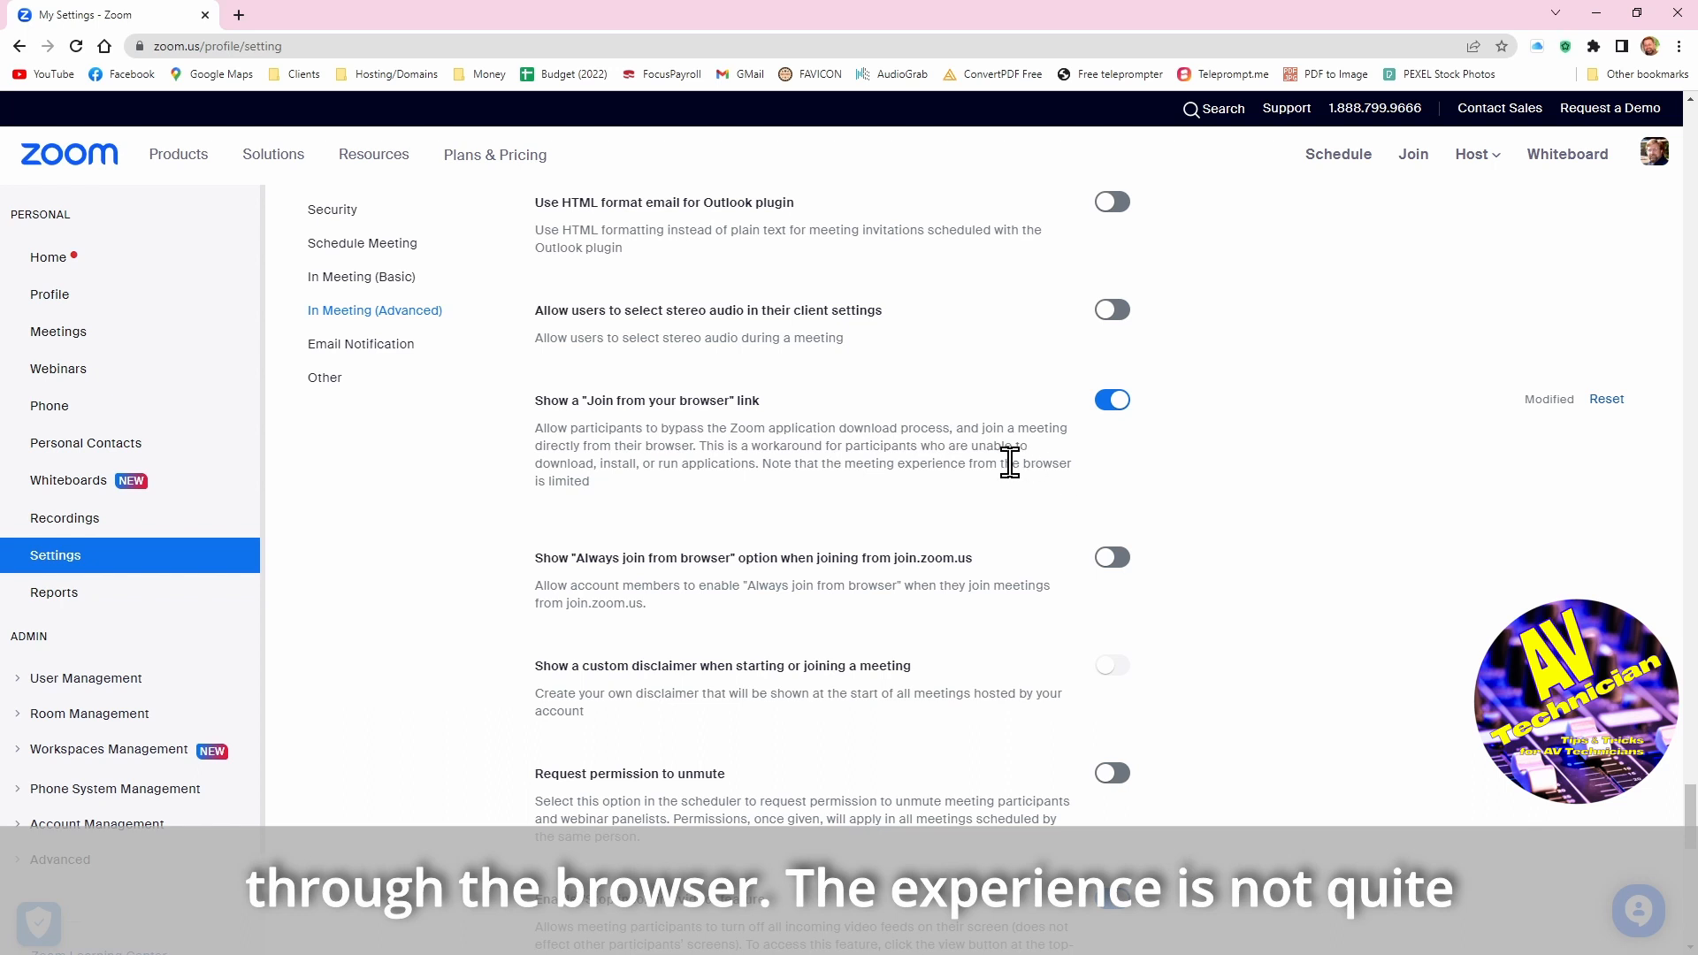
mouse_move(1230, 476)
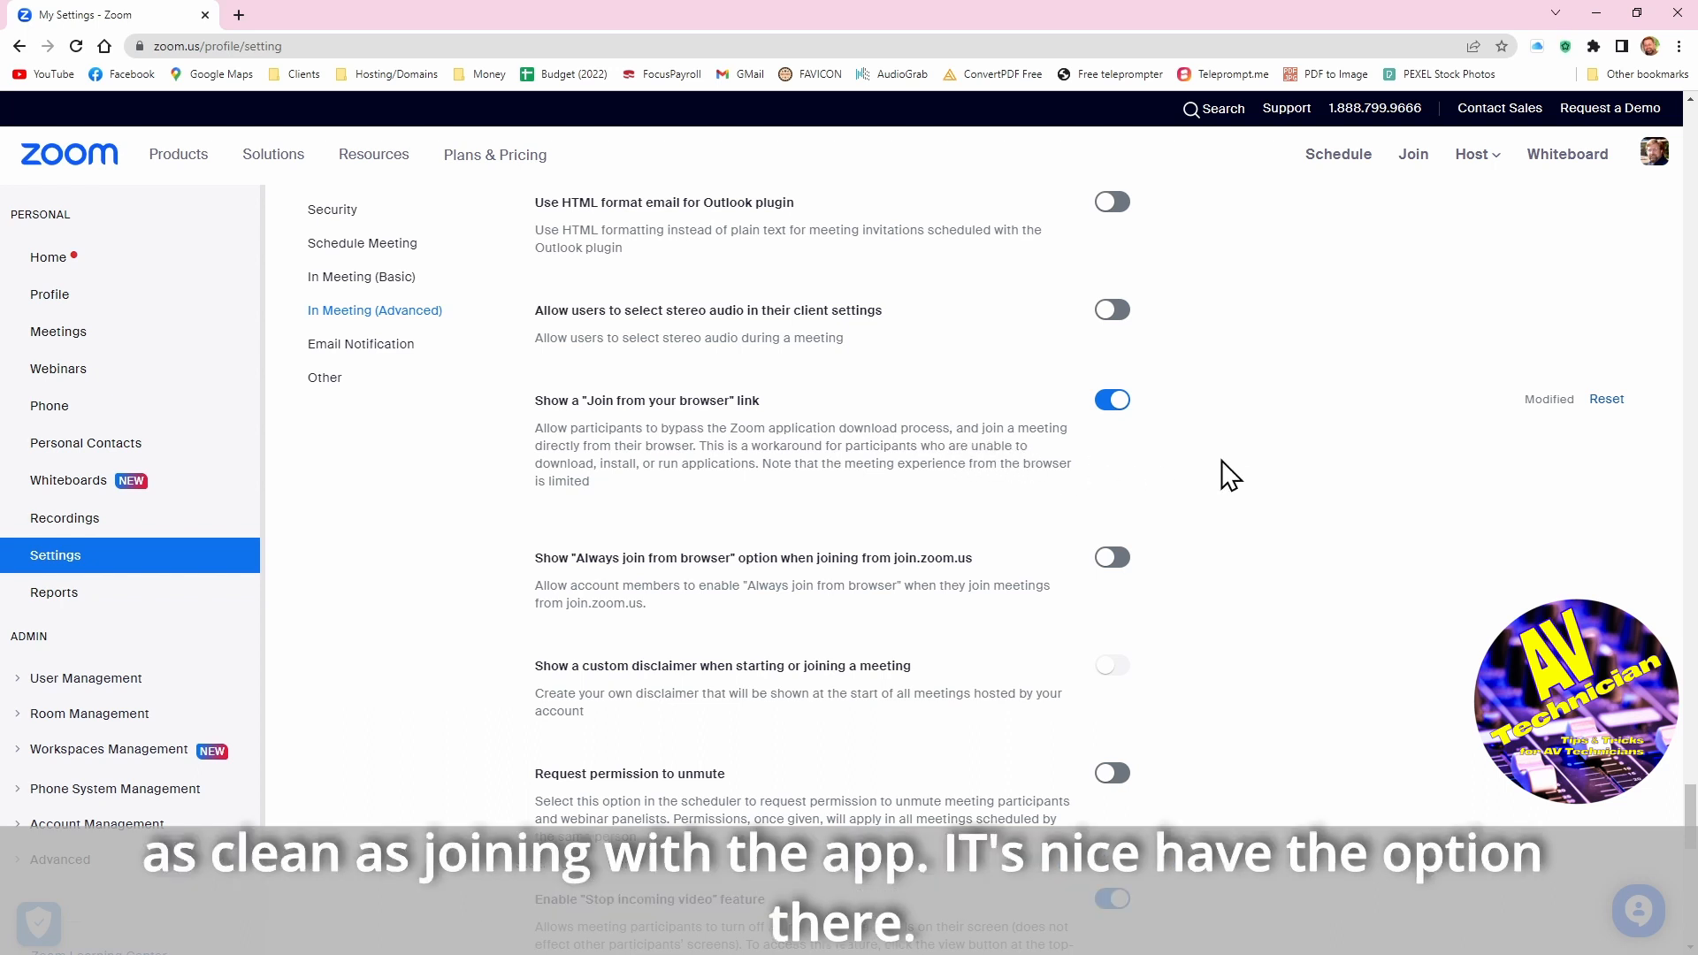
scroll(down, 3)
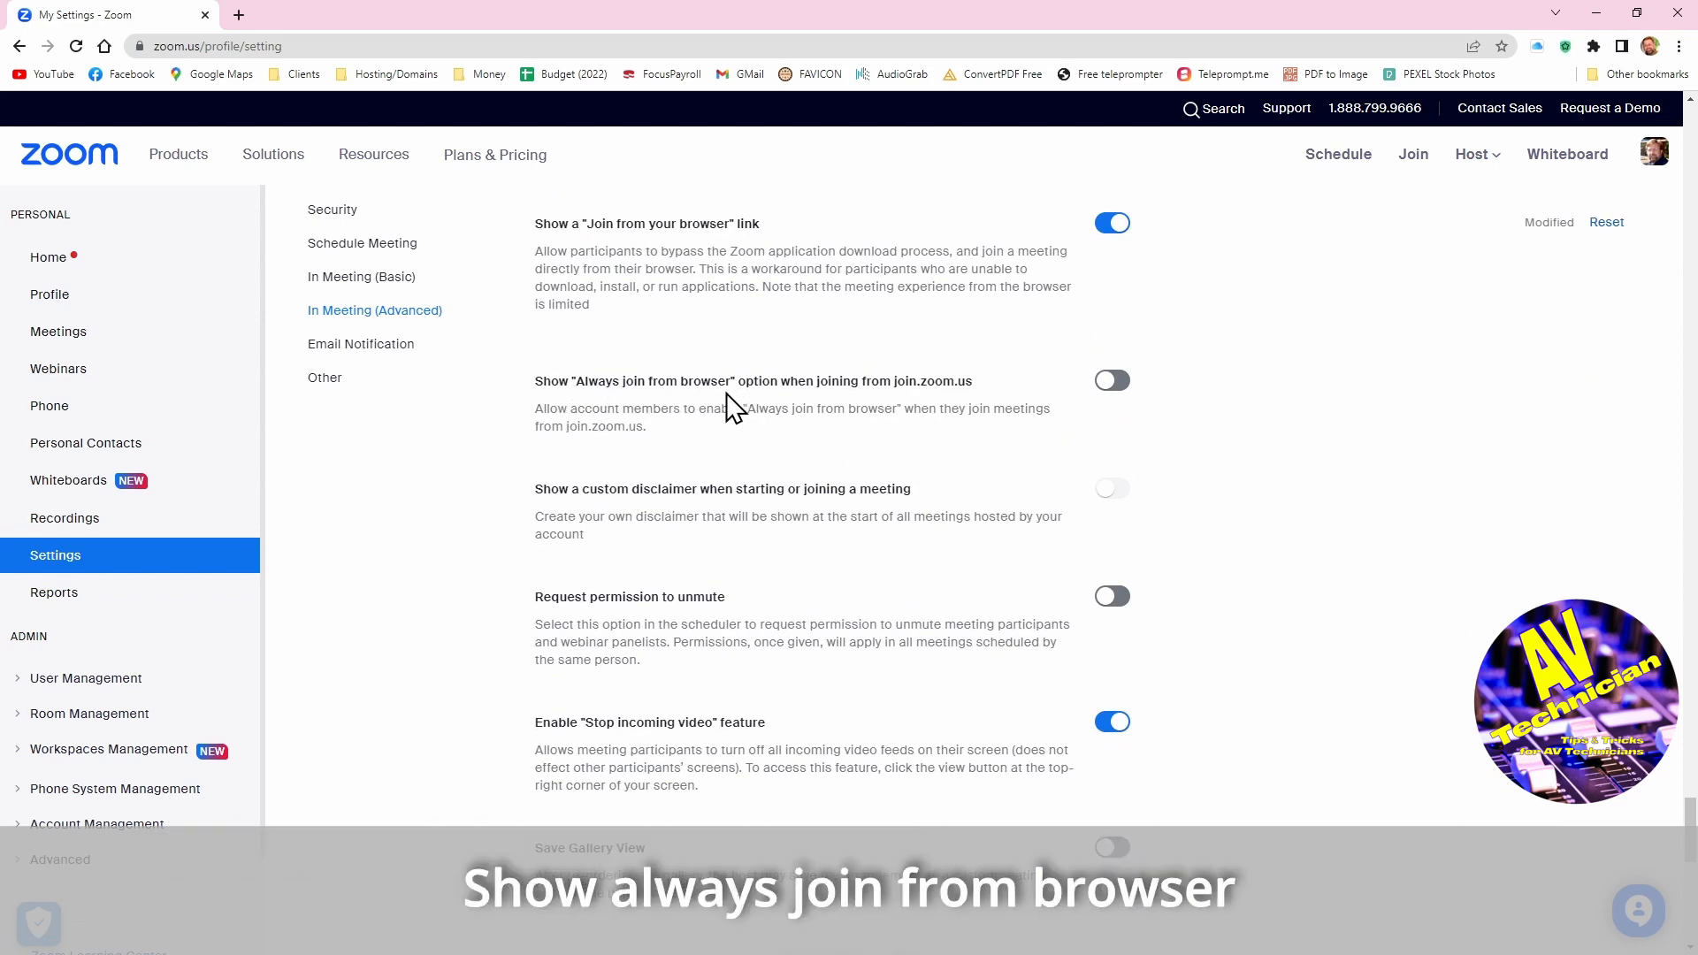
mouse_move(982, 409)
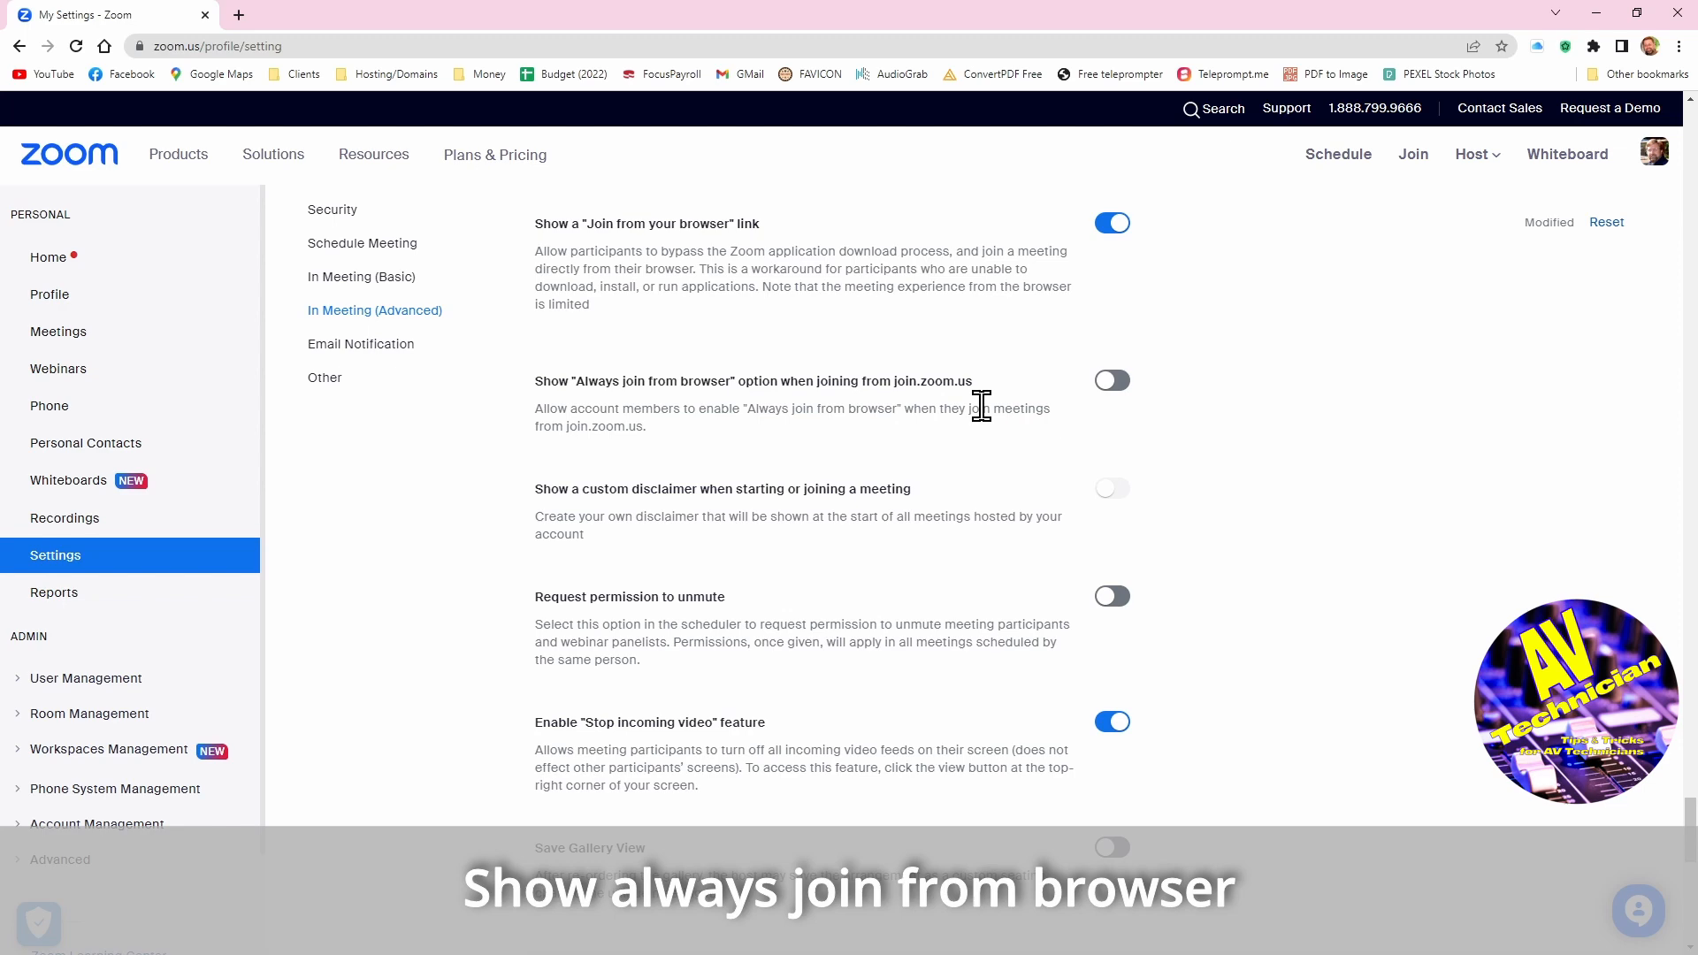
mouse_move(1045, 417)
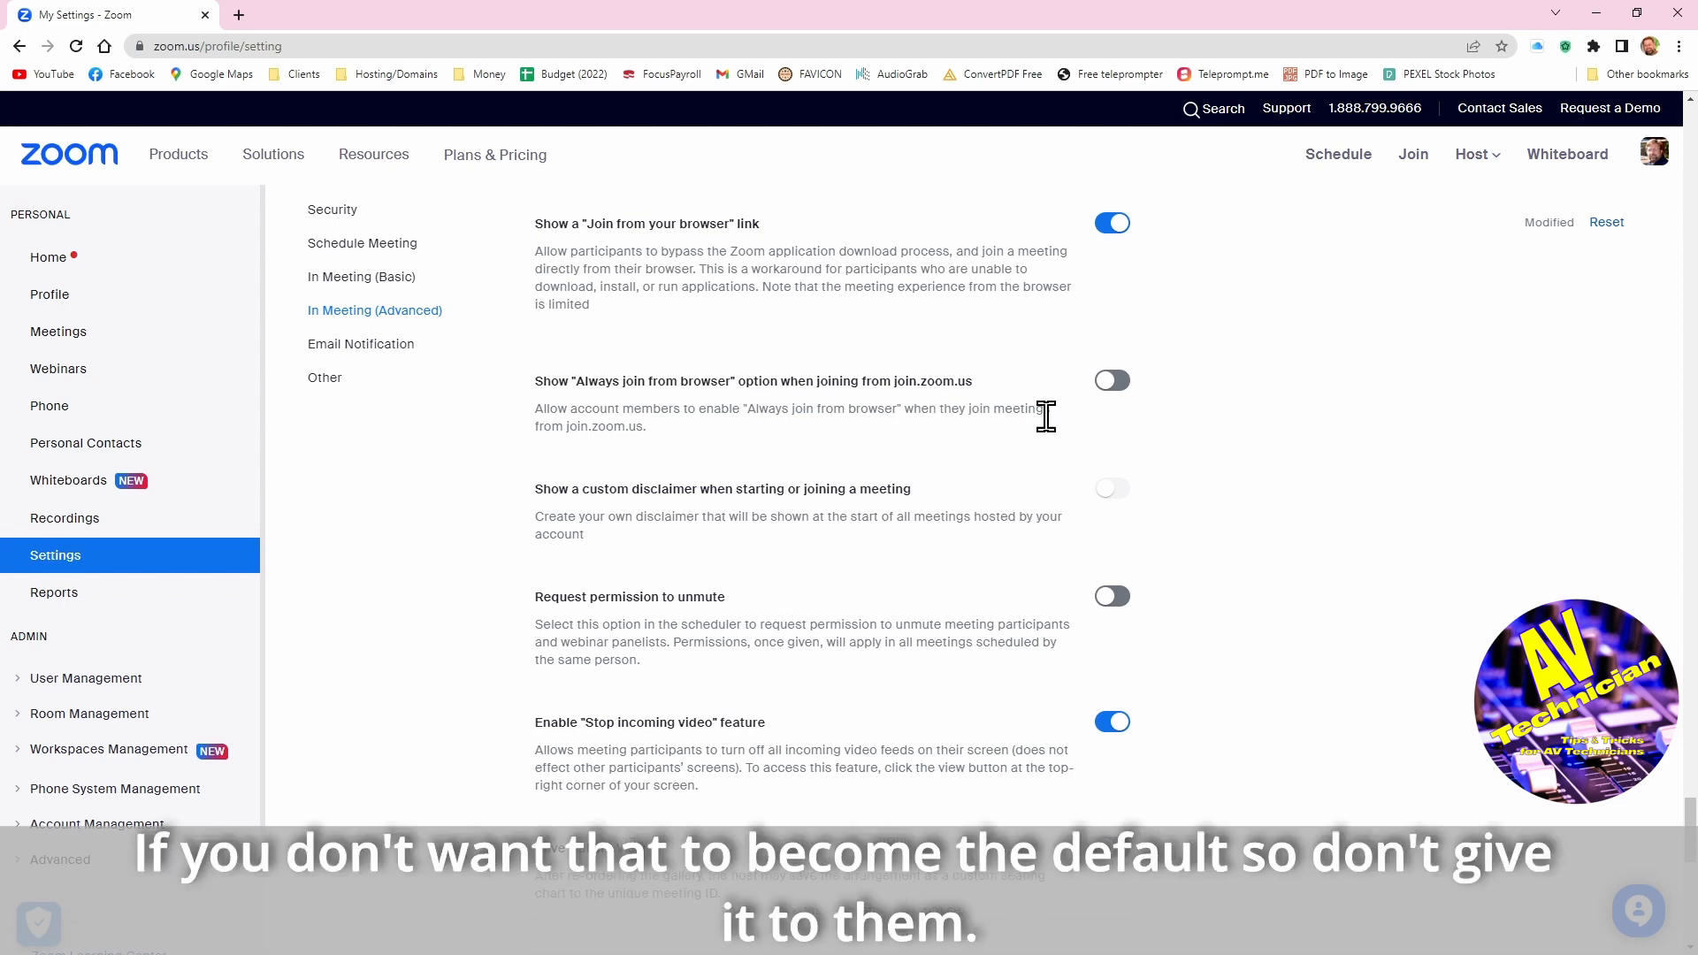
mouse_move(1337, 482)
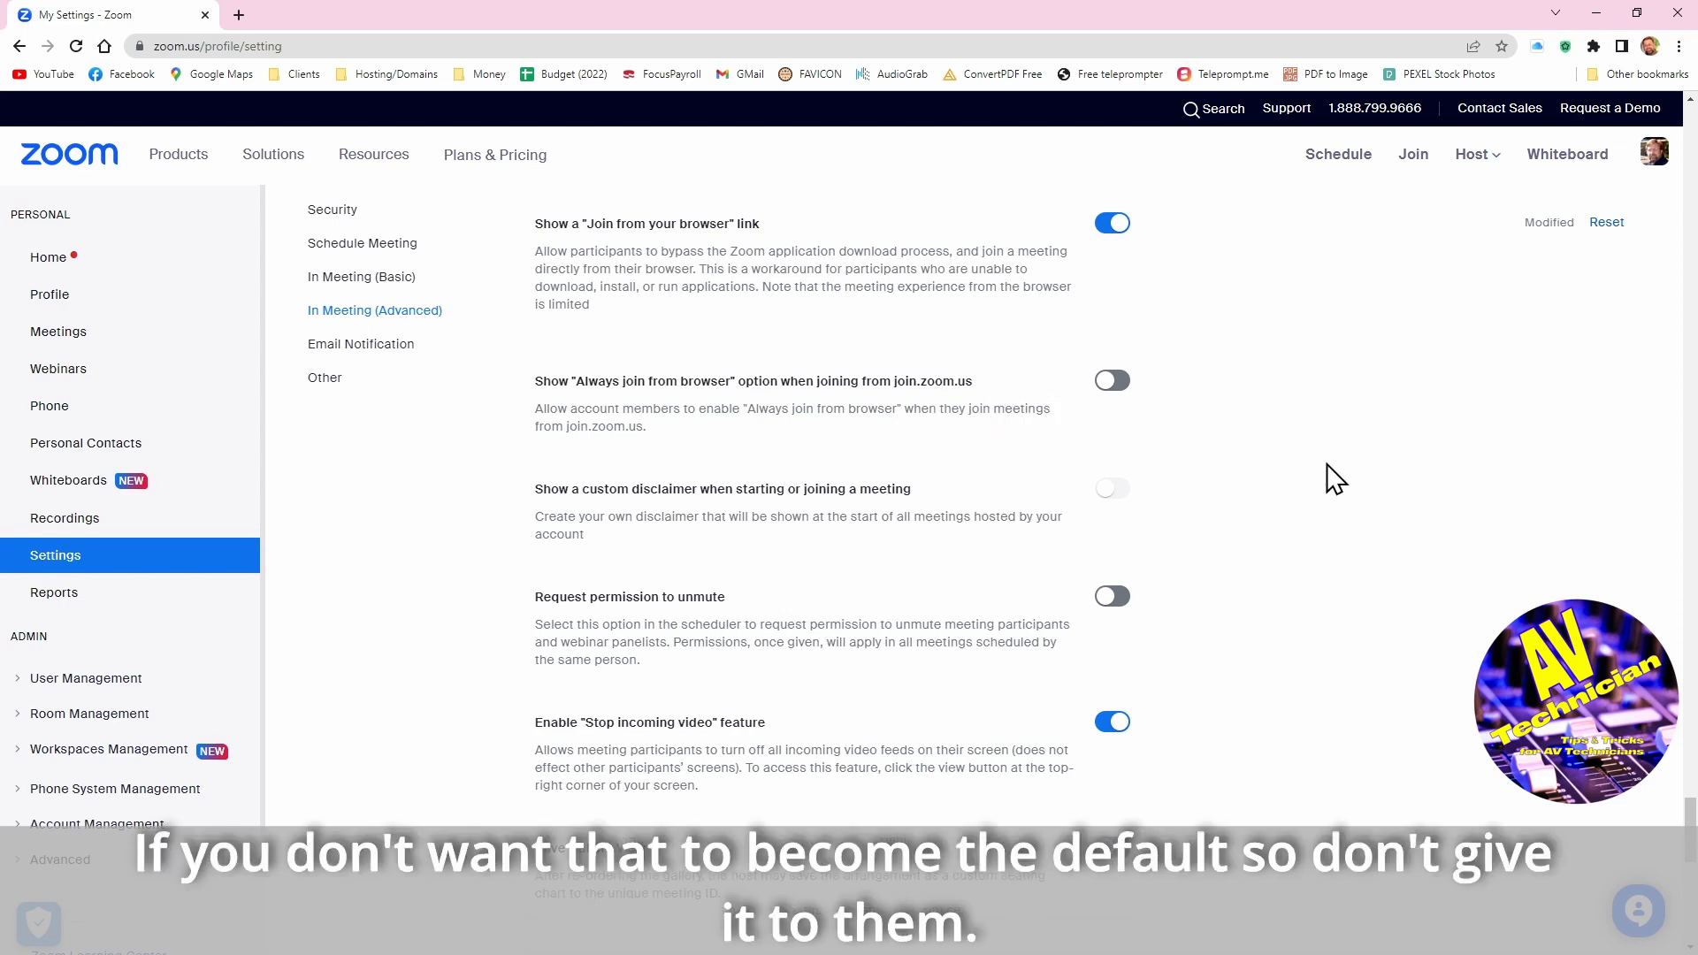
scroll(down, 3)
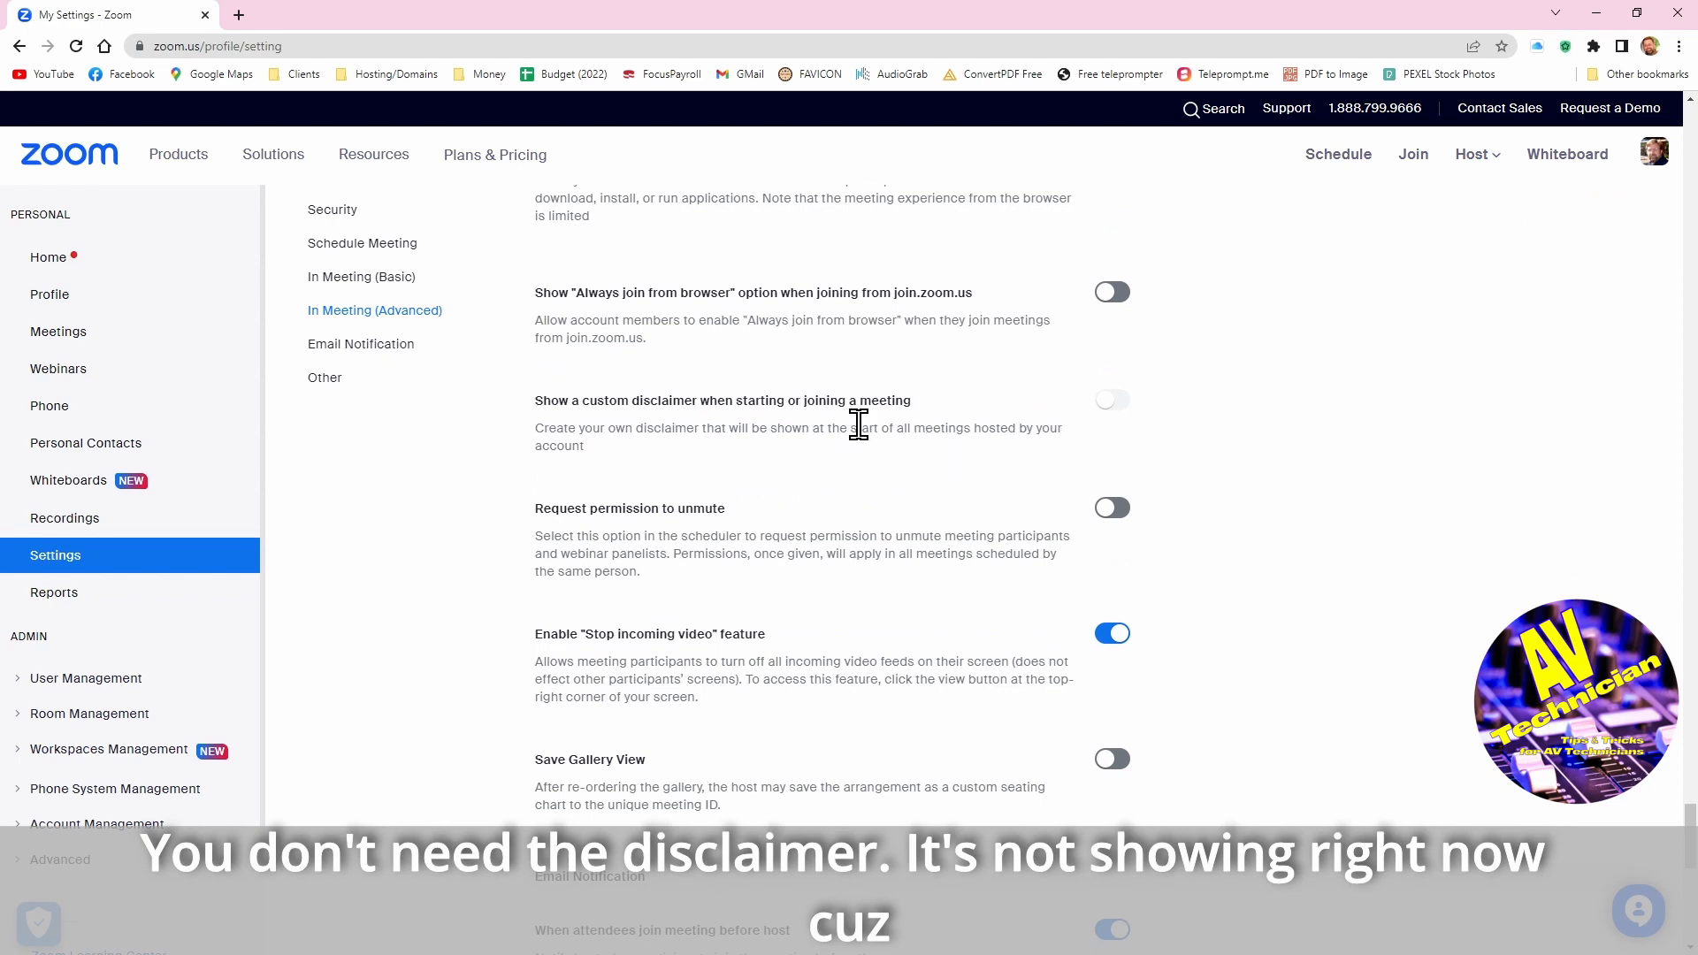
mouse_move(1171, 442)
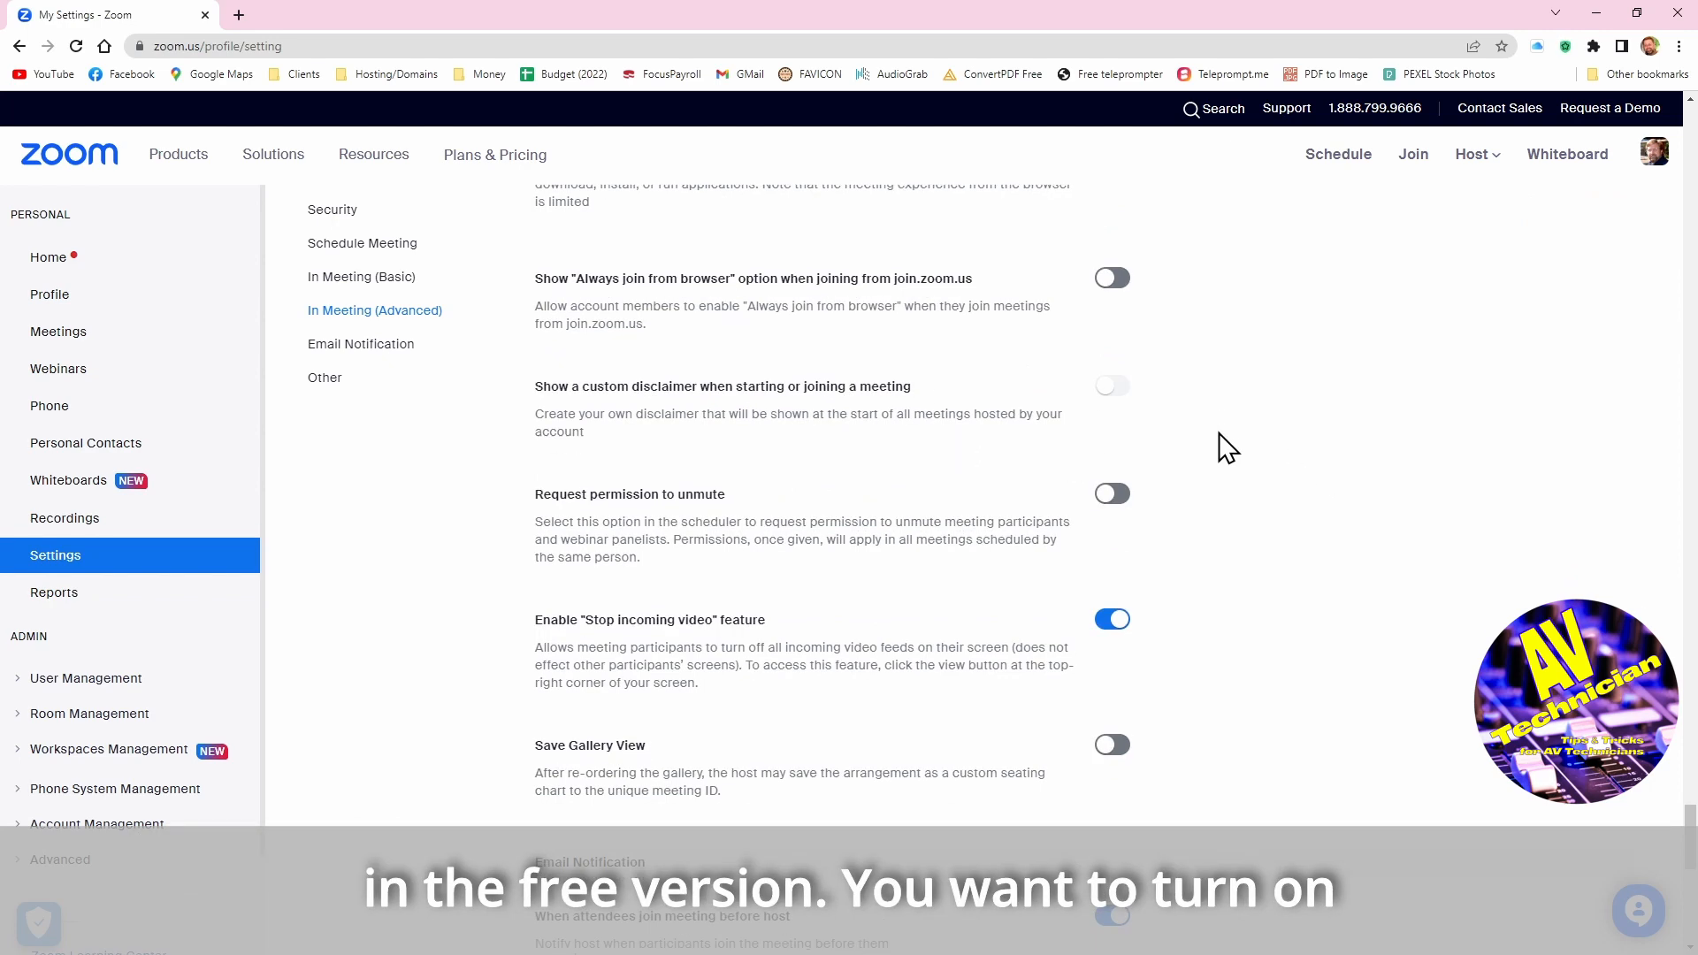
scroll(down, 3)
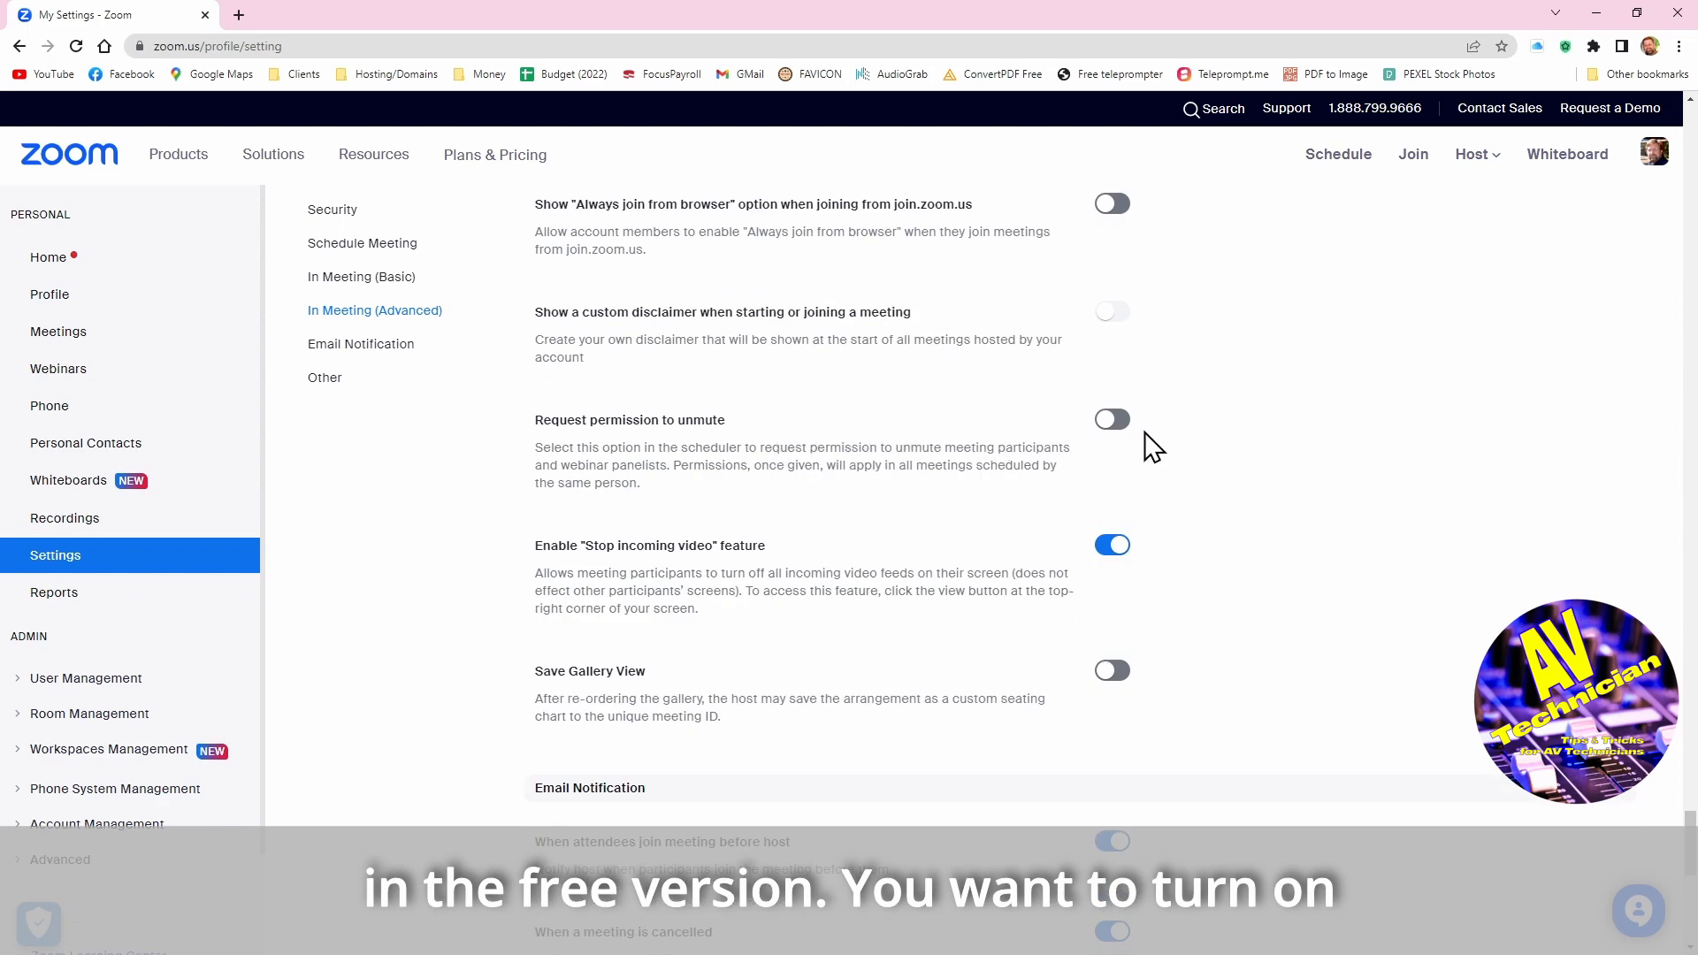
click(1111, 419)
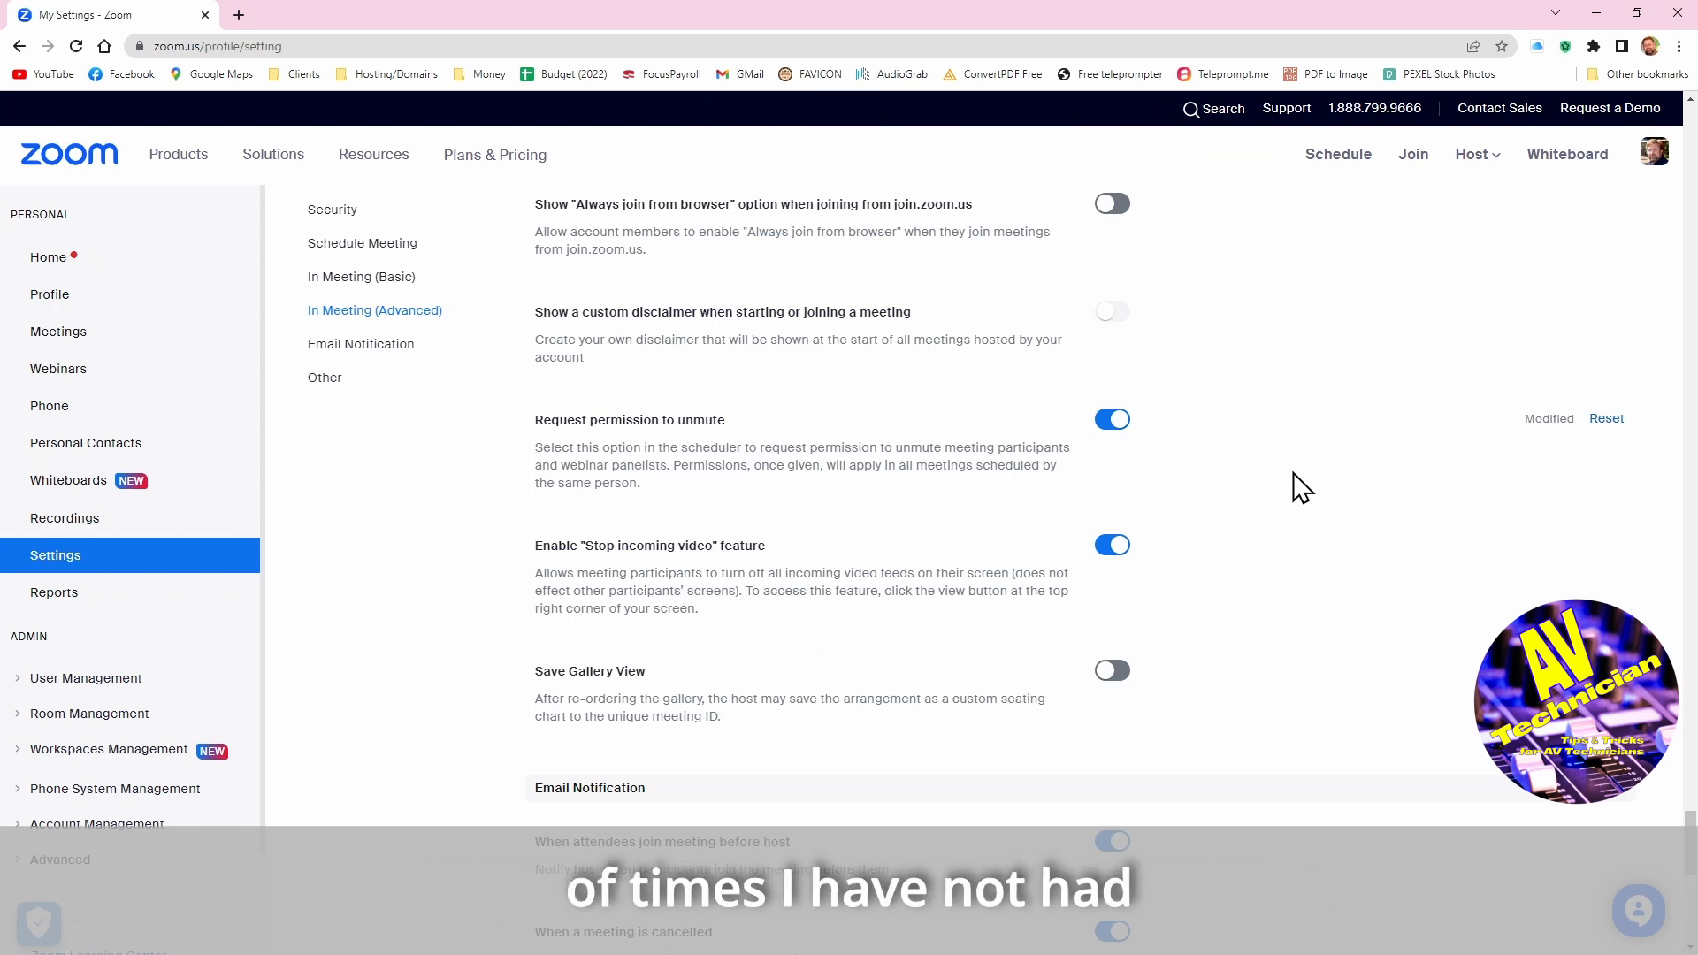
mouse_move(1330, 485)
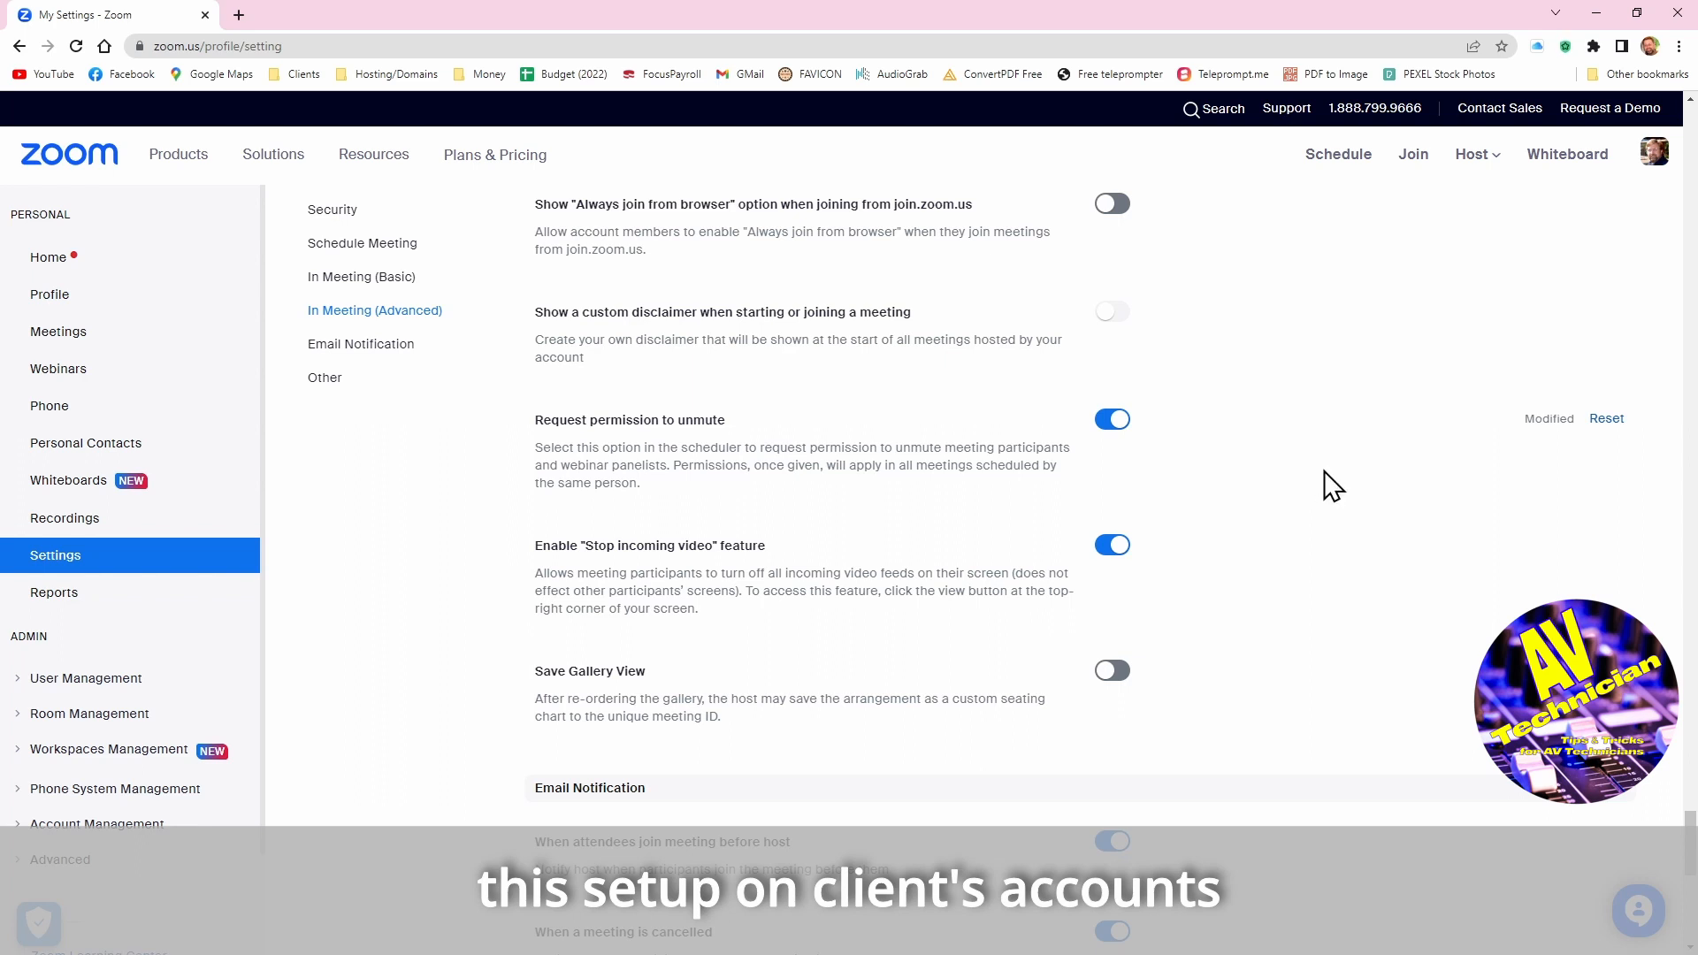
mouse_move(766, 451)
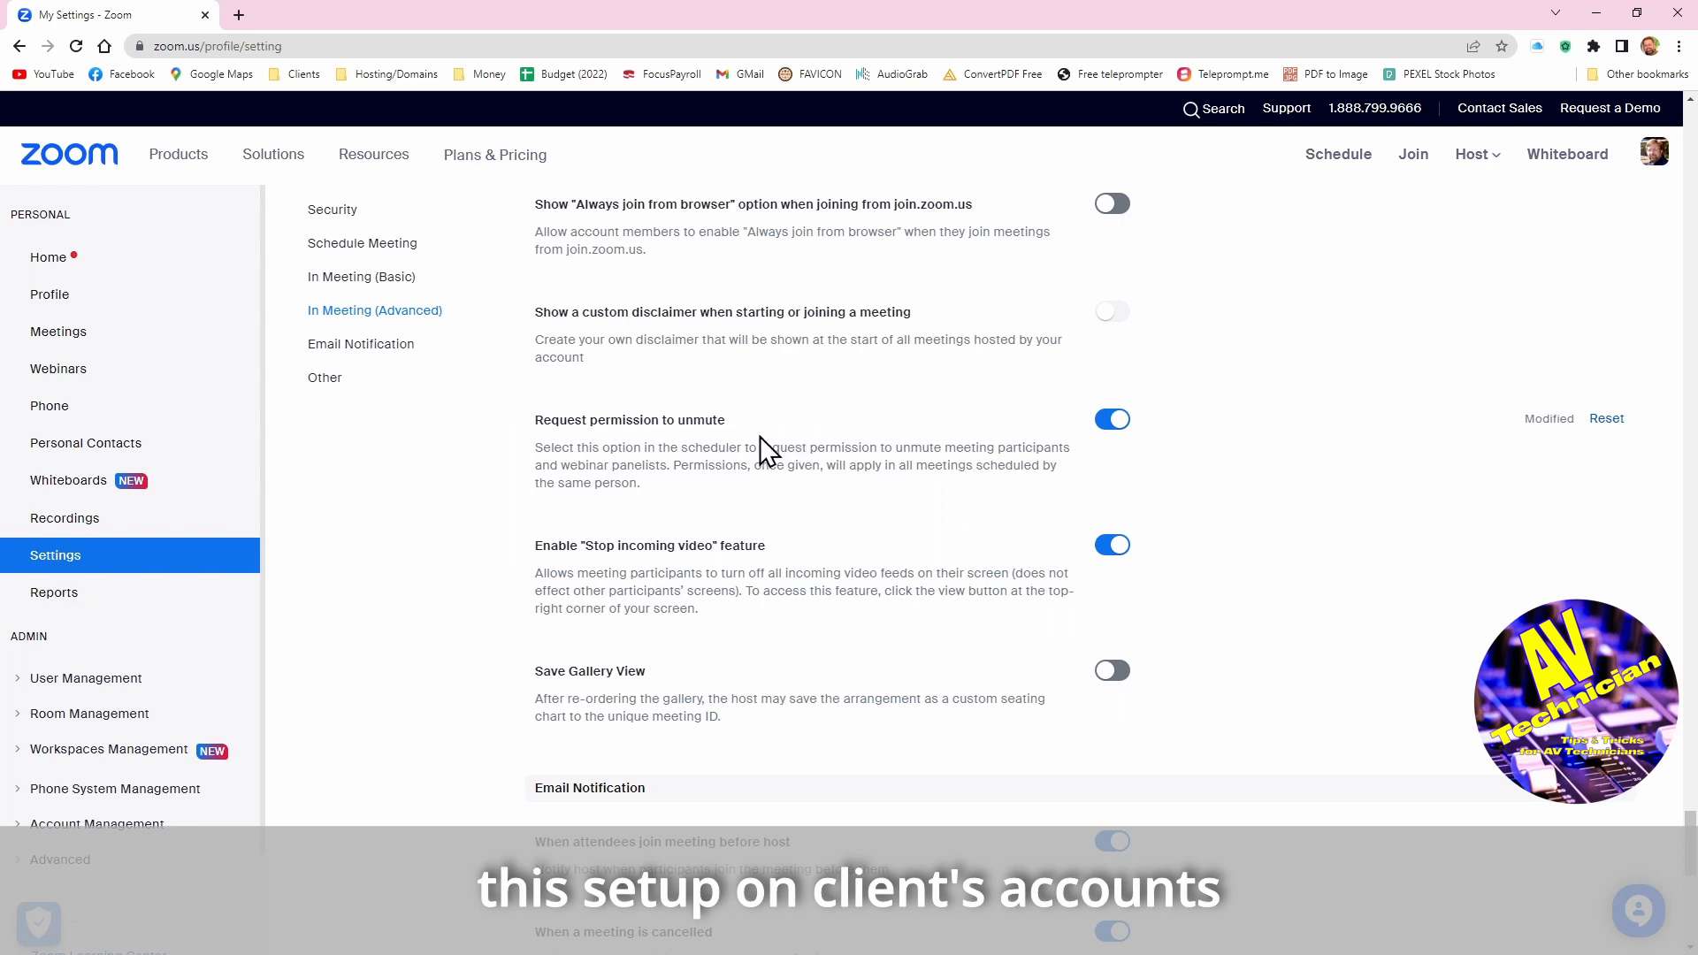
mouse_move(849, 471)
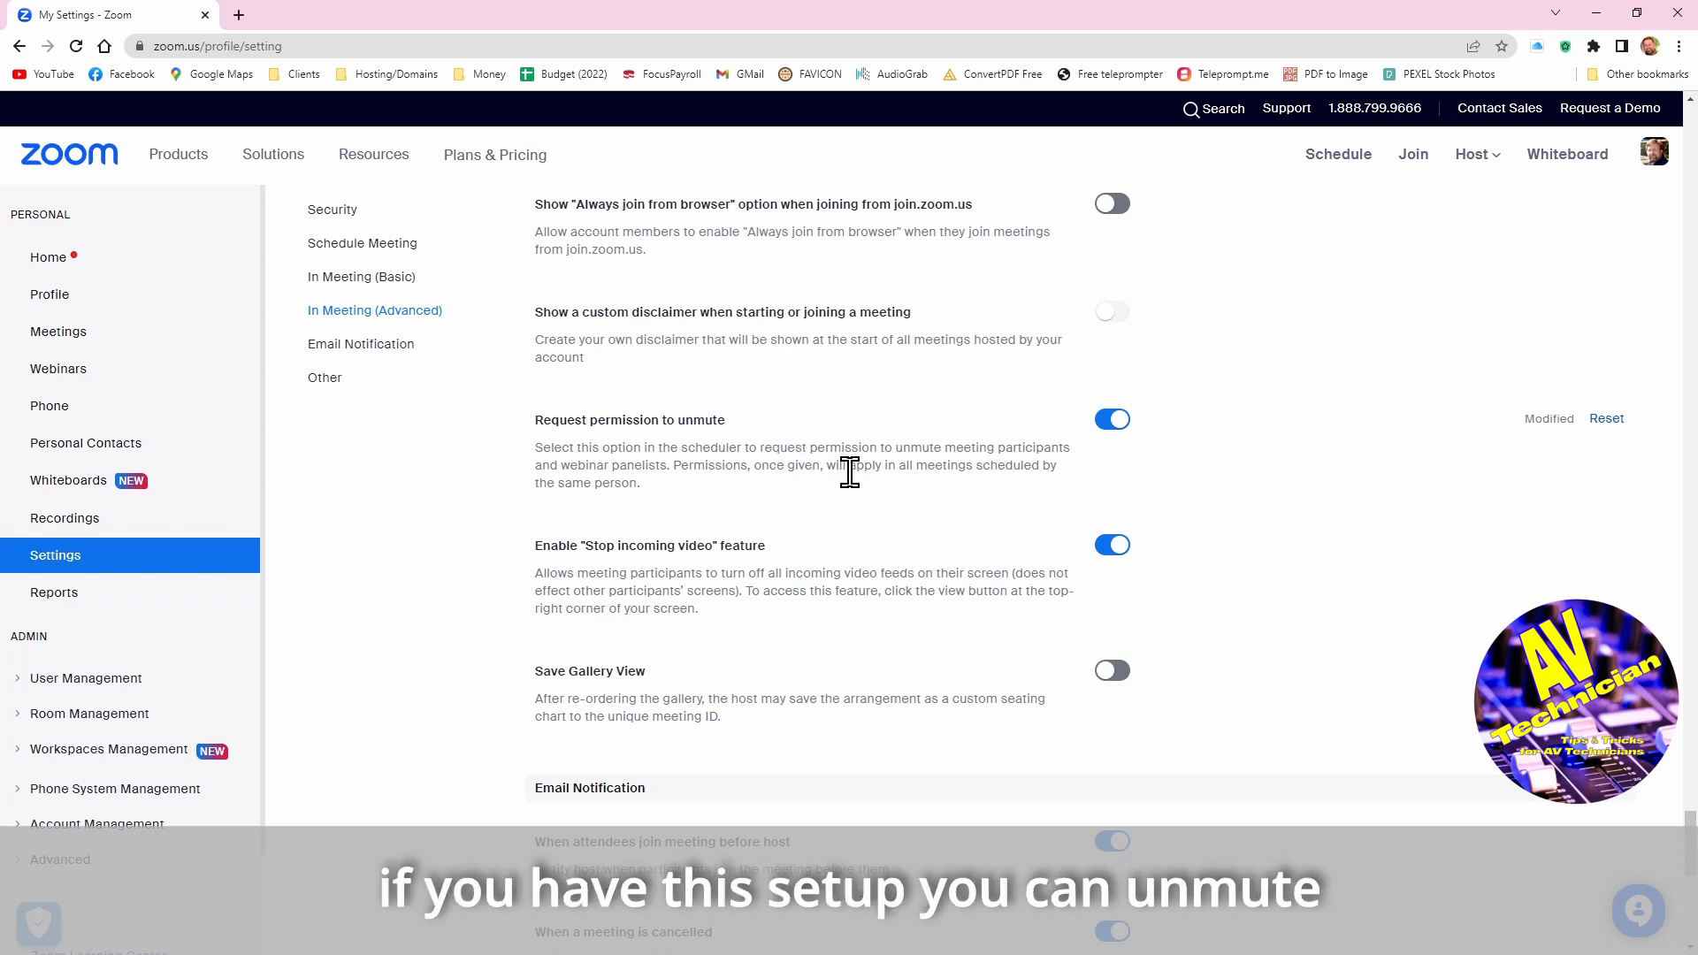
mouse_move(915, 488)
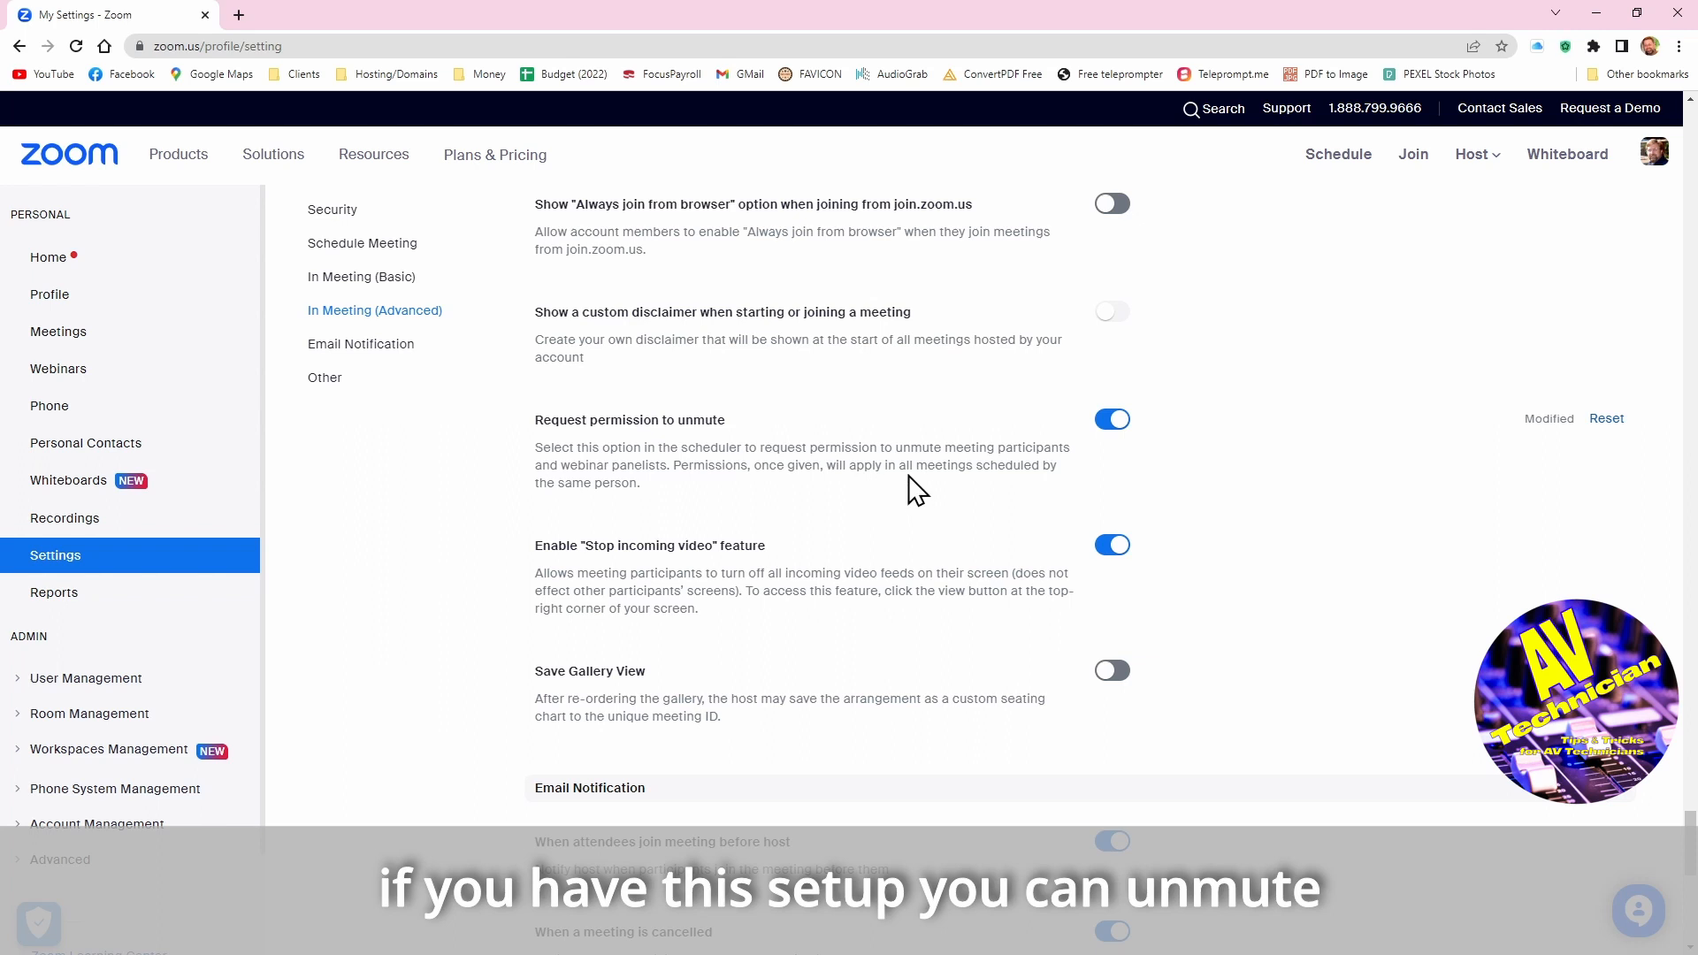
mouse_move(908, 470)
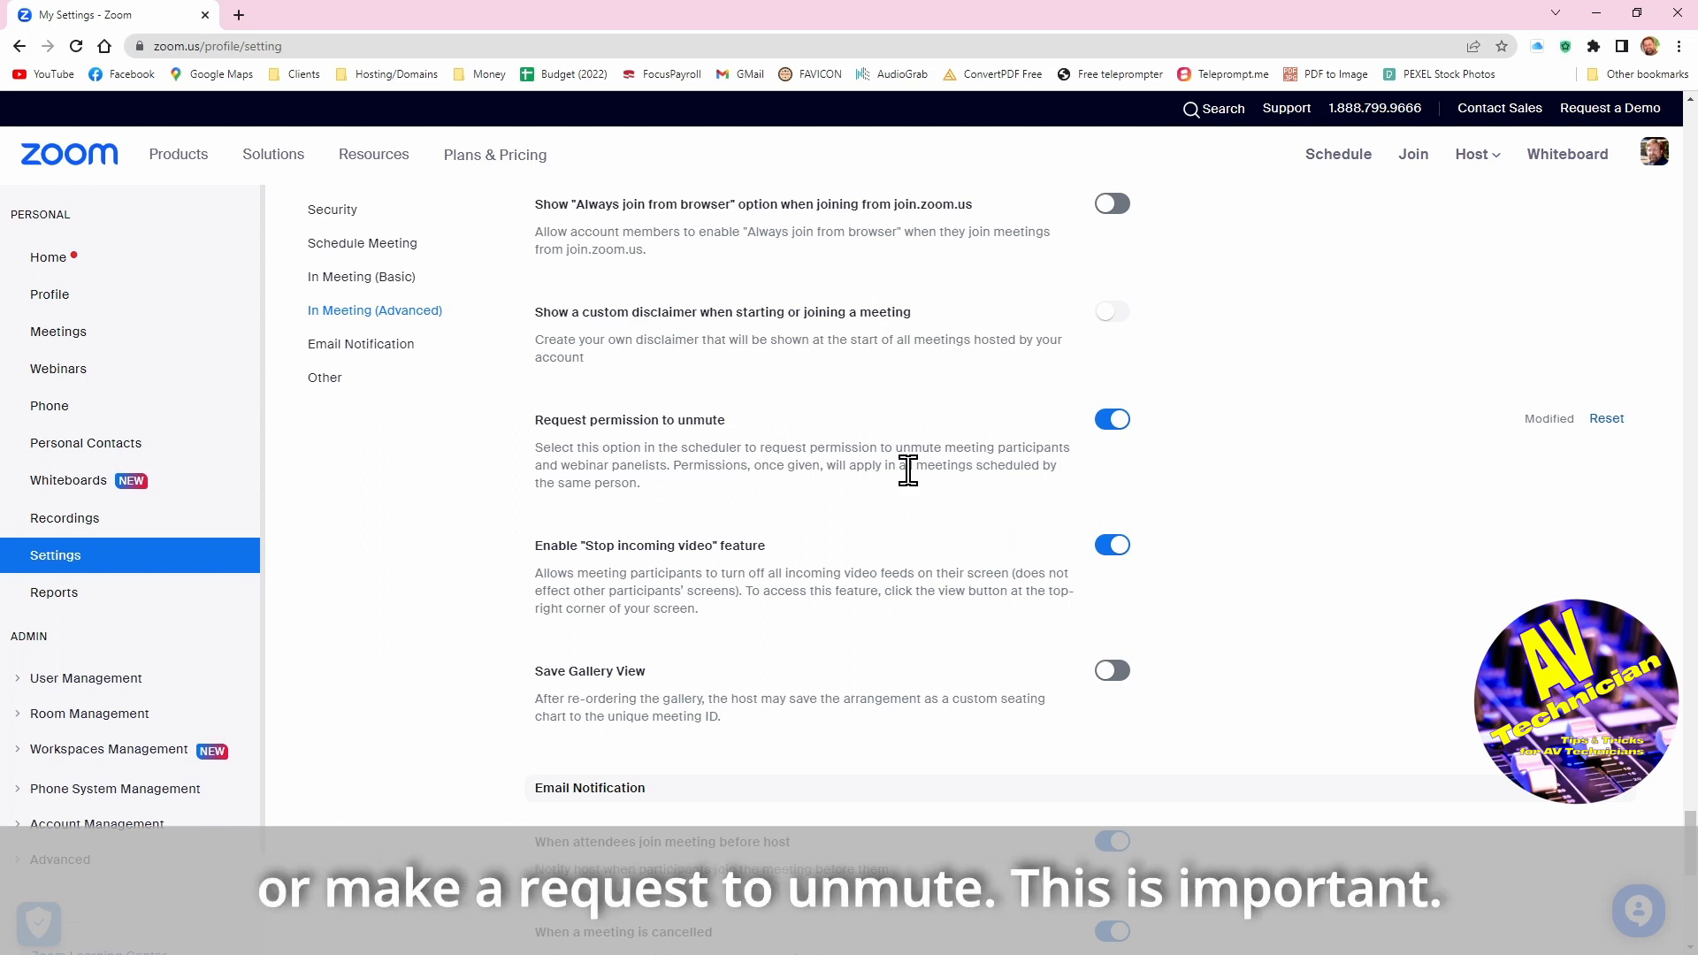
mouse_move(828, 490)
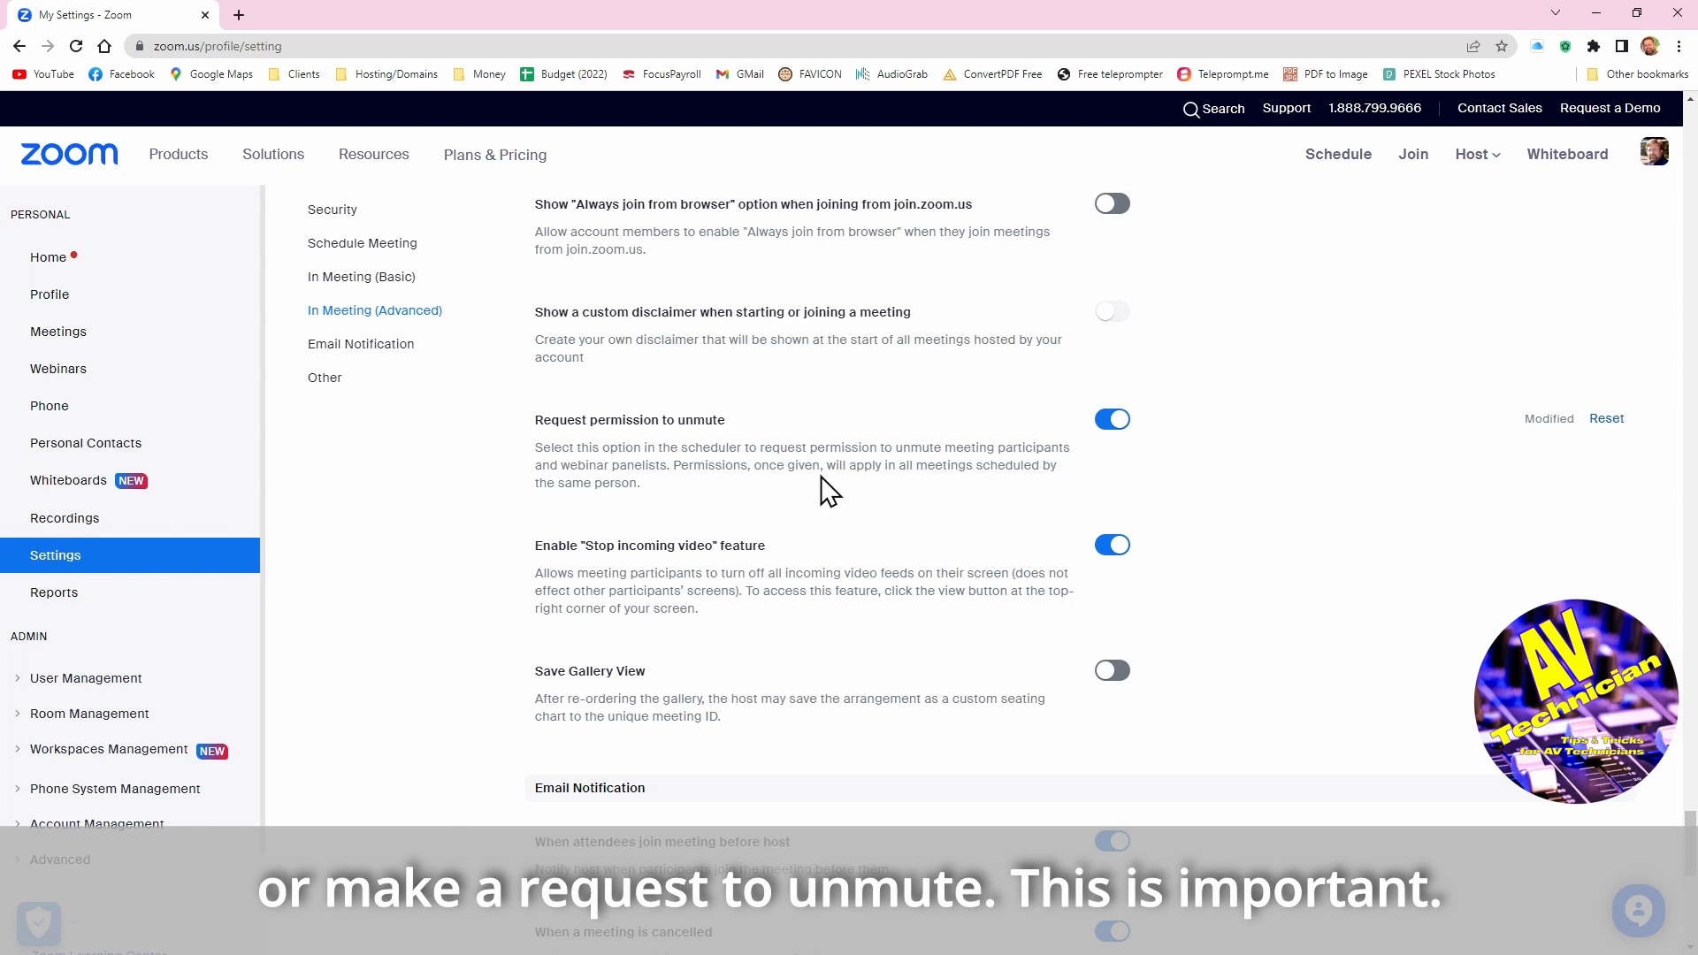
mouse_move(1190, 472)
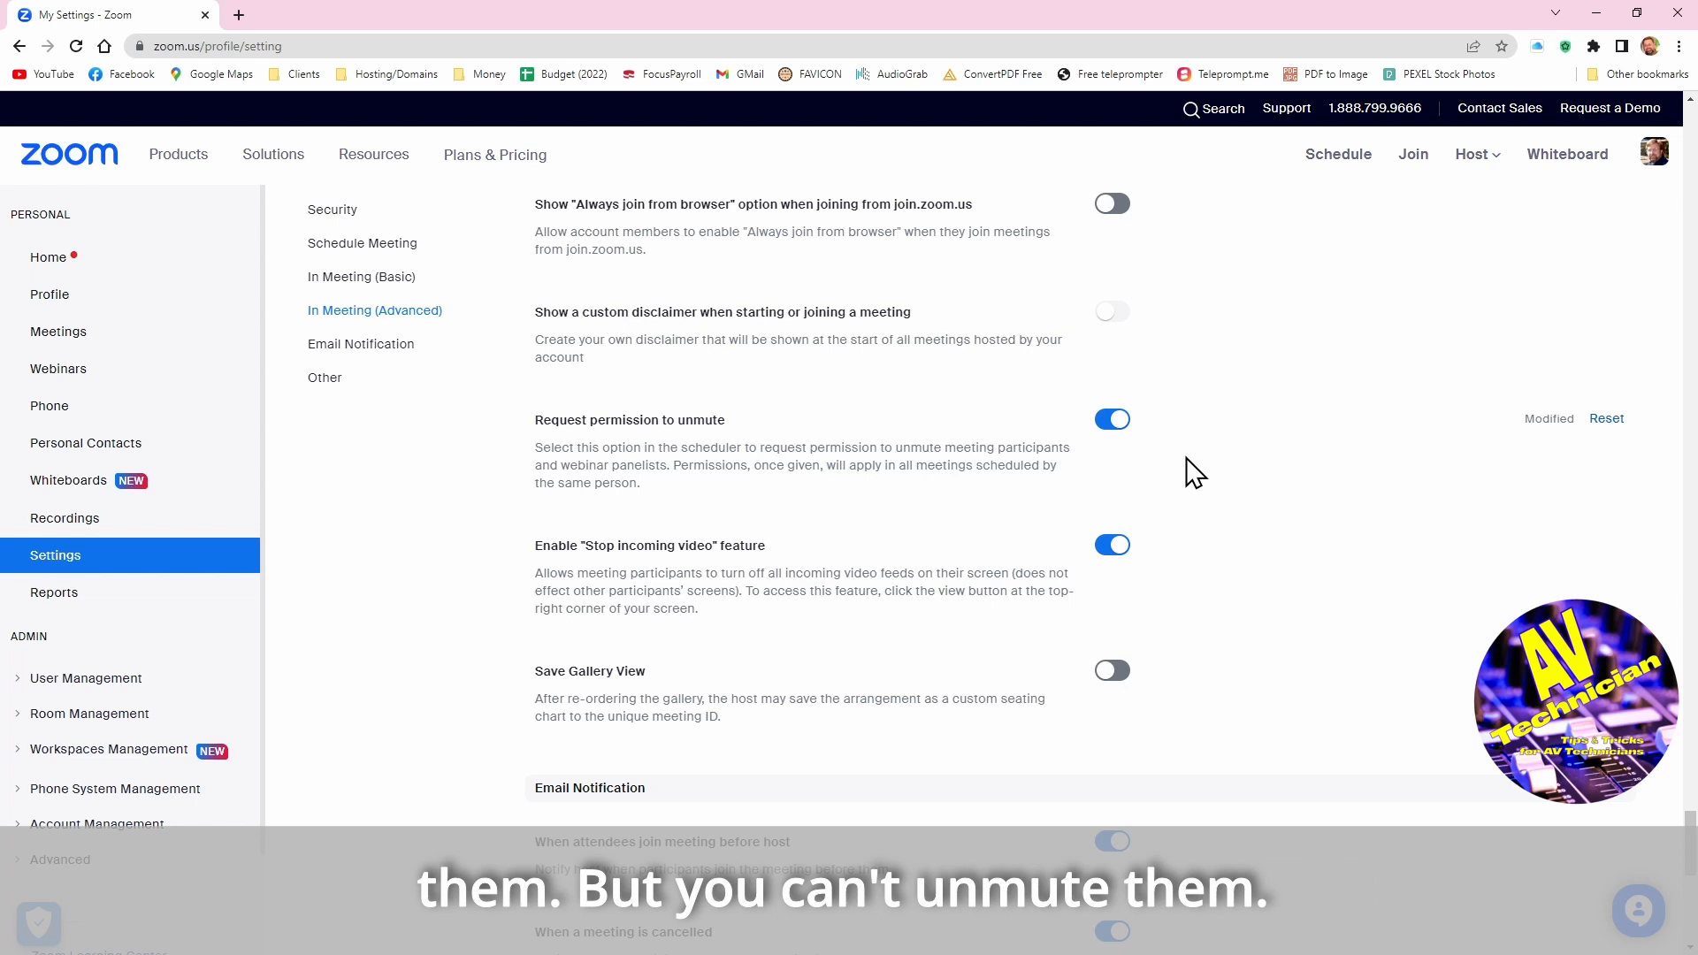
mouse_move(1065, 474)
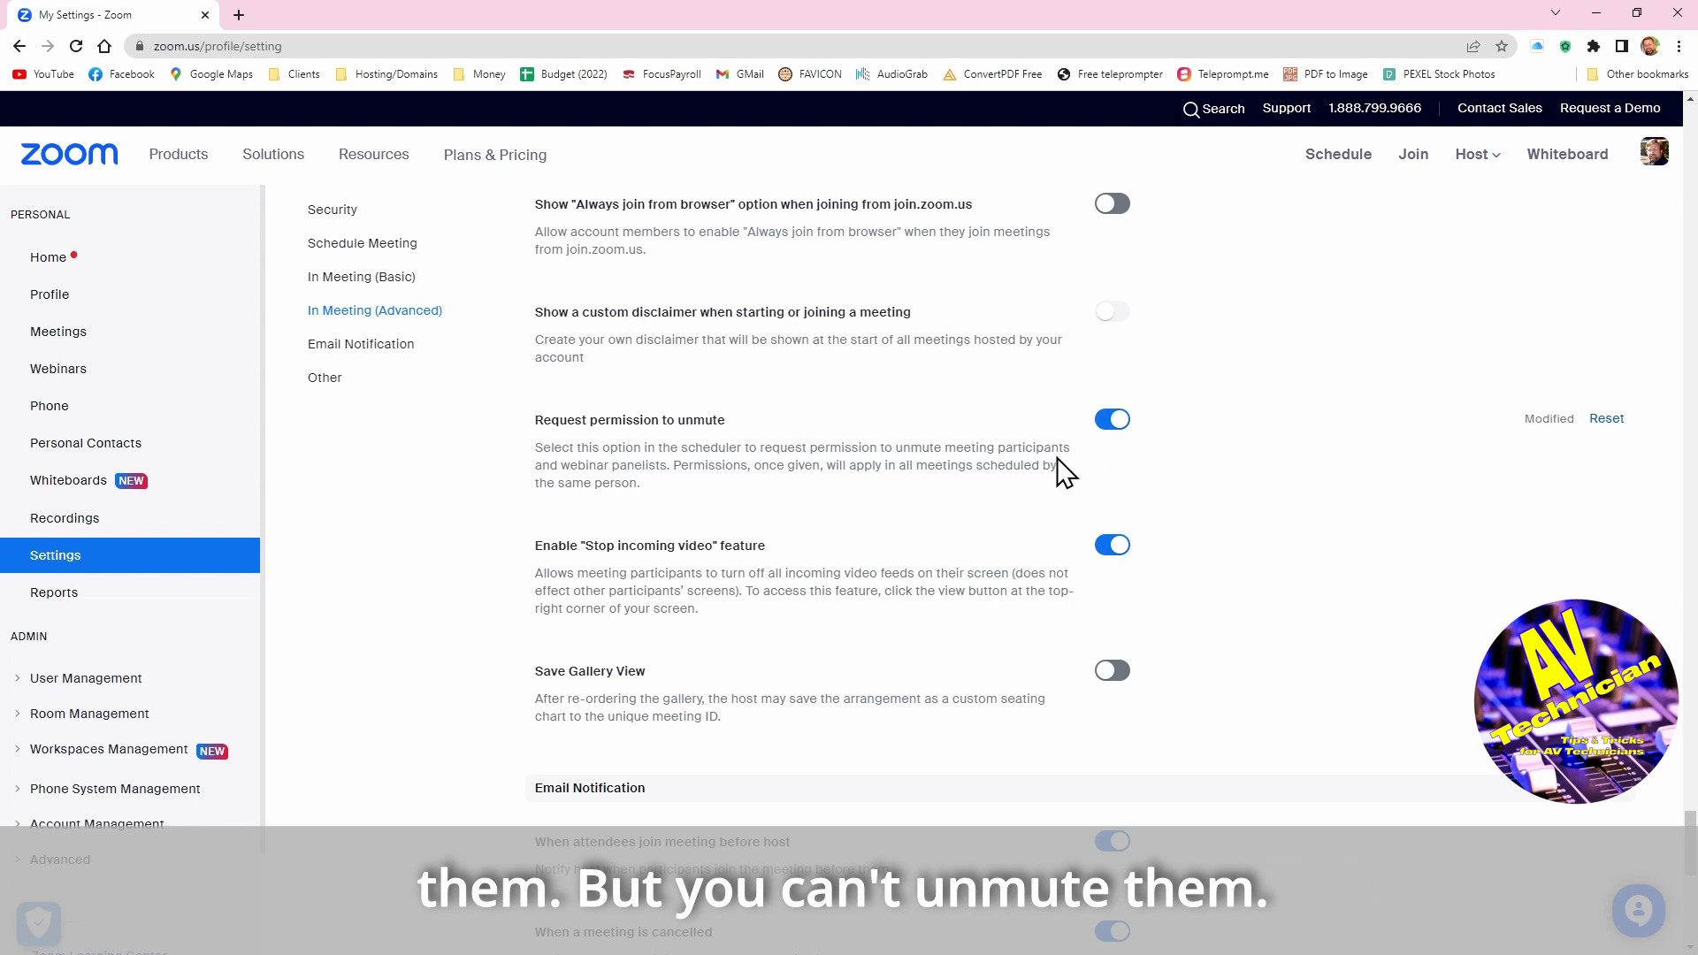
mouse_move(1199, 476)
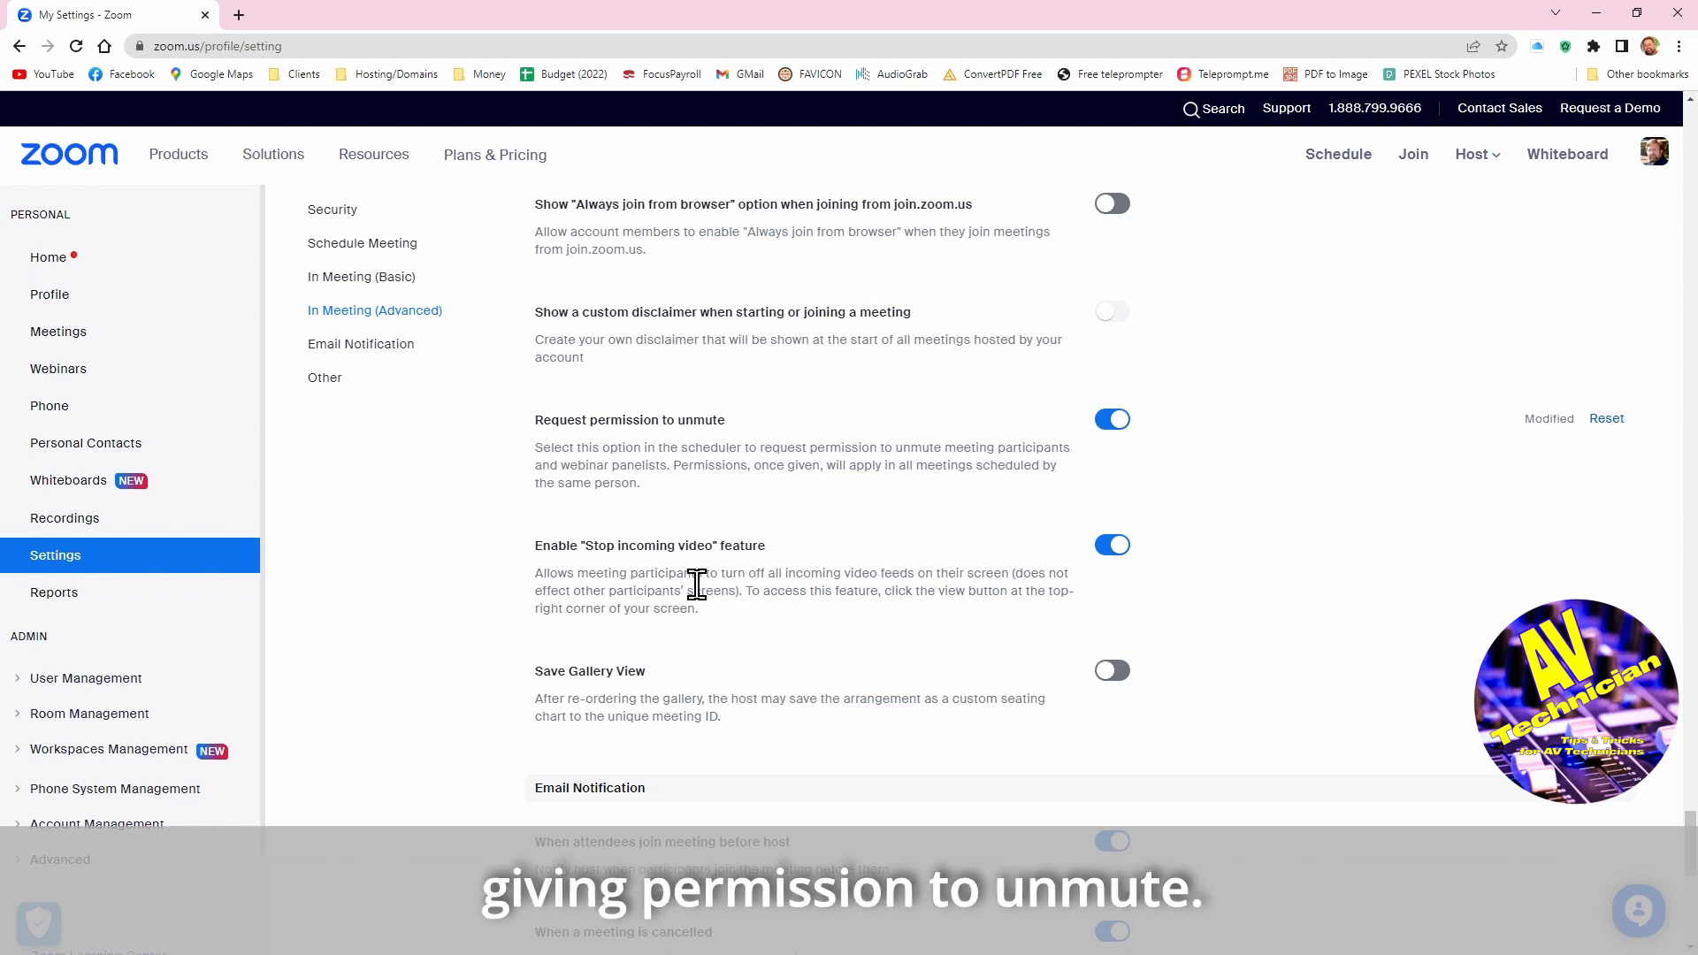
mouse_move(730, 620)
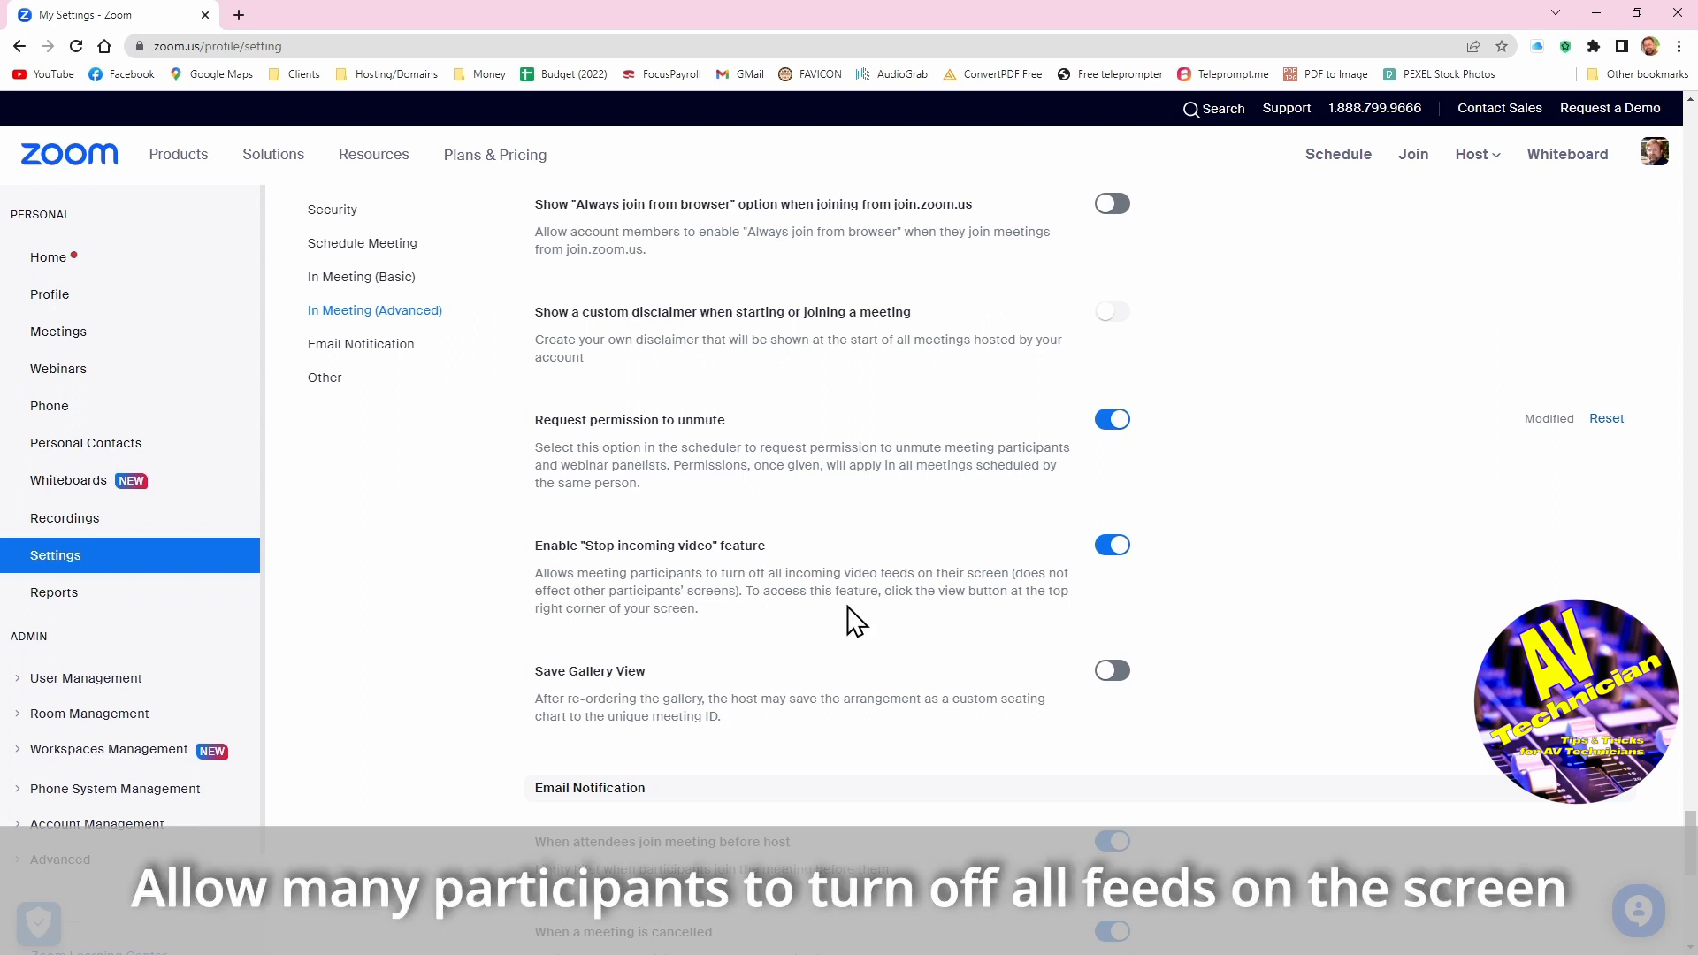
mouse_move(806, 627)
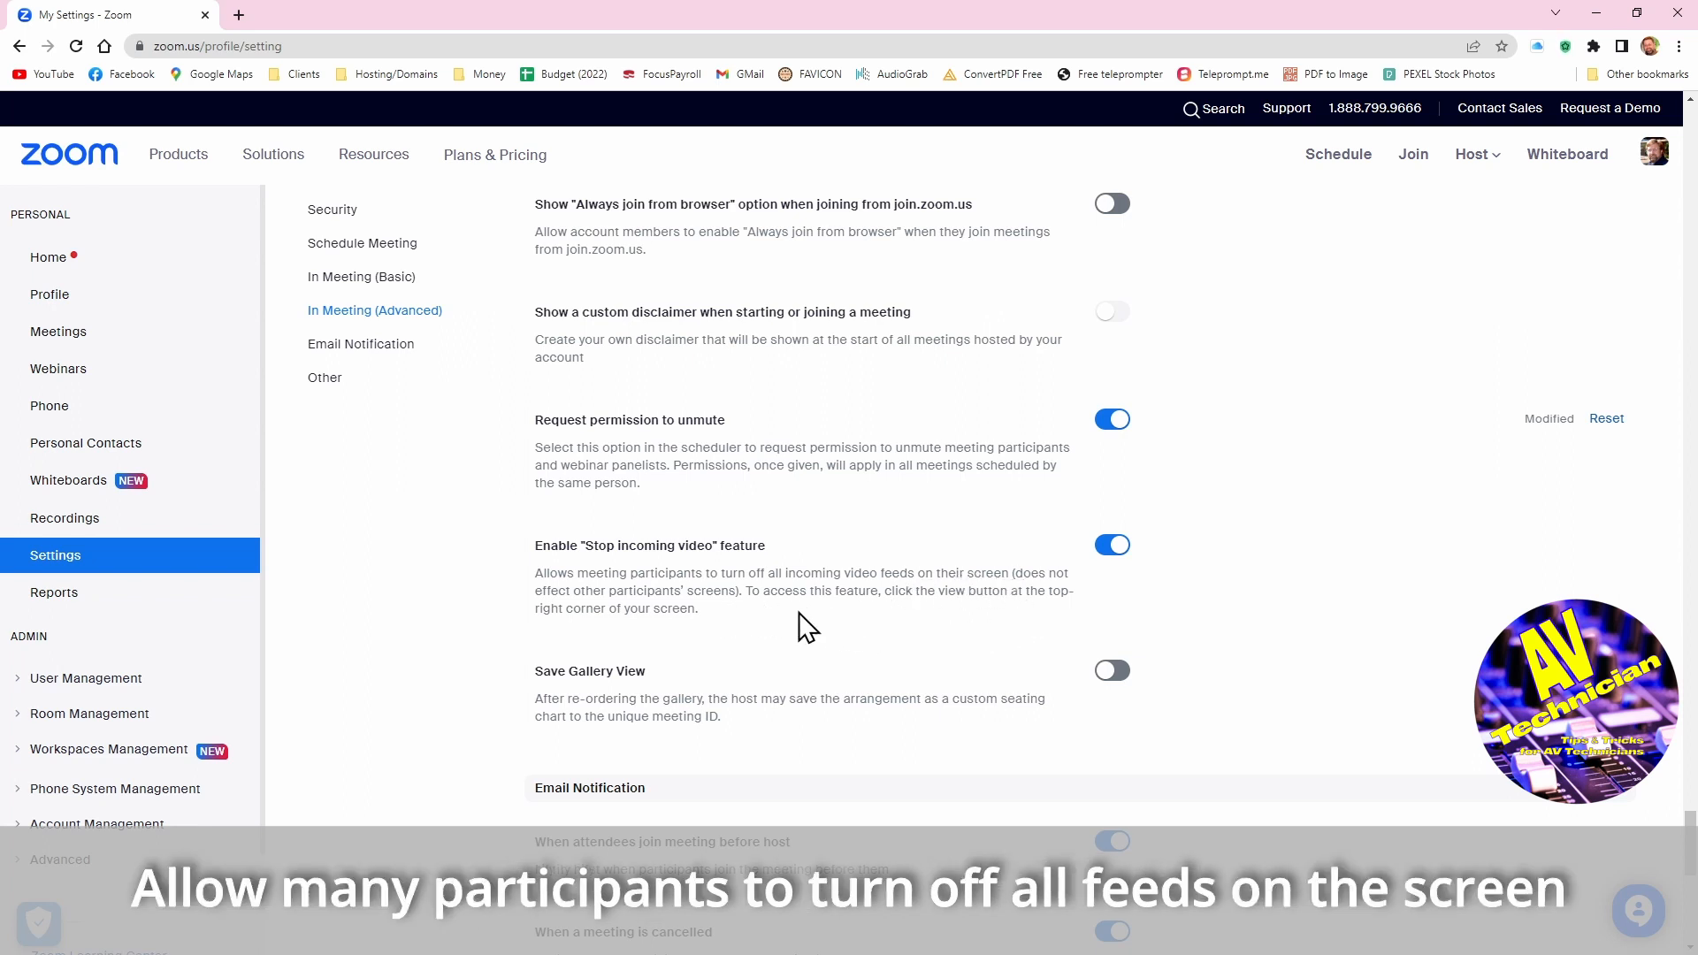
mouse_move(1067, 626)
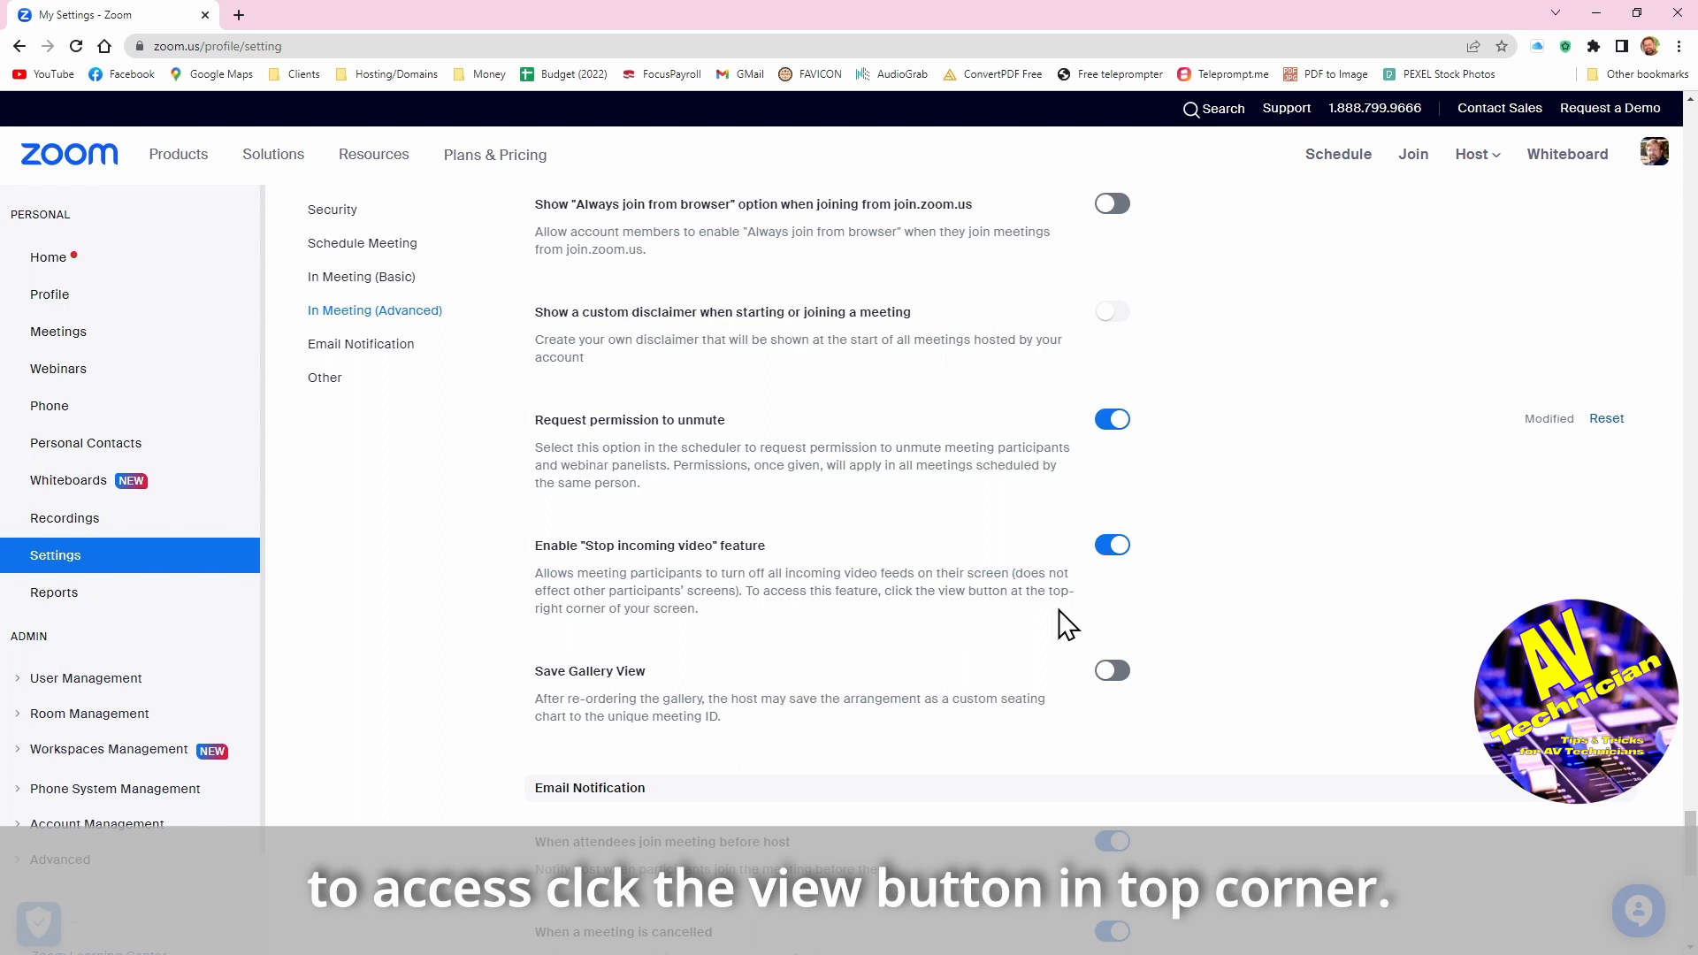
mouse_move(774, 601)
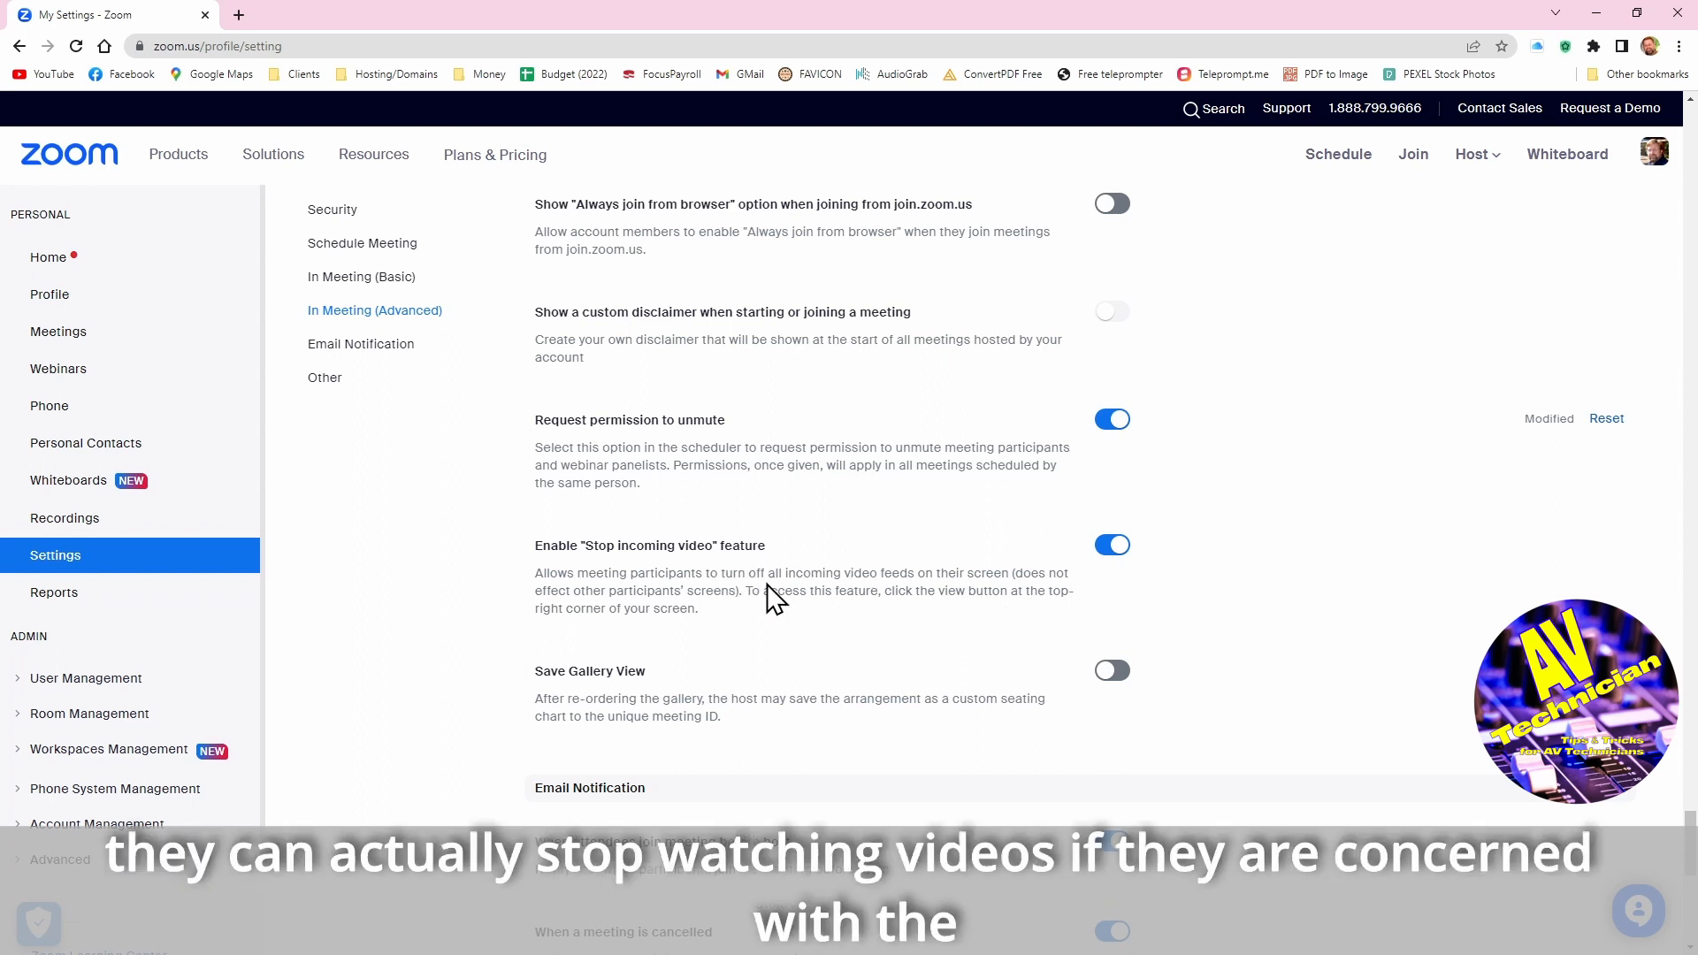
mouse_move(1305, 588)
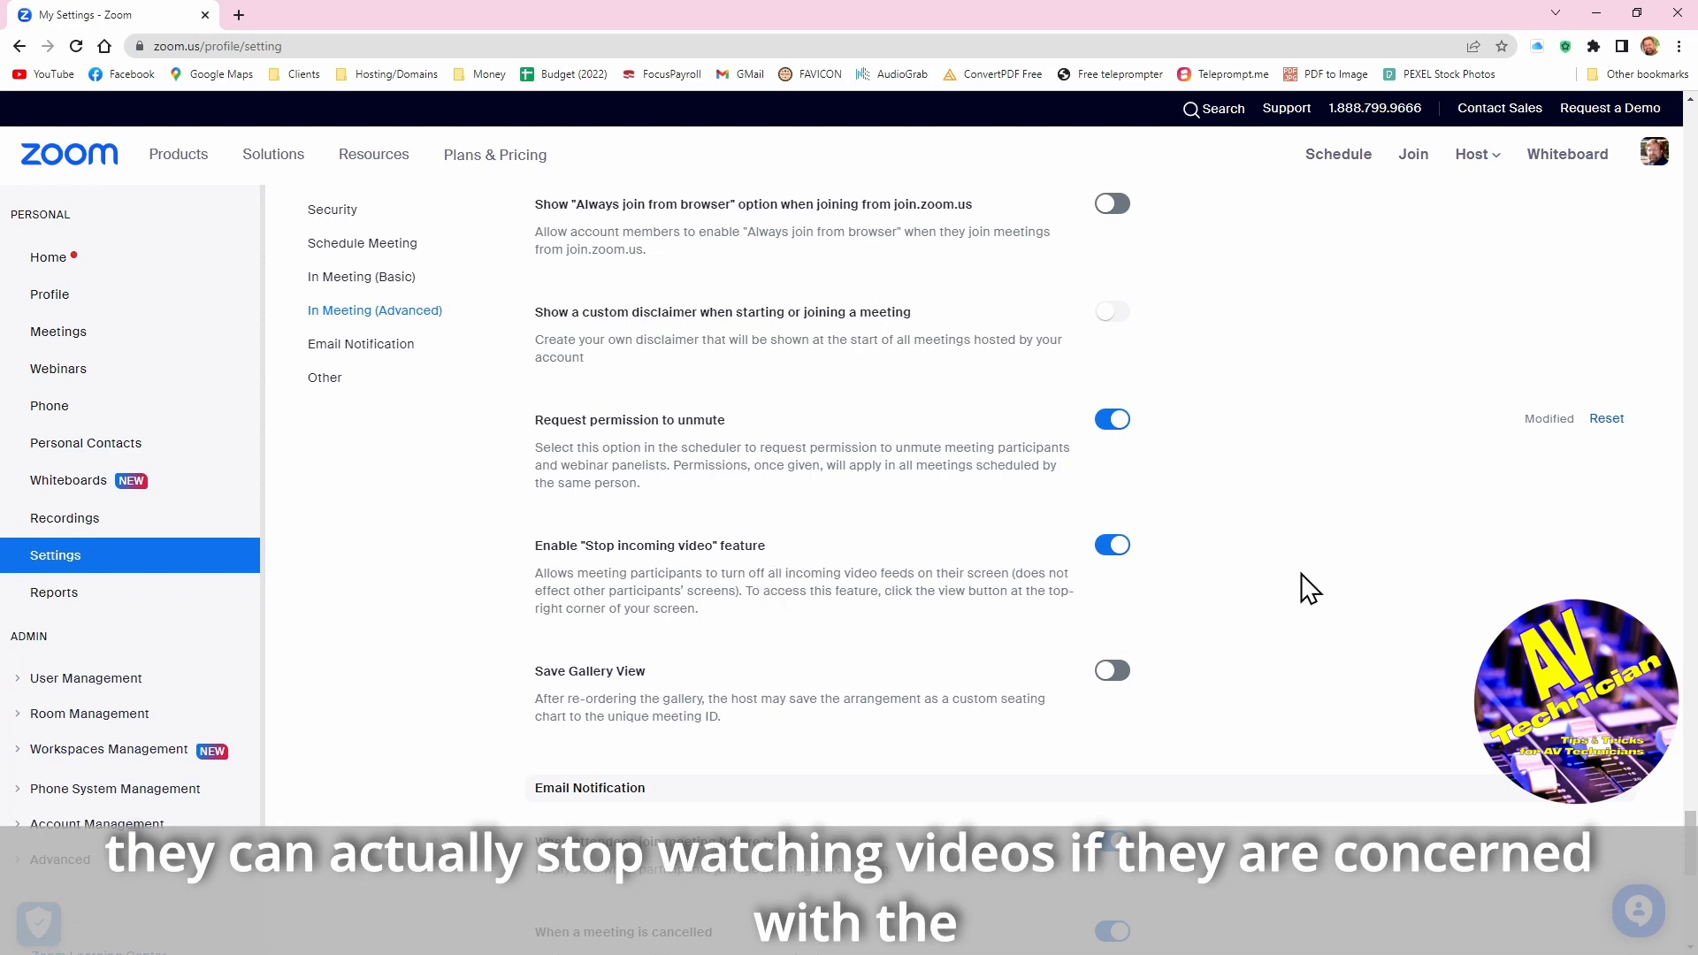
scroll(down, 3)
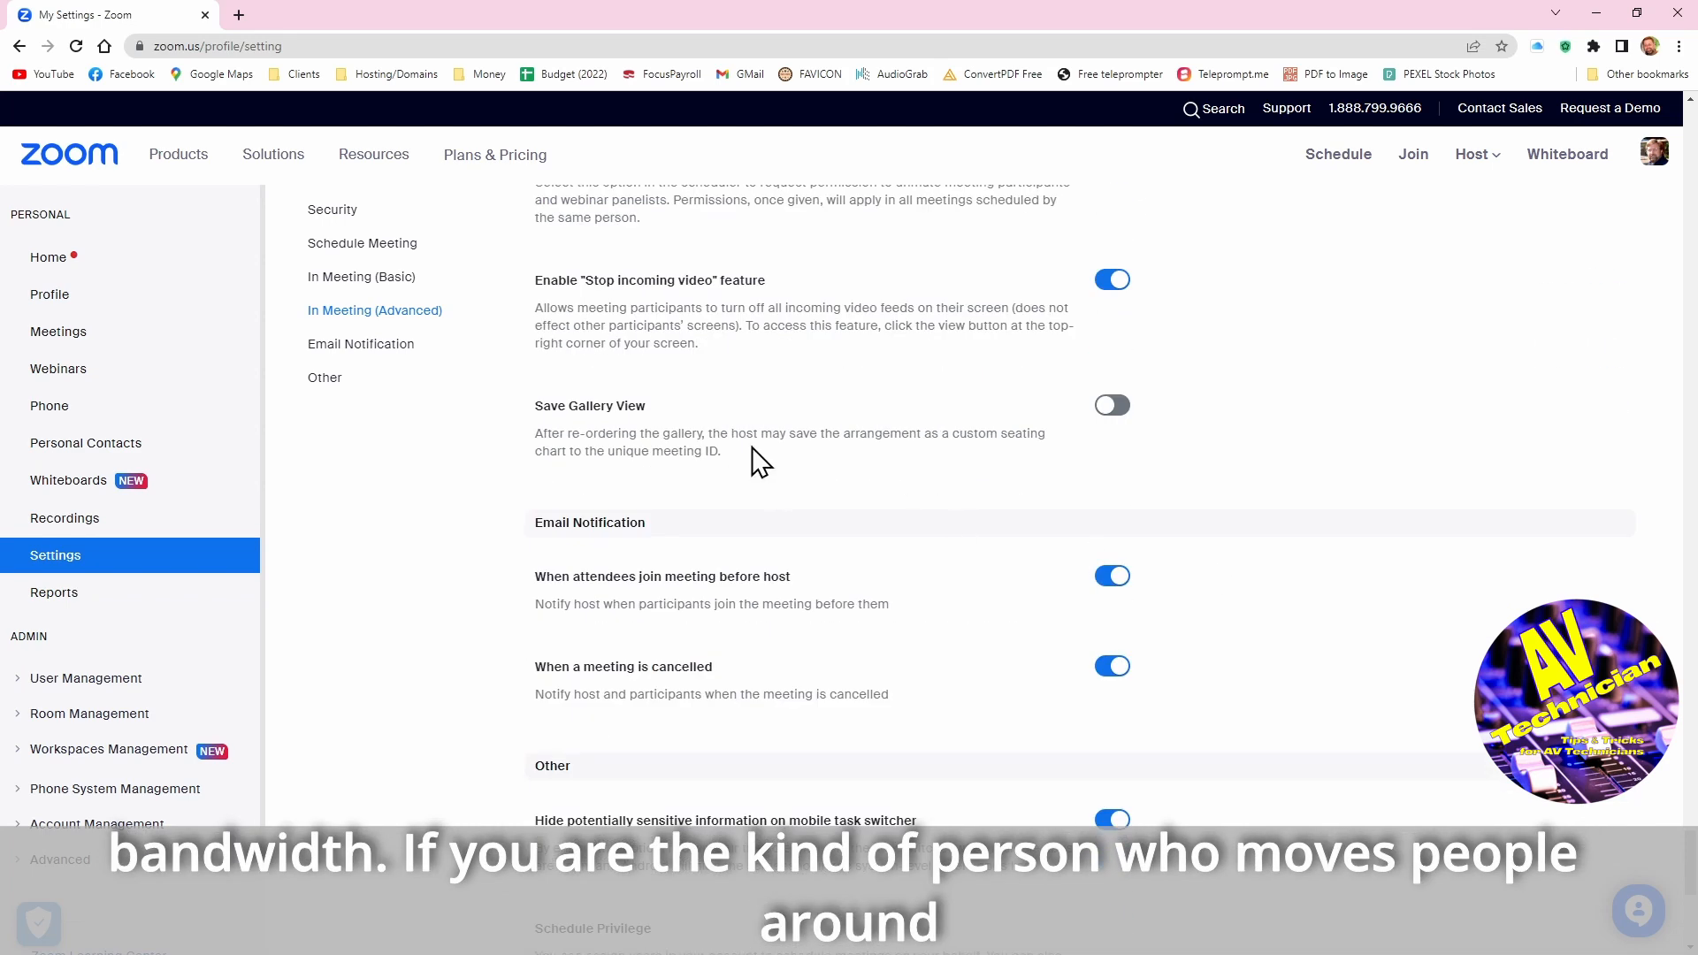
mouse_move(833, 476)
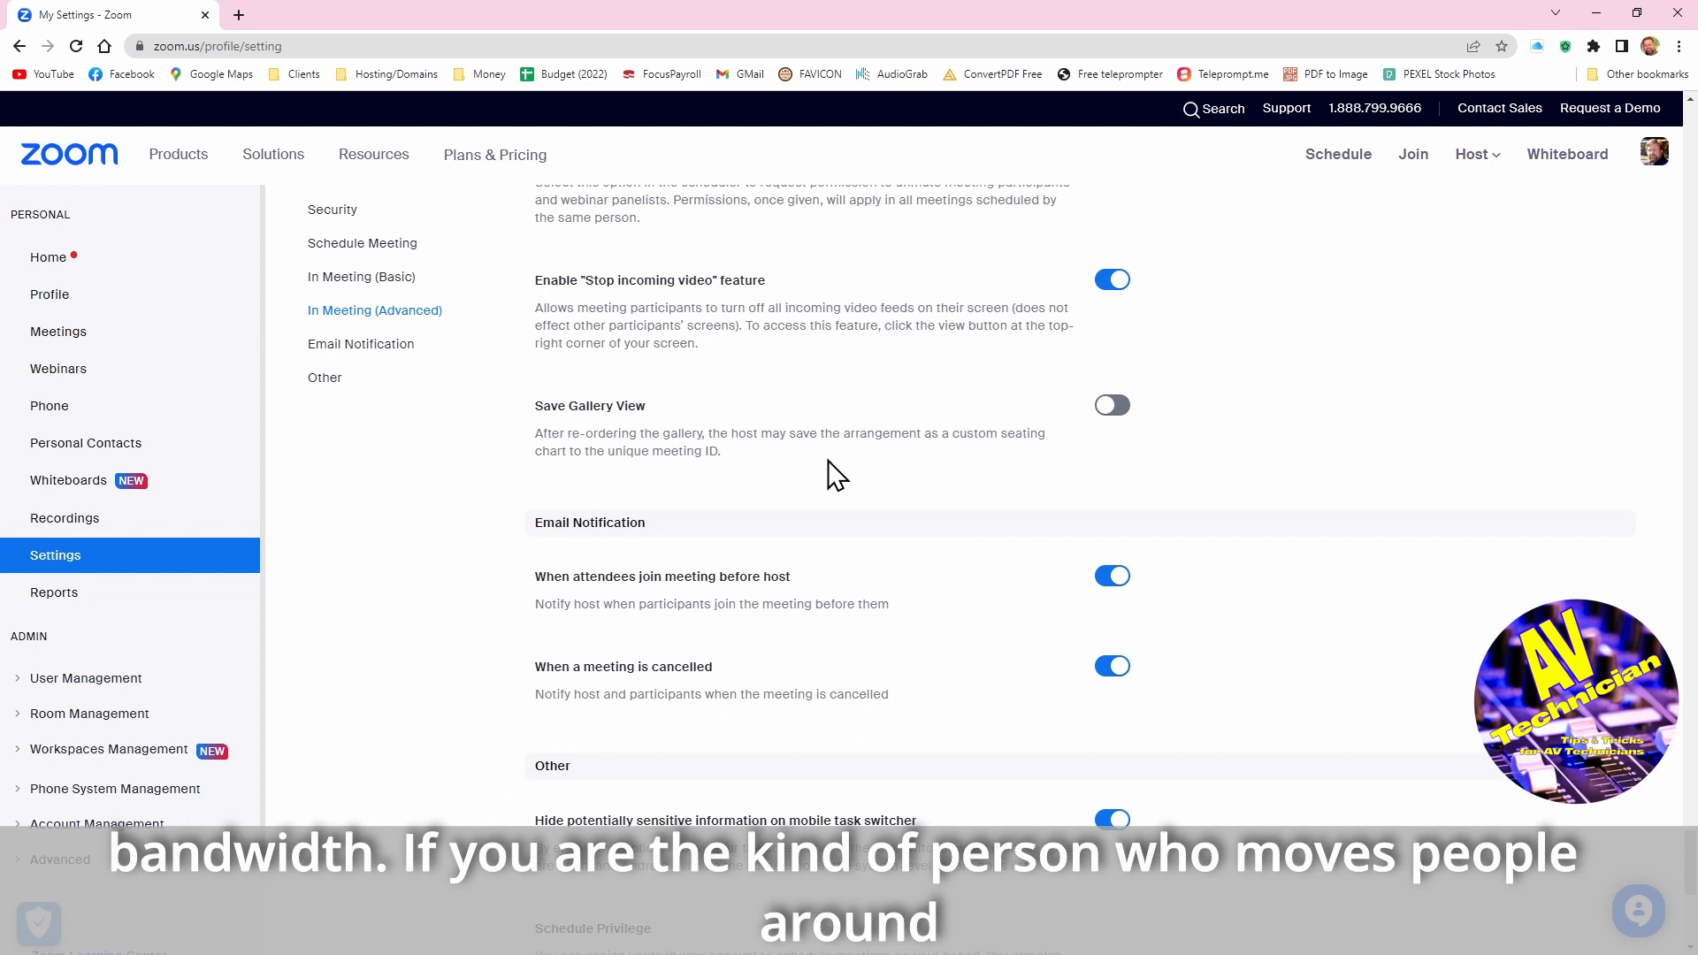
mouse_move(1051, 439)
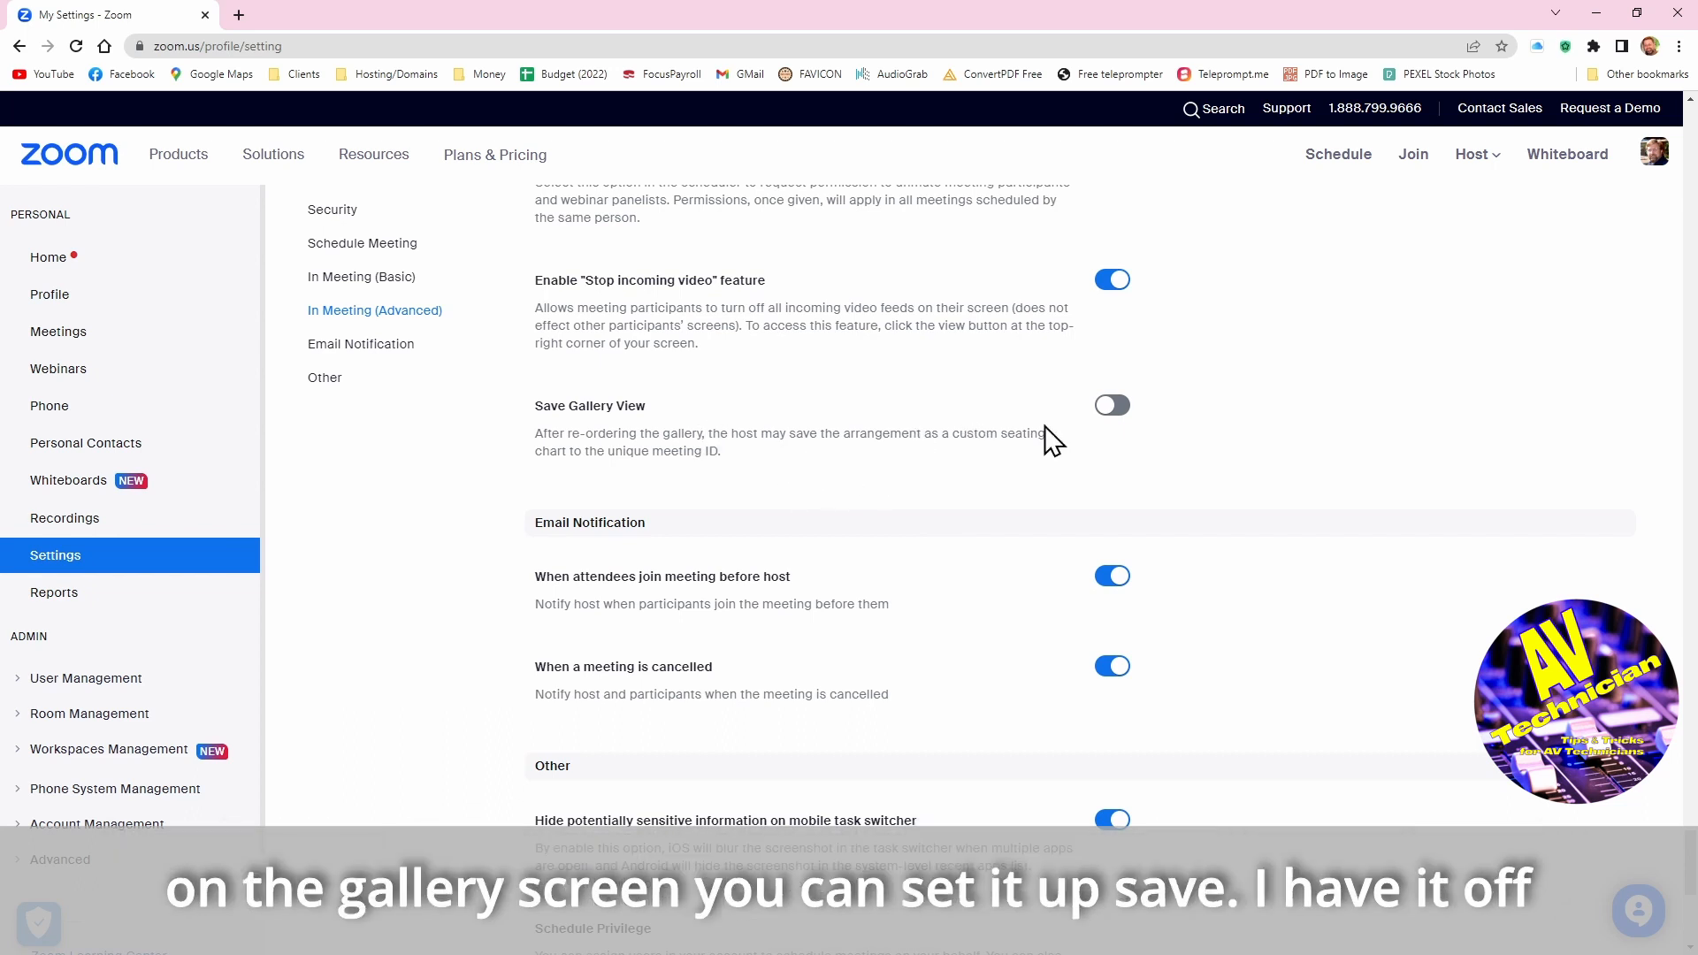
mouse_move(1137, 445)
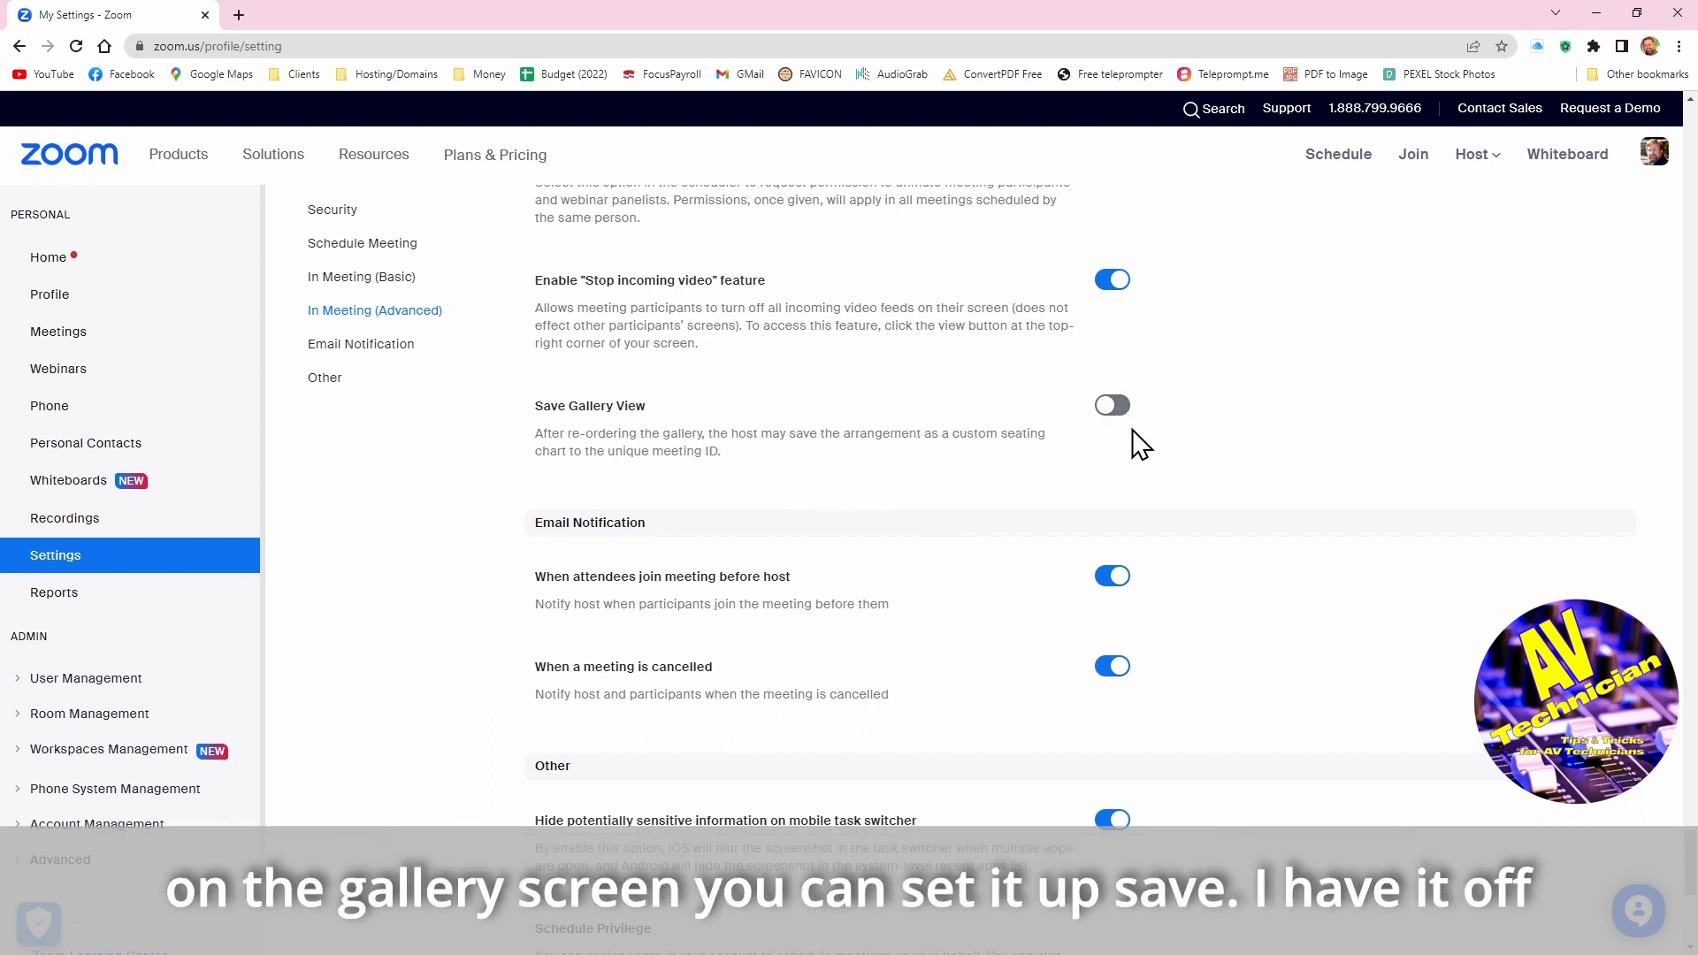
scroll(down, 3)
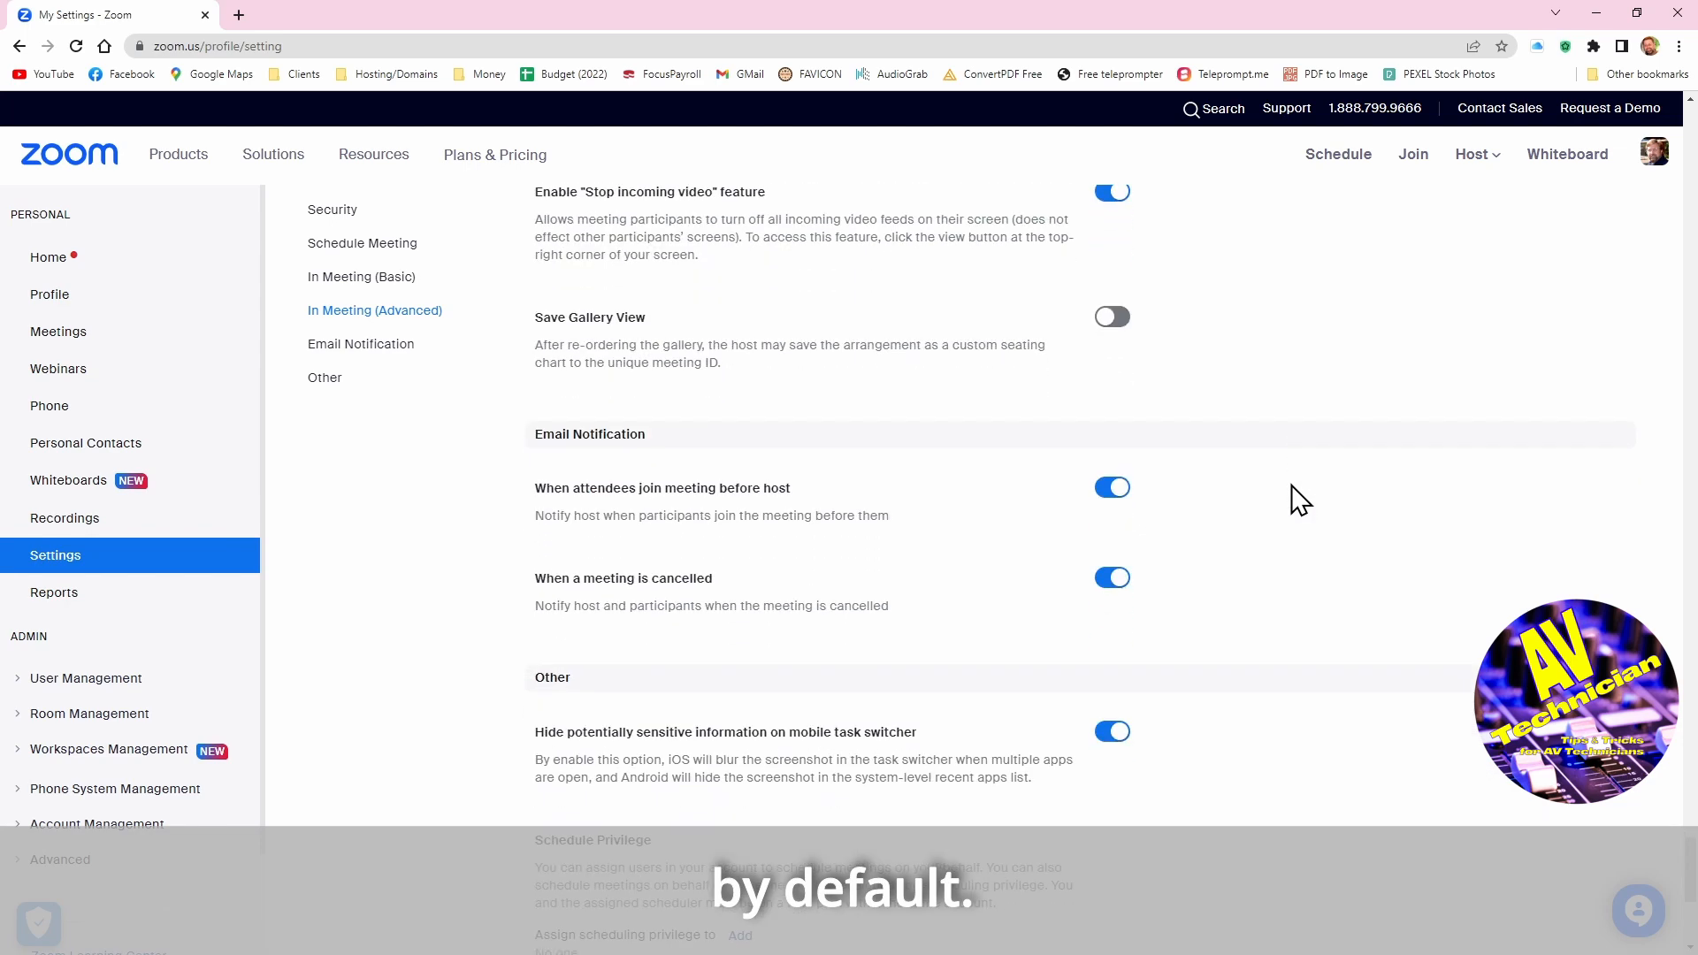
scroll(down, 3)
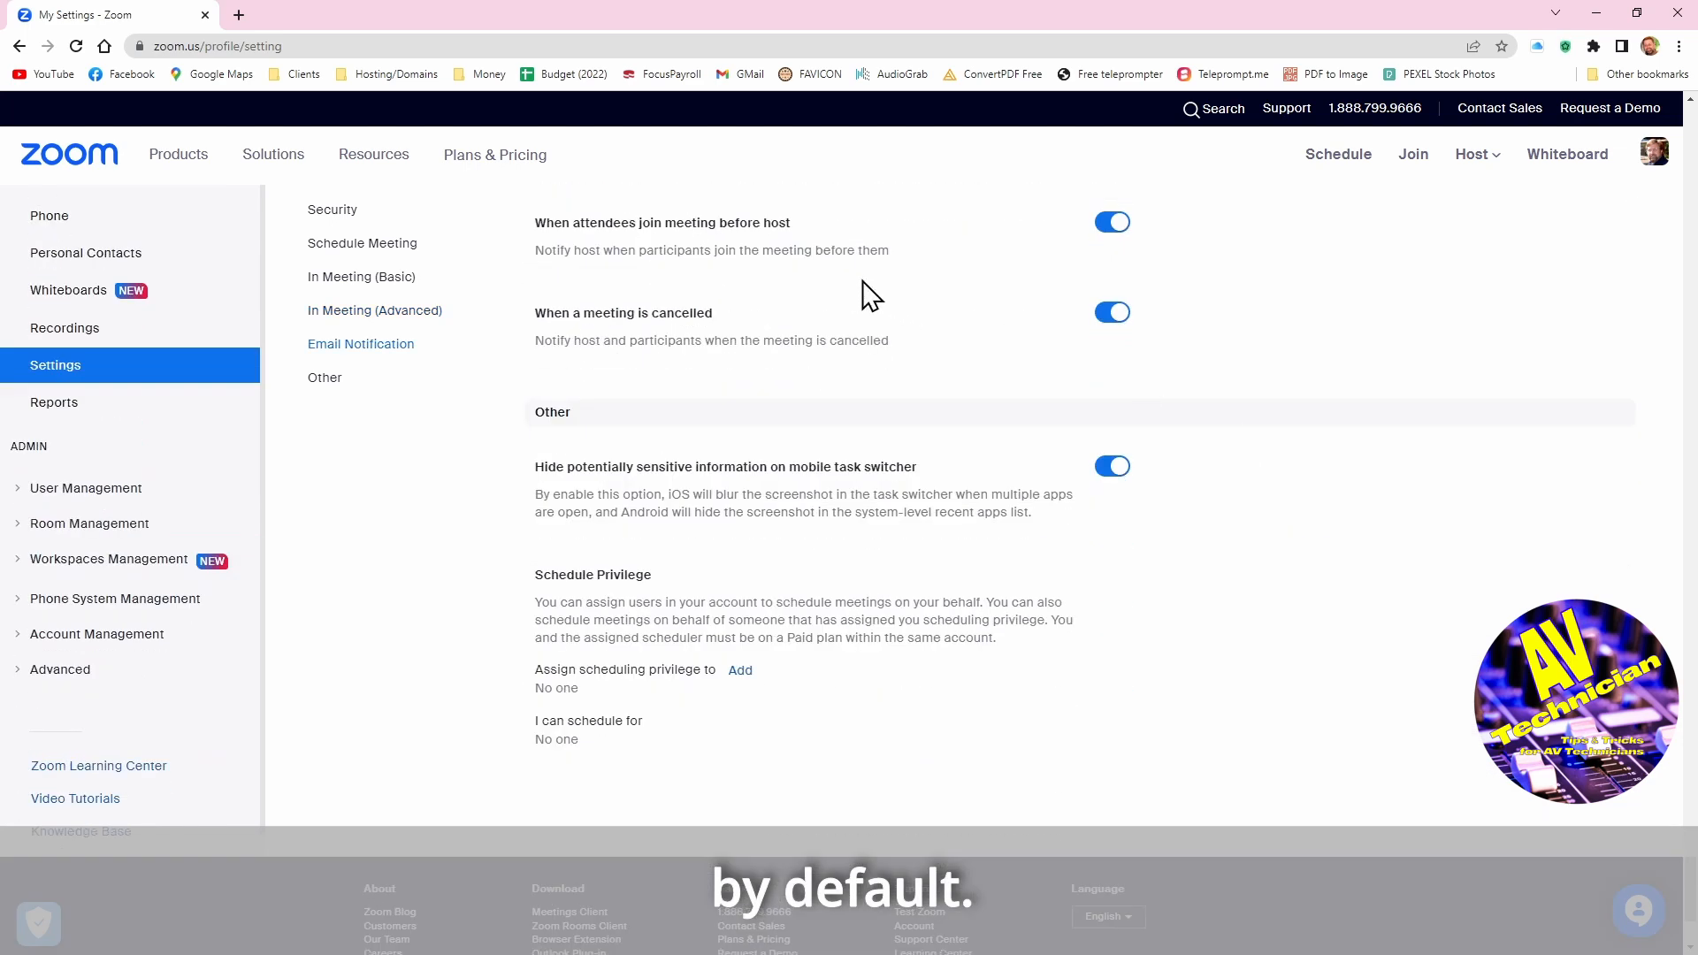
mouse_move(973, 251)
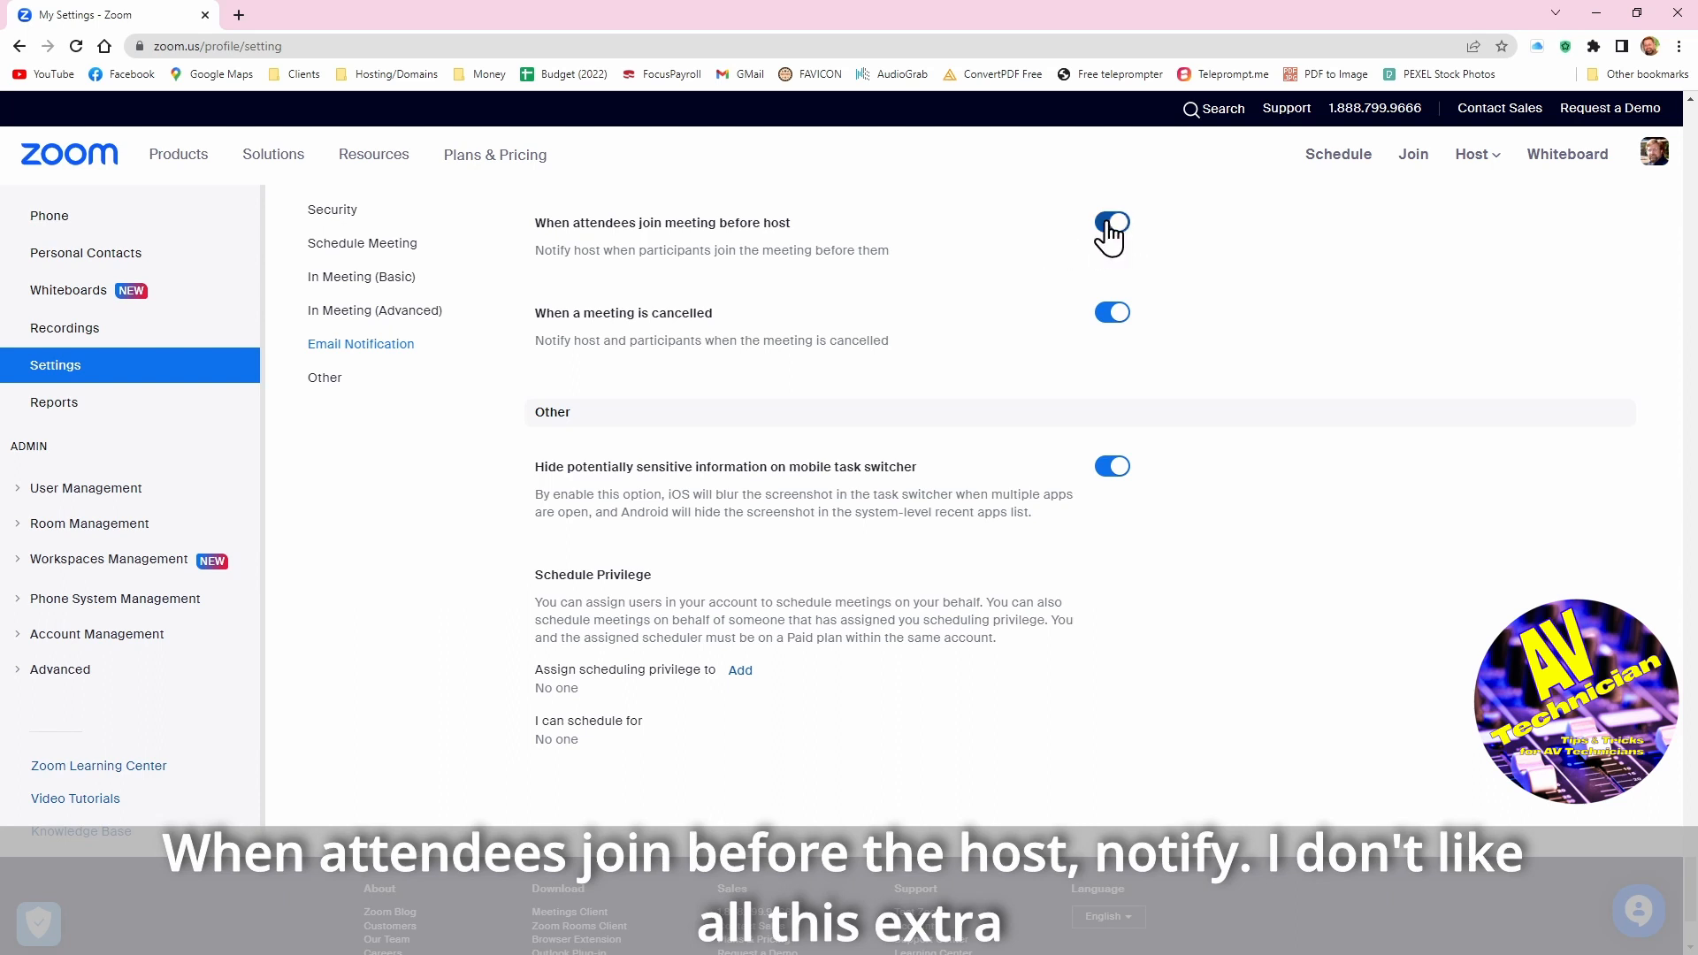
Turn off the email notification for attendees joining before the host, then continue to Schedule Privilege
click(1113, 223)
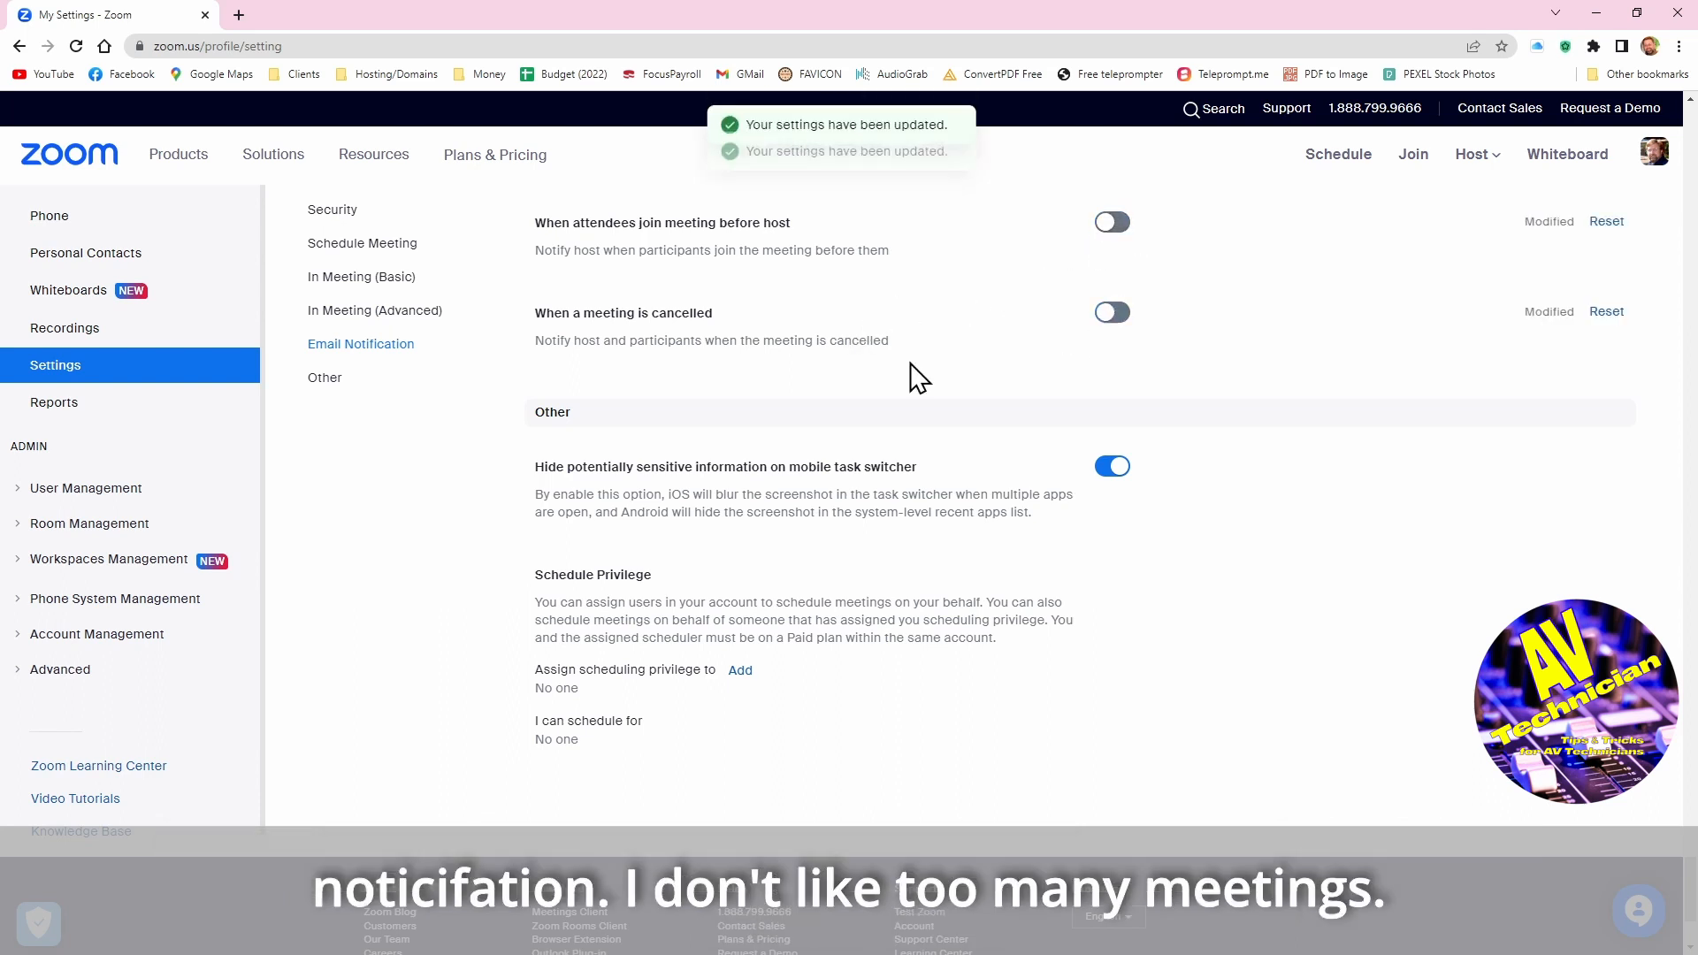
mouse_move(1358, 380)
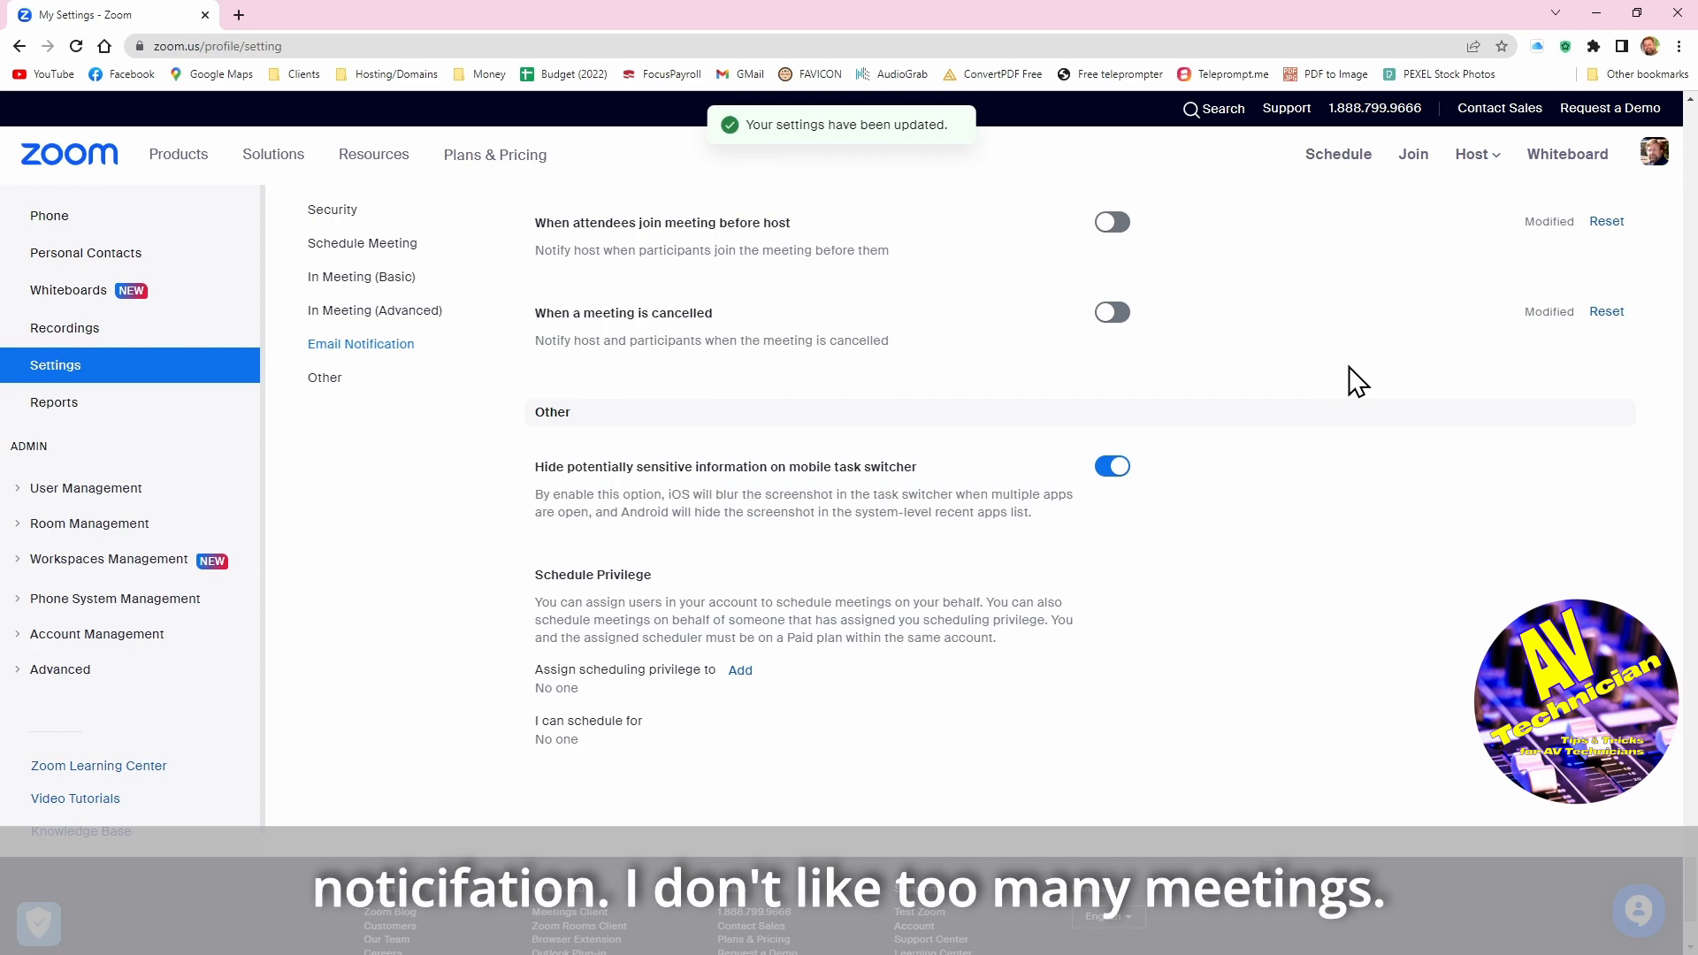
scroll(down, 3)
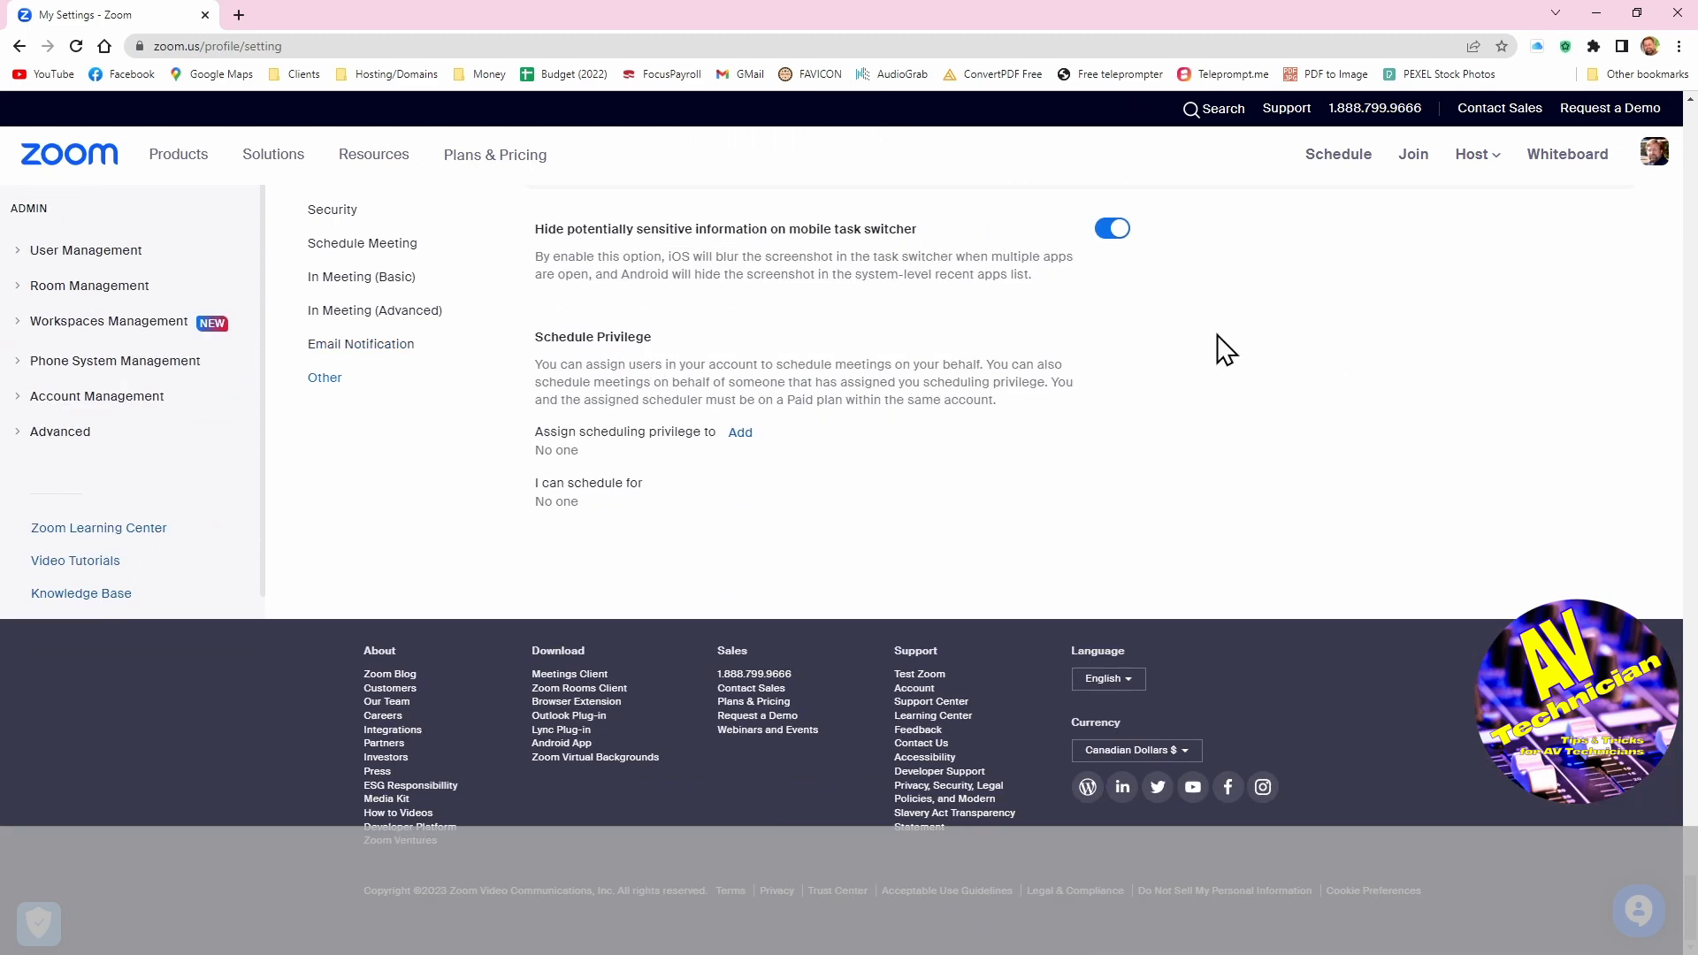
mouse_move(1160, 335)
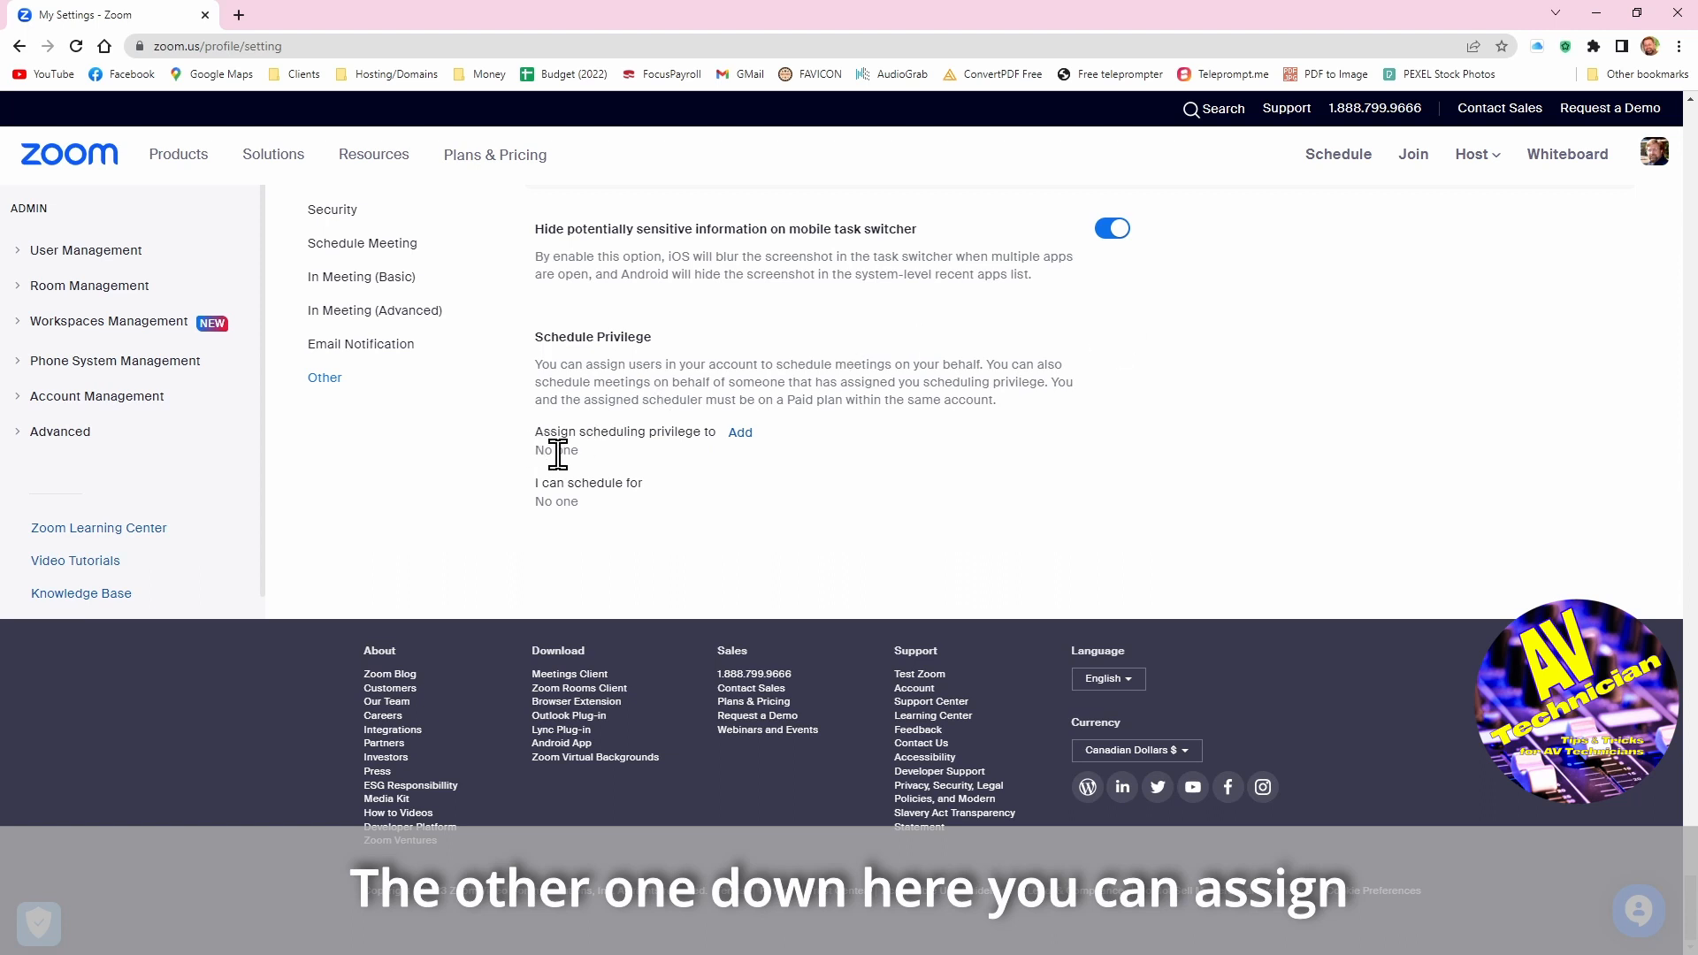
mouse_move(741, 477)
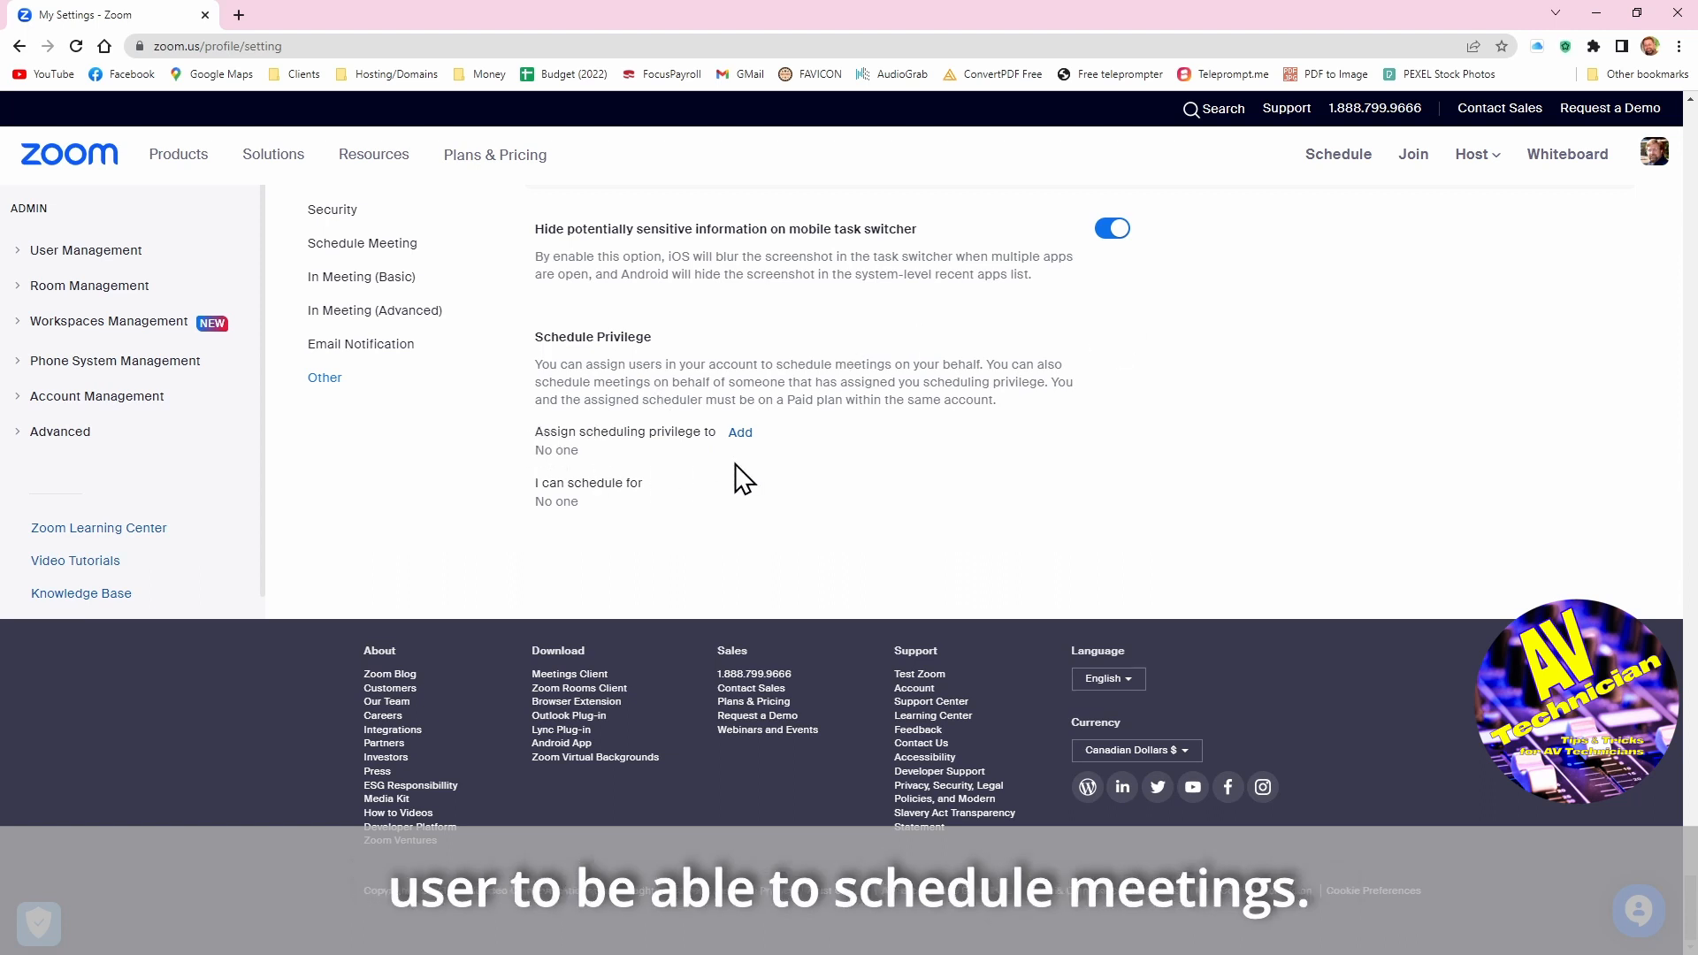
mouse_move(739, 431)
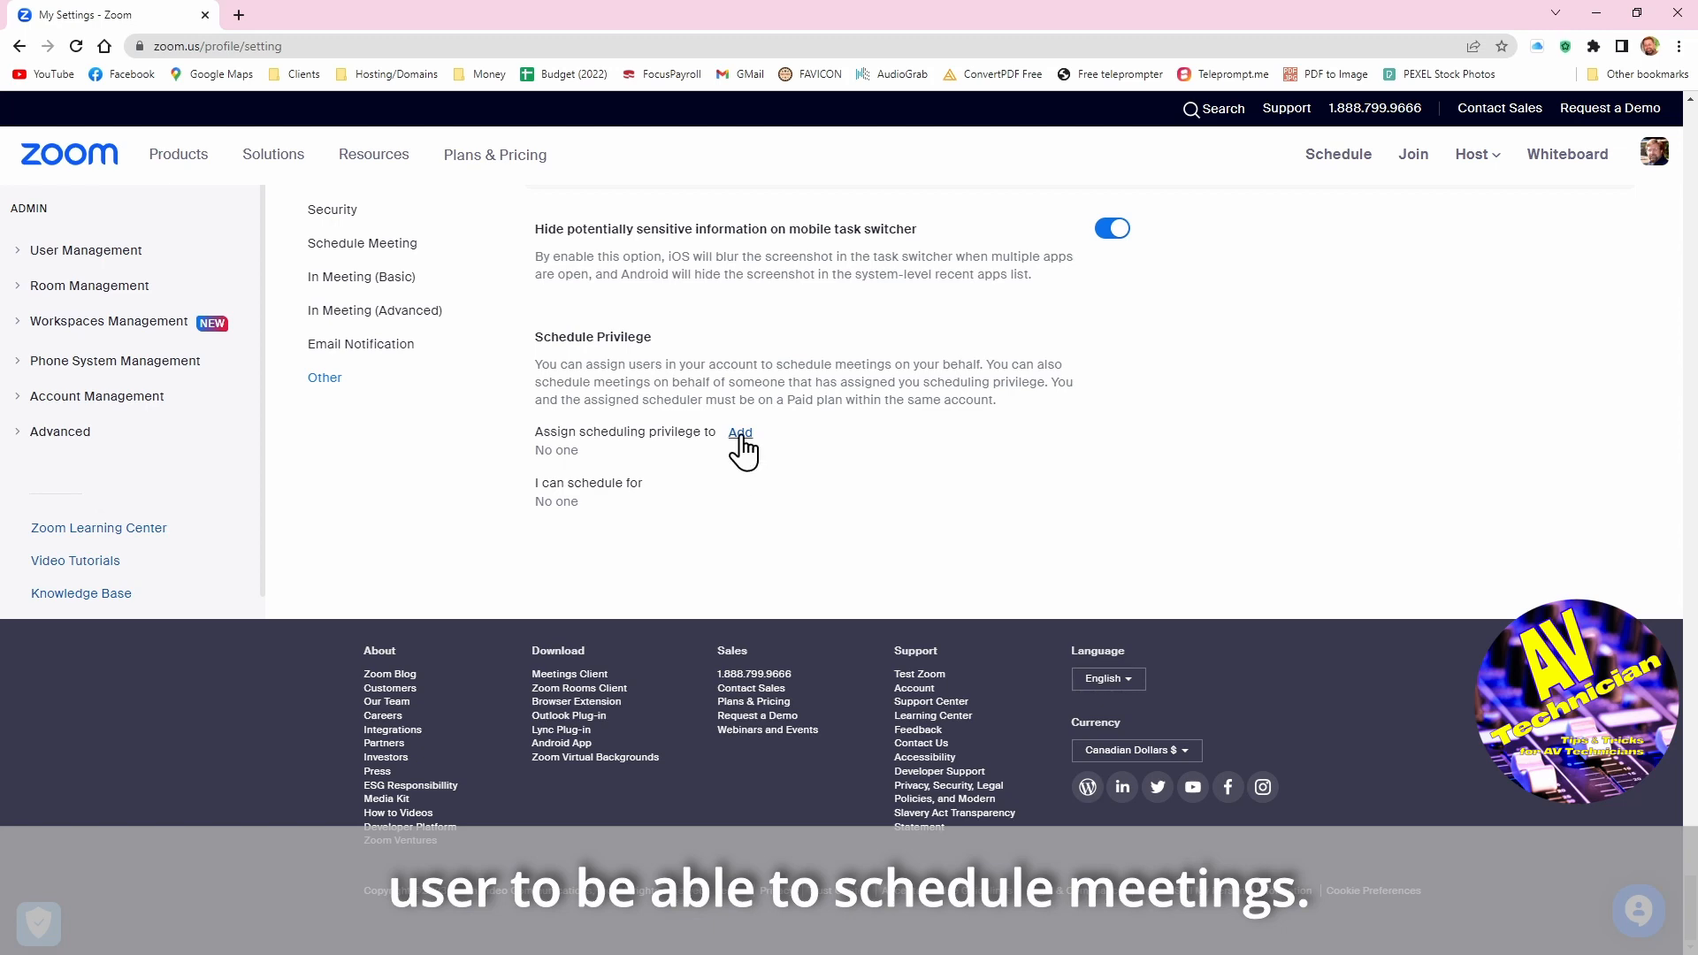
click(740, 431)
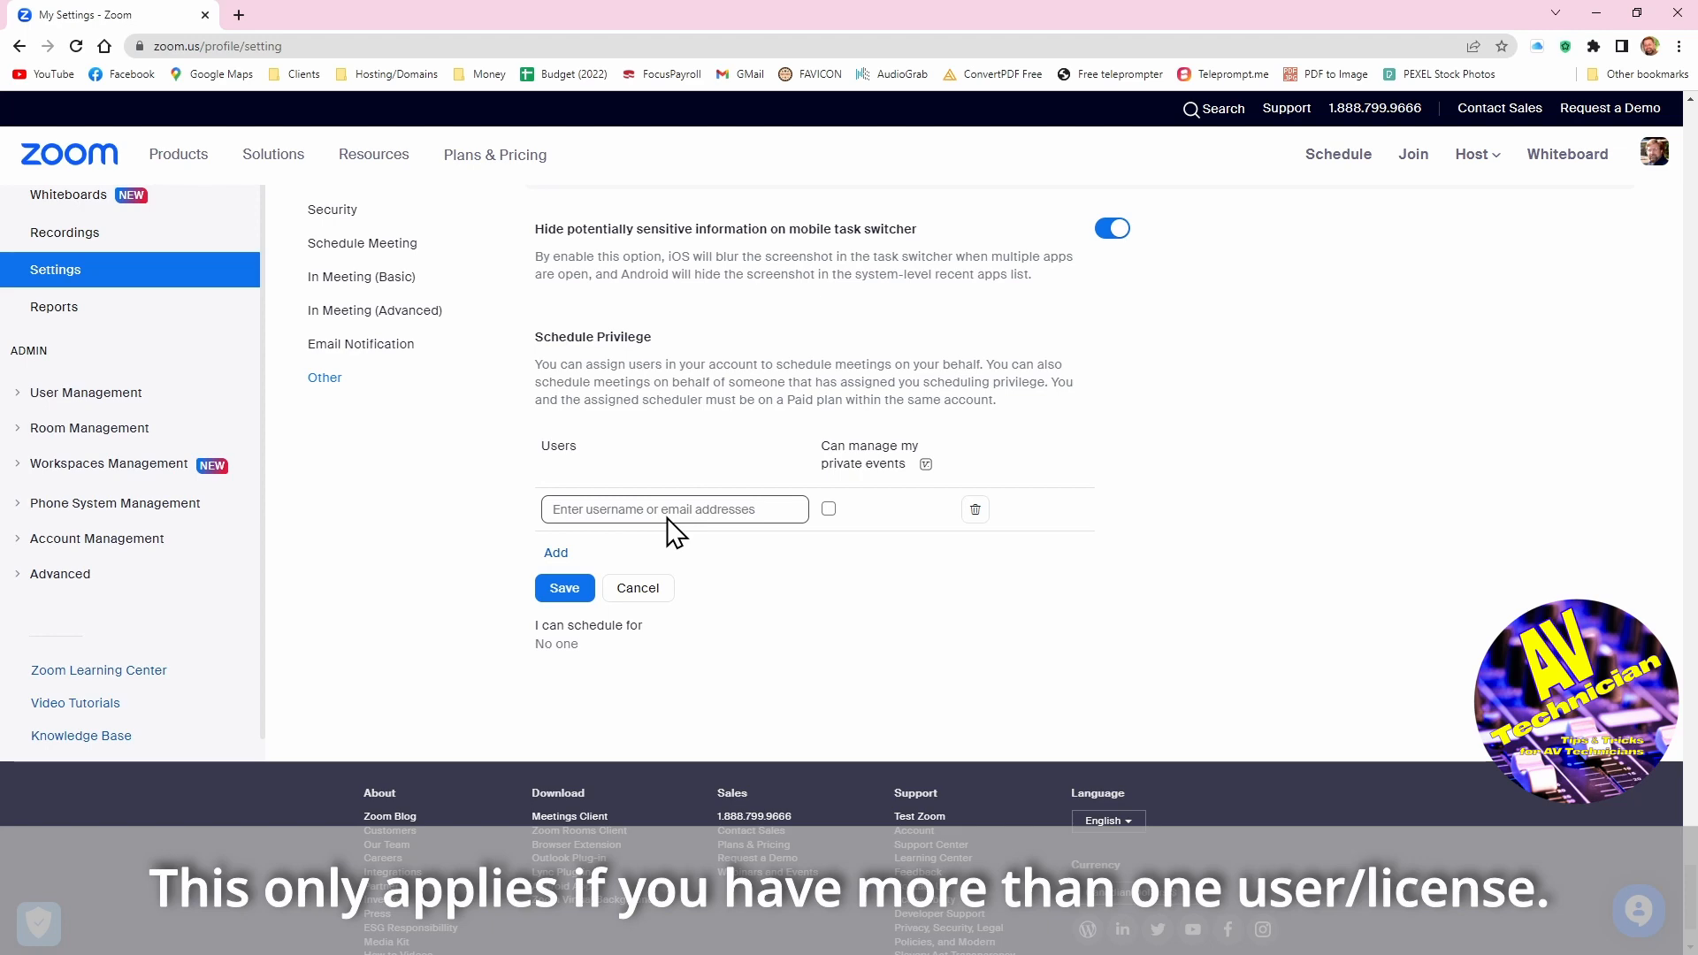
mouse_move(647, 586)
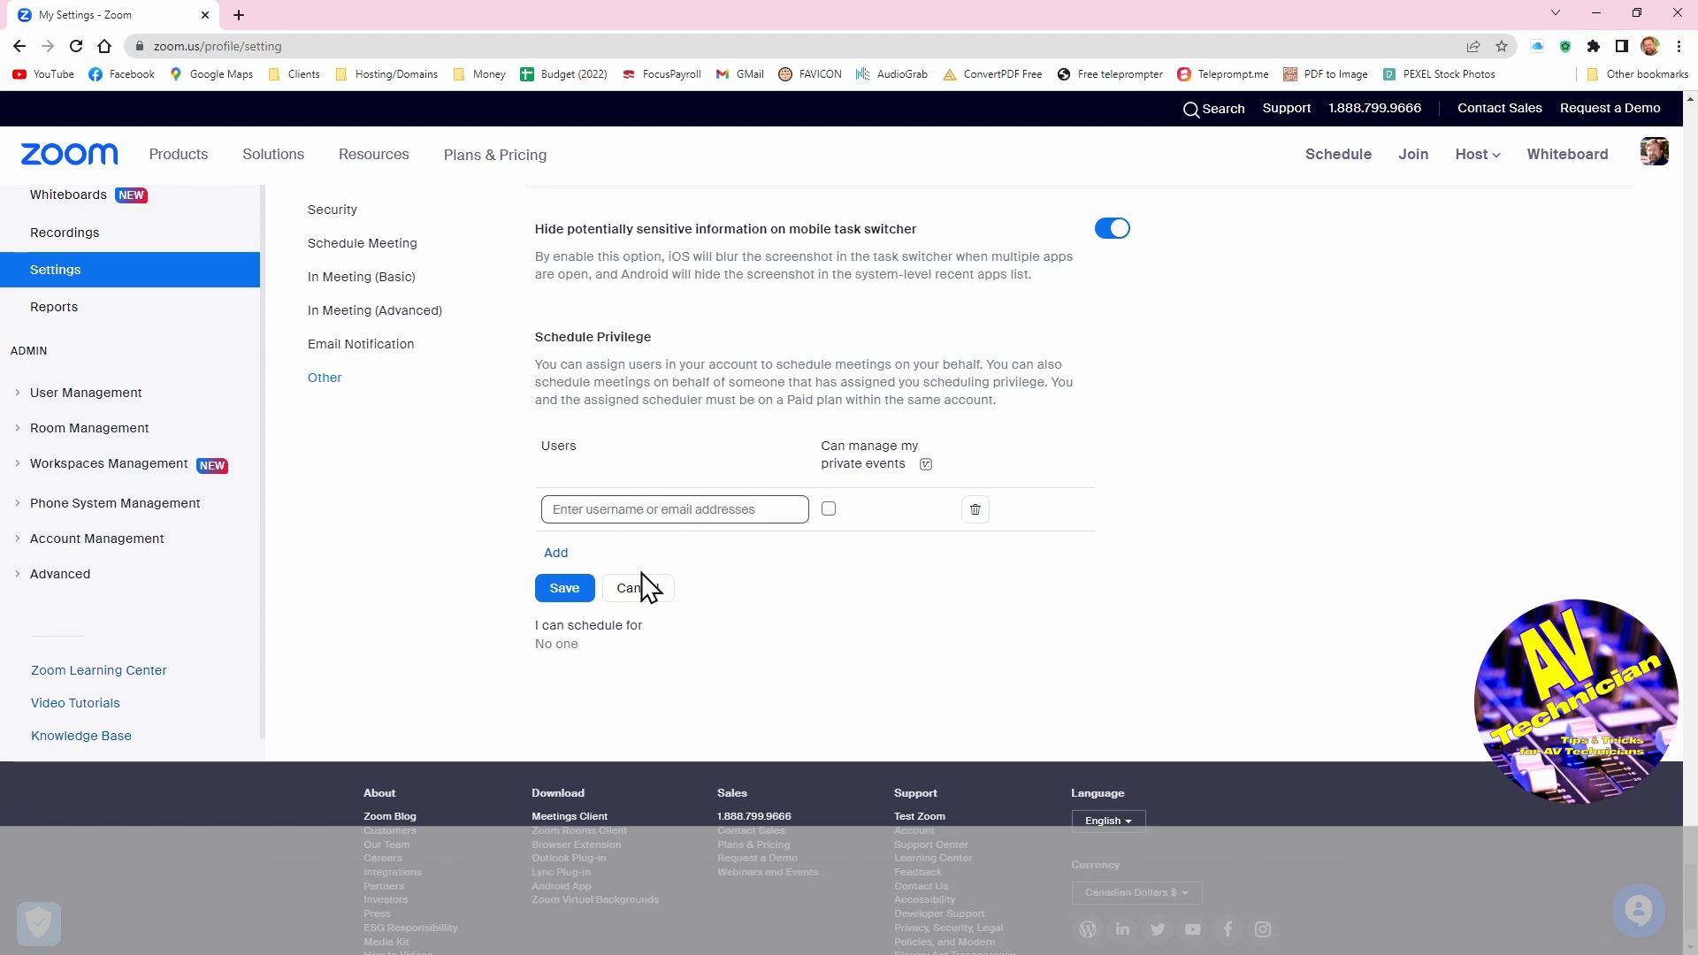
click(637, 587)
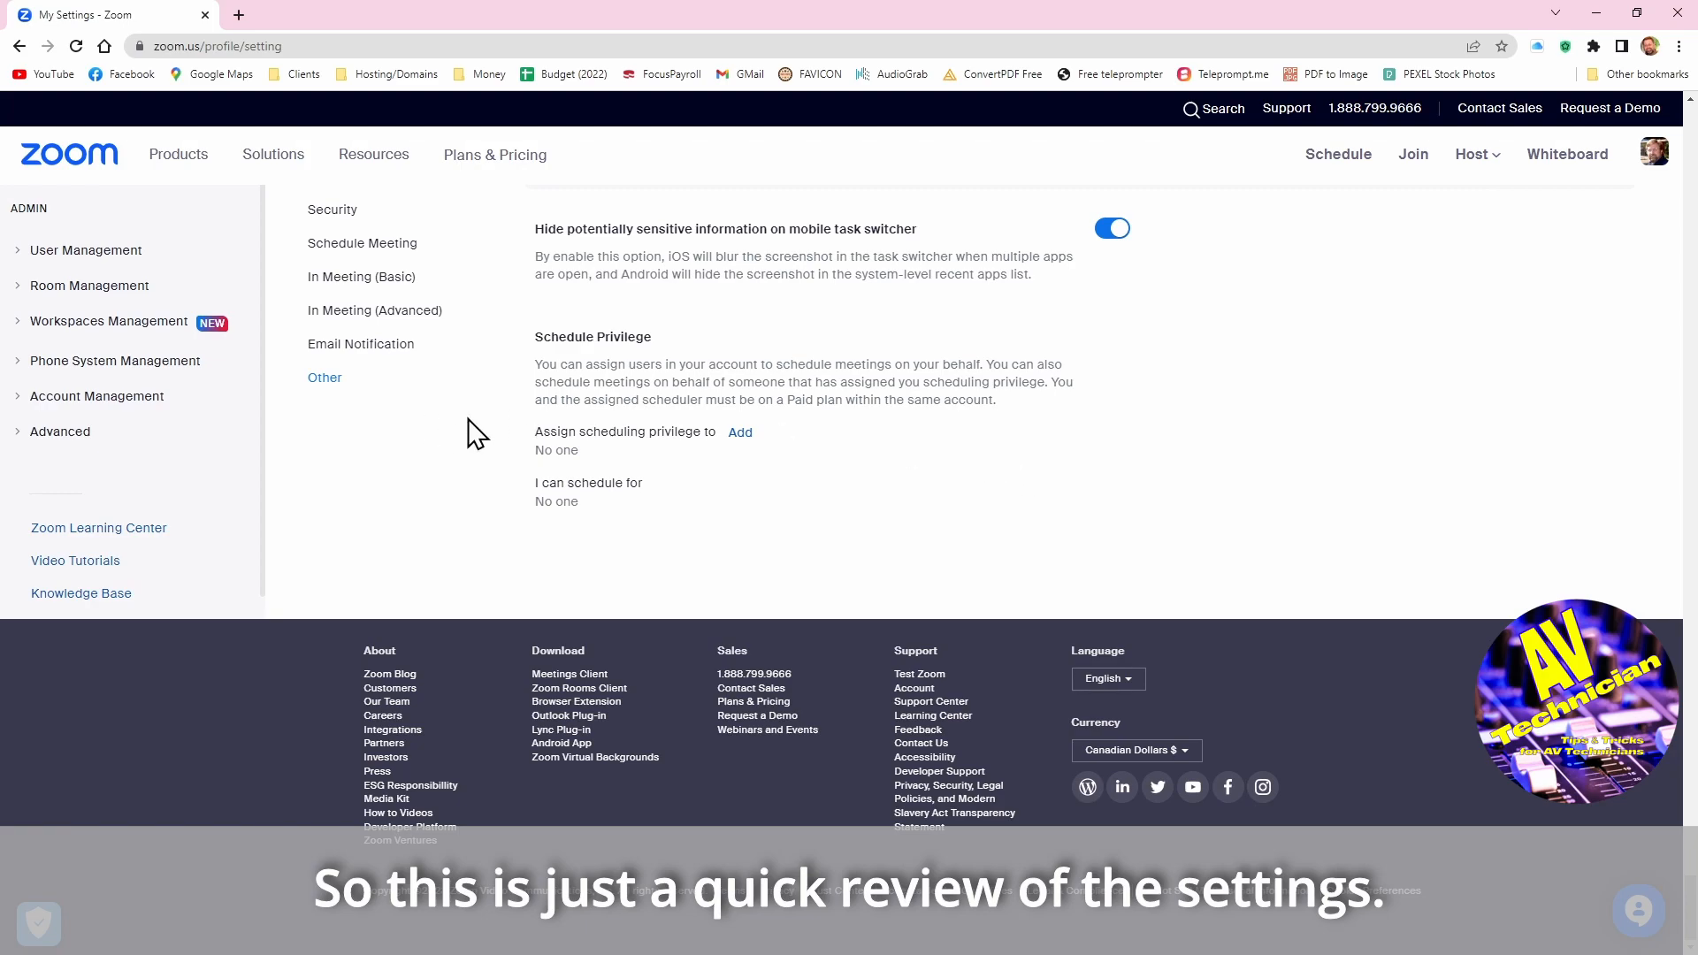
mouse_move(878, 394)
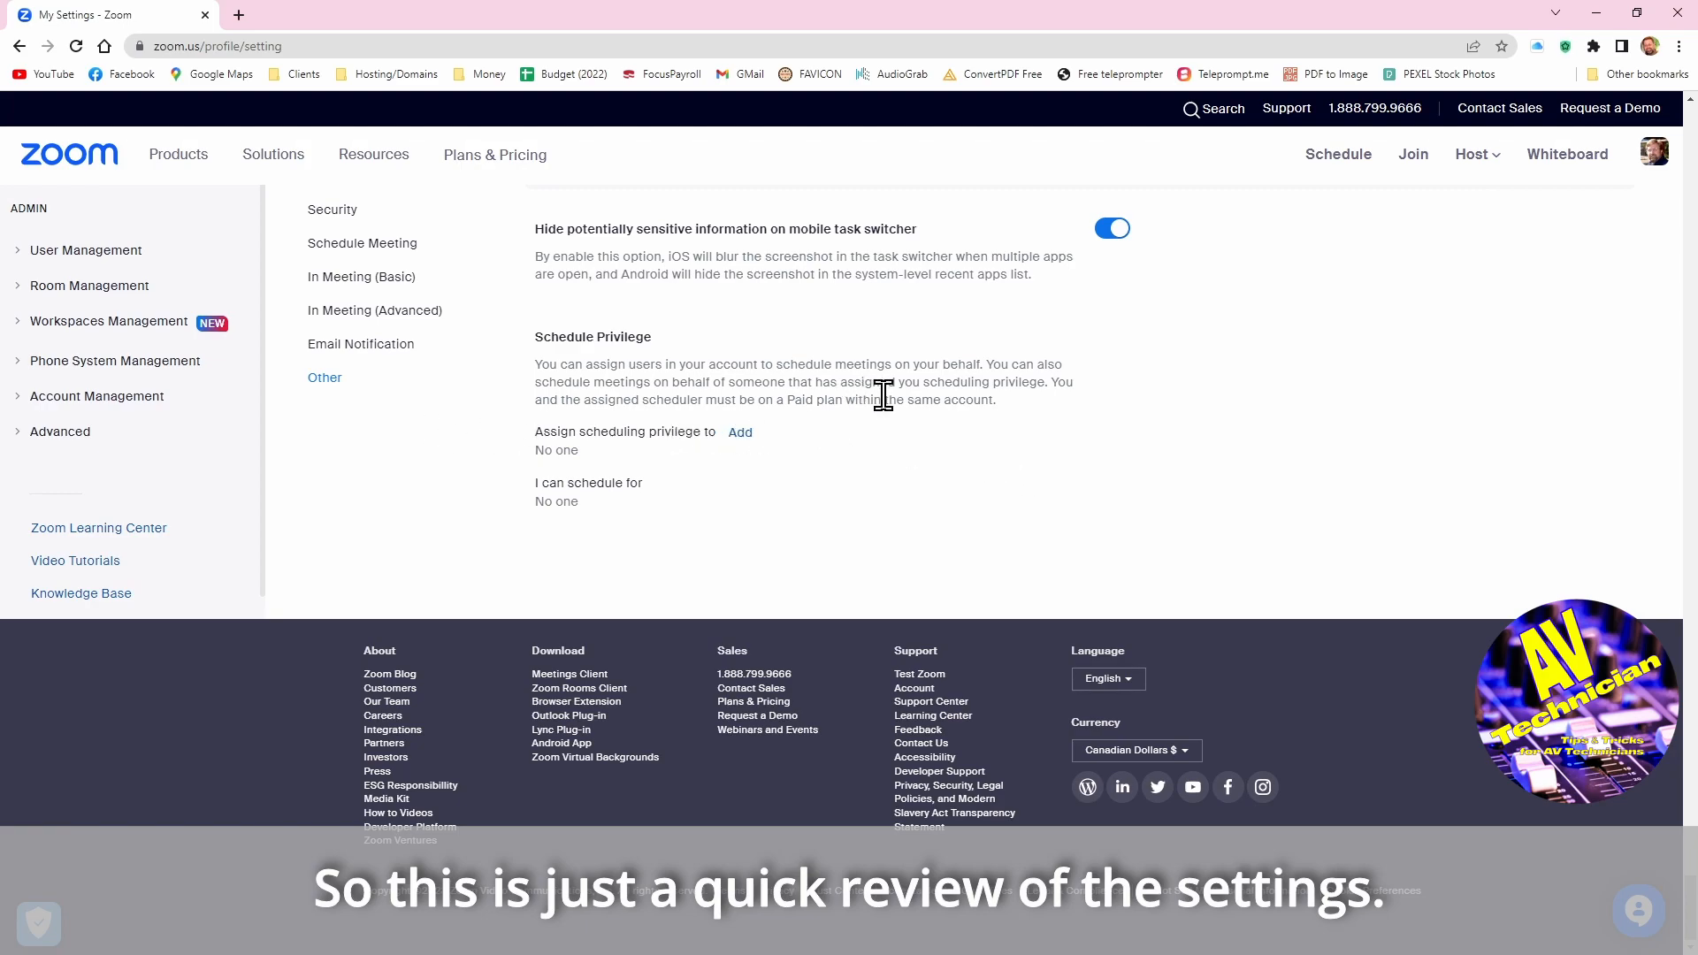